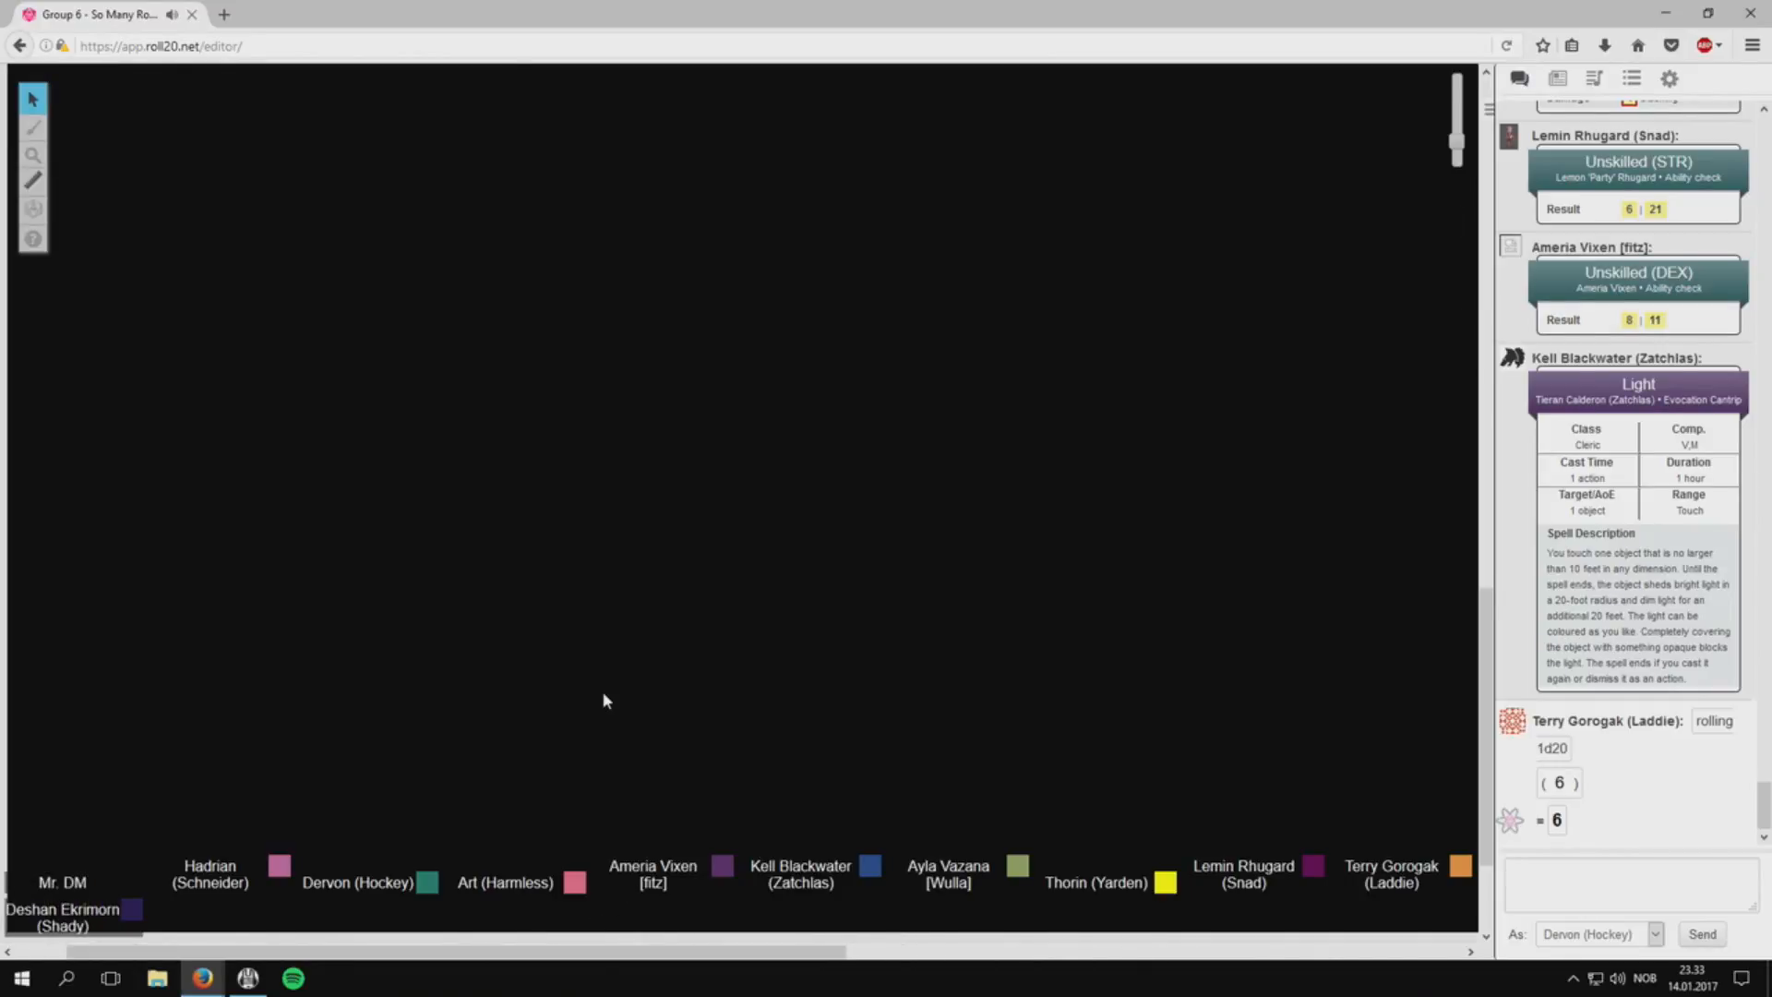
mouse_move(599, 695)
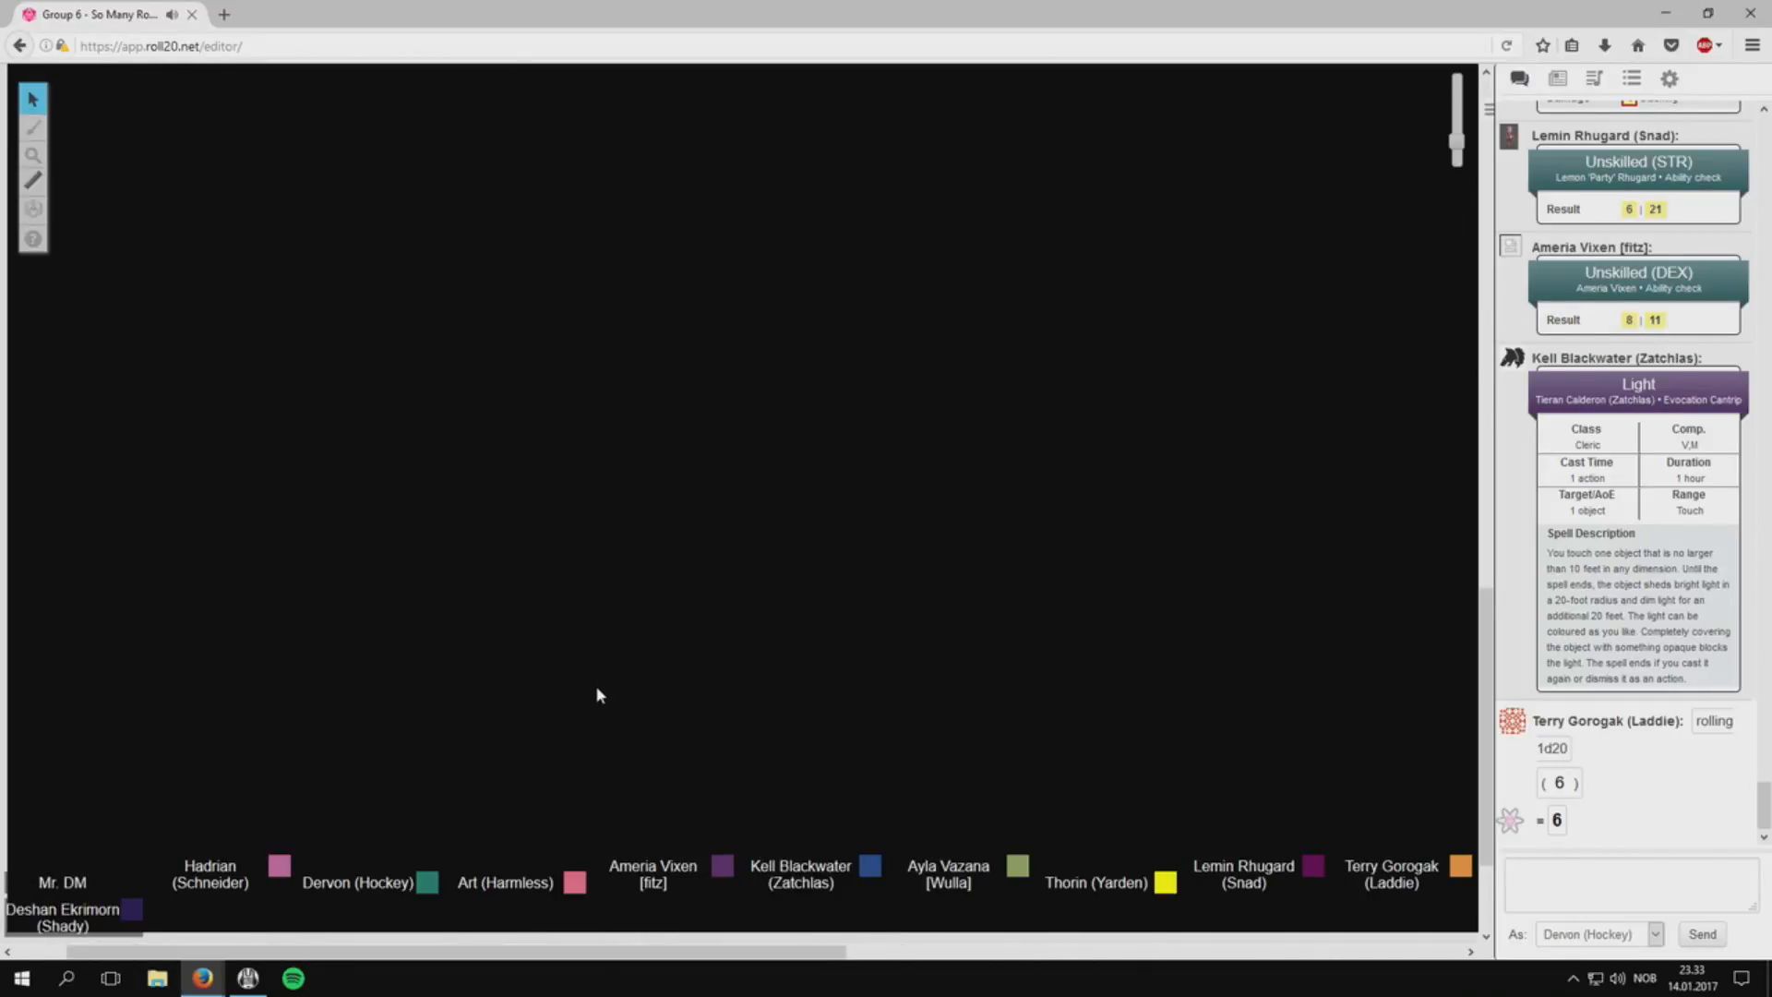
mouse_move(572, 680)
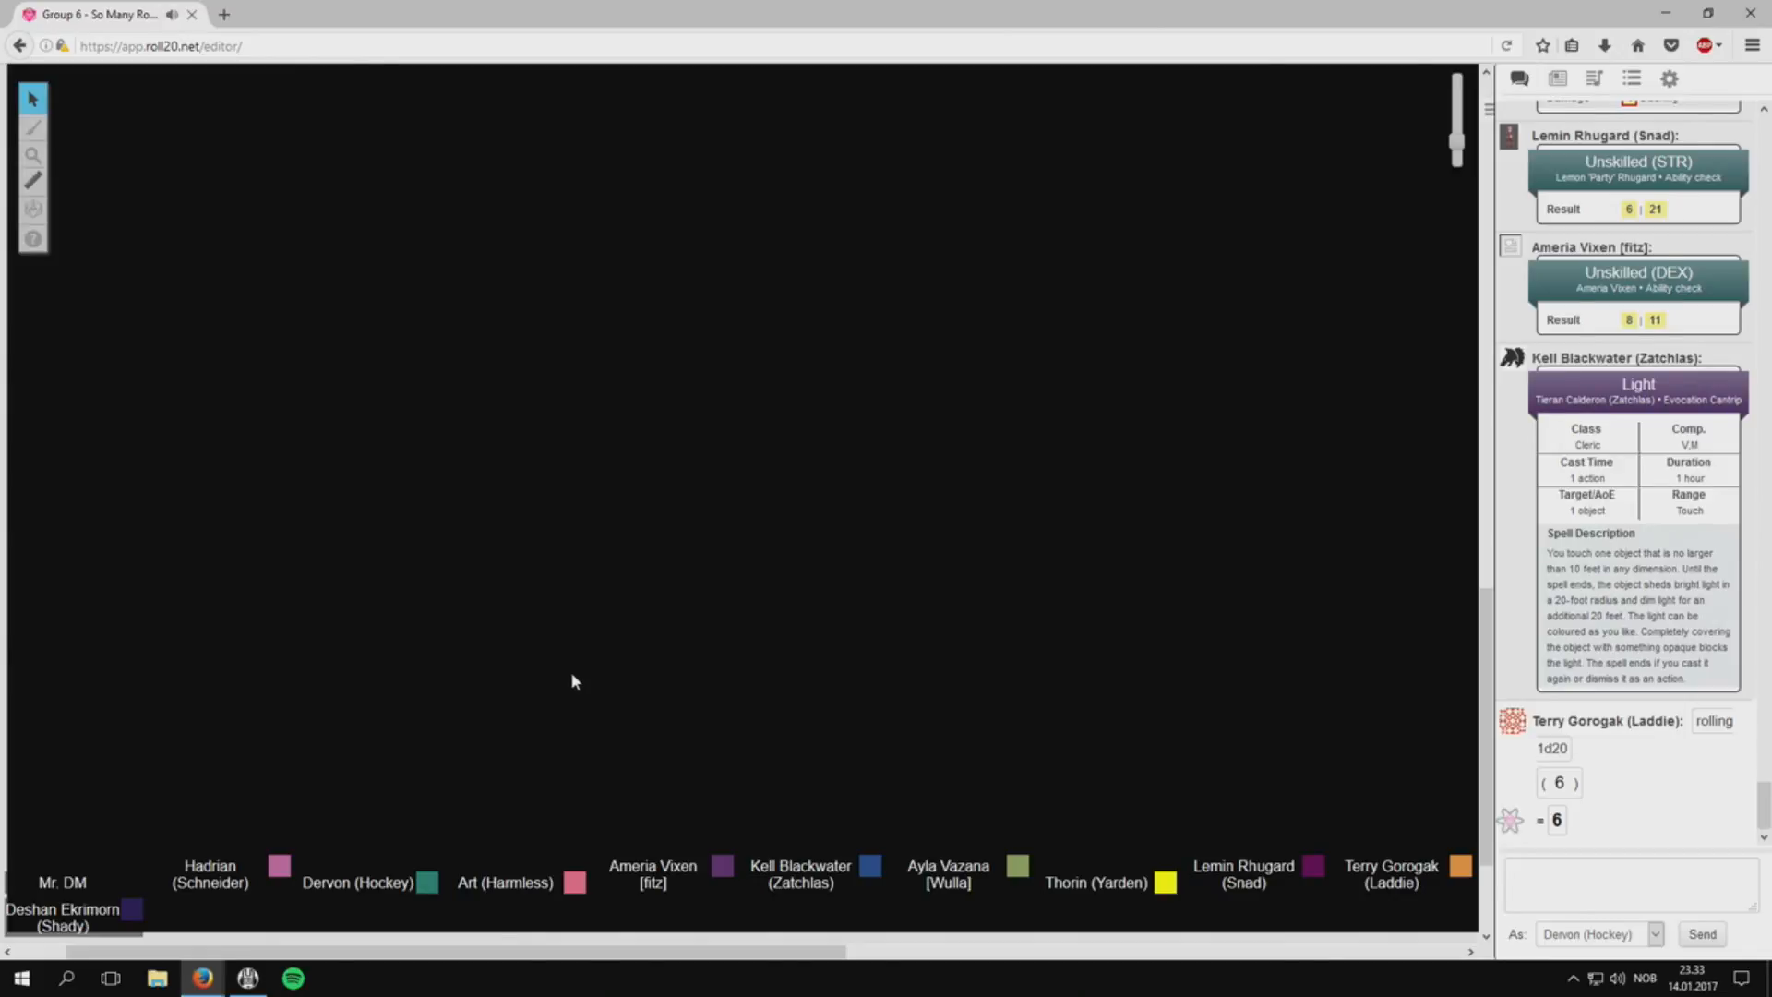
mouse_move(597, 674)
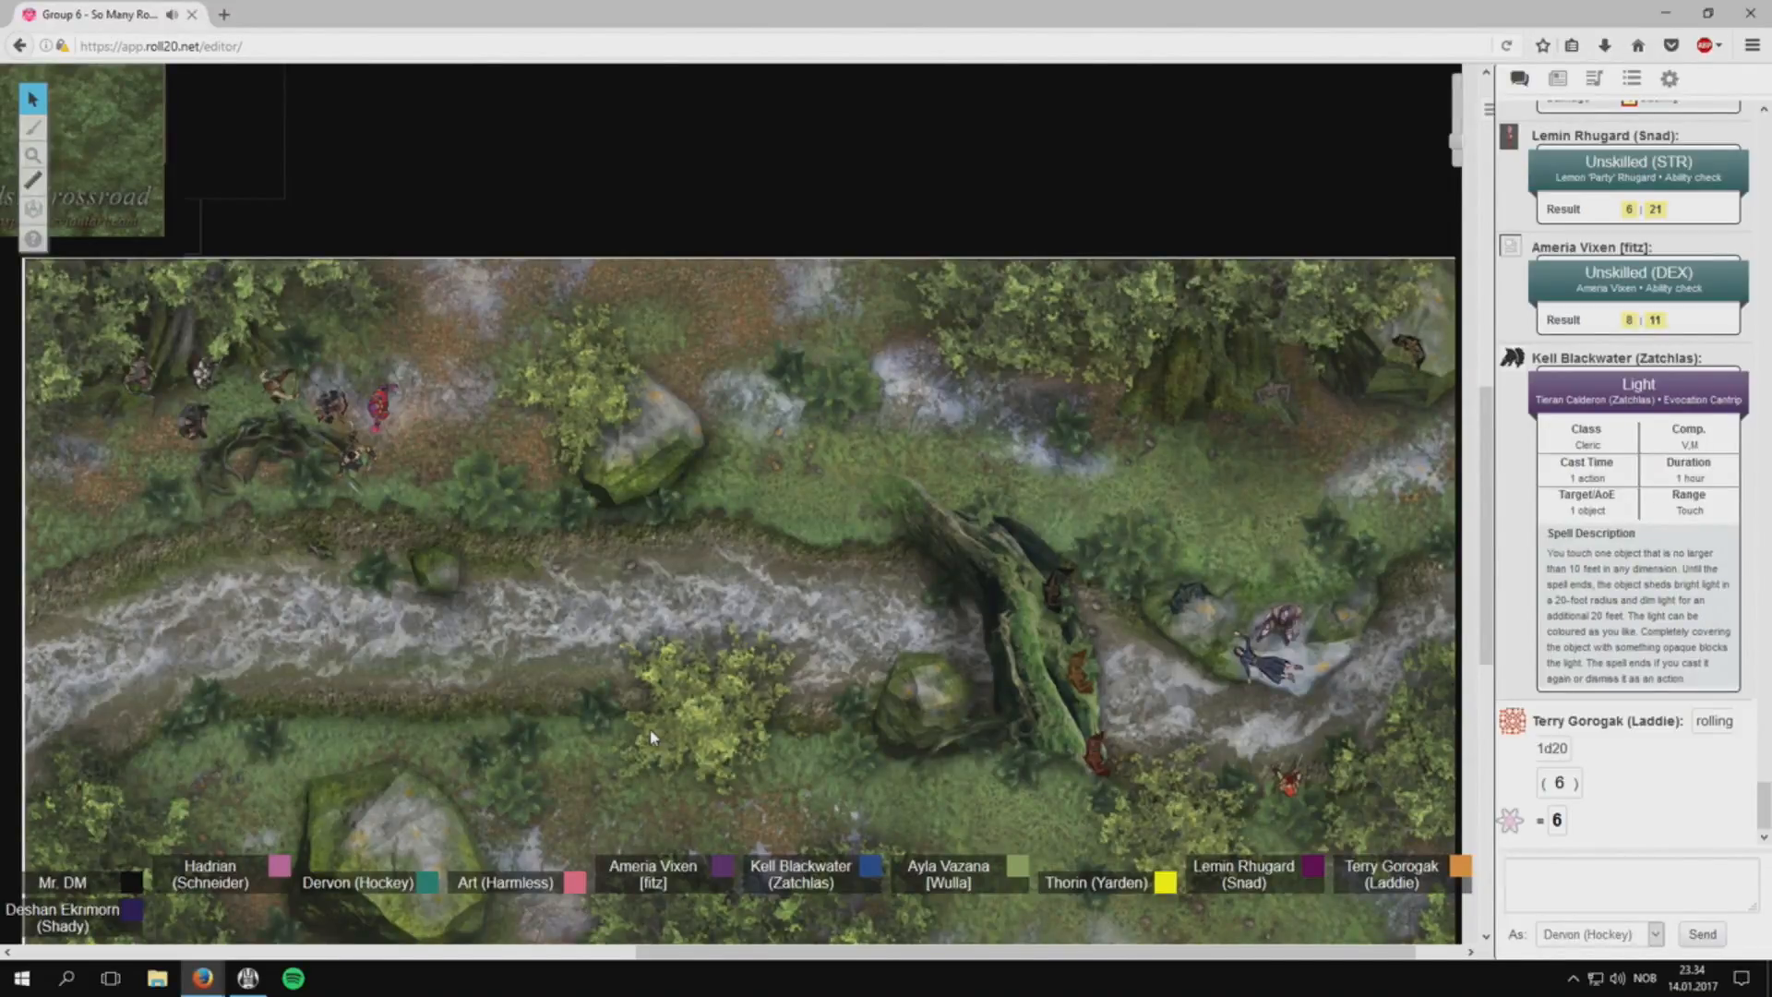
Watch tokens gather along the upper forest path and read the hagraven chat remark.
click(1282, 785)
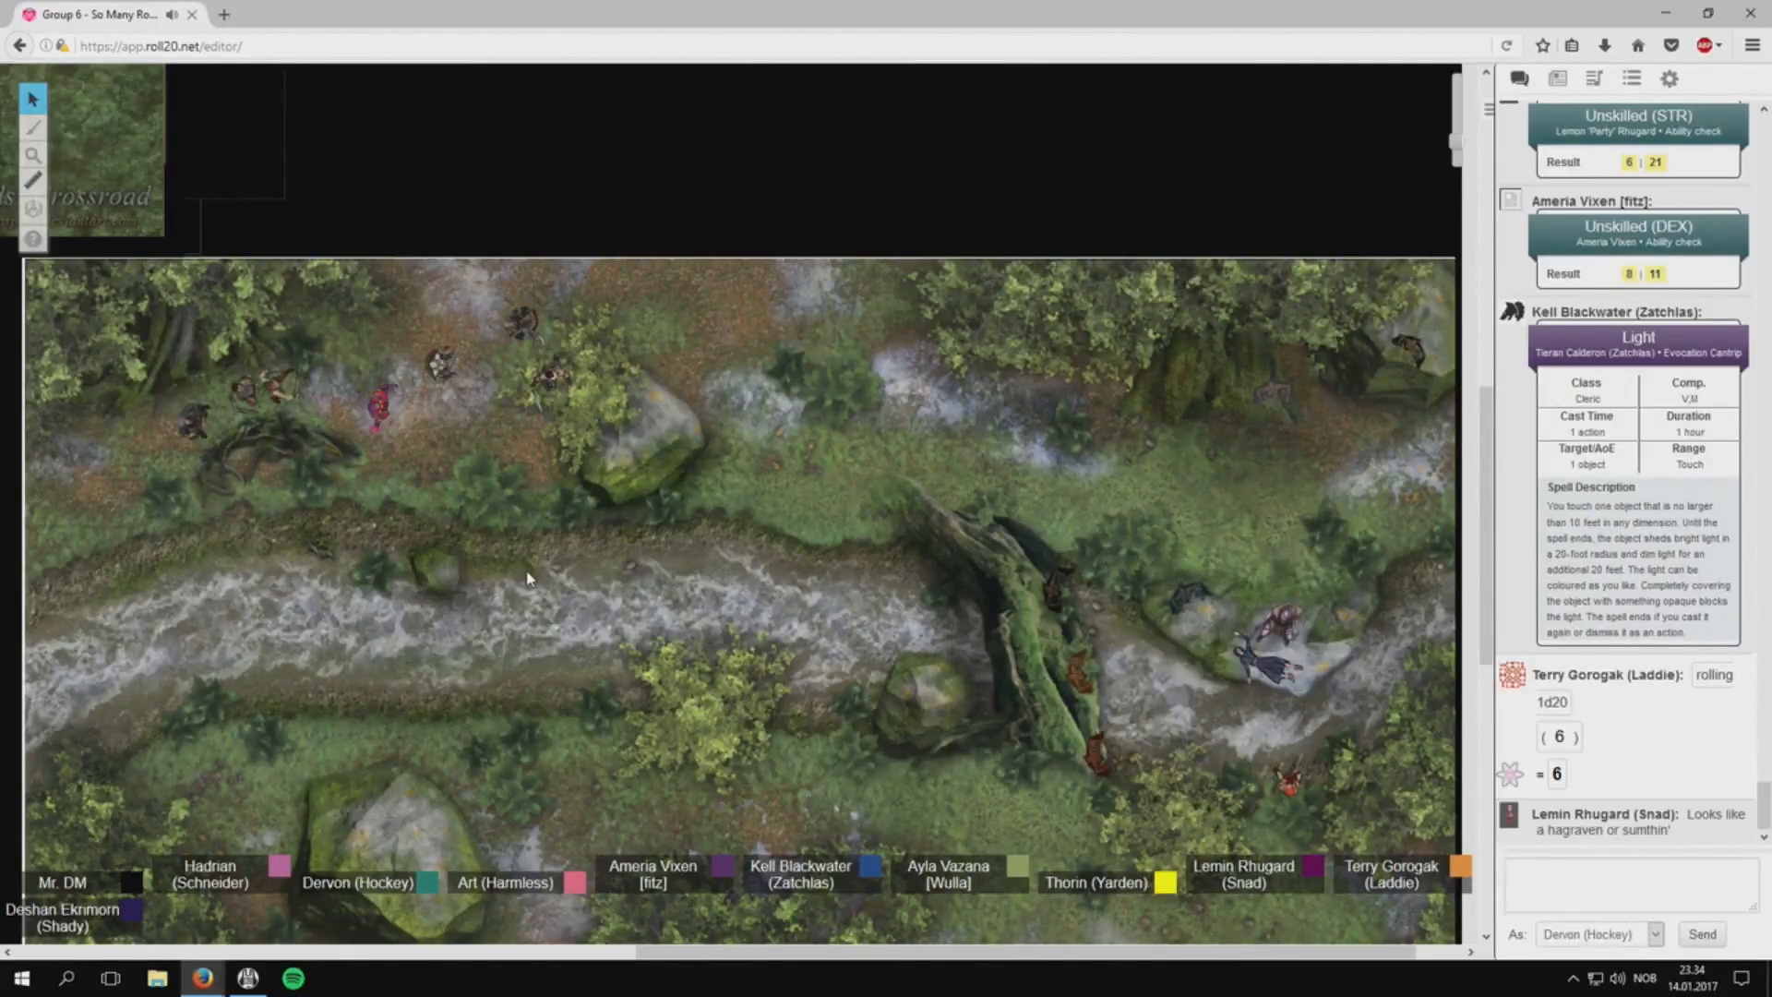
Follow Art's Athletics (STR) check, result 21, as it posts to chat.
click(664, 431)
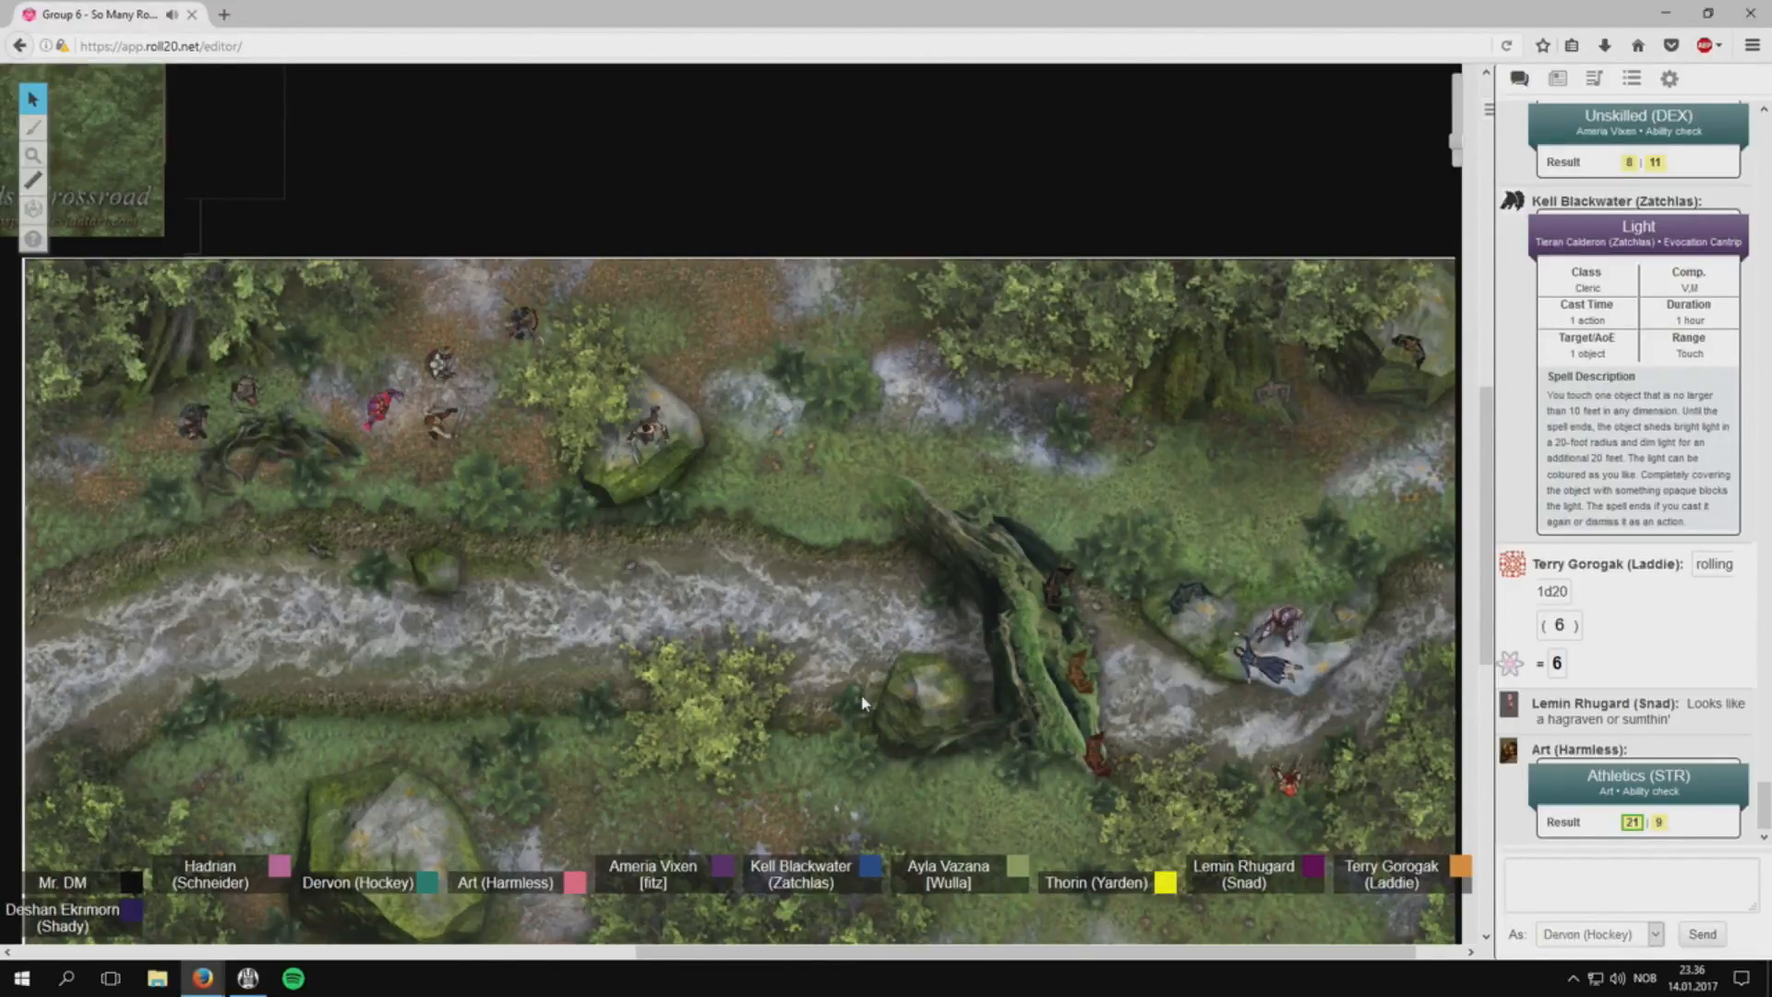
mouse_move(841, 980)
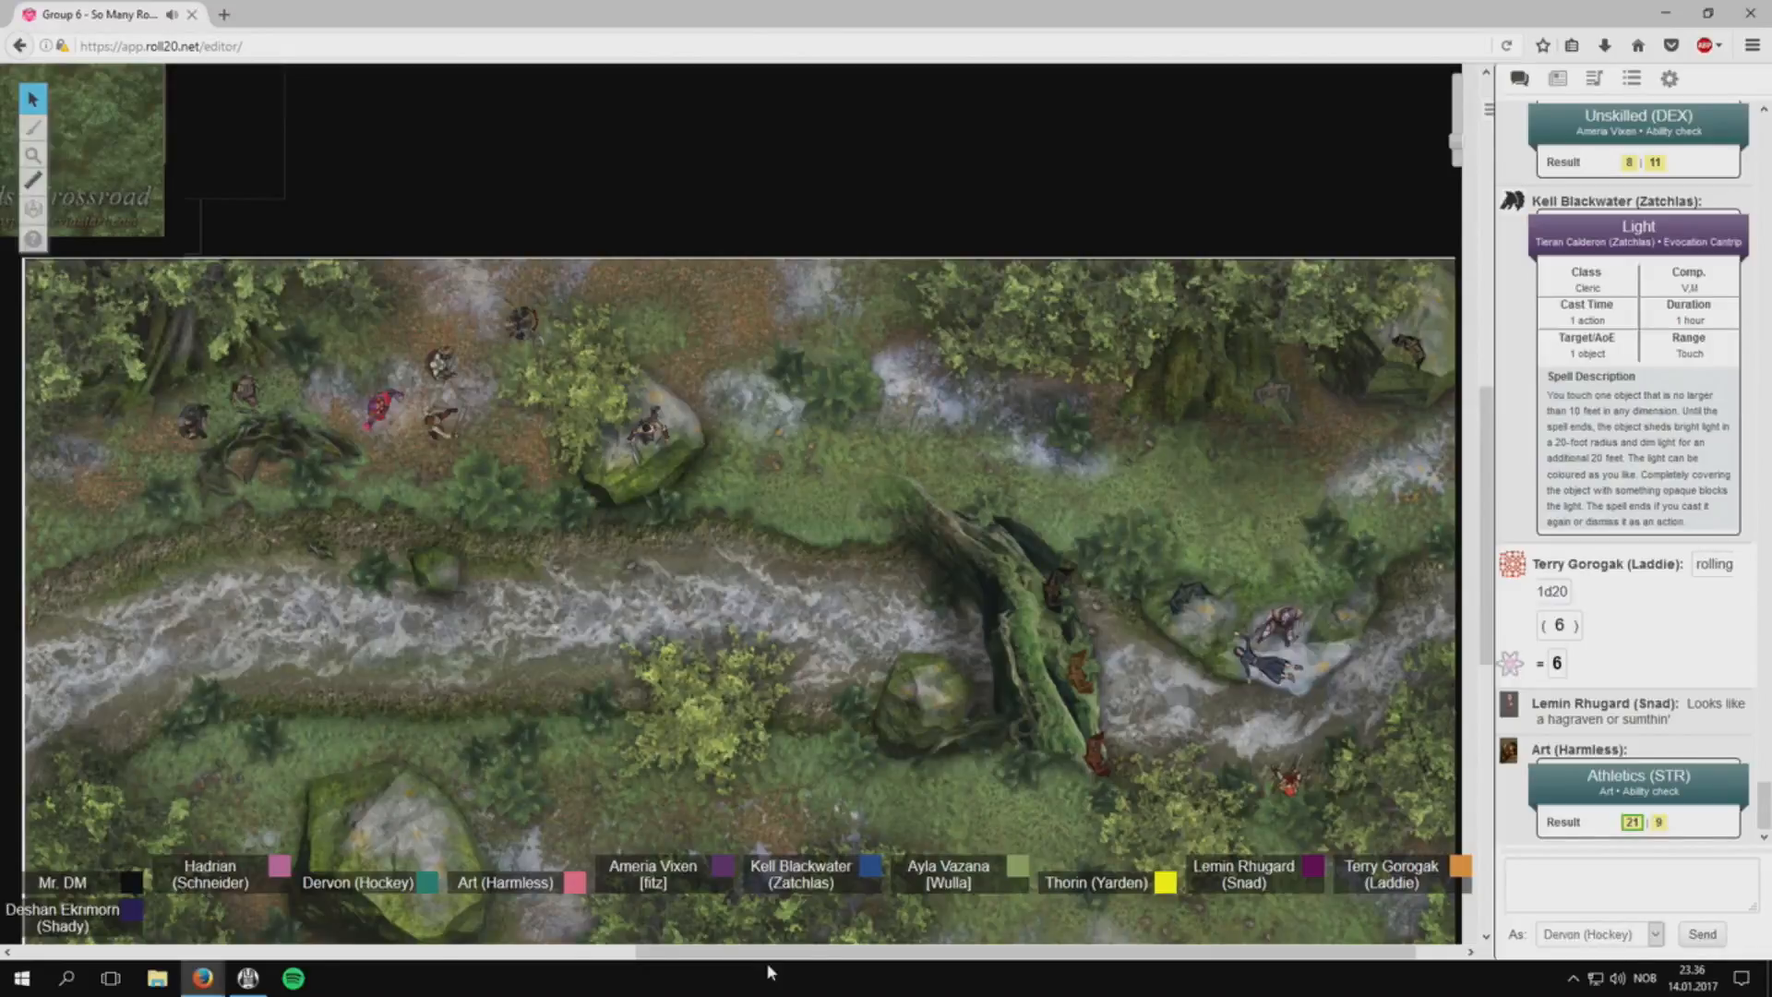
scroll(down, 3)
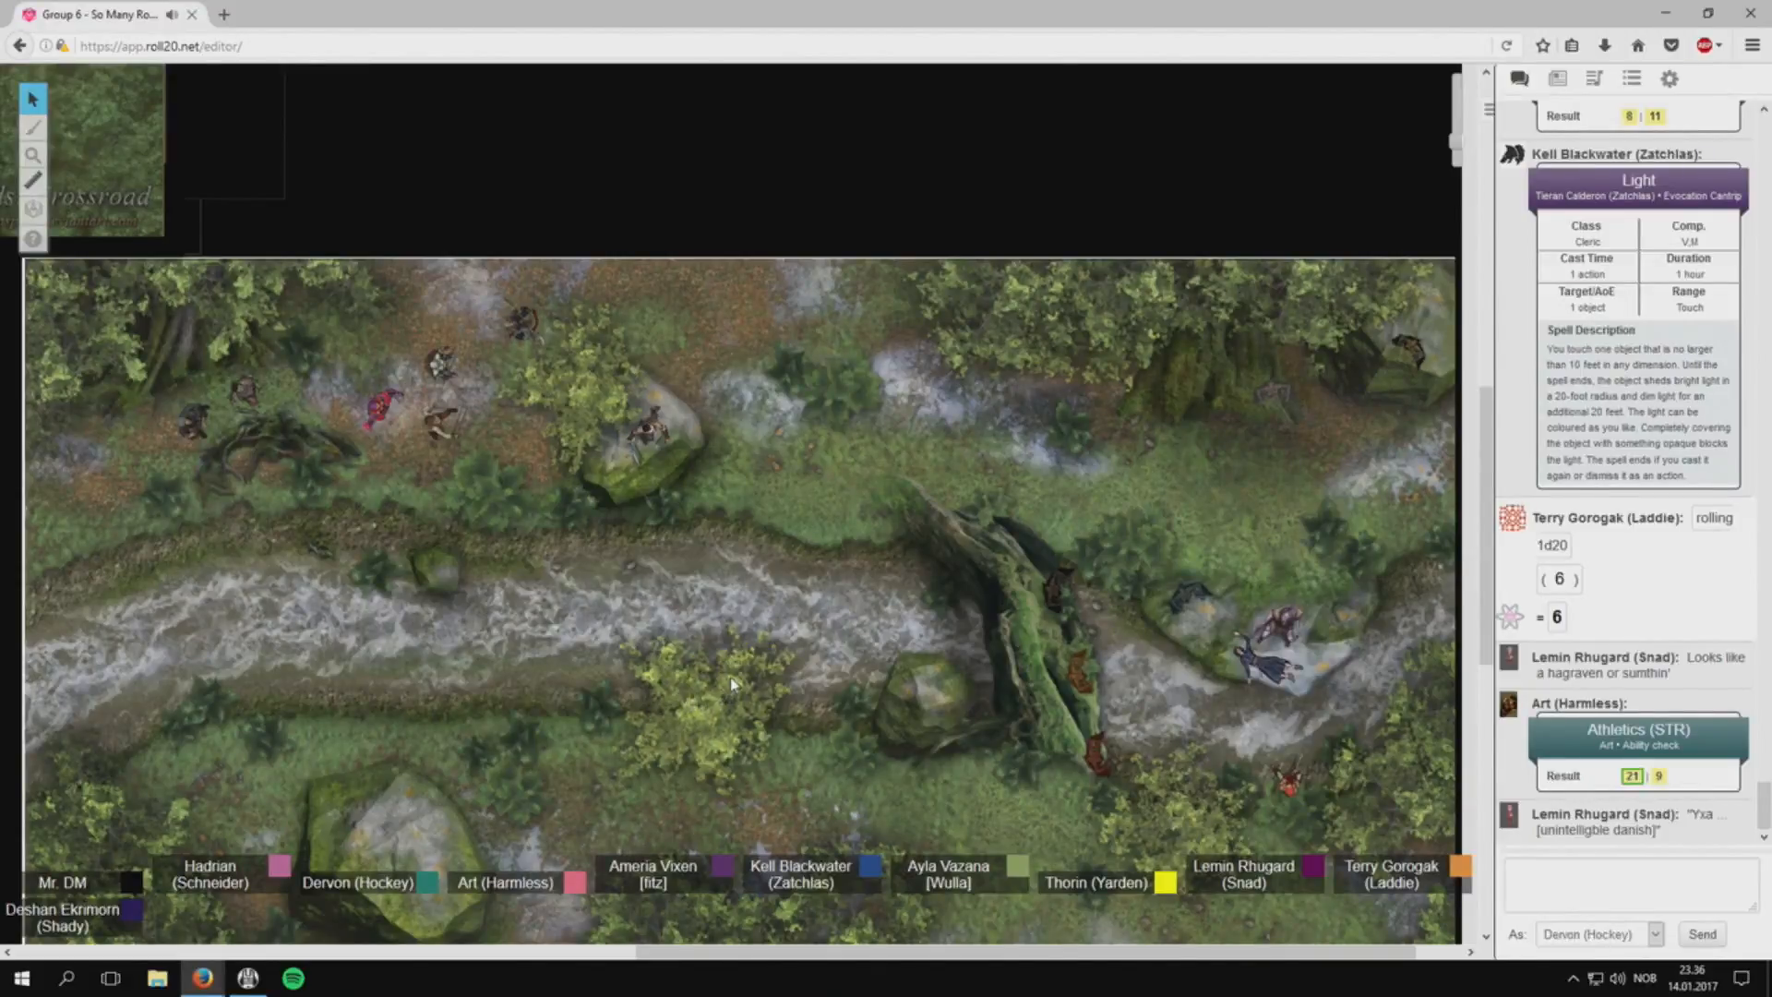
mouse_move(715, 695)
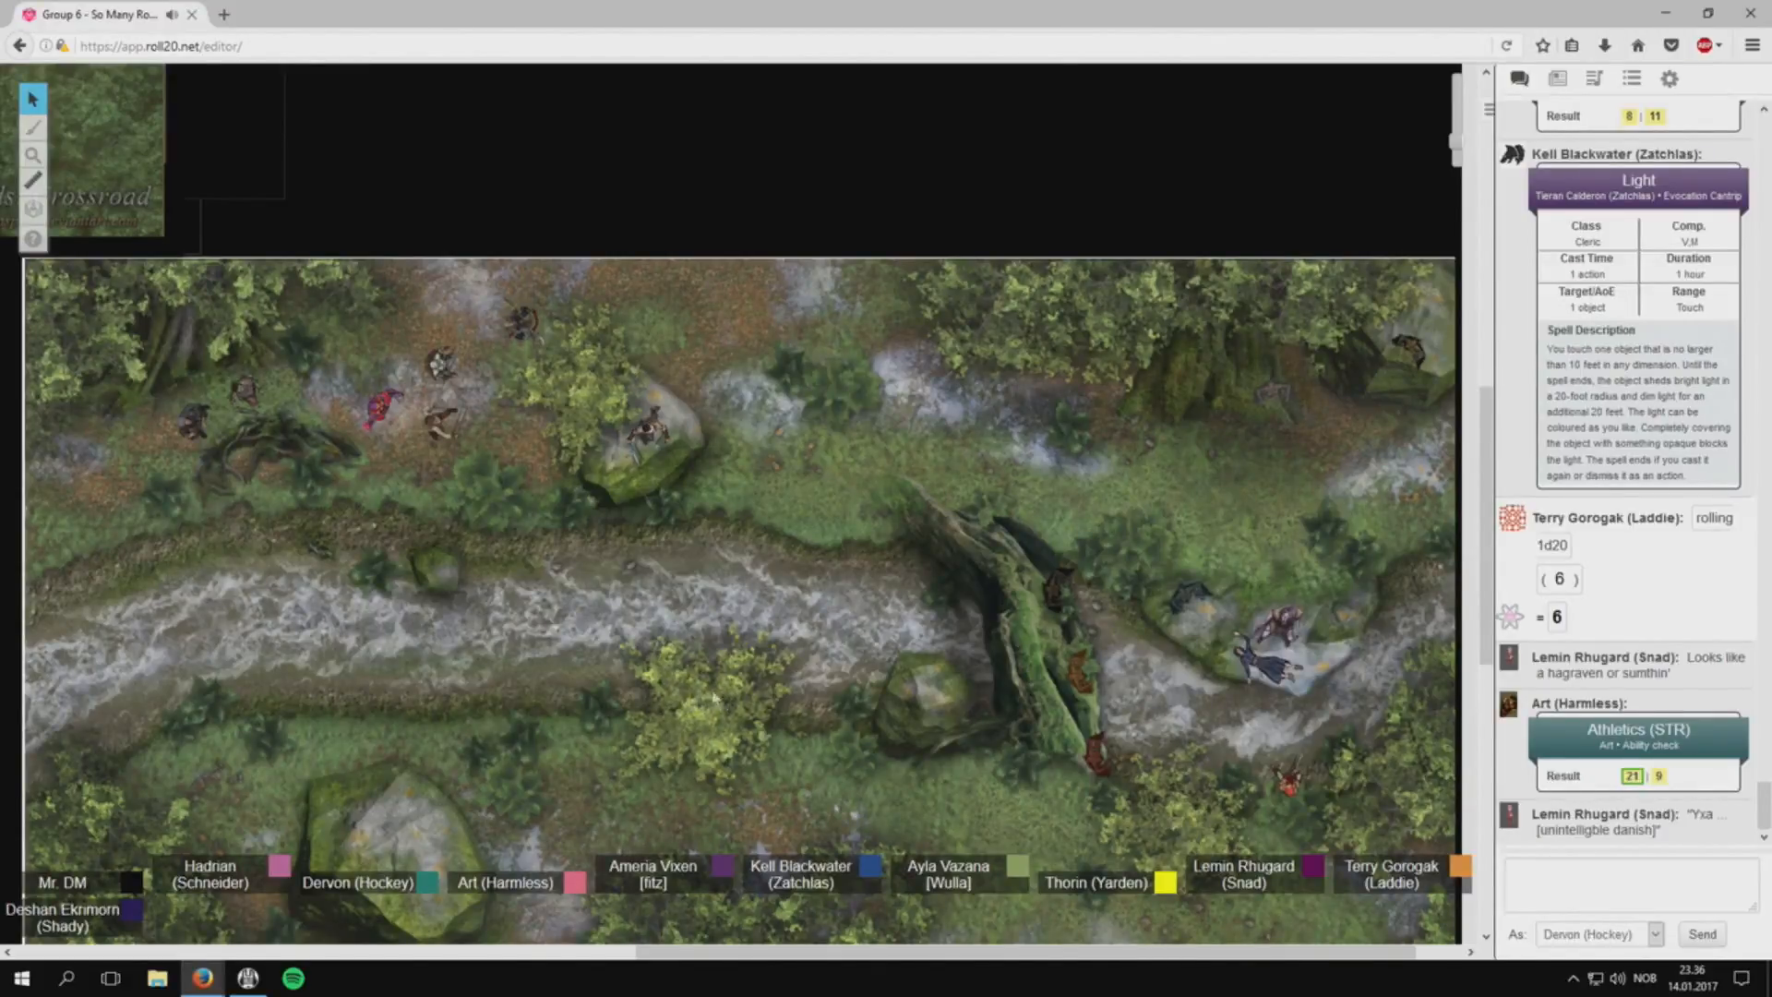
mouse_move(678, 603)
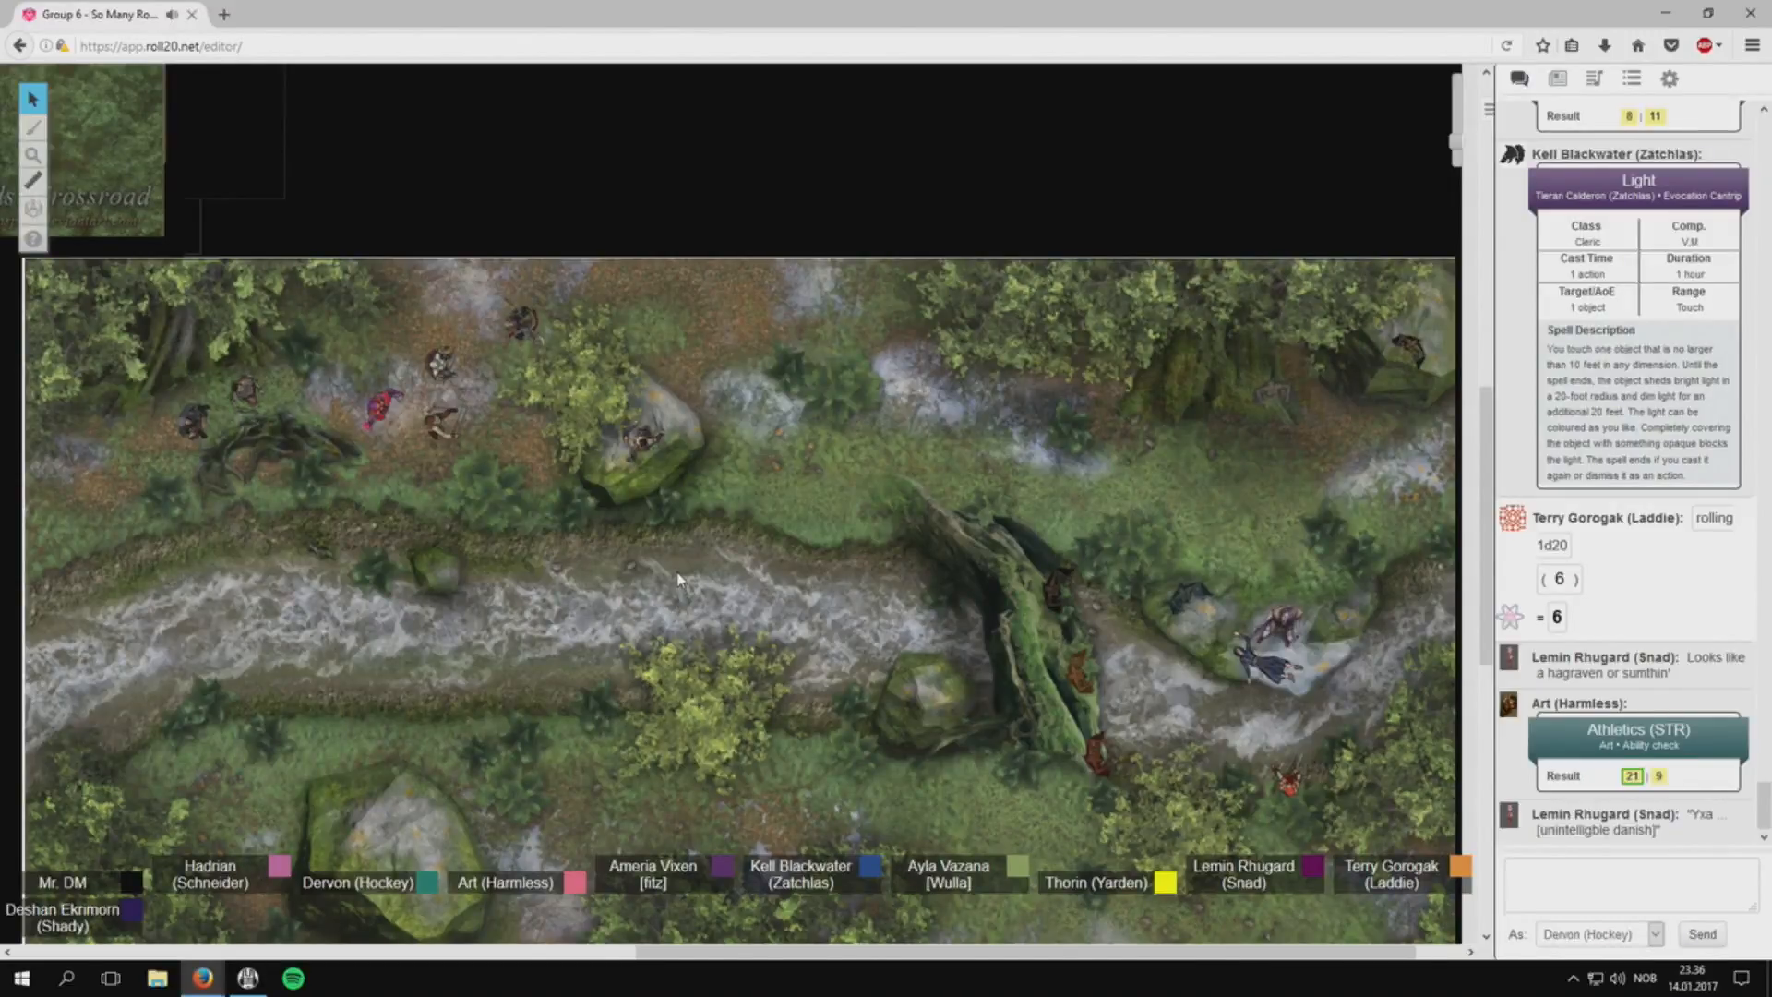
mouse_move(674, 577)
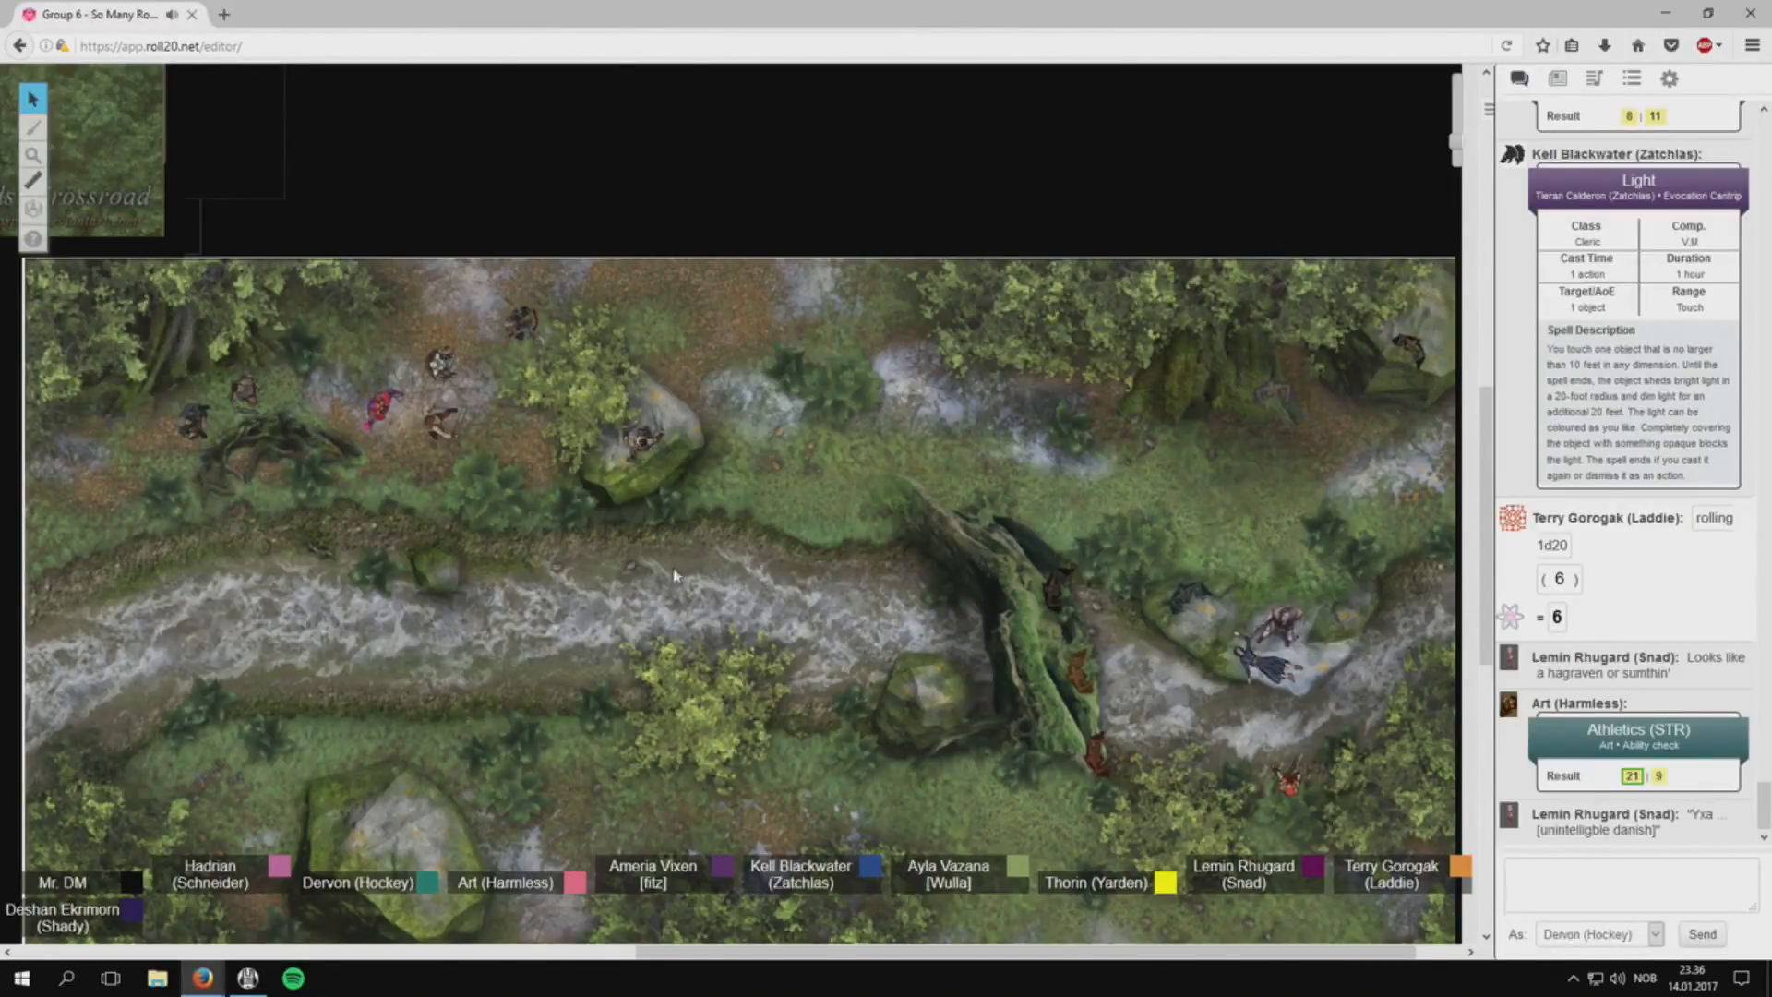
mouse_move(673, 580)
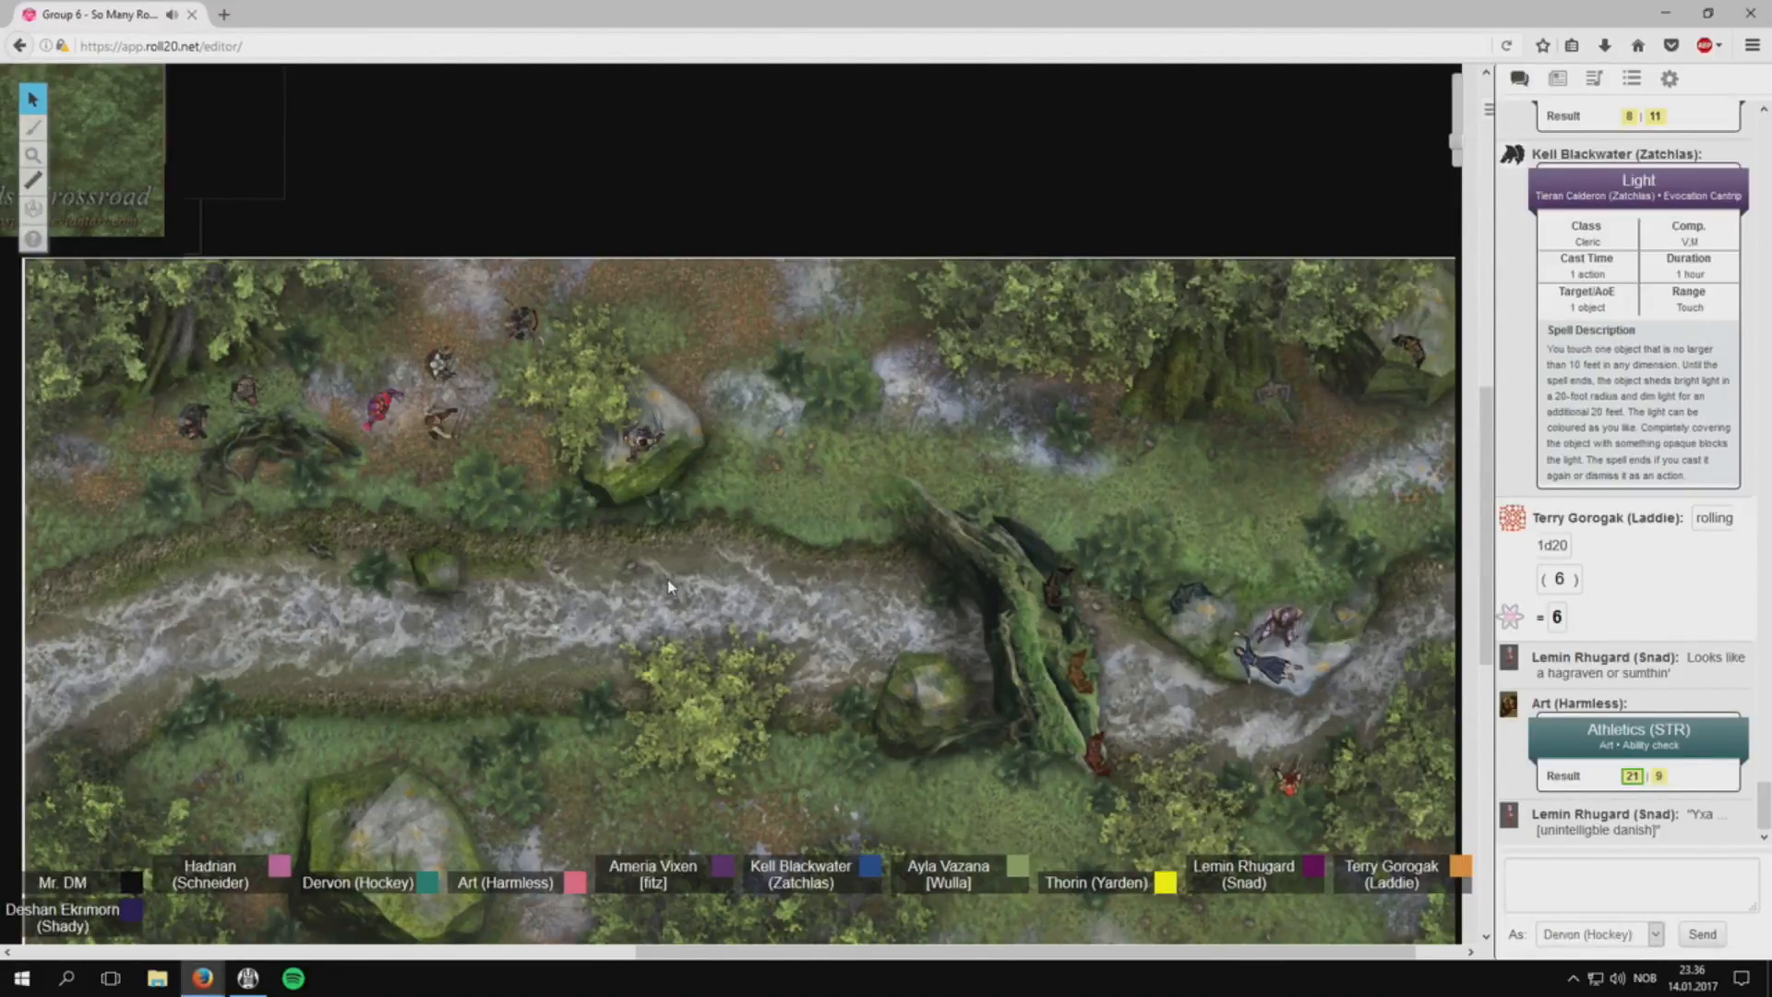
mouse_move(634, 639)
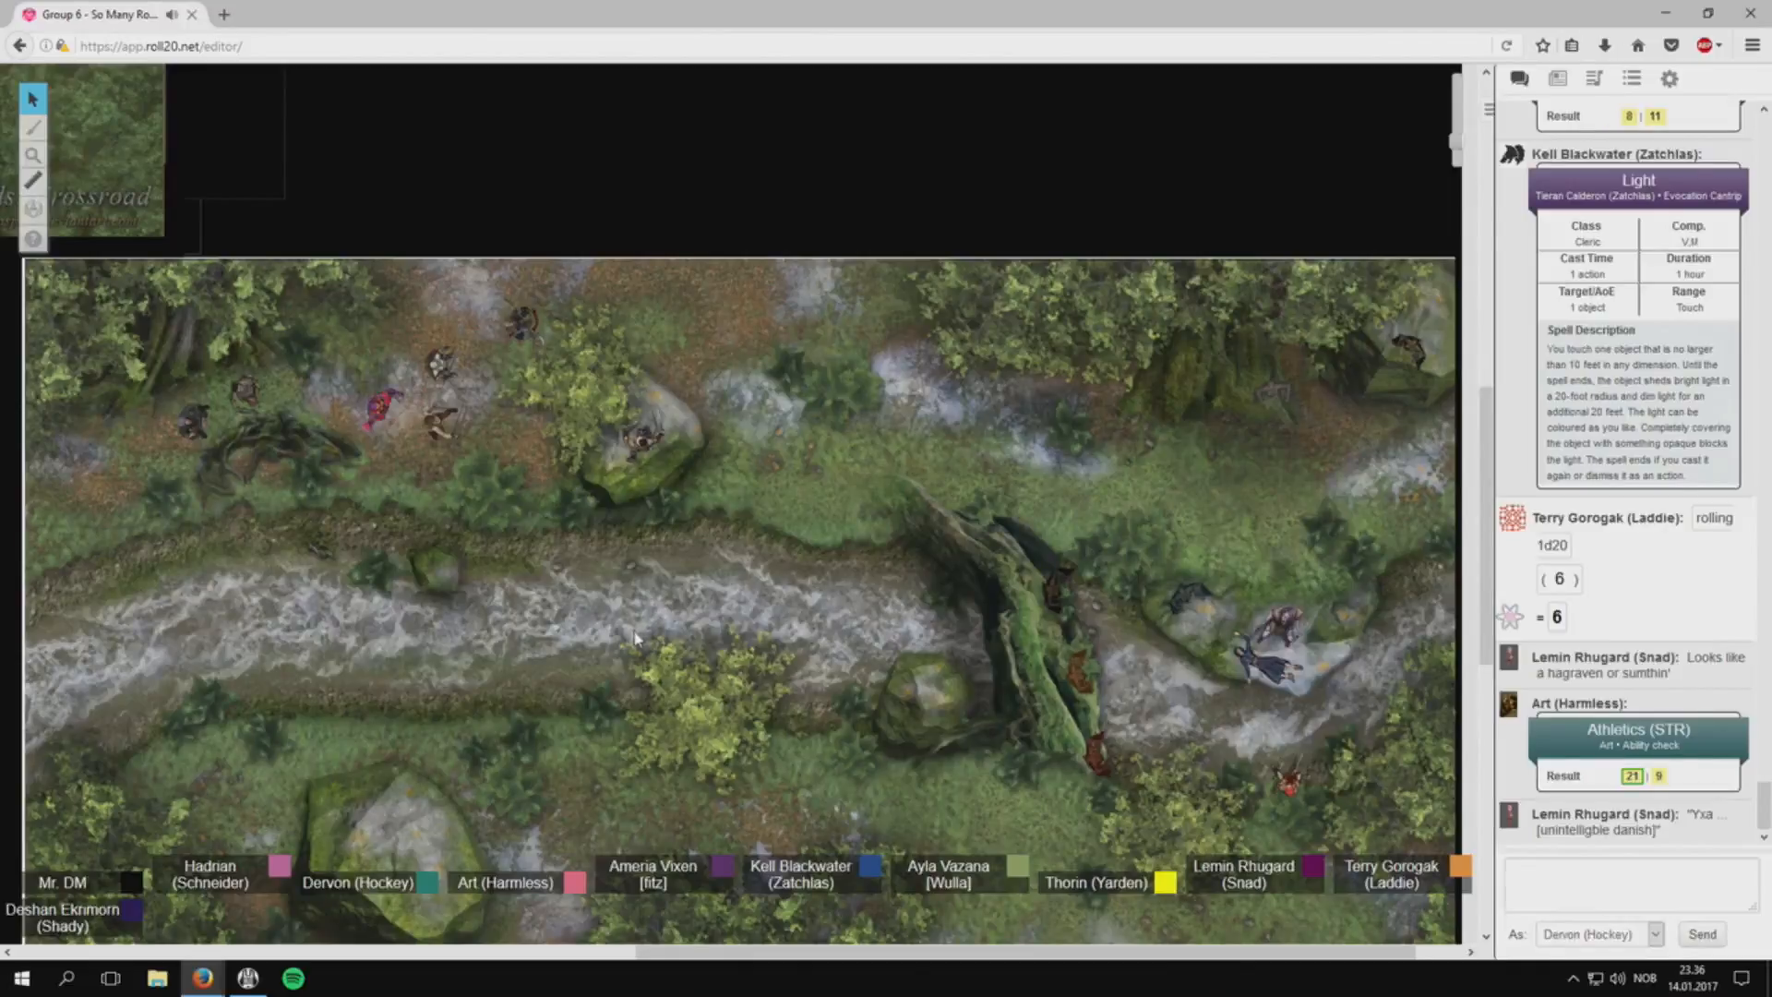
mouse_move(787, 709)
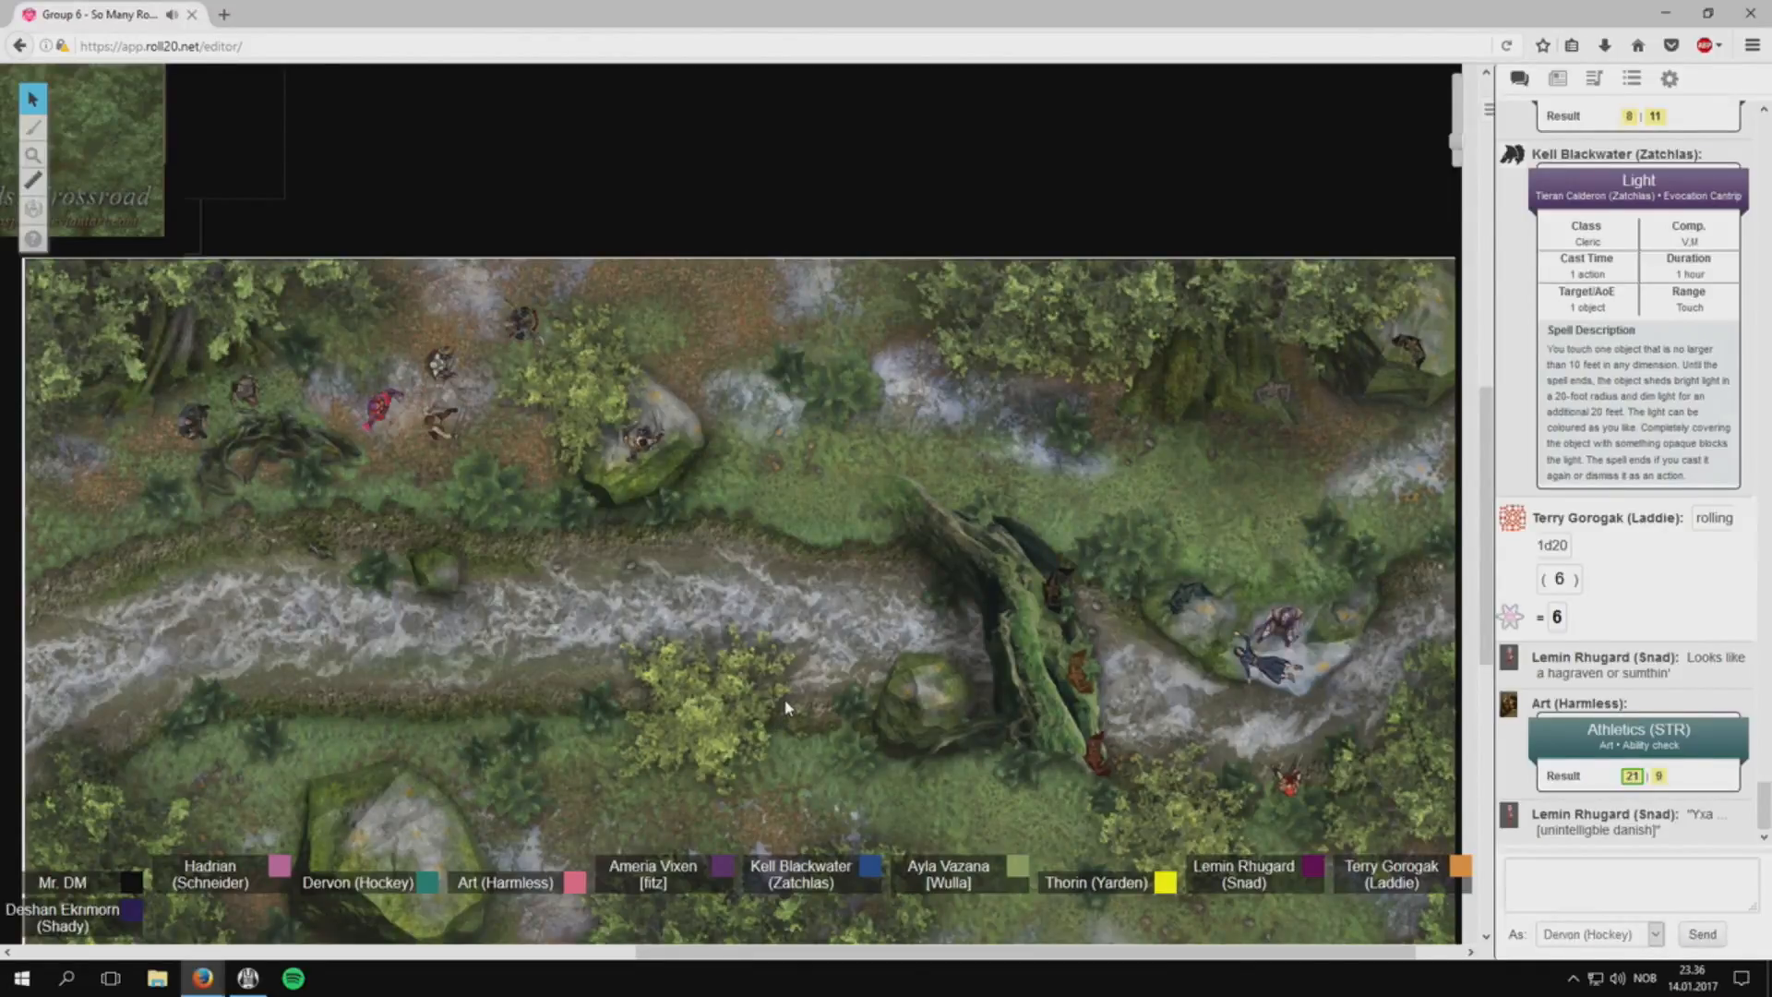
mouse_move(791, 701)
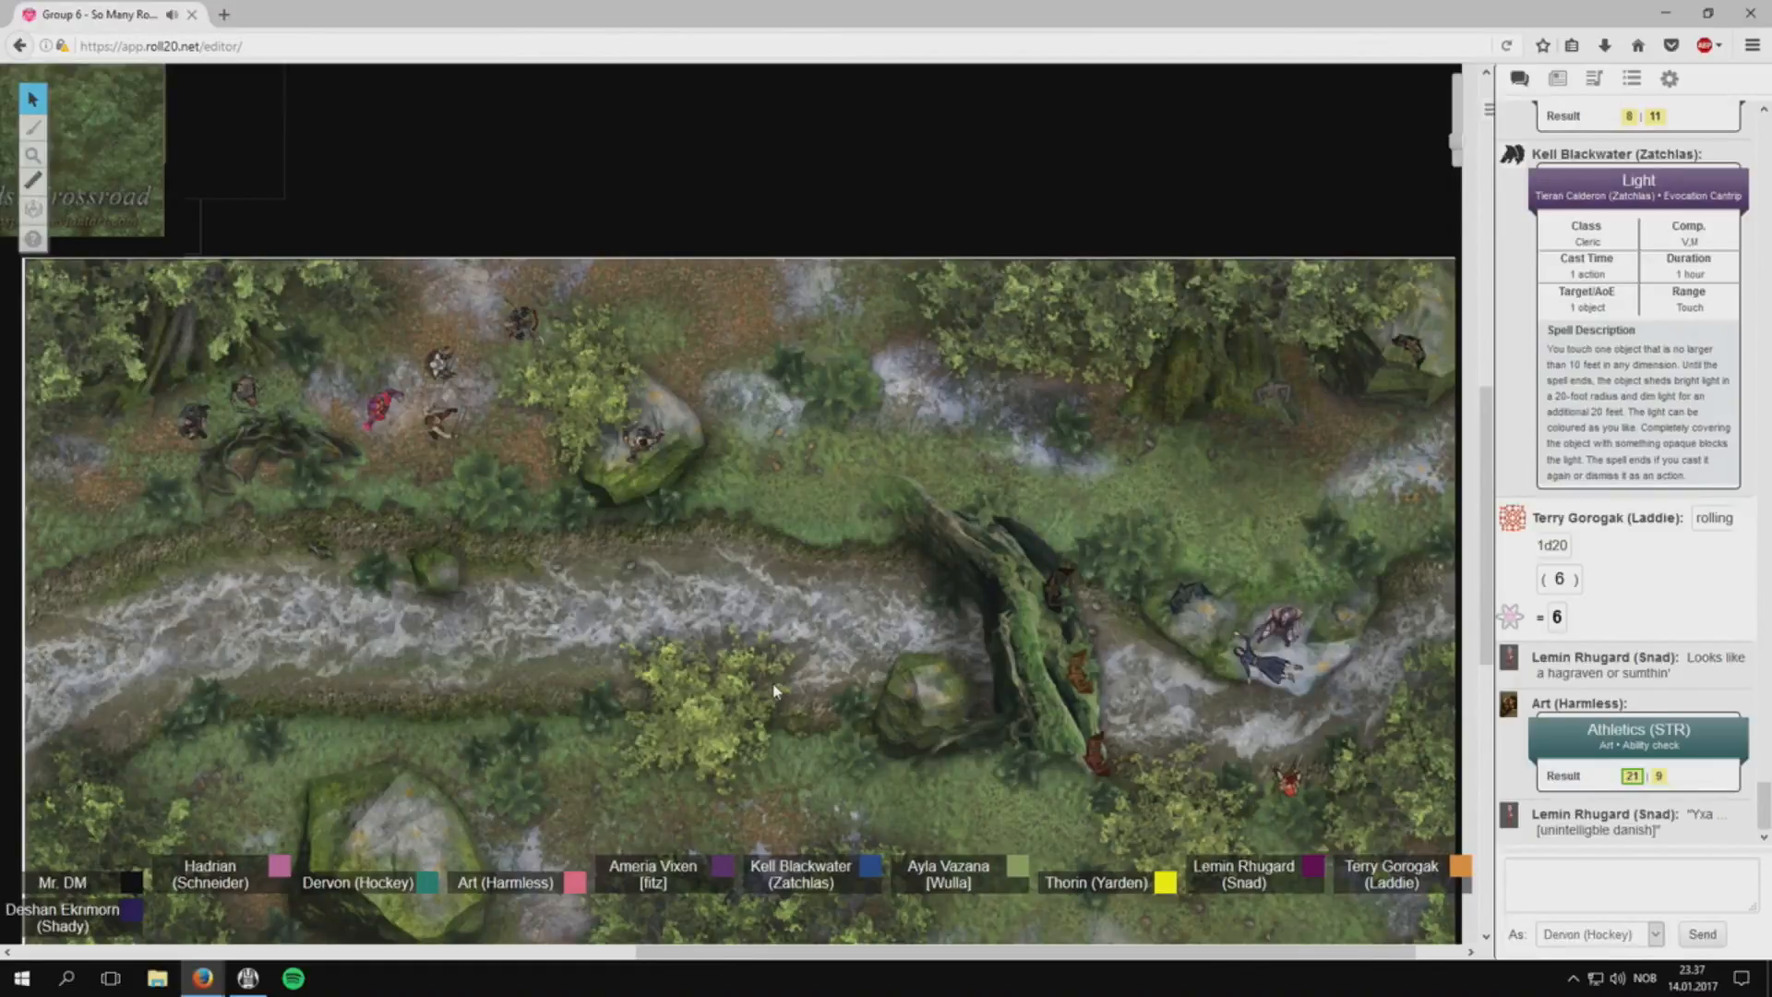
mouse_move(774, 703)
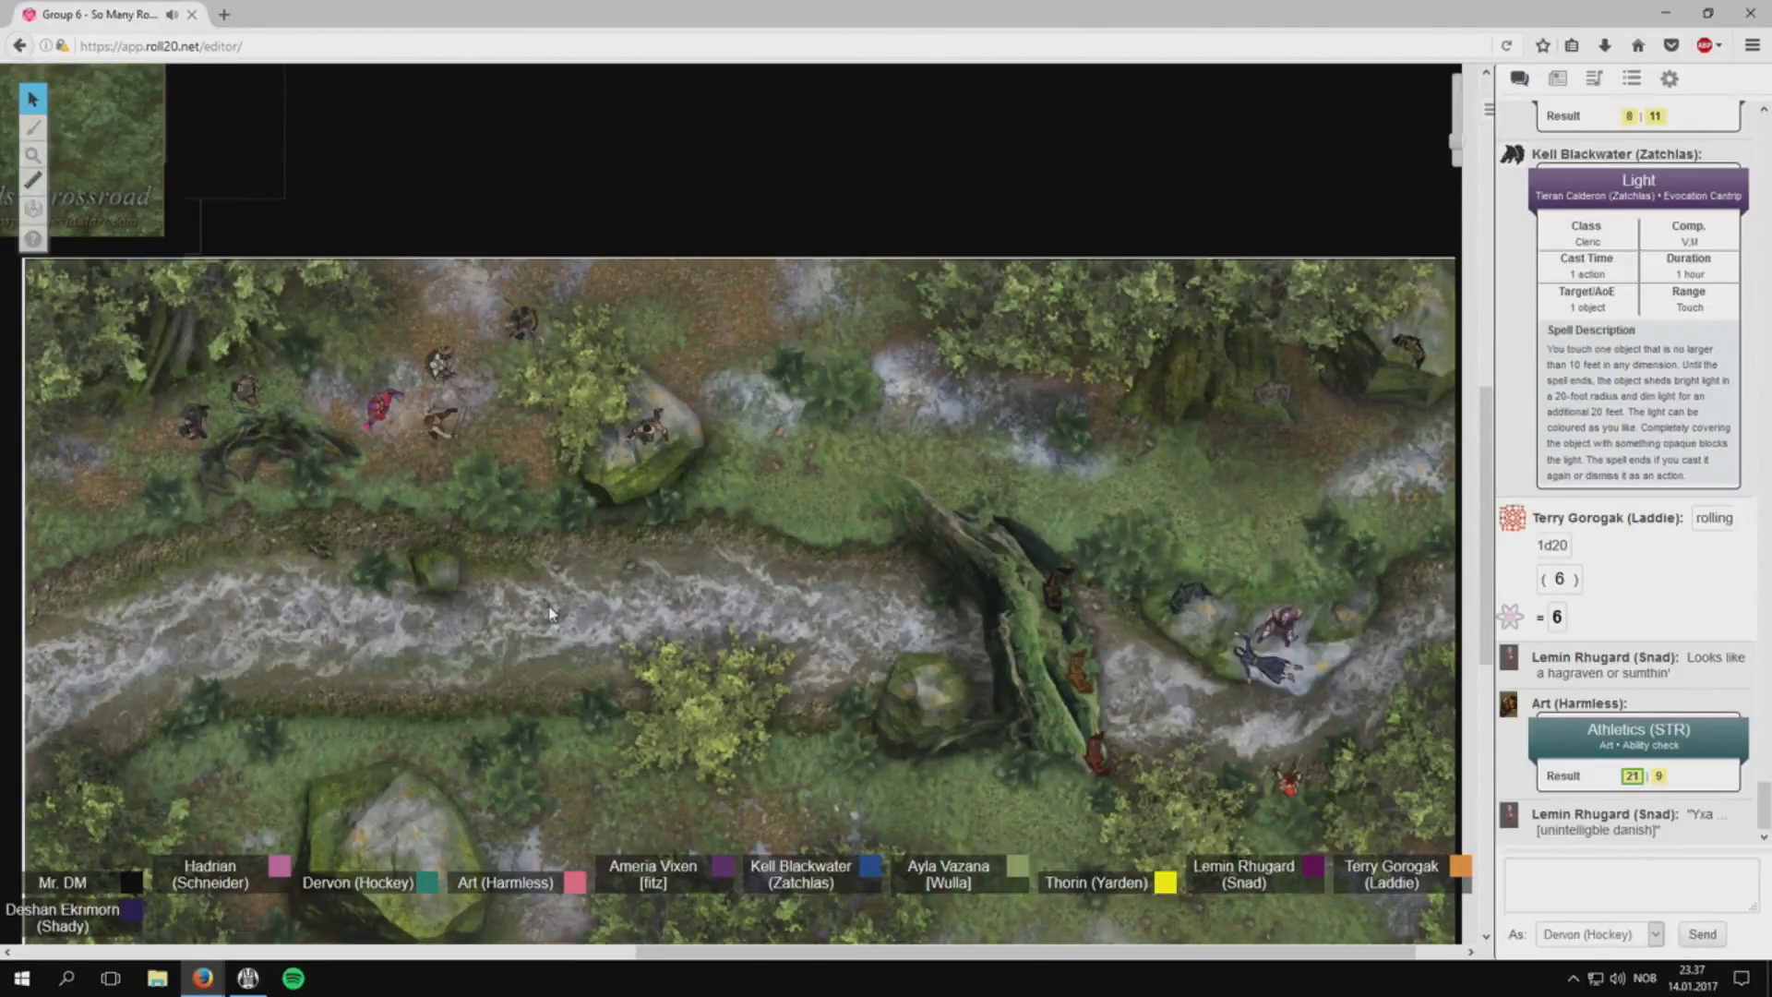
mouse_move(568, 572)
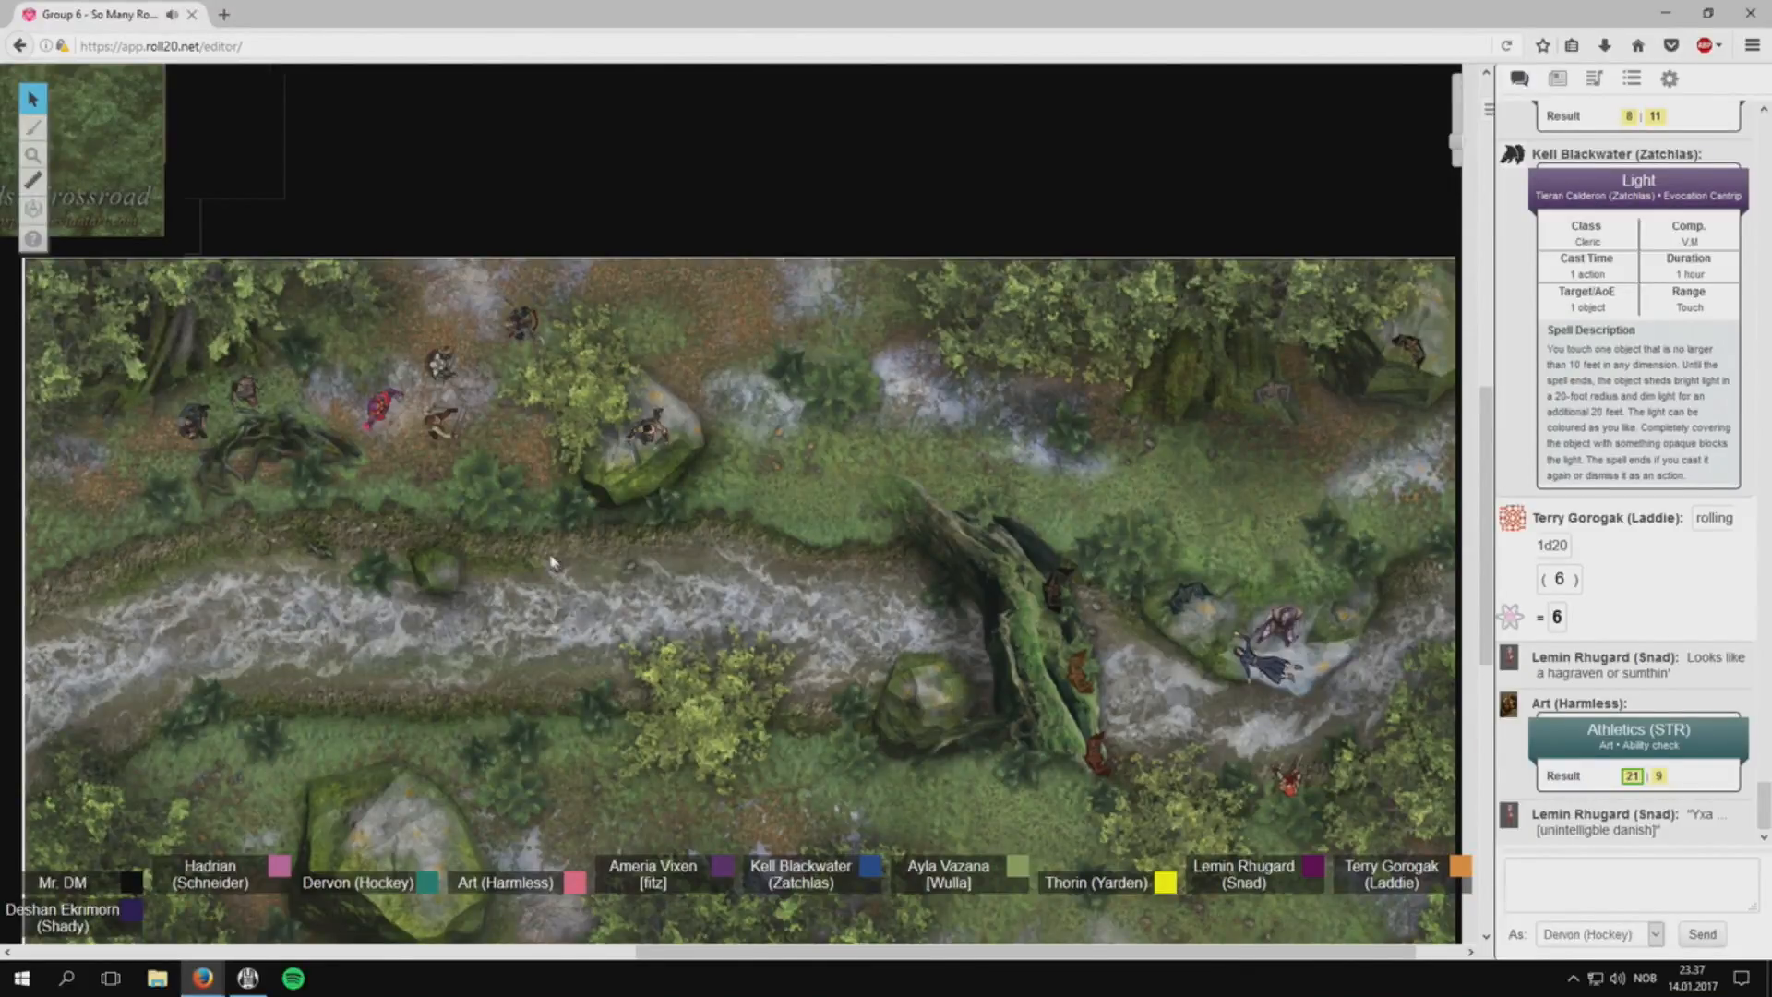
mouse_move(543, 518)
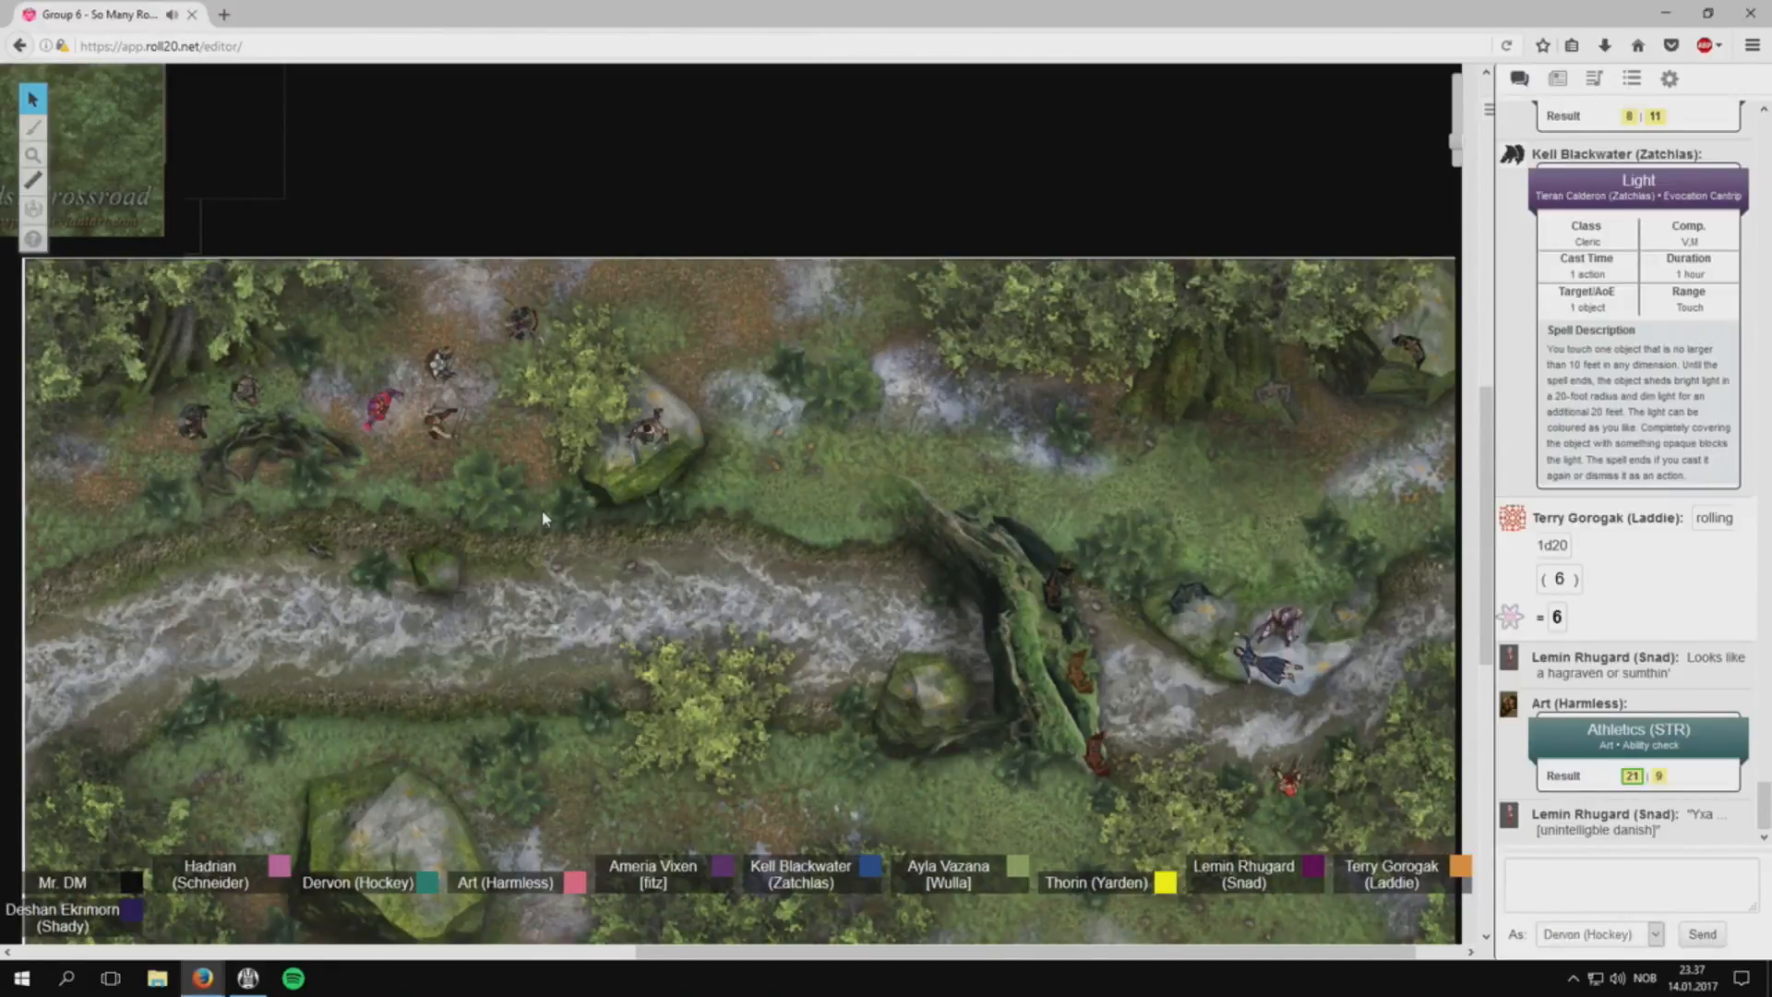
mouse_move(648, 564)
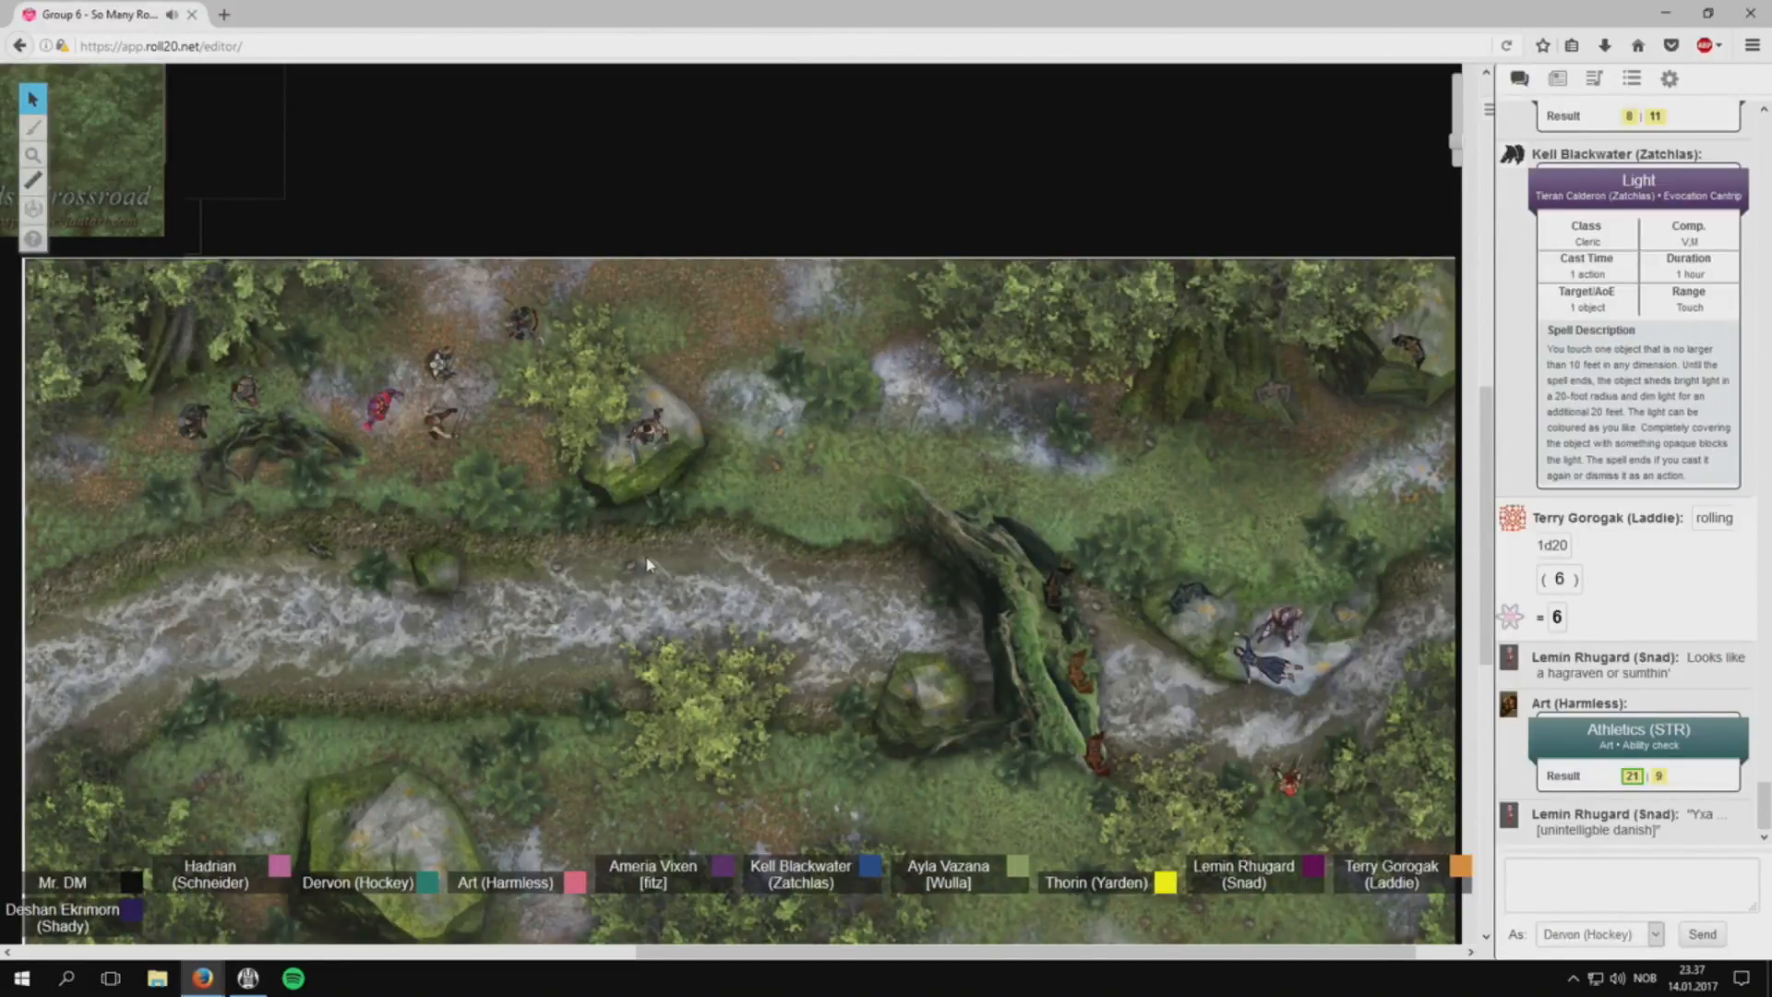
scroll(down, 3)
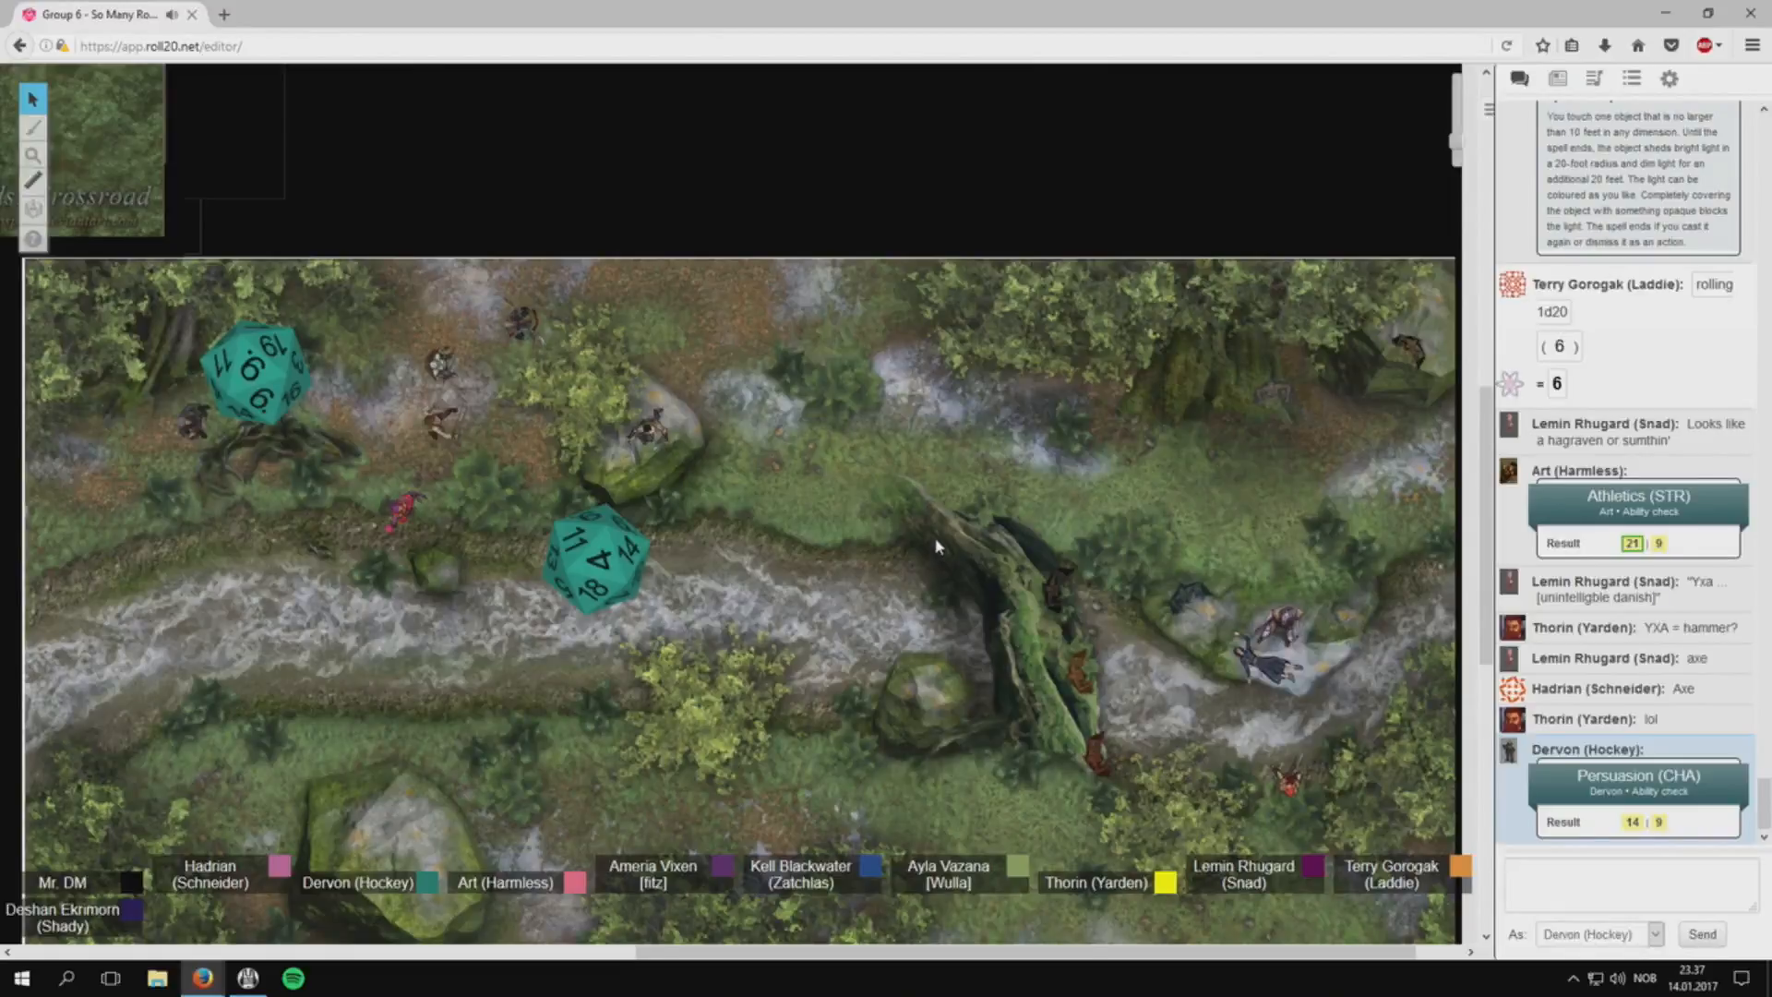
mouse_move(916, 520)
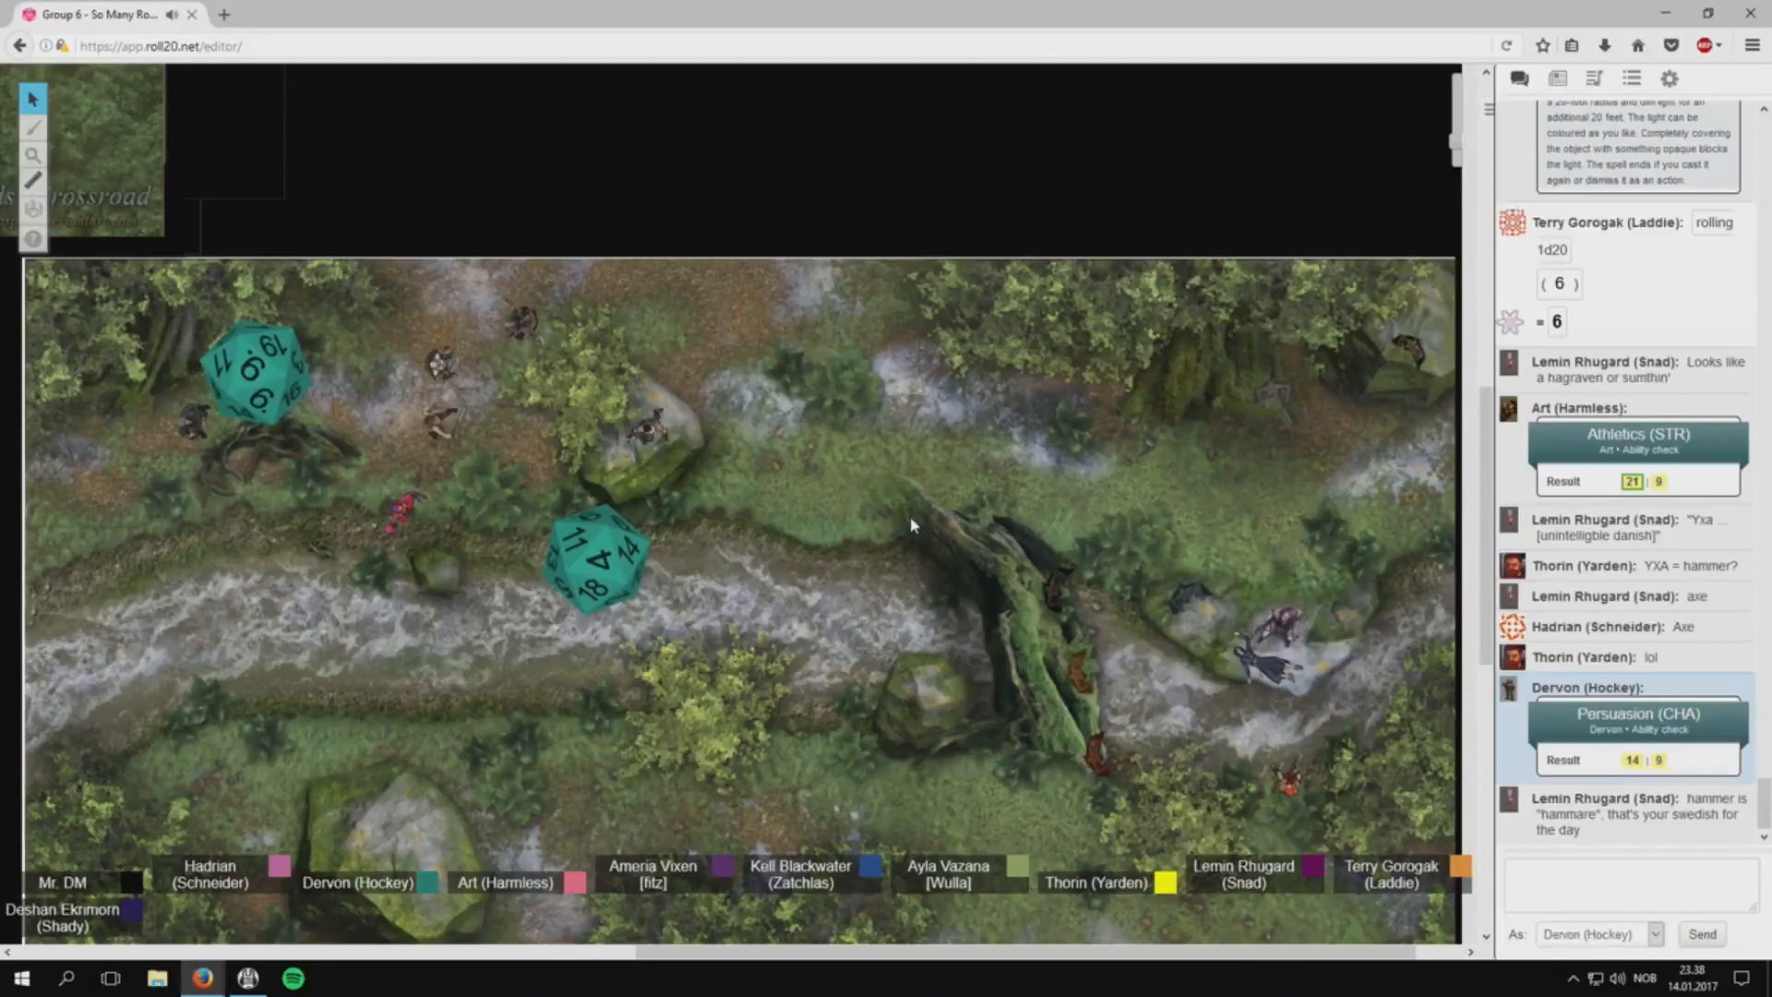
Scroll the chat to follow the Persuasion (CHA) result of 14 and Terry's WIS save.
scroll(down, 3)
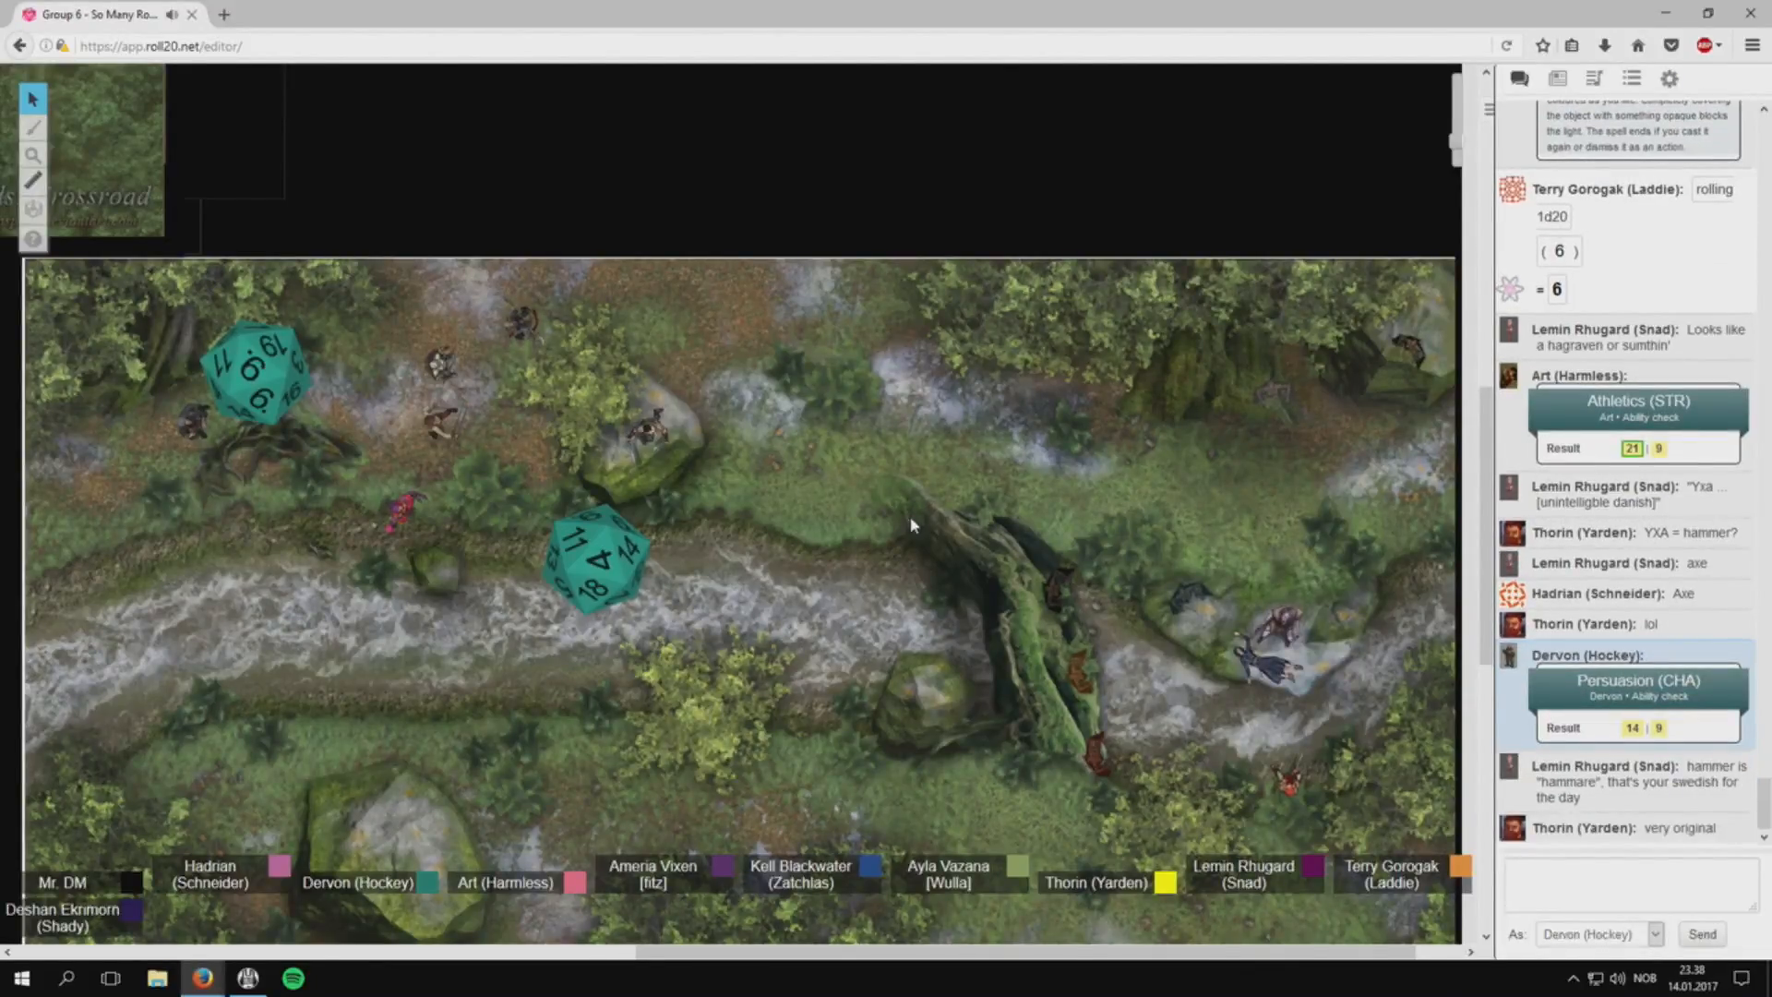
scroll(down, 3)
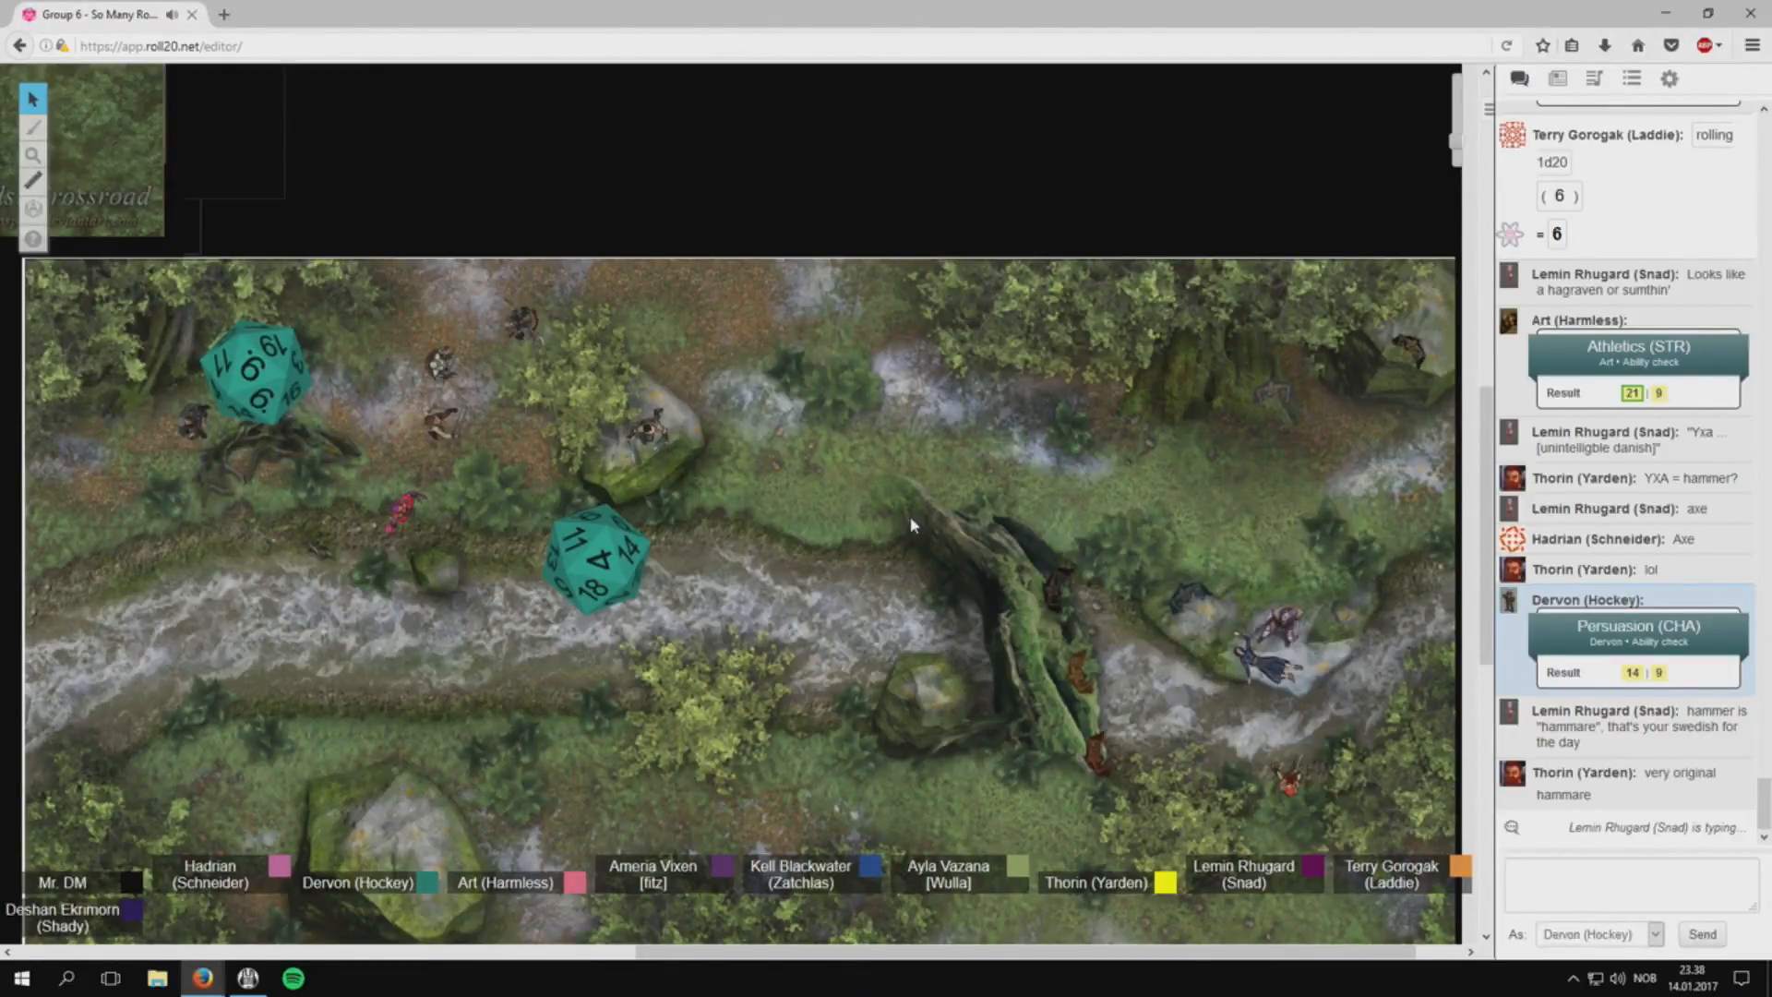
scroll(down, 3)
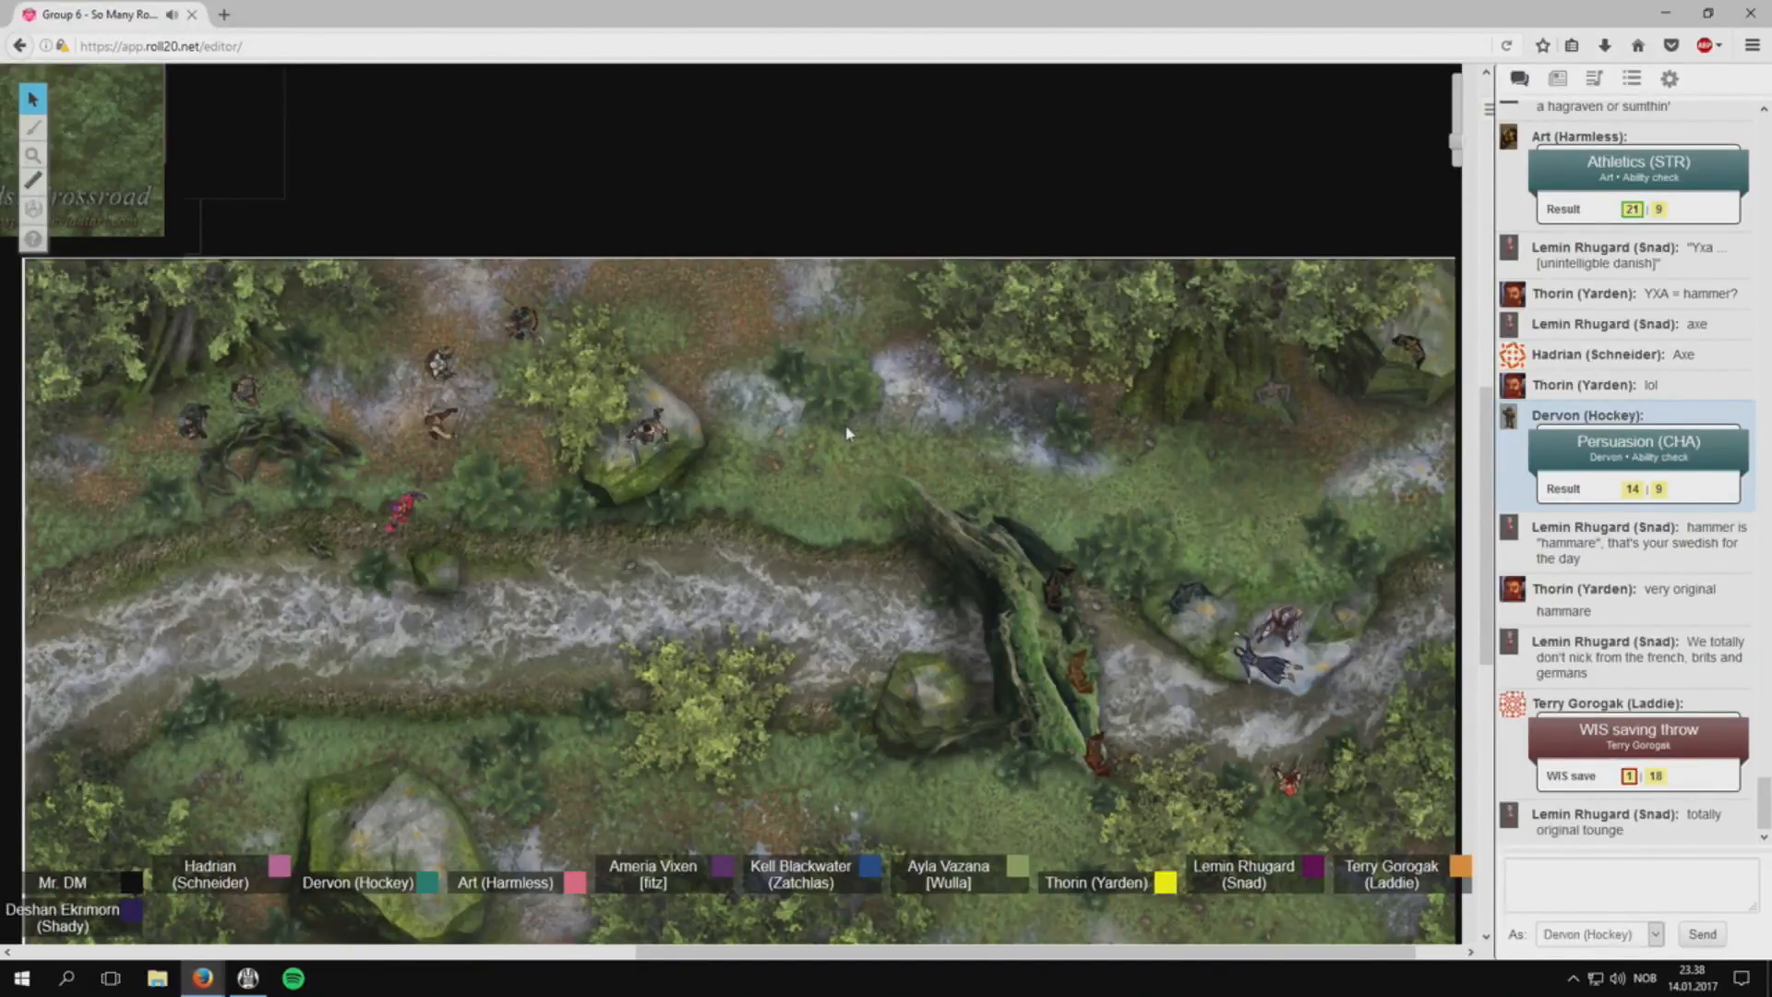
scroll(down, 3)
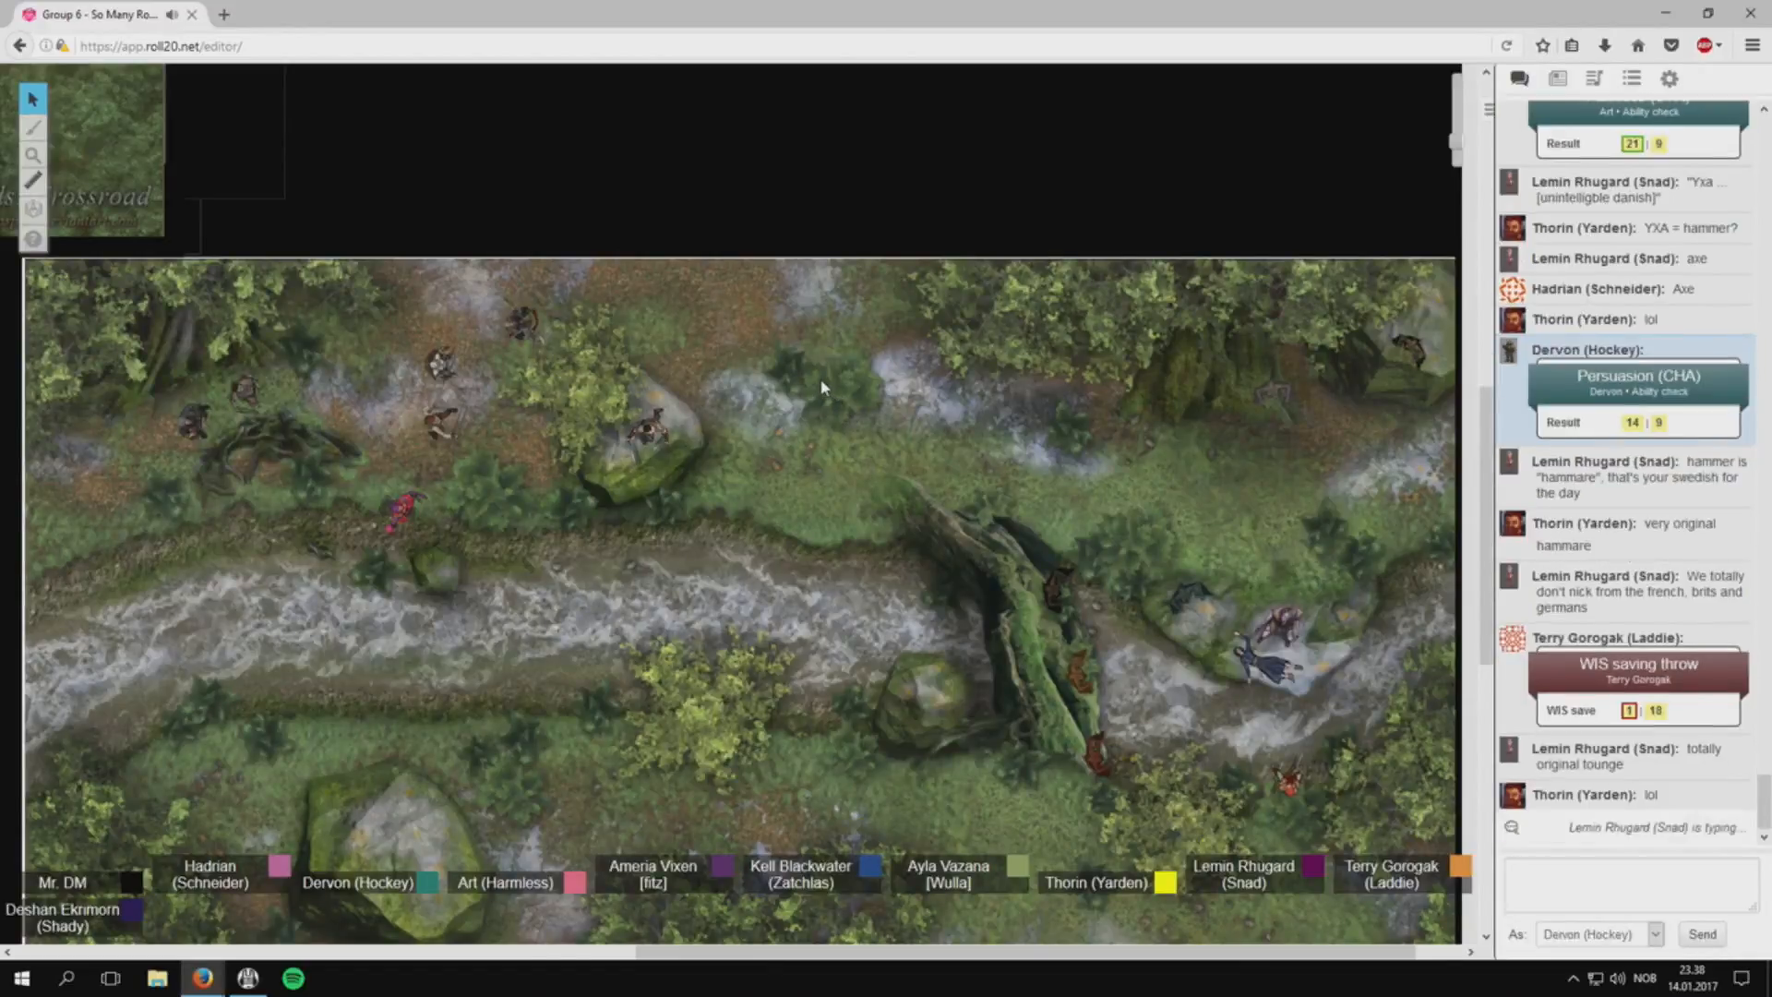
scroll(down, 3)
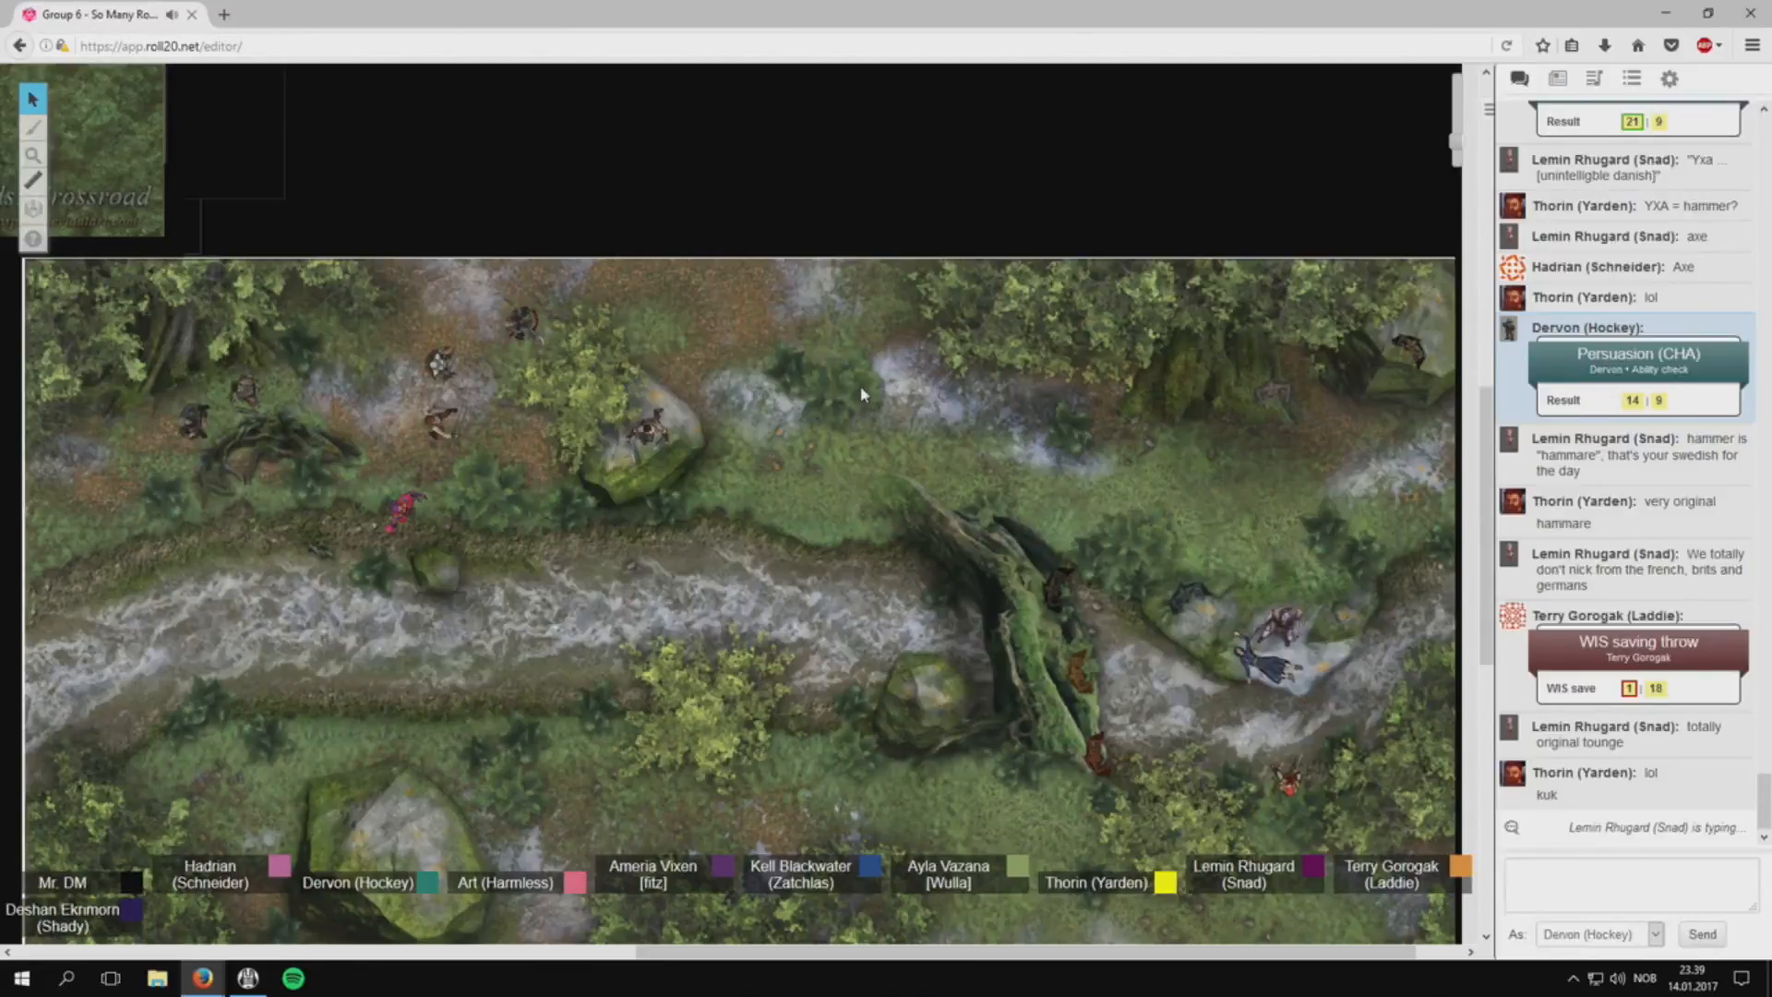
scroll(up, 3)
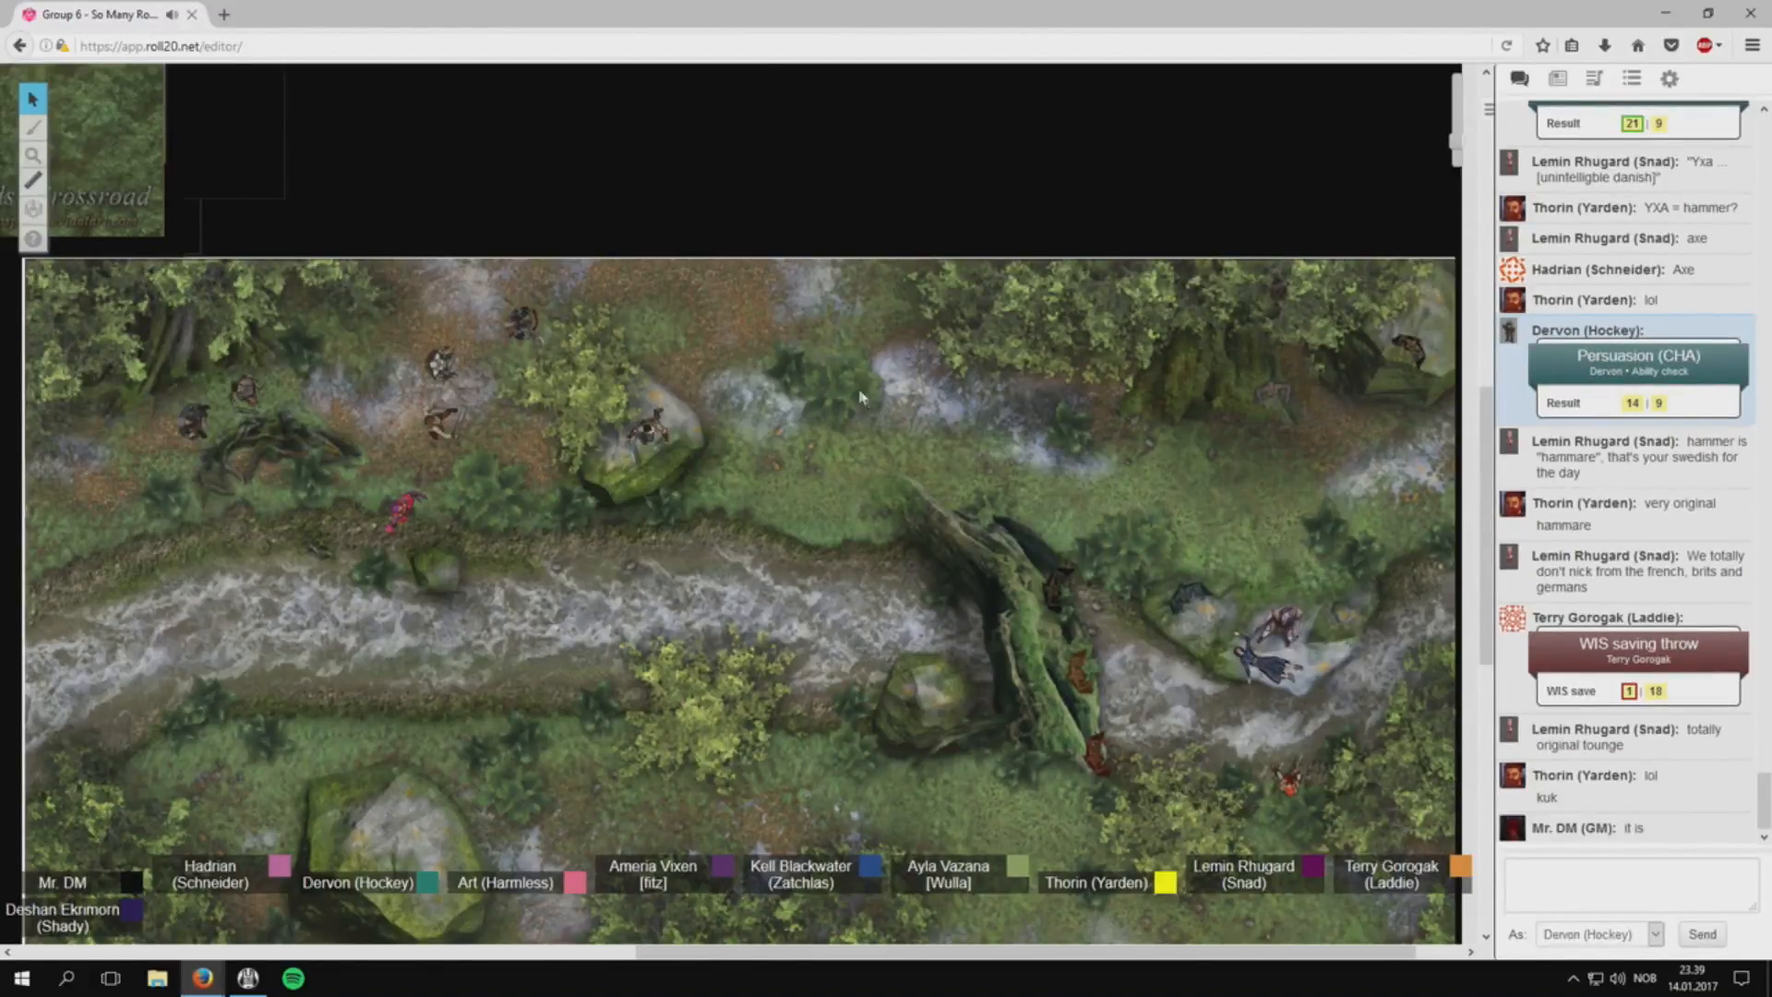
mouse_move(837, 367)
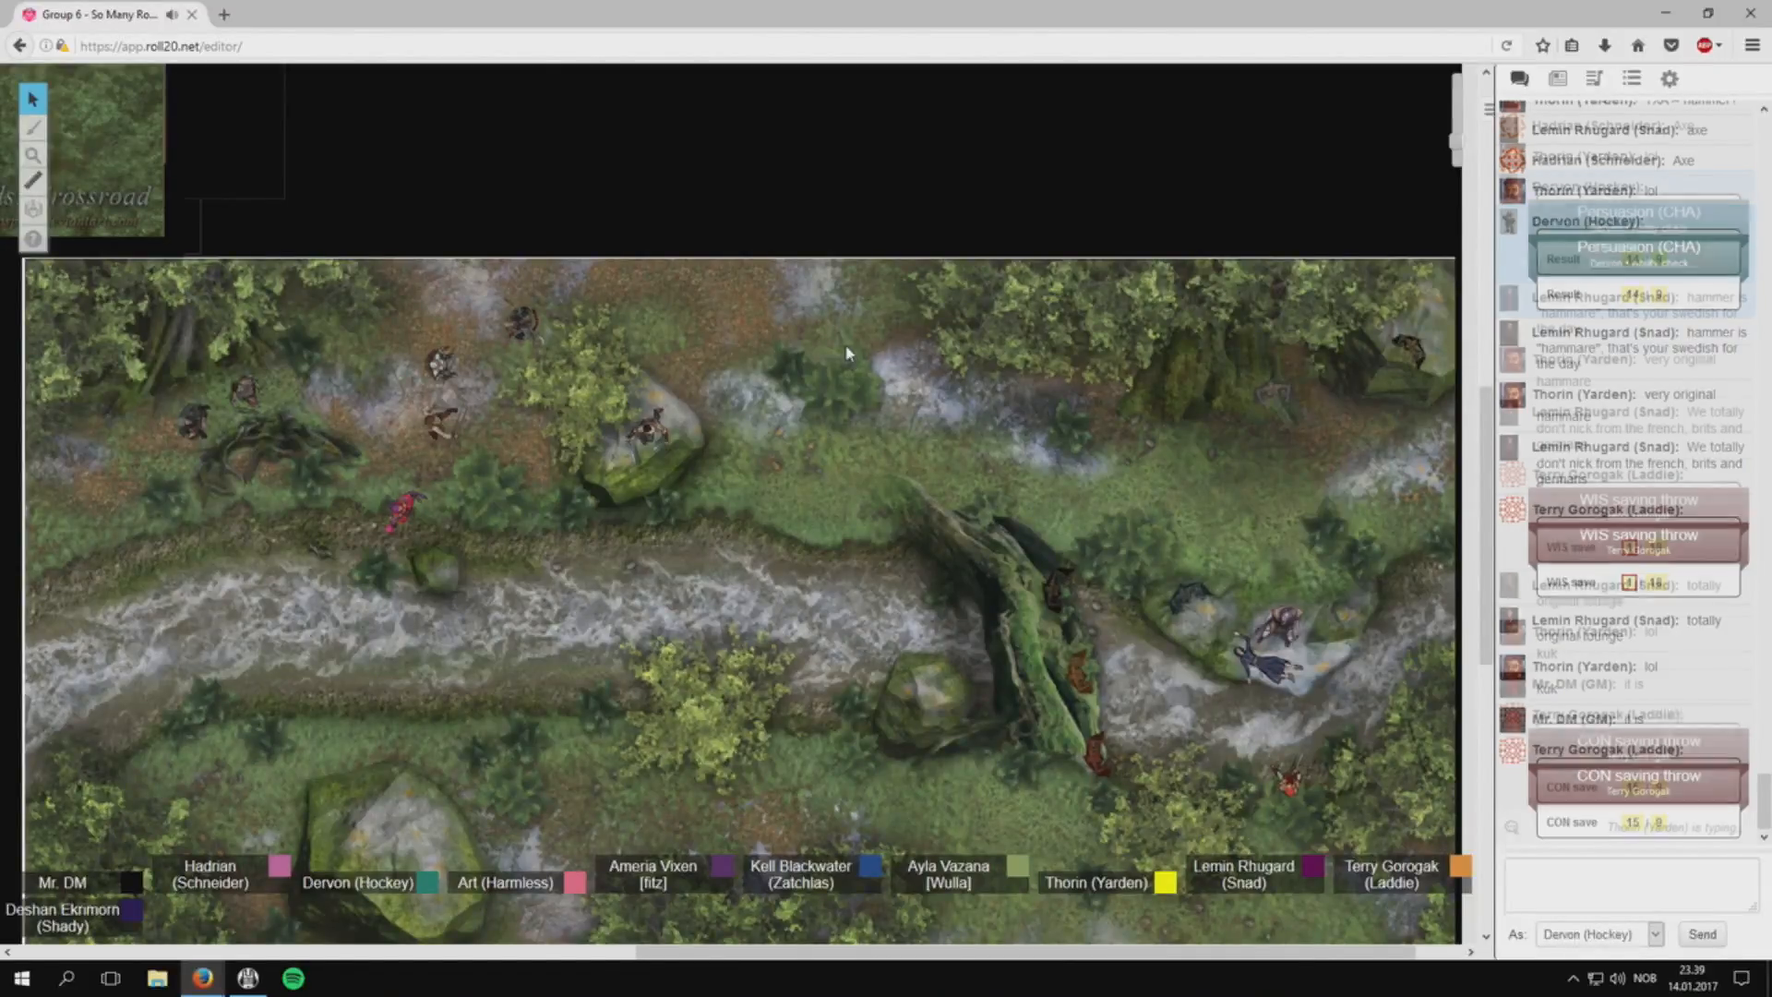
scroll(down, 3)
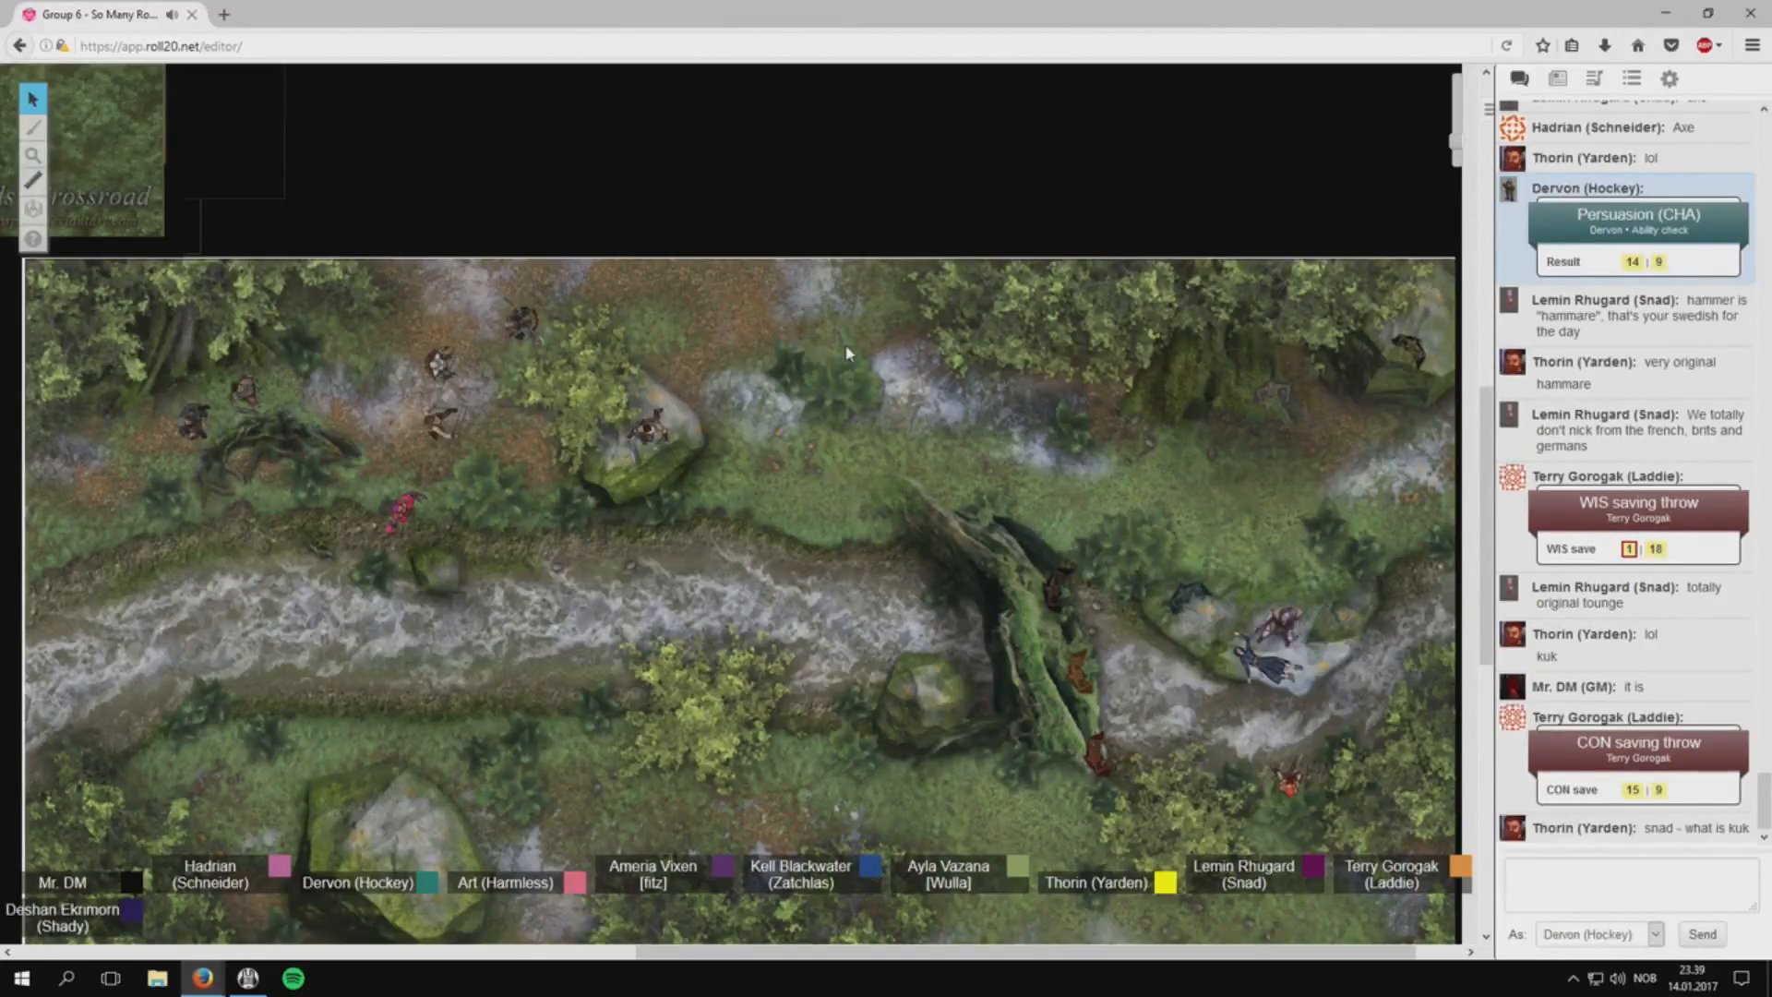
scroll(down, 3)
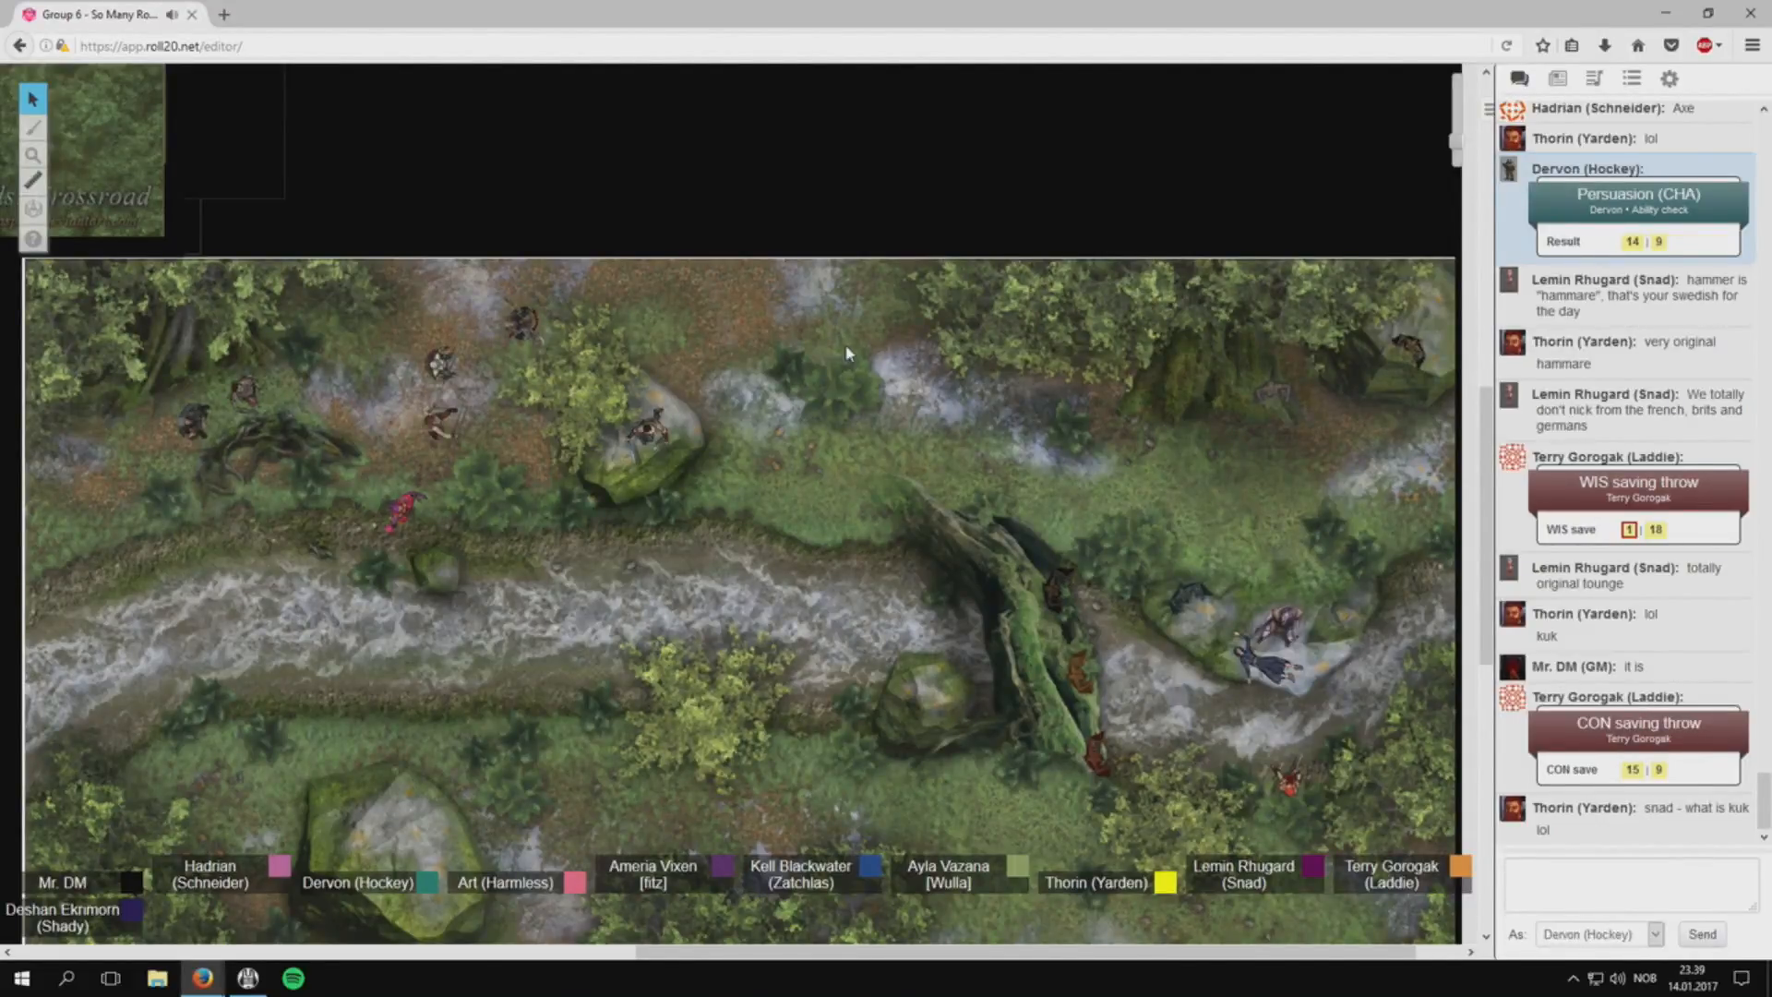
click(1265, 633)
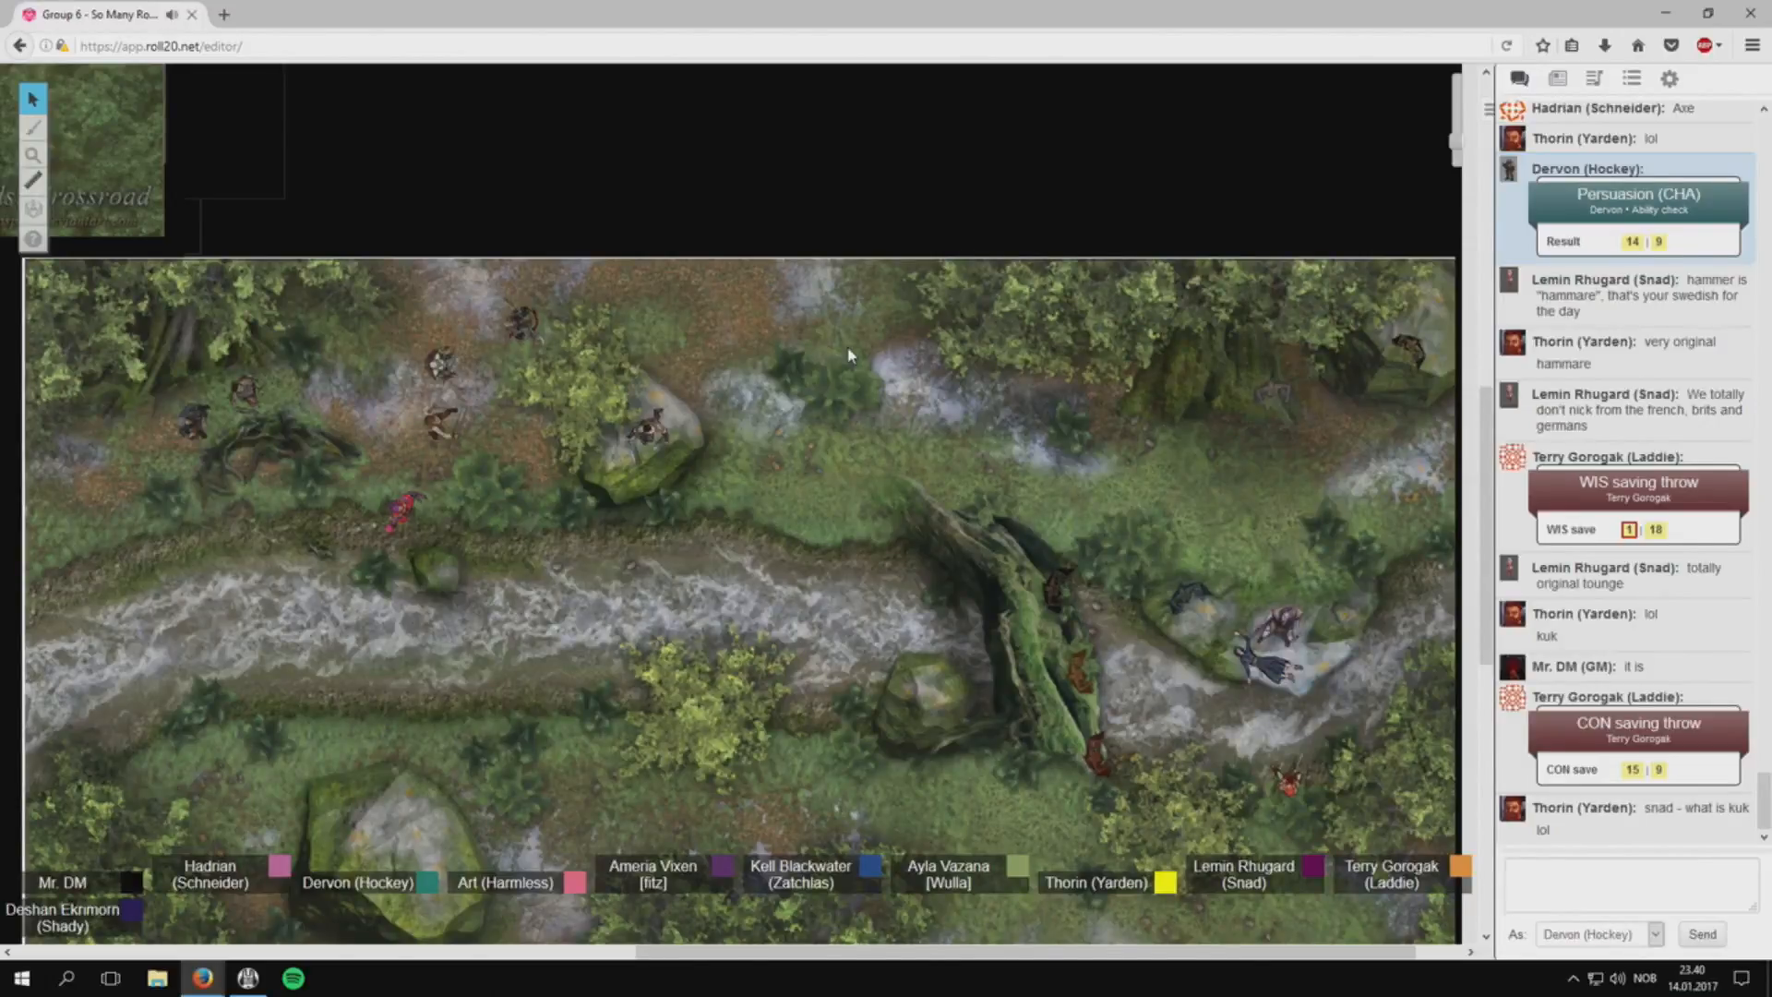
mouse_move(966, 391)
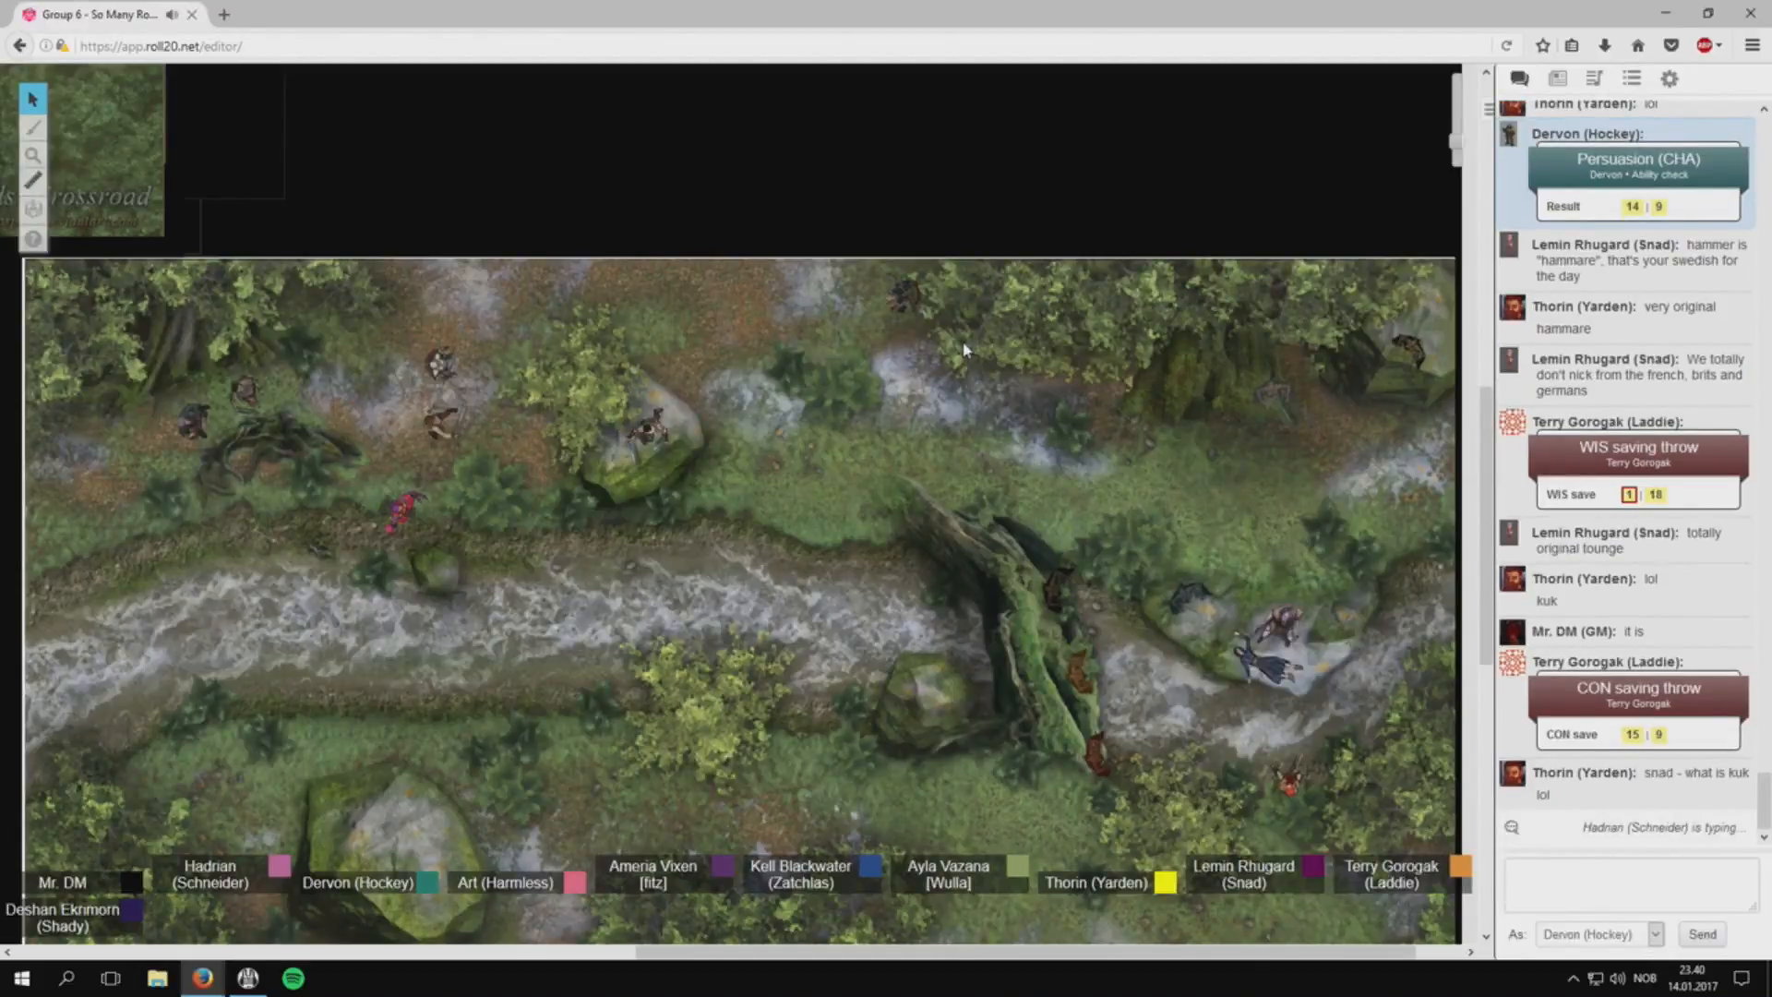
mouse_move(947, 452)
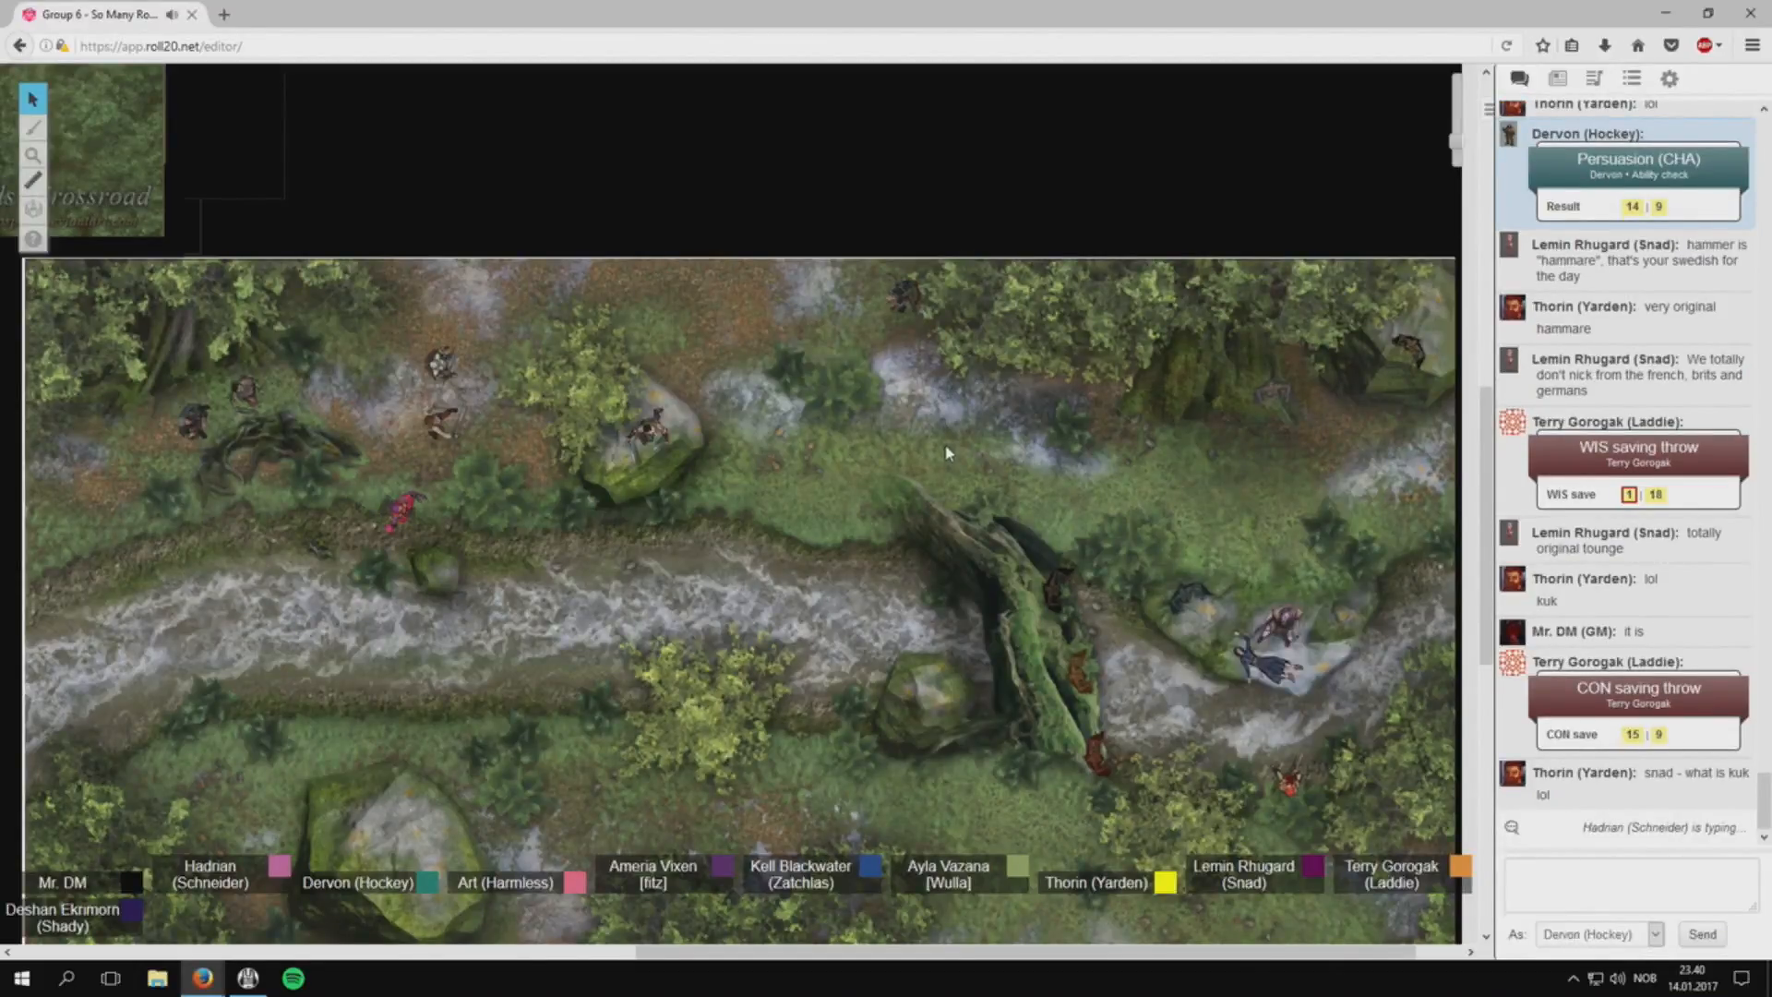
scroll(down, 3)
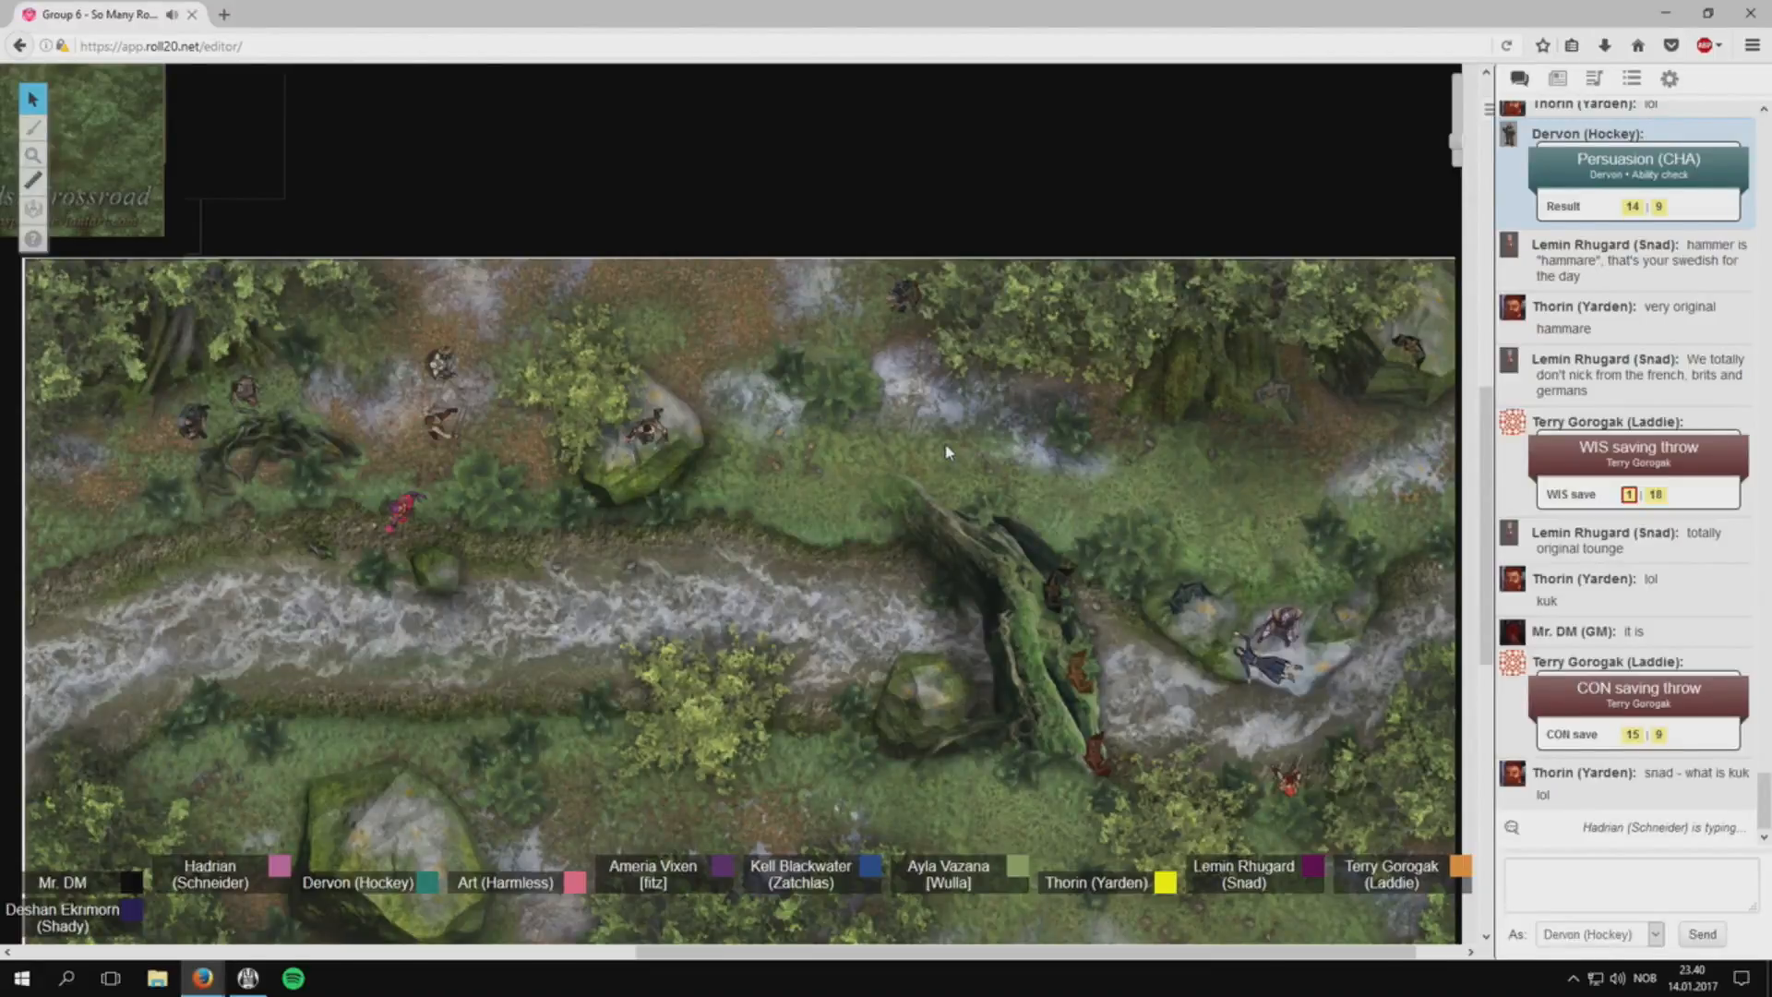
scroll(down, 3)
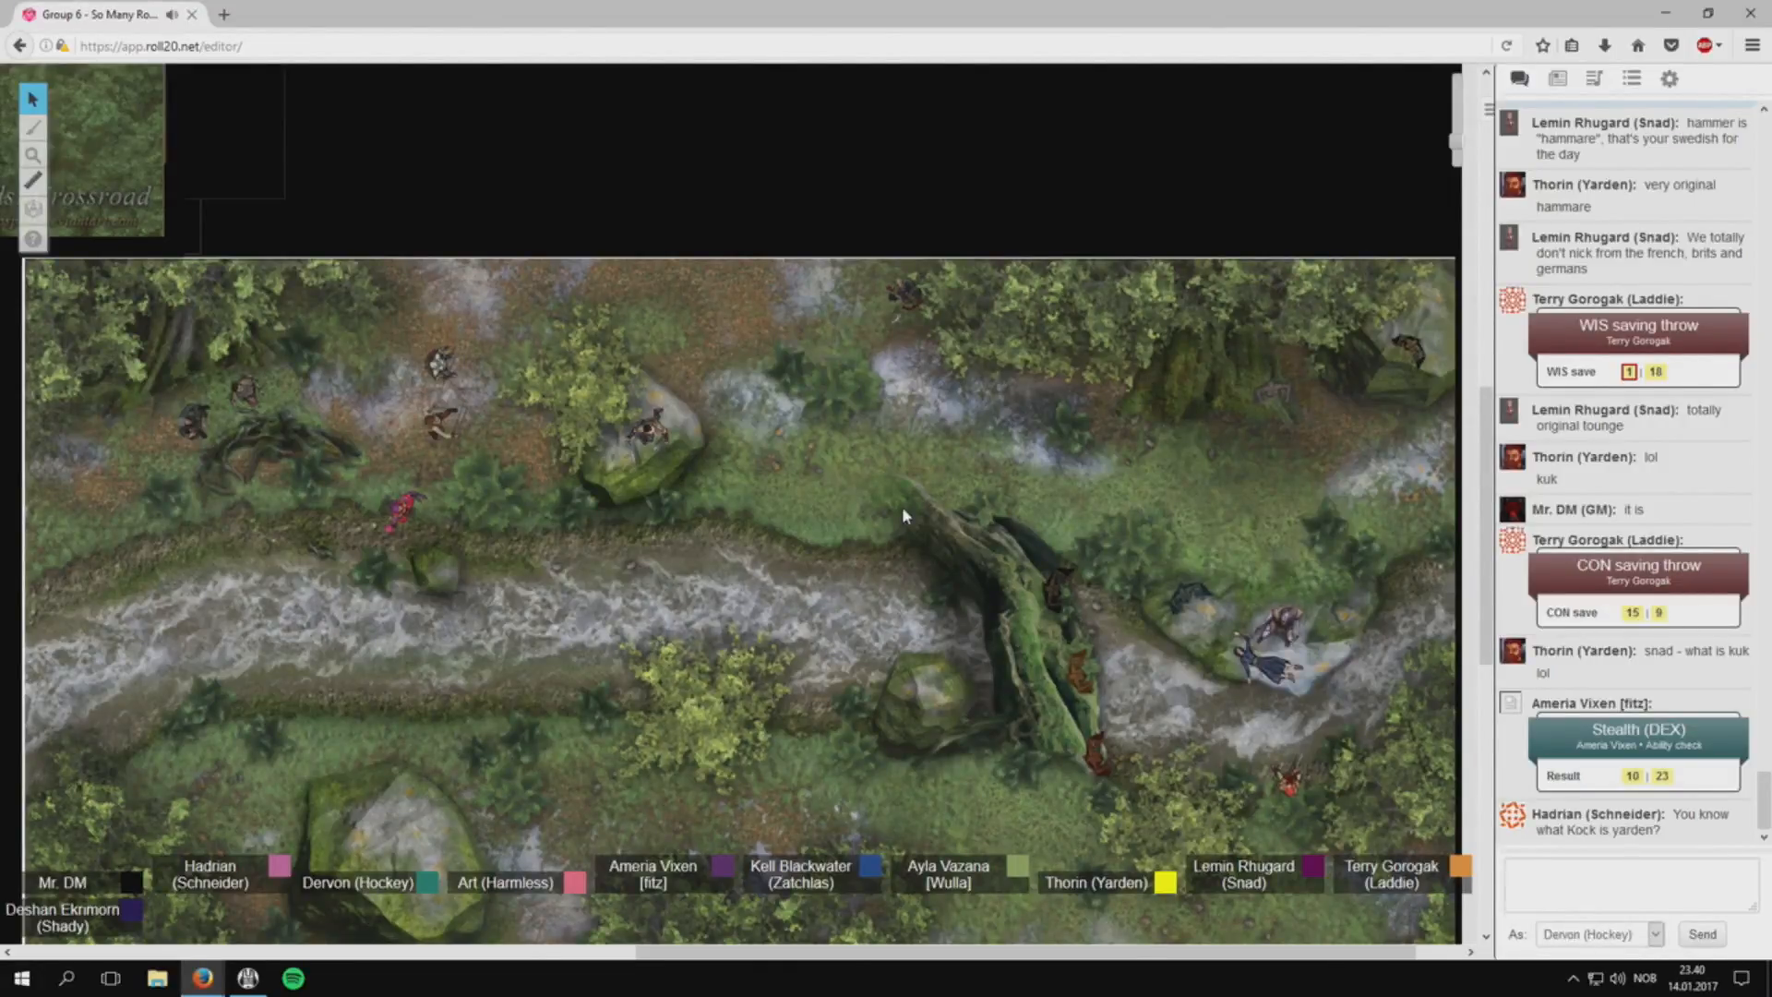
click(1627, 882)
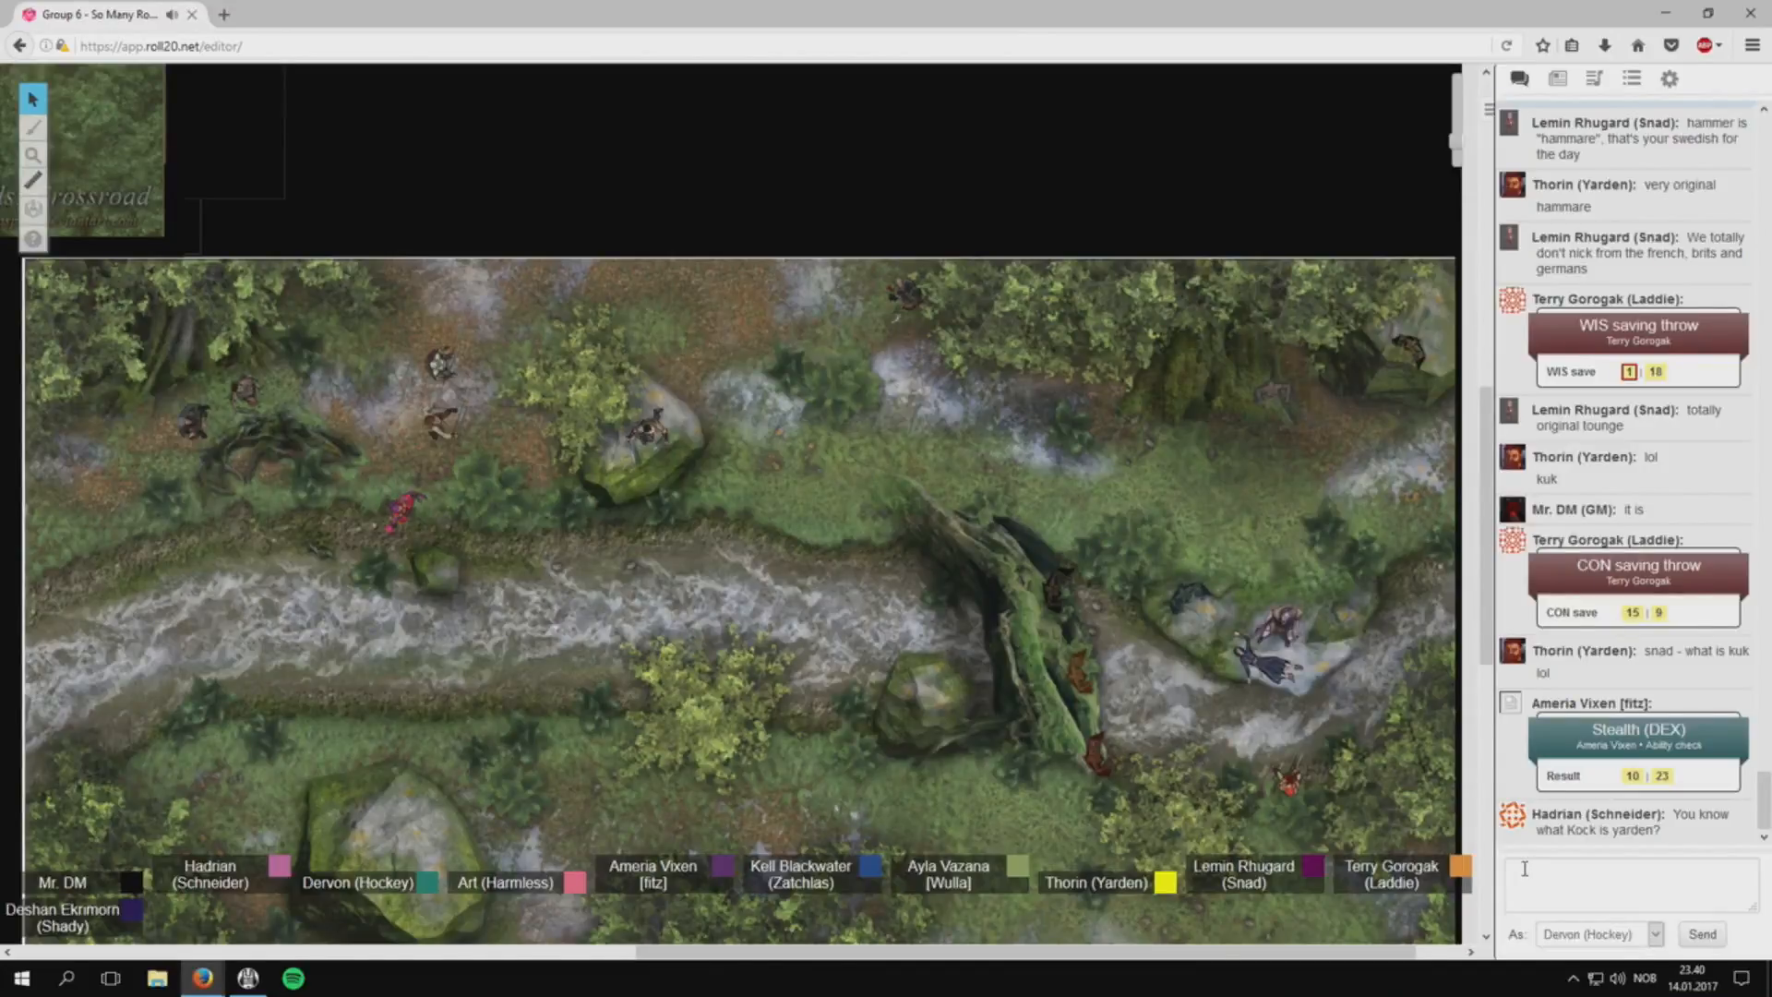
scroll(down, 3)
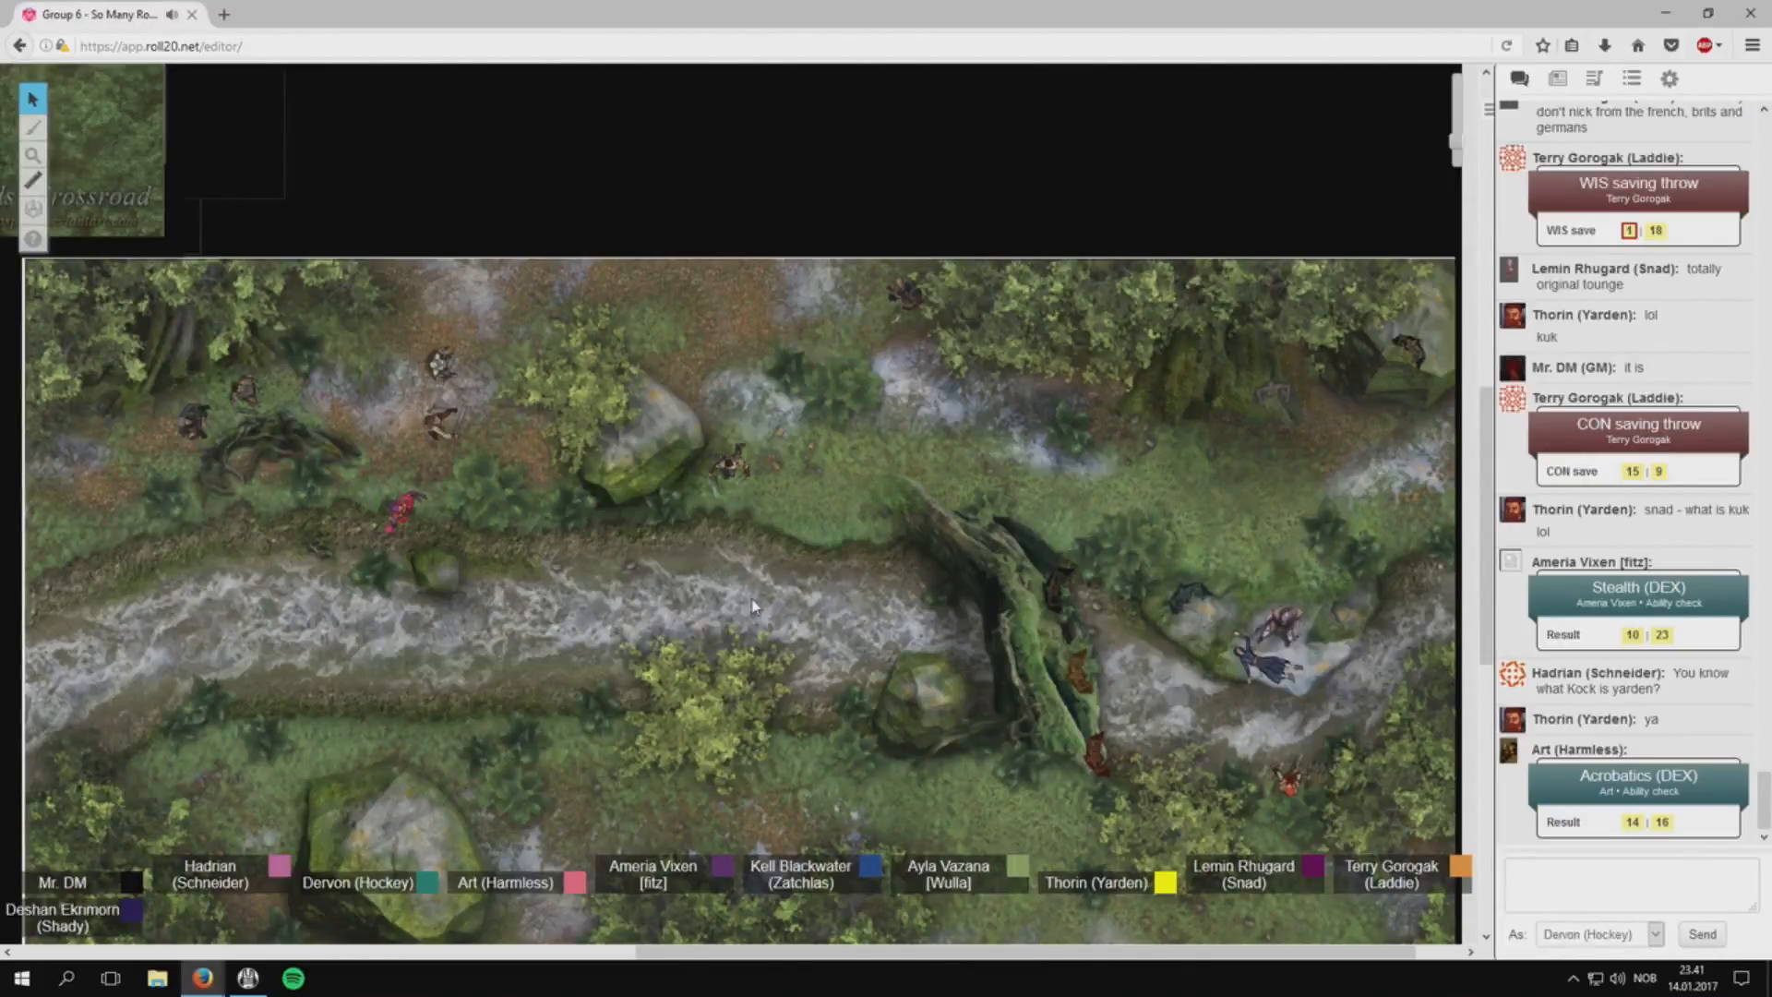
scroll(down, 3)
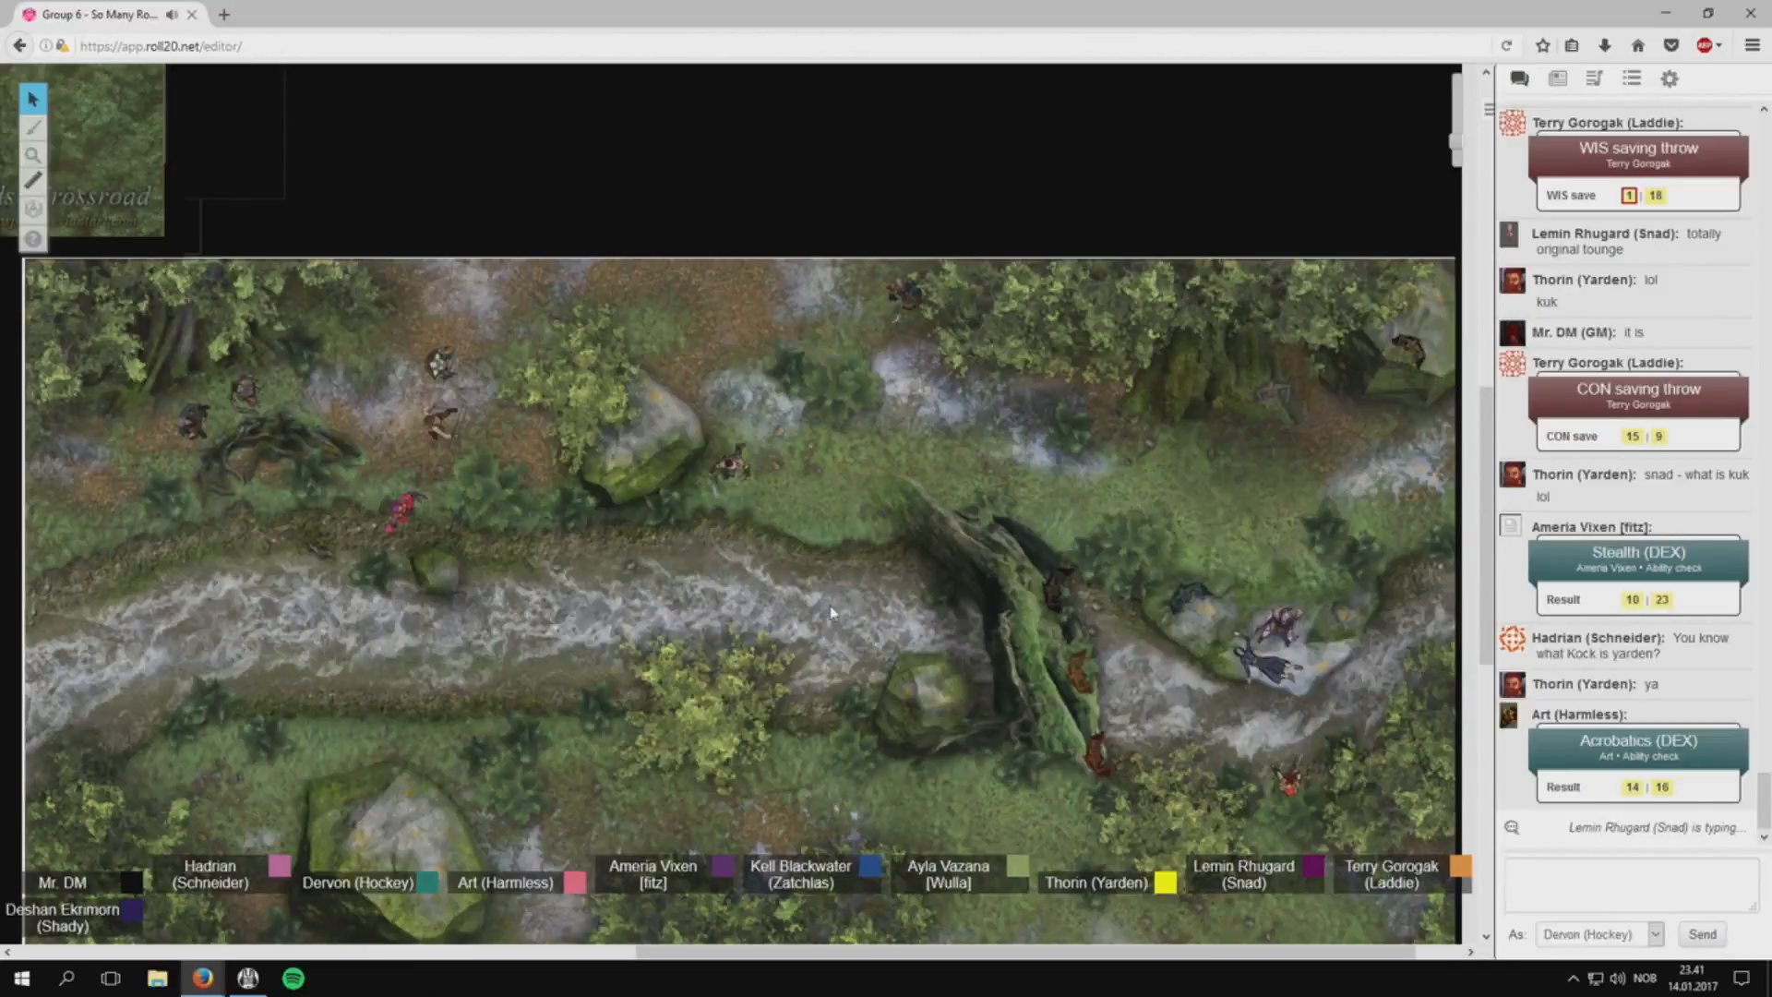
mouse_move(995, 474)
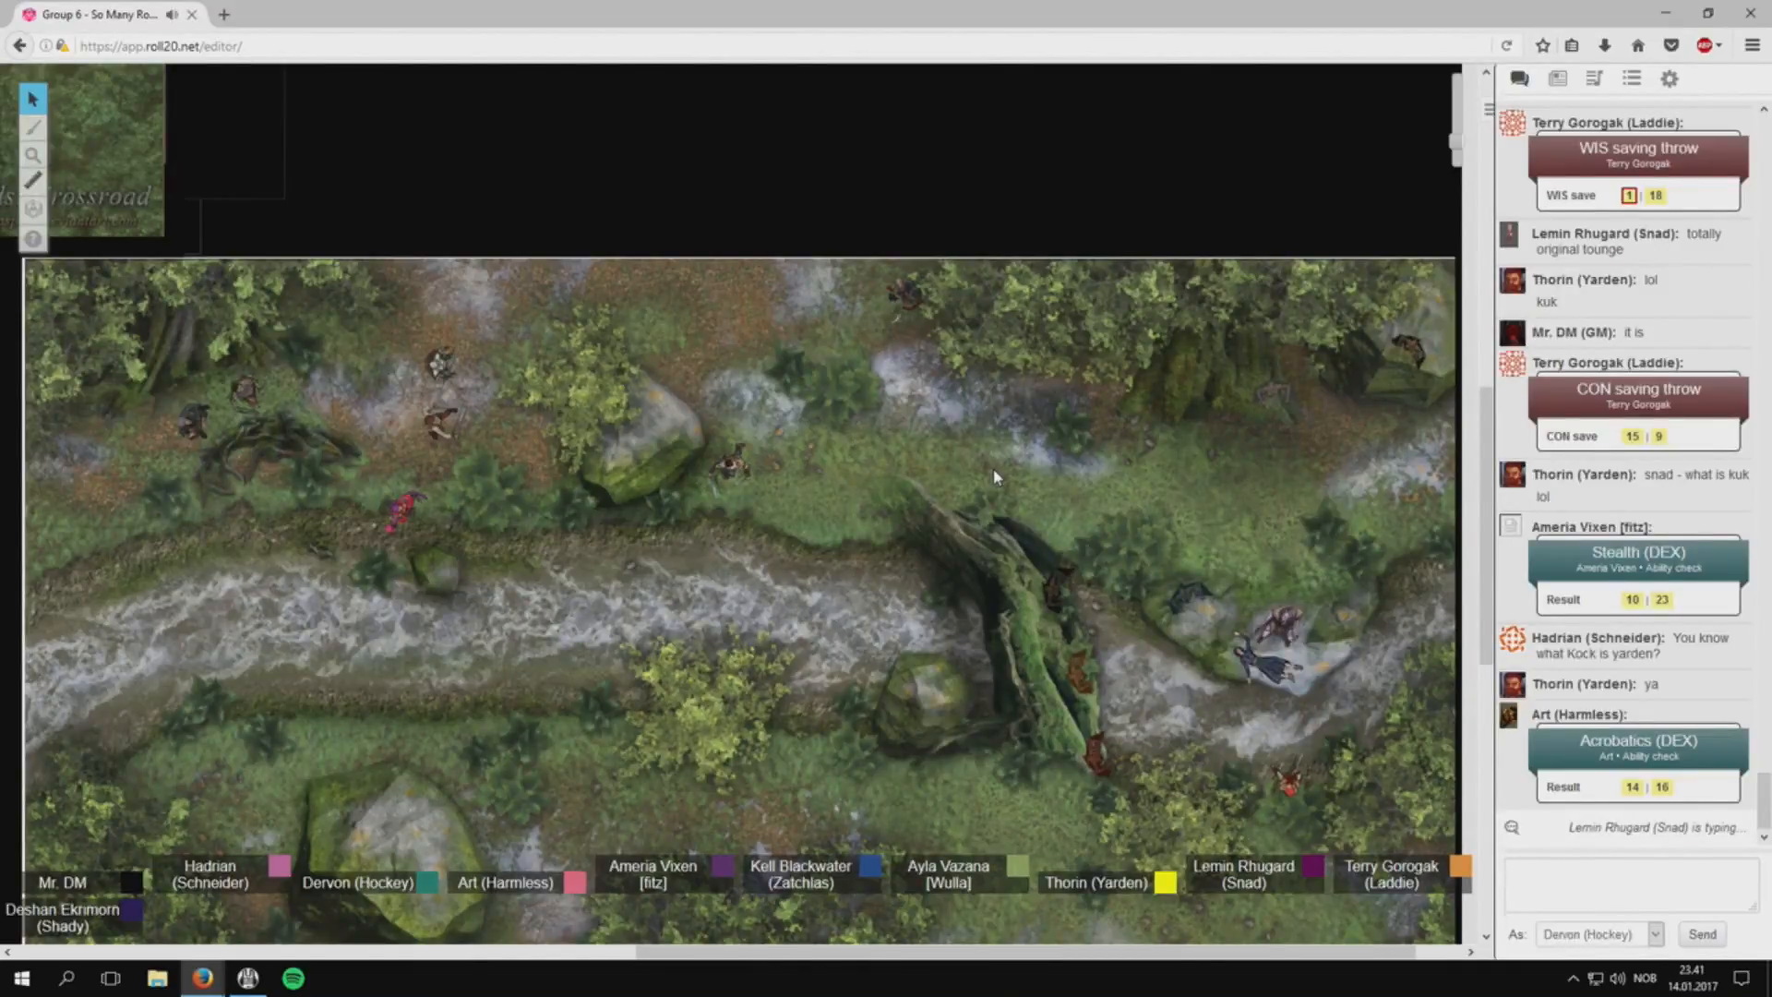
mouse_move(982, 443)
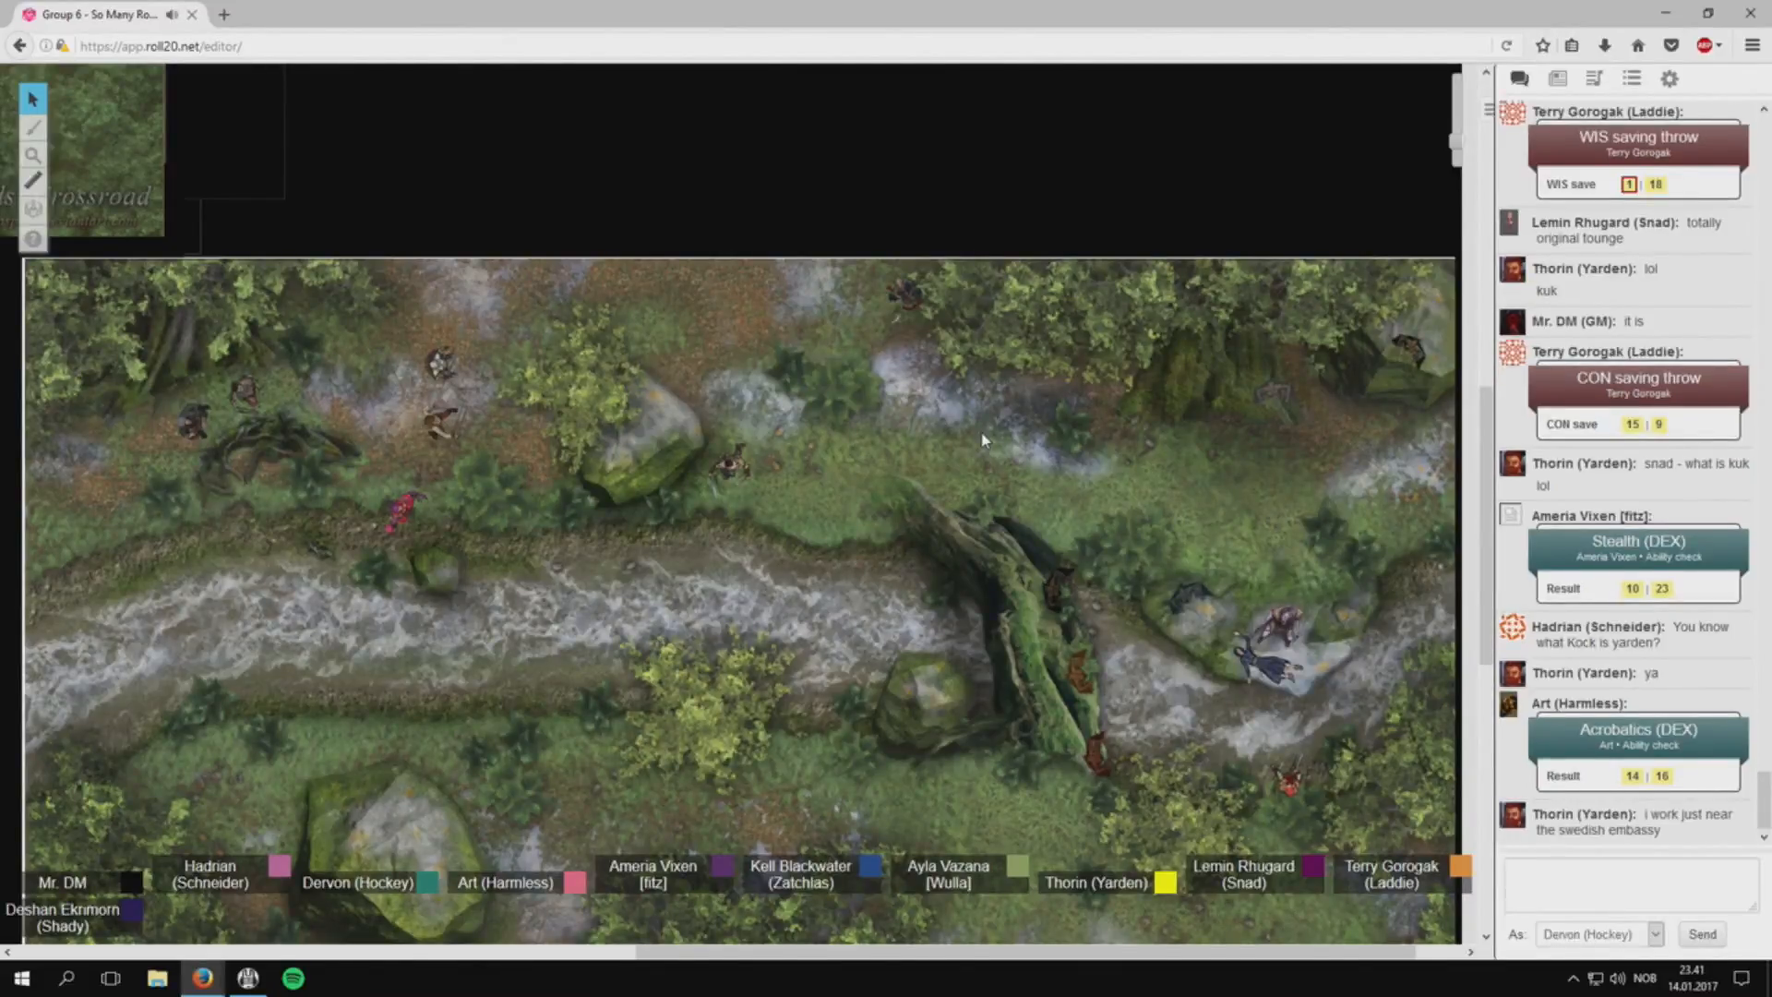
scroll(down, 3)
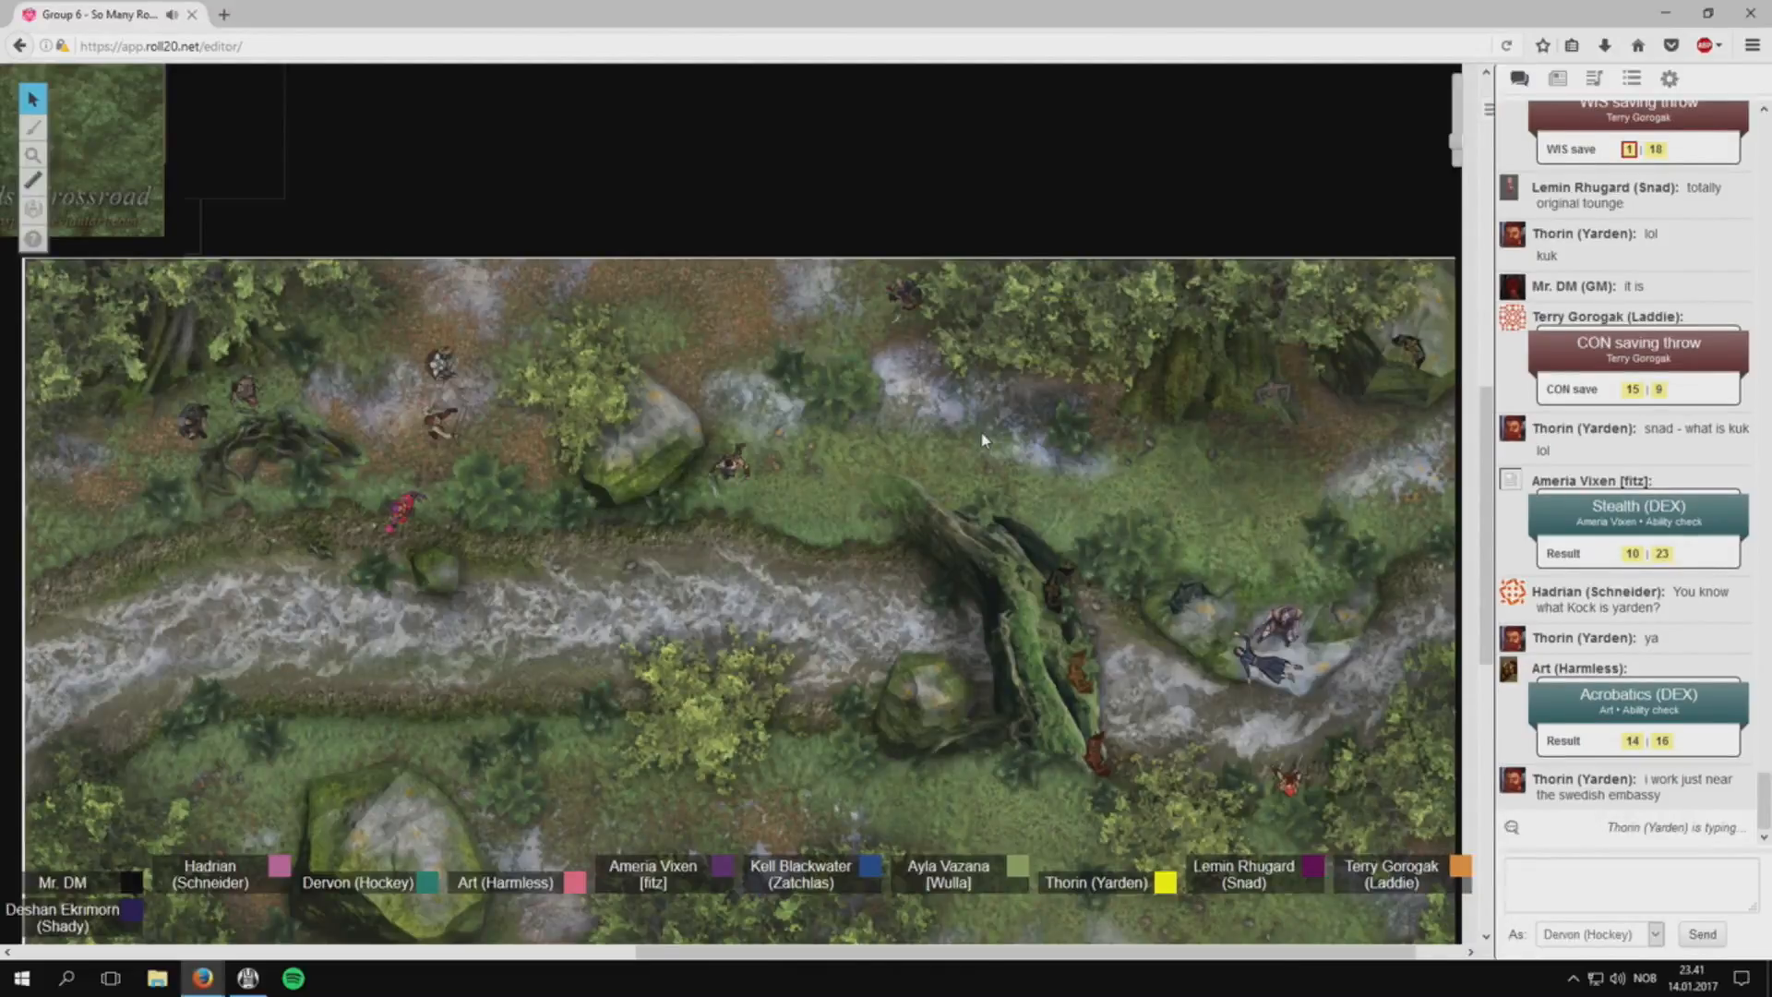
mouse_move(1029, 313)
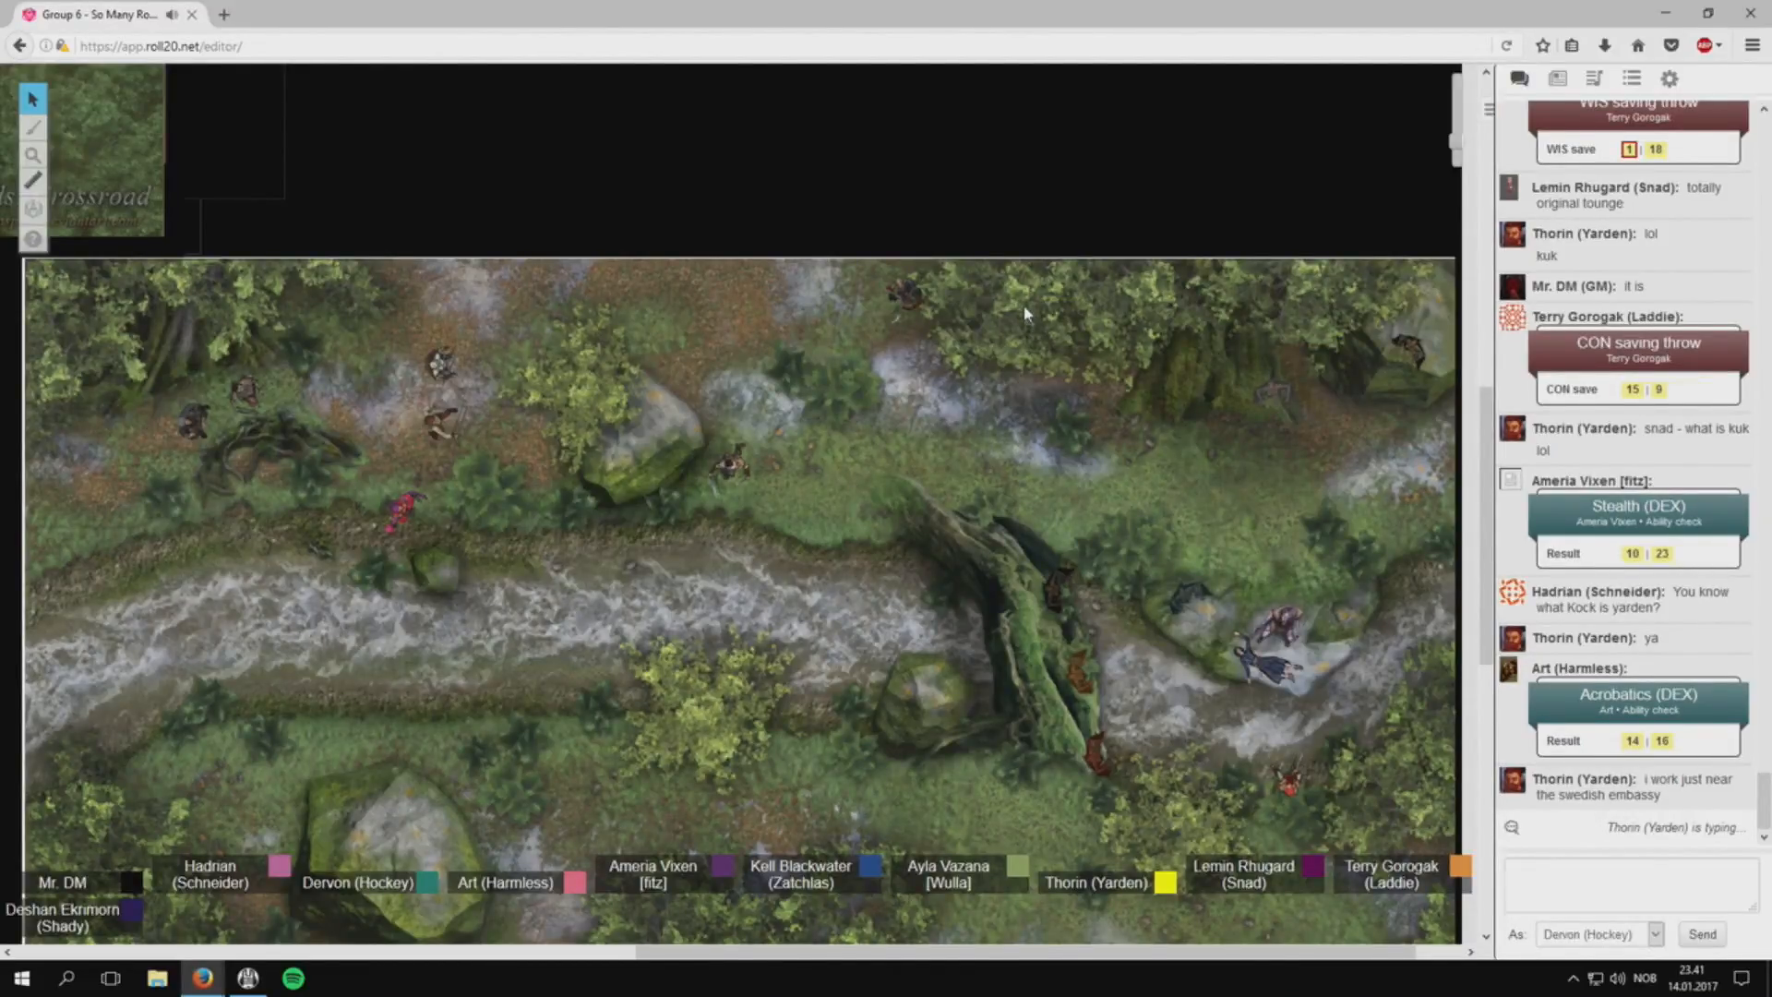
scroll(up, 3)
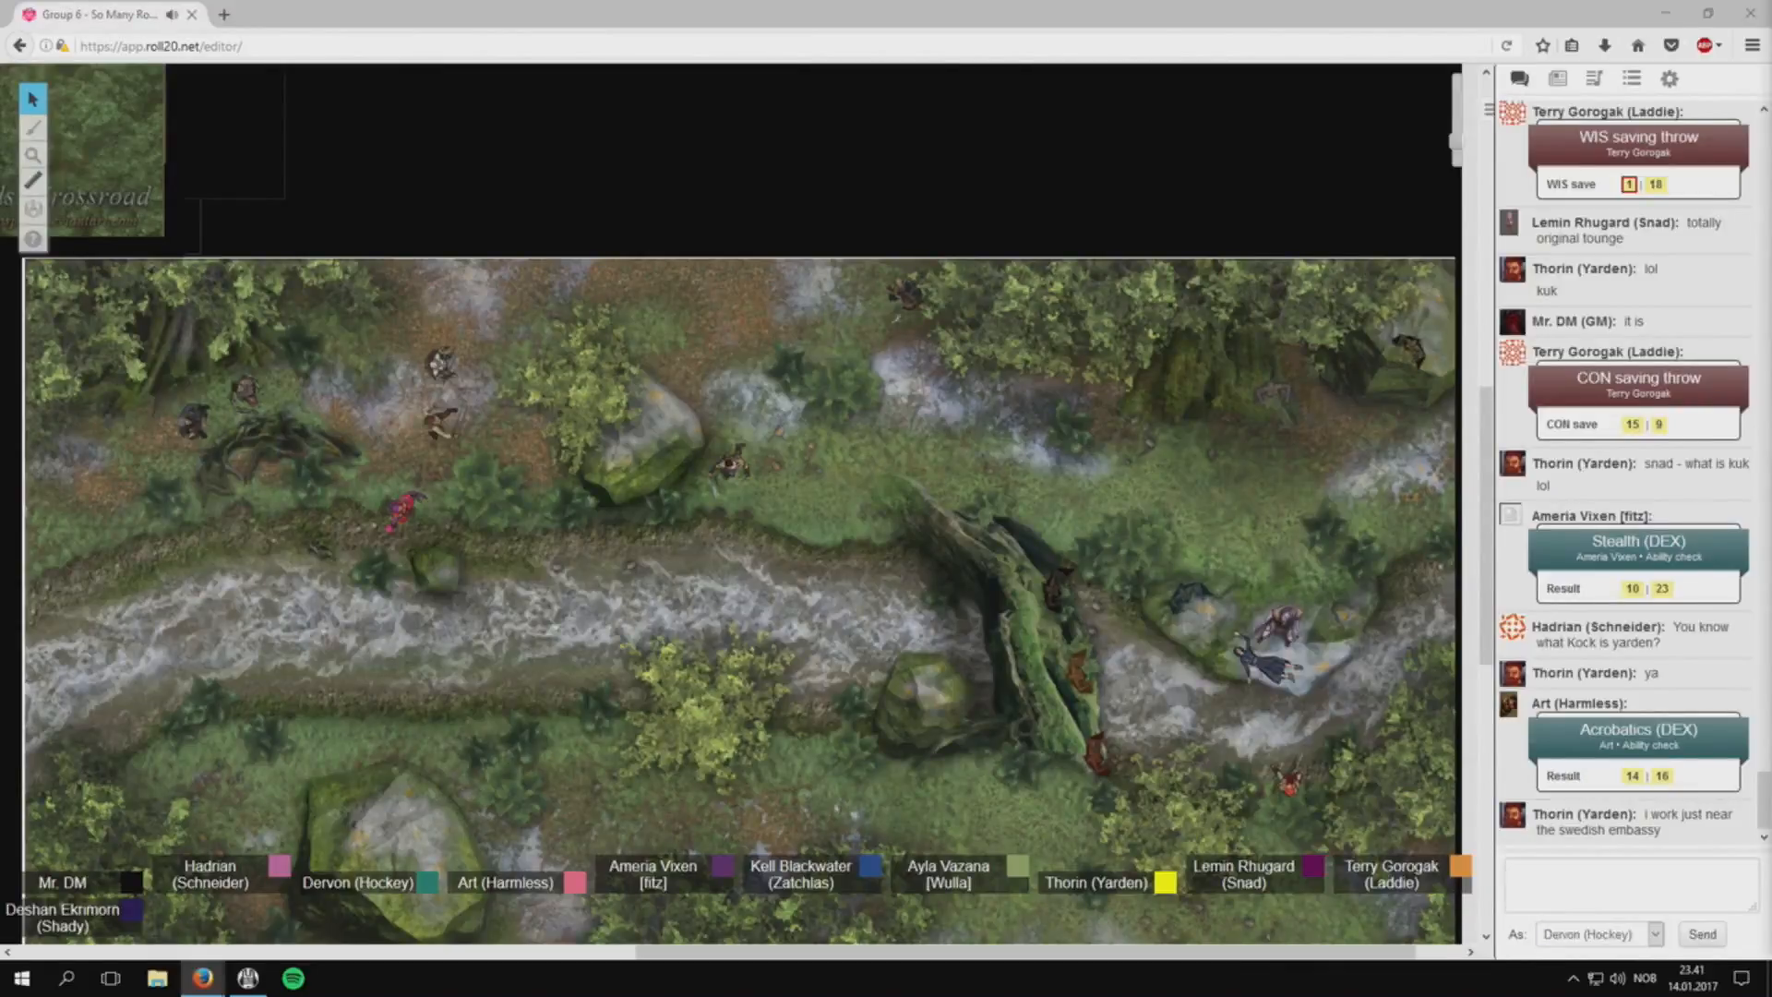
Scroll the chat to Dervon's Unskilled (DEX) and Terry Gorogak's Unskilled (STR) check results.
scroll(down, 3)
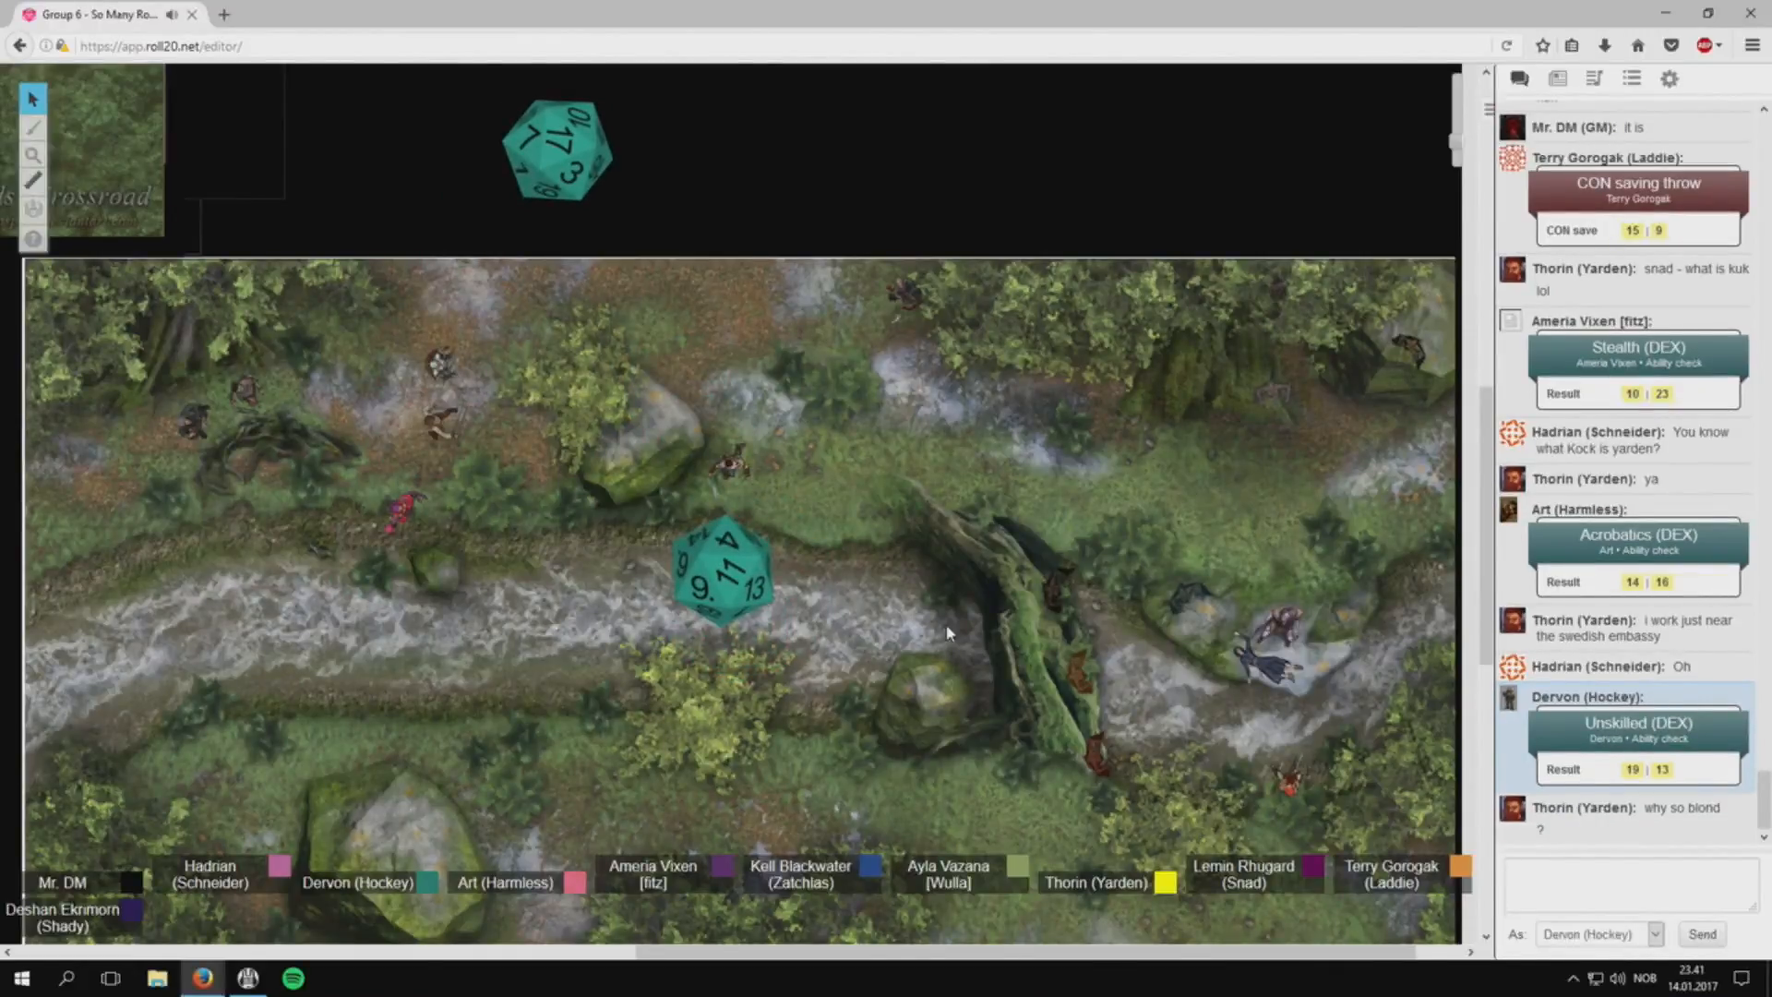
scroll(down, 3)
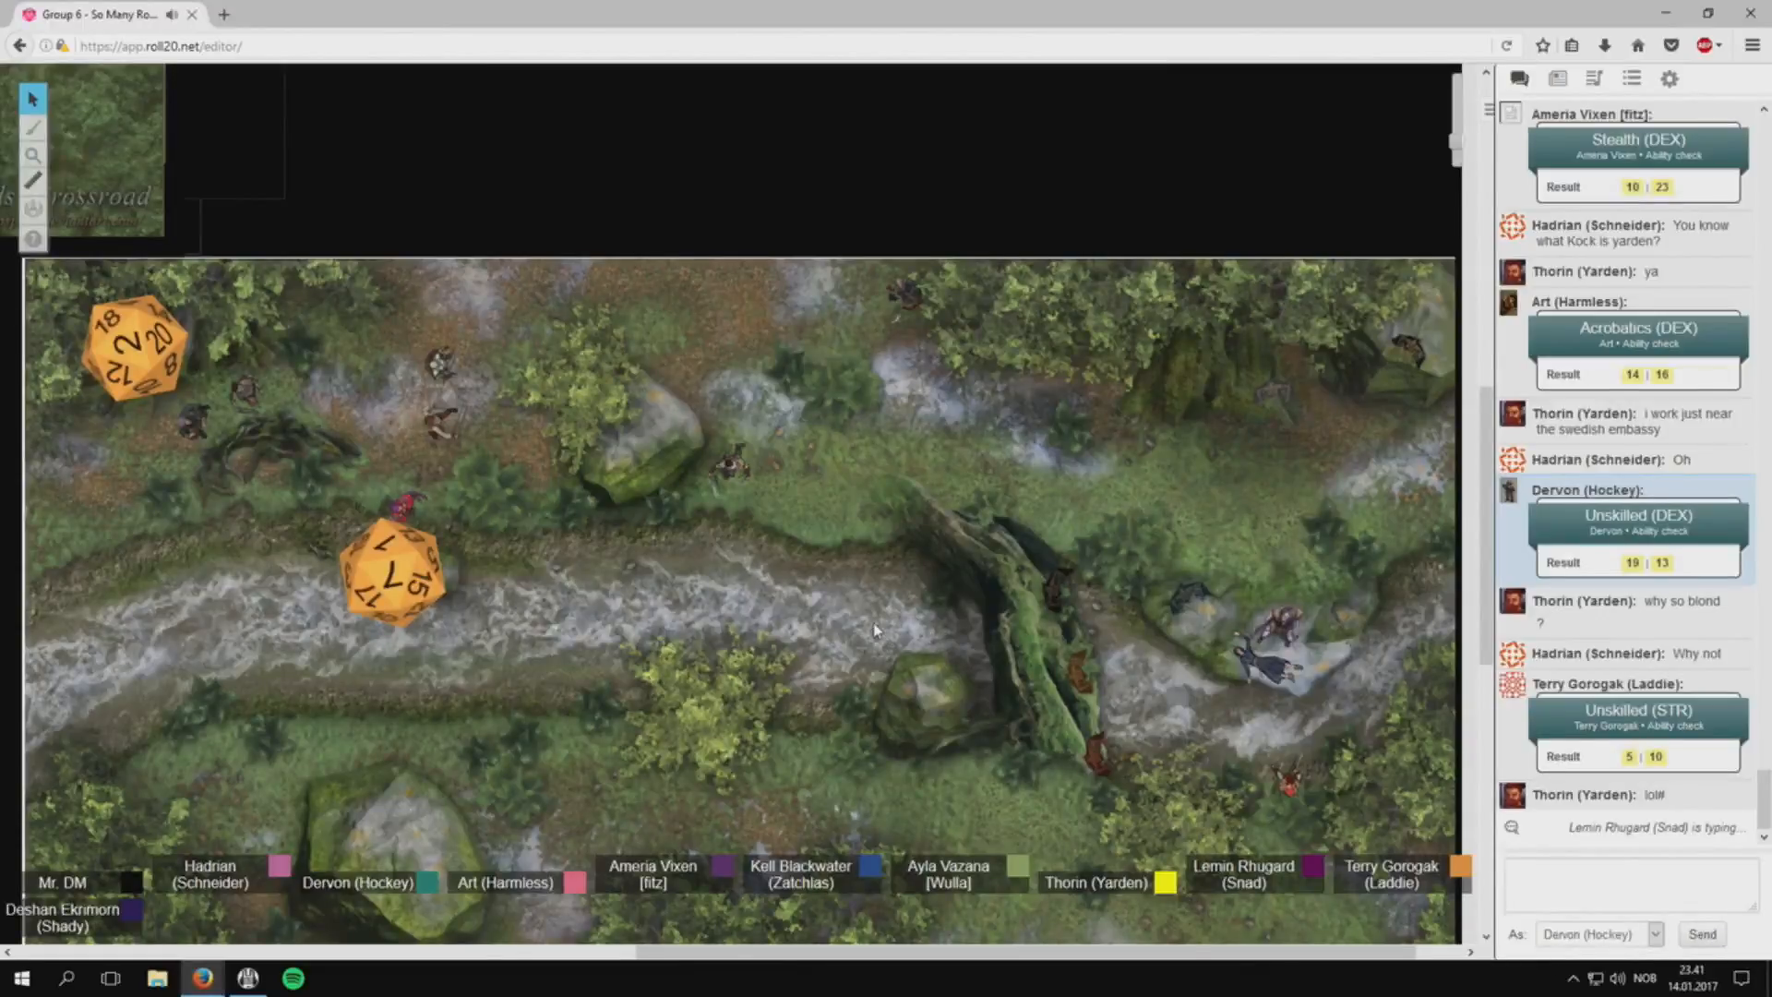
mouse_move(825, 650)
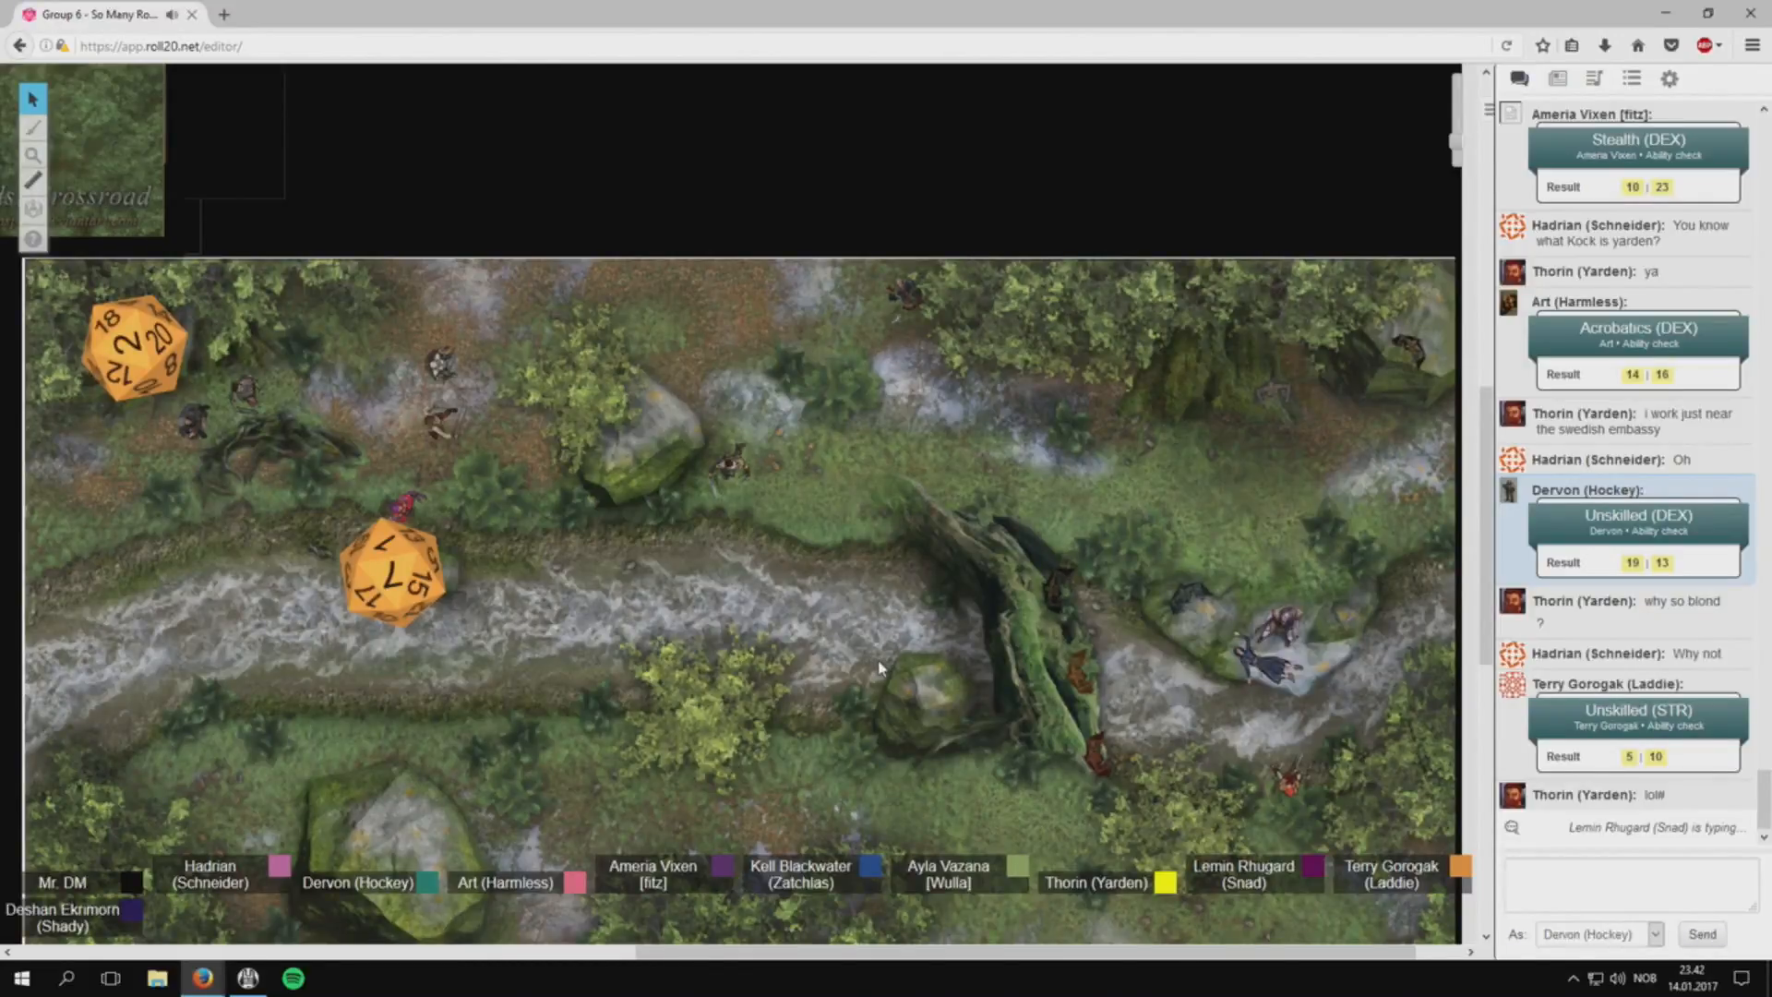
scroll(down, 3)
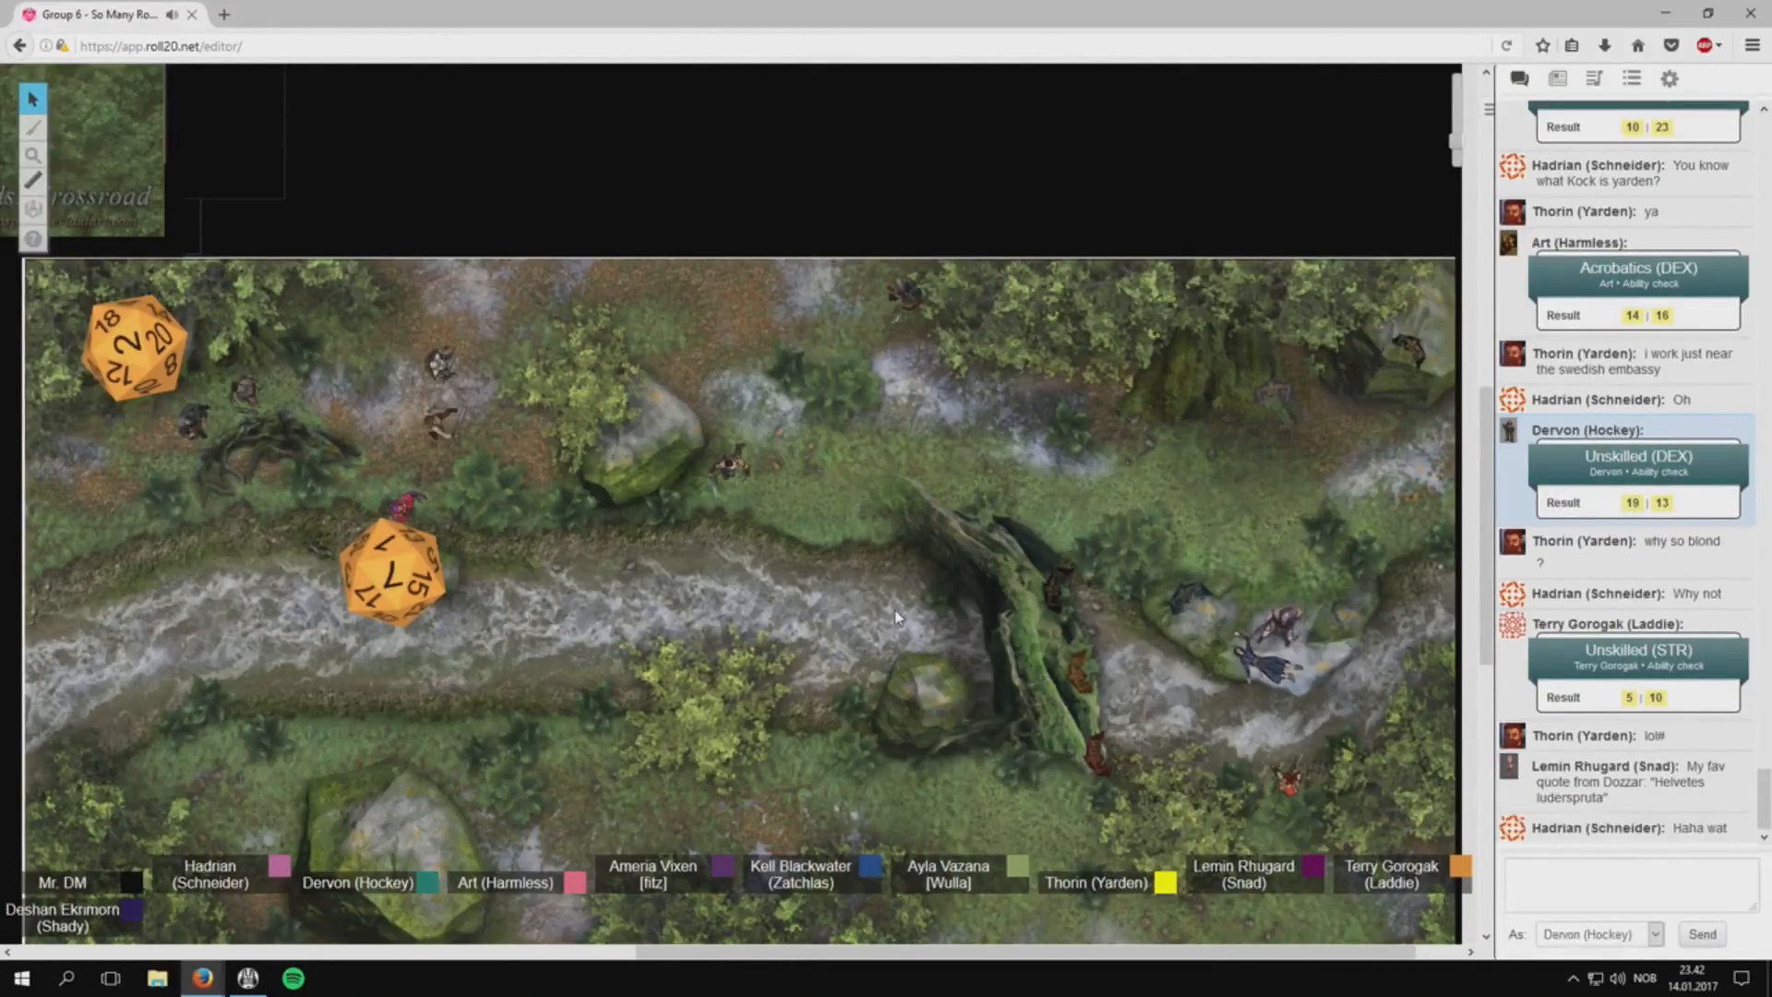
mouse_move(915, 718)
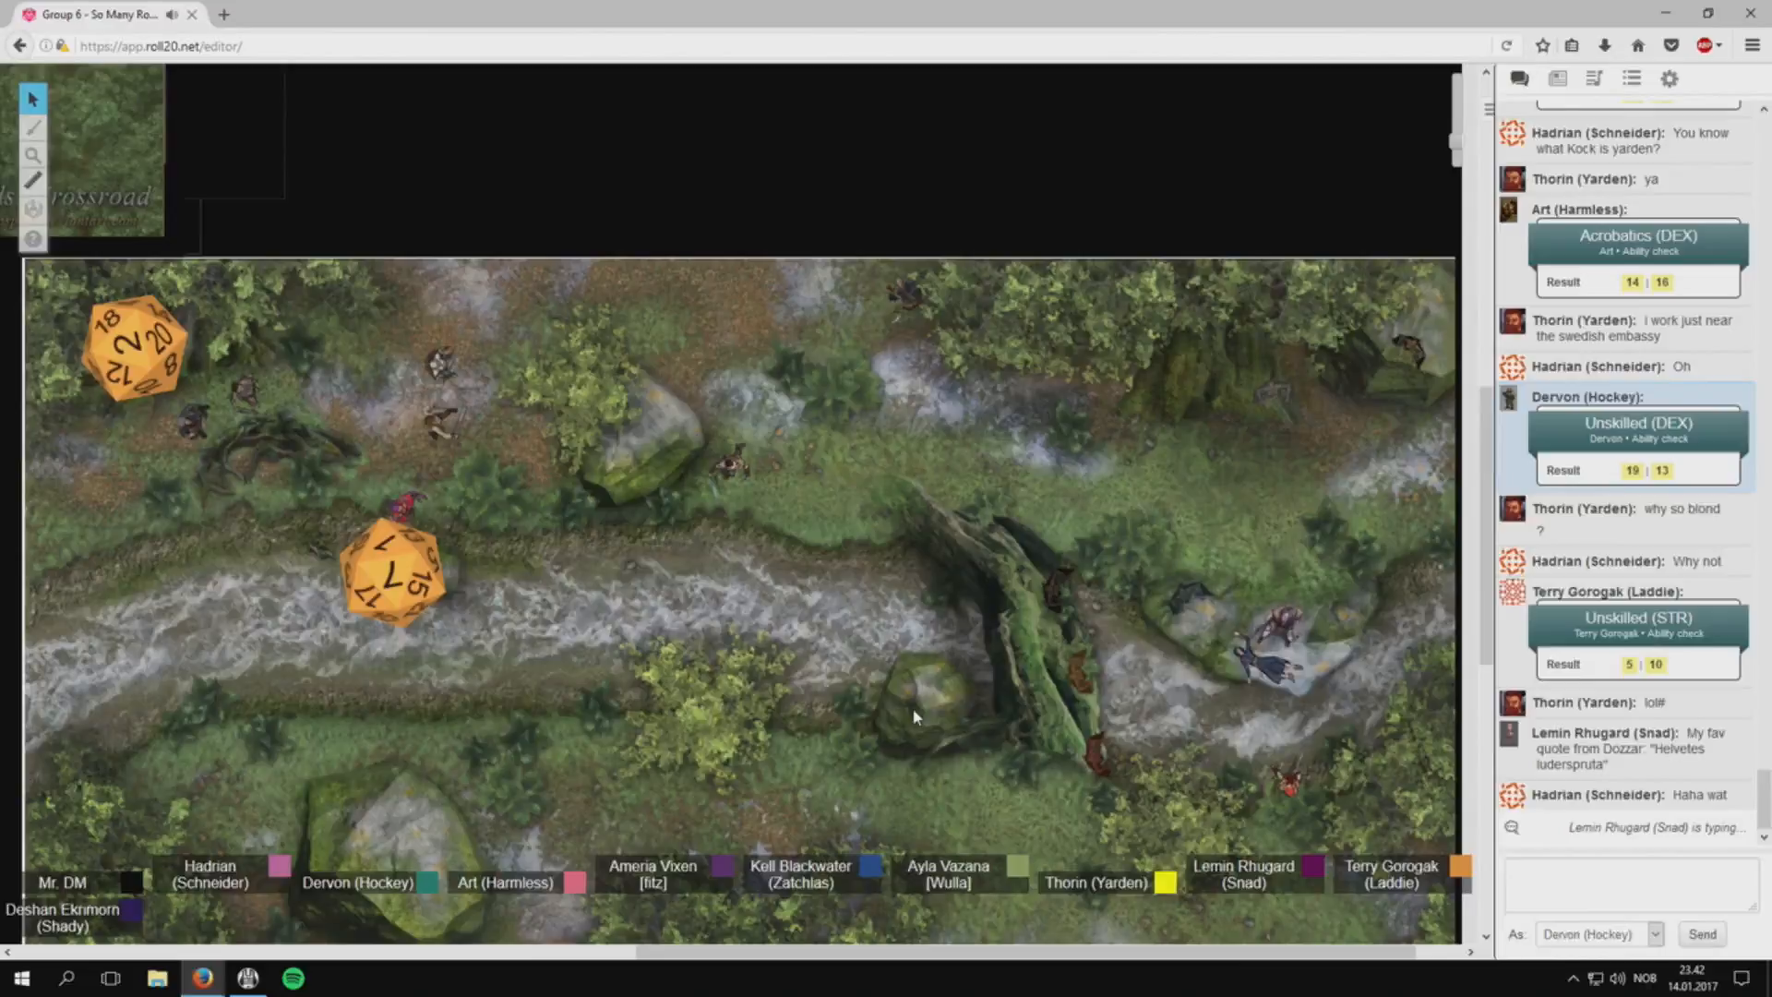
scroll(down, 3)
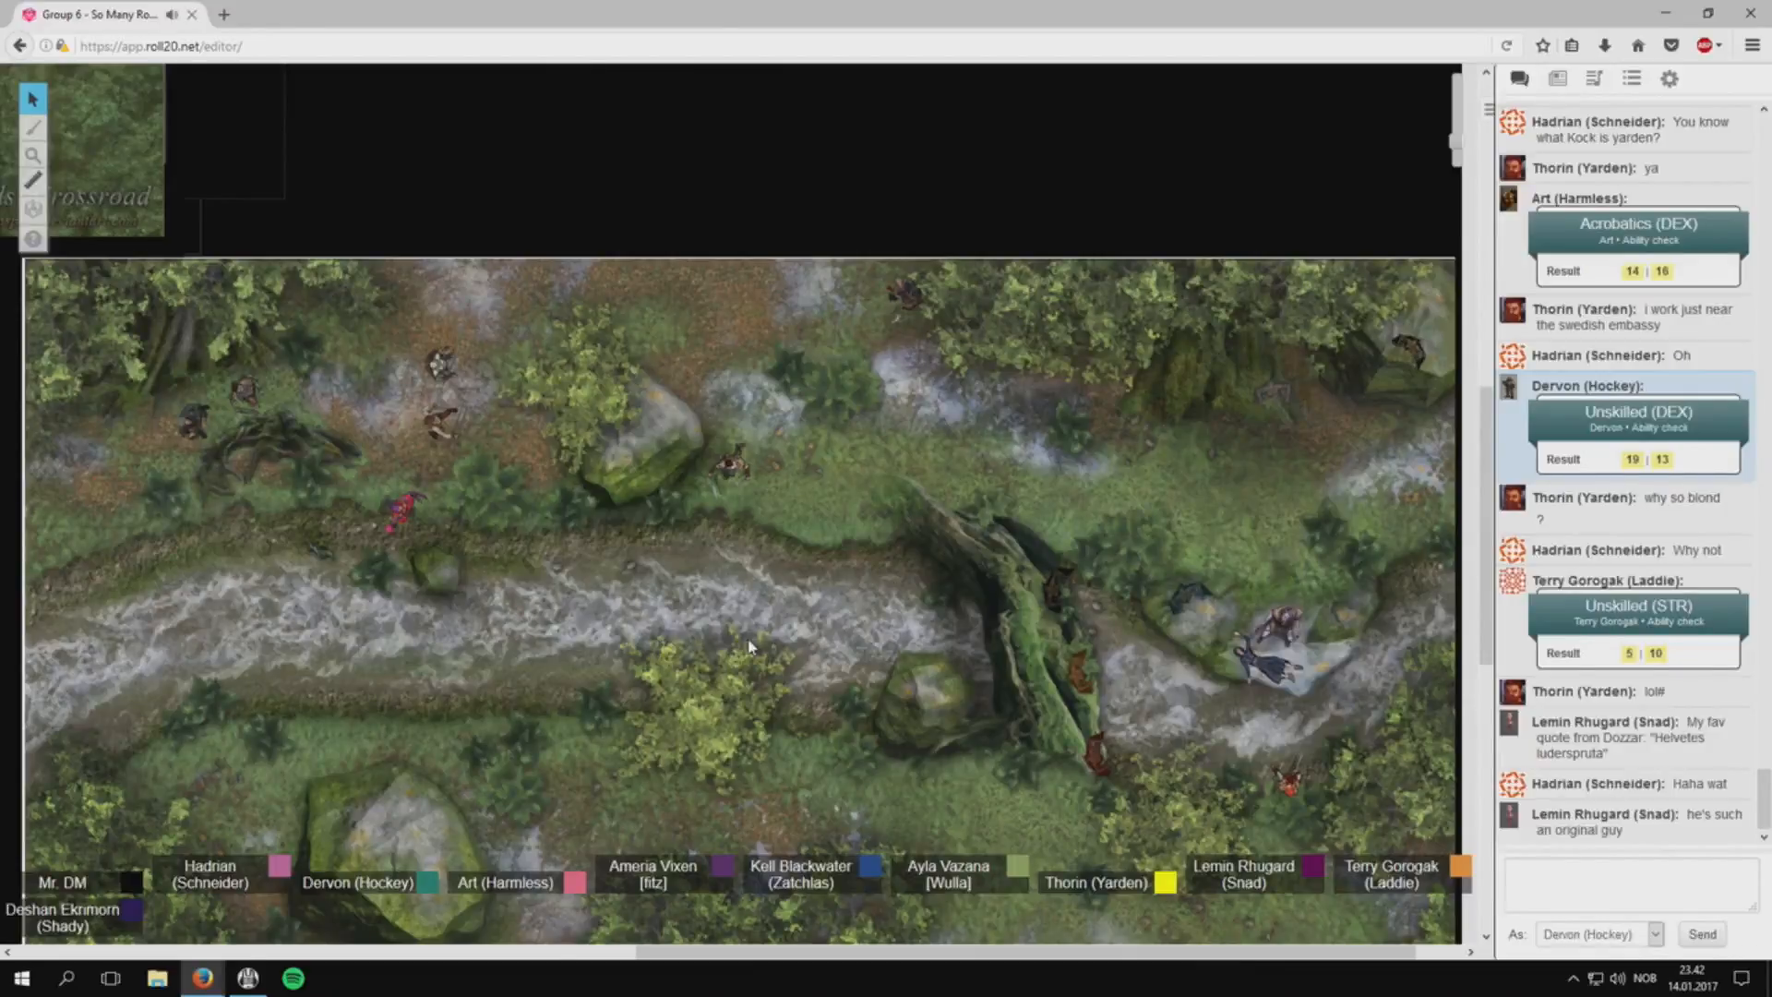
mouse_move(690, 538)
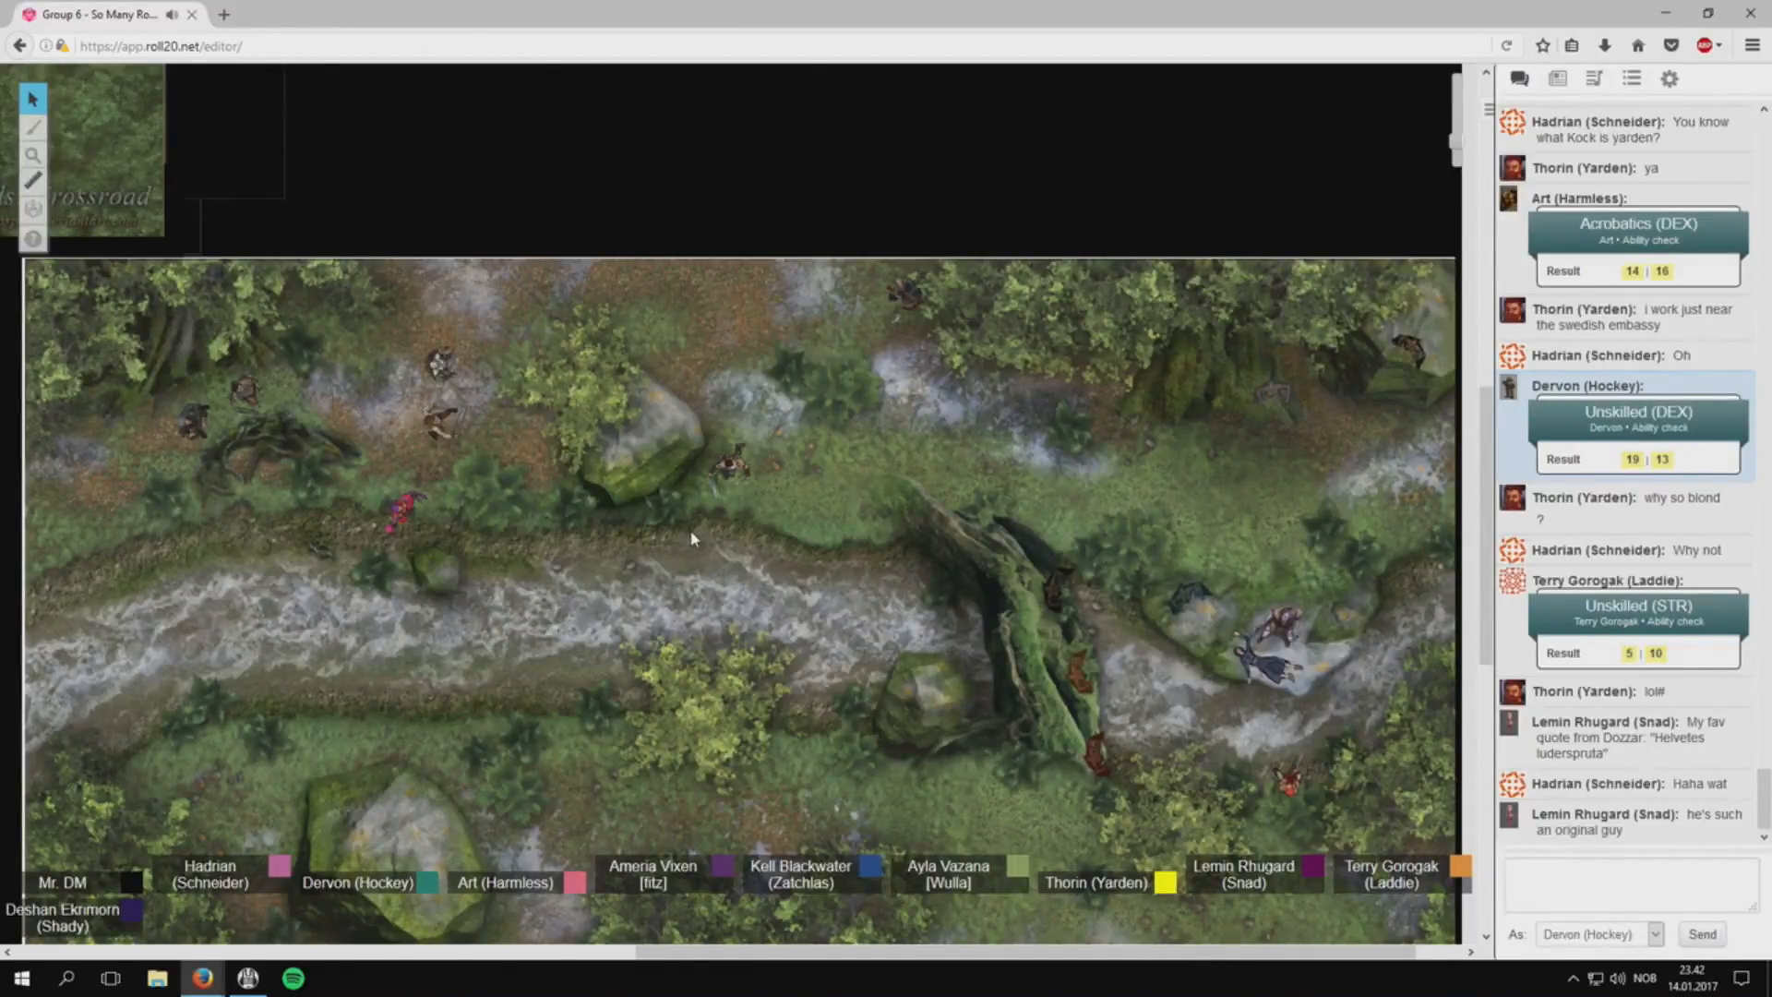
mouse_move(709, 555)
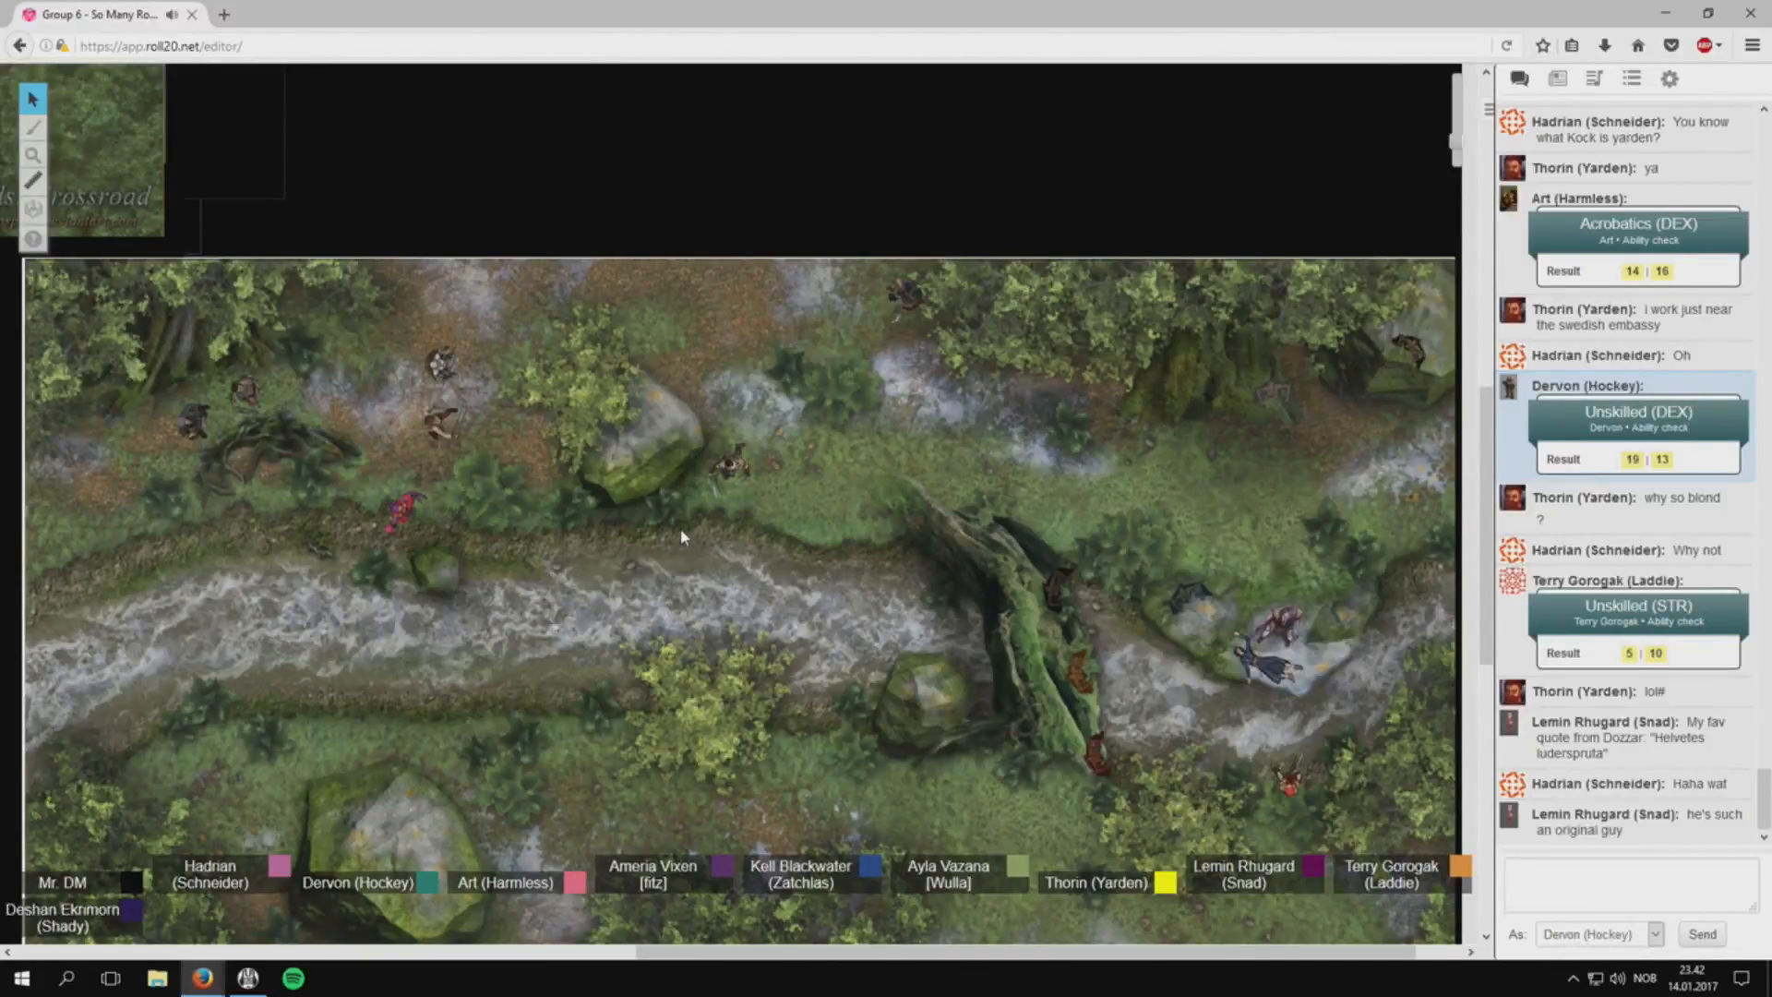
mouse_move(667, 517)
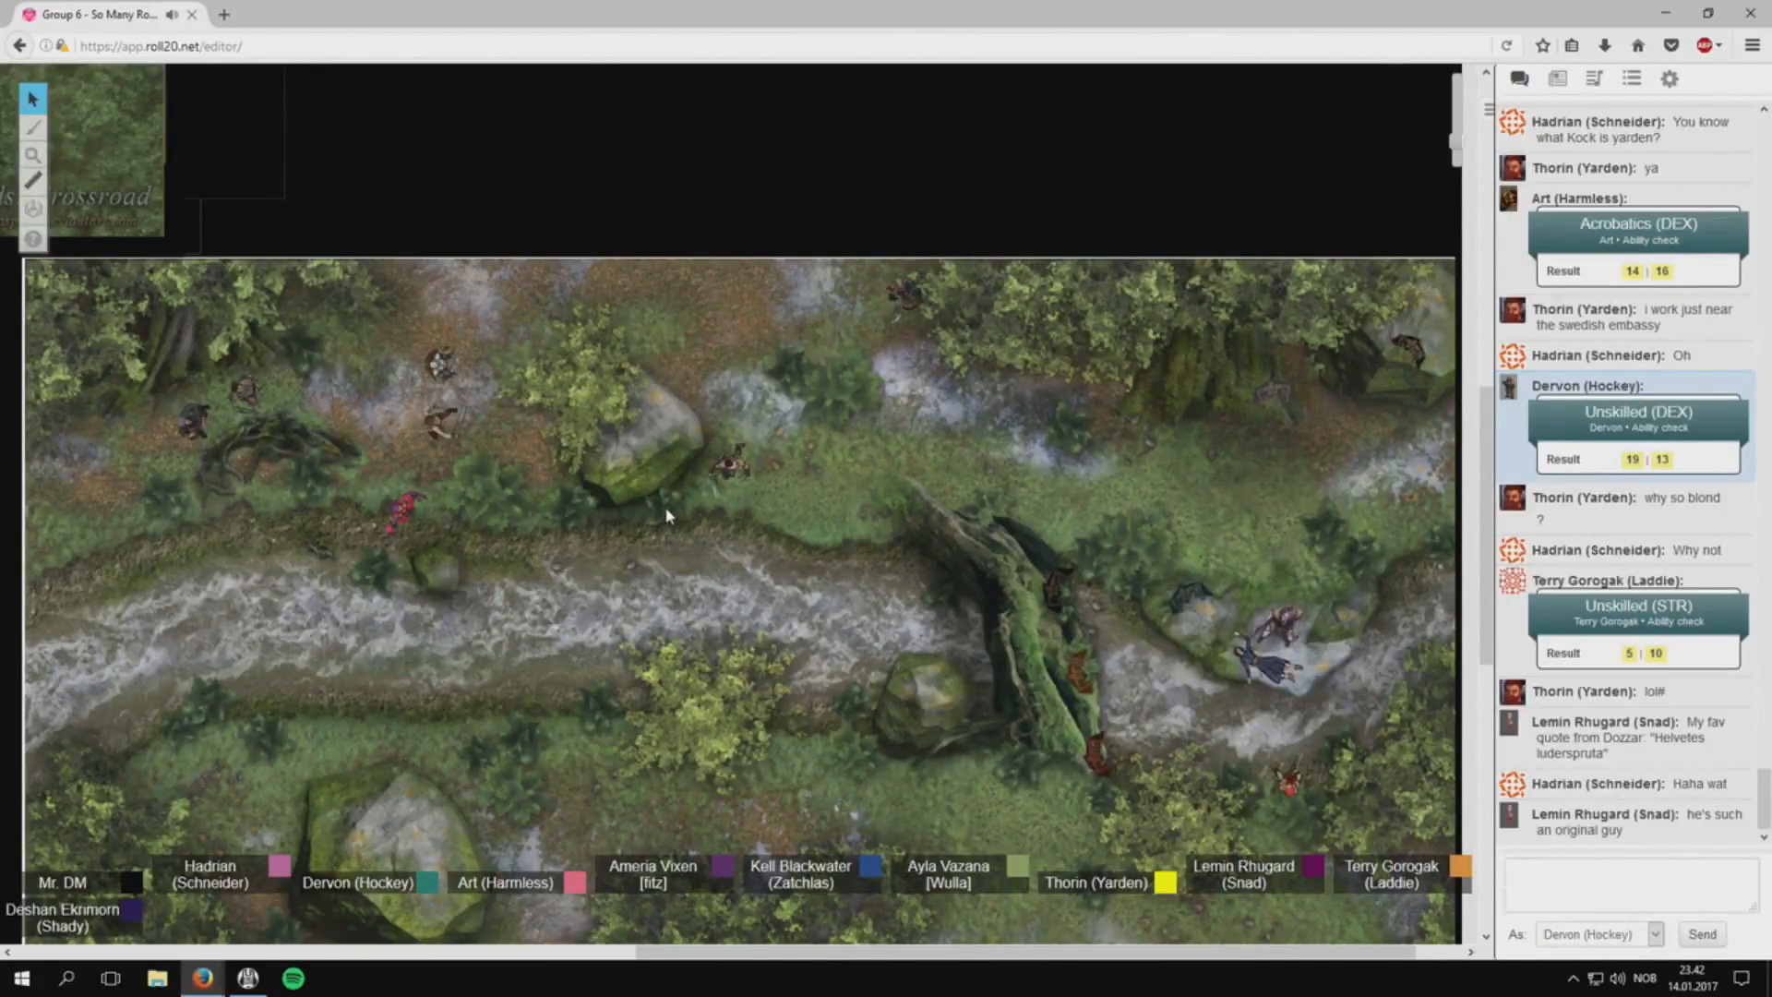
scroll(down, 3)
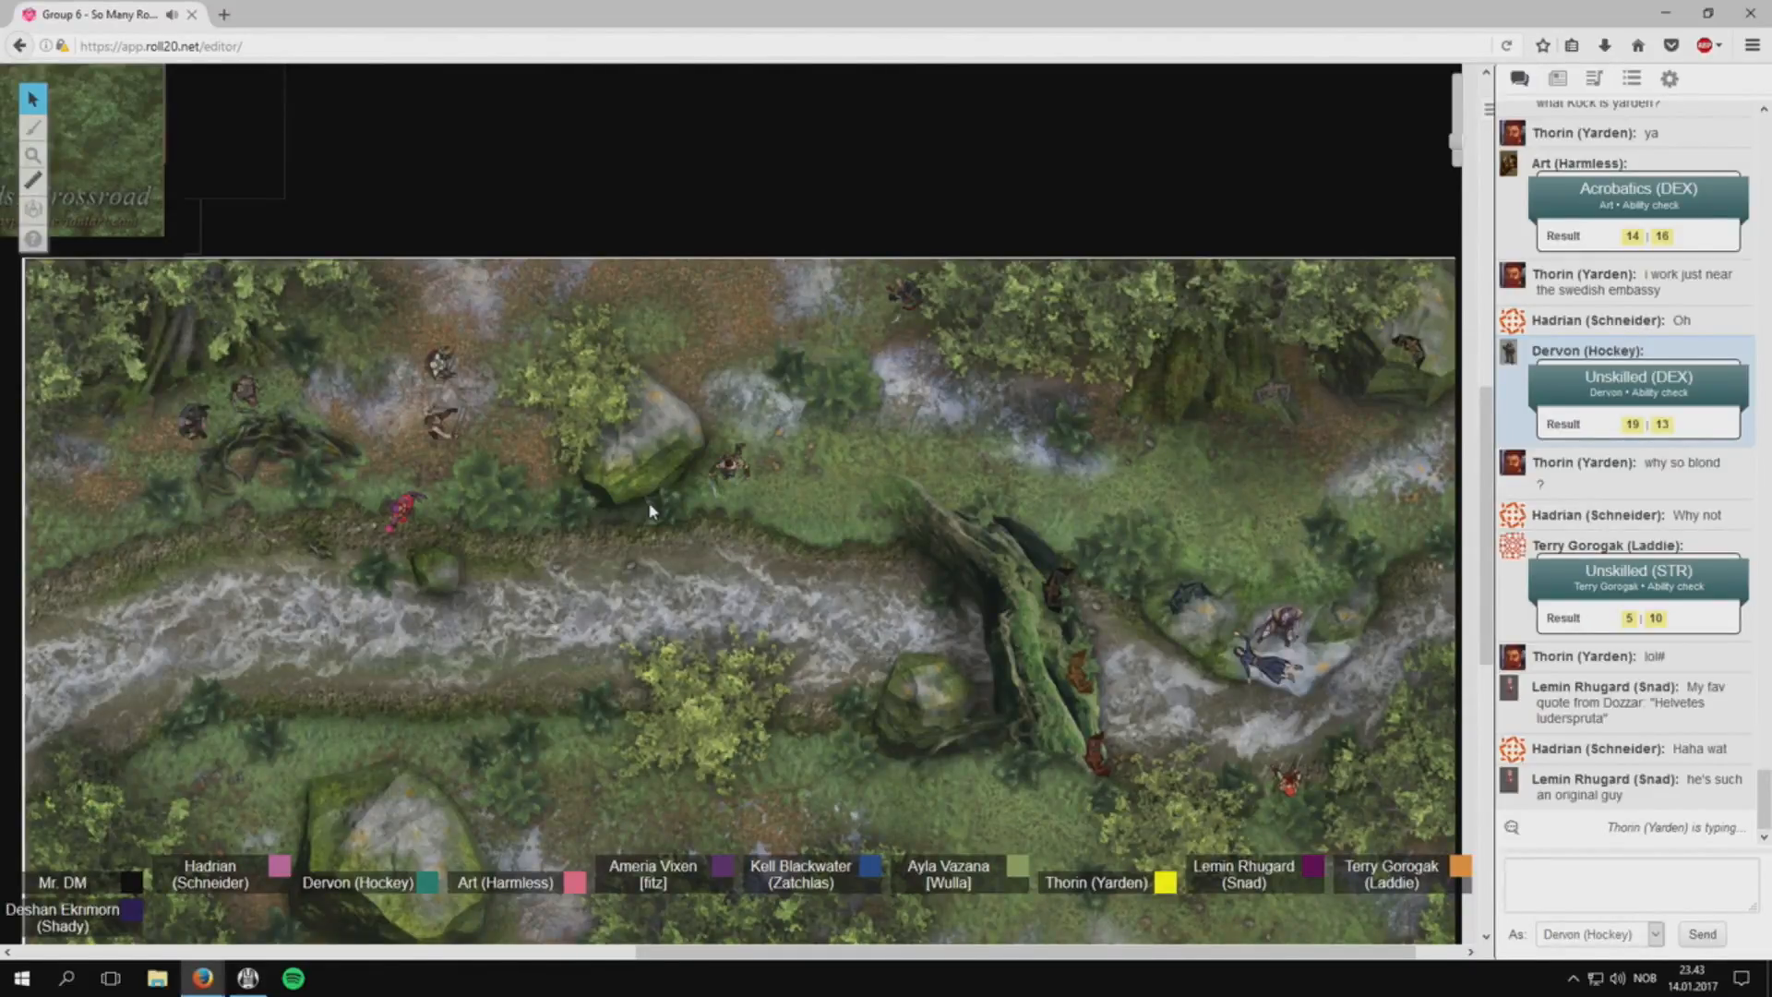
scroll(down, 3)
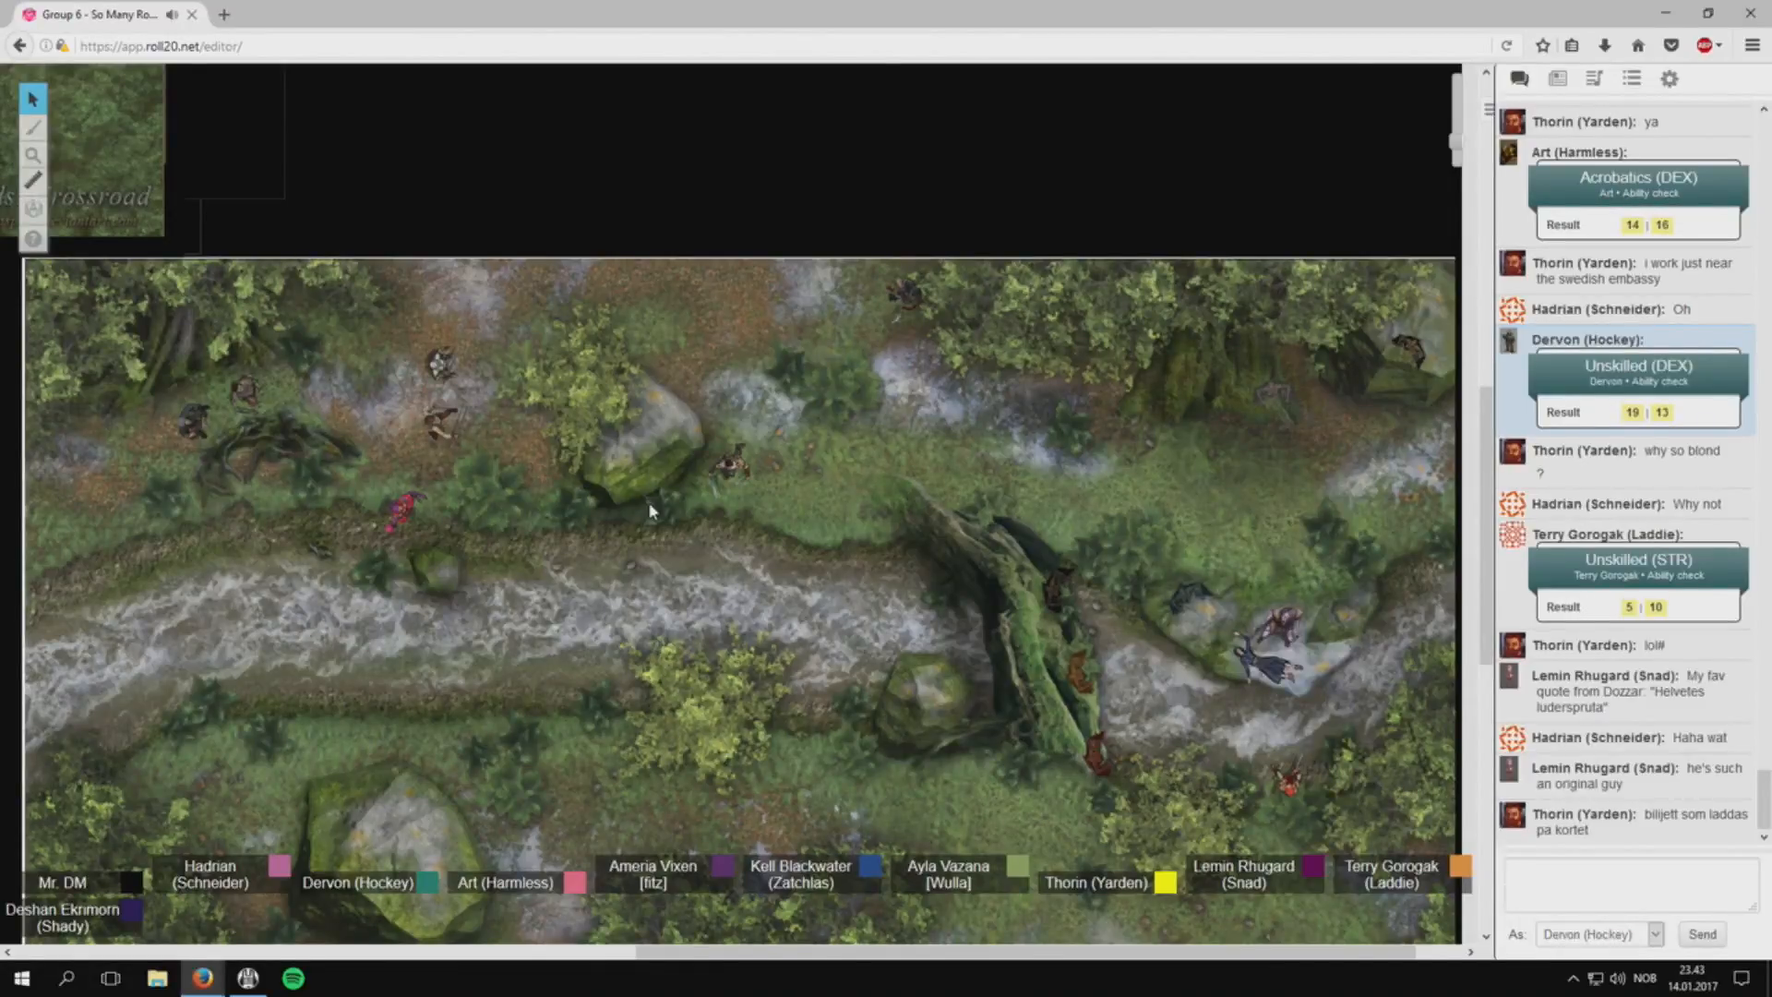
mouse_move(644, 503)
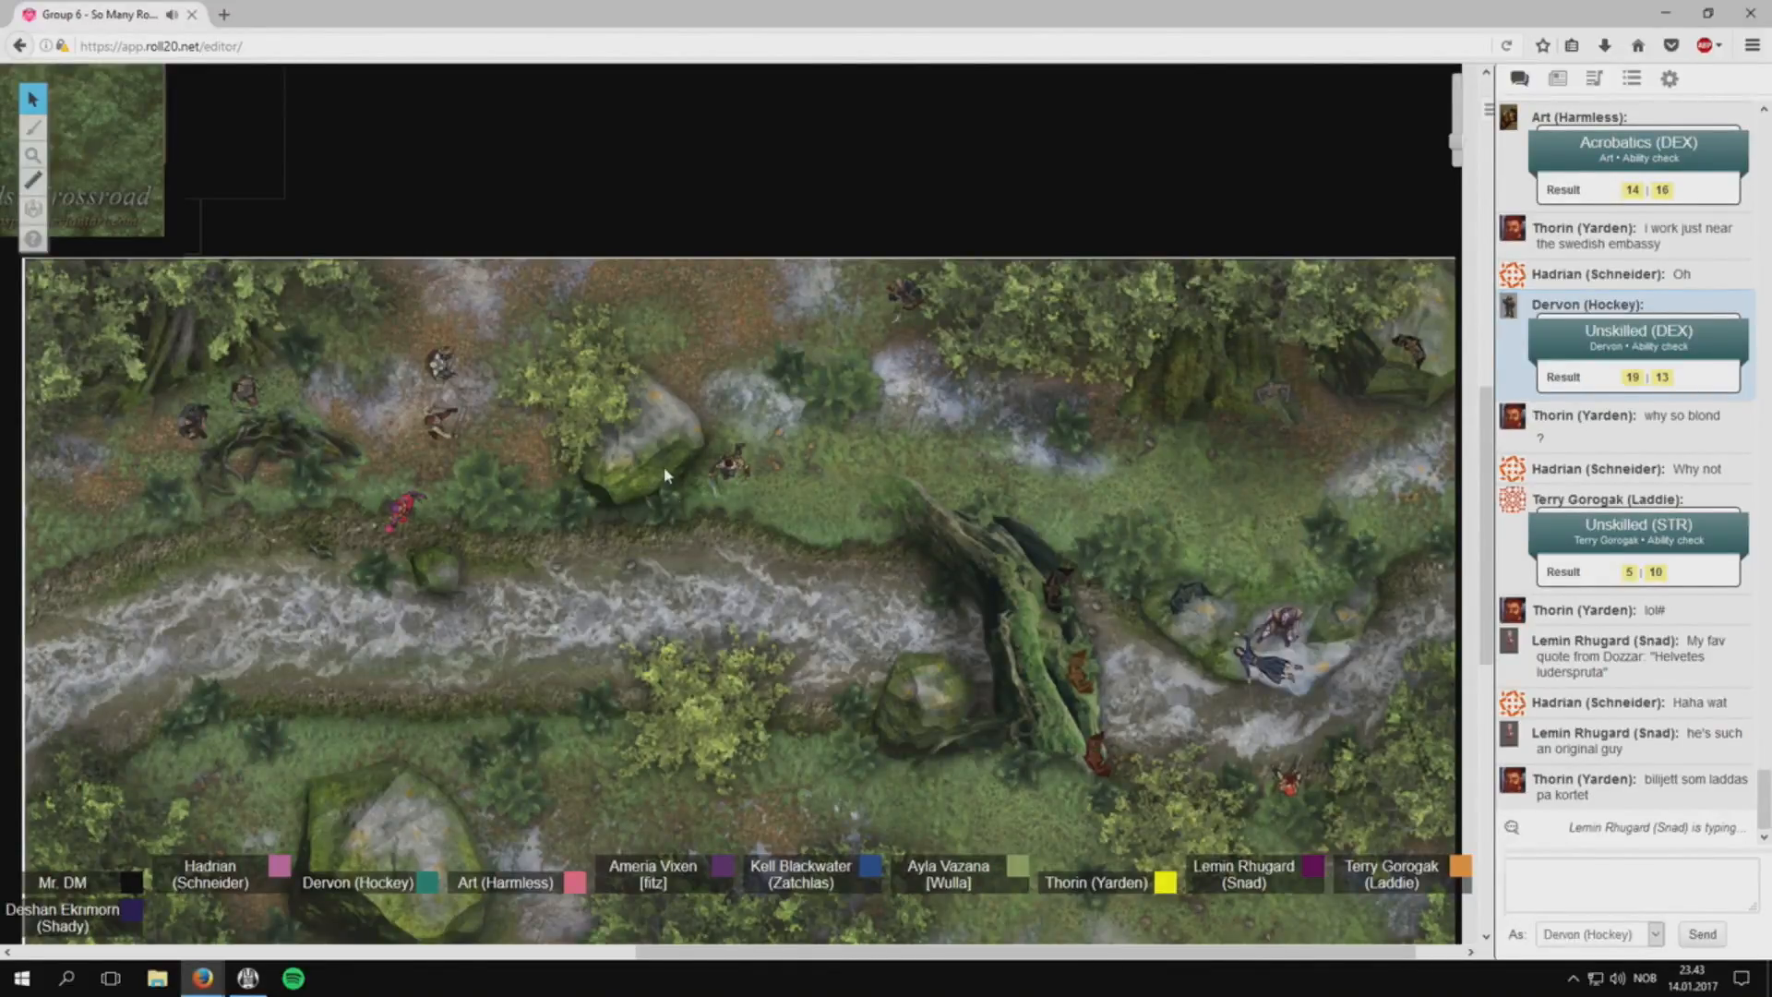
mouse_move(664, 449)
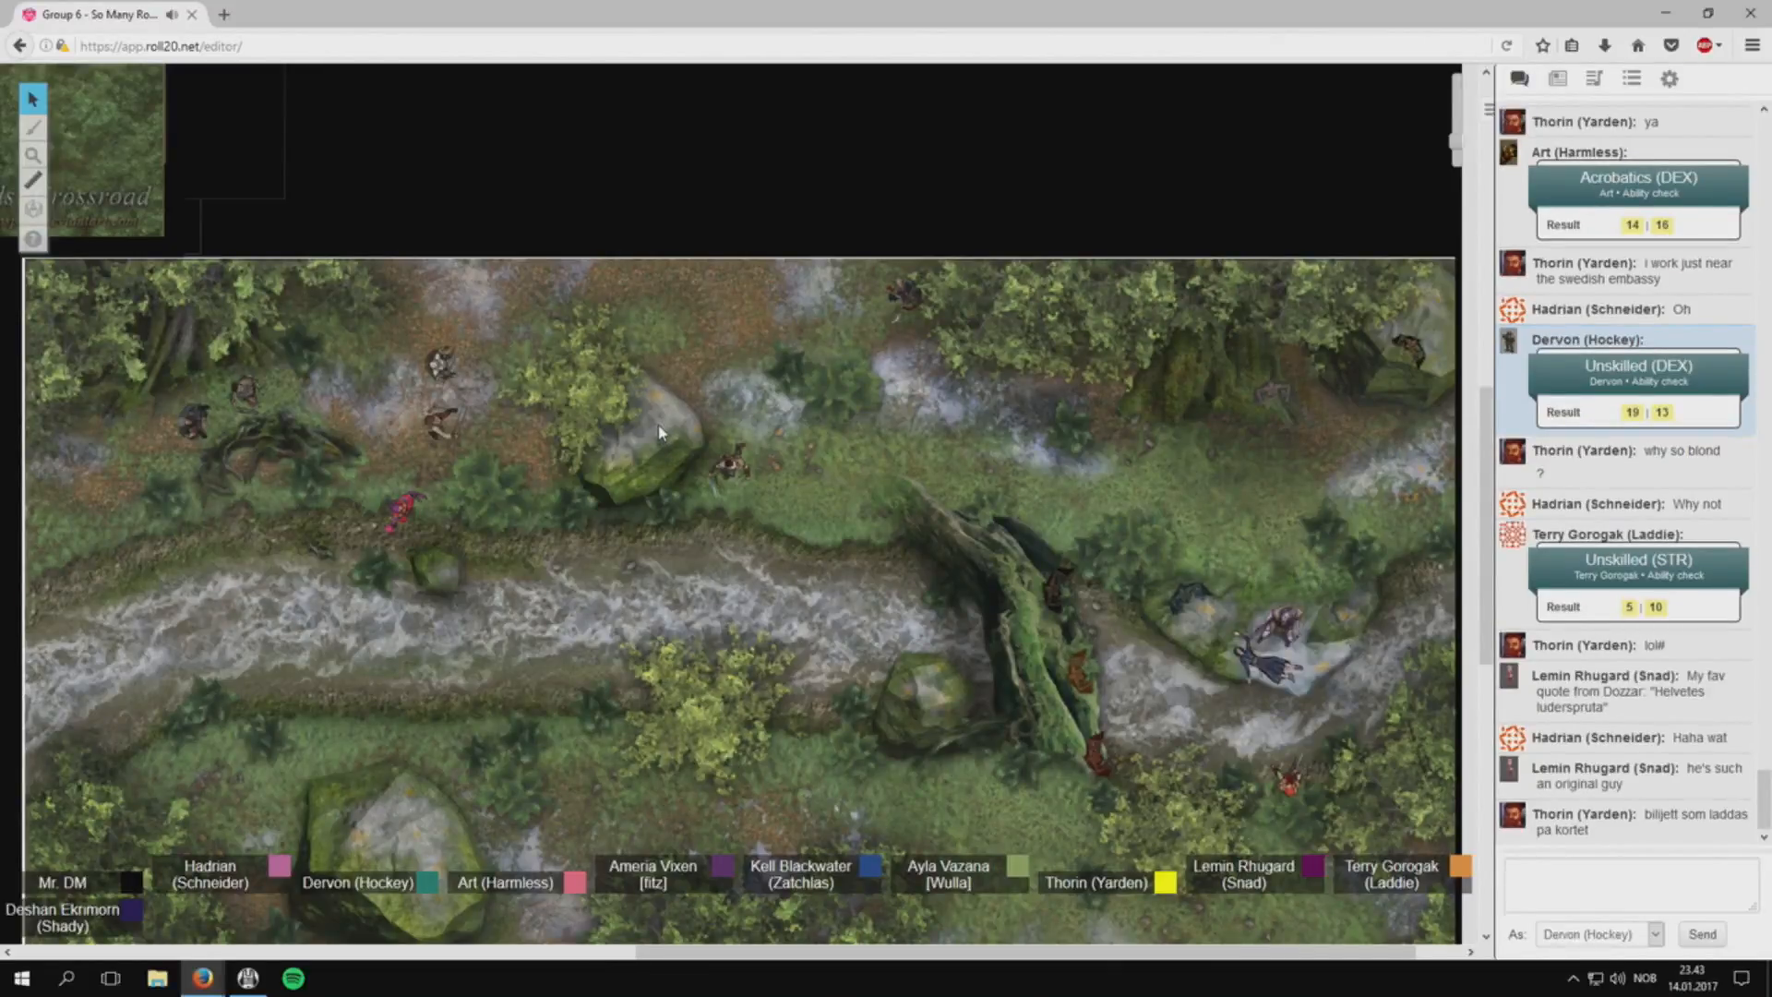
scroll(down, 3)
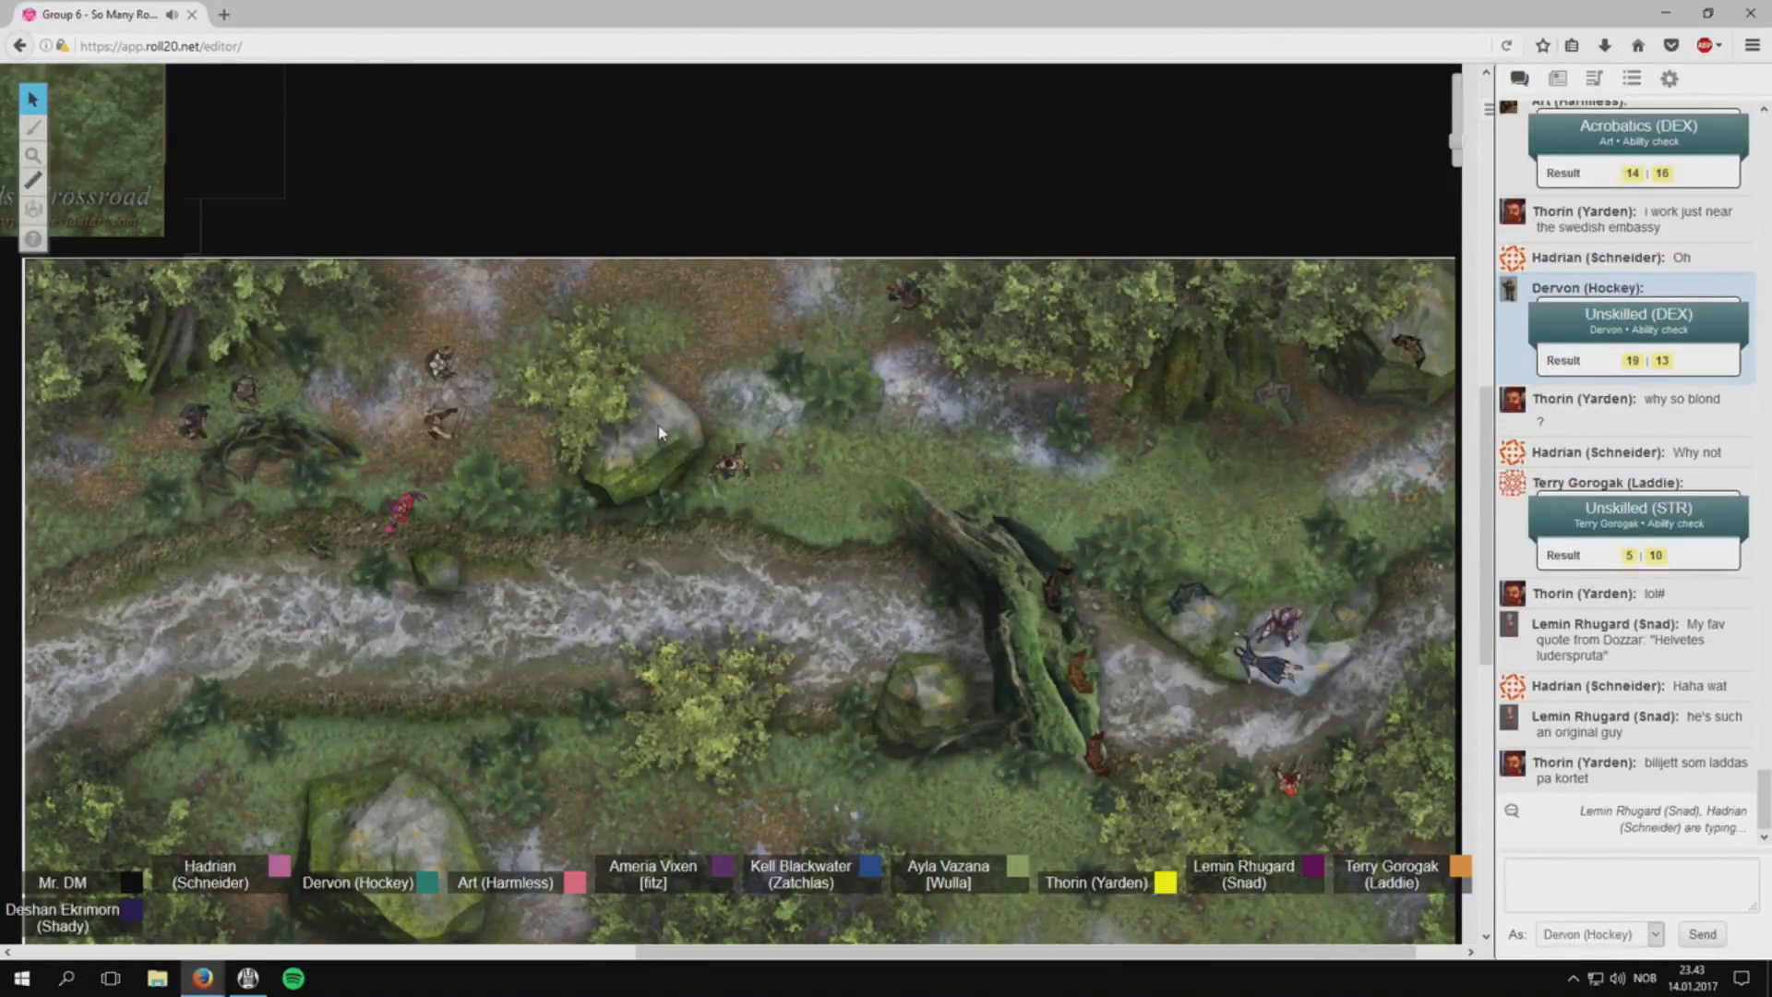
scroll(down, 3)
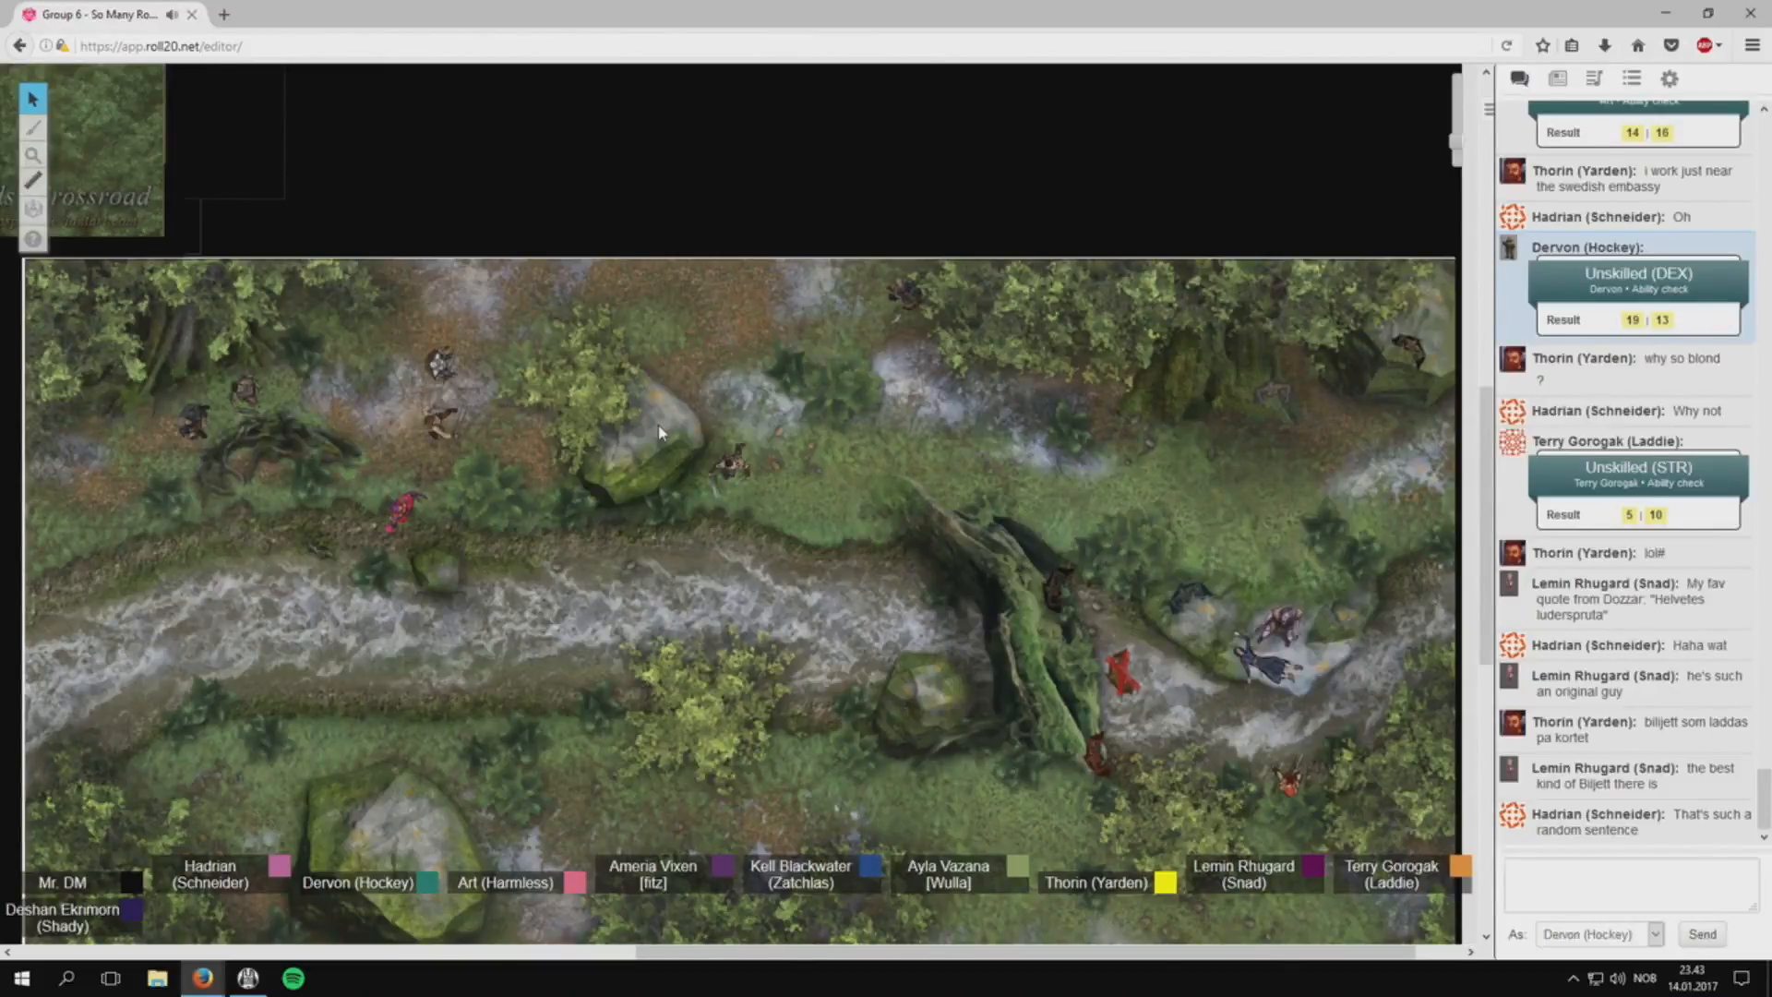
scroll(down, 3)
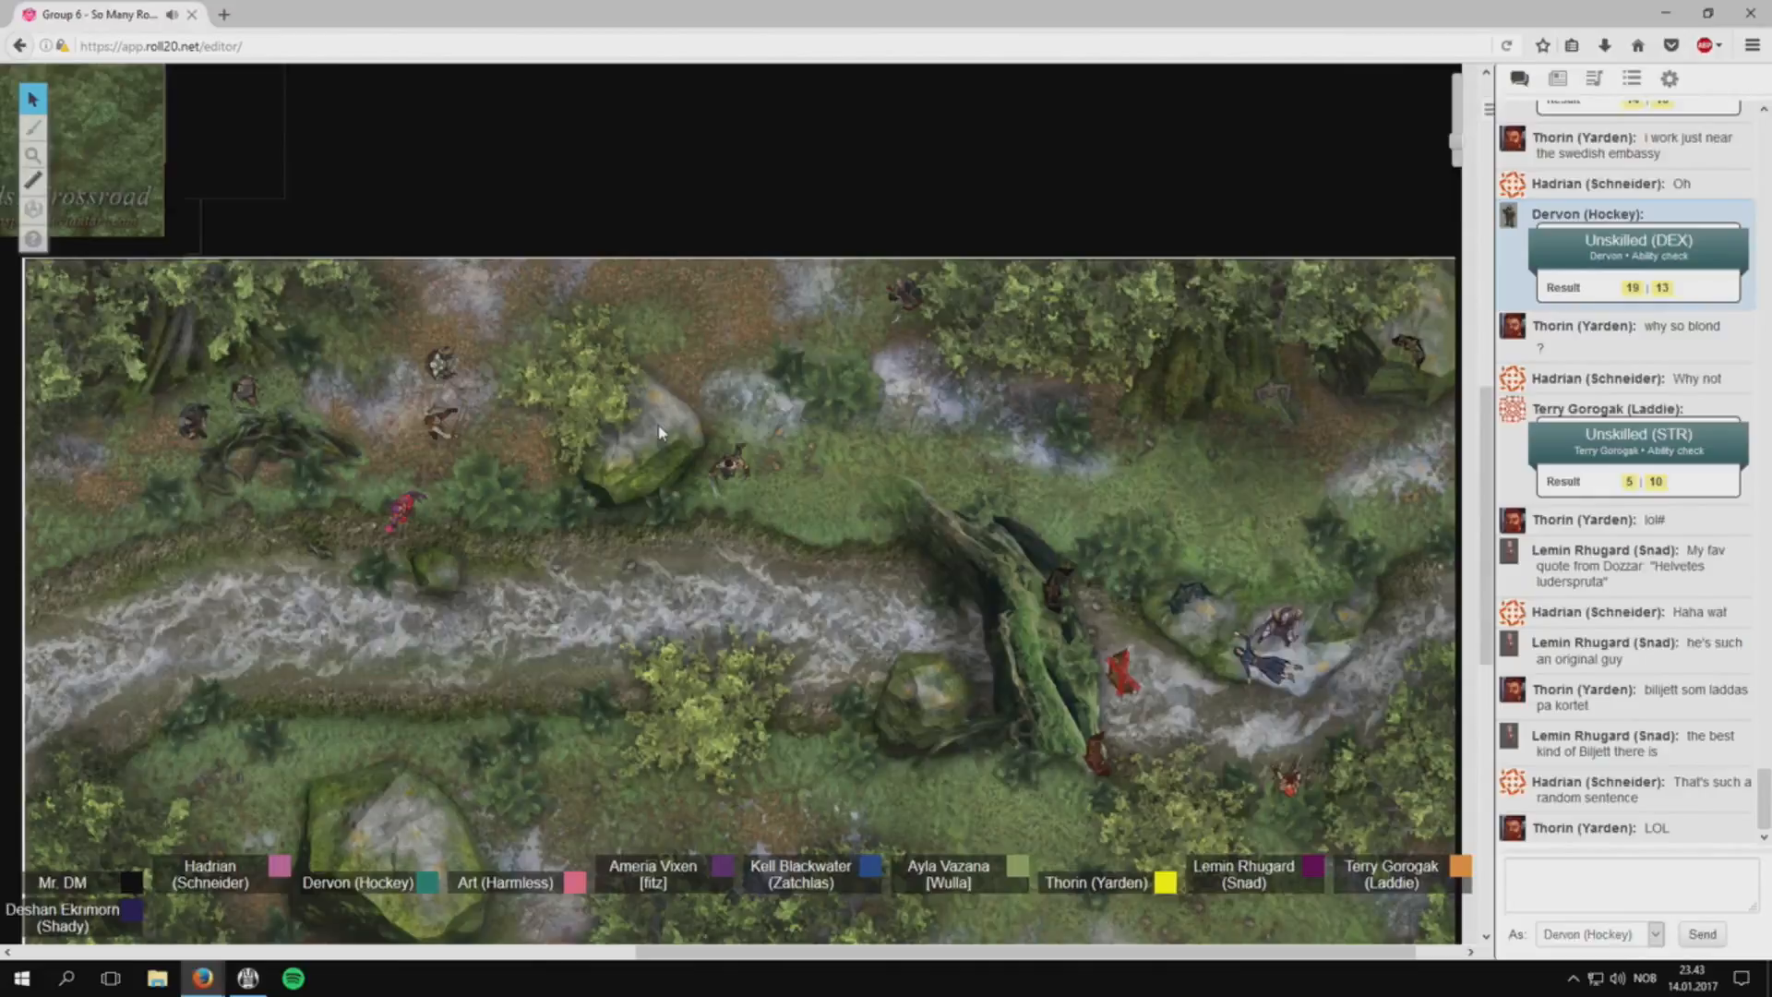
click(1289, 785)
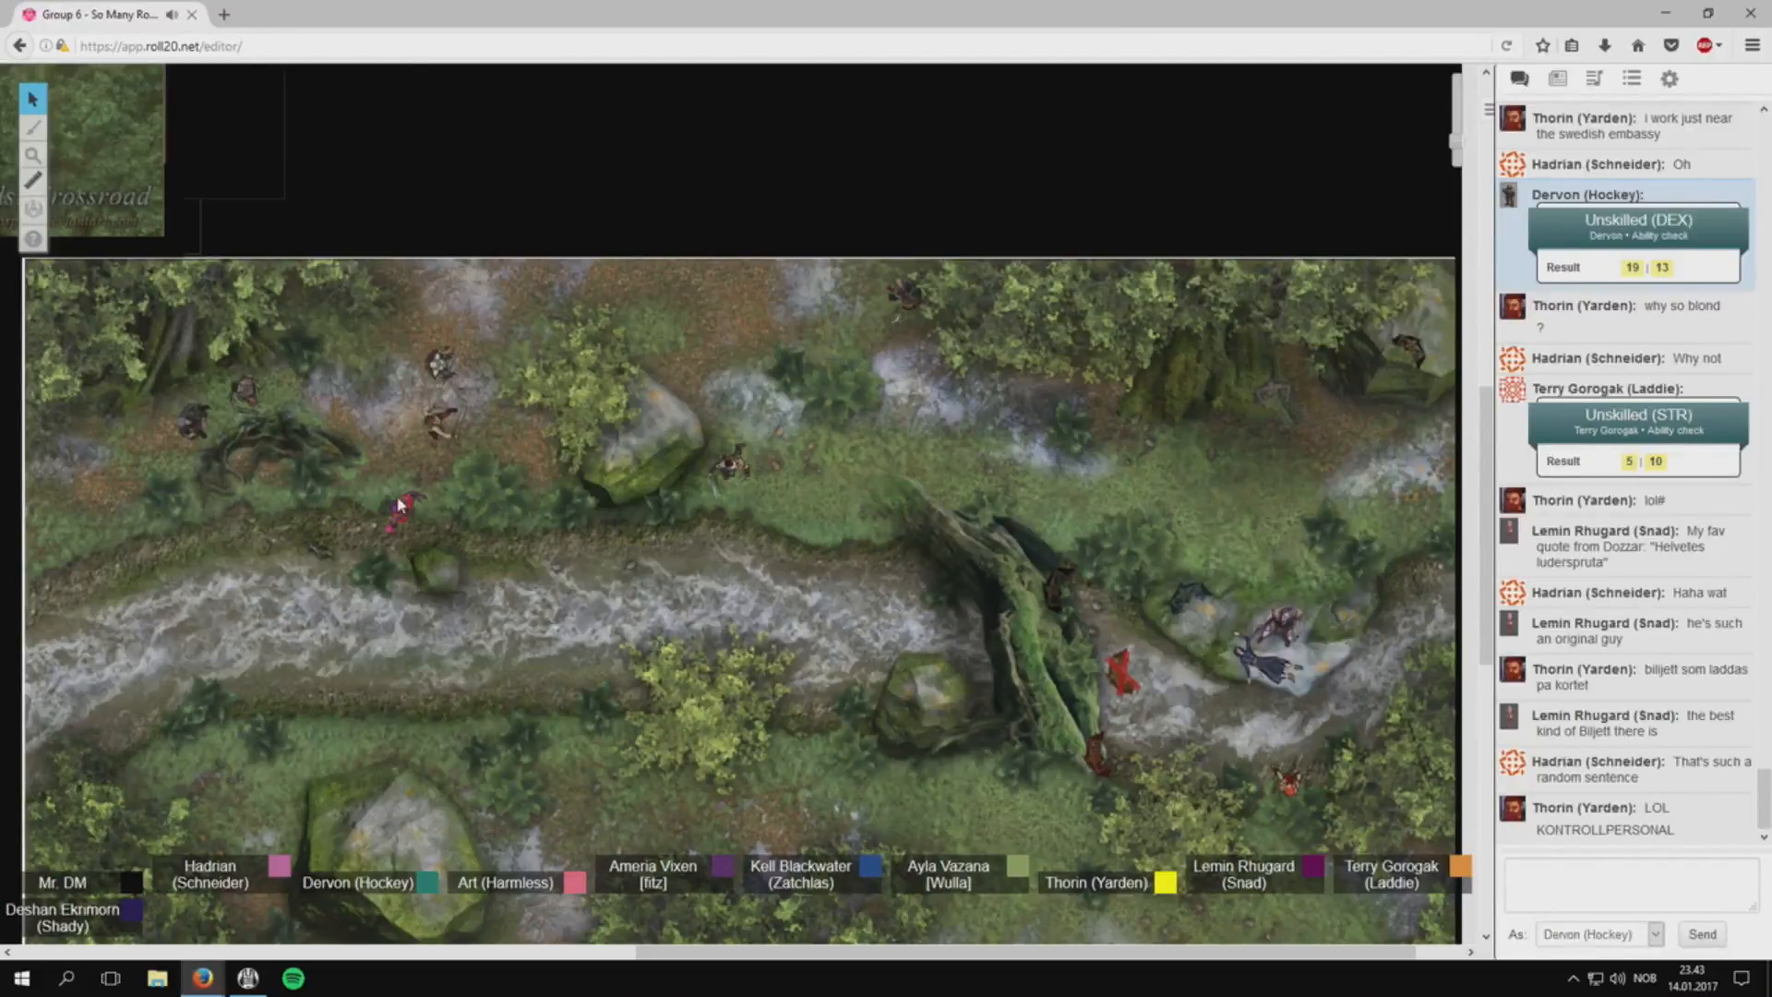
click(1270, 633)
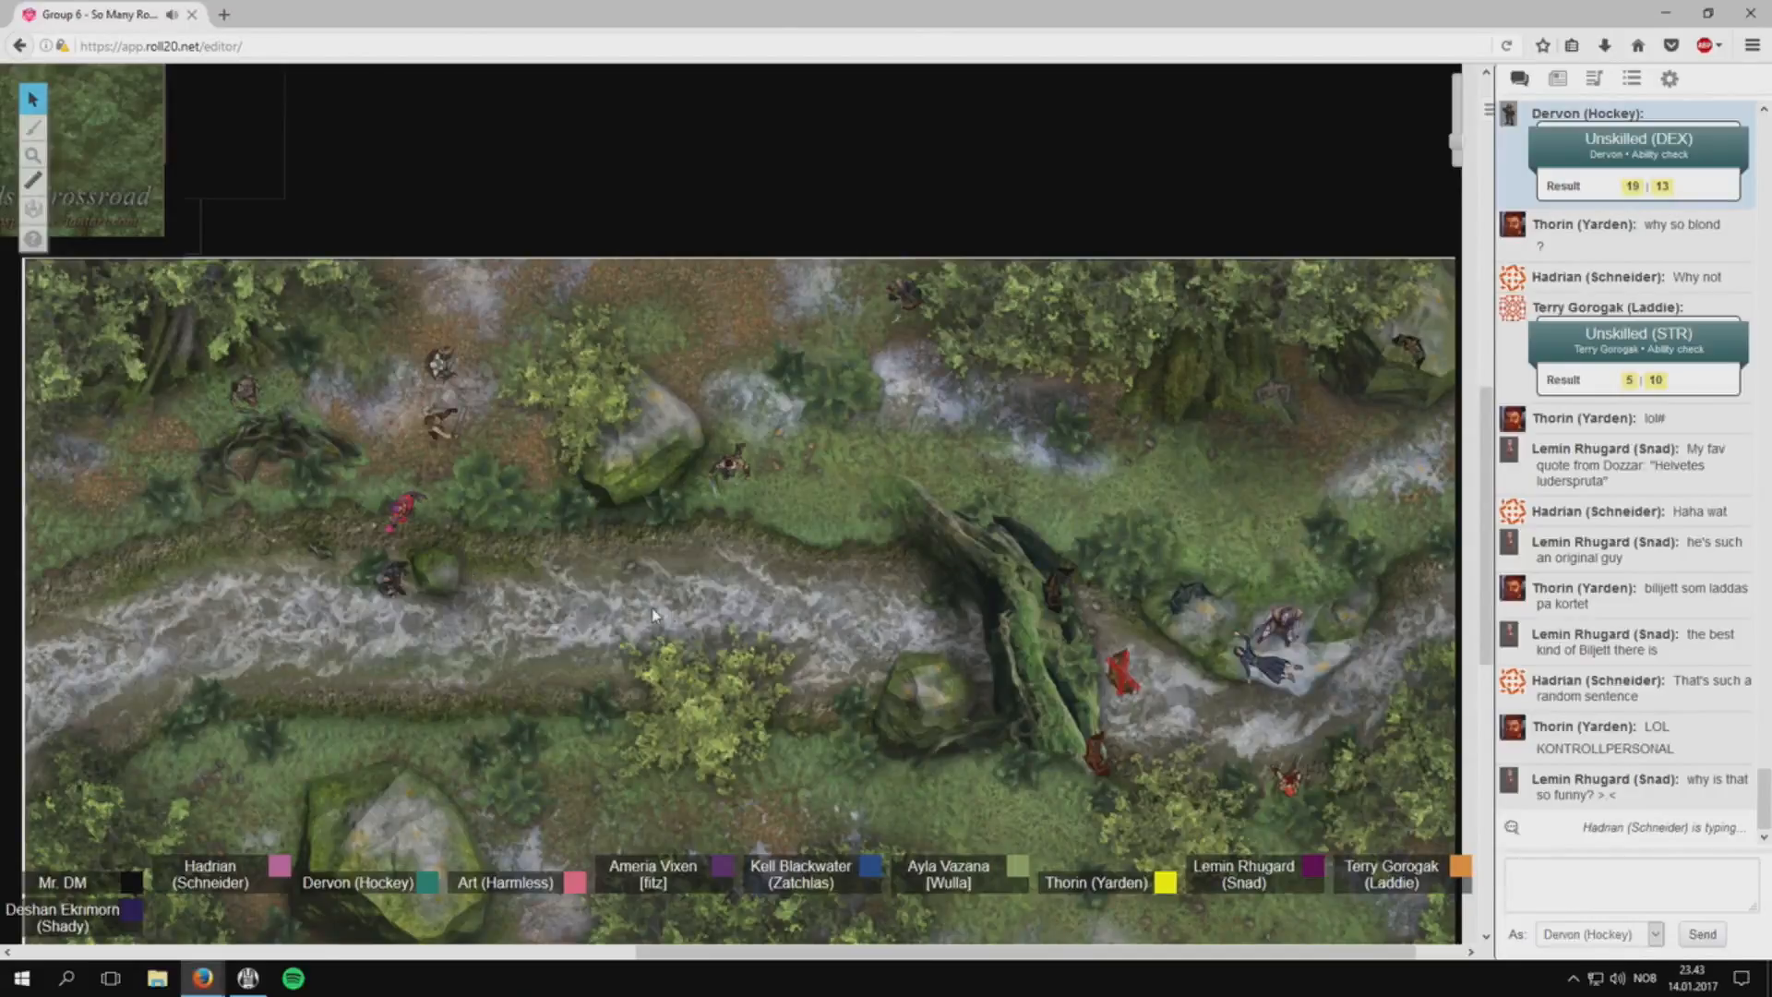
scroll(down, 3)
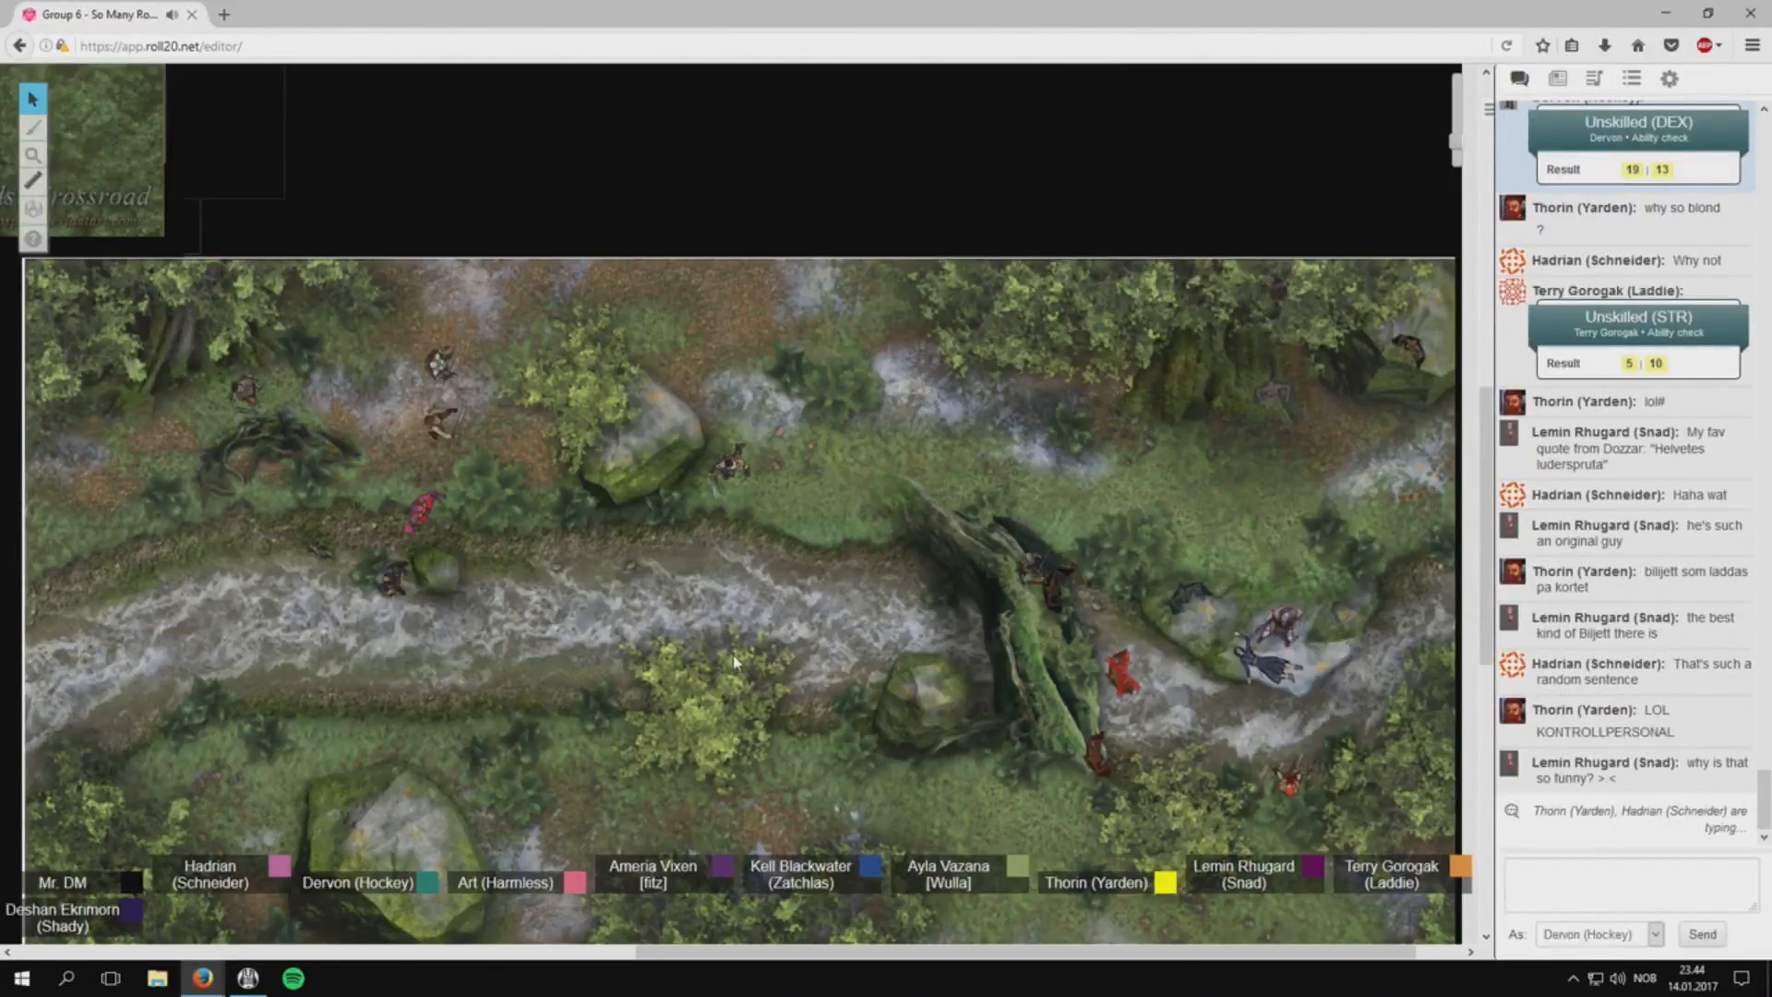
scroll(down, 3)
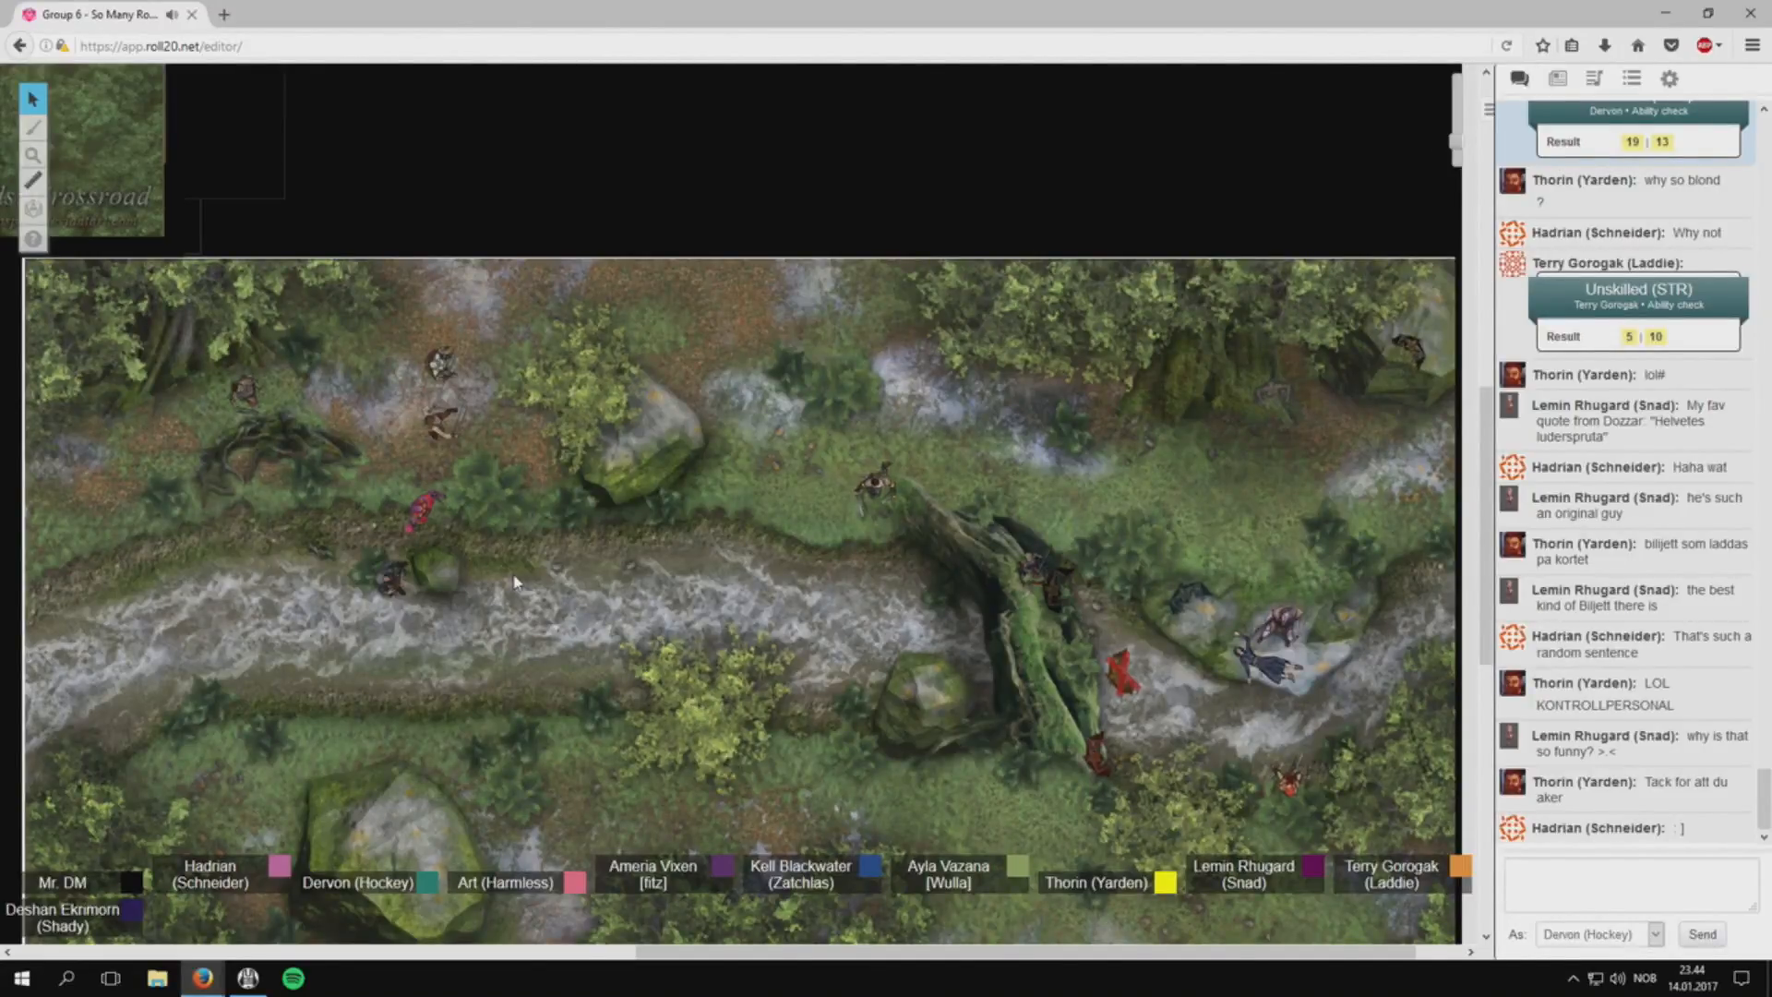
scroll(down, 3)
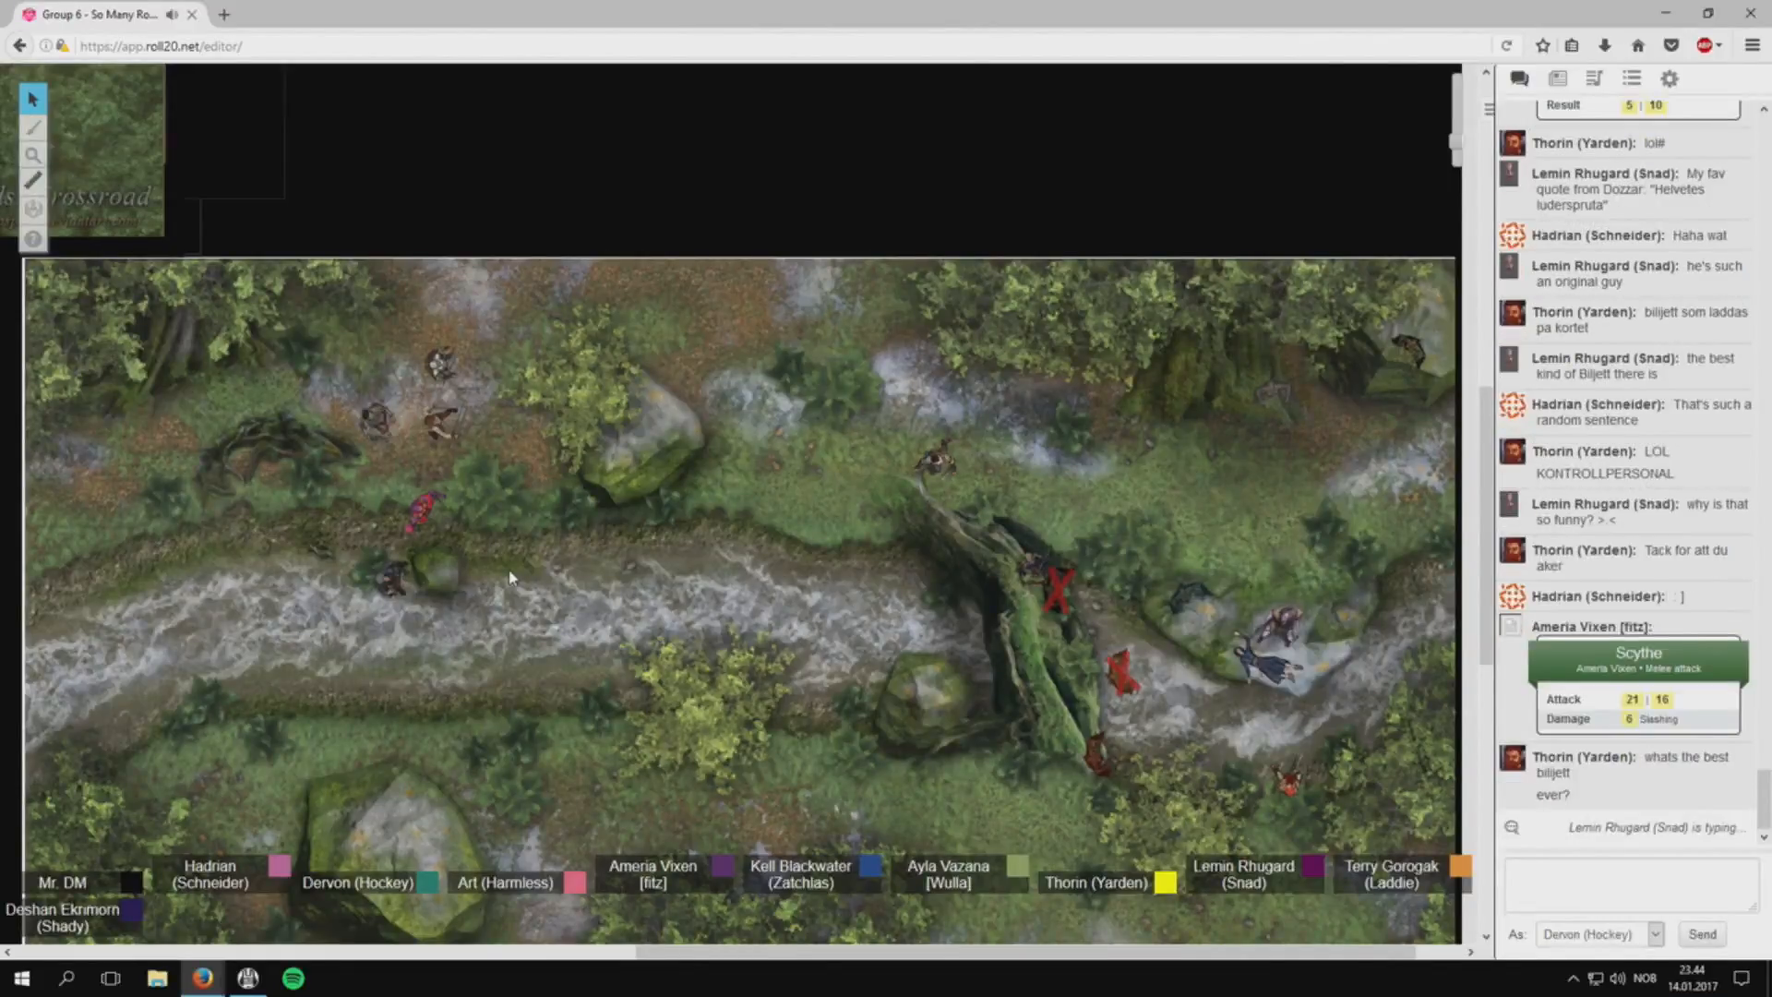
scroll(down, 3)
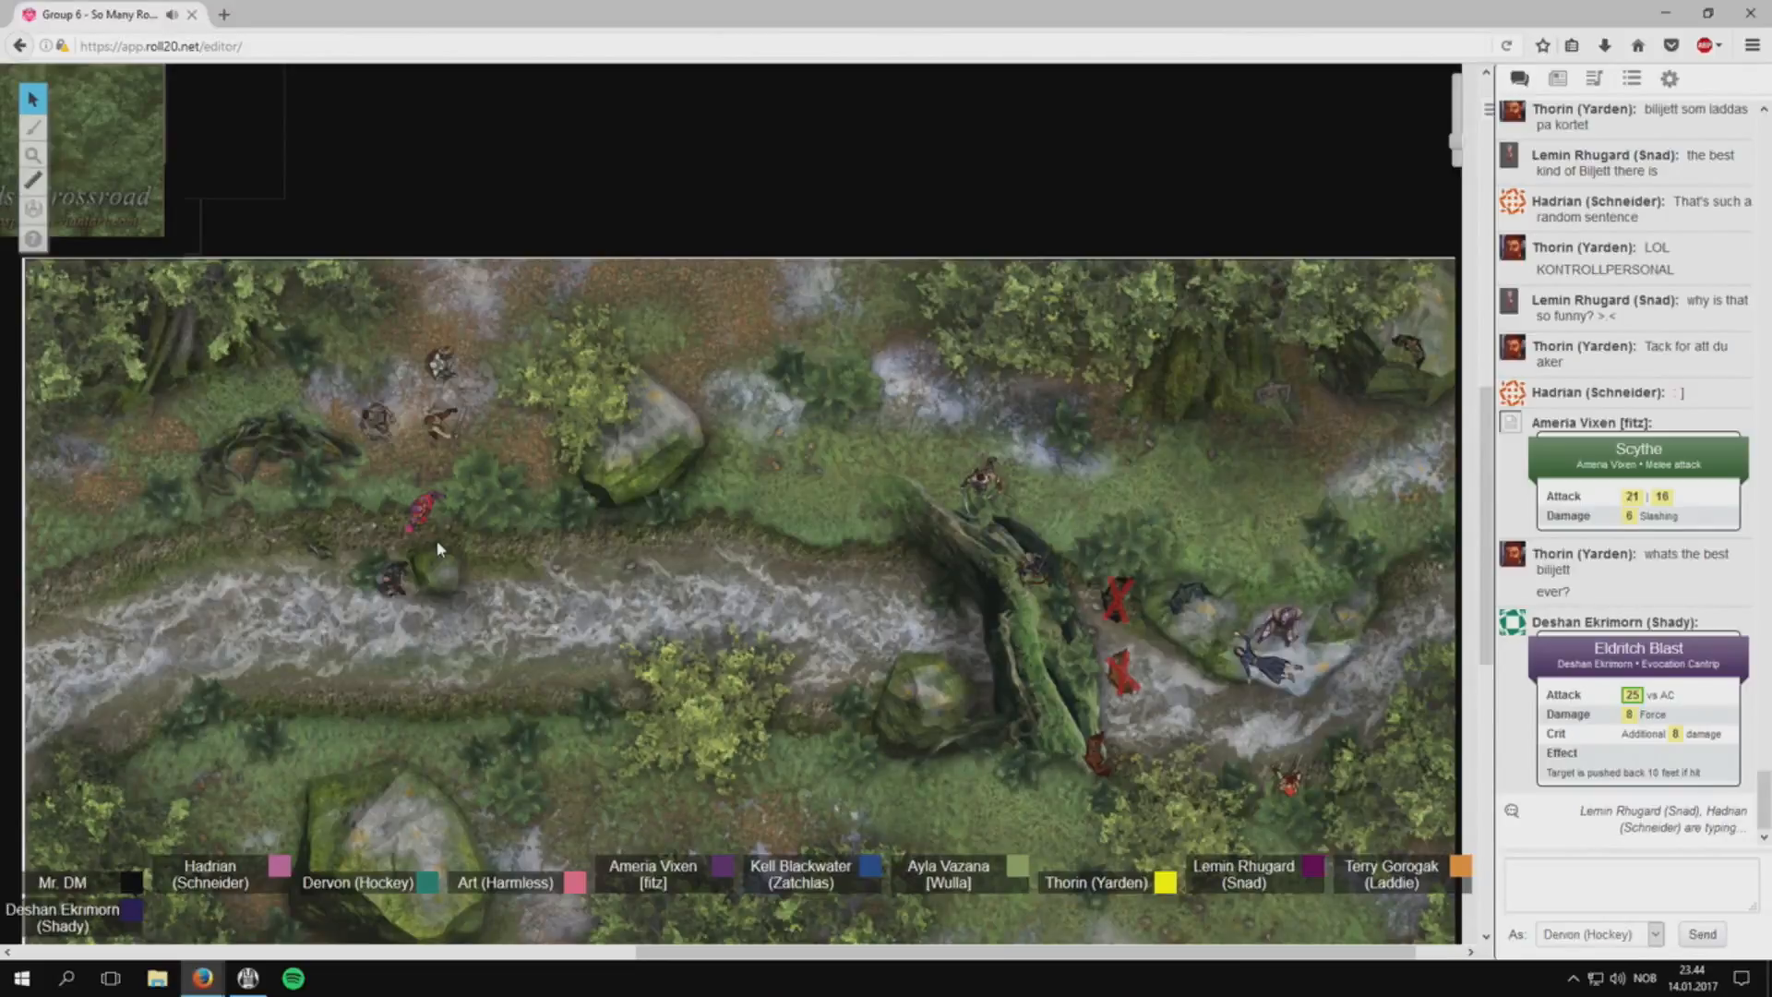
scroll(down, 3)
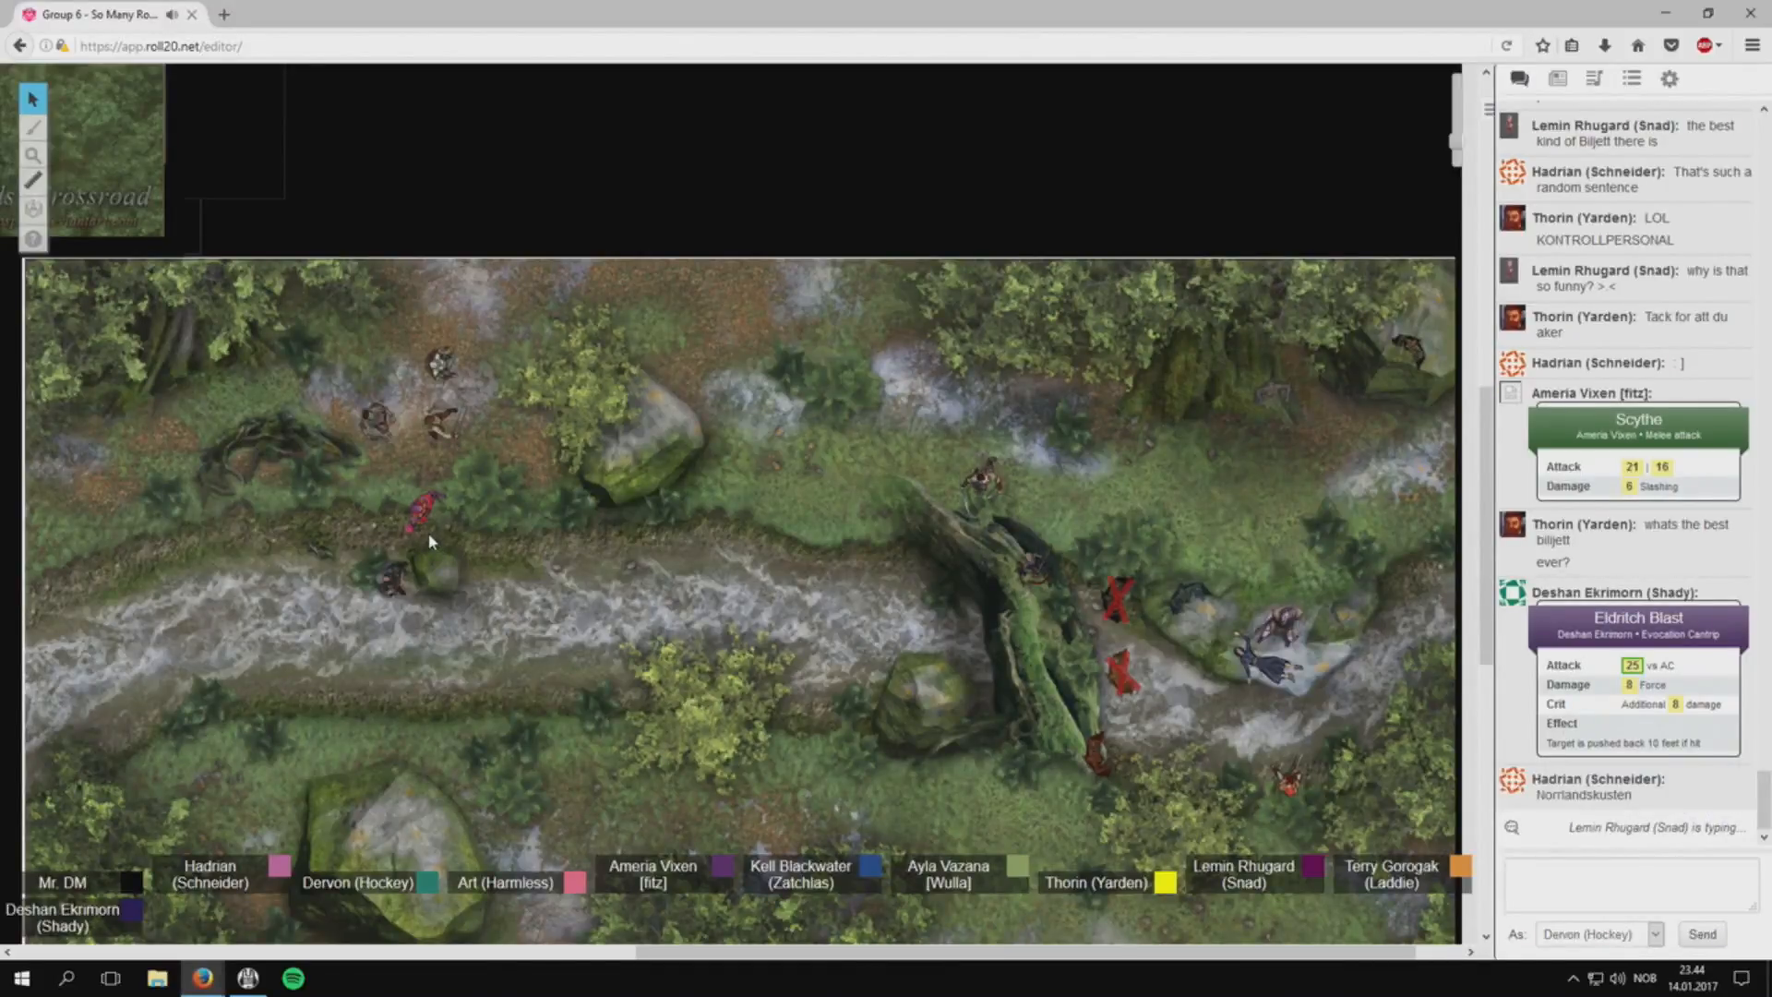
scroll(down, 3)
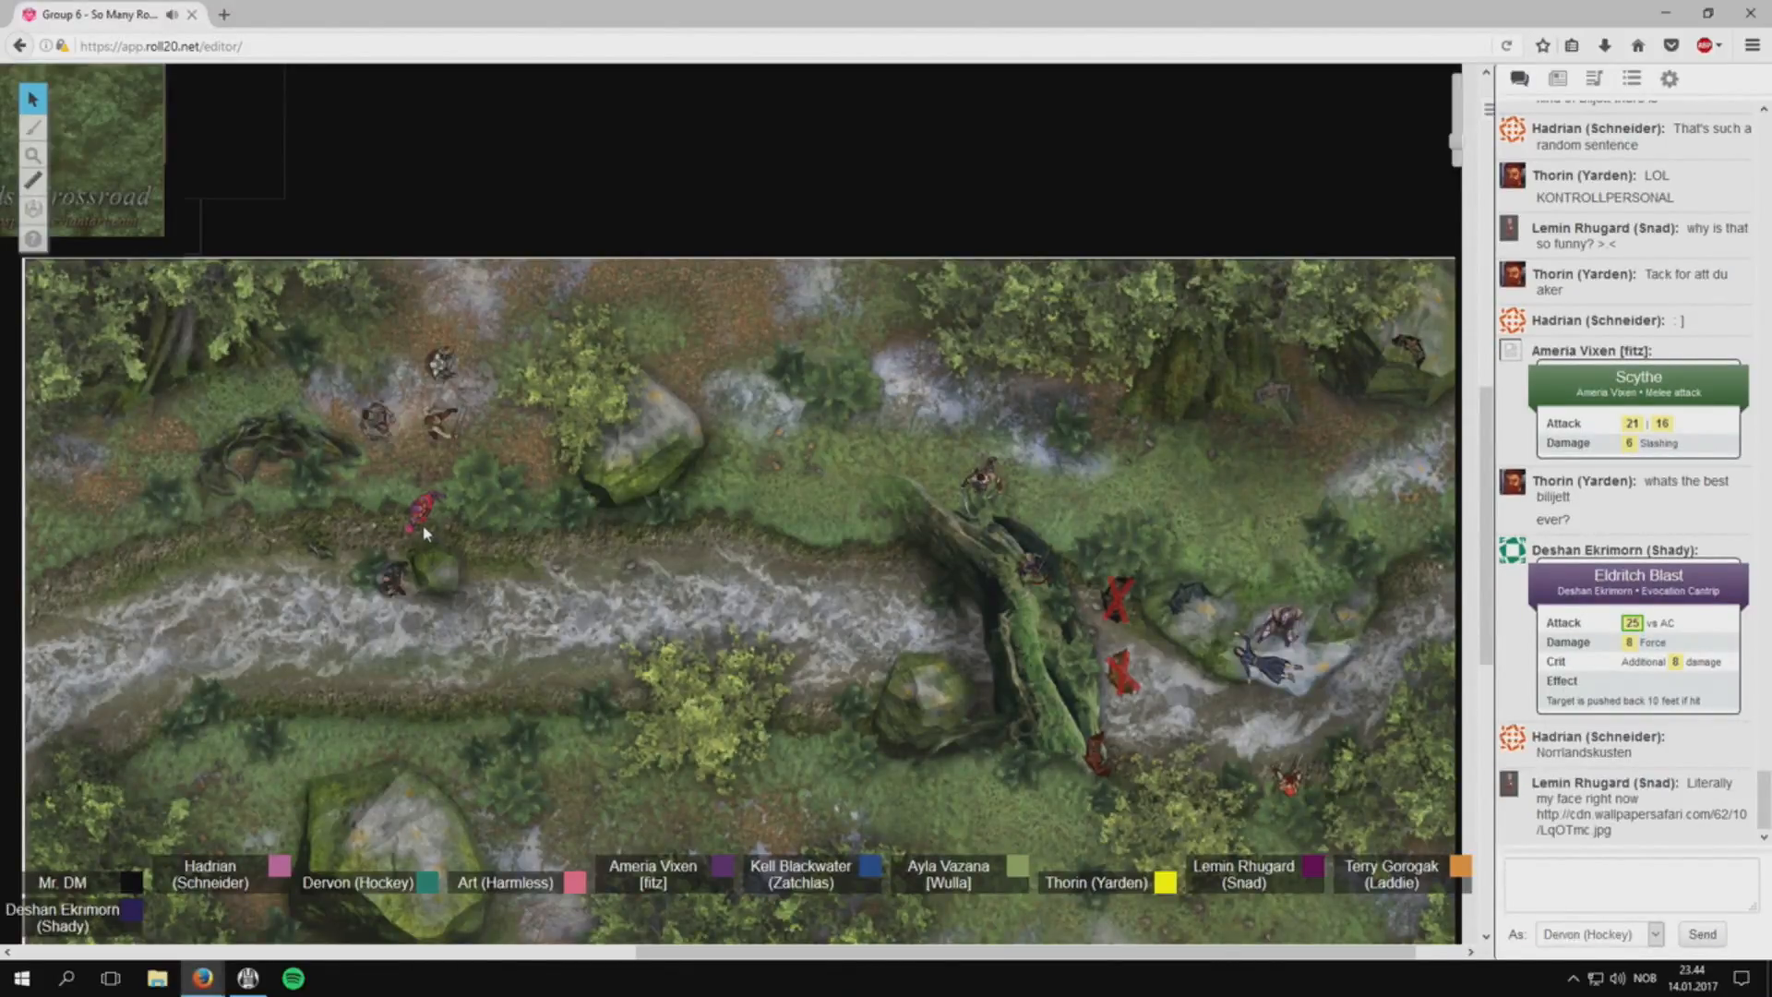
click(1102, 763)
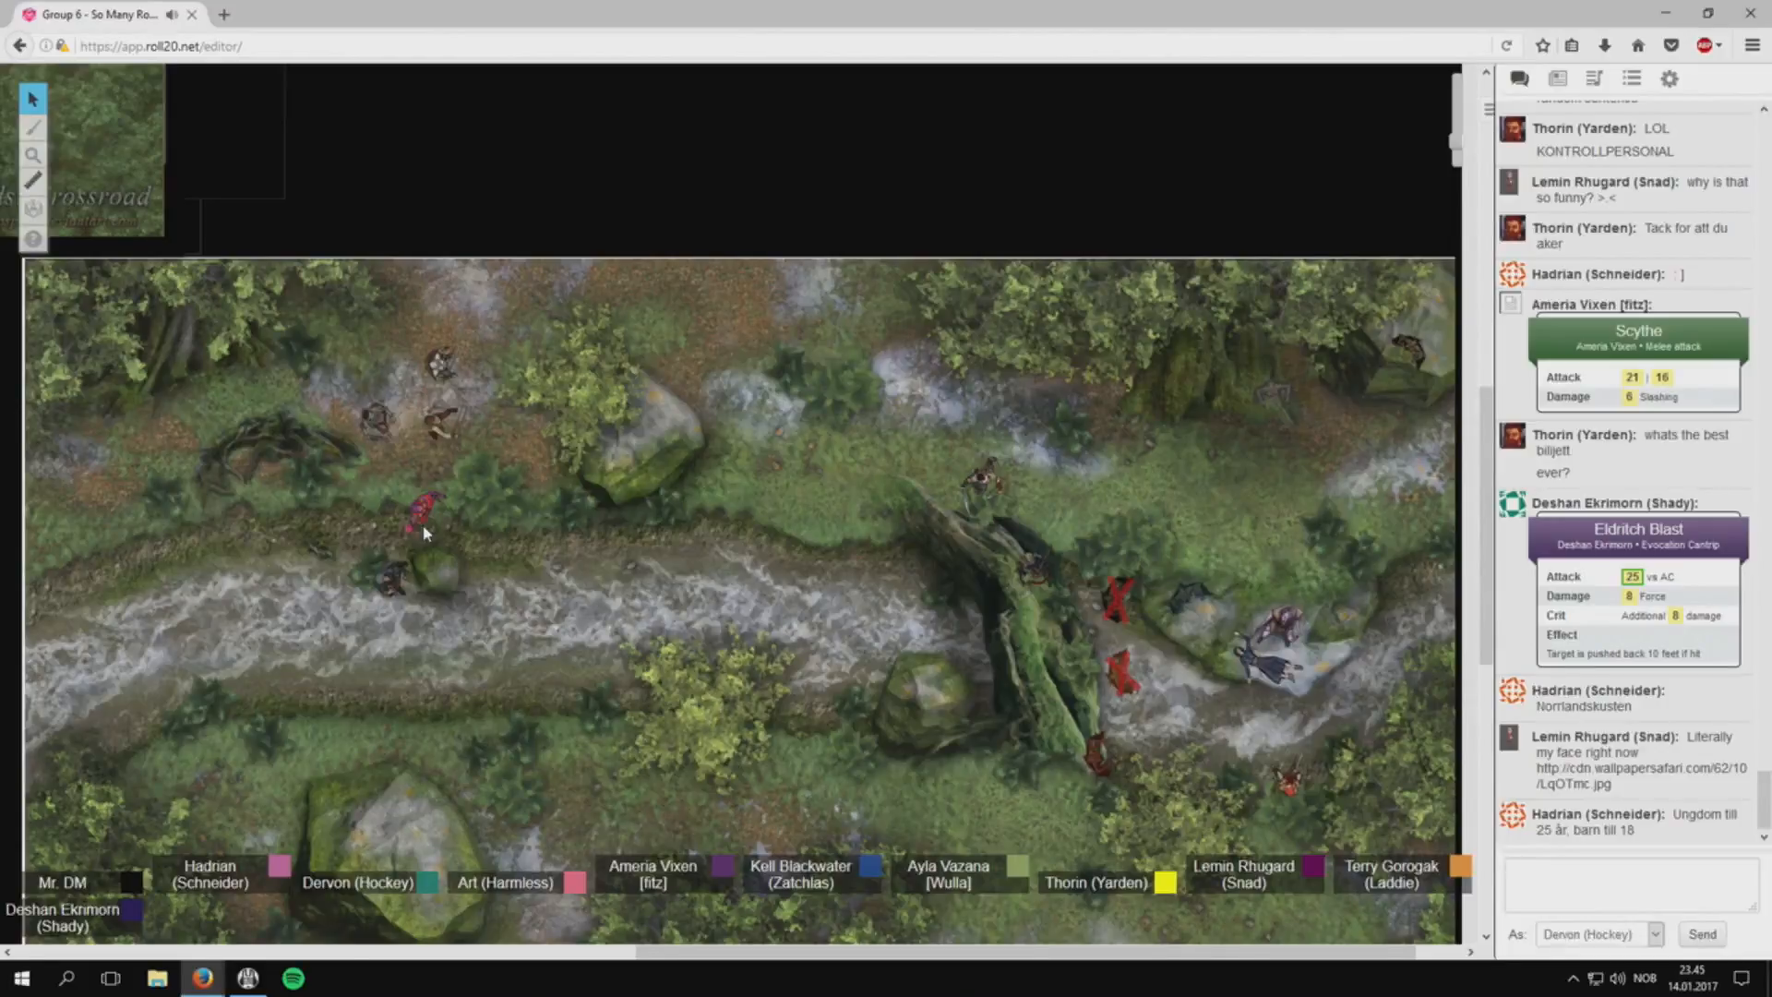
click(1086, 751)
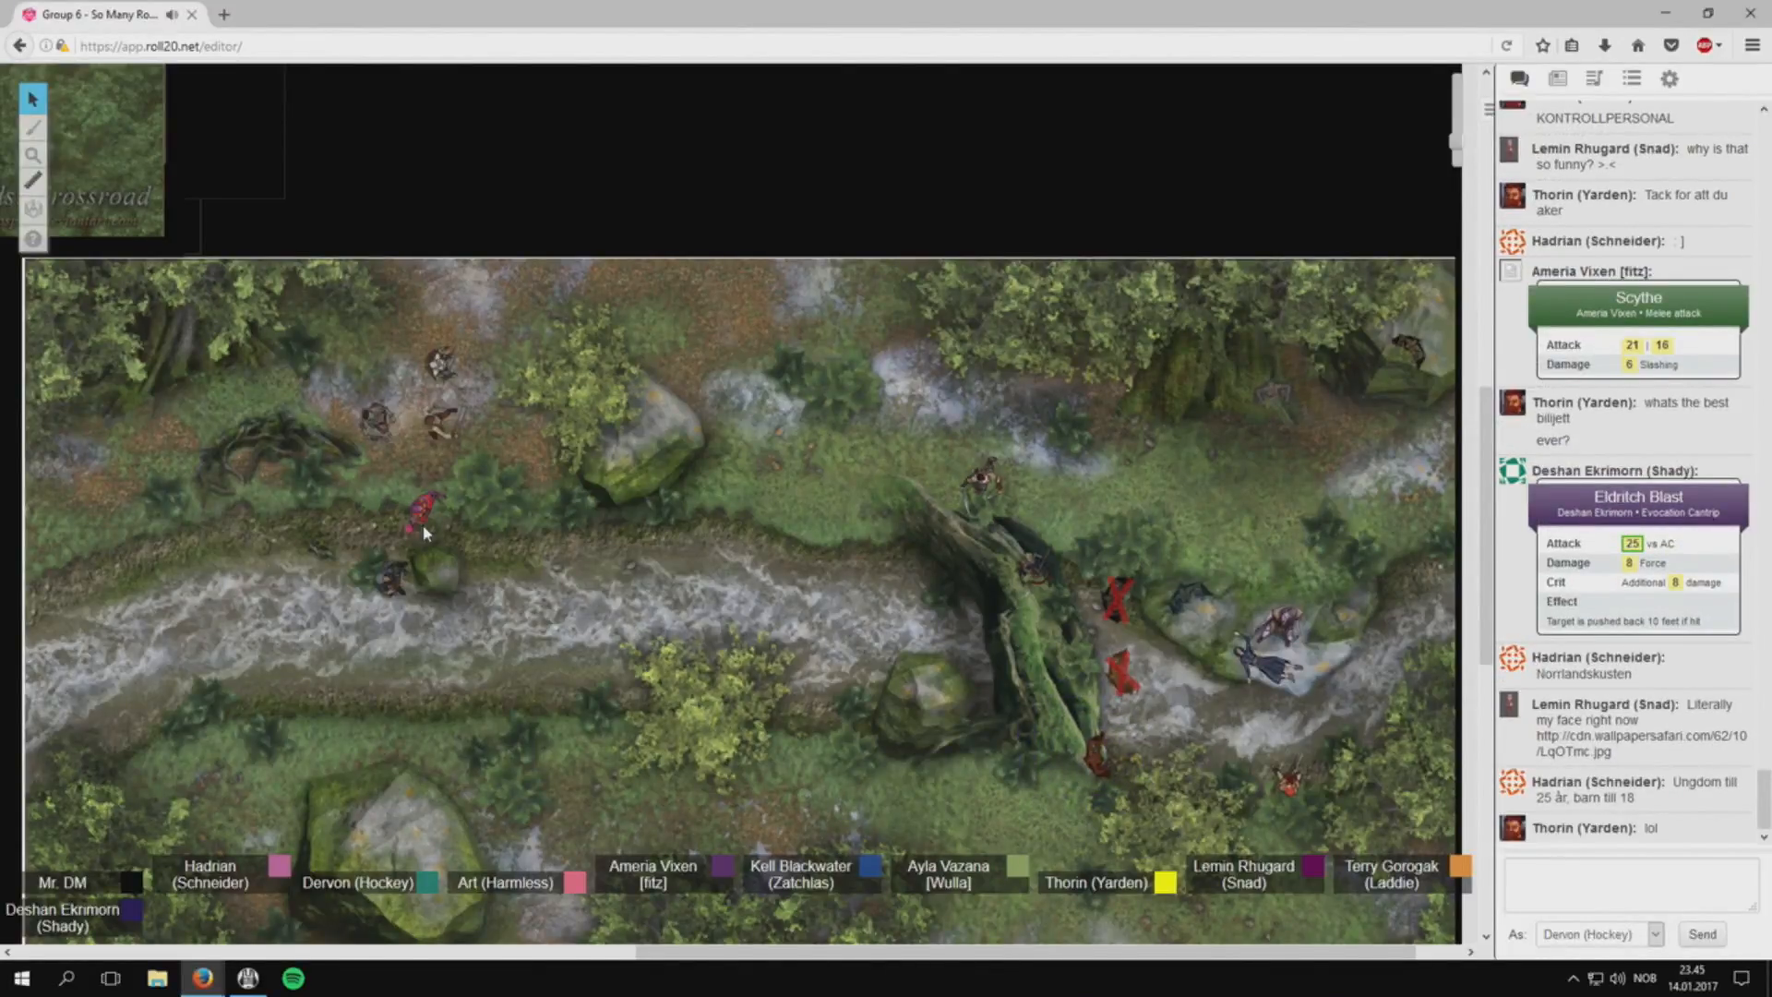
scroll(down, 3)
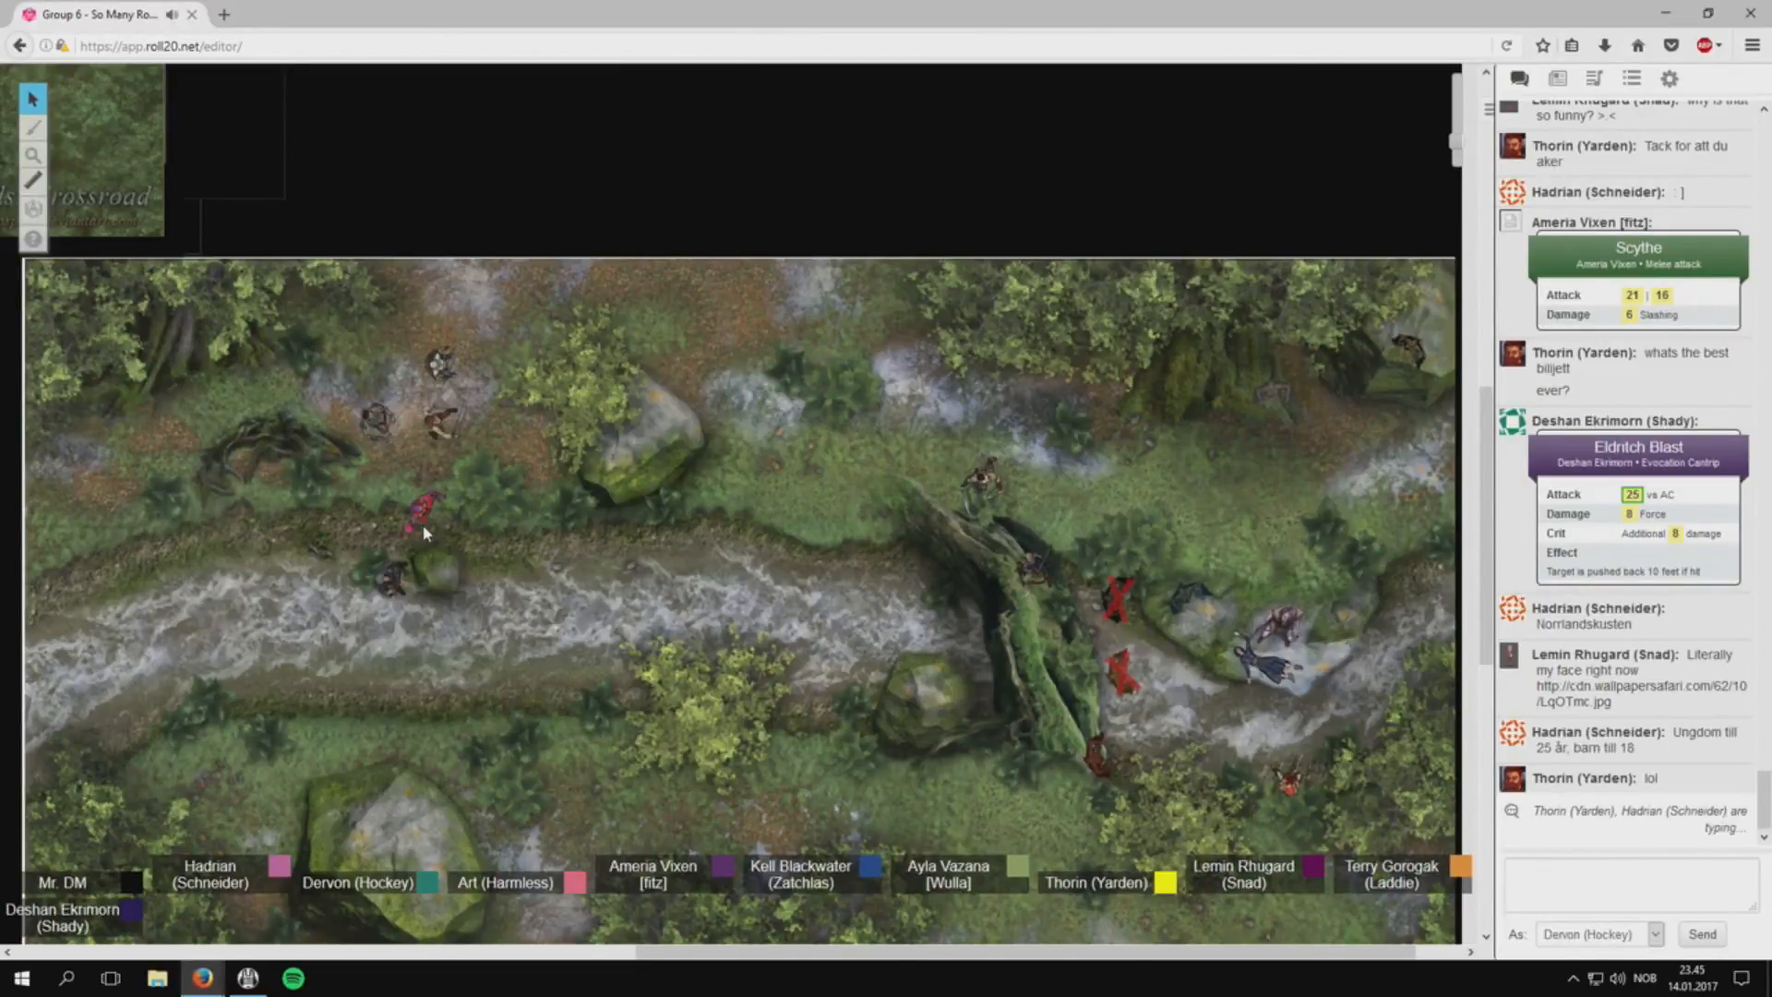
scroll(down, 3)
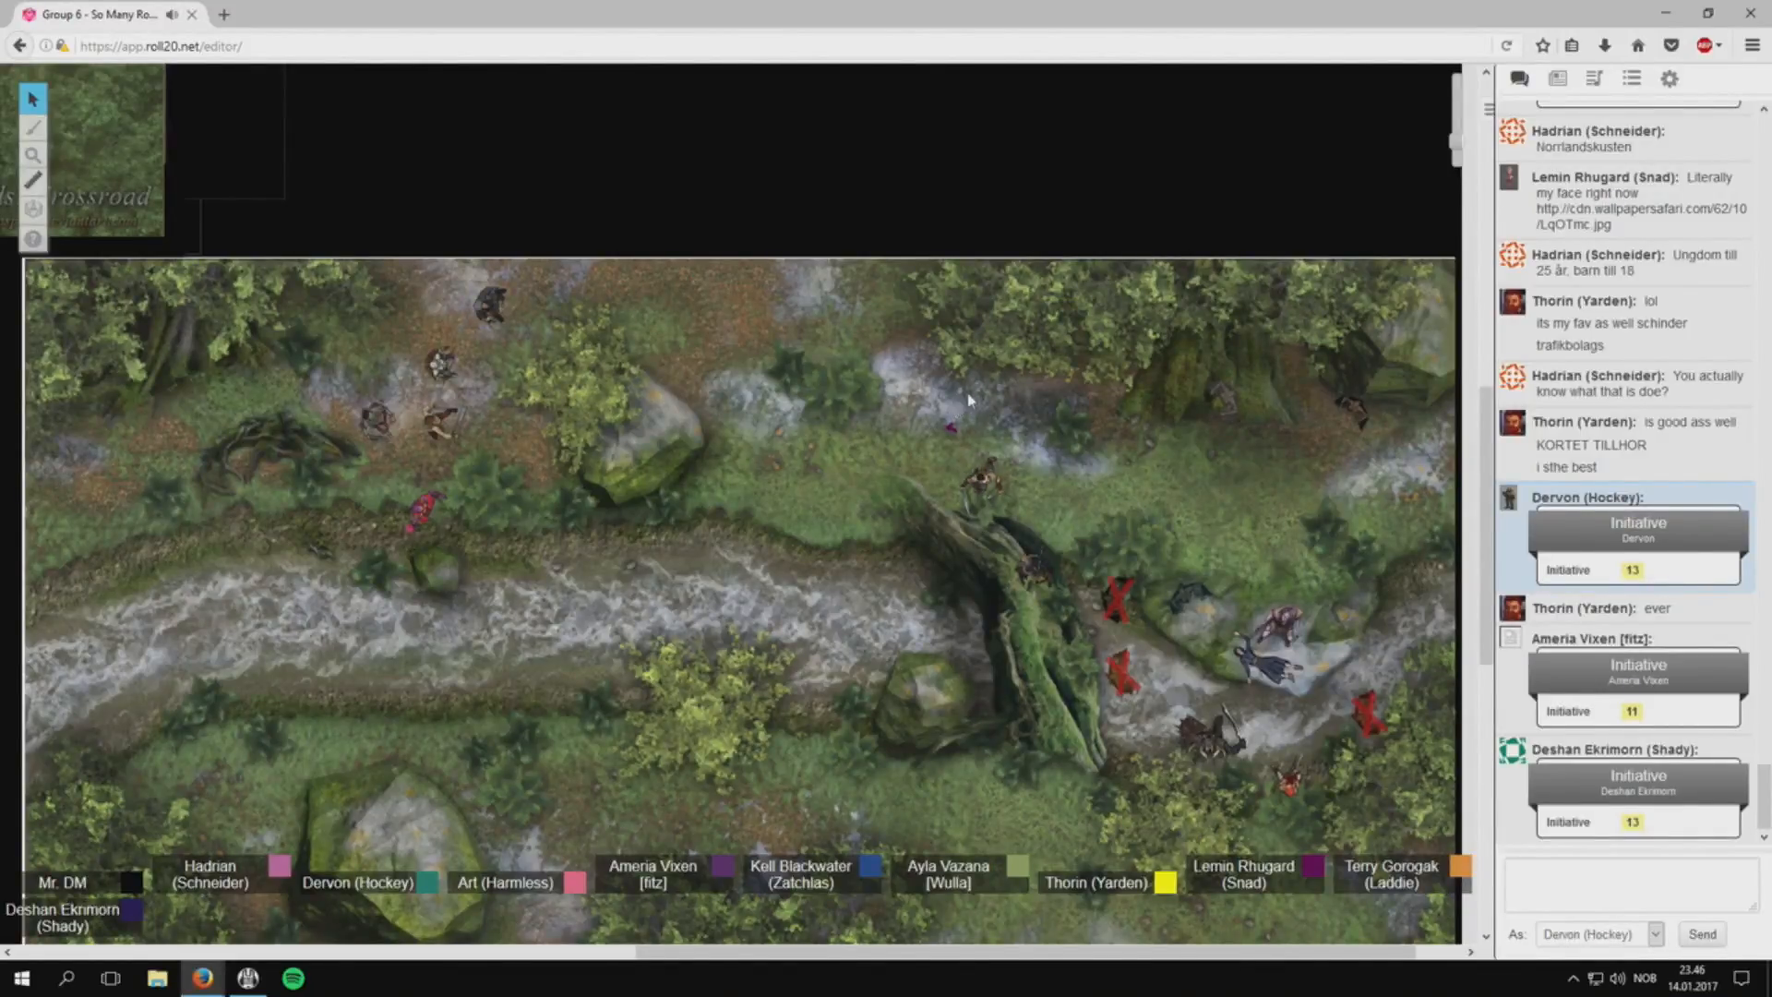
Scroll the chat through Dervon's initiative 13 and Lemin's, Art's, Hadrian's and Terry's initiatives.
scroll(down, 3)
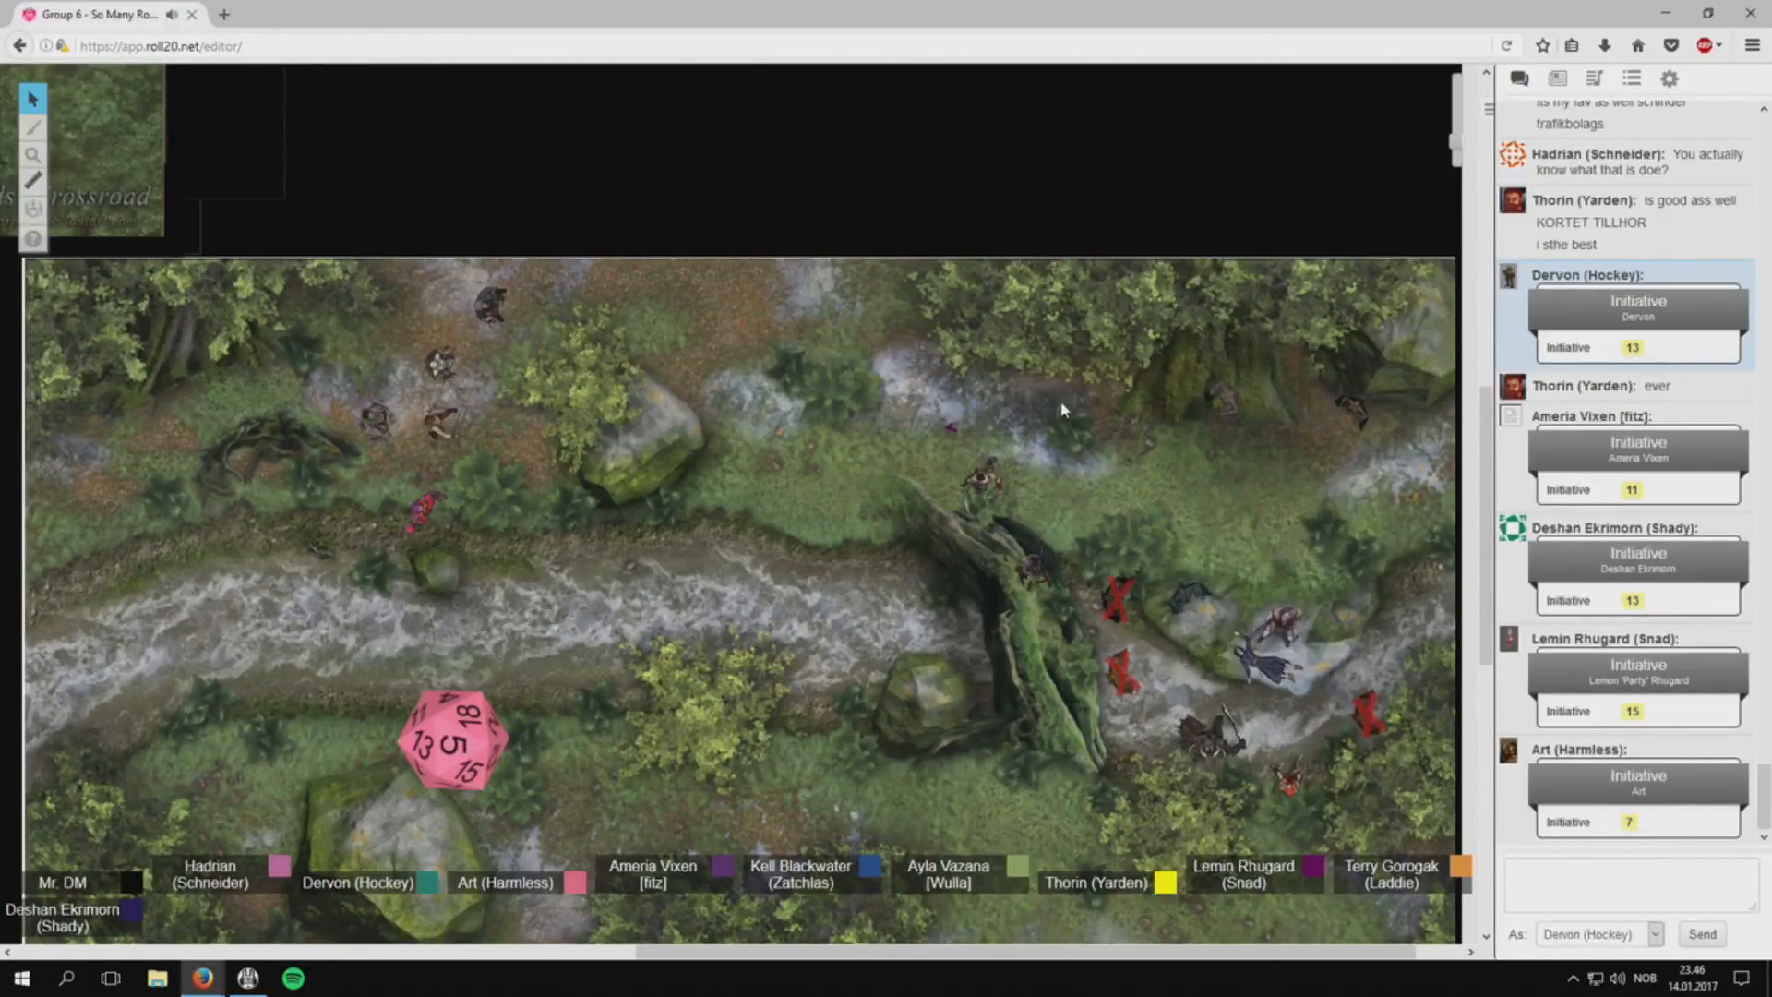
scroll(down, 3)
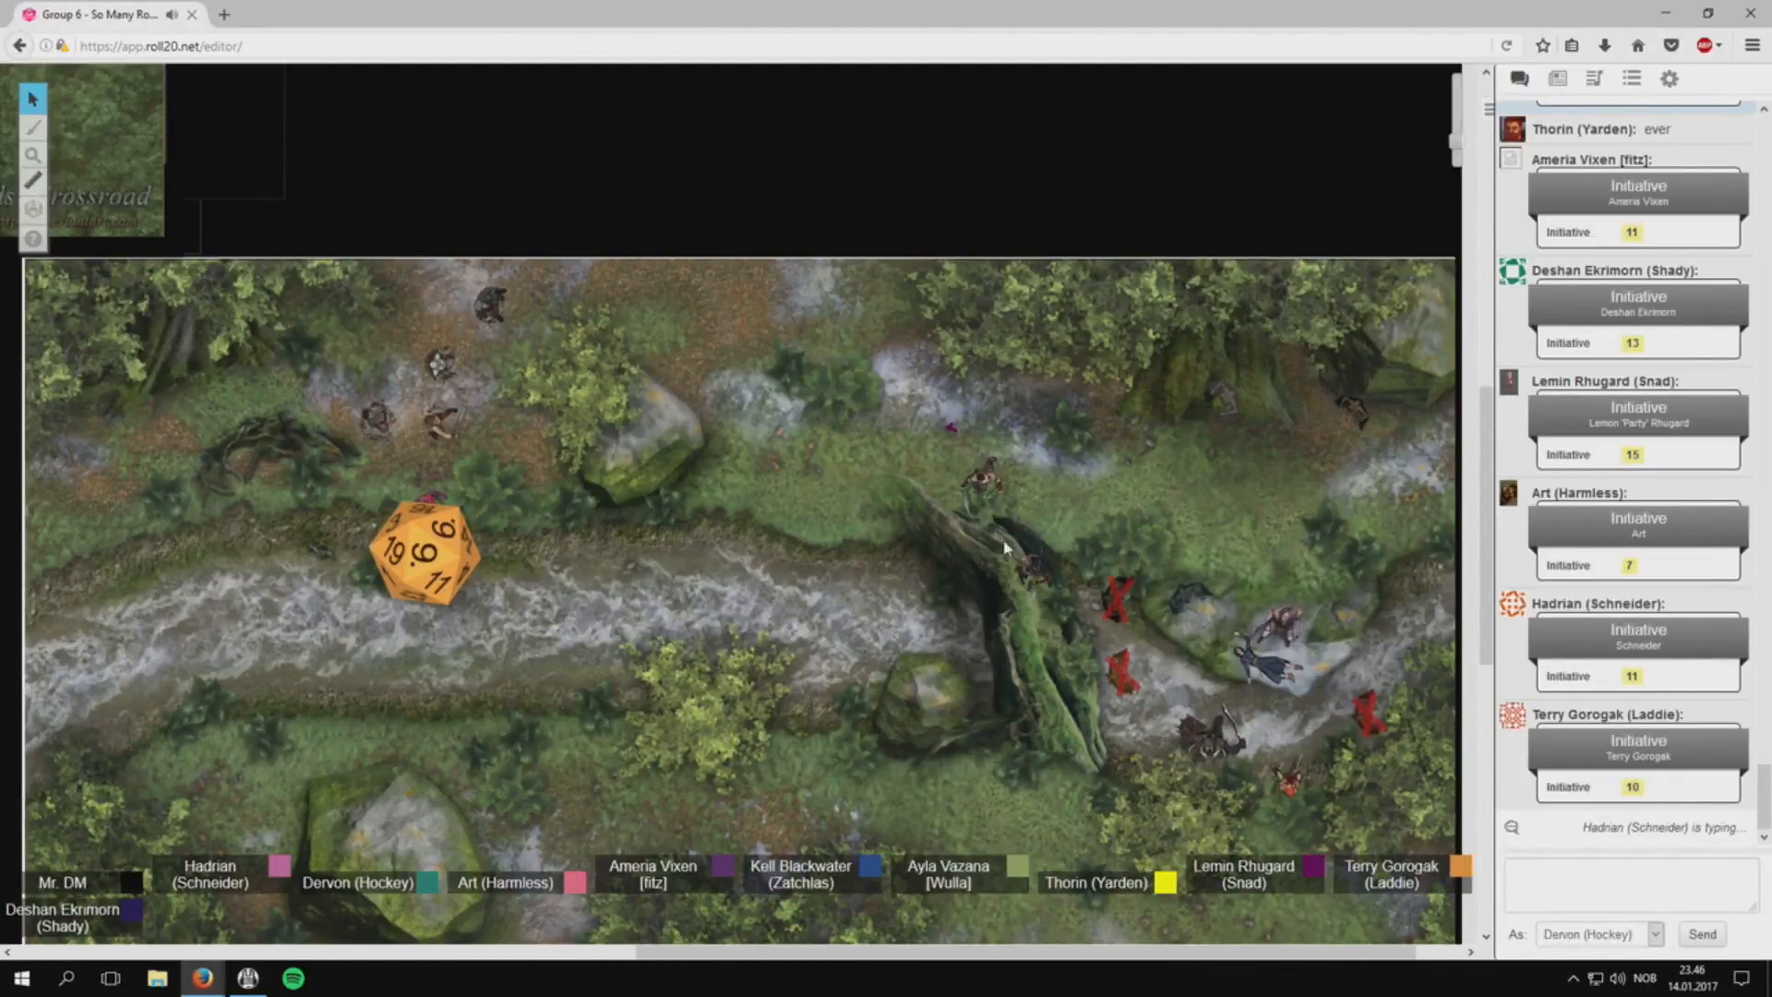
scroll(up, 3)
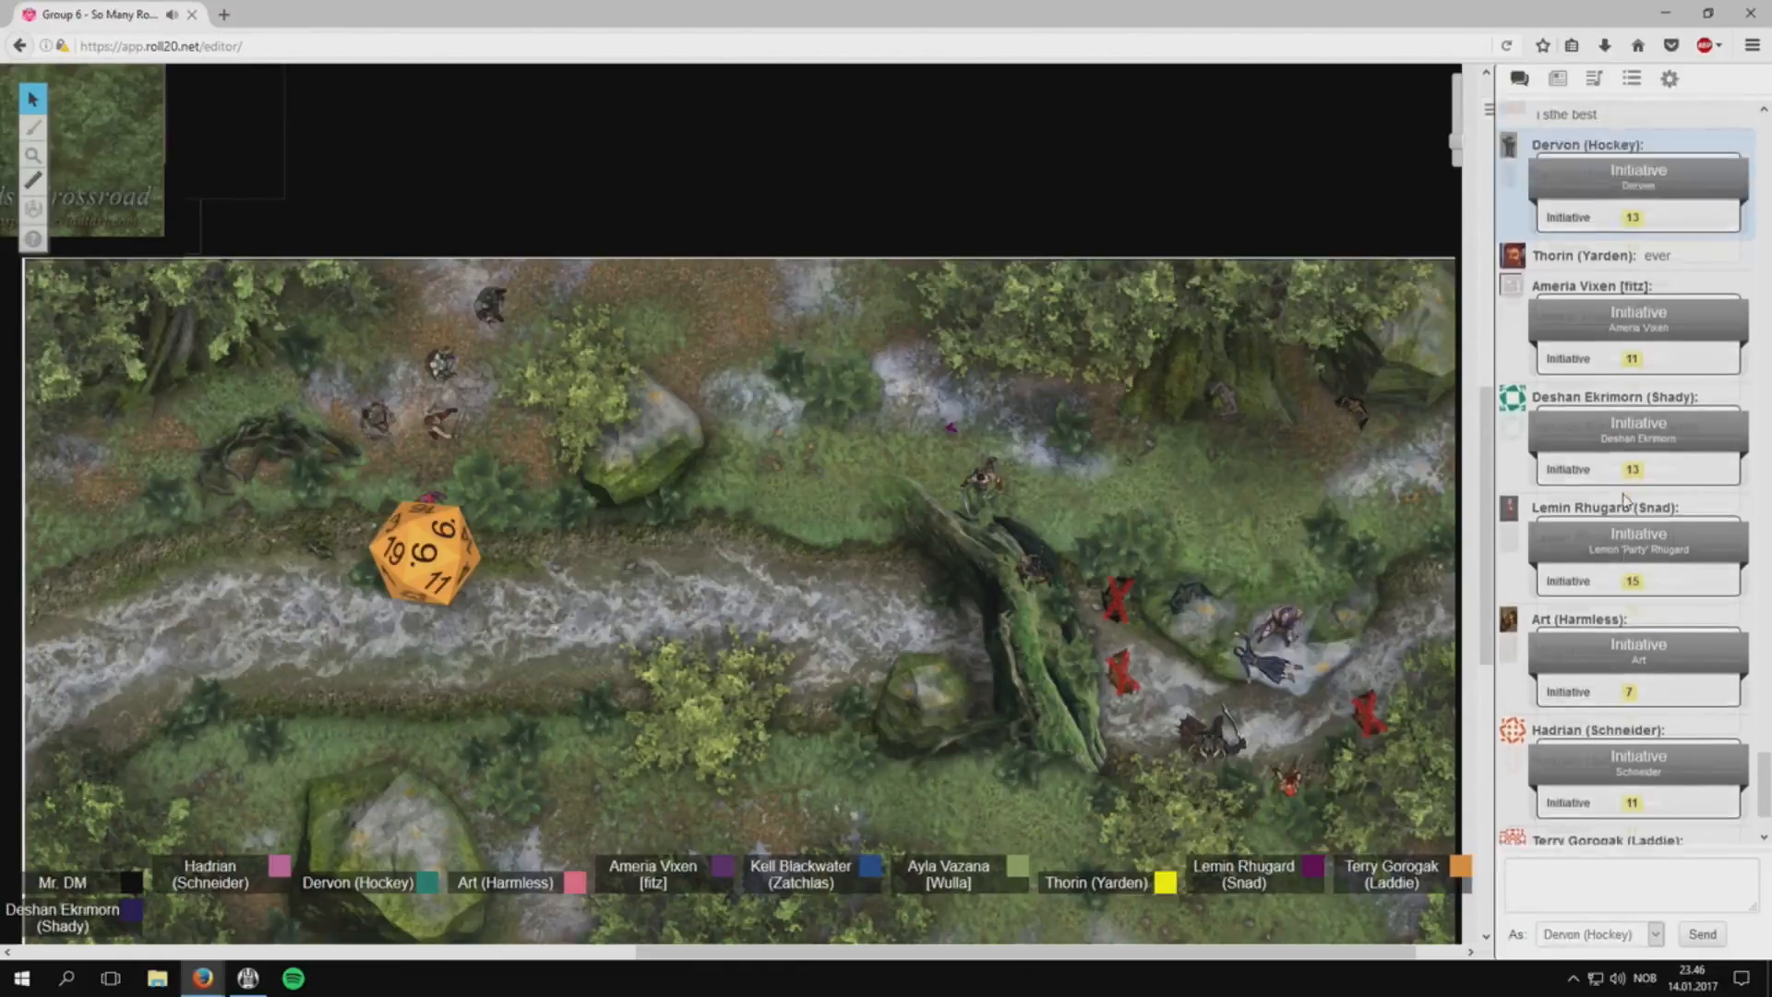
scroll(down, 3)
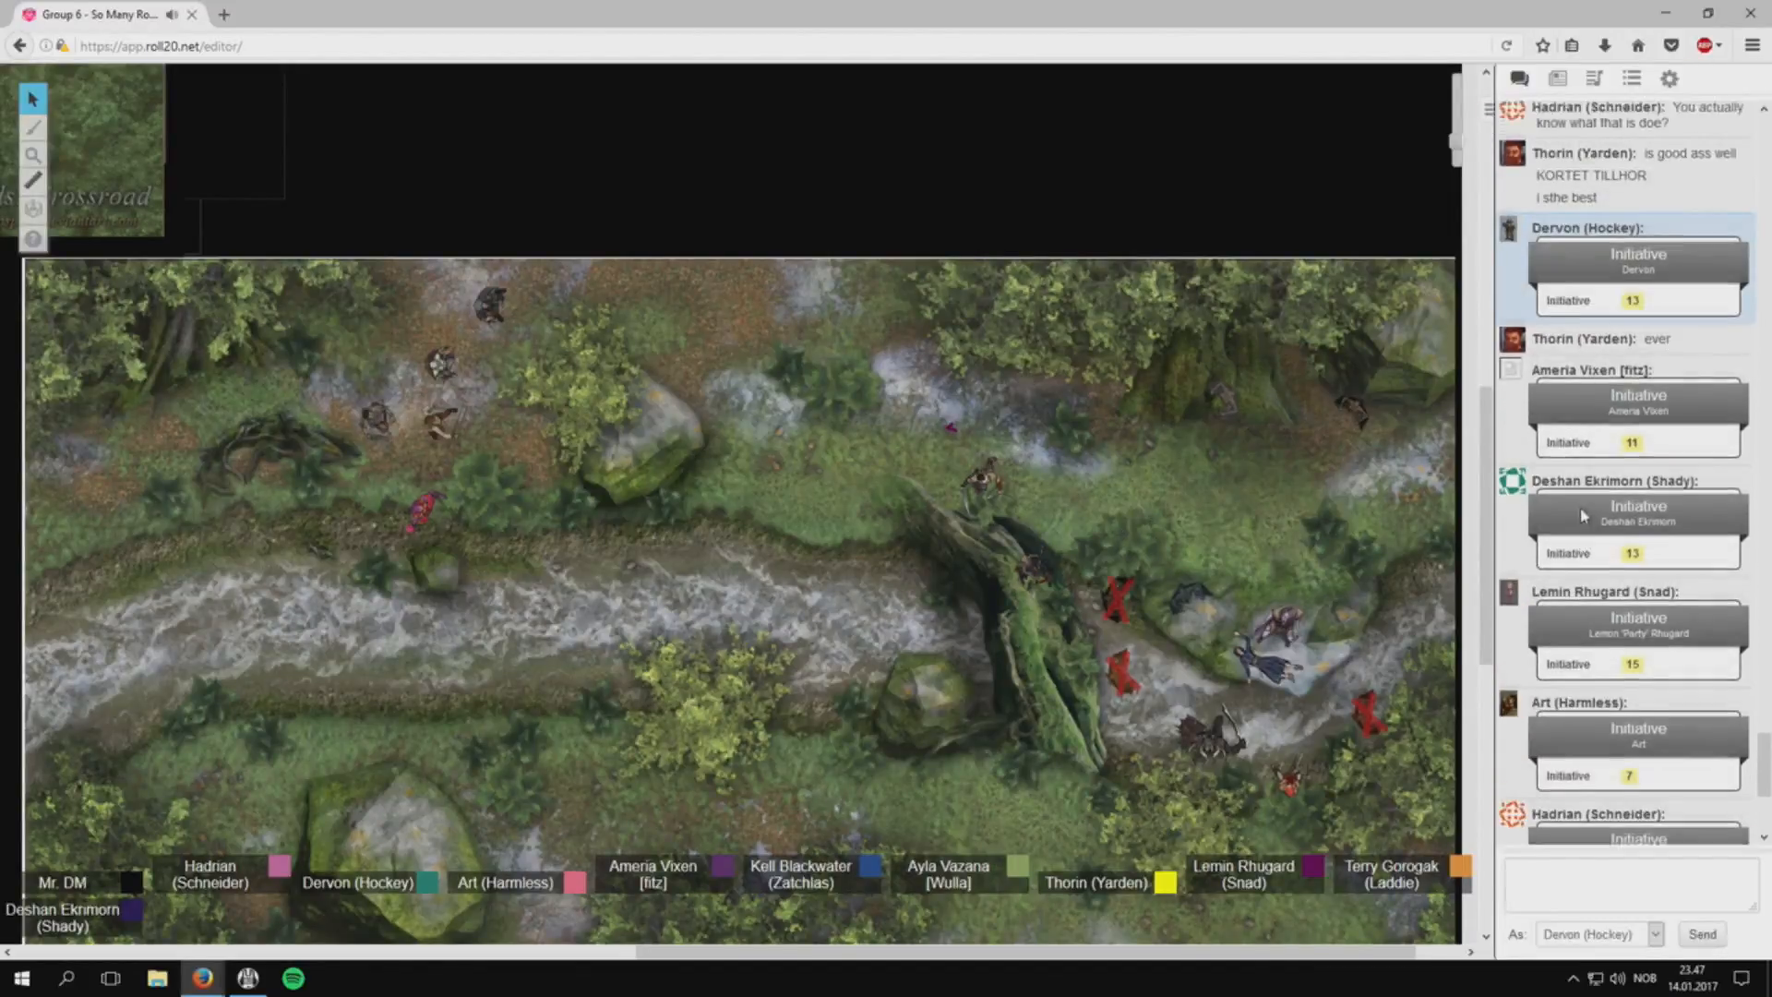
scroll(down, 3)
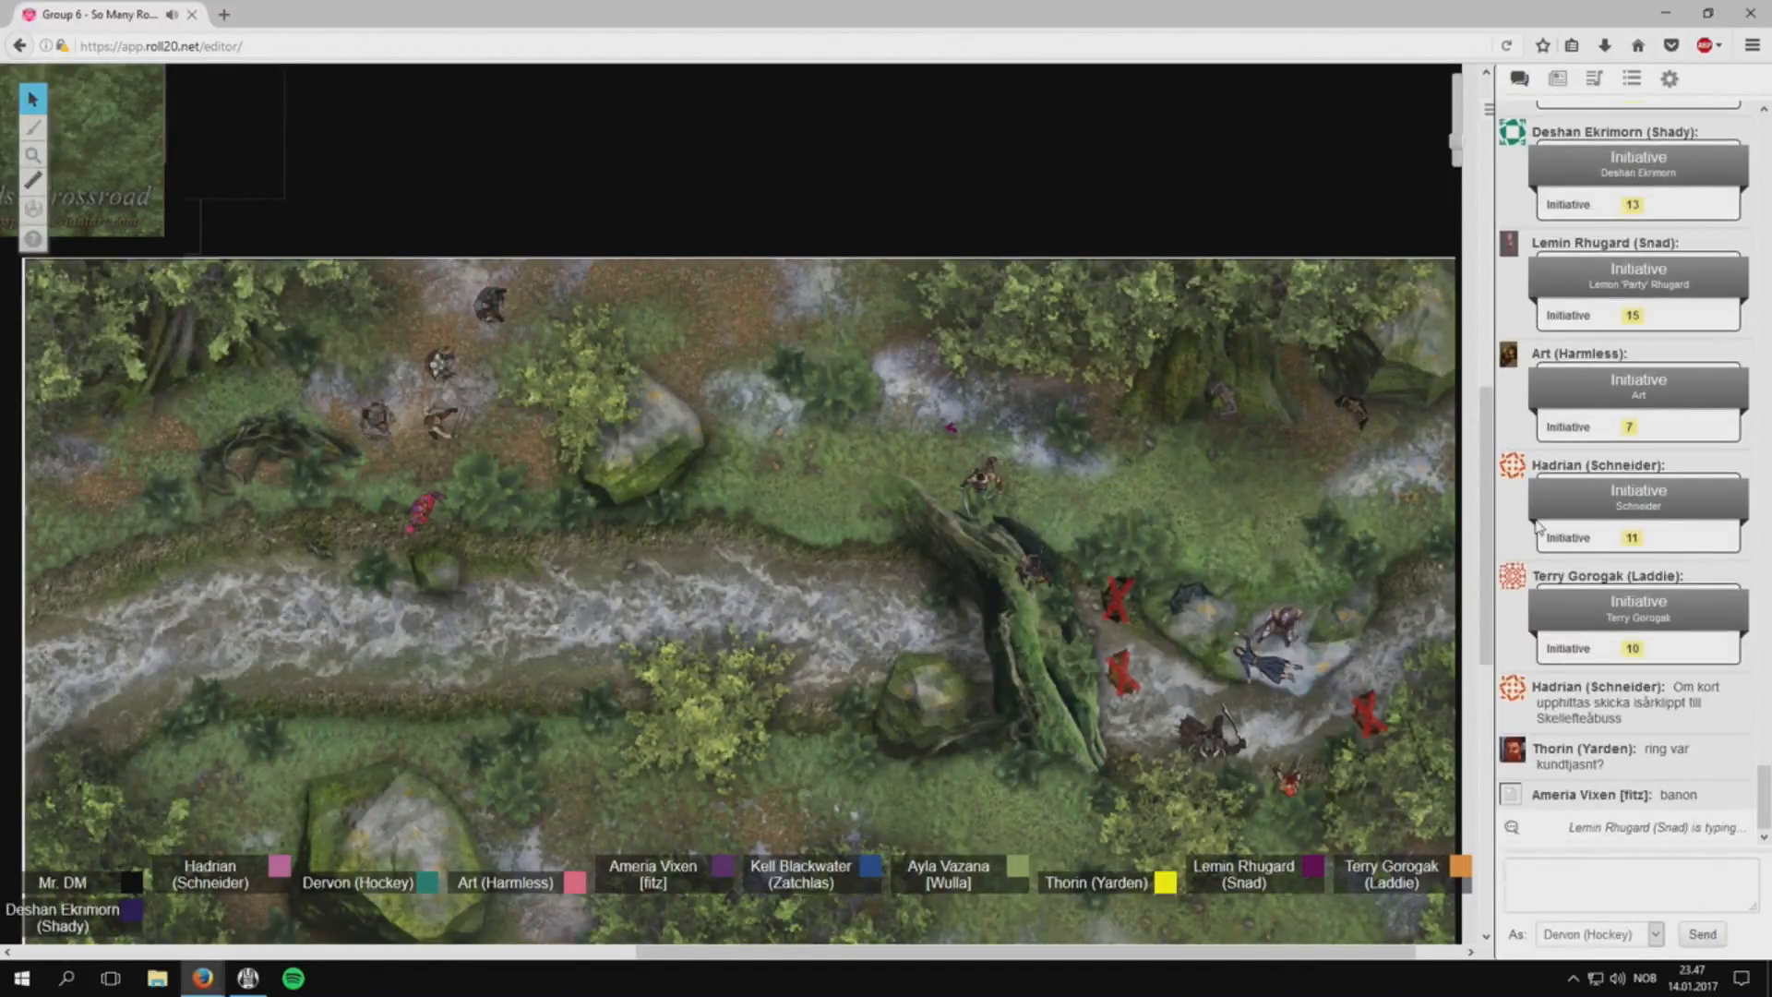
scroll(up, 3)
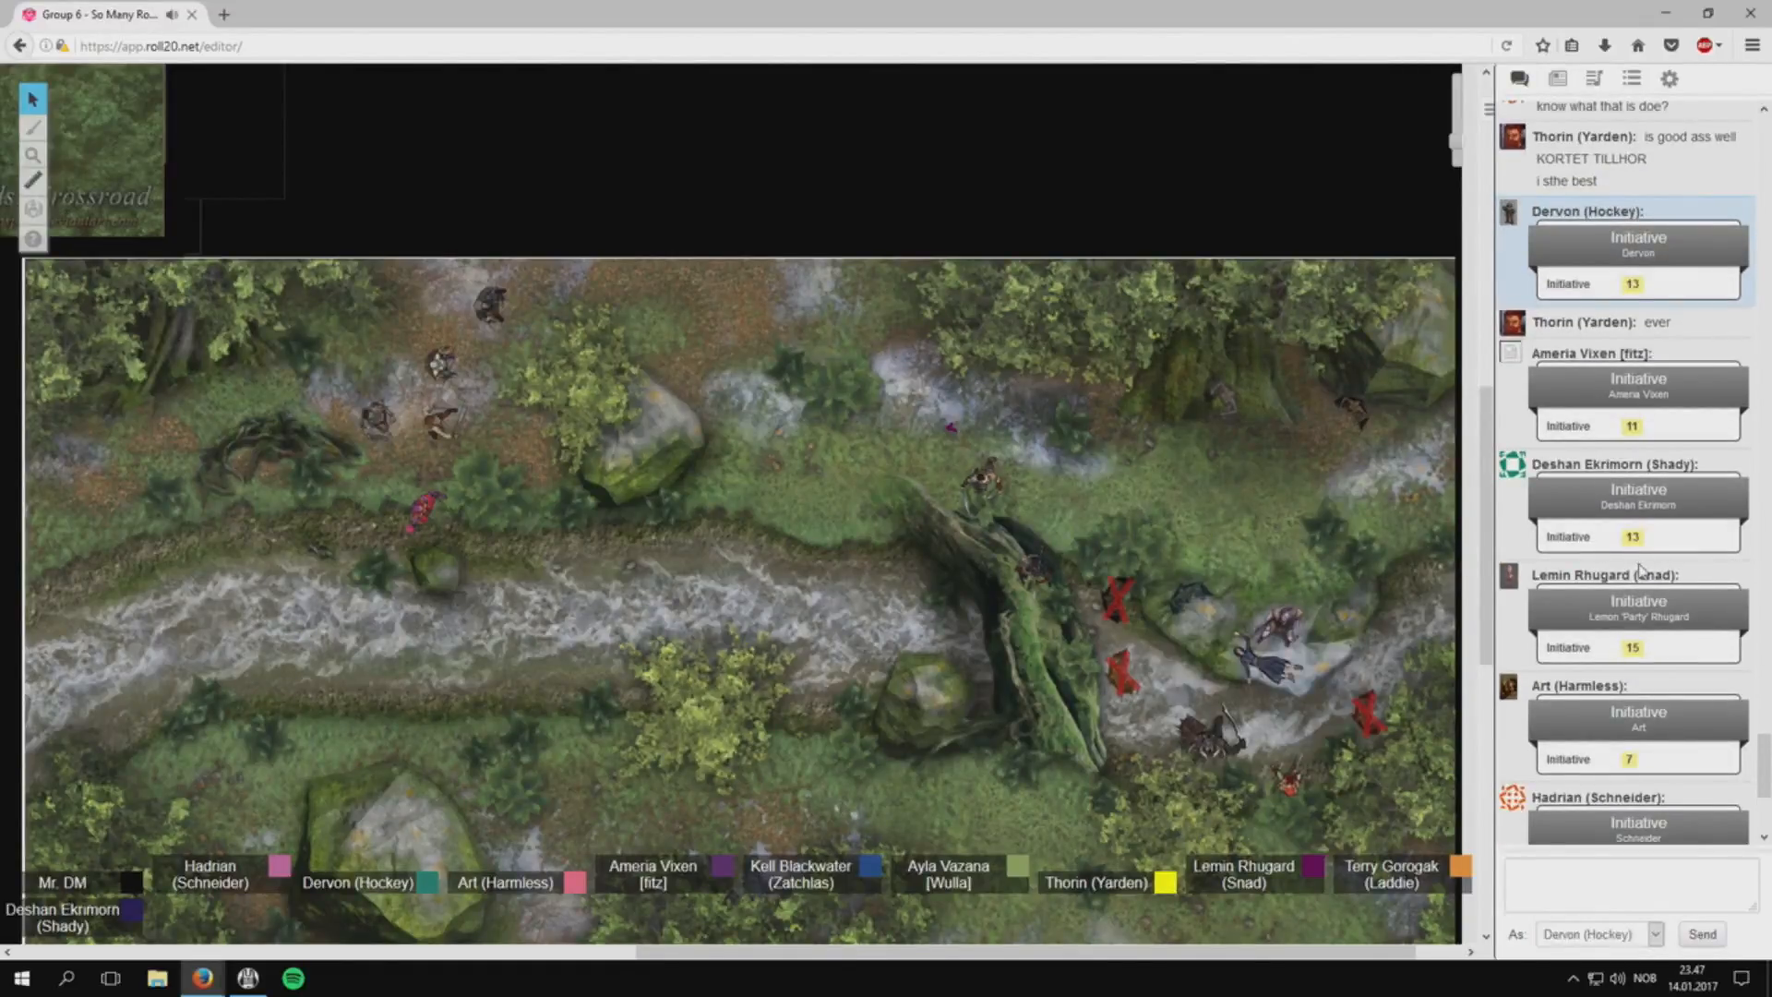
scroll(down, 3)
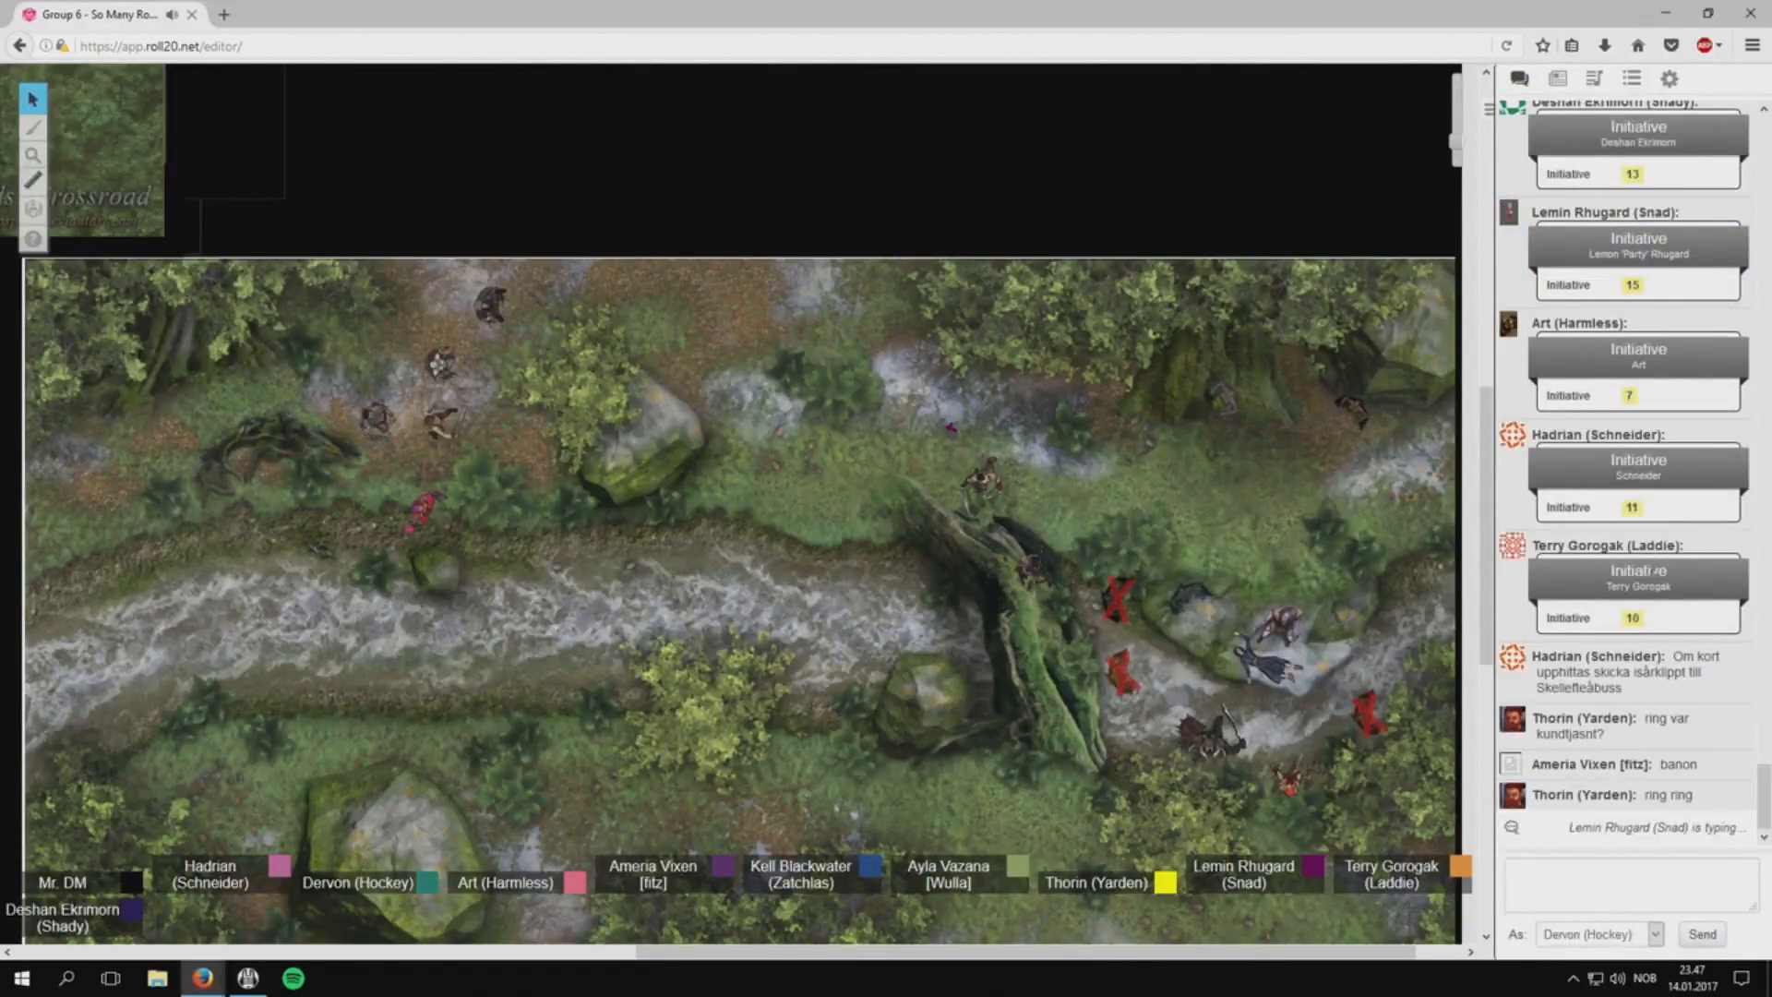
scroll(up, 3)
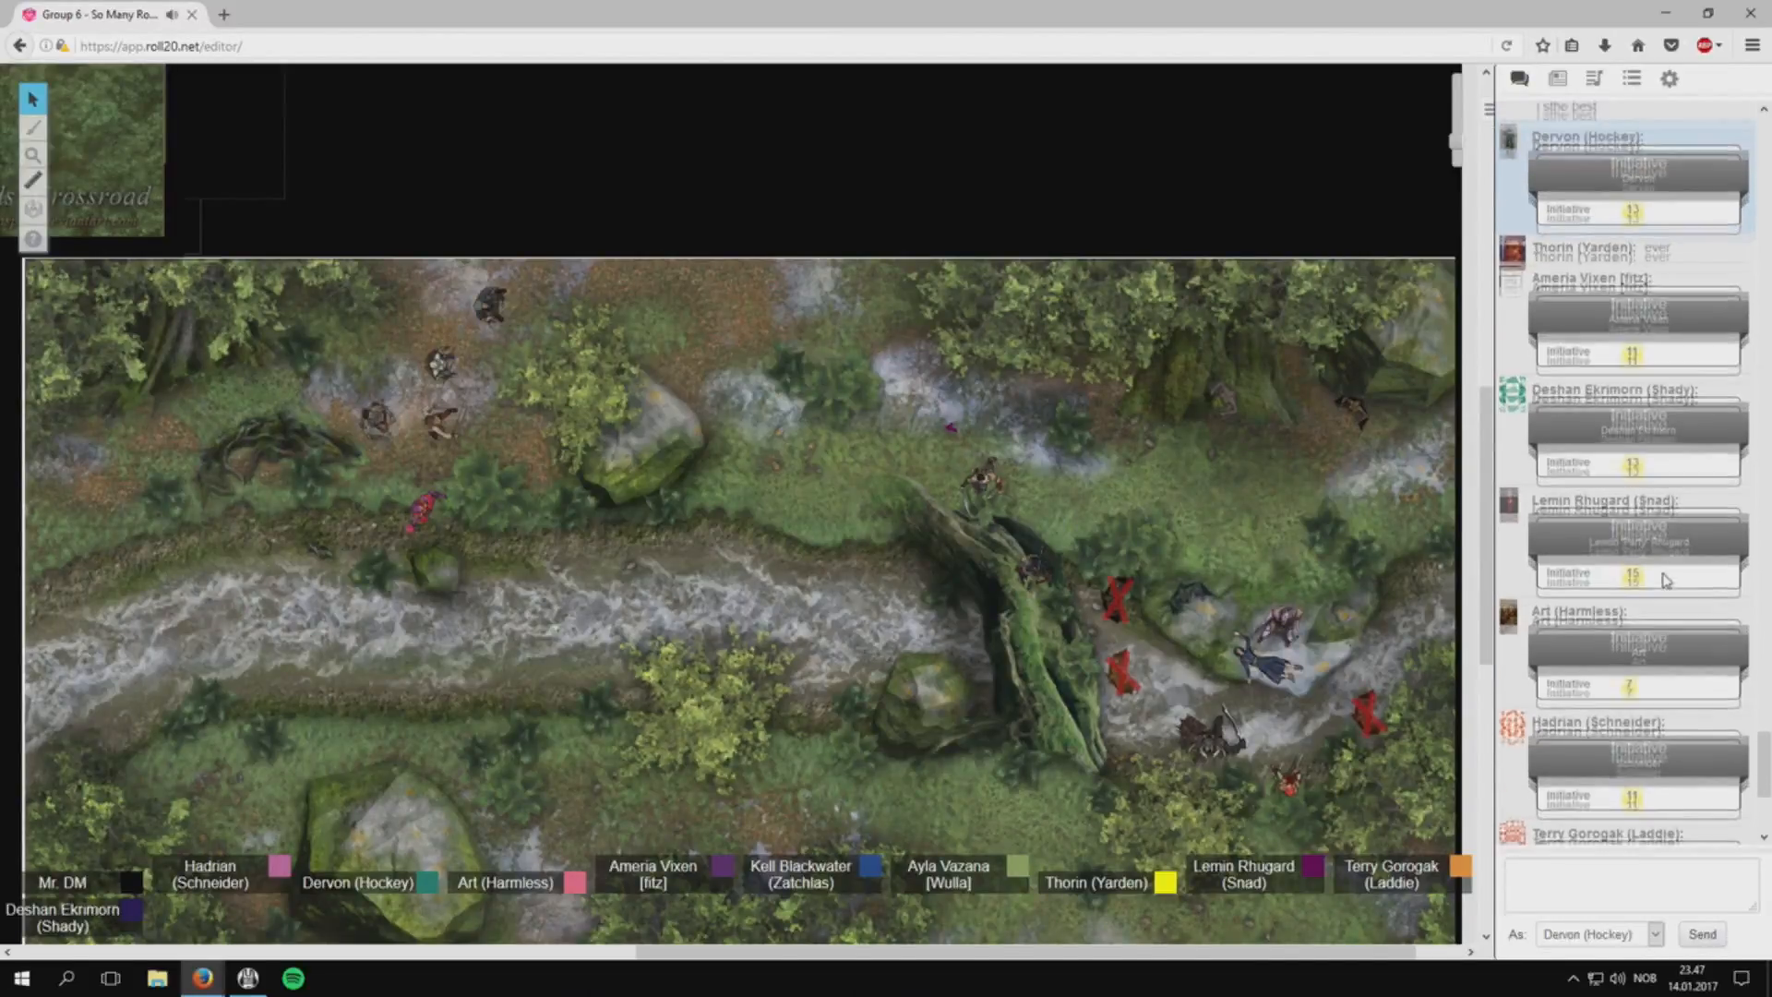
scroll(down, 3)
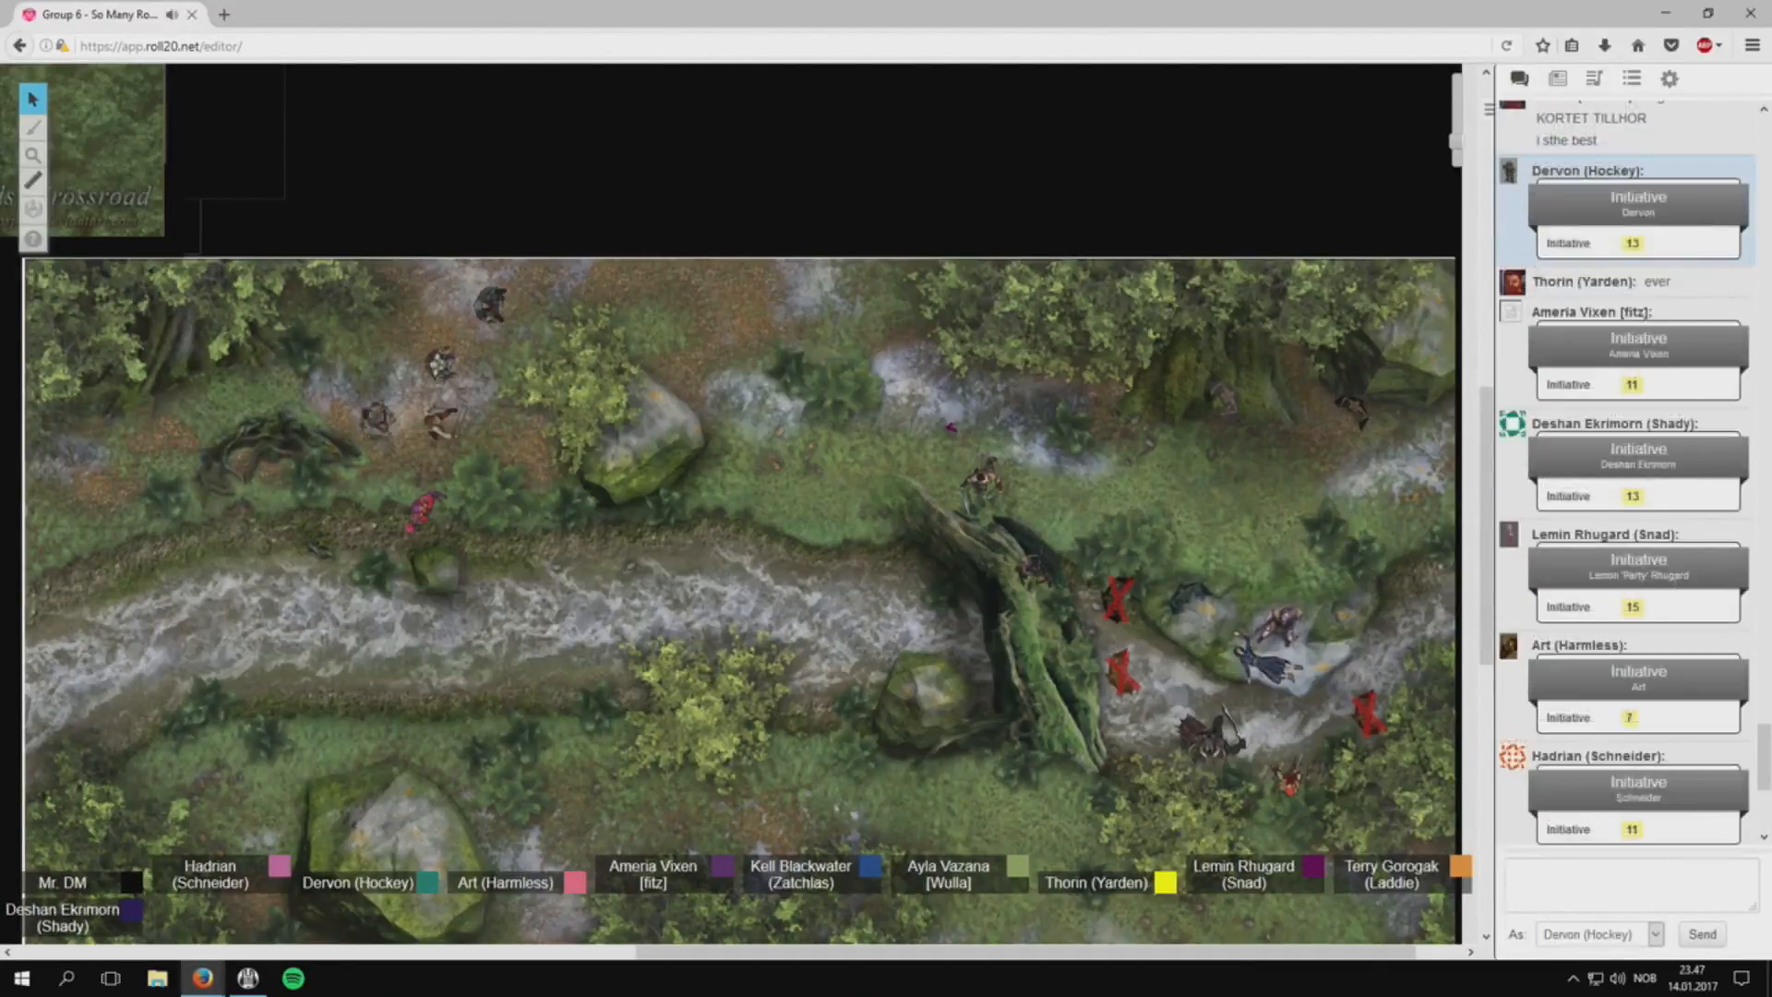
scroll(down, 3)
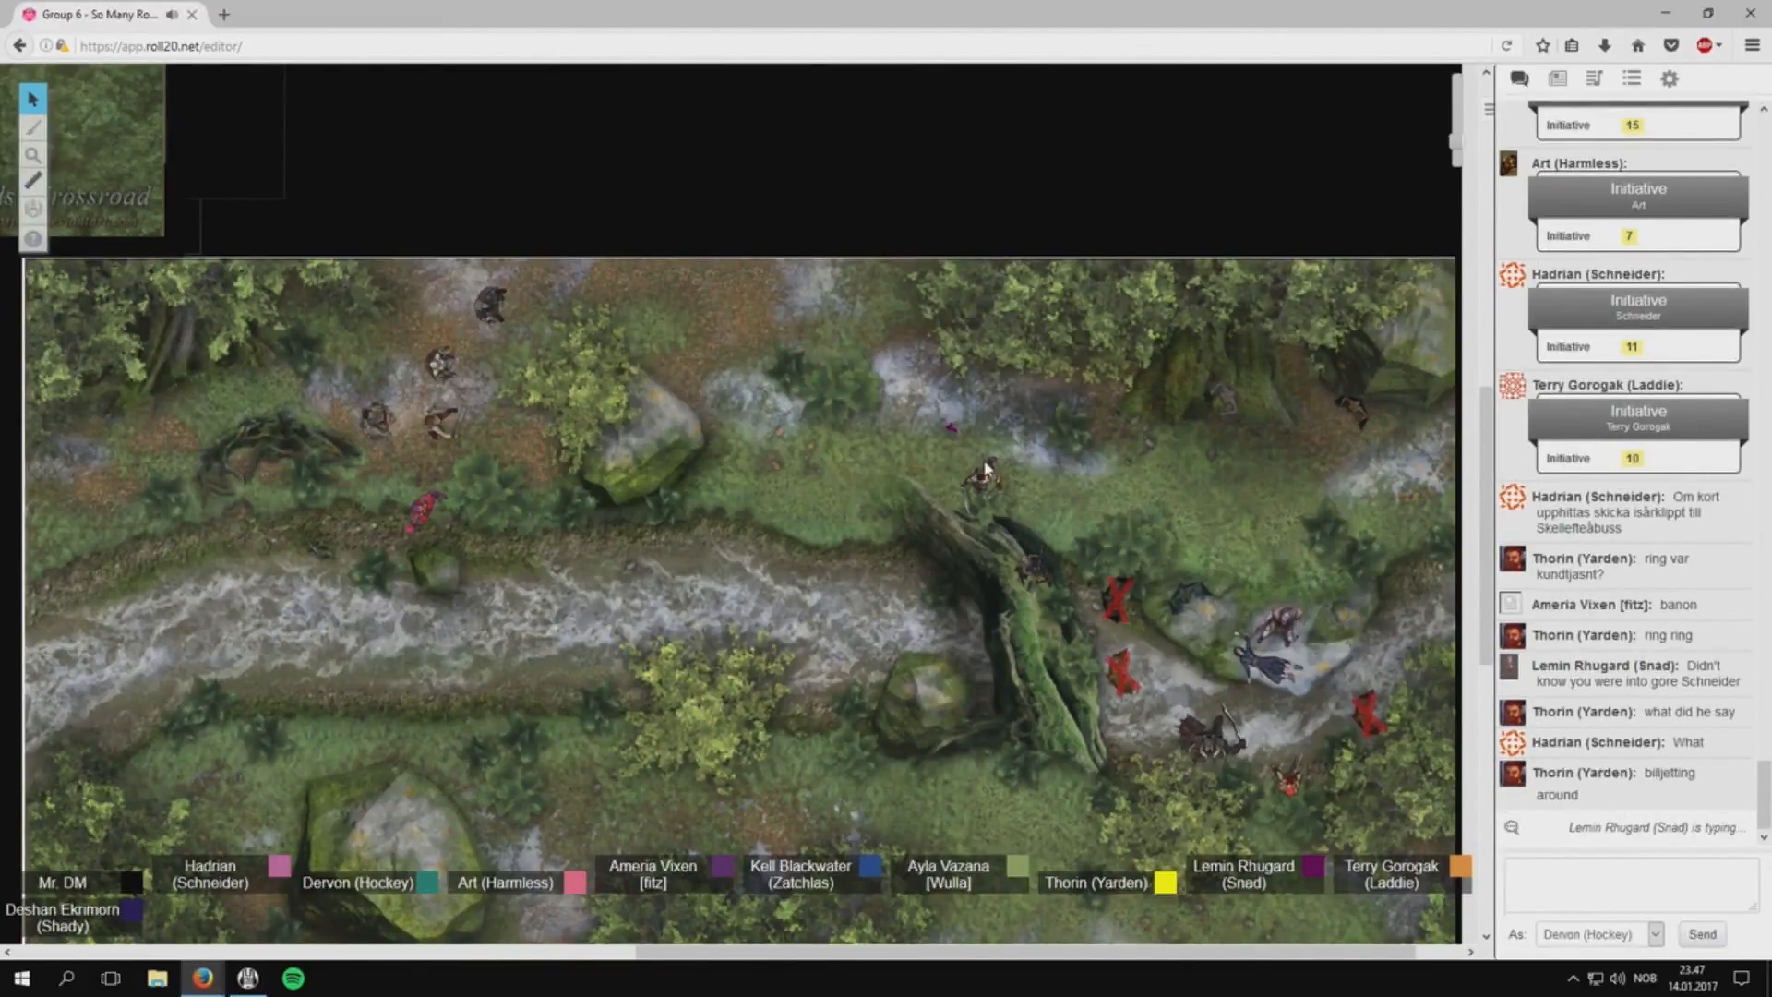
scroll(up, 3)
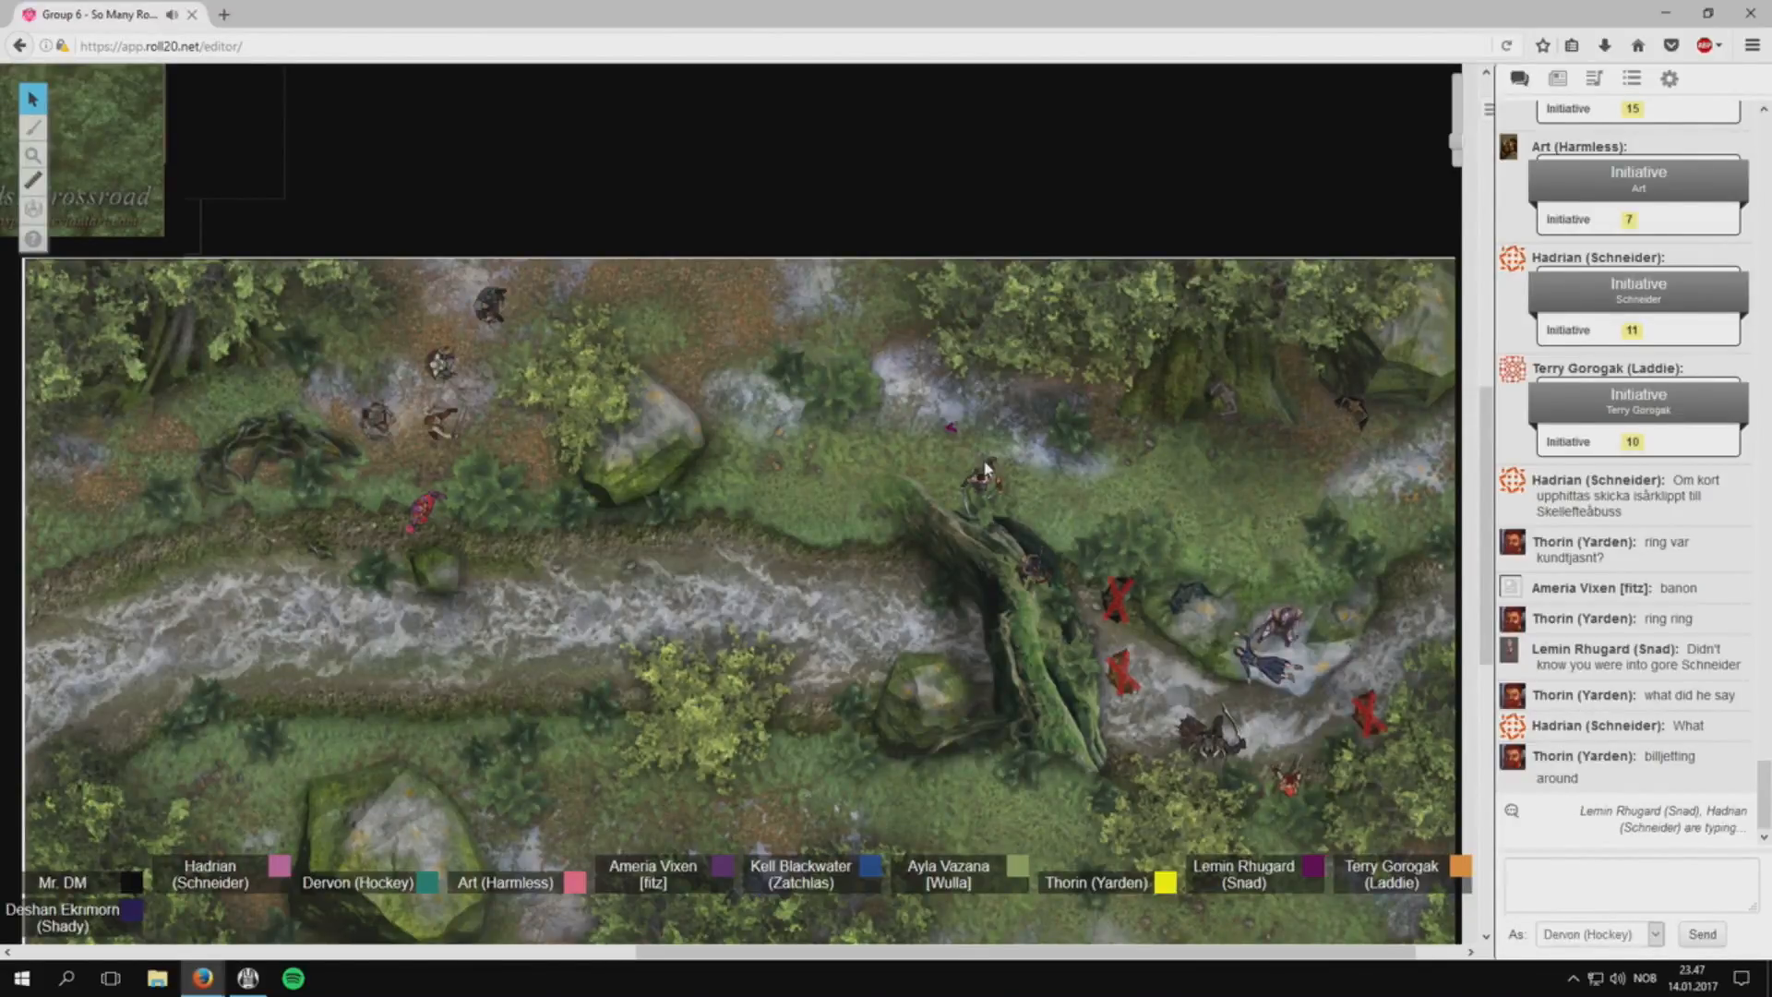
scroll(down, 3)
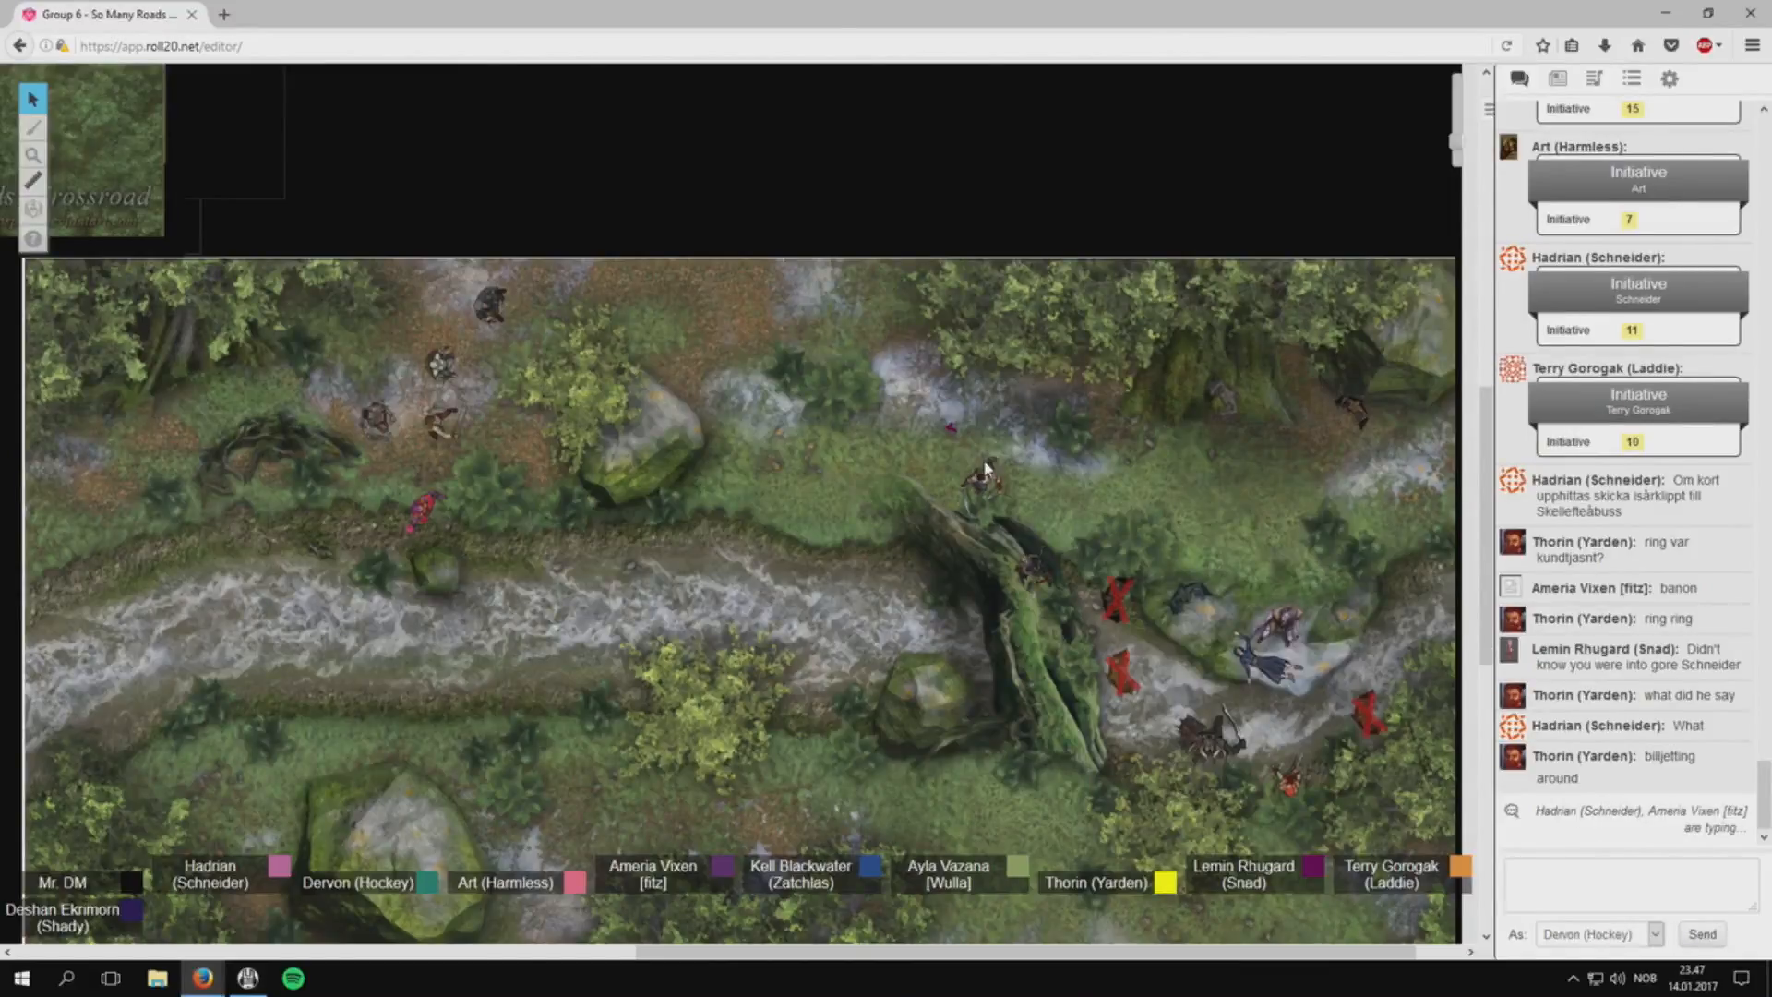
scroll(down, 3)
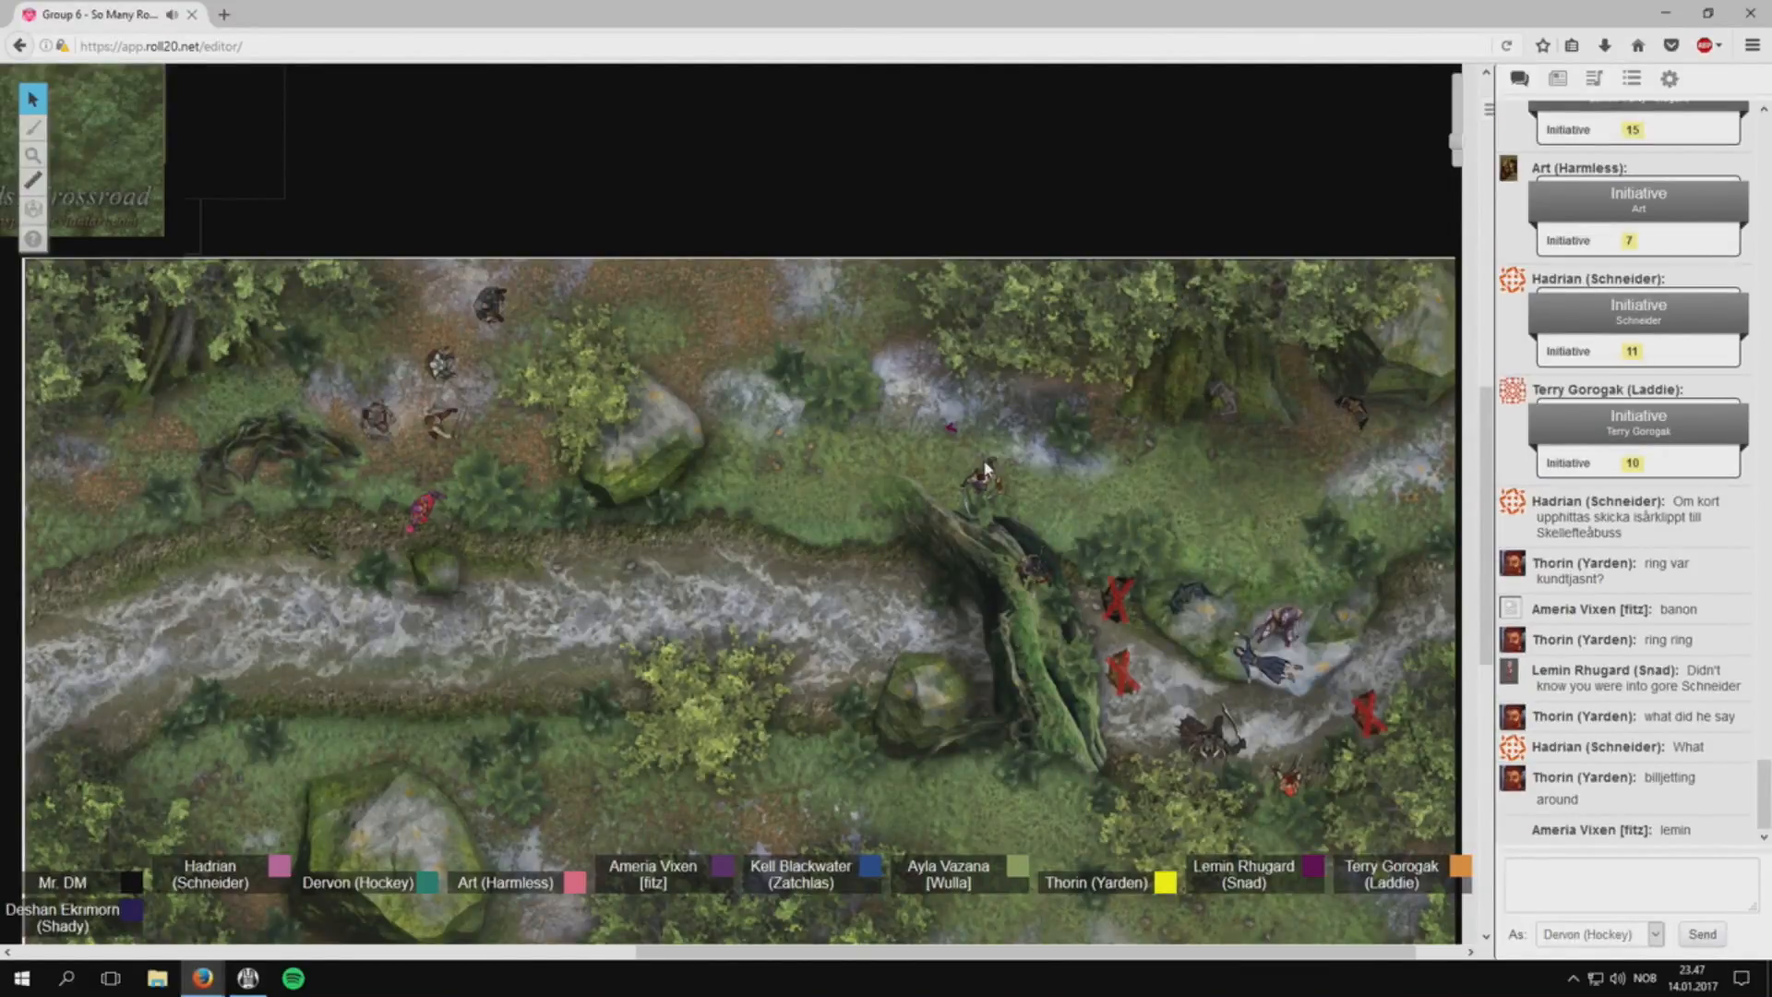
mouse_move(789, 407)
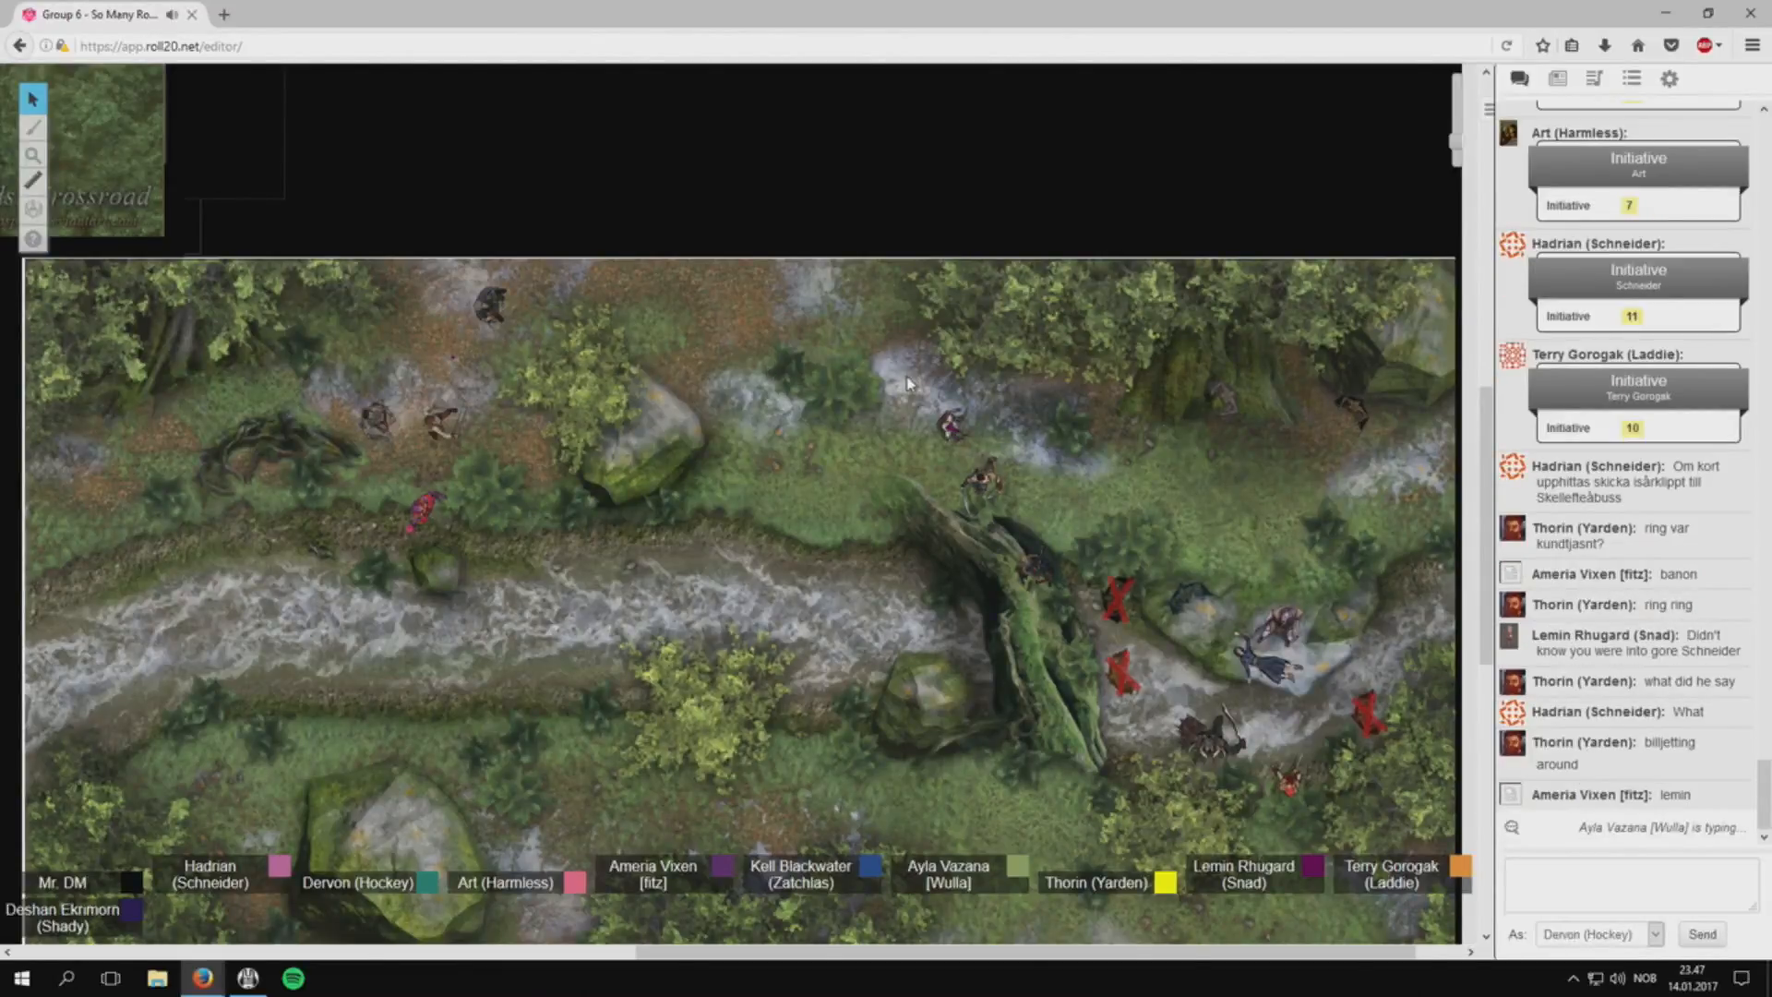
mouse_move(1116, 422)
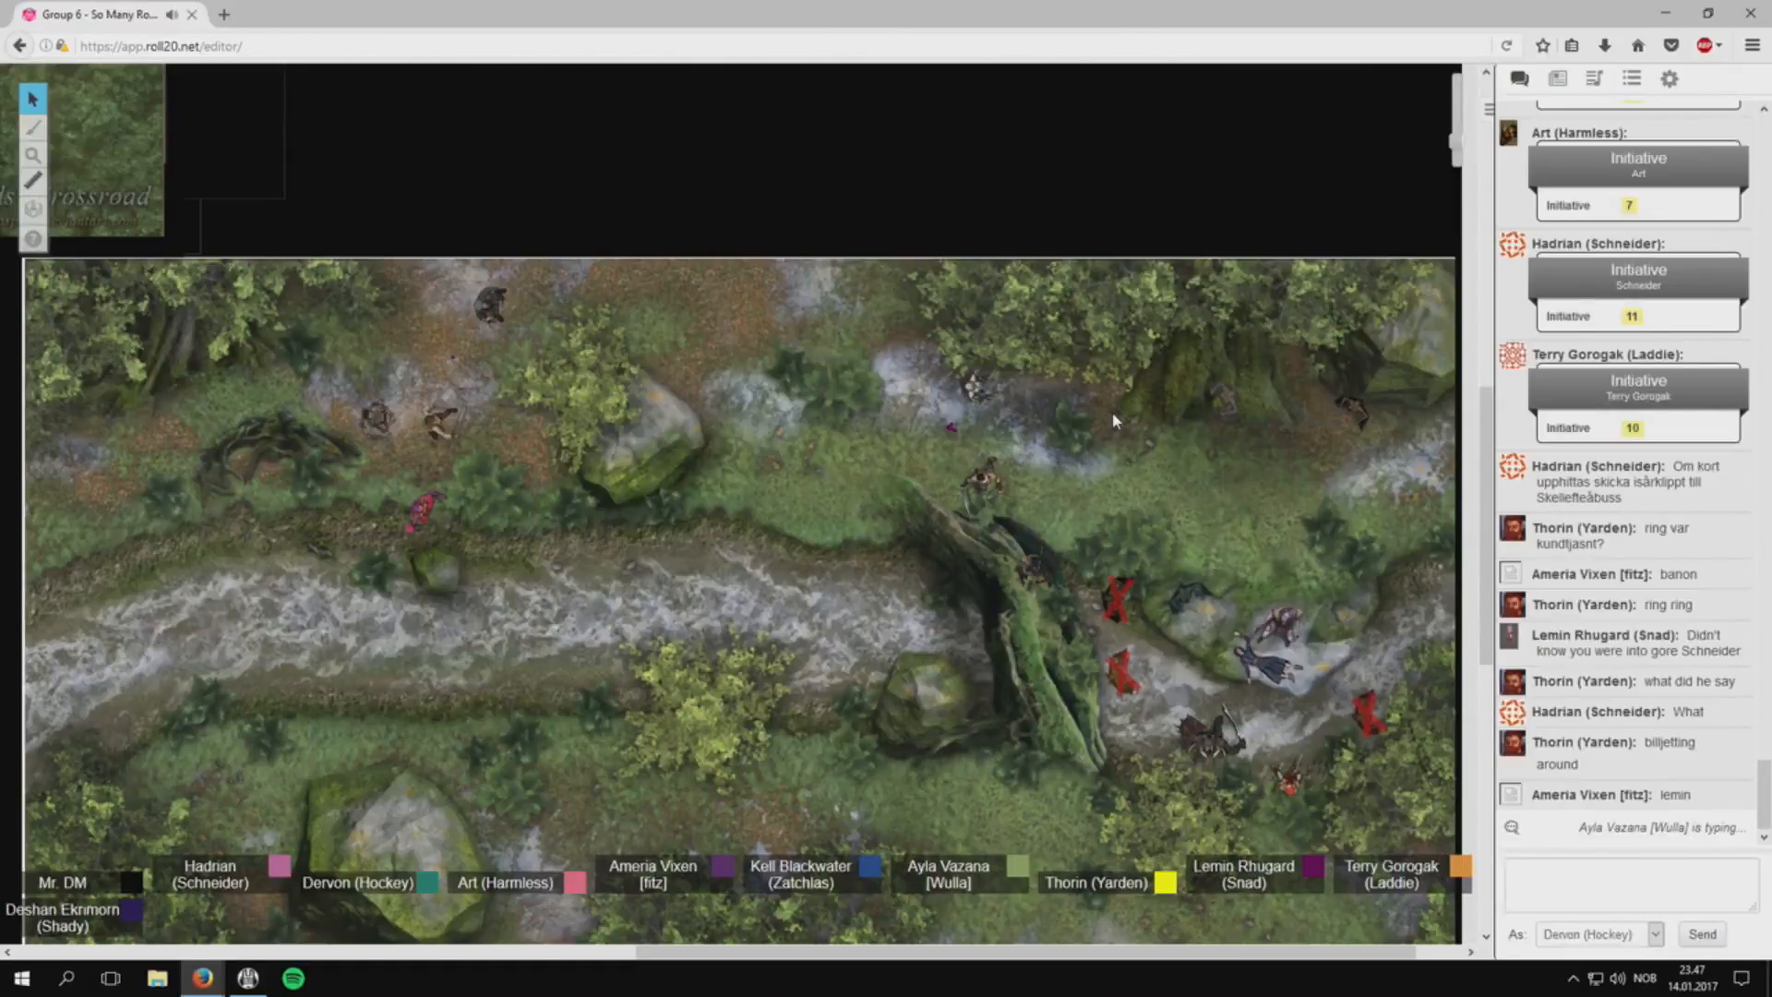
mouse_move(1061, 475)
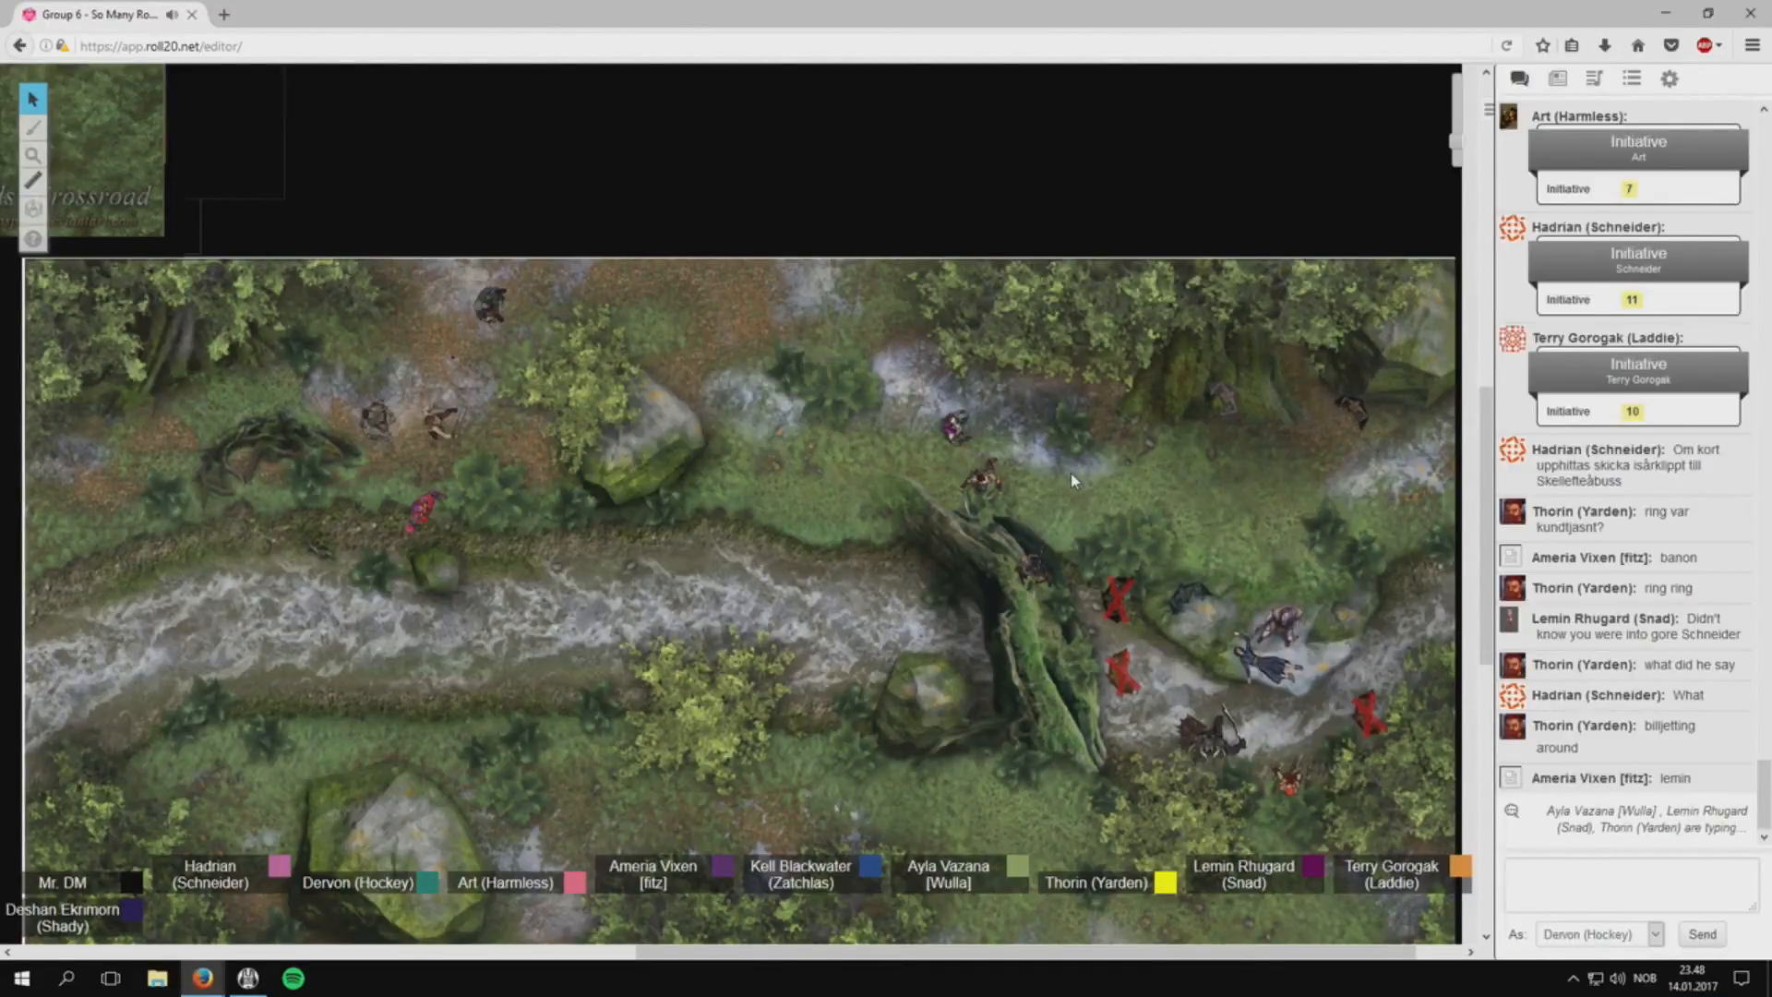
mouse_move(1068, 472)
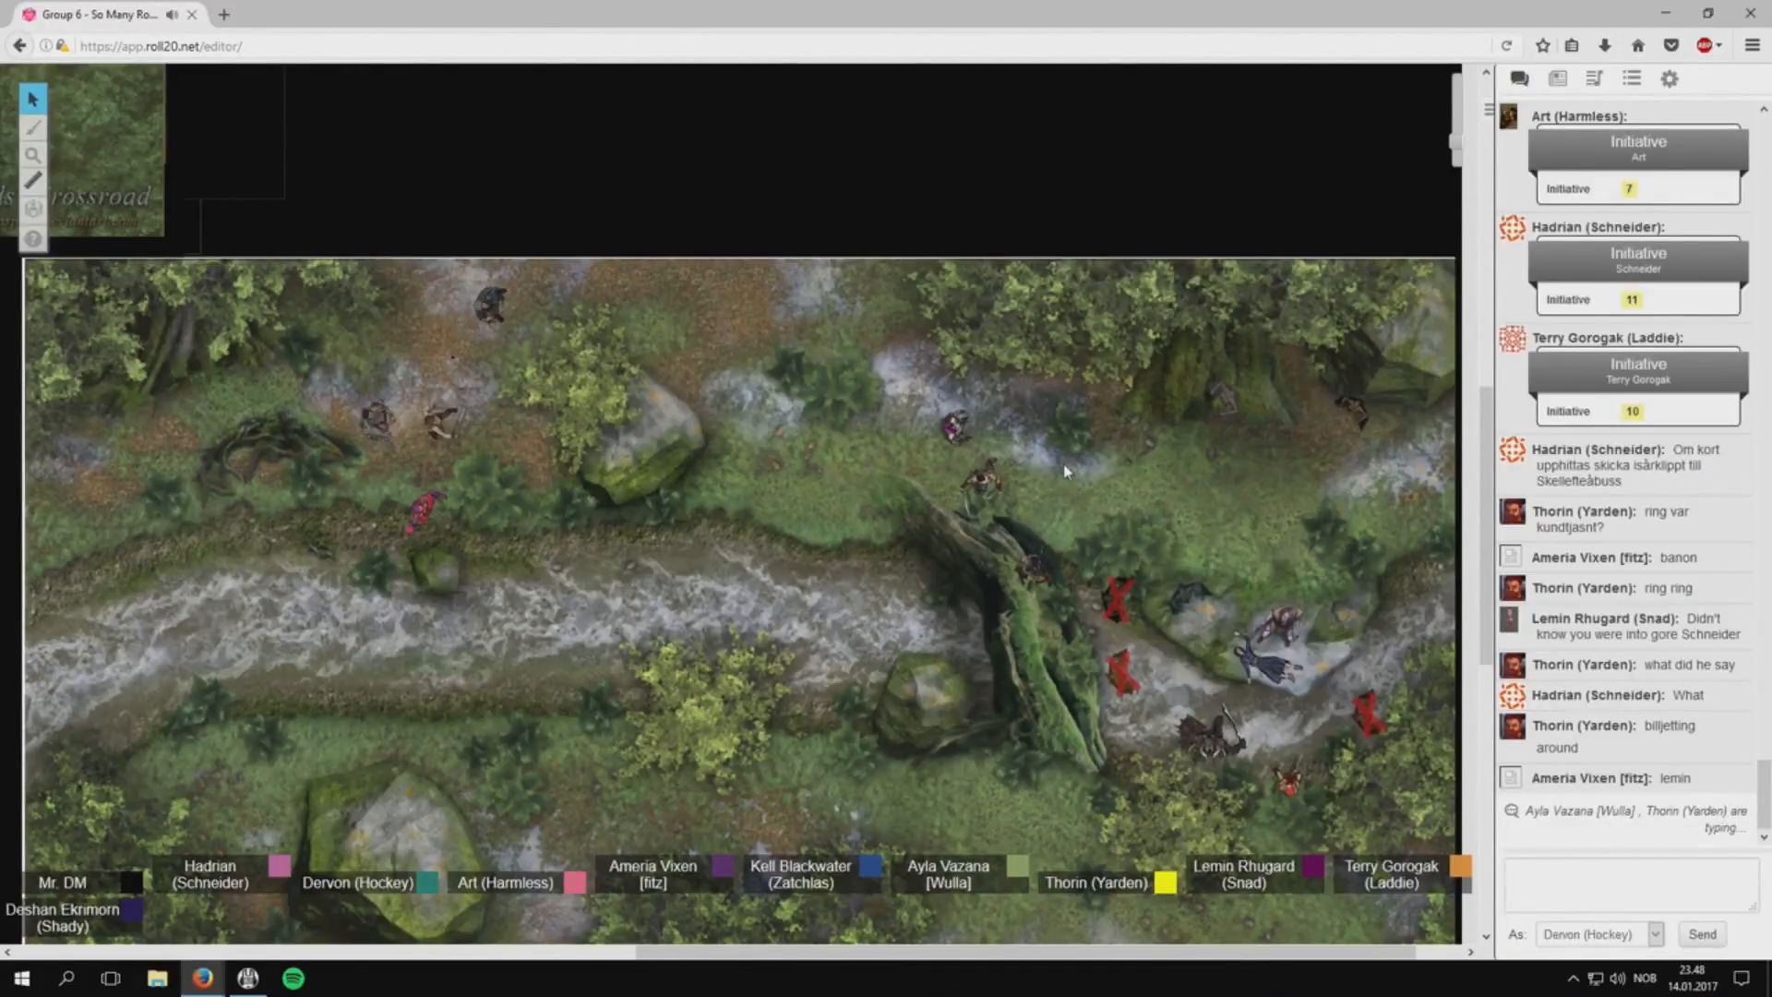
Scroll the chat through Dervon's Magic Missile force damage results of 2, 5 and 3.
scroll(down, 3)
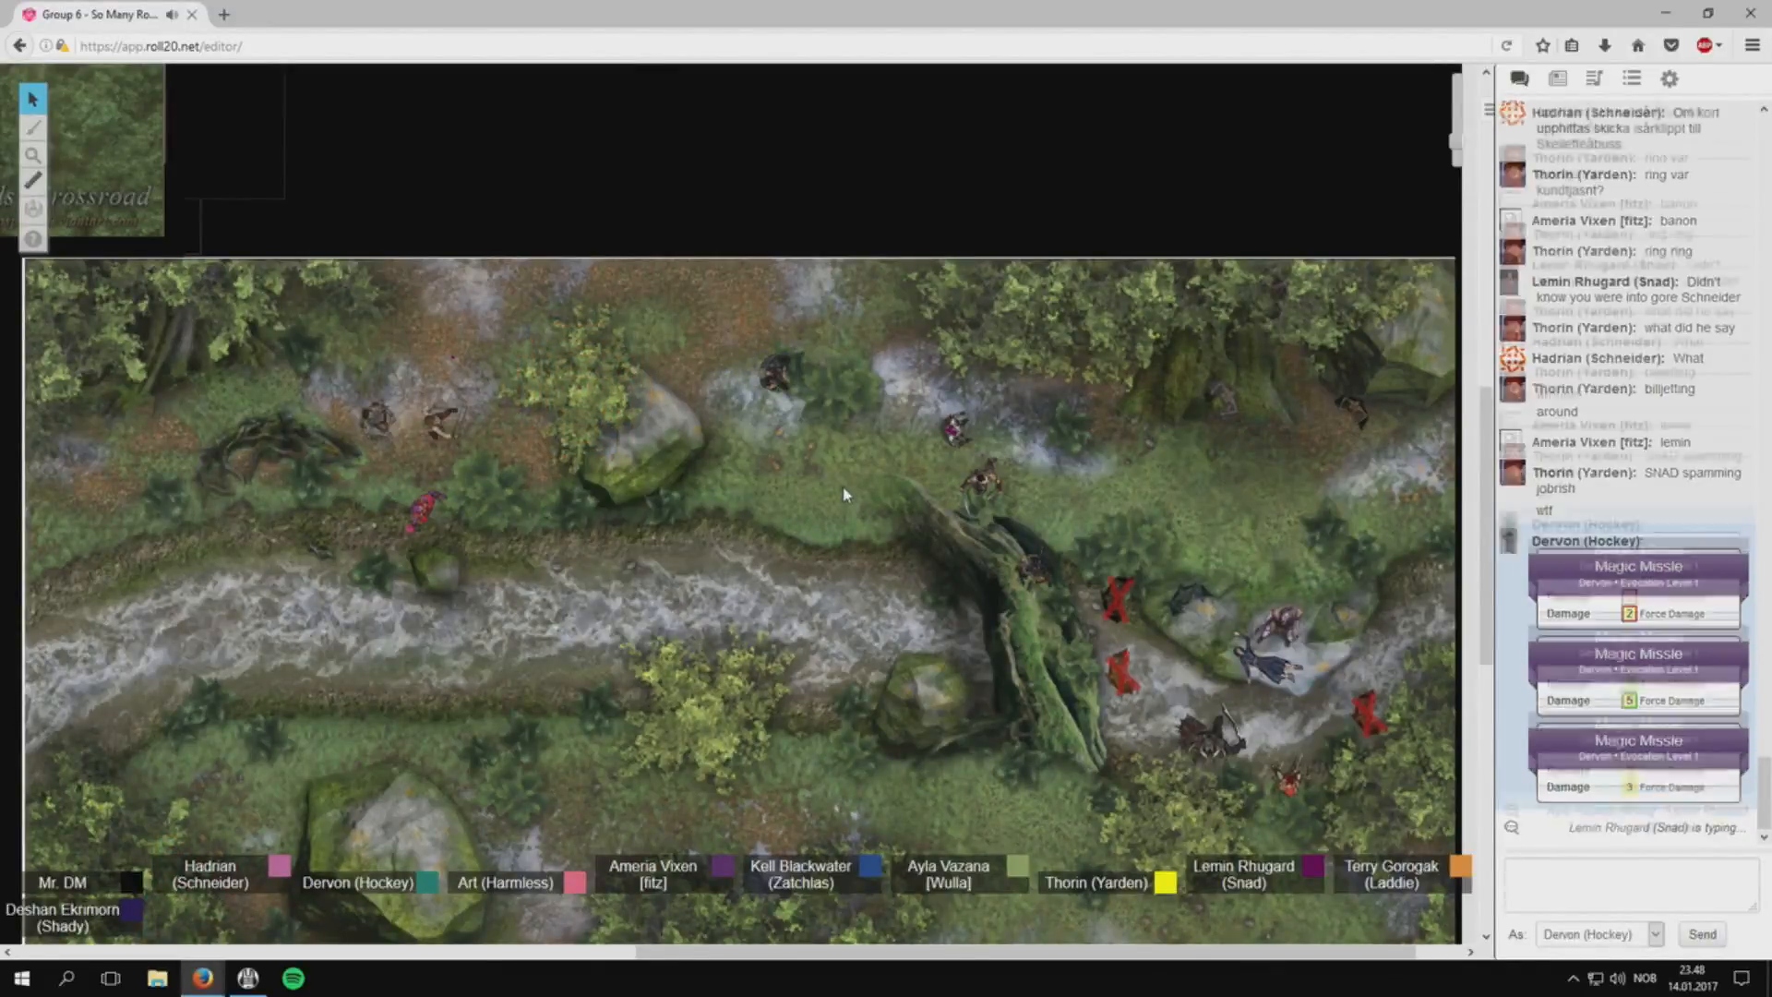
scroll(down, 3)
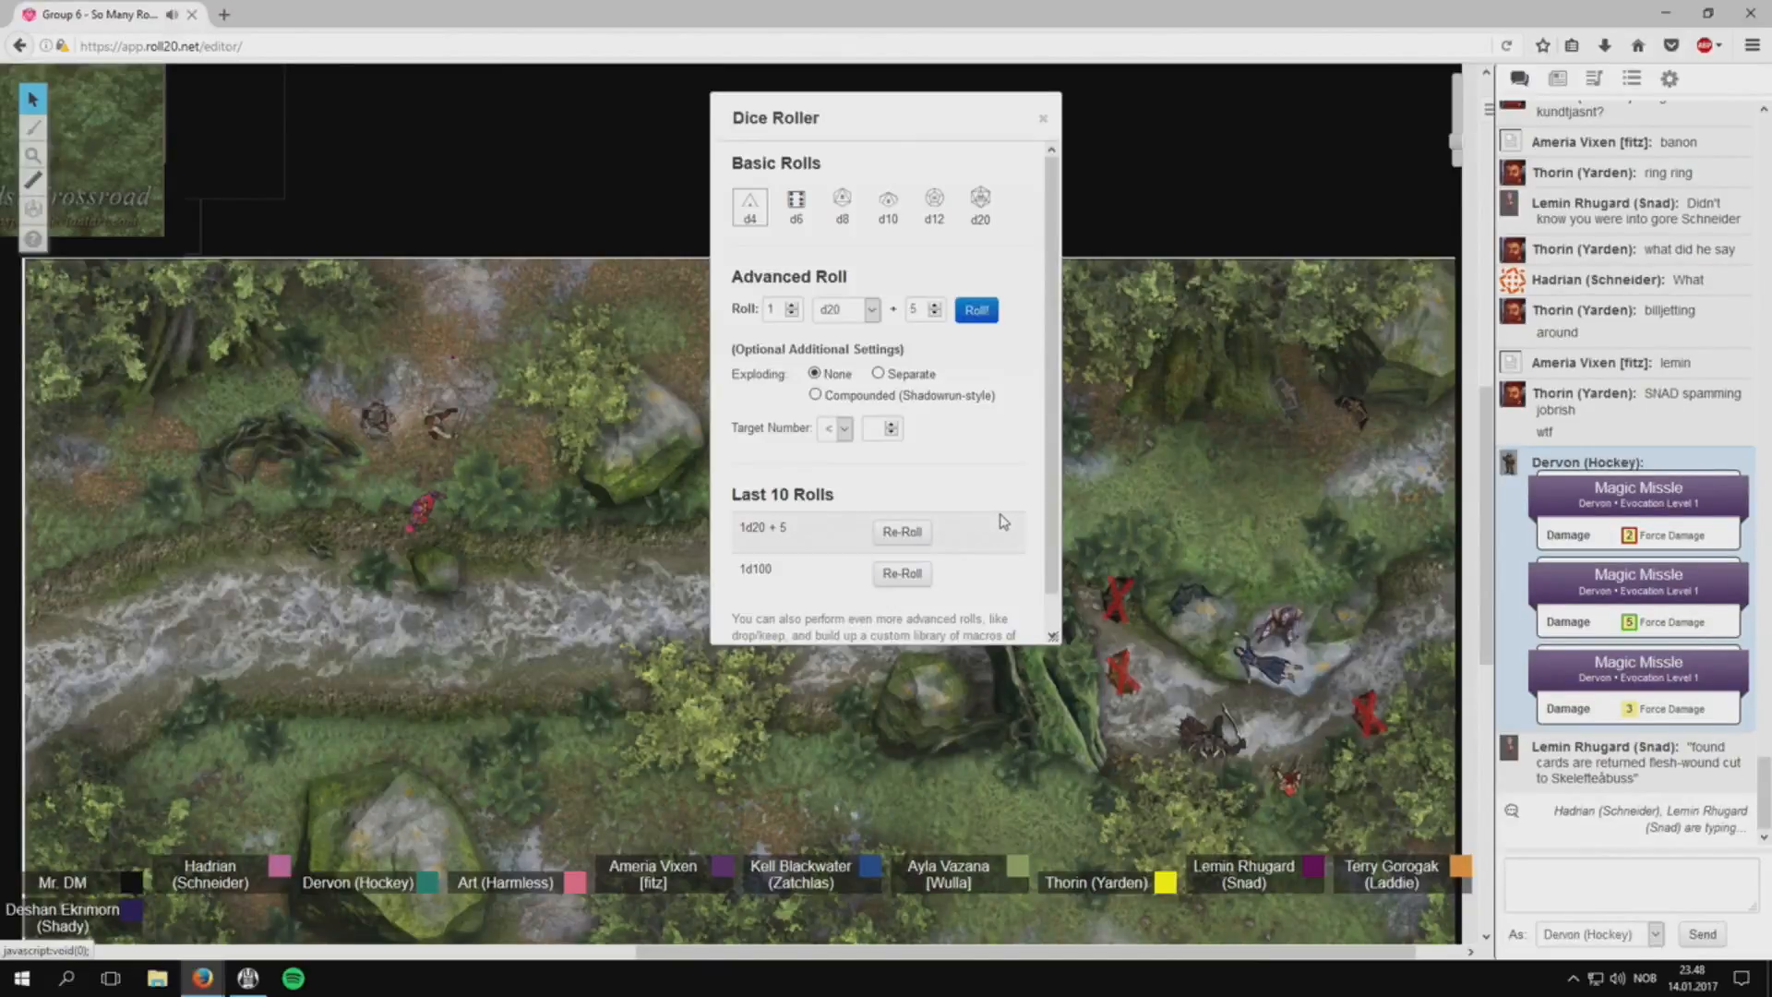
mouse_move(999, 517)
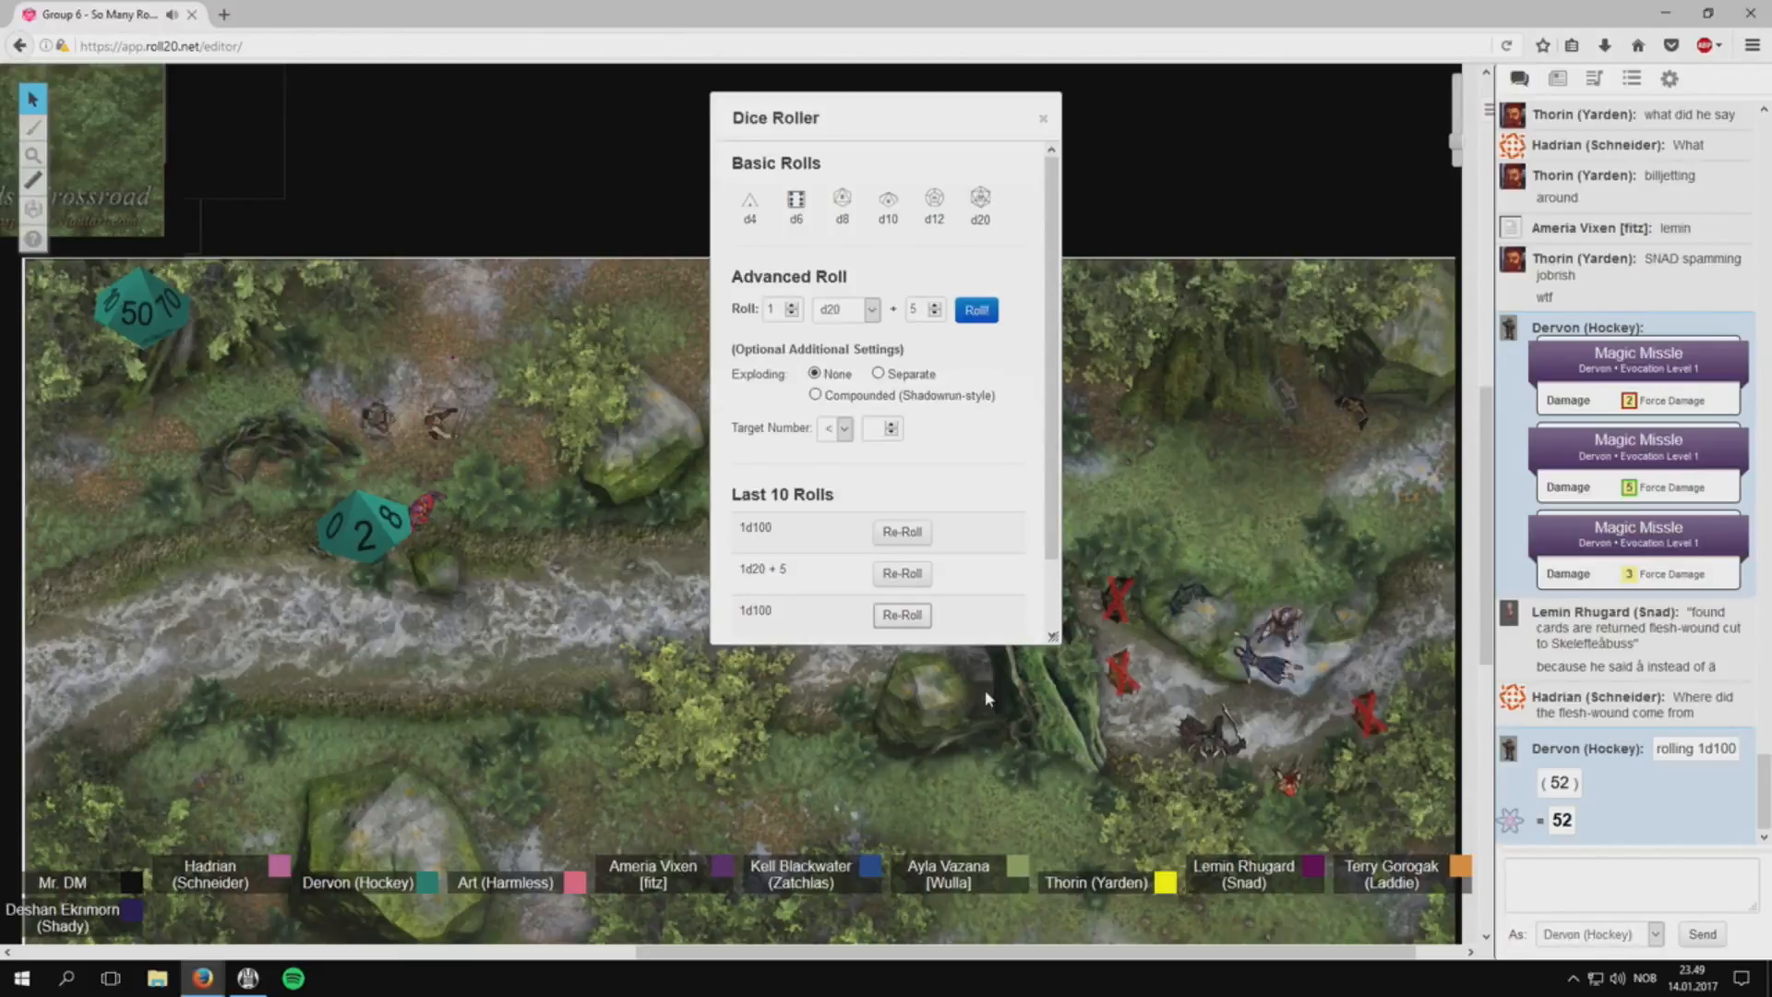
Check Dervon's 1d100 result of 52 in chat, then focus the chat box.
scroll(down, 3)
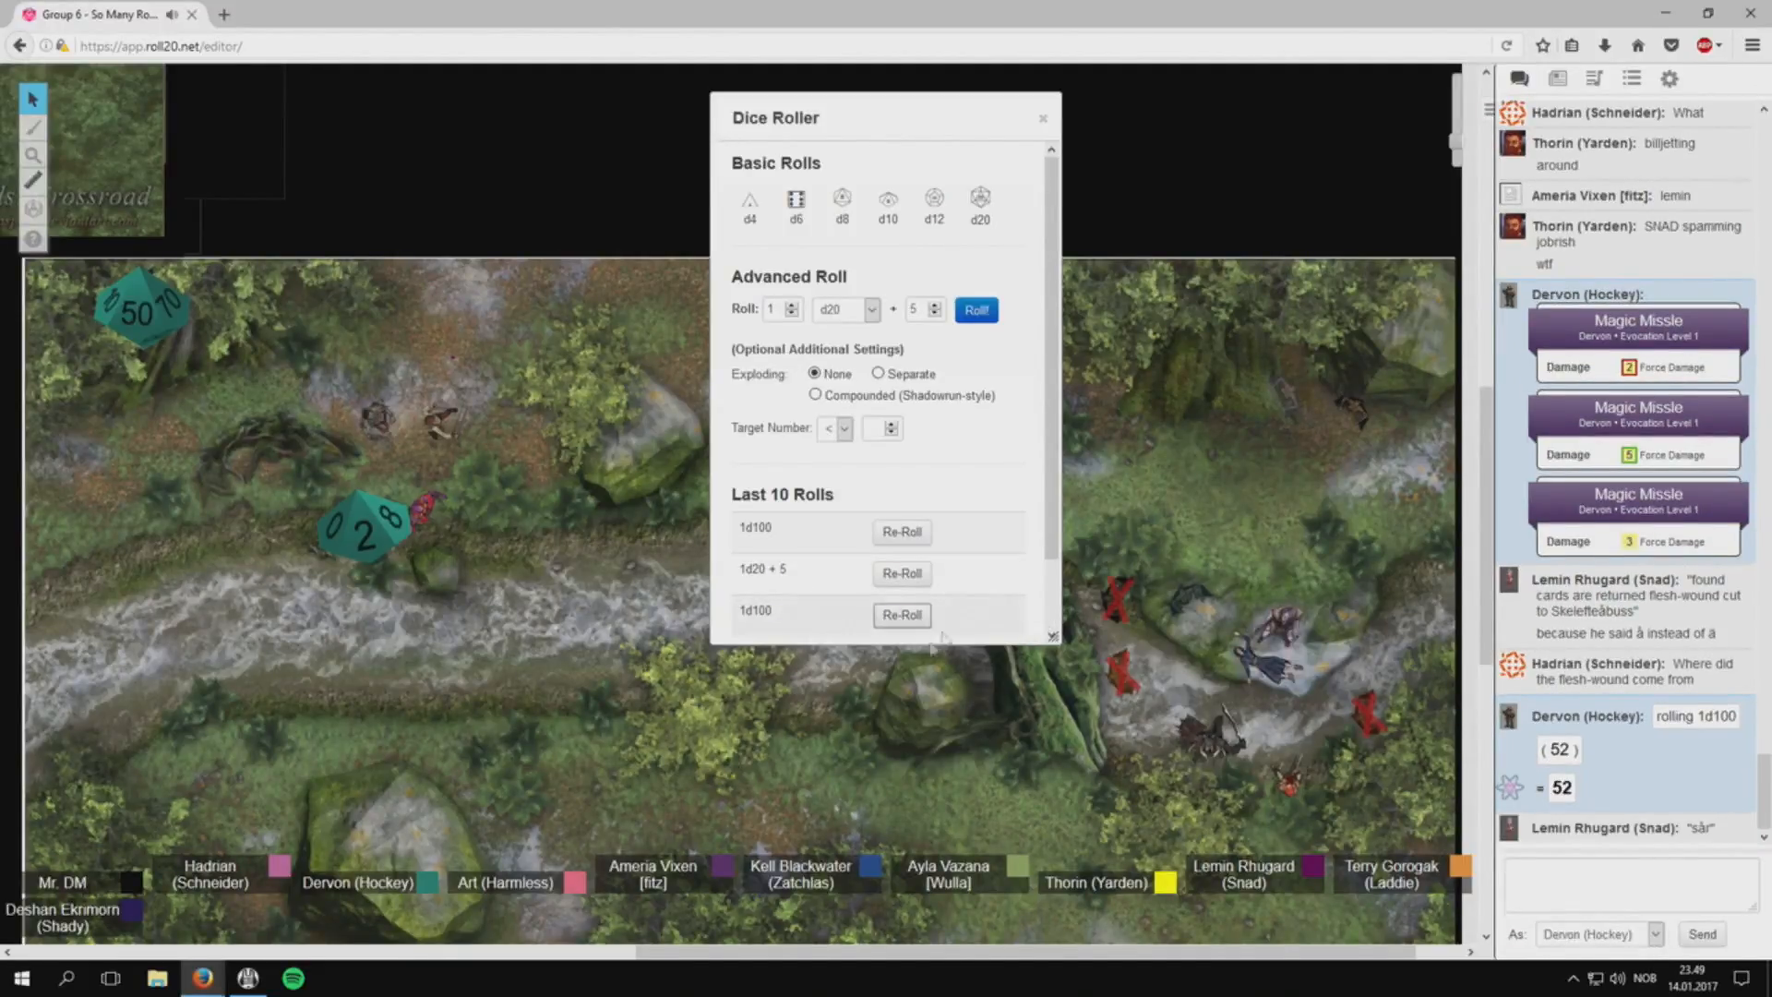
mouse_move(1209, 693)
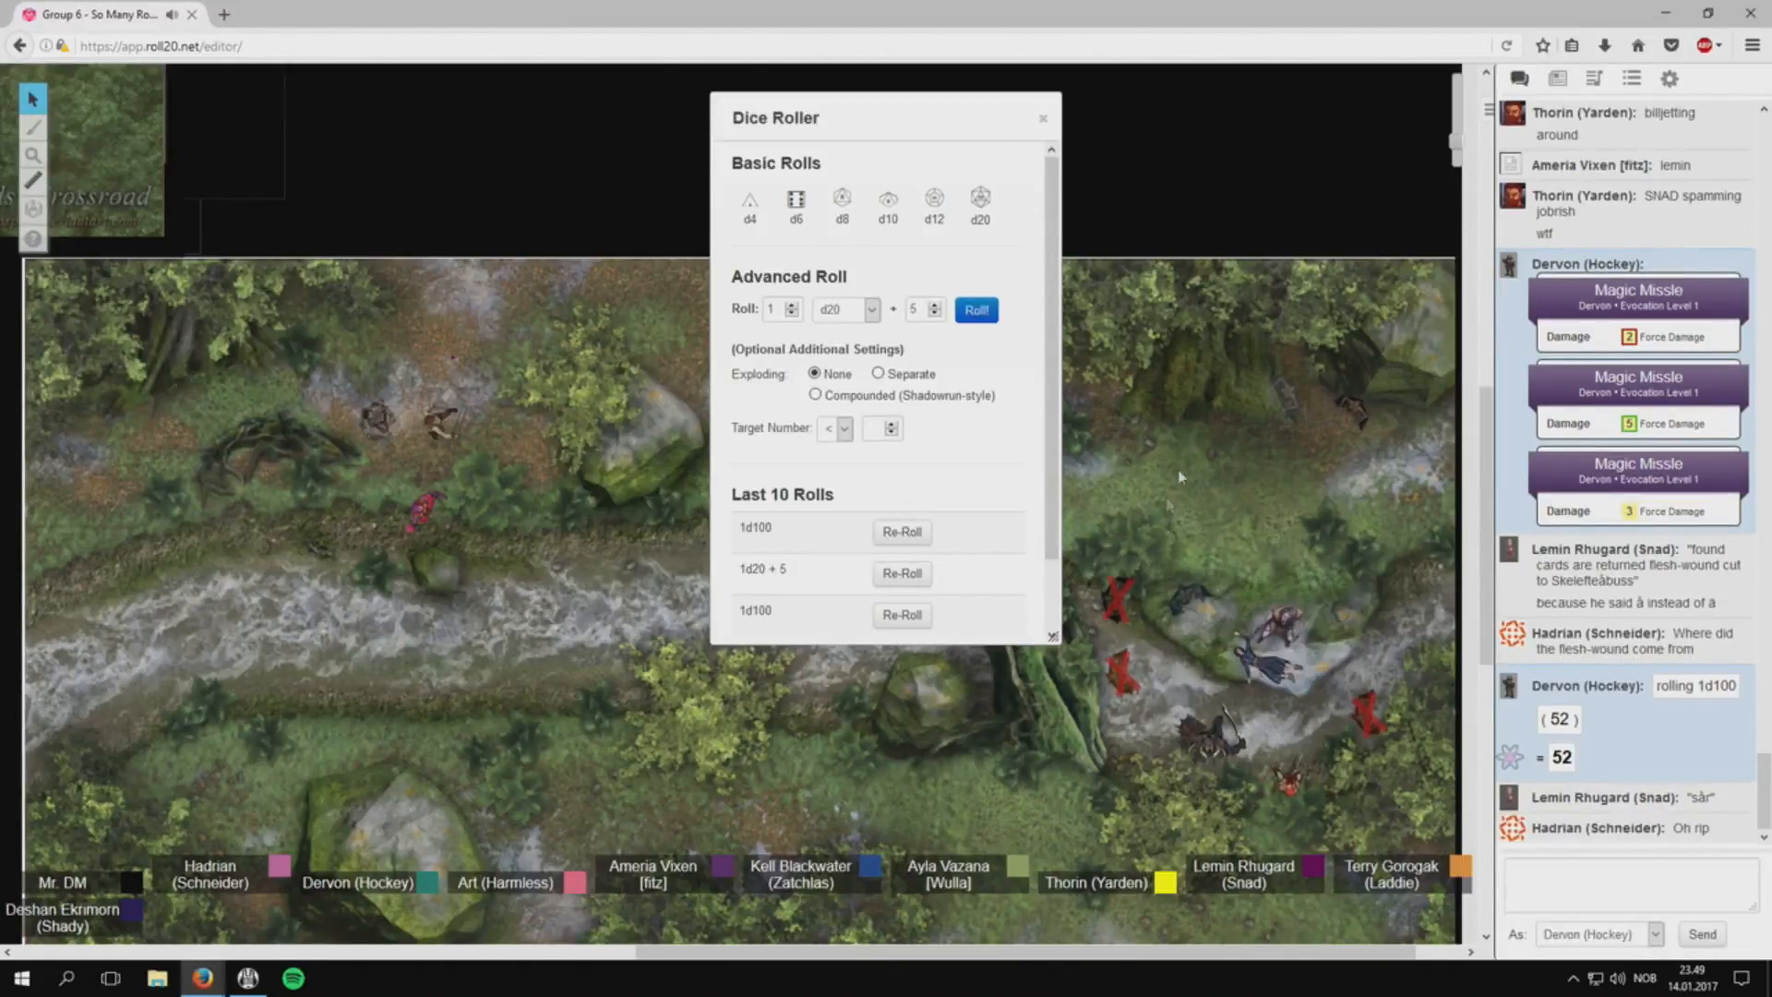
mouse_move(1311, 351)
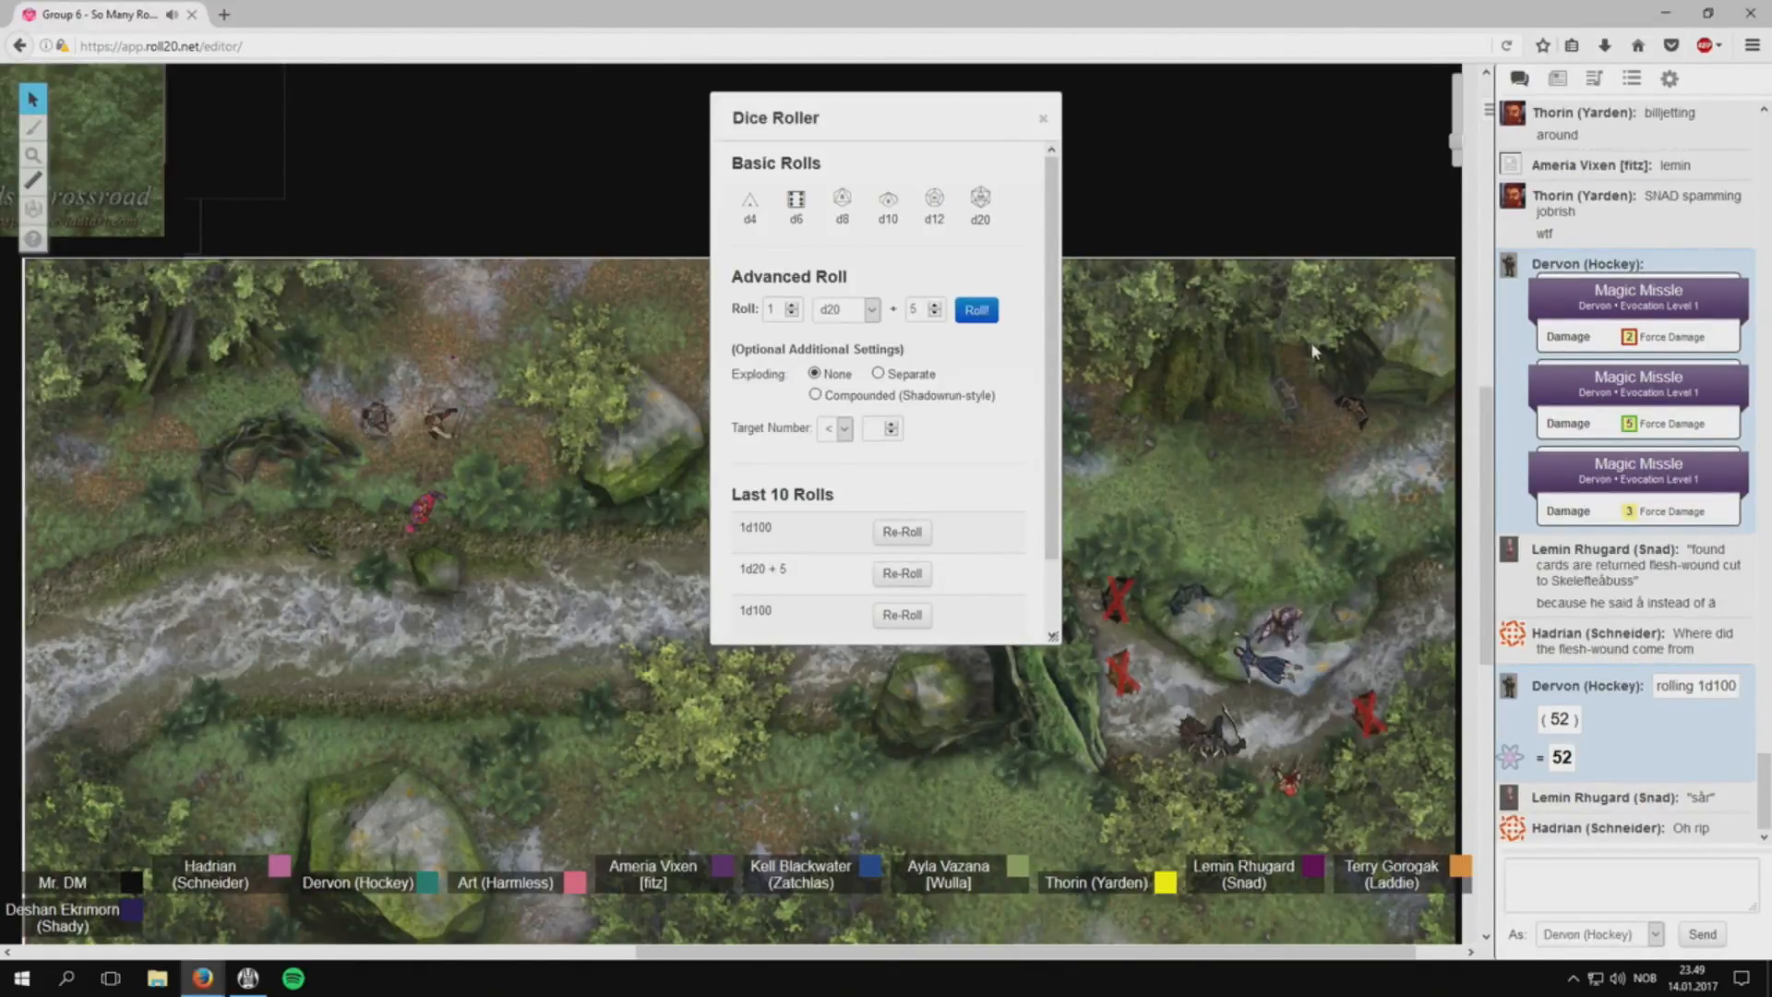
click(1040, 118)
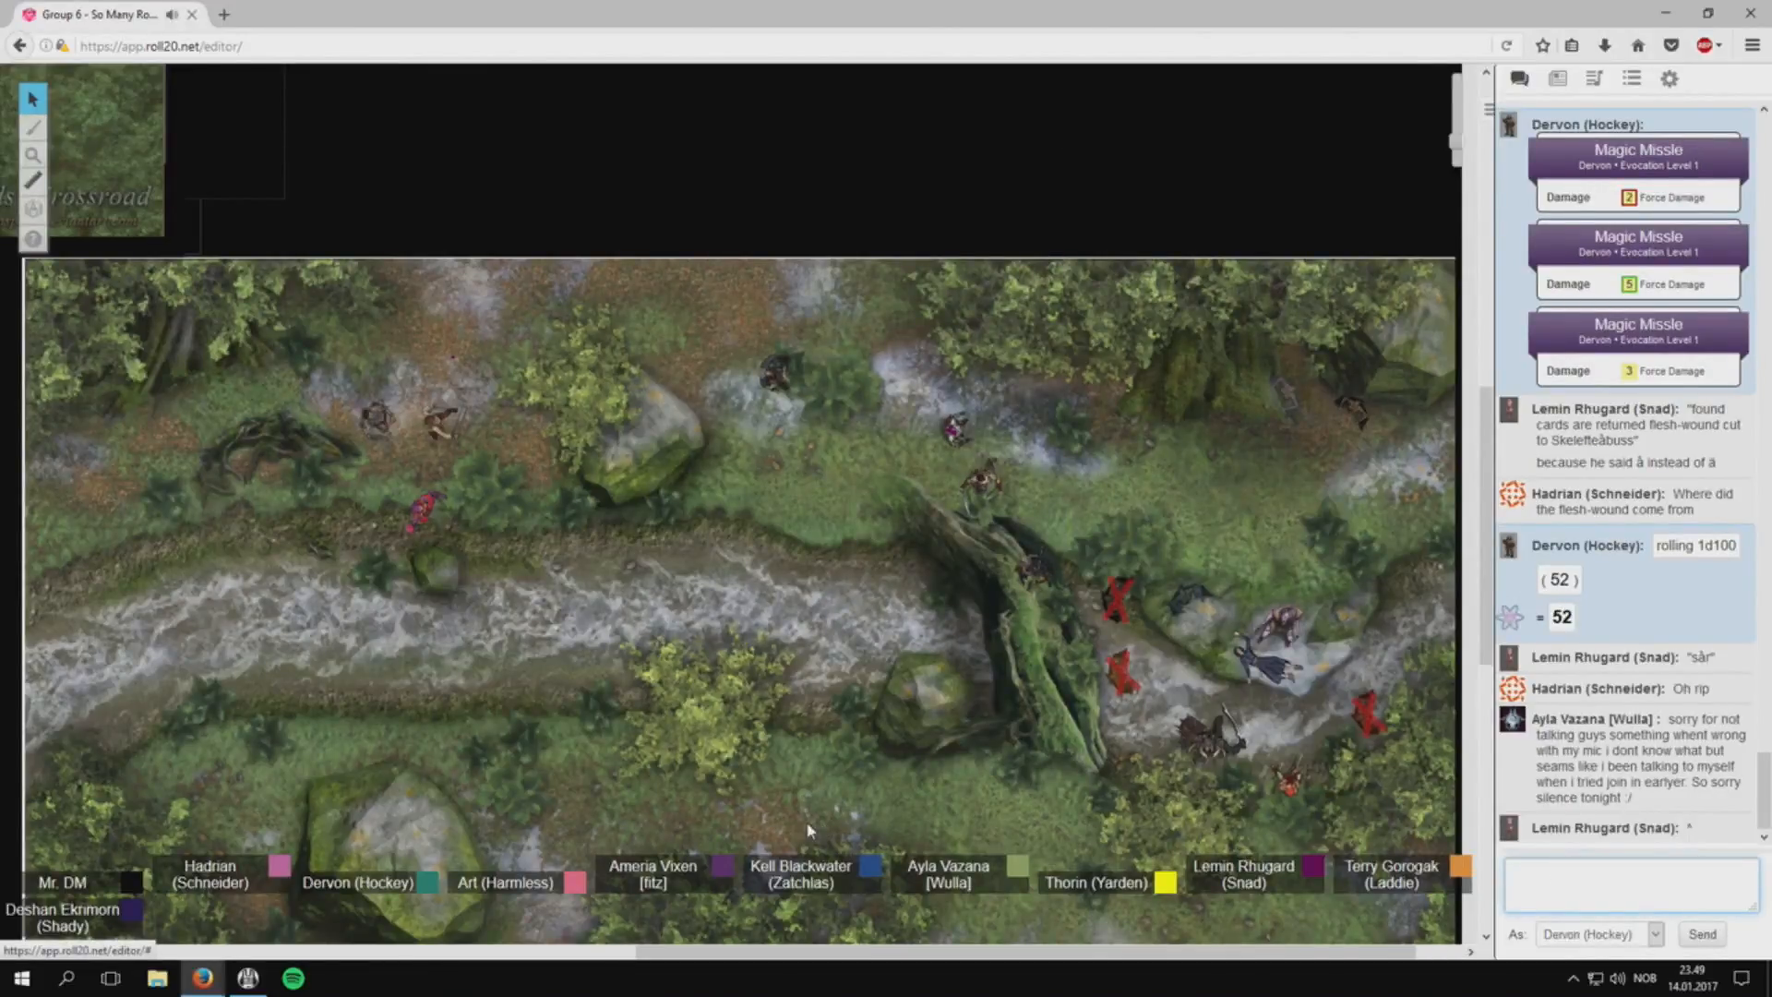
Type Dervon's announcement: shield cast on self for 2 turns, +2 AC, immune to MM.
text(cast shield on sel)
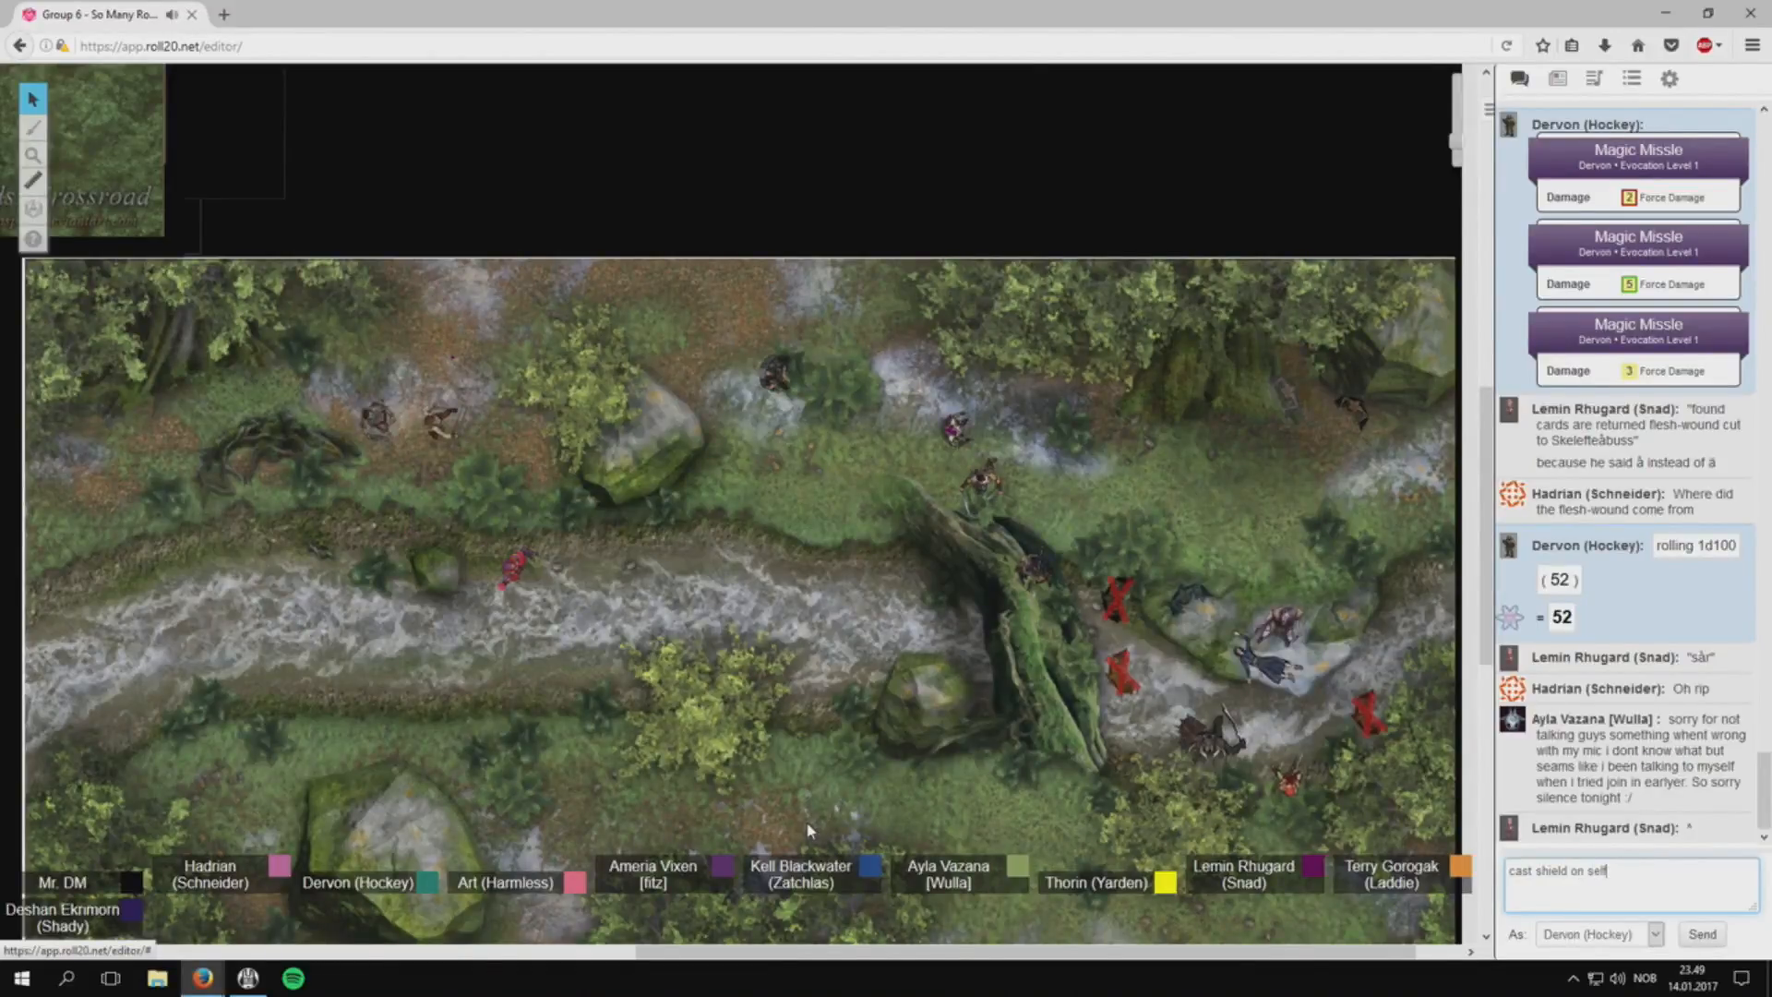
text(for 23 turns)
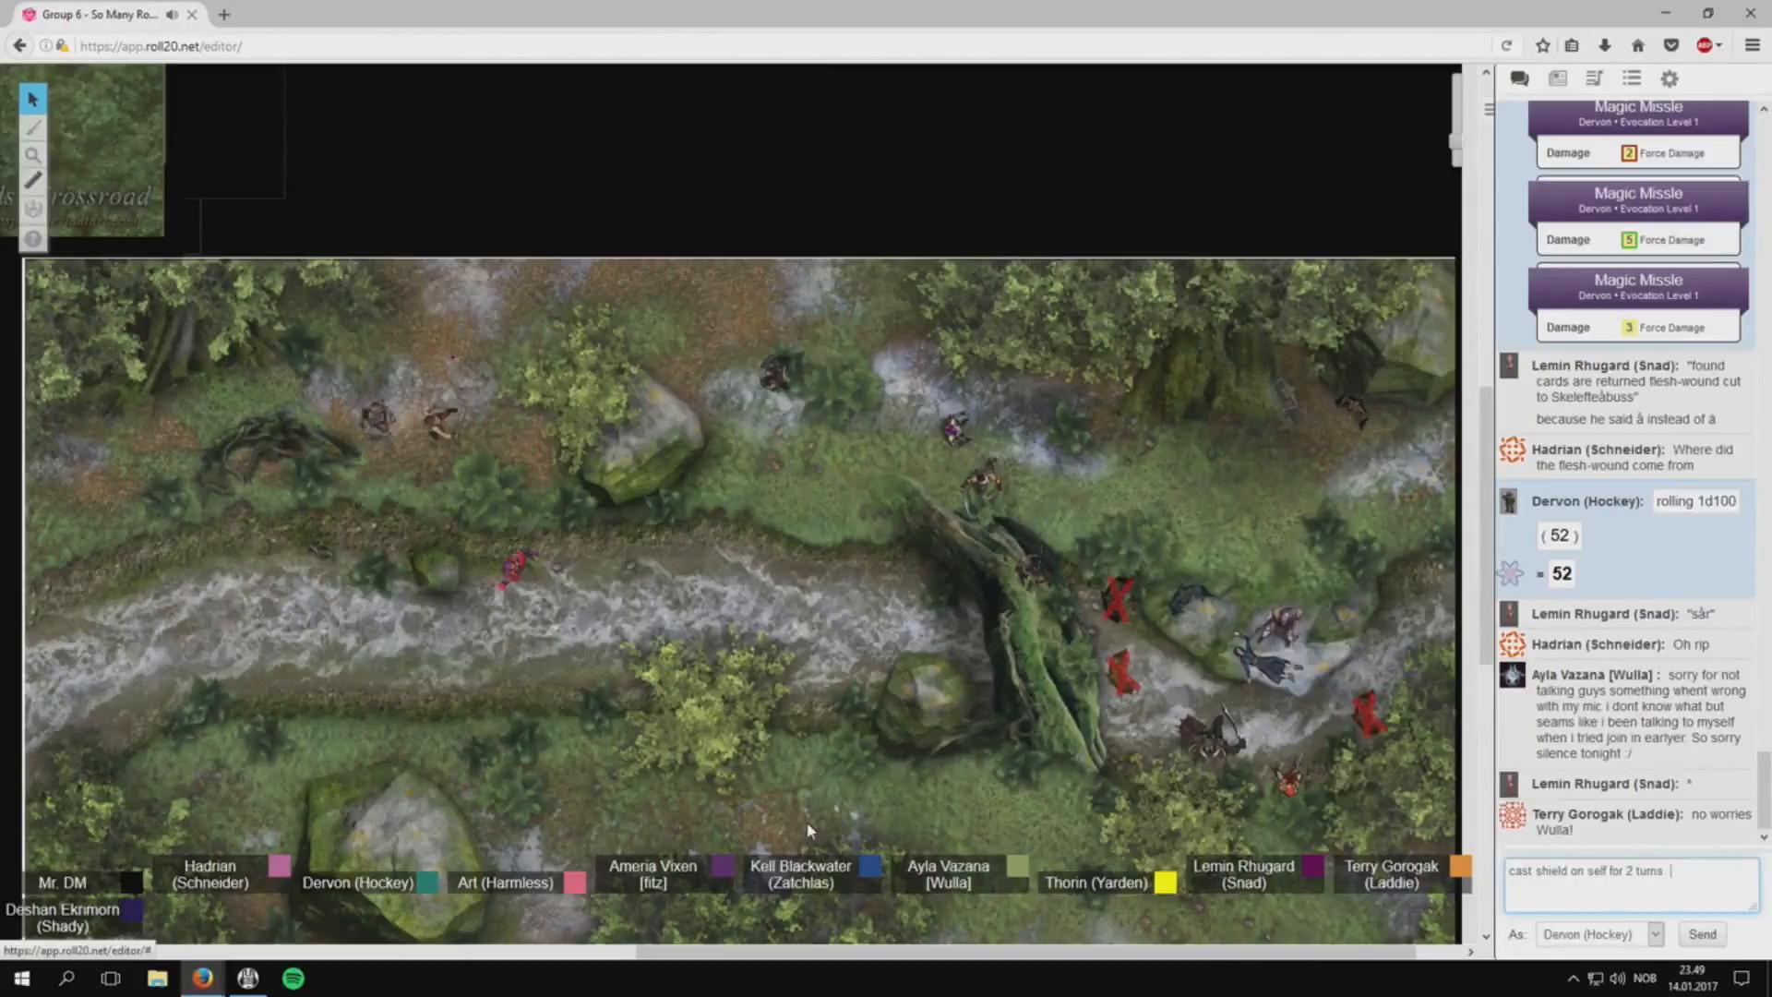
text(+2 ac and)
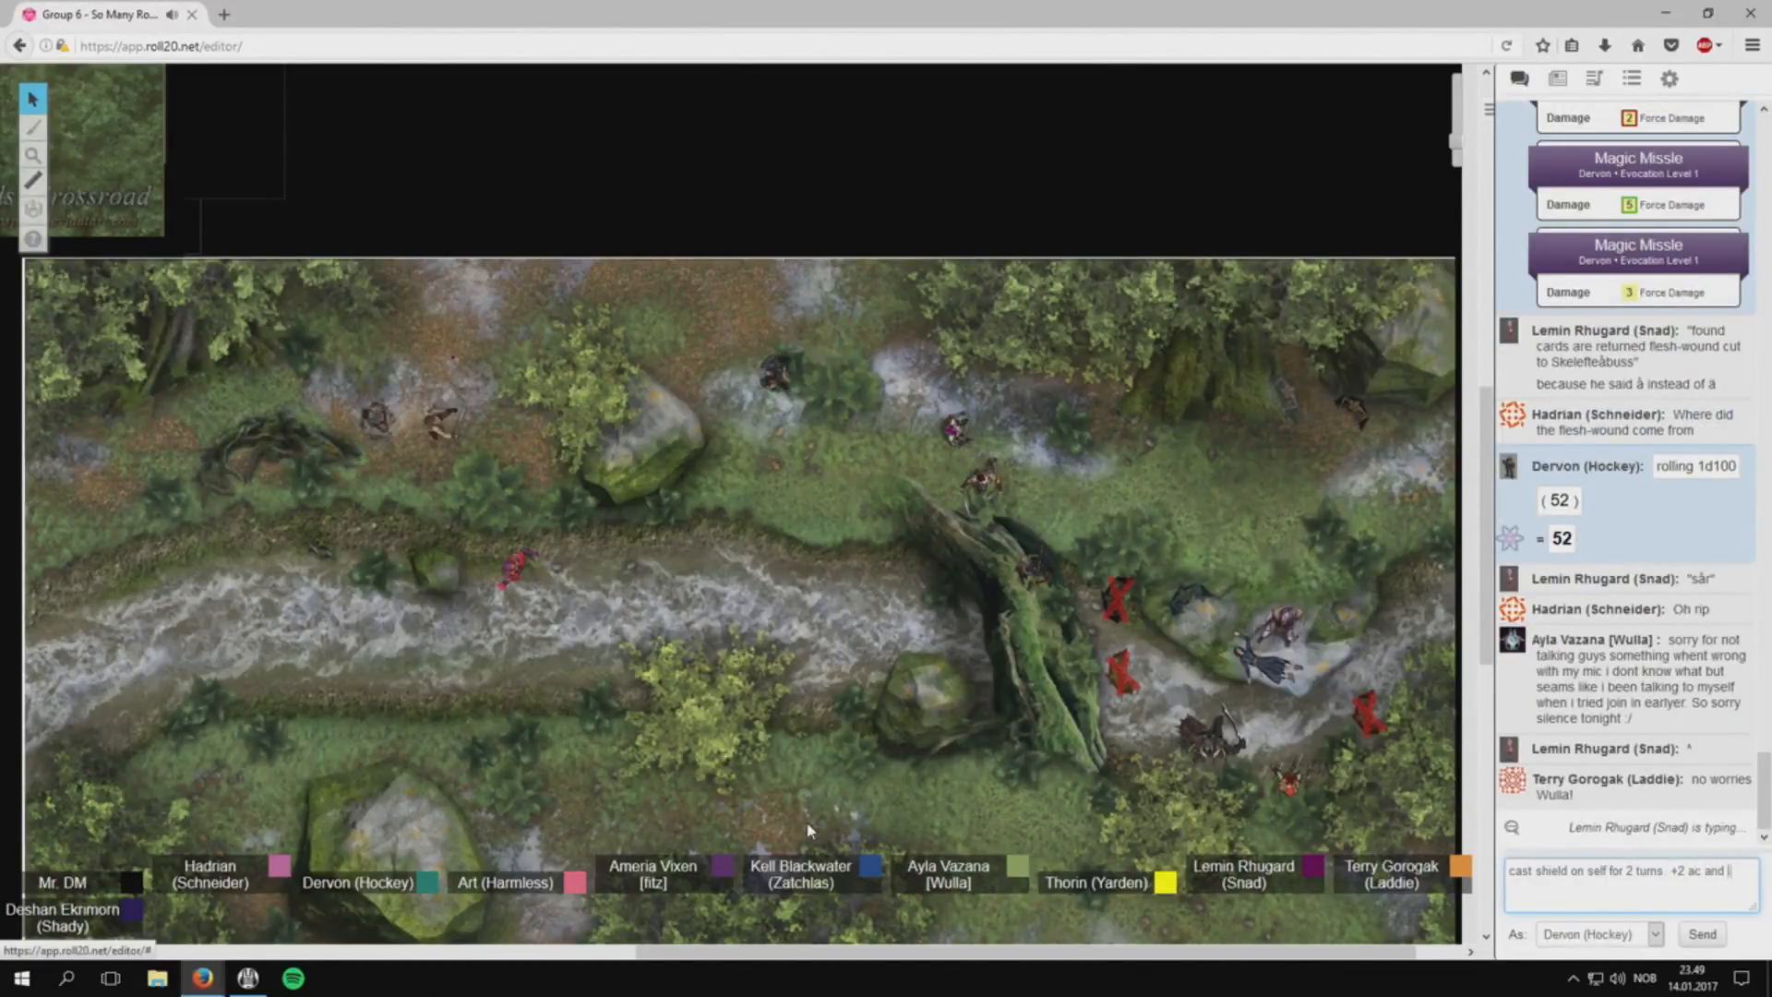
text(immunit)
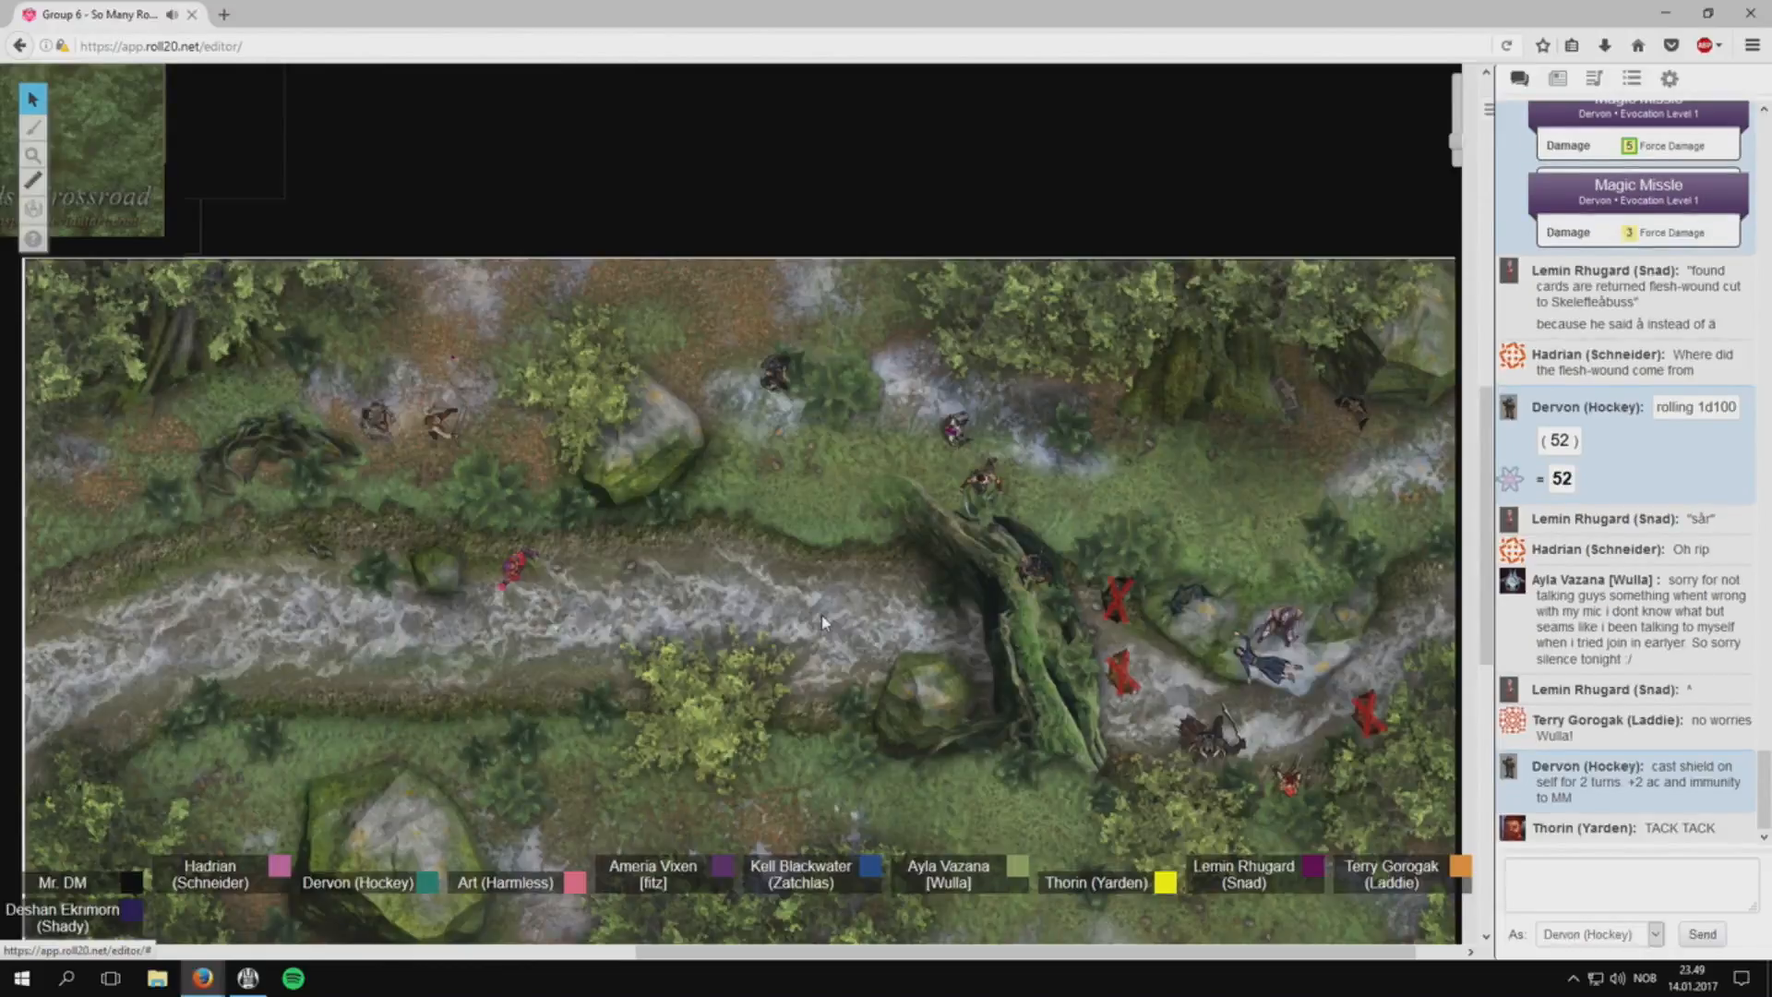
scroll(down, 3)
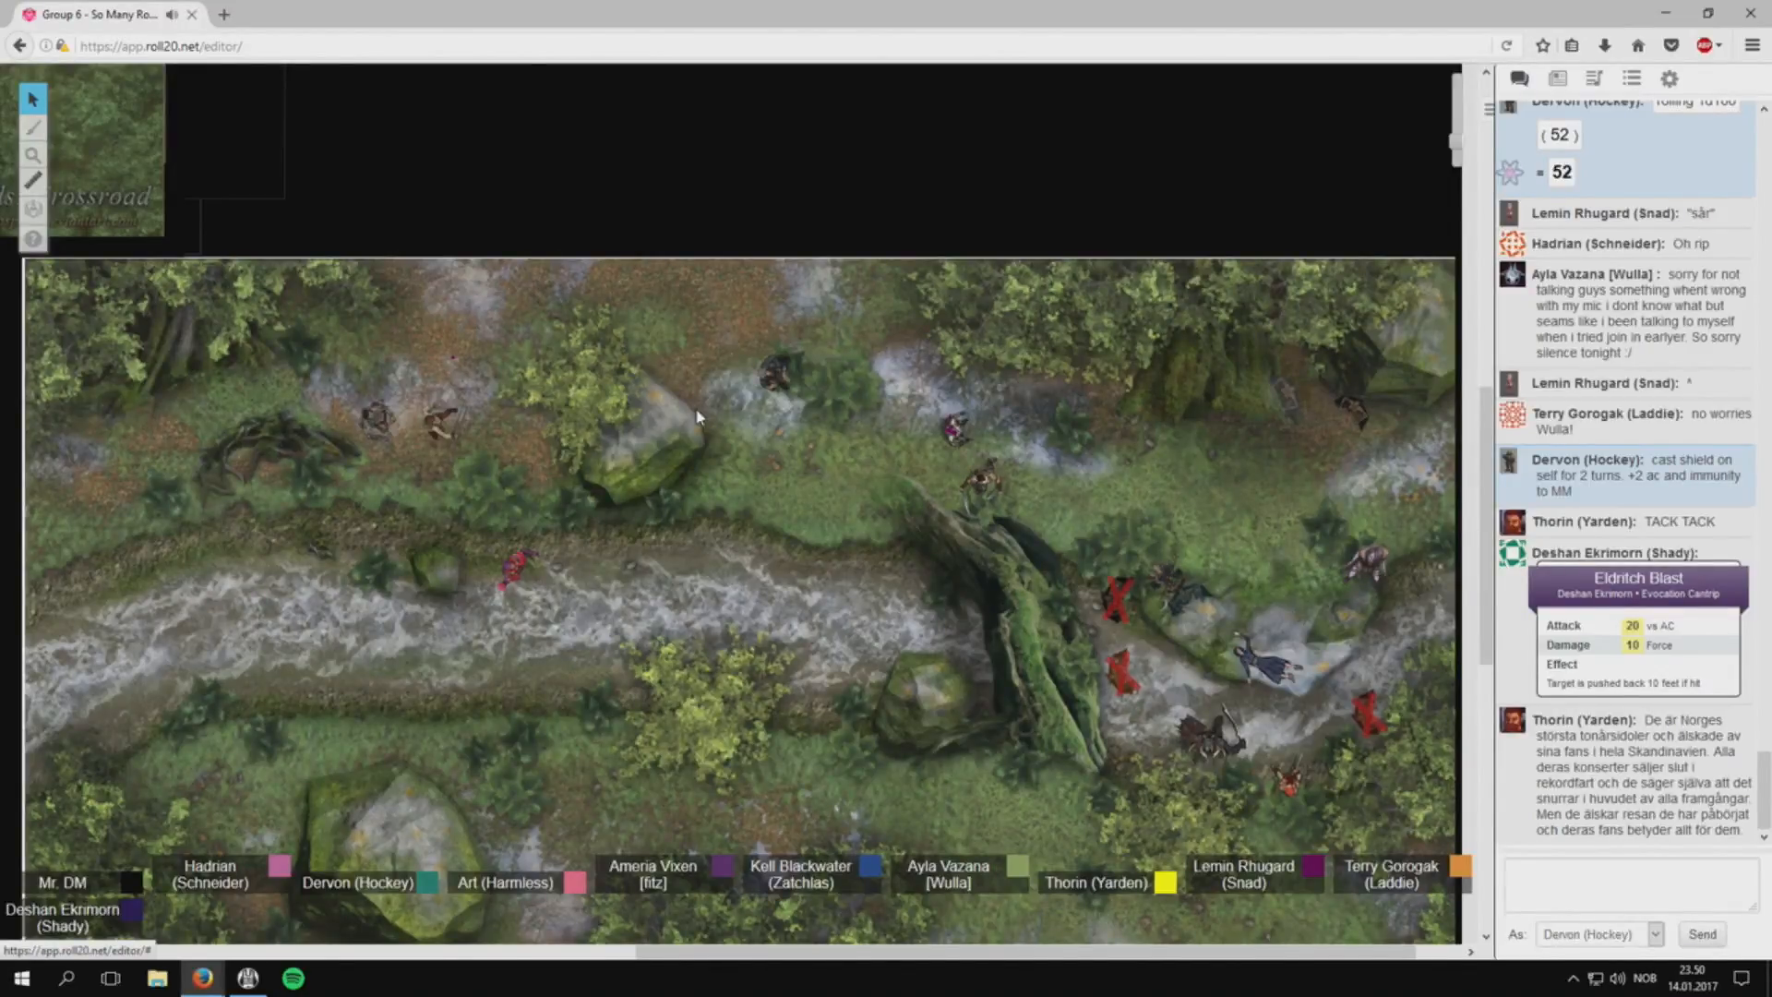
scroll(down, 3)
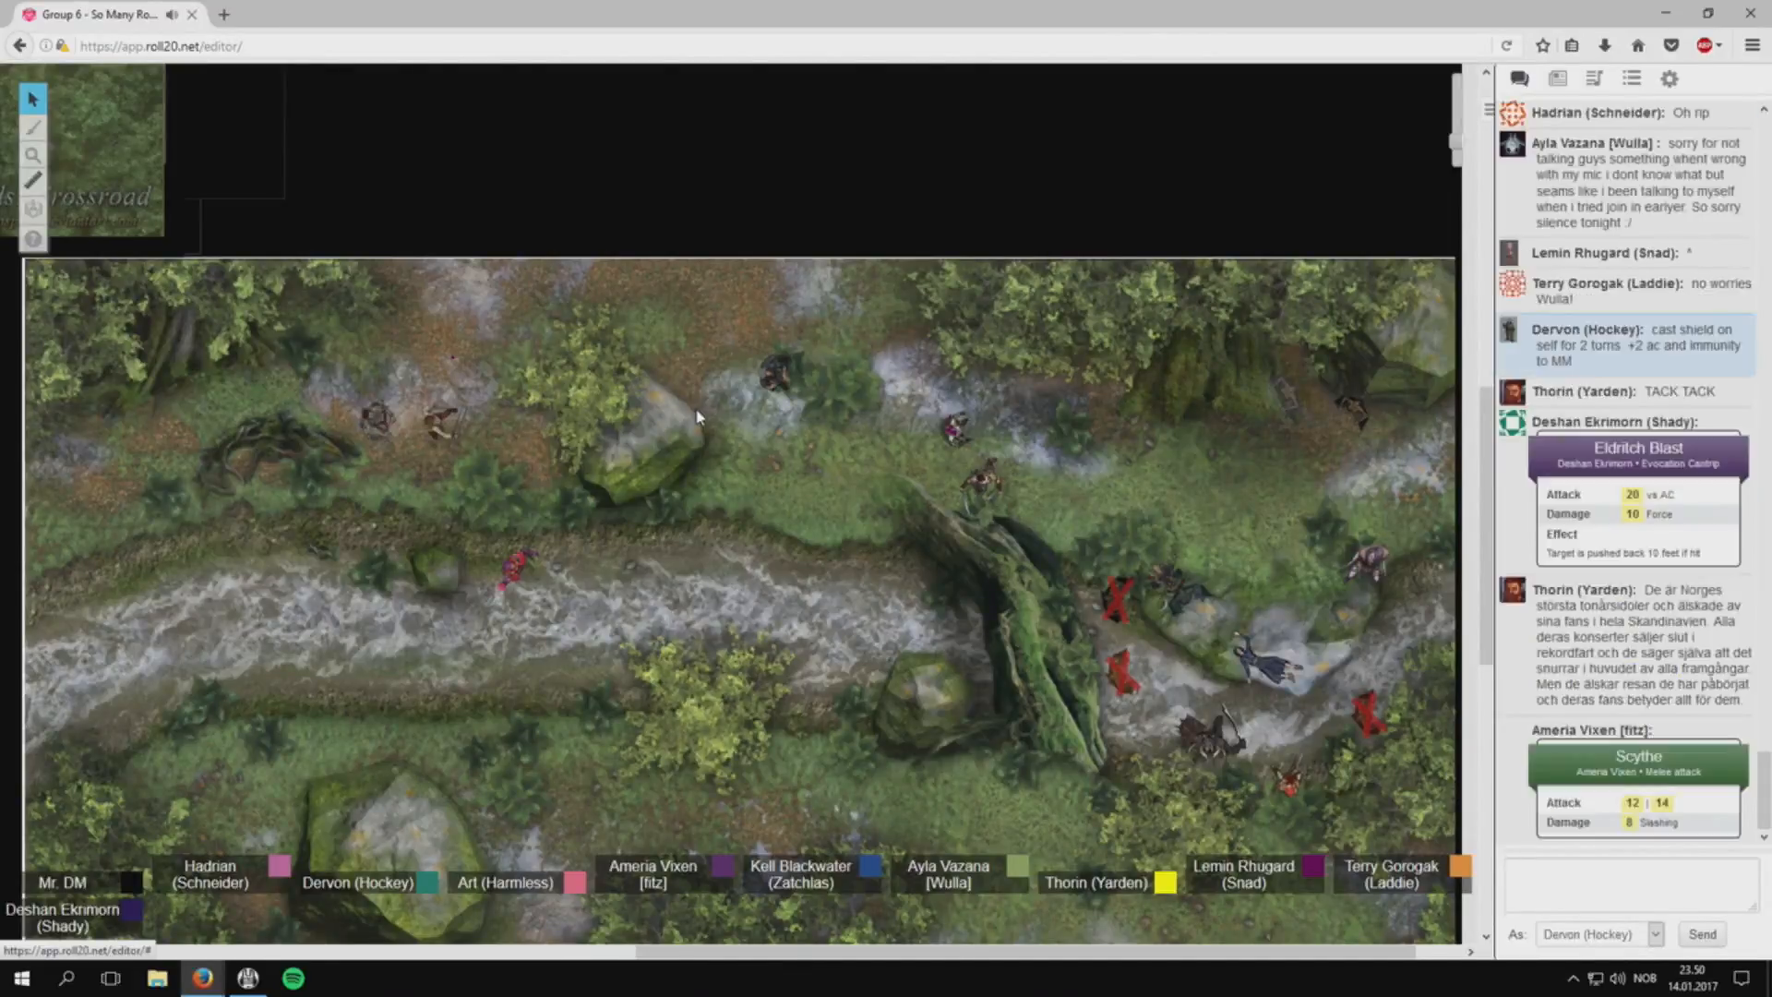
scroll(down, 3)
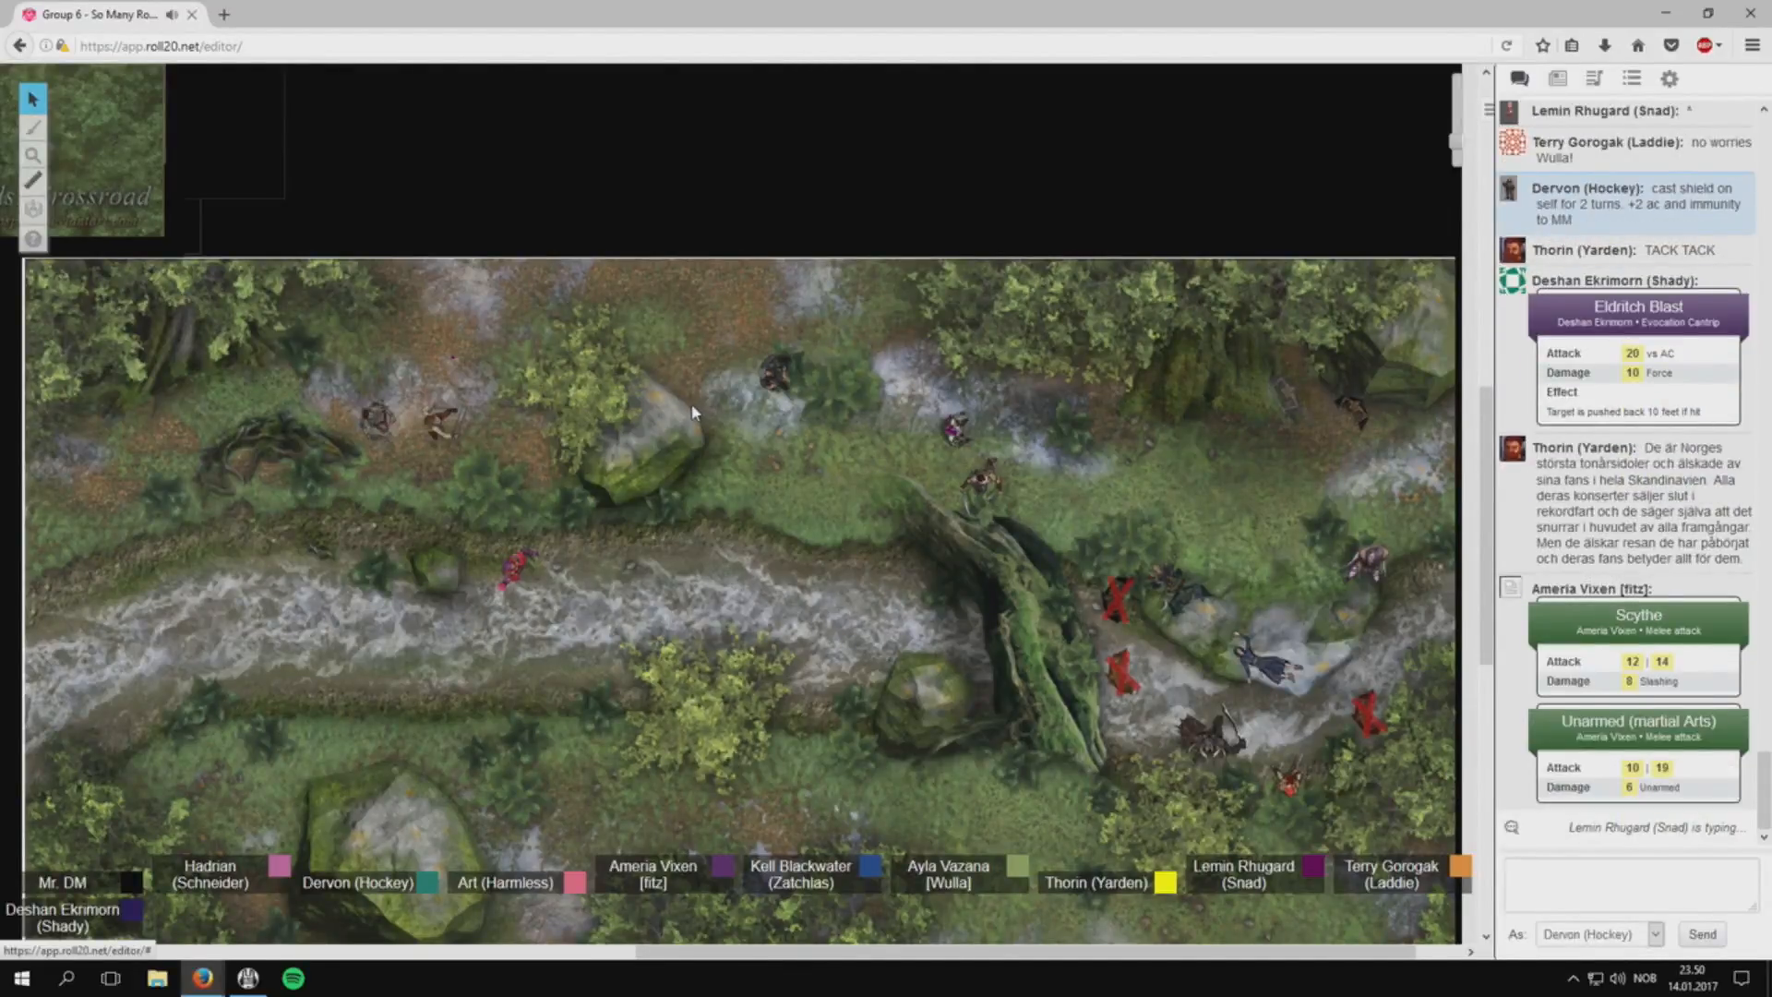
Post the chat message 'Markus og Martinus' as Dervon.
click(1631, 887)
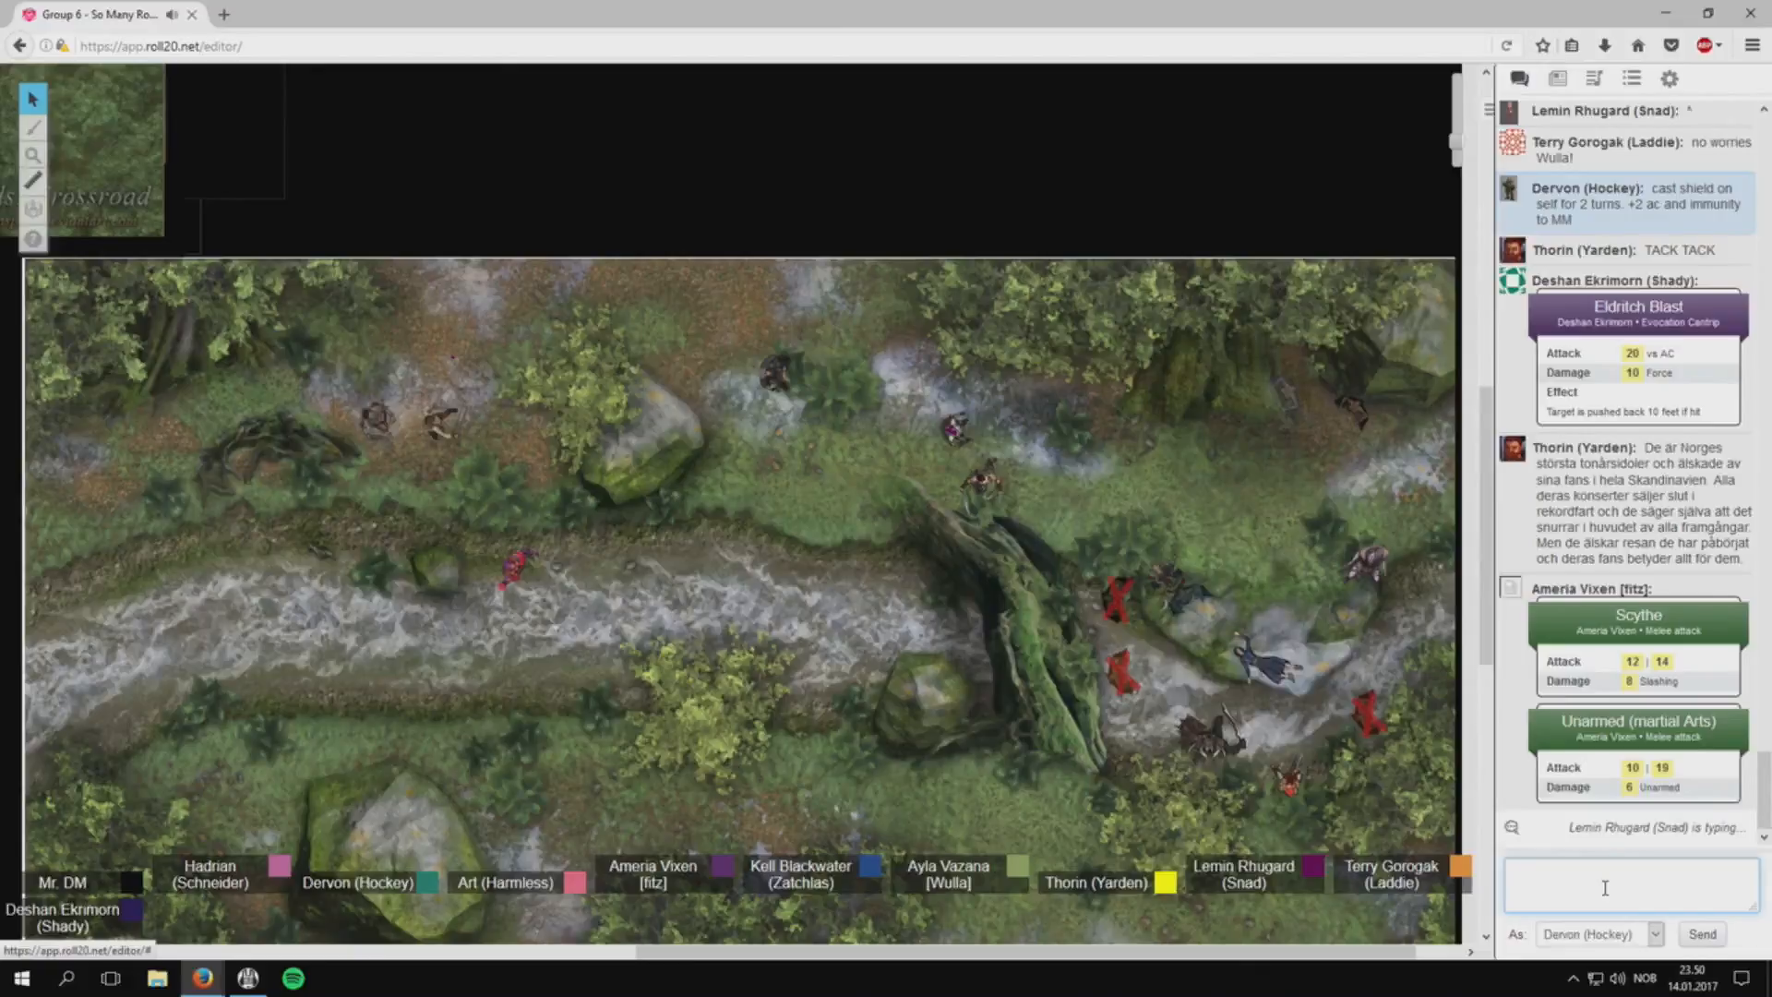
text(Markus)
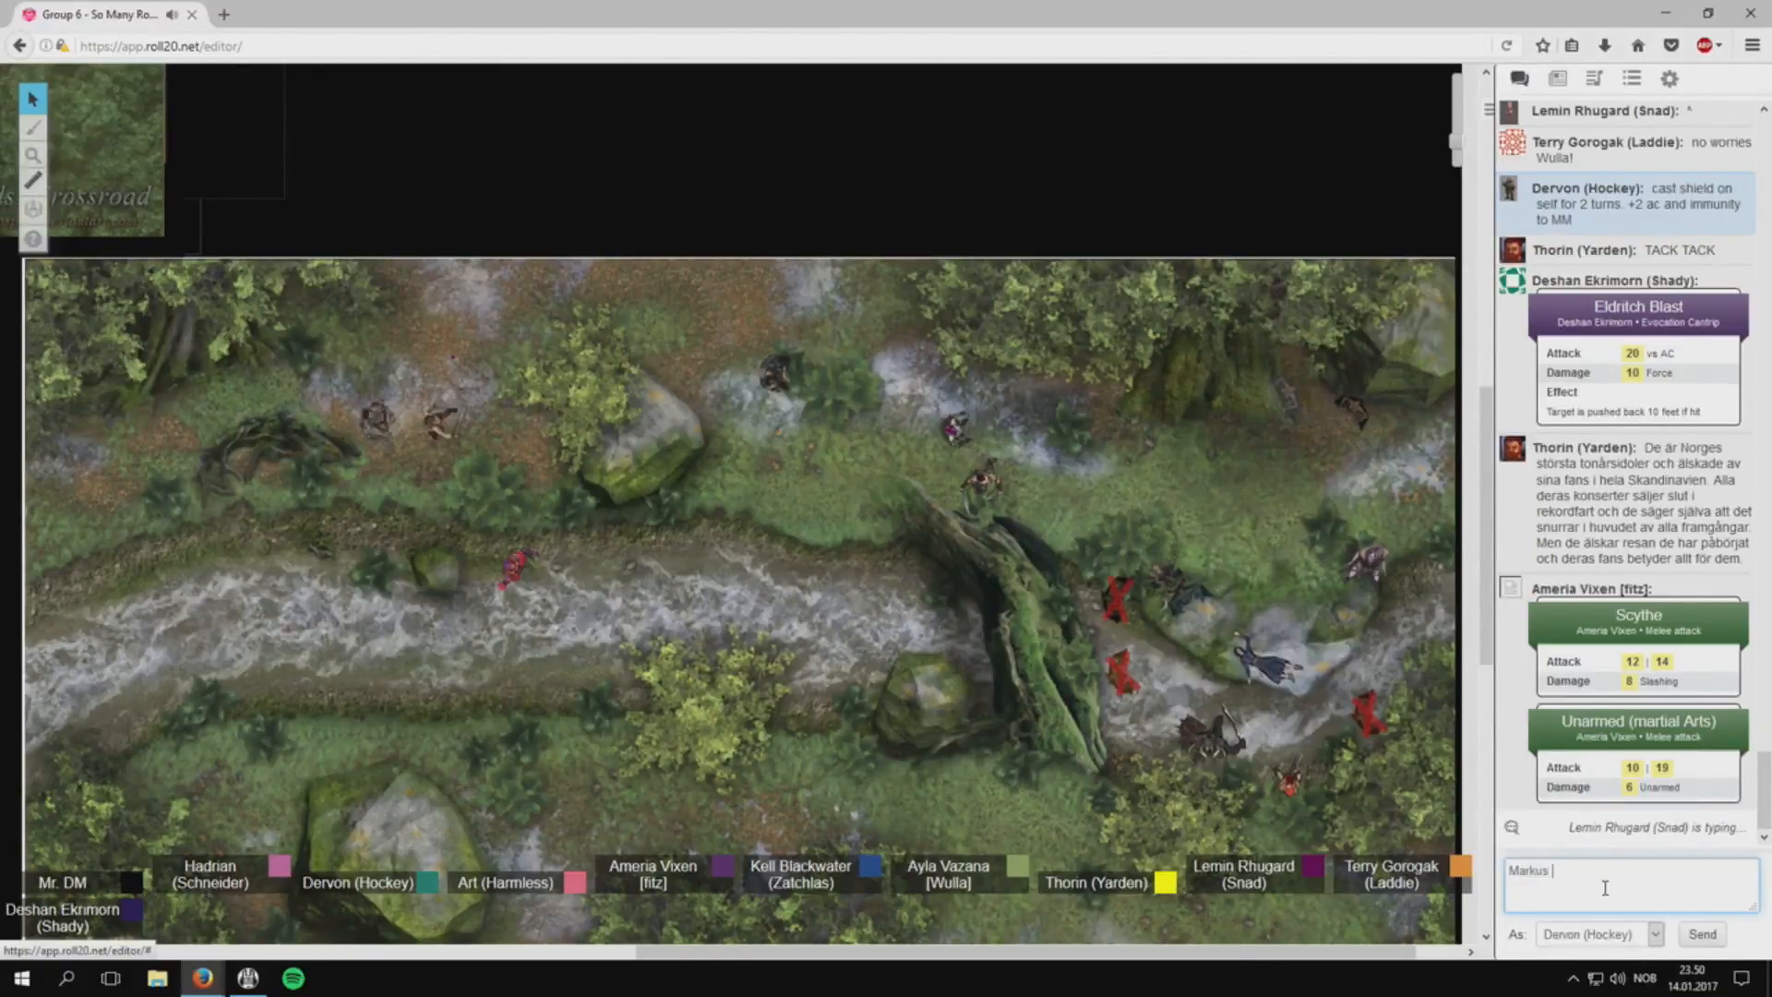
text(og Mart)
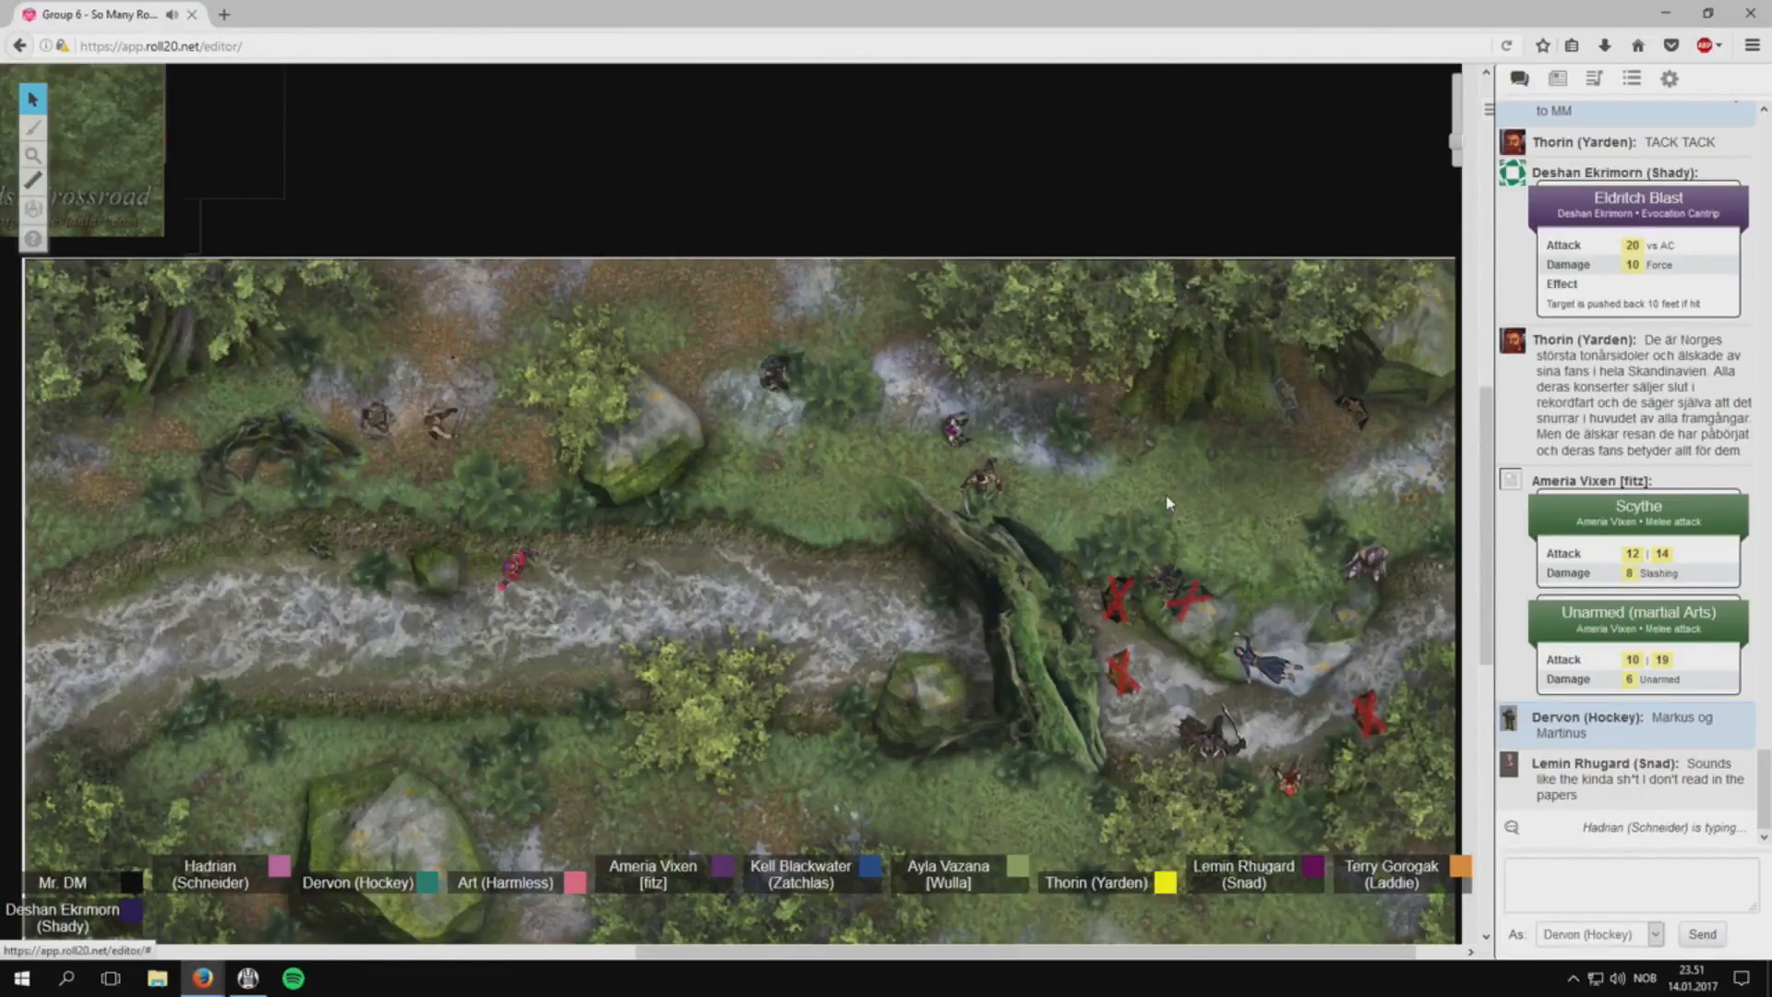
mouse_move(981, 467)
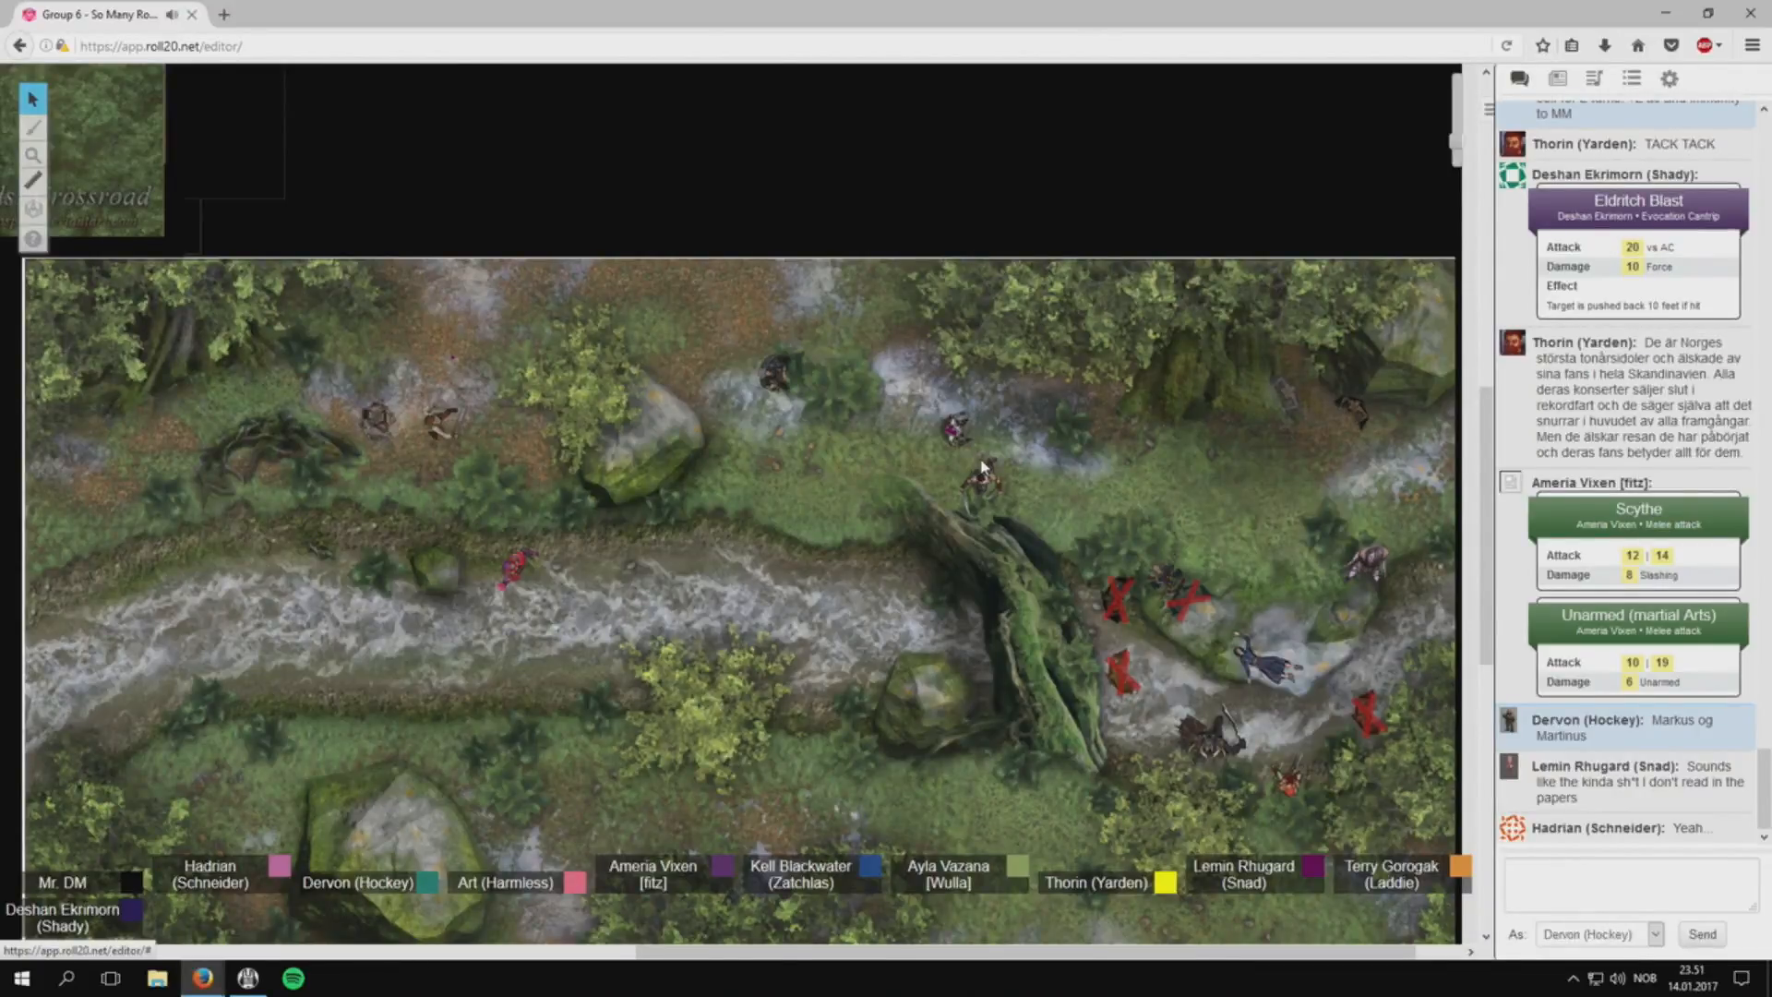
Start a new Norwegian chat reply to the group without sending it.
click(627, 517)
text(Ikkje la meg begynne med)
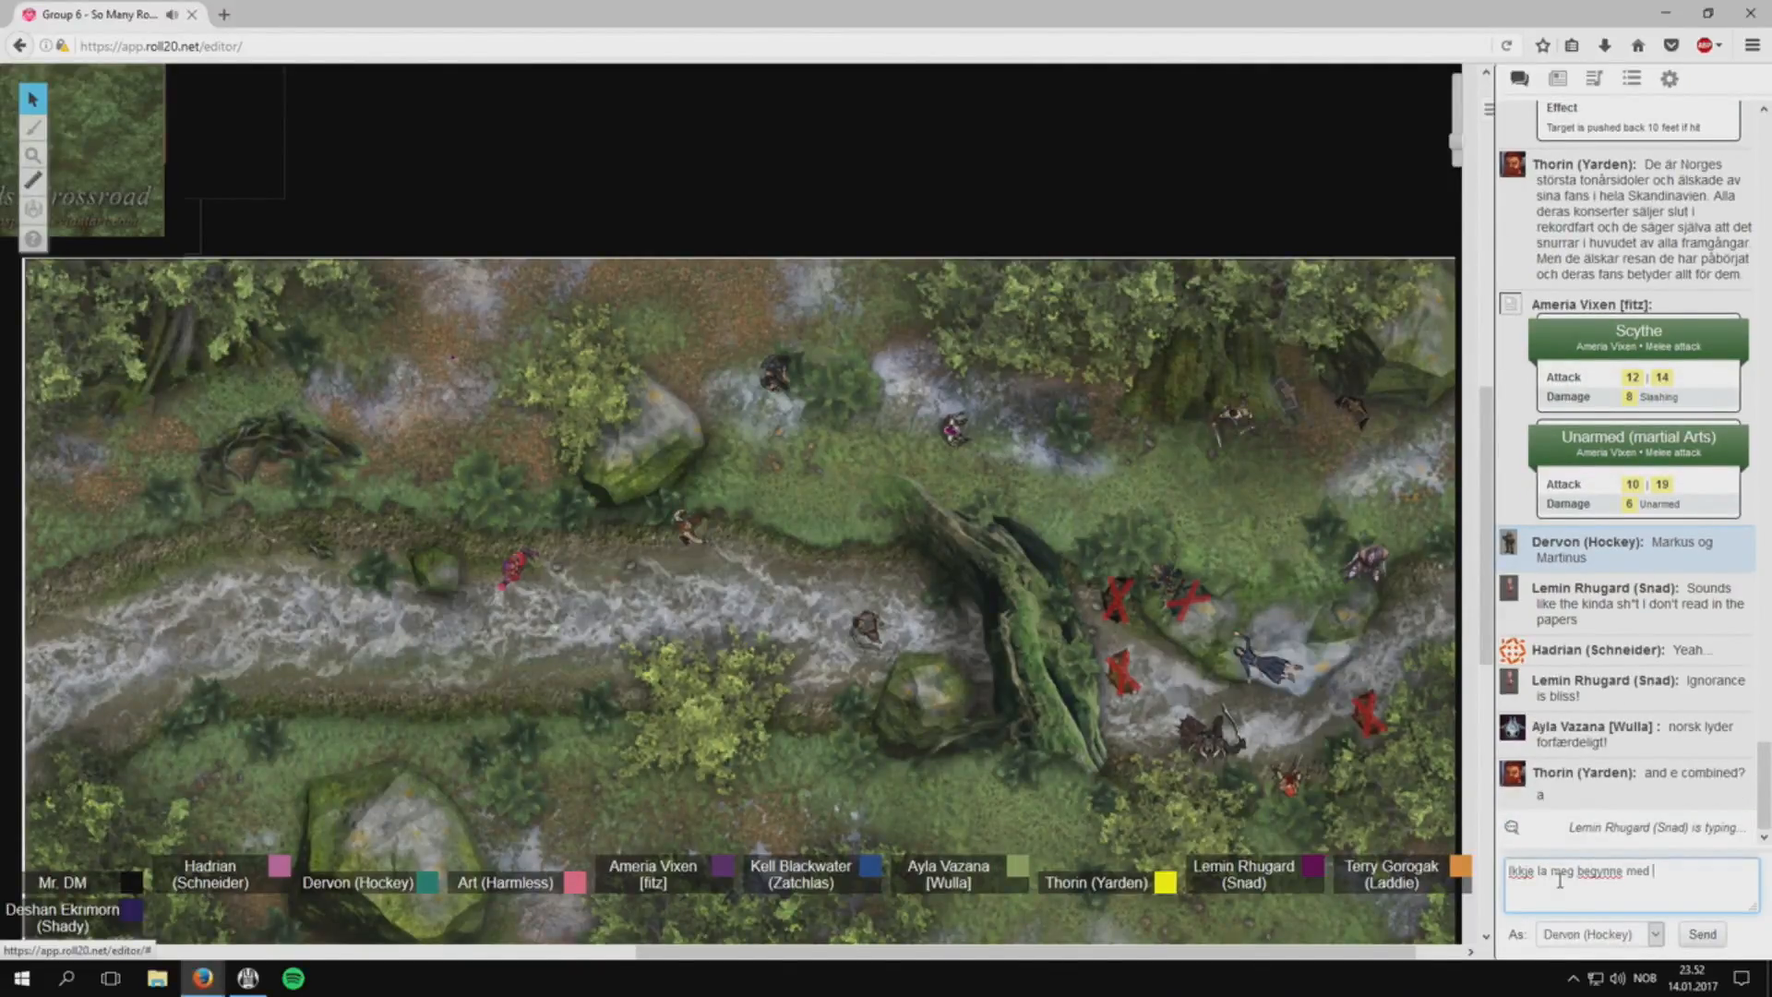
Send the chat message 'sier en danske... å klage' about Danes.
scroll(down, 3)
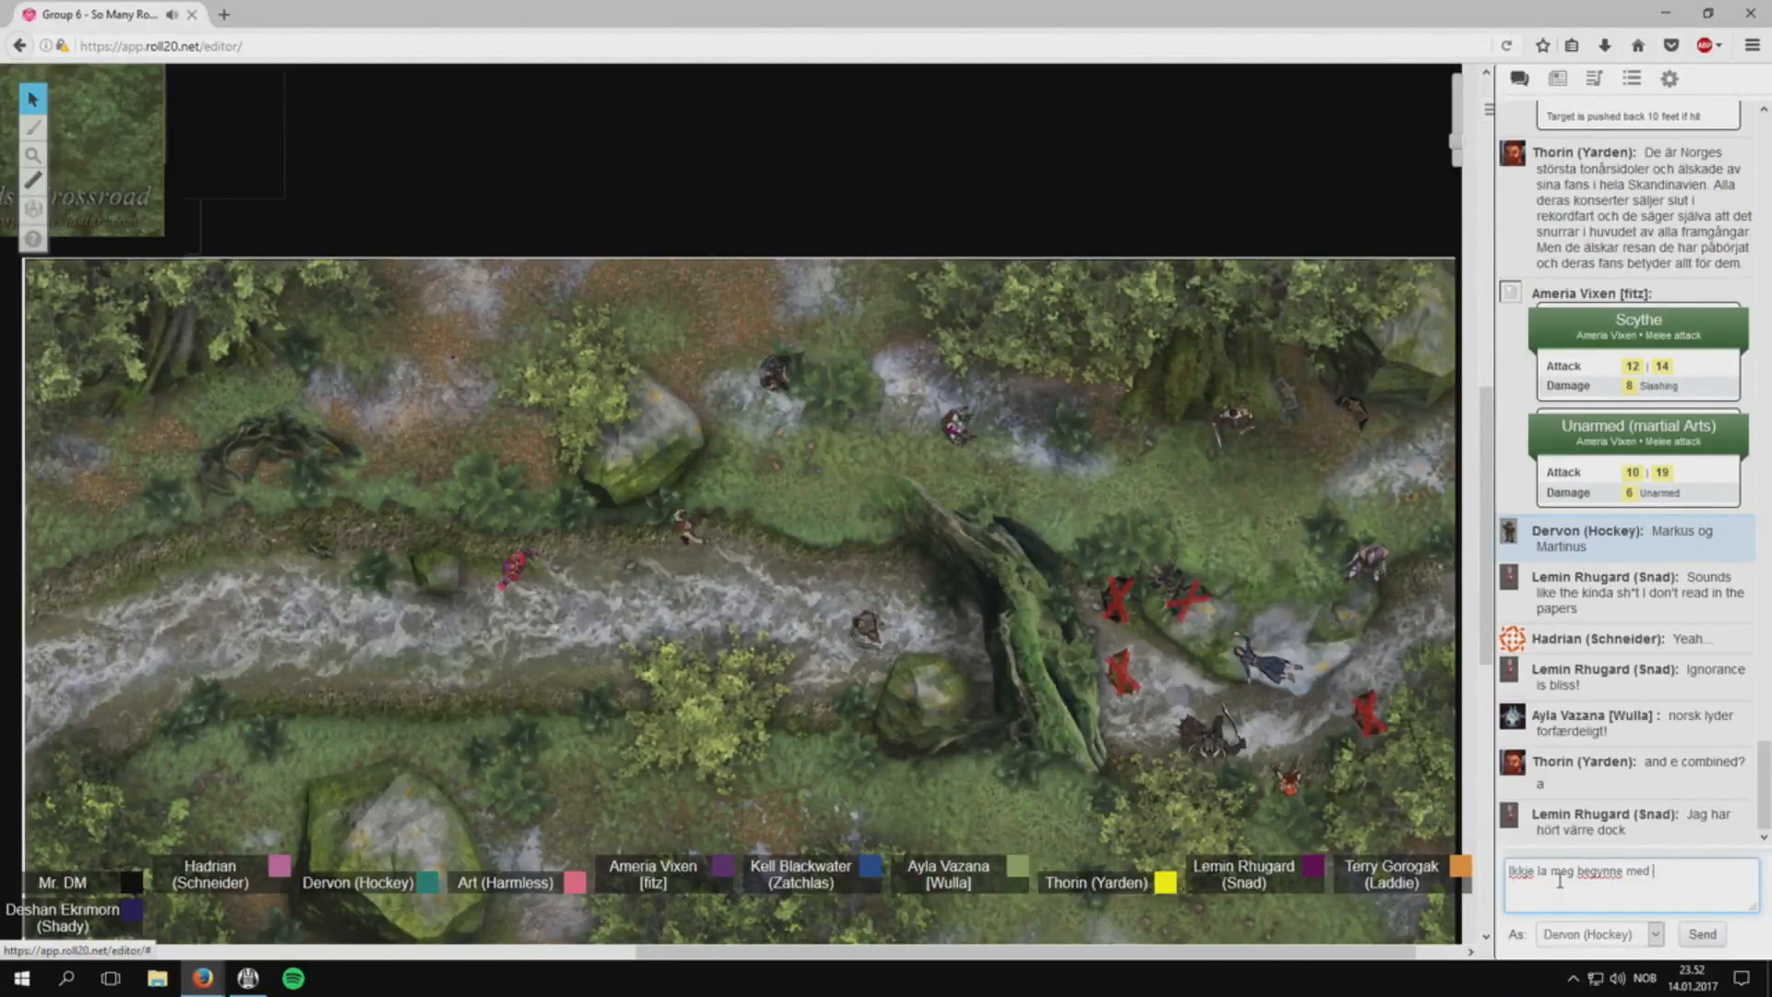
text(å klage)
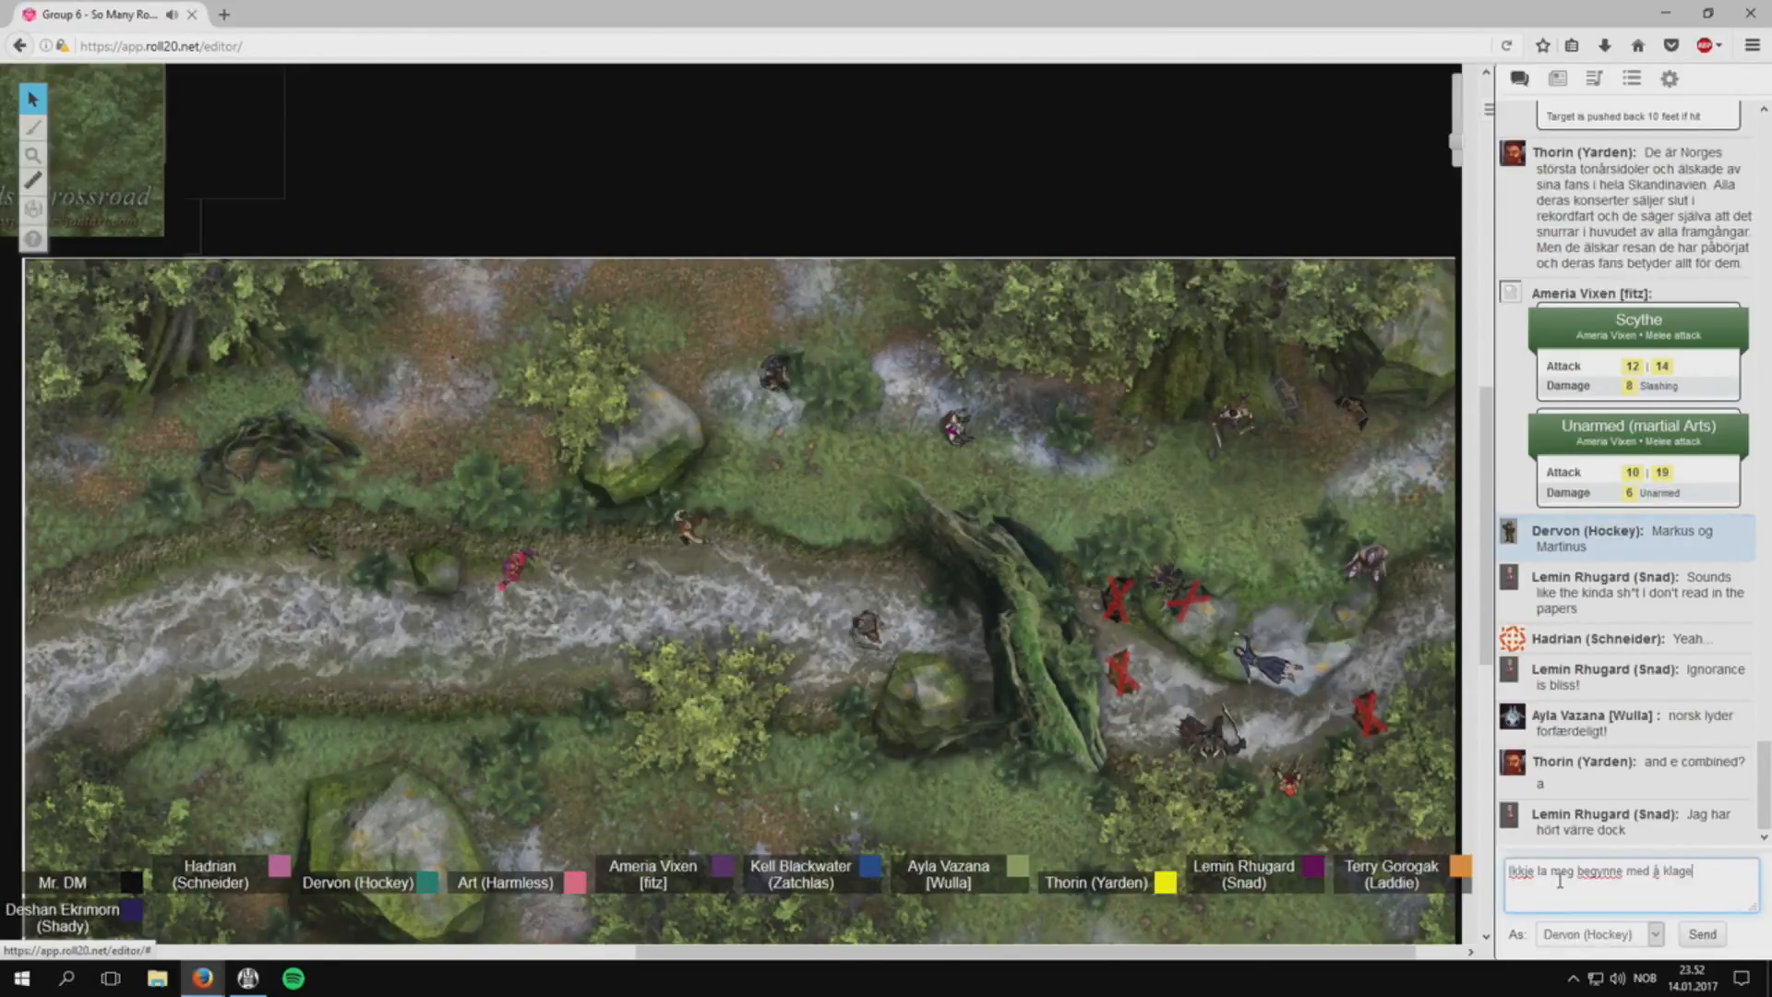
click(1701, 933)
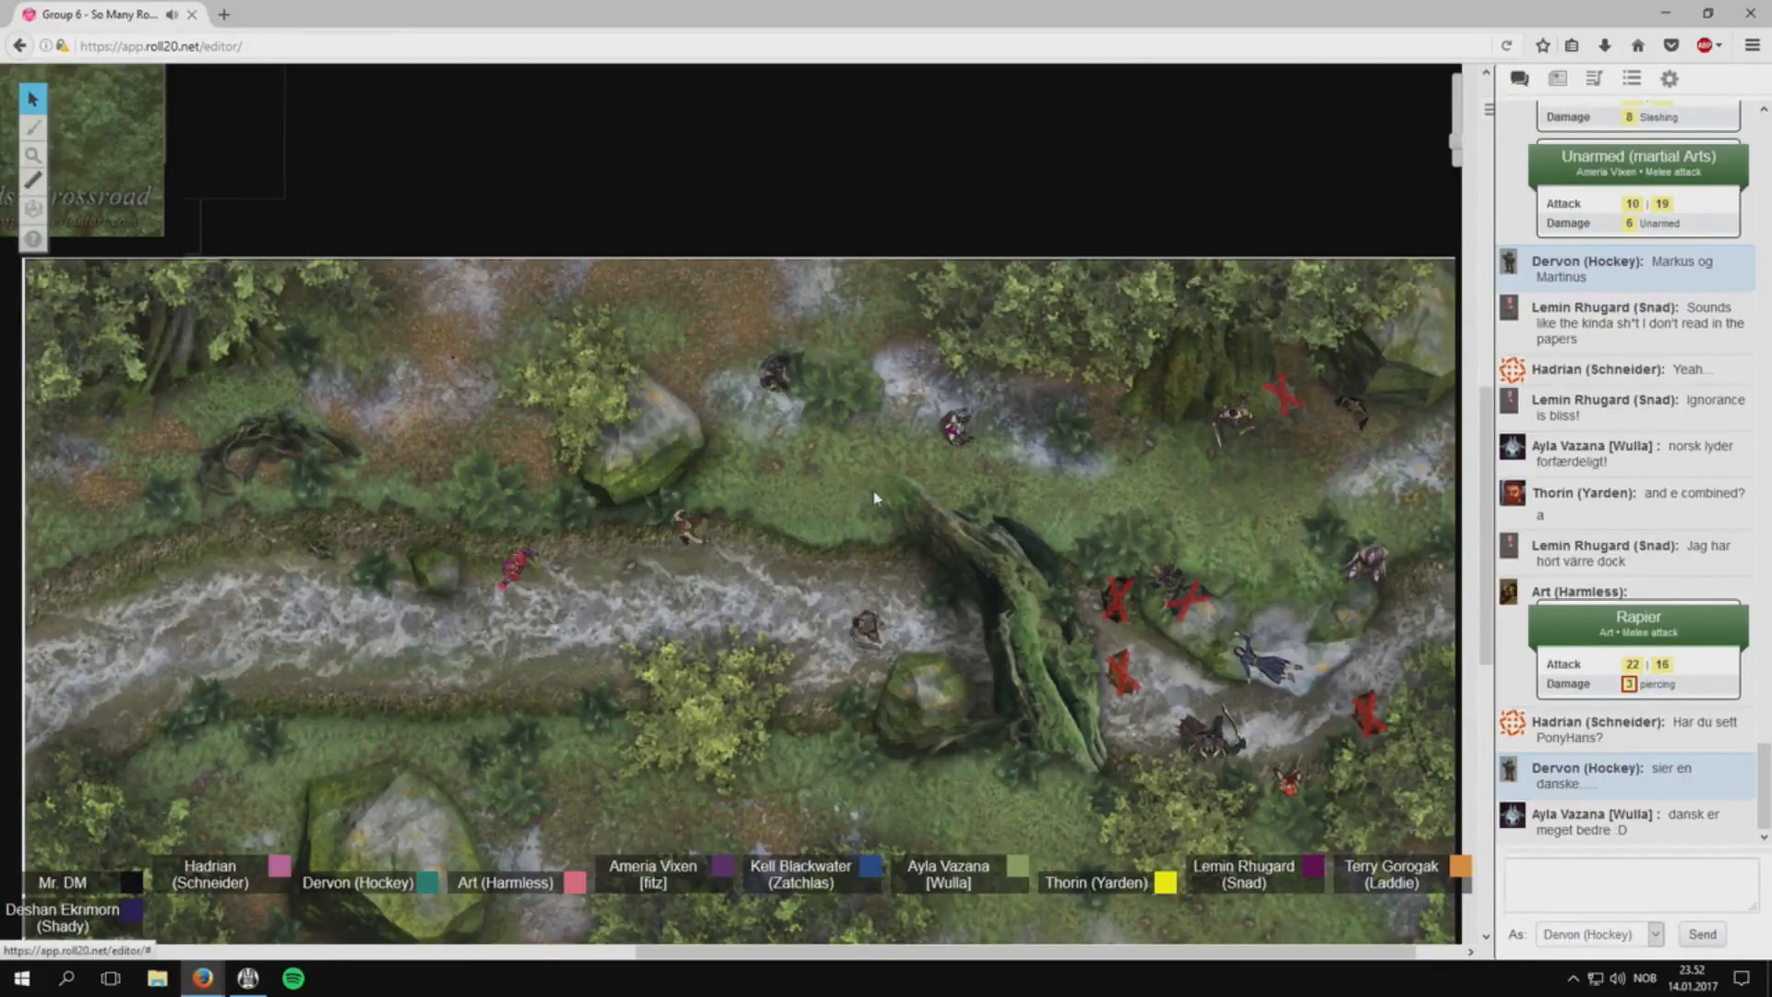
mouse_move(876, 466)
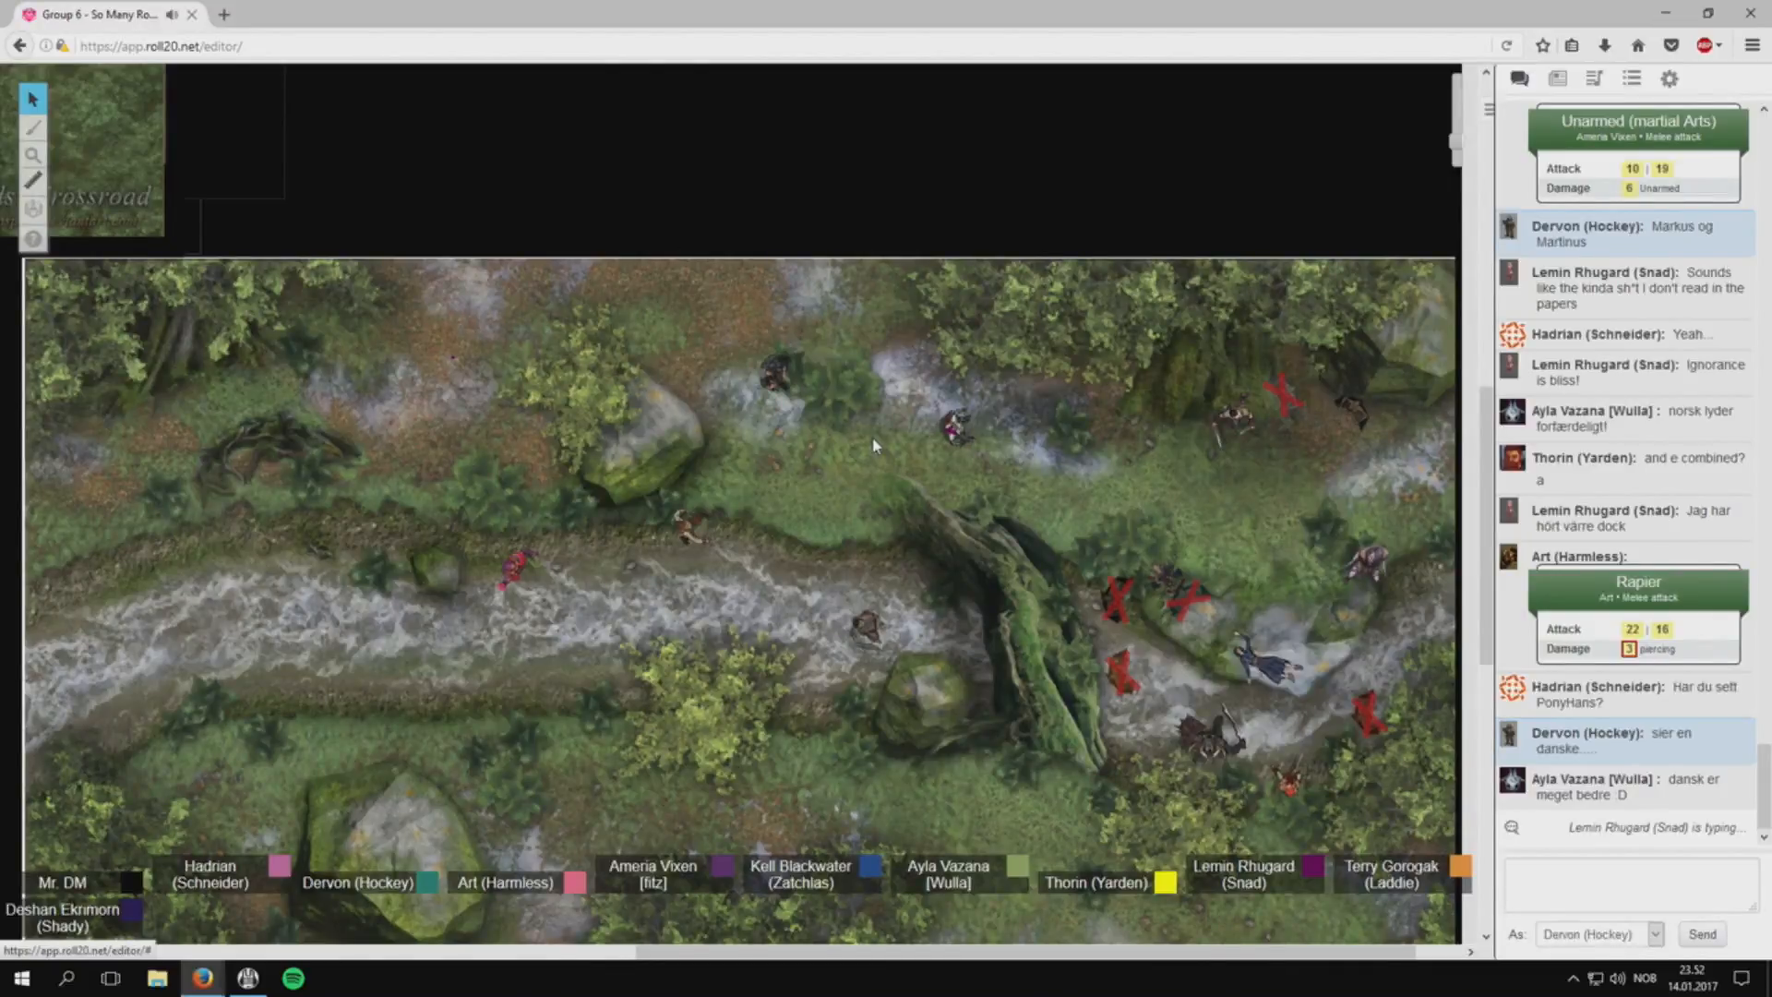
scroll(down, 3)
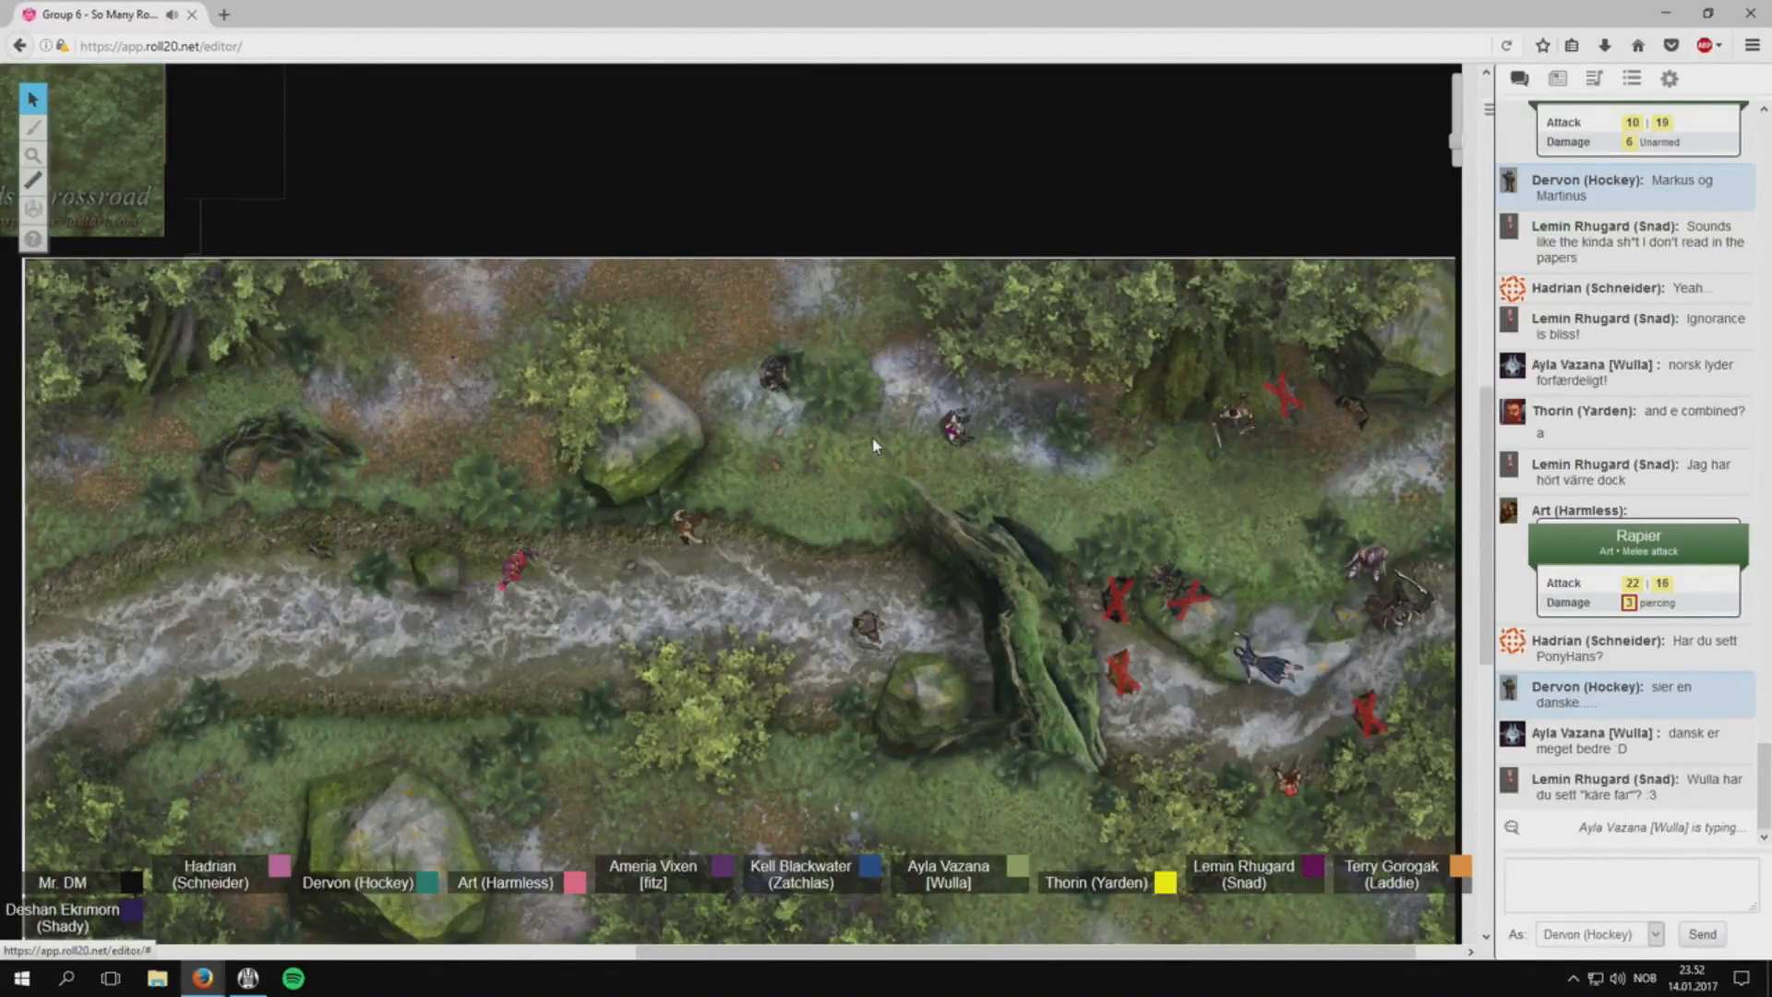
scroll(down, 3)
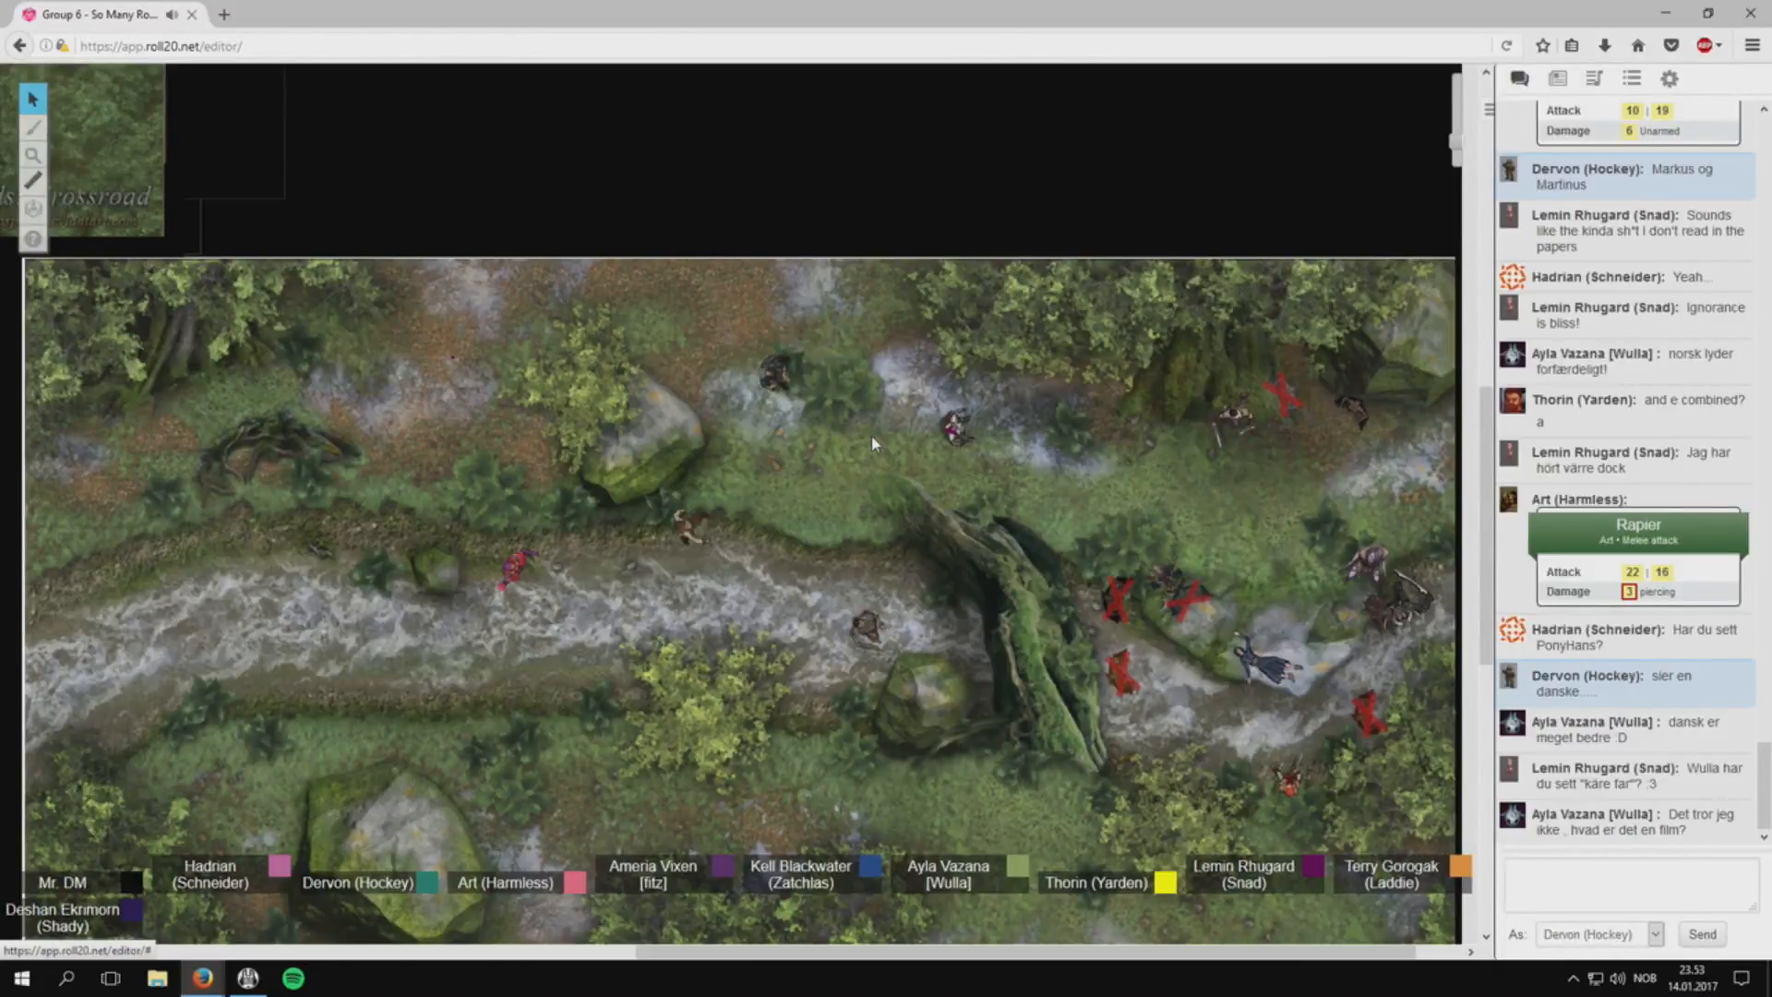
scroll(down, 3)
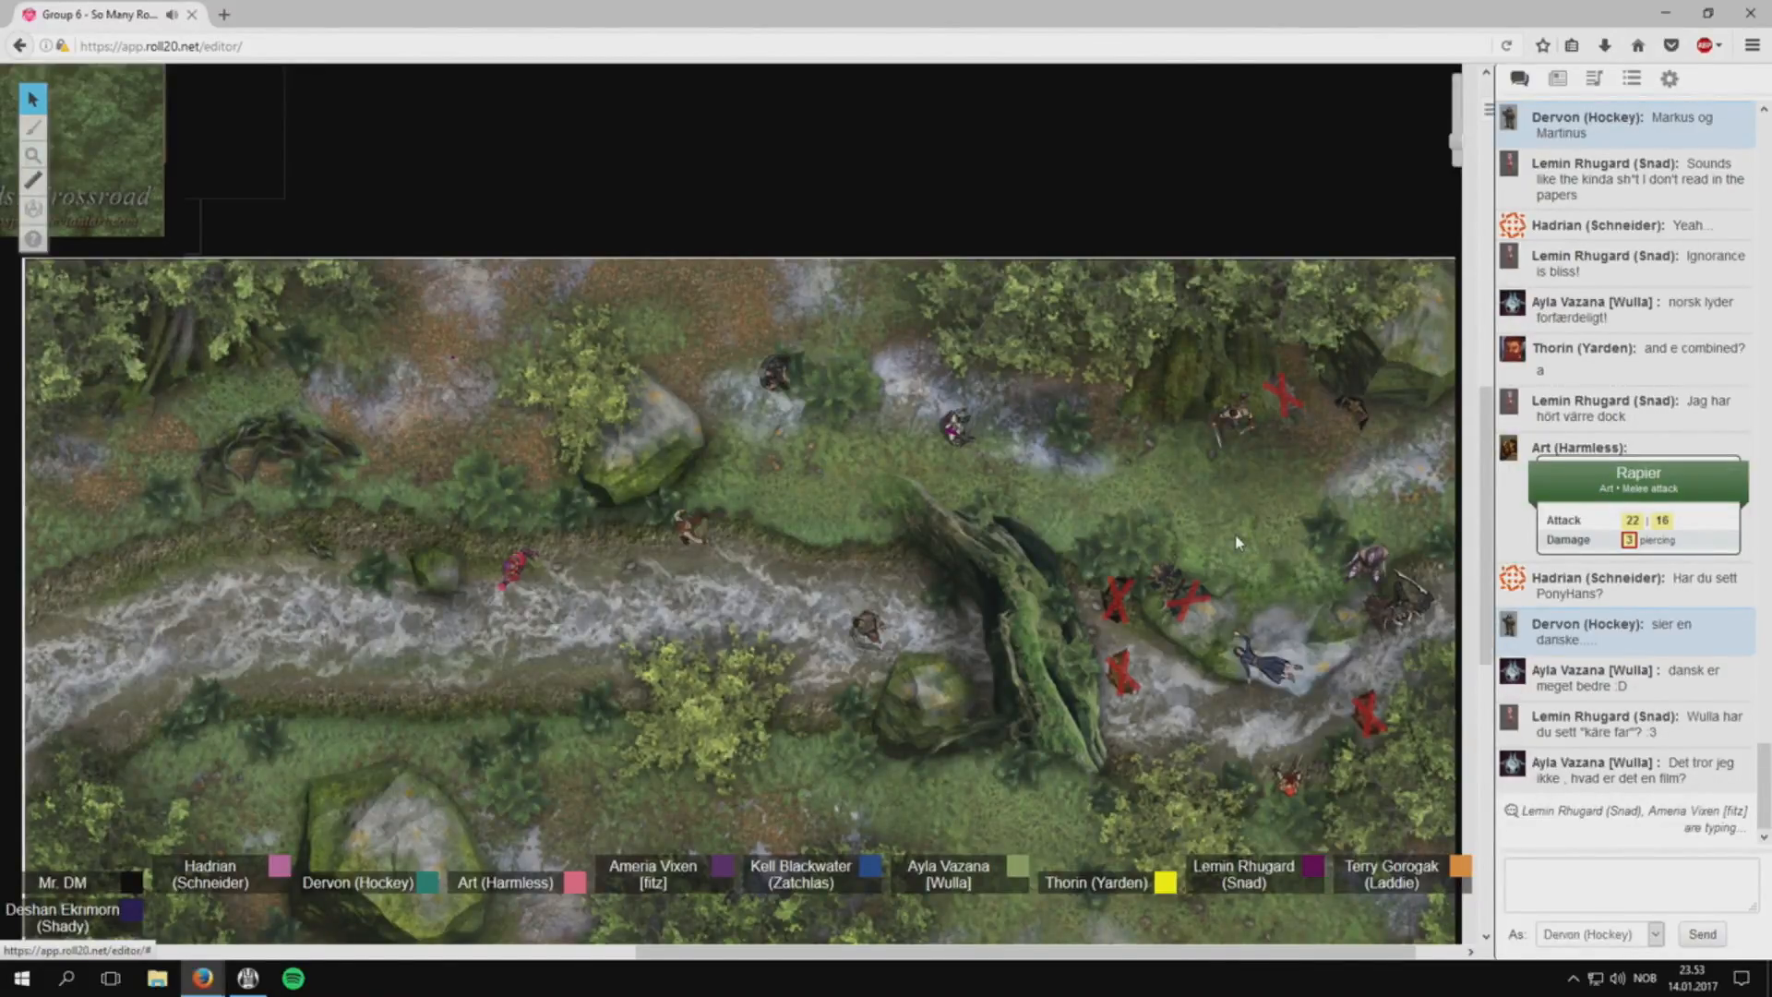
scroll(down, 3)
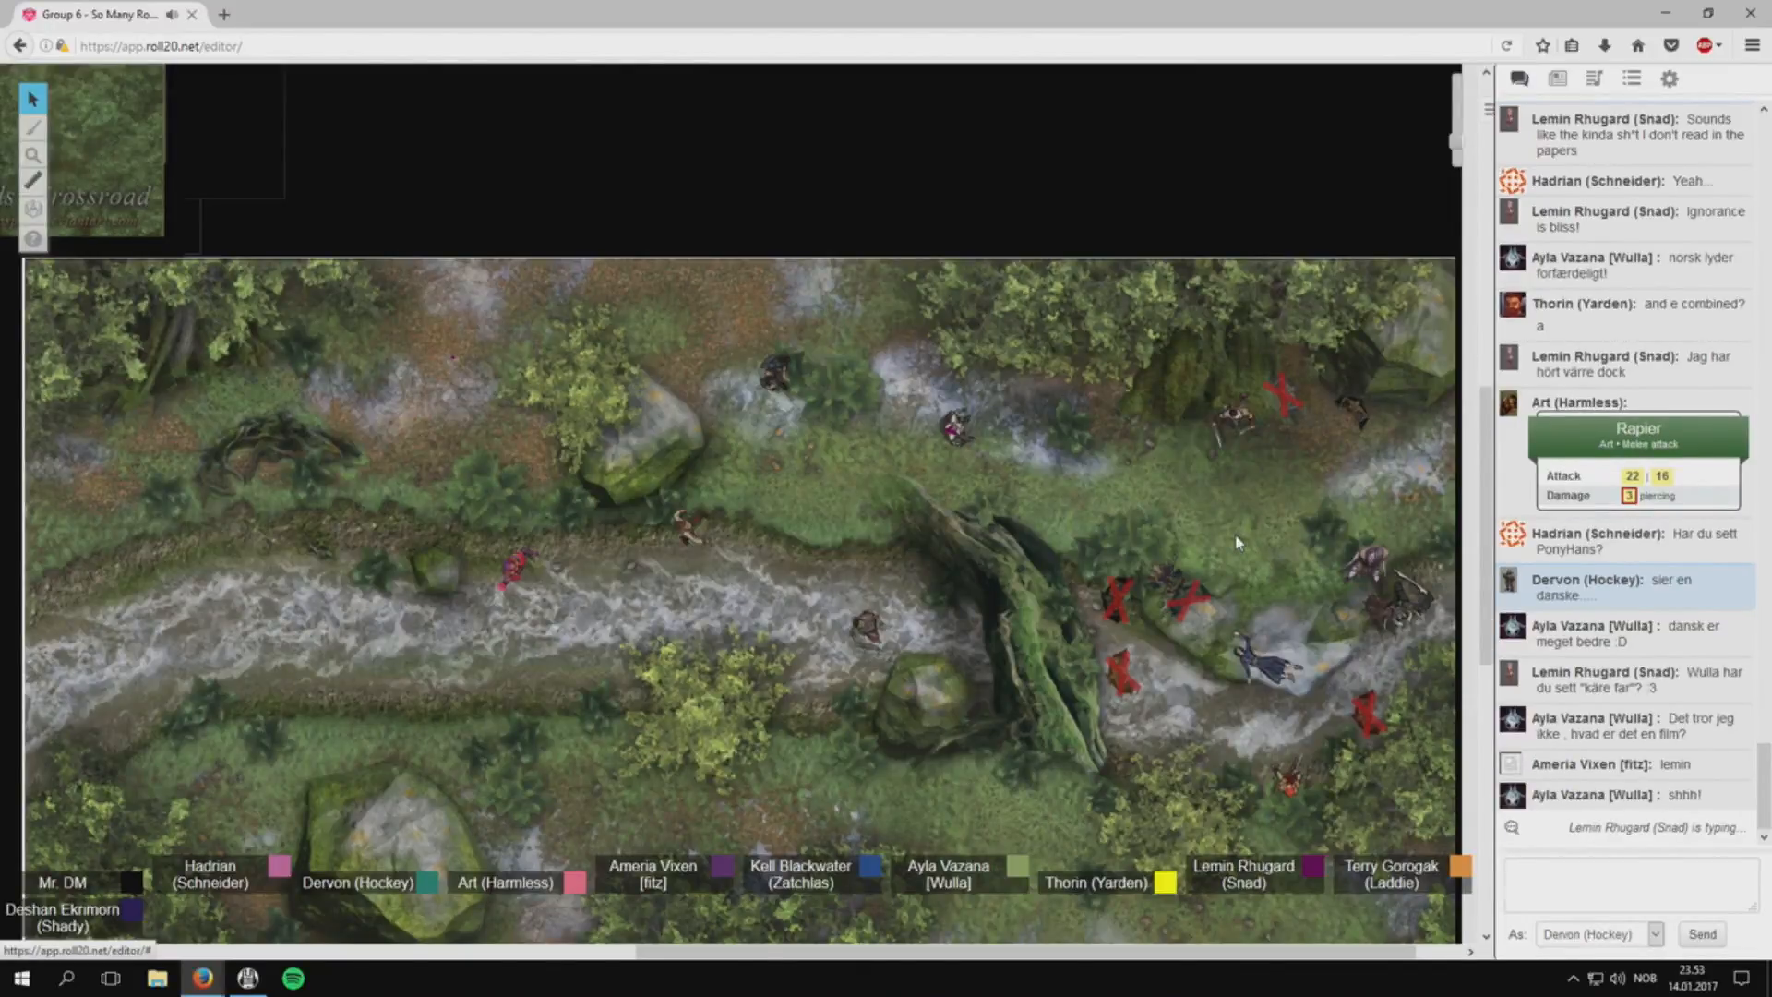
mouse_move(1232, 534)
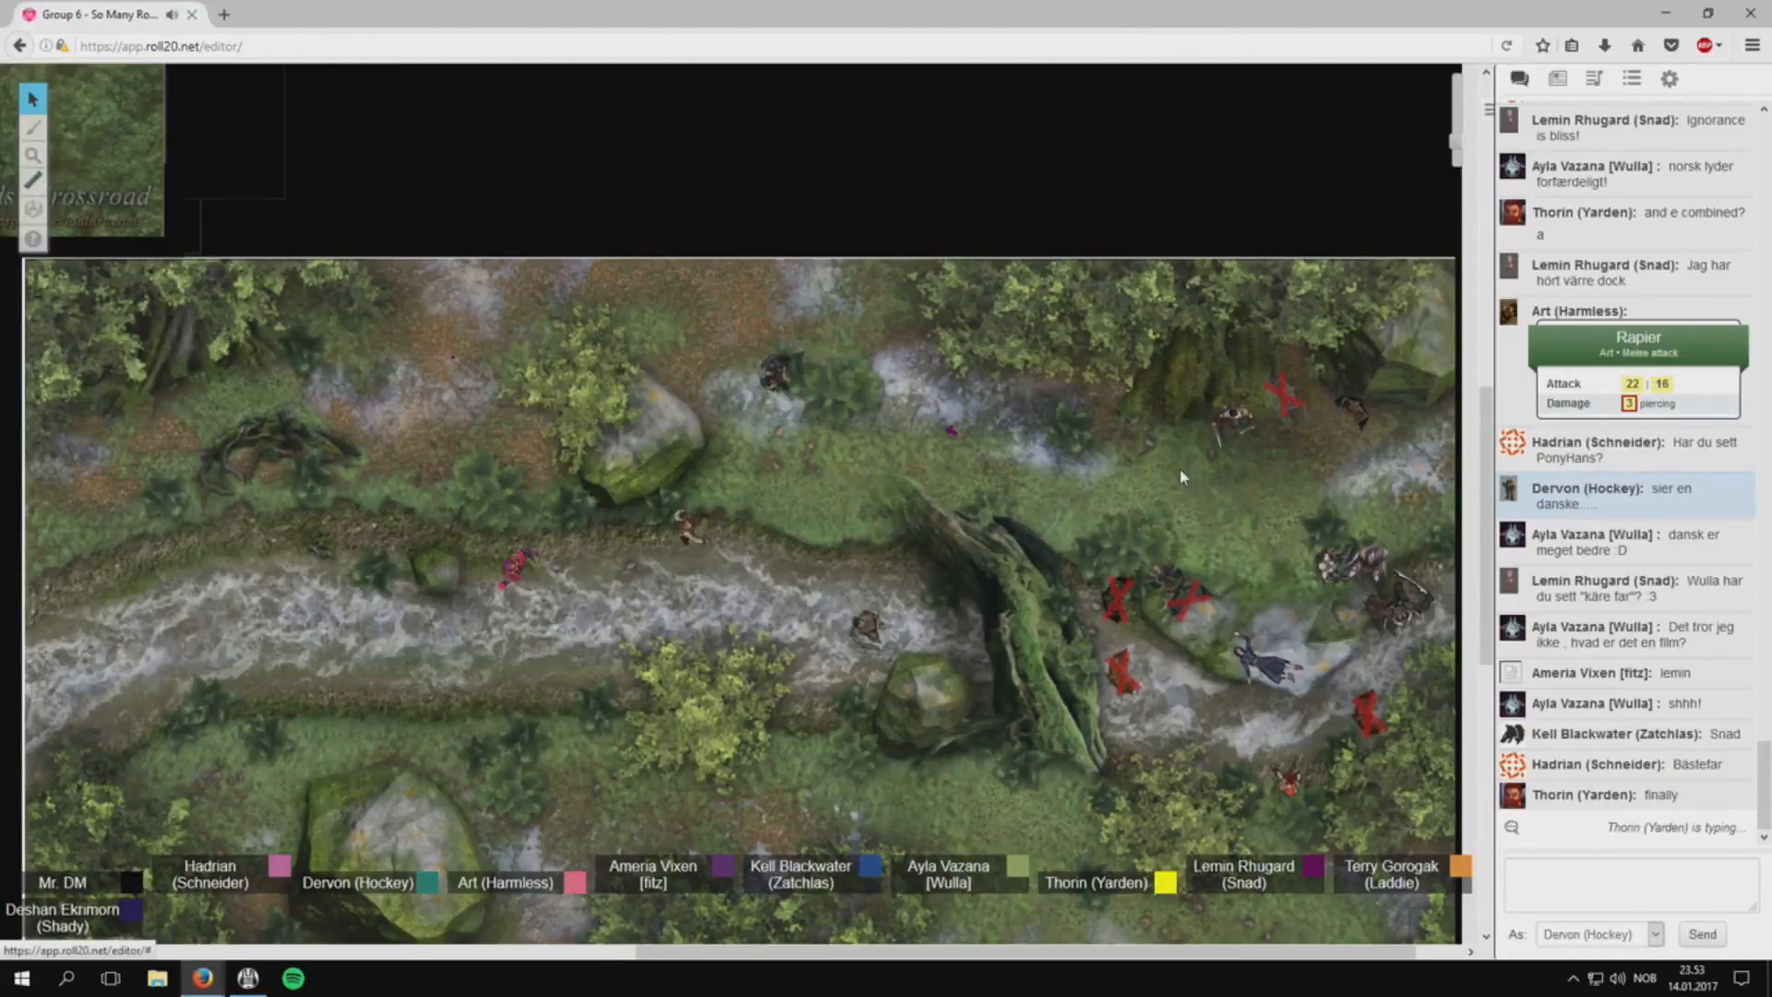
Post Dervon's Fire Bolt spell card to chat, with attack 14 and 5 fire damage.
scroll(down, 3)
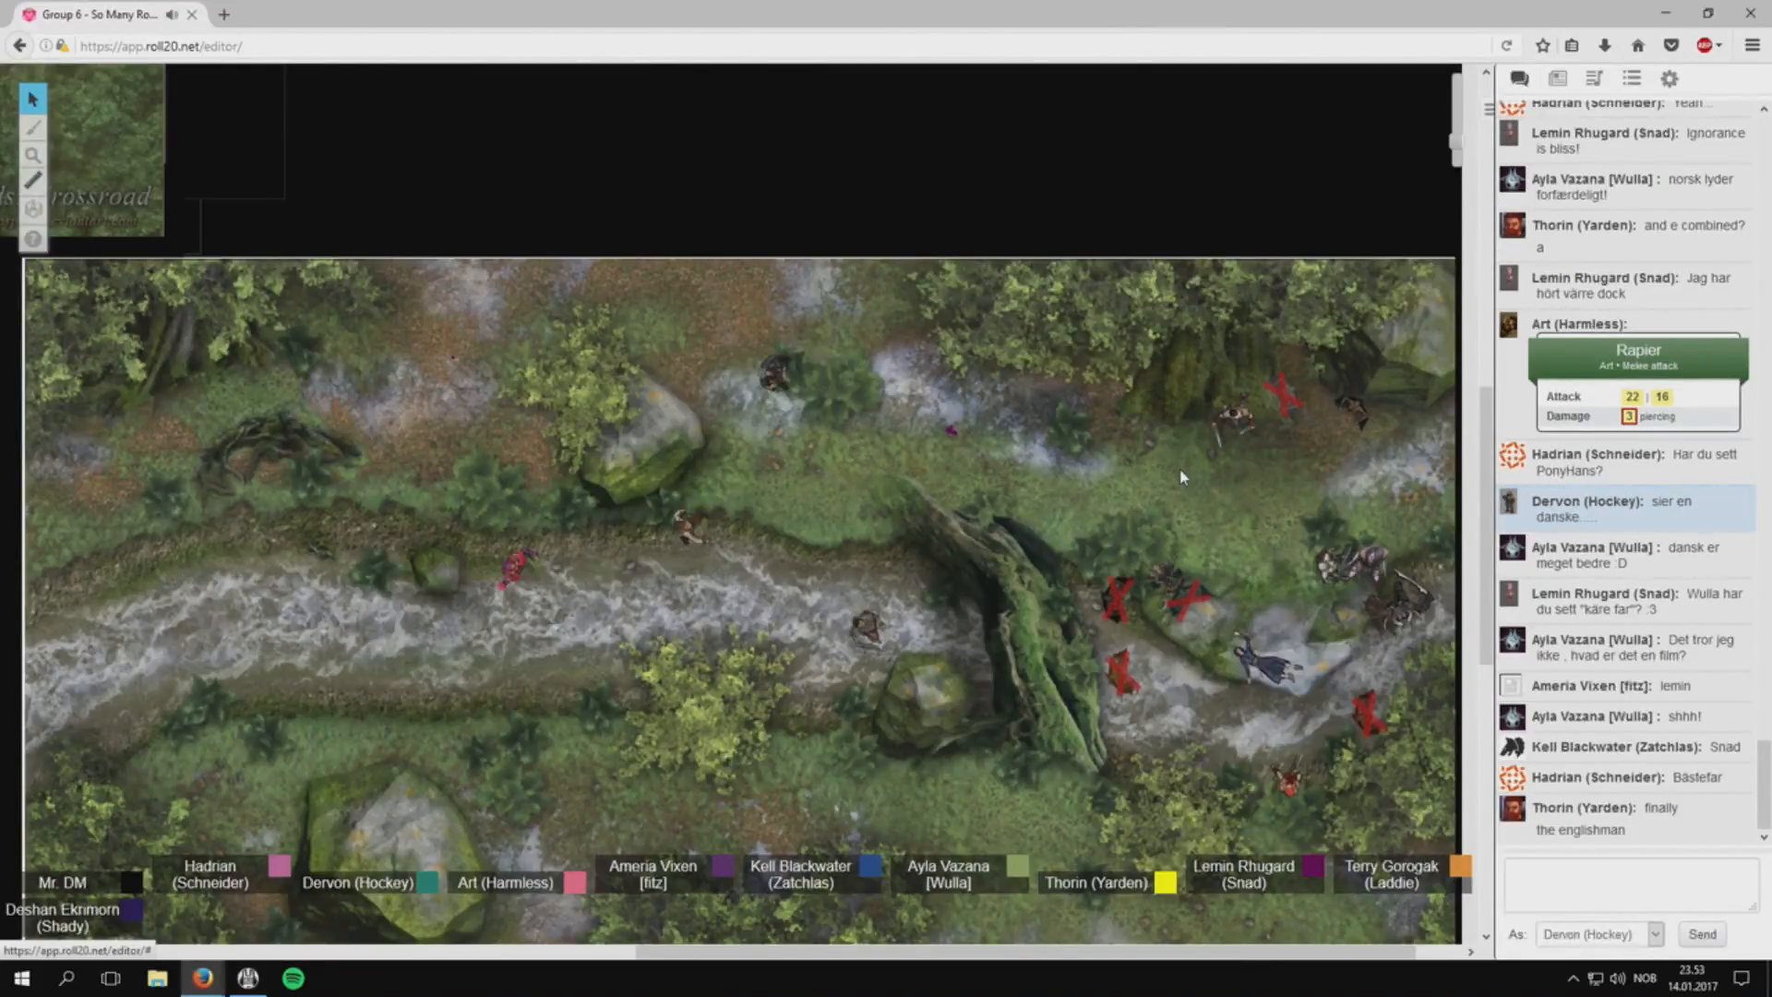
scroll(down, 3)
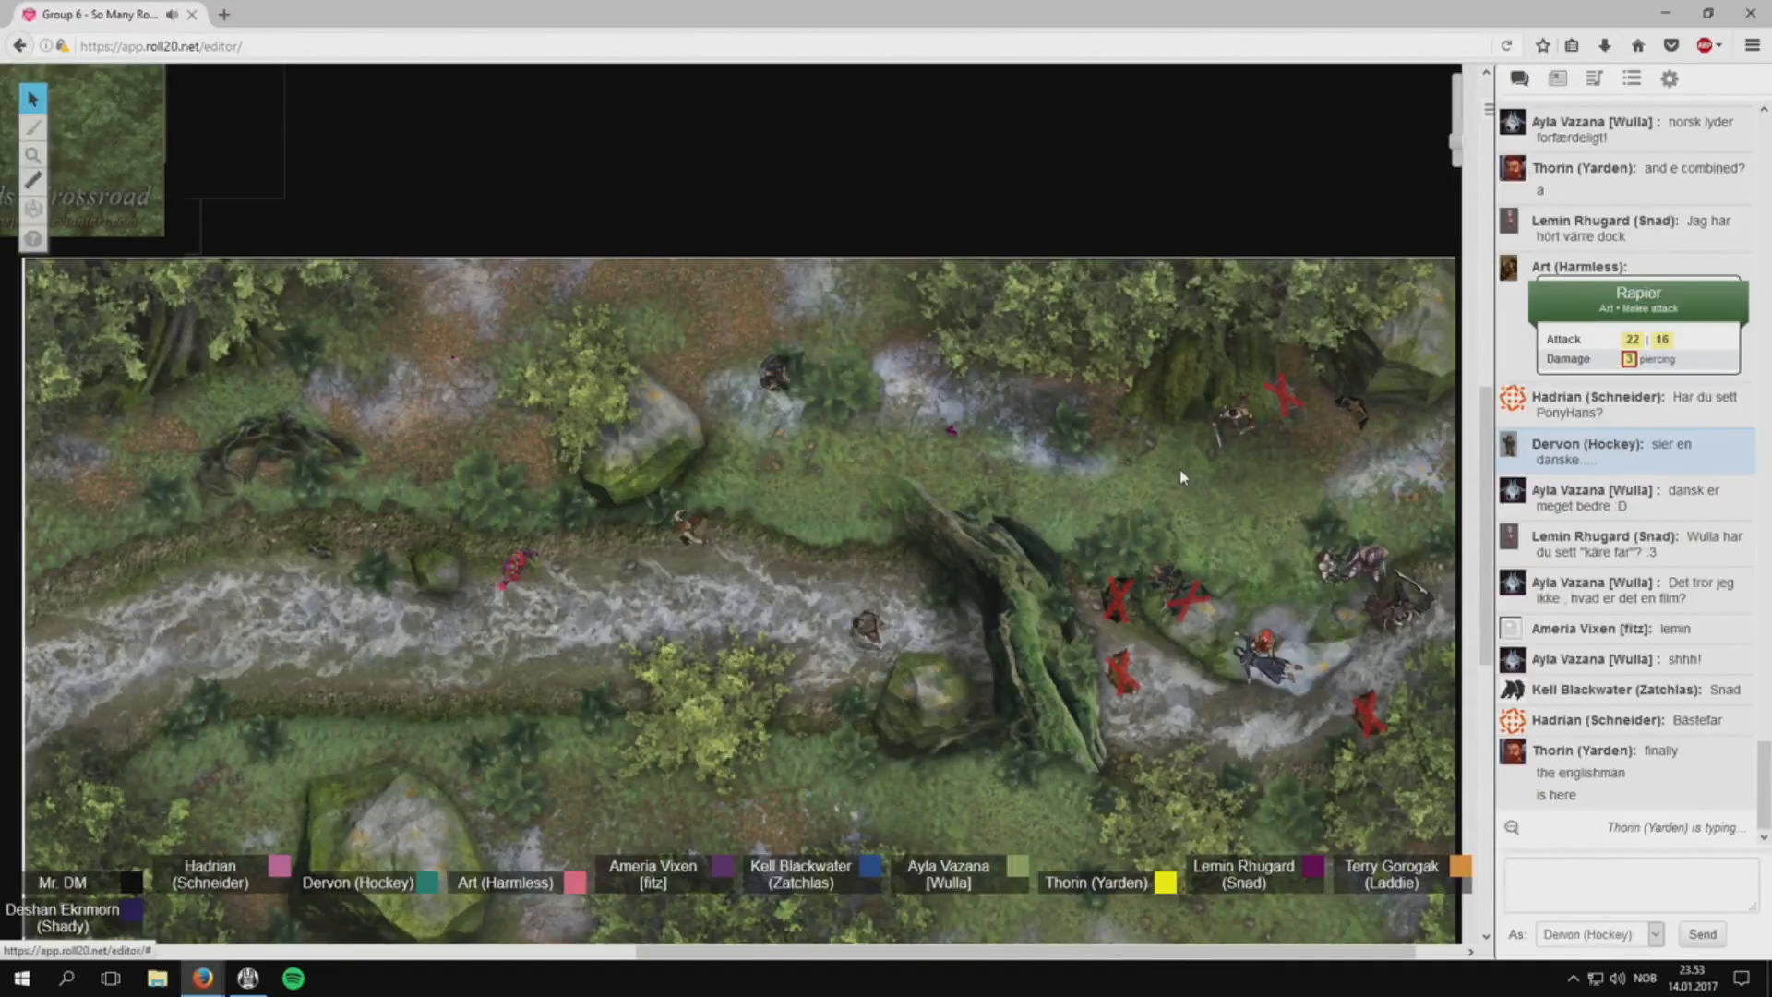
mouse_move(1355, 421)
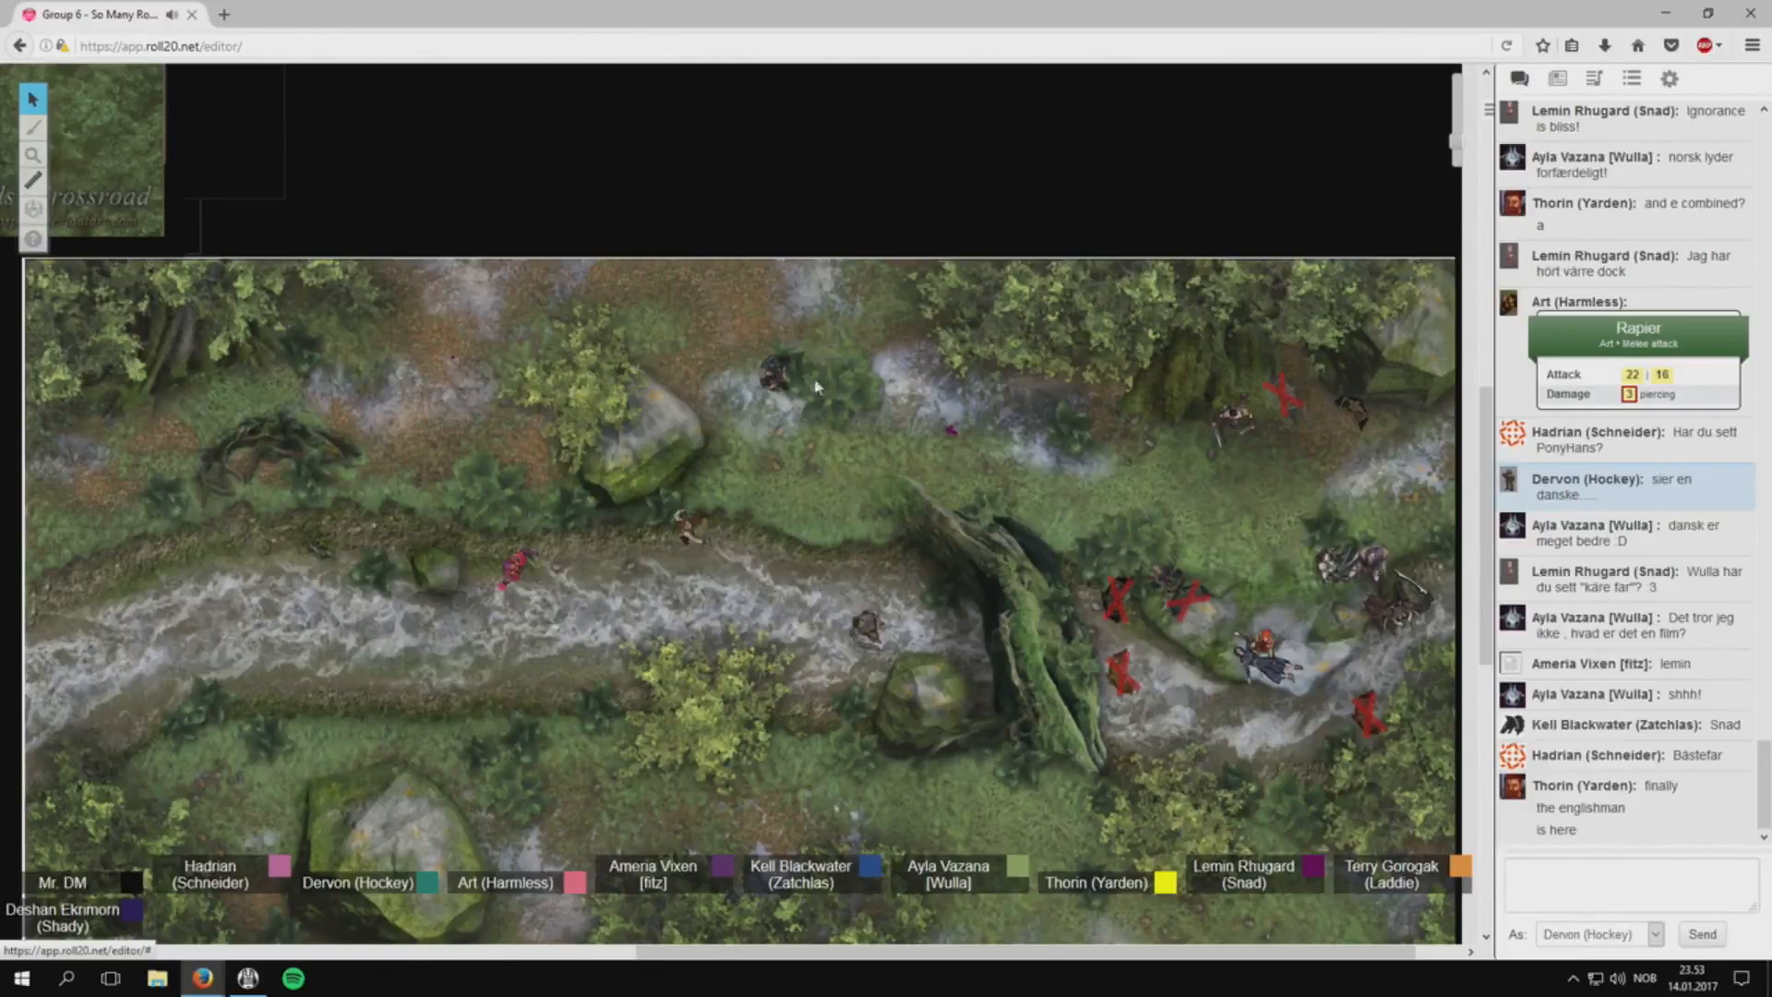
mouse_move(768, 371)
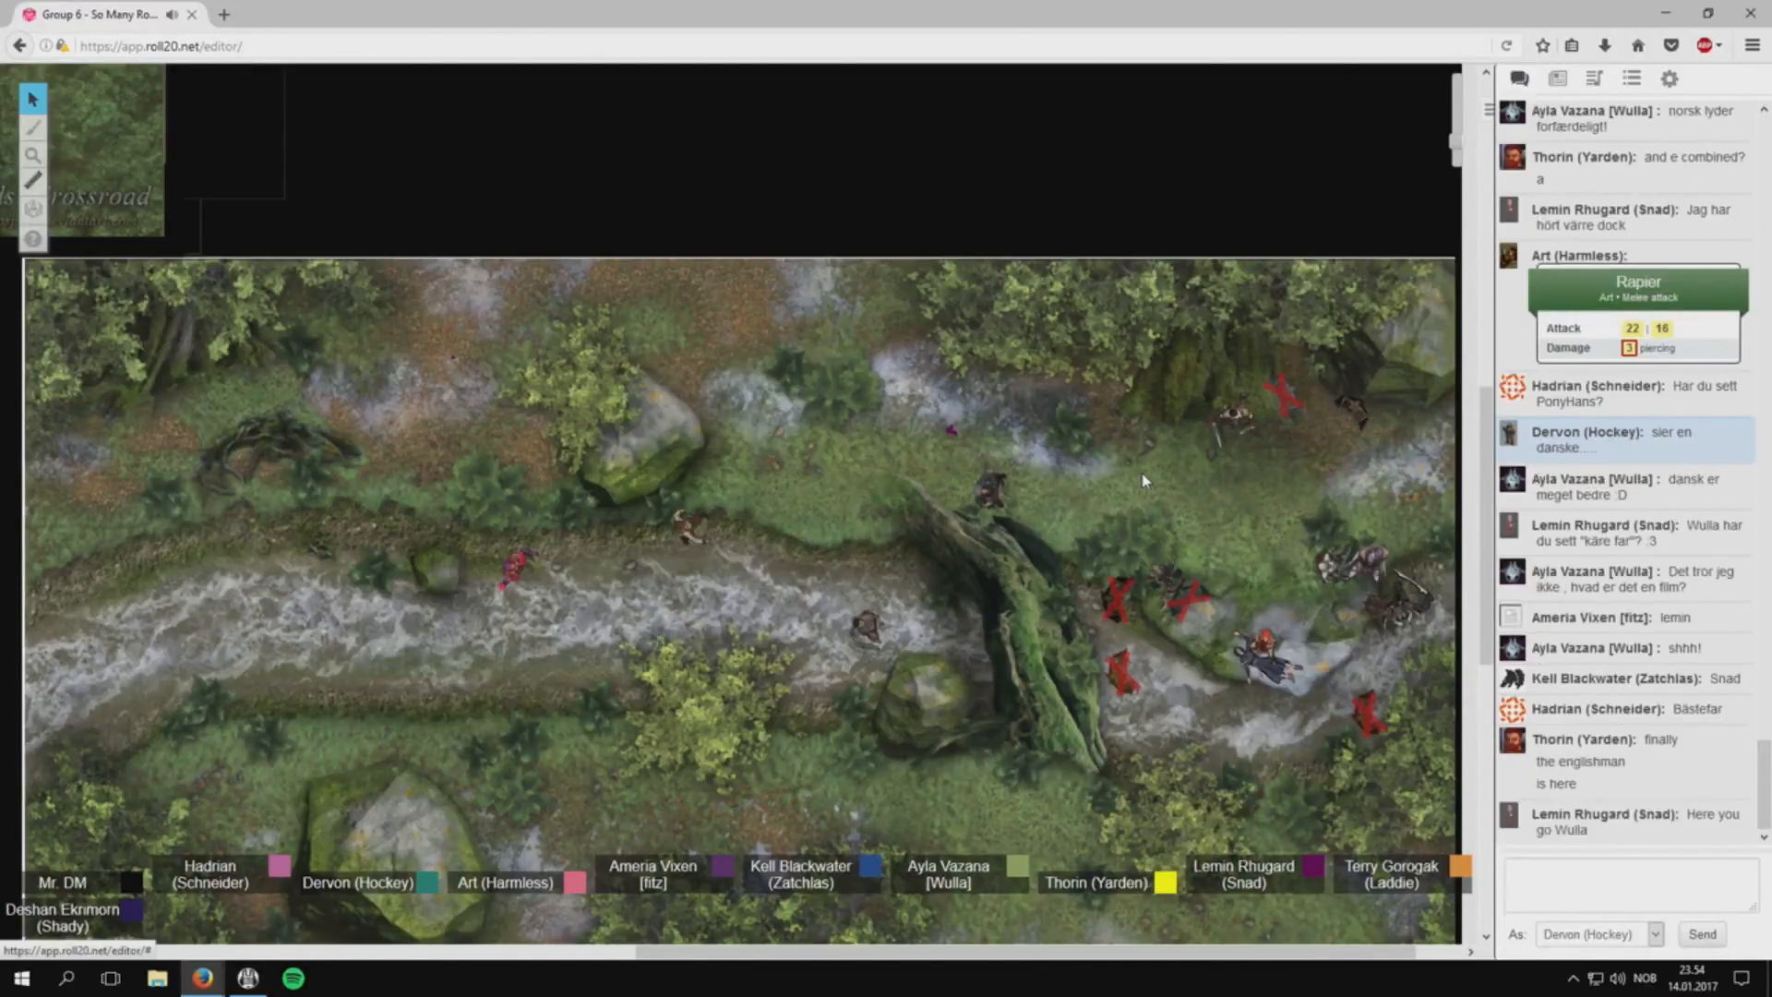
scroll(down, 3)
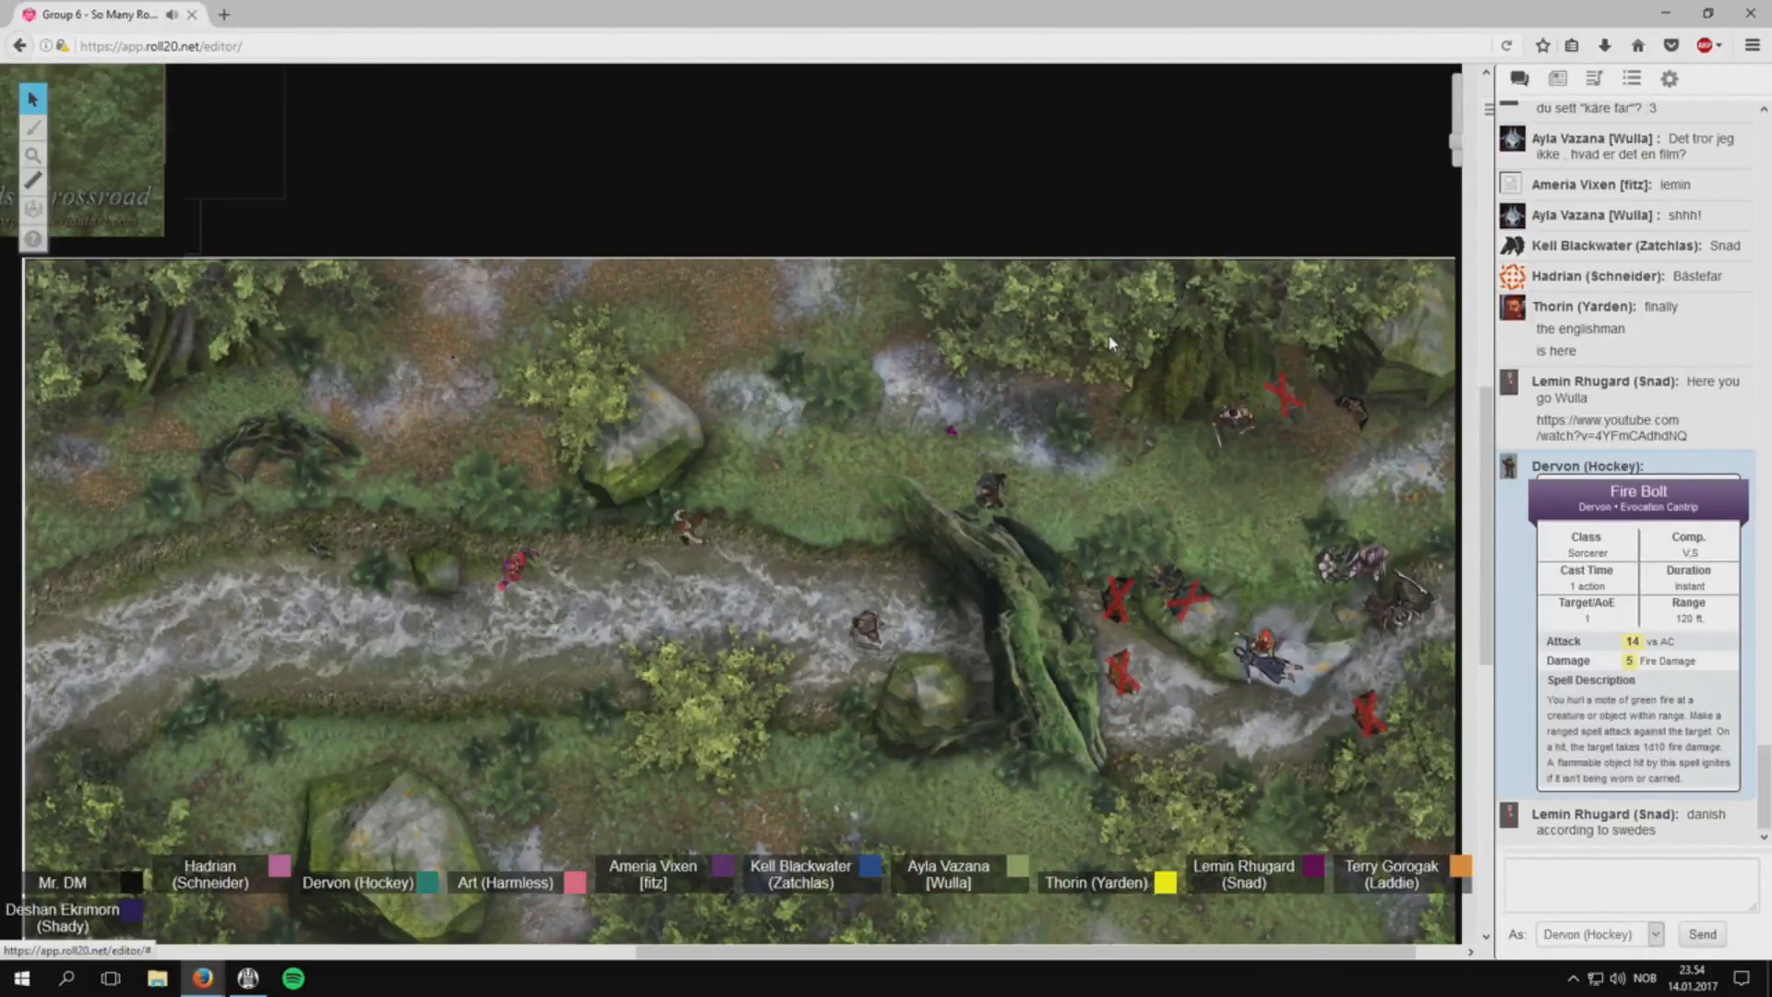
mouse_move(1123, 359)
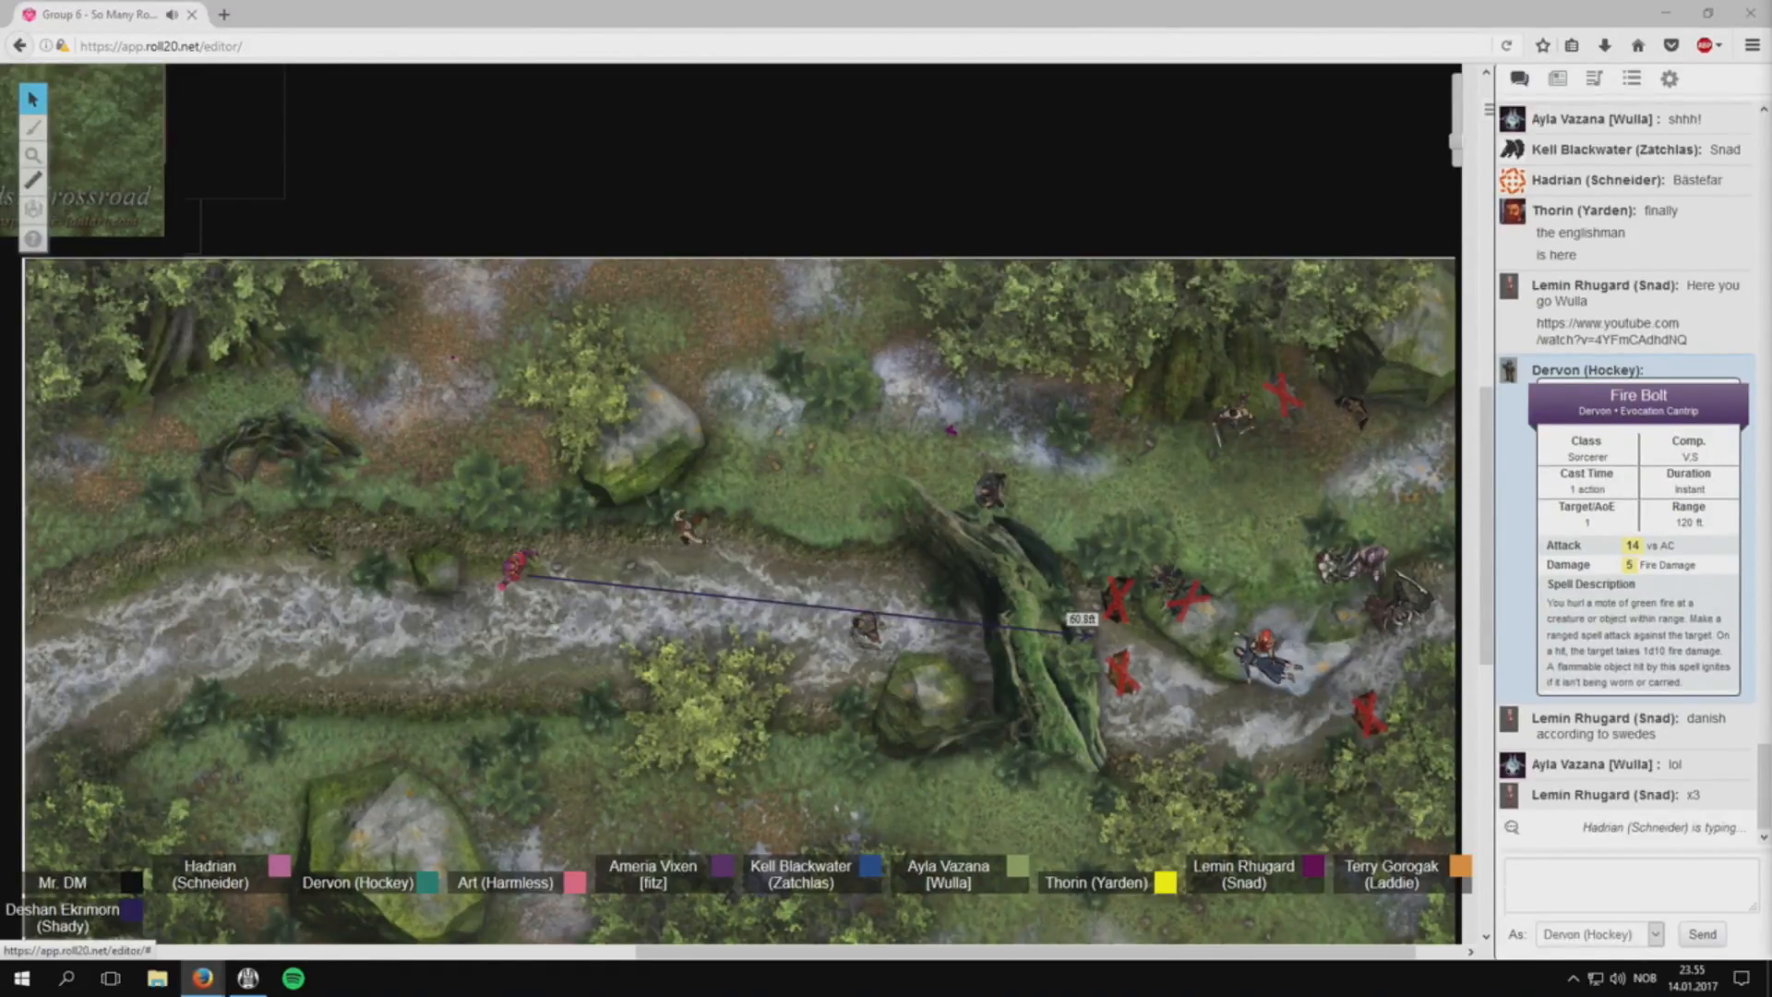
Move the party tokens, including the red stream token, beside the red enemy markers by the log.
scroll(down, 3)
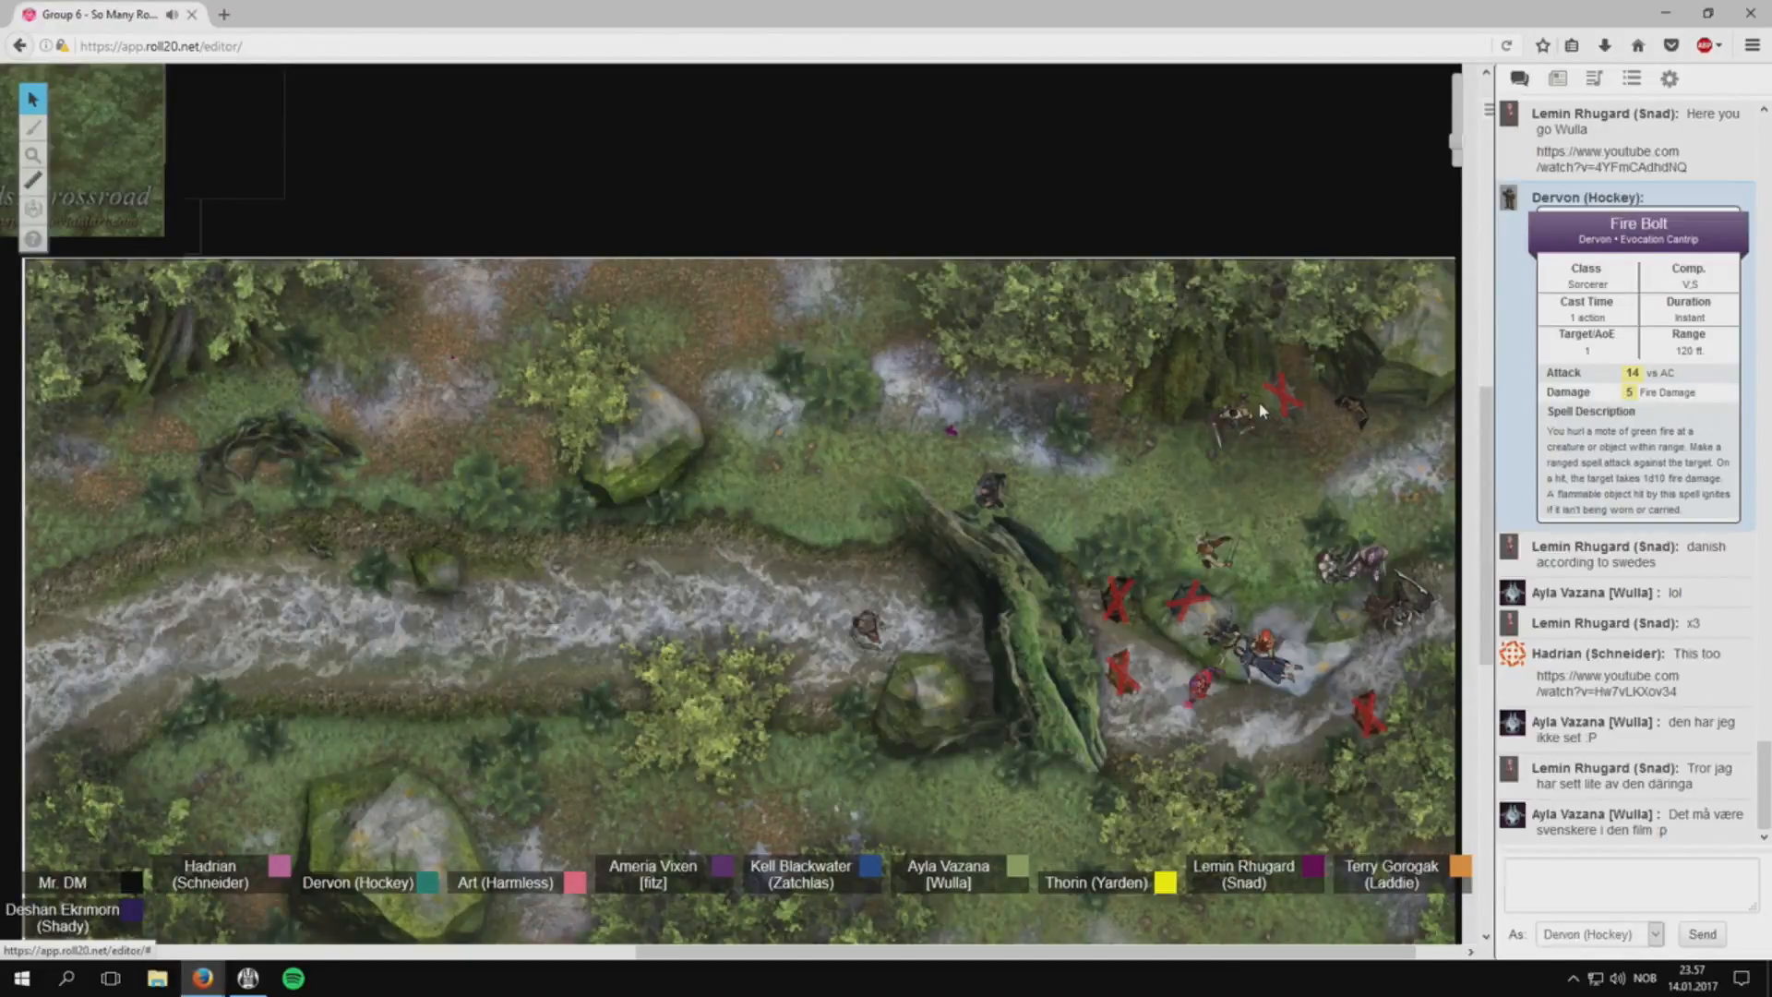
scroll(down, 3)
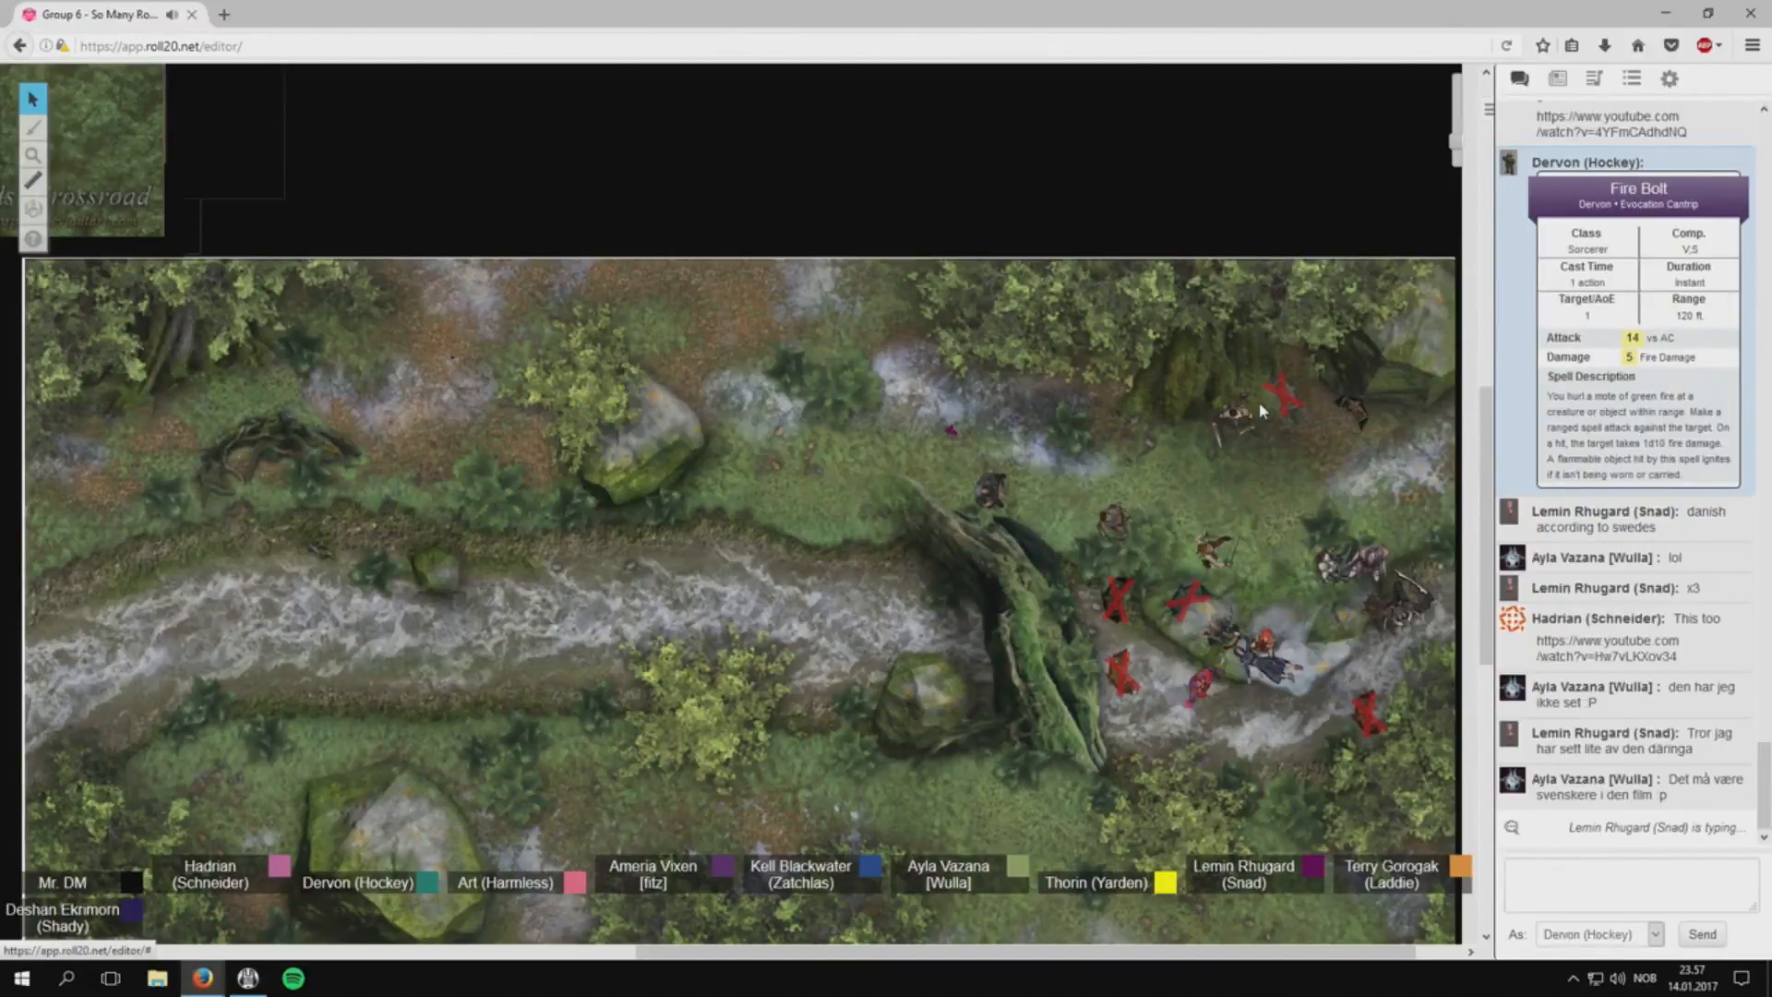
click(1248, 602)
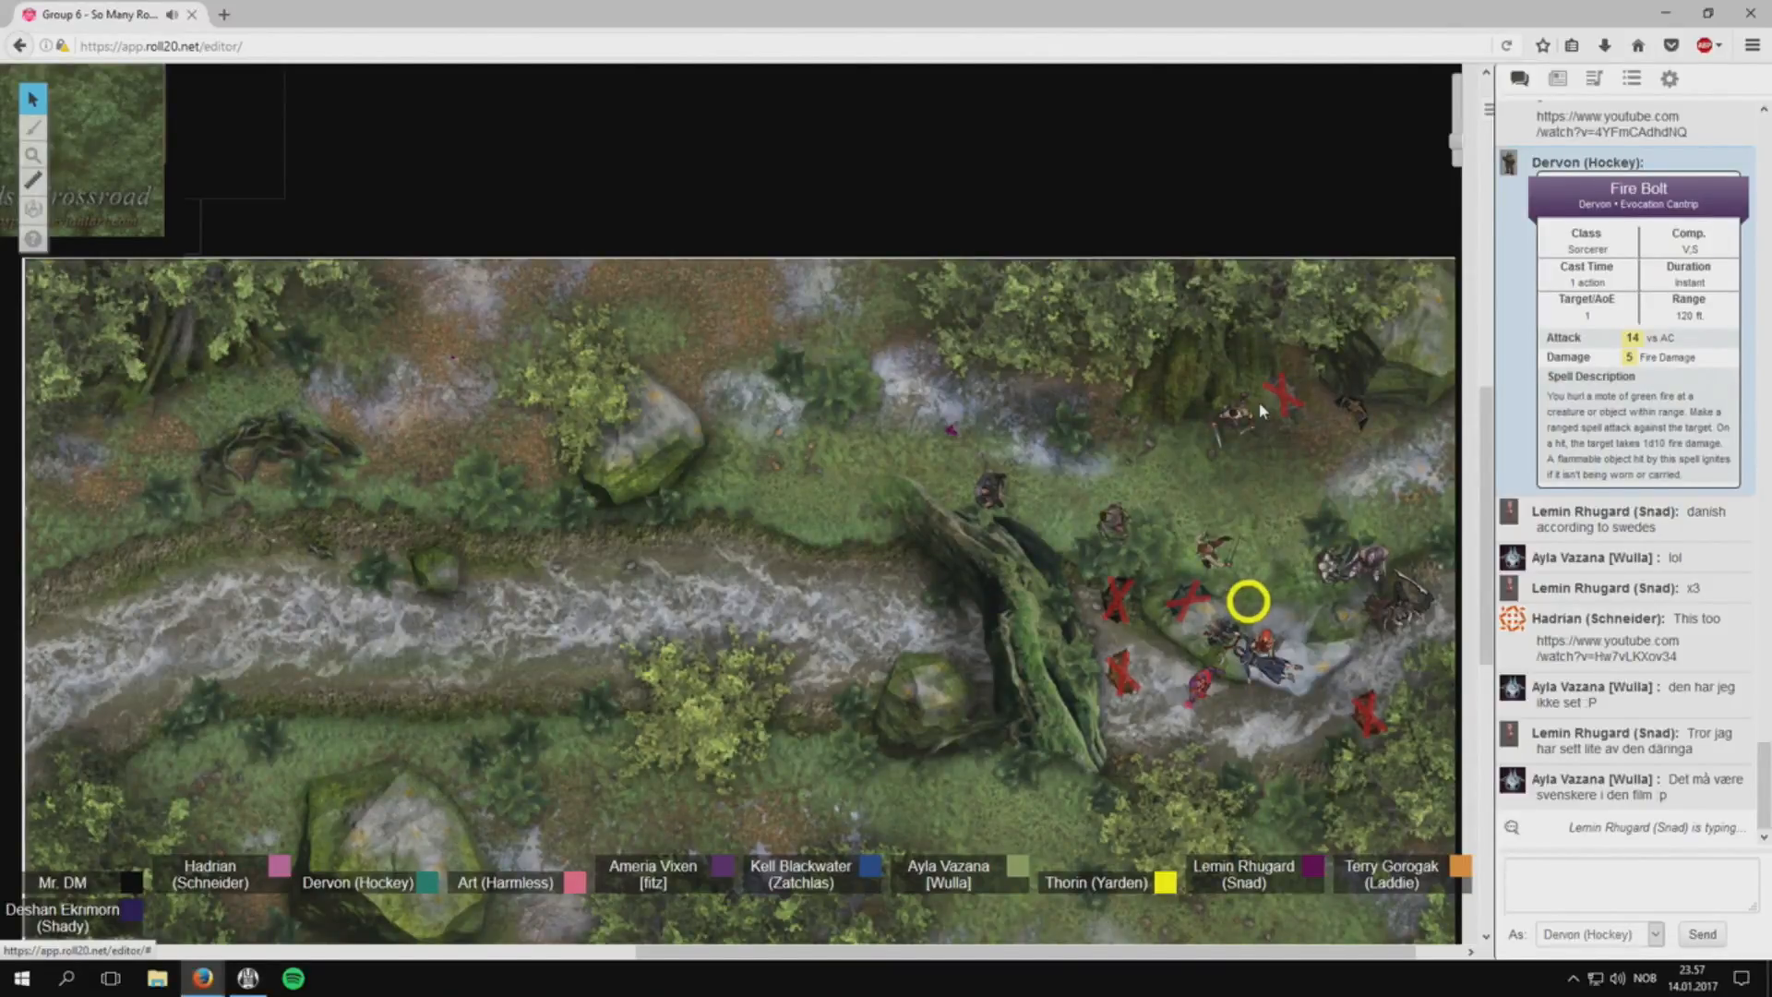
click(1248, 601)
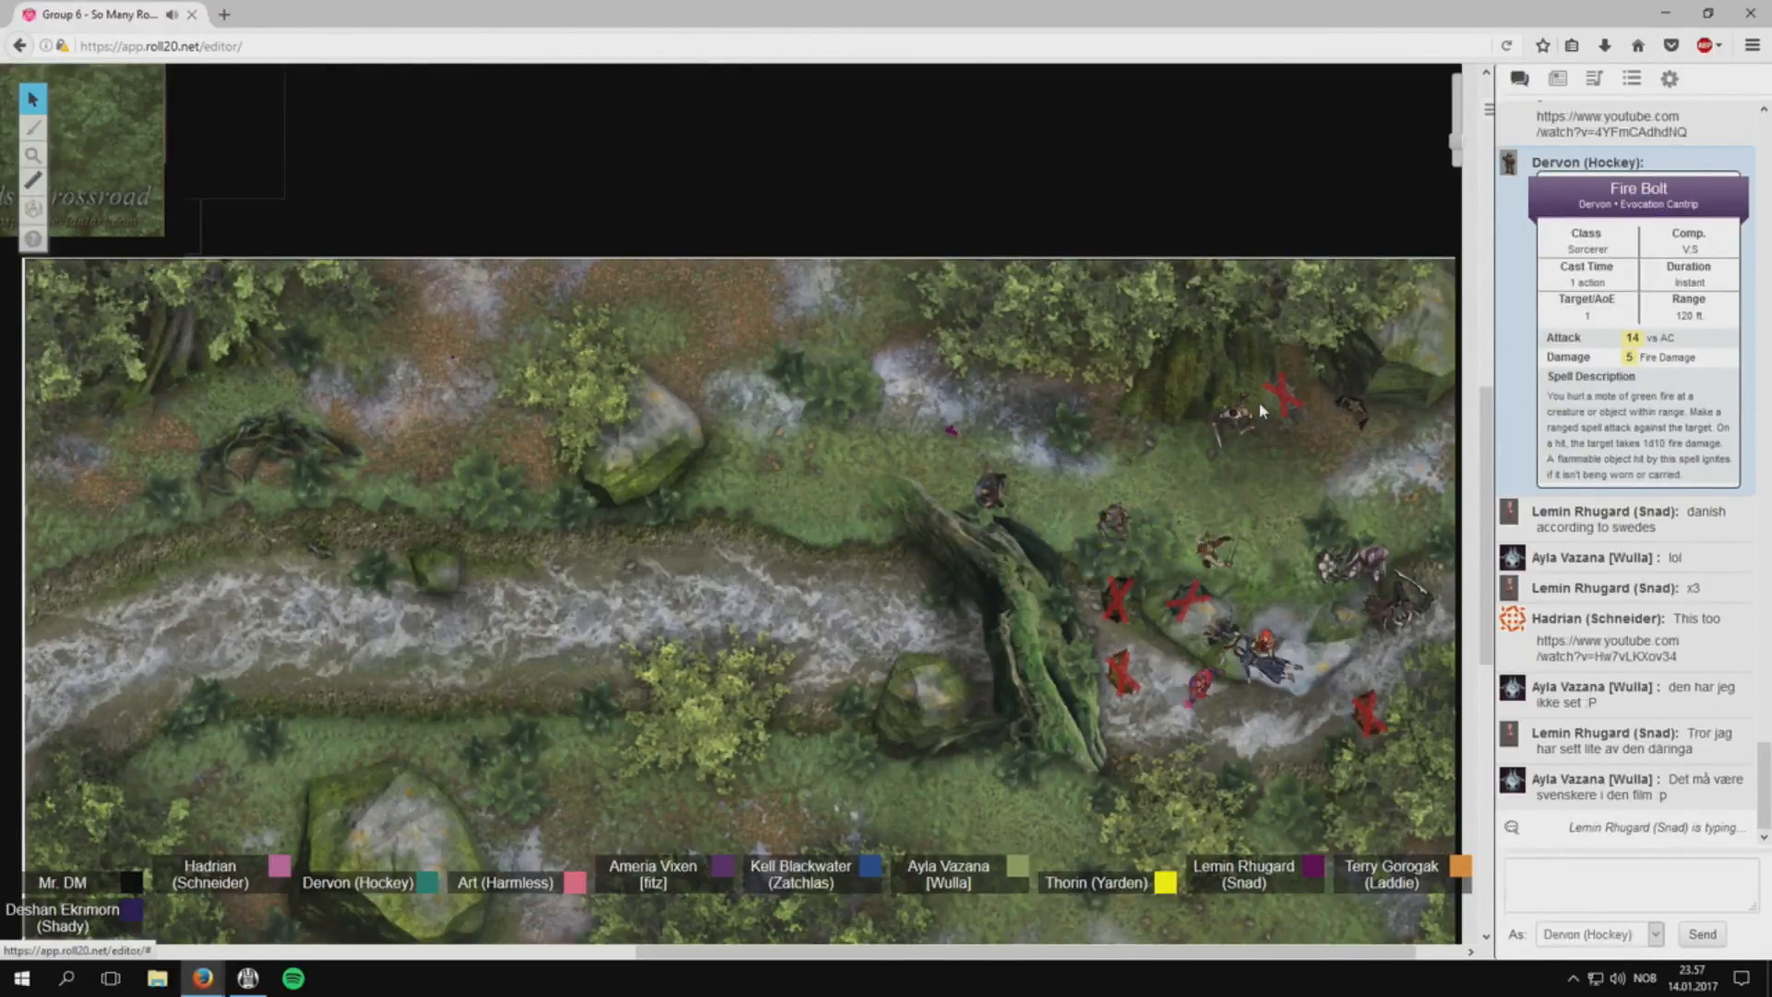
click(1136, 533)
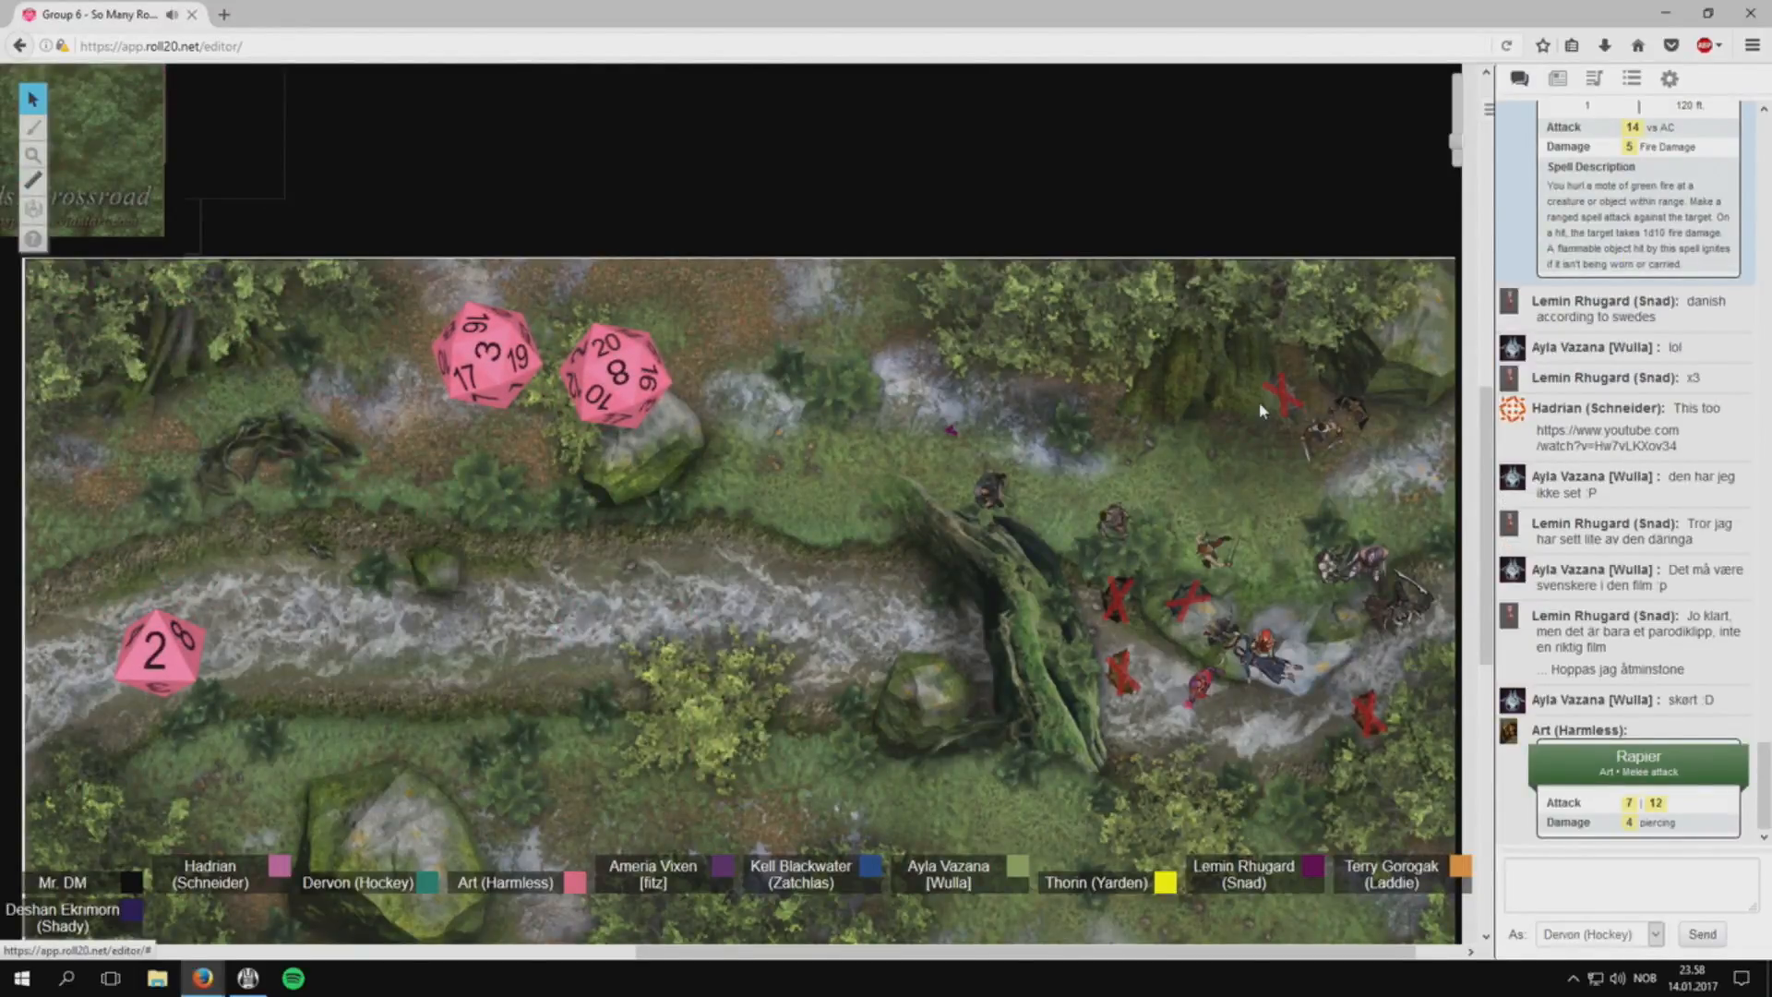
scroll(down, 3)
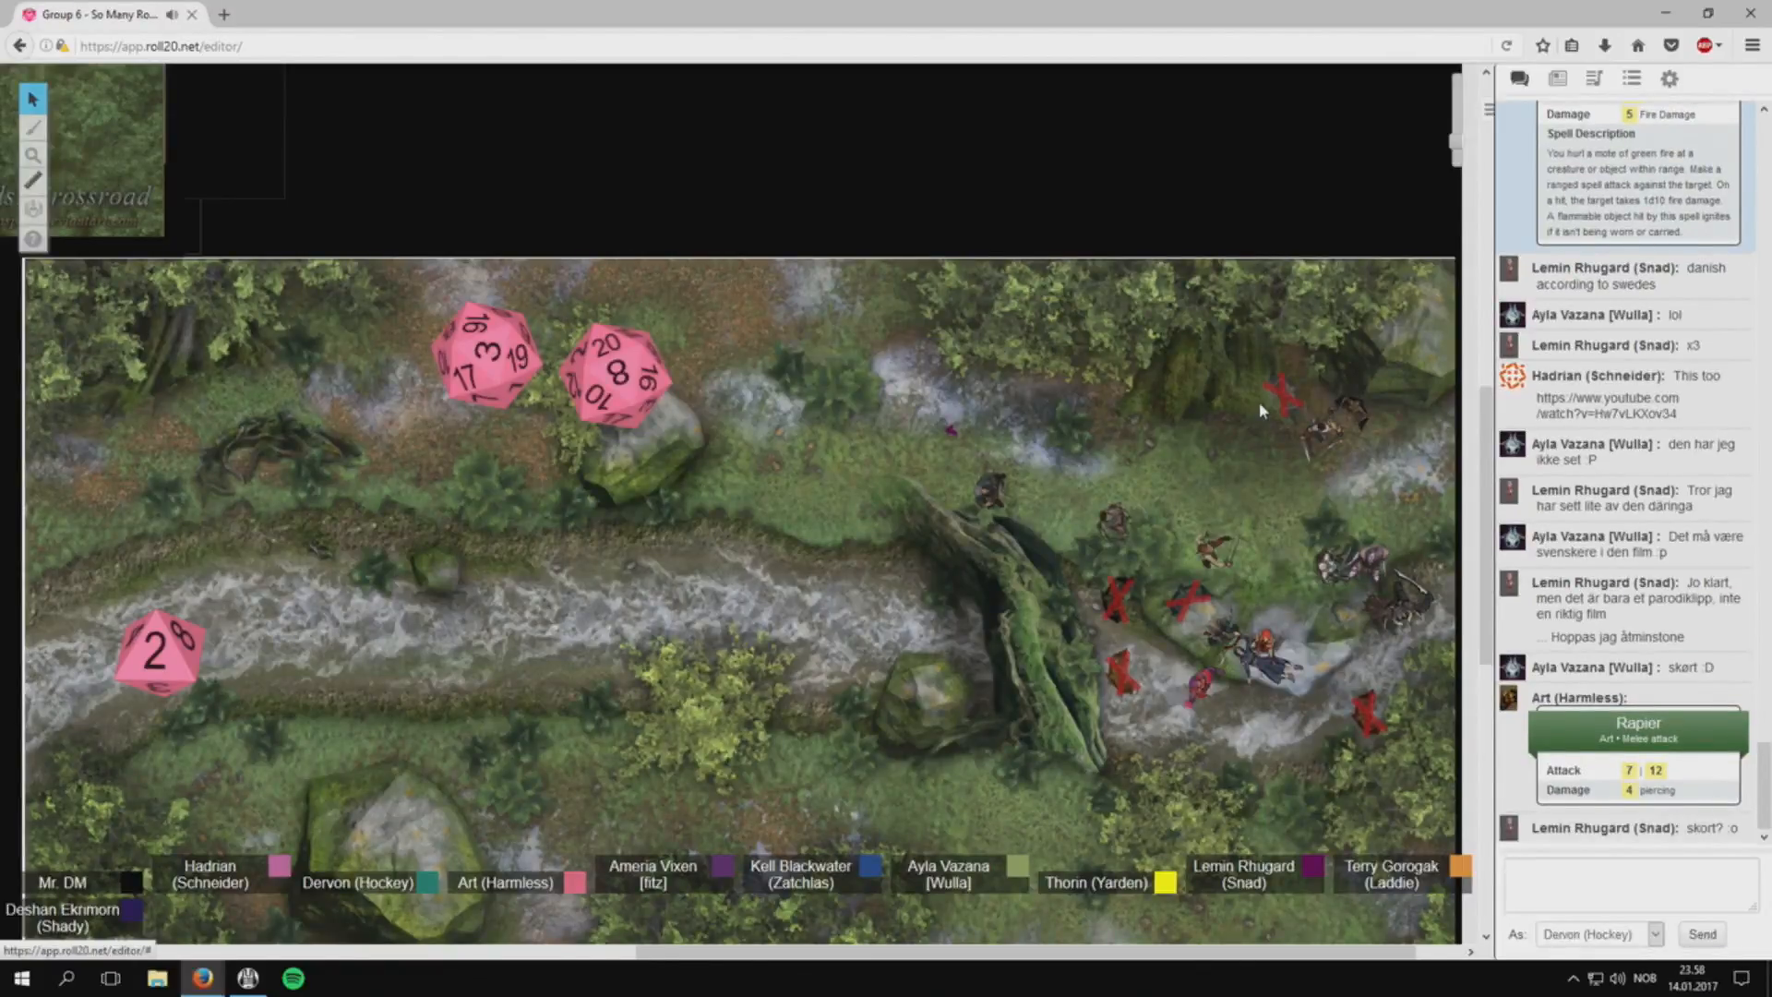
scroll(down, 3)
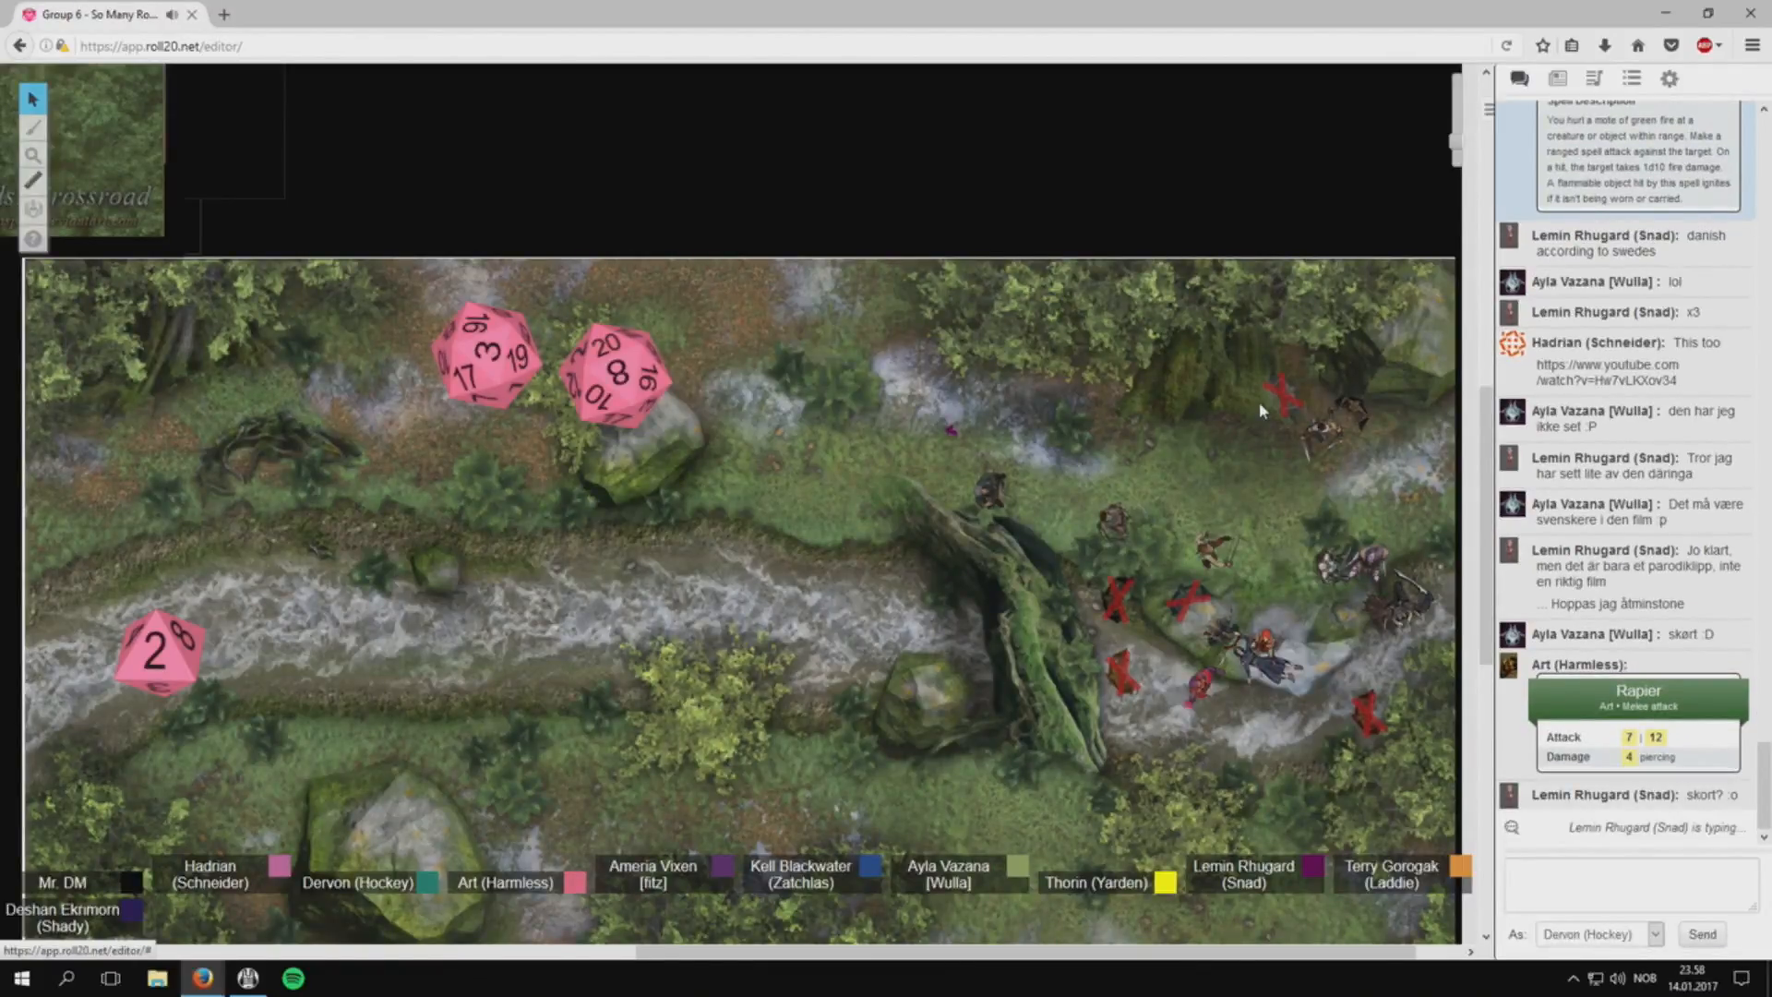
scroll(down, 3)
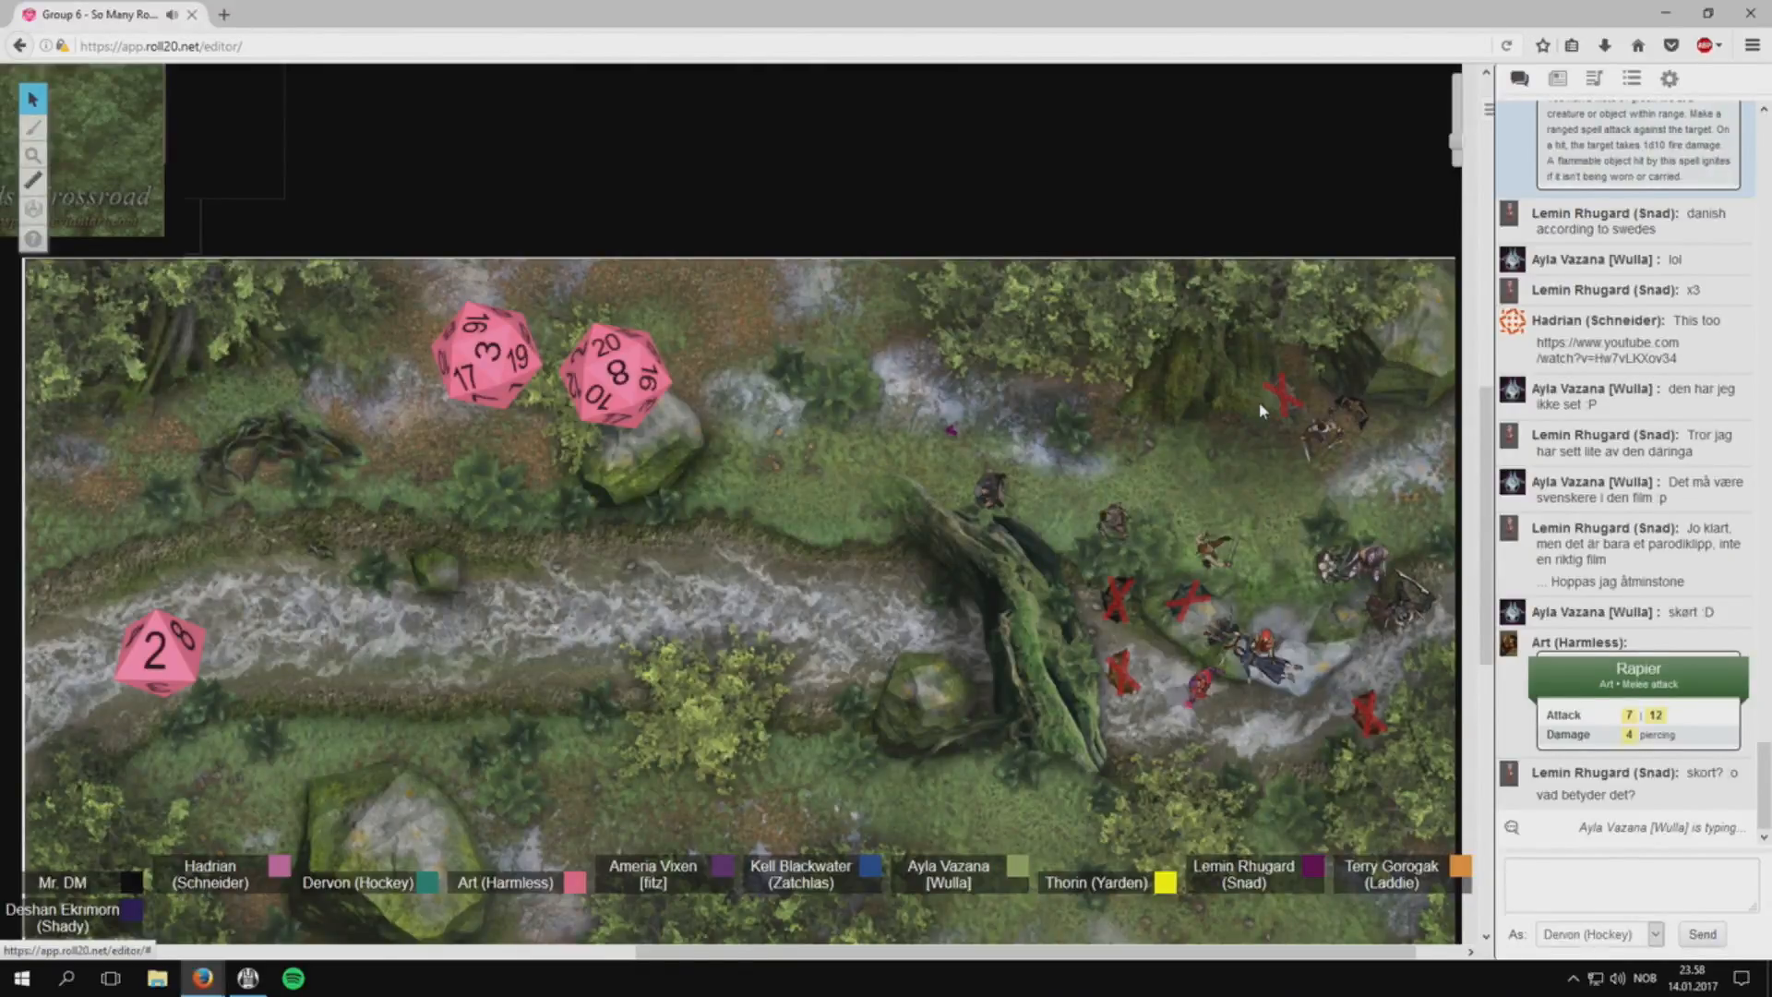
scroll(down, 3)
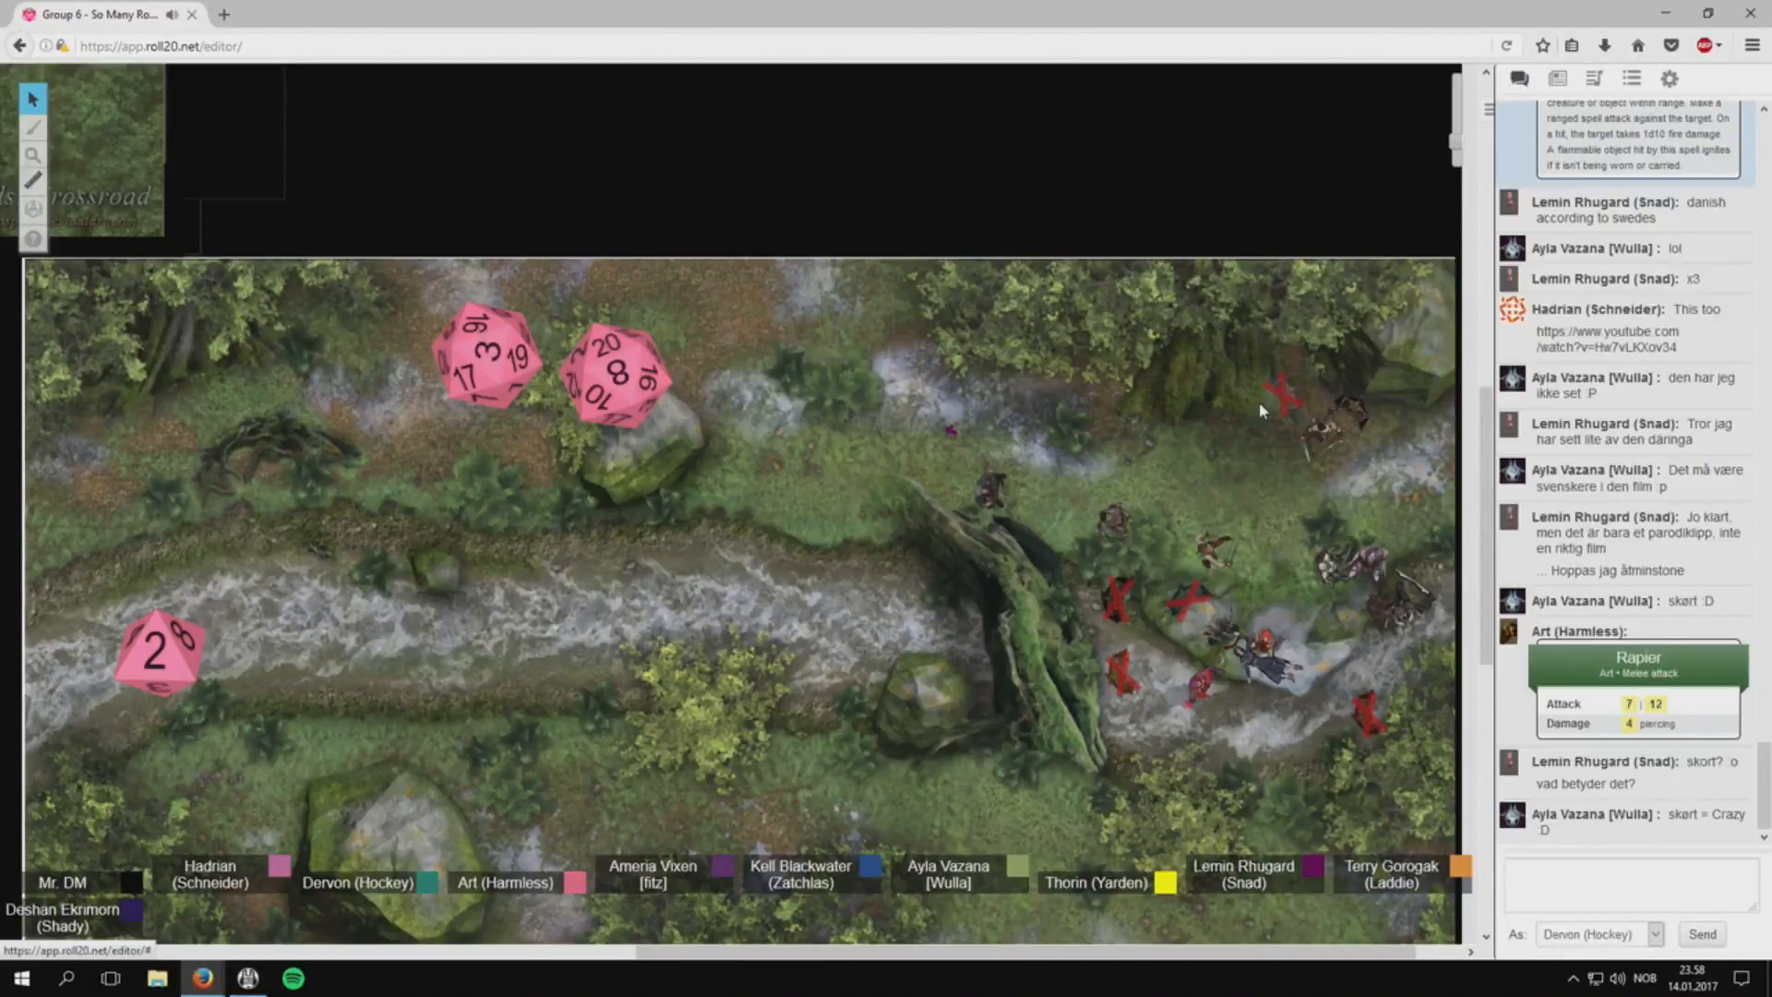
scroll(down, 3)
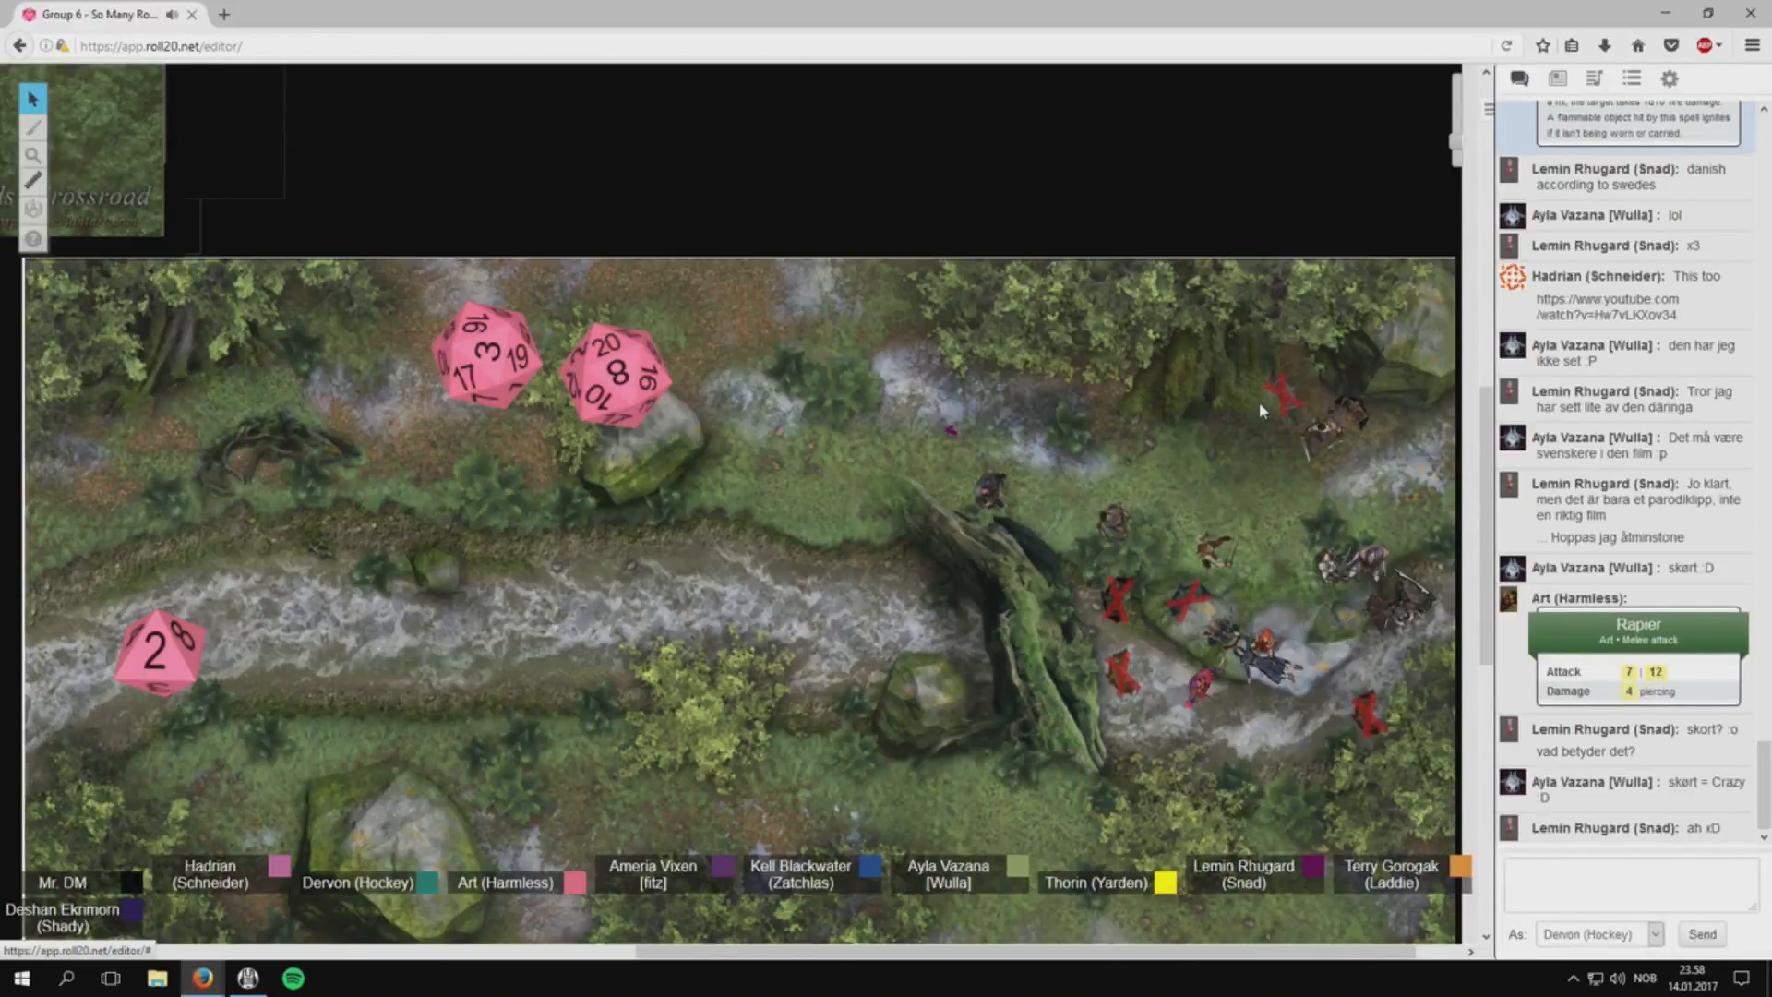
scroll(down, 3)
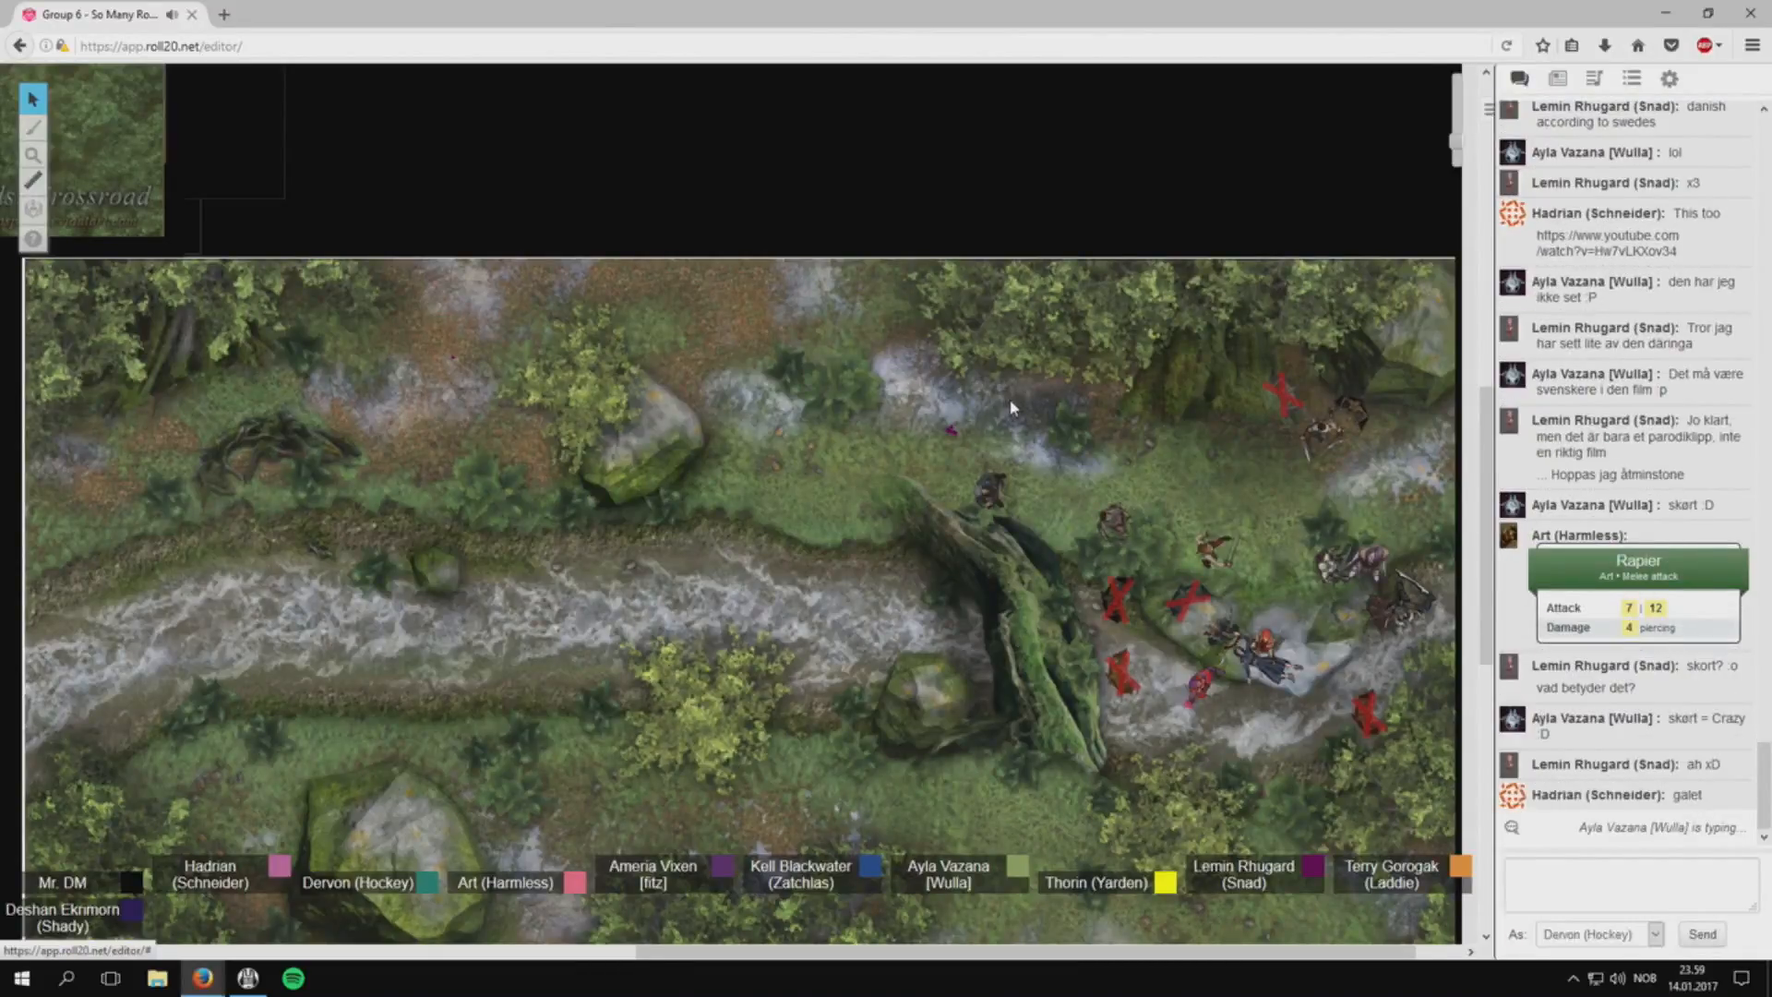
Post Lemin's Great Sword attack (2 slashing damage) and a 1d6 roll of 2.
scroll(down, 3)
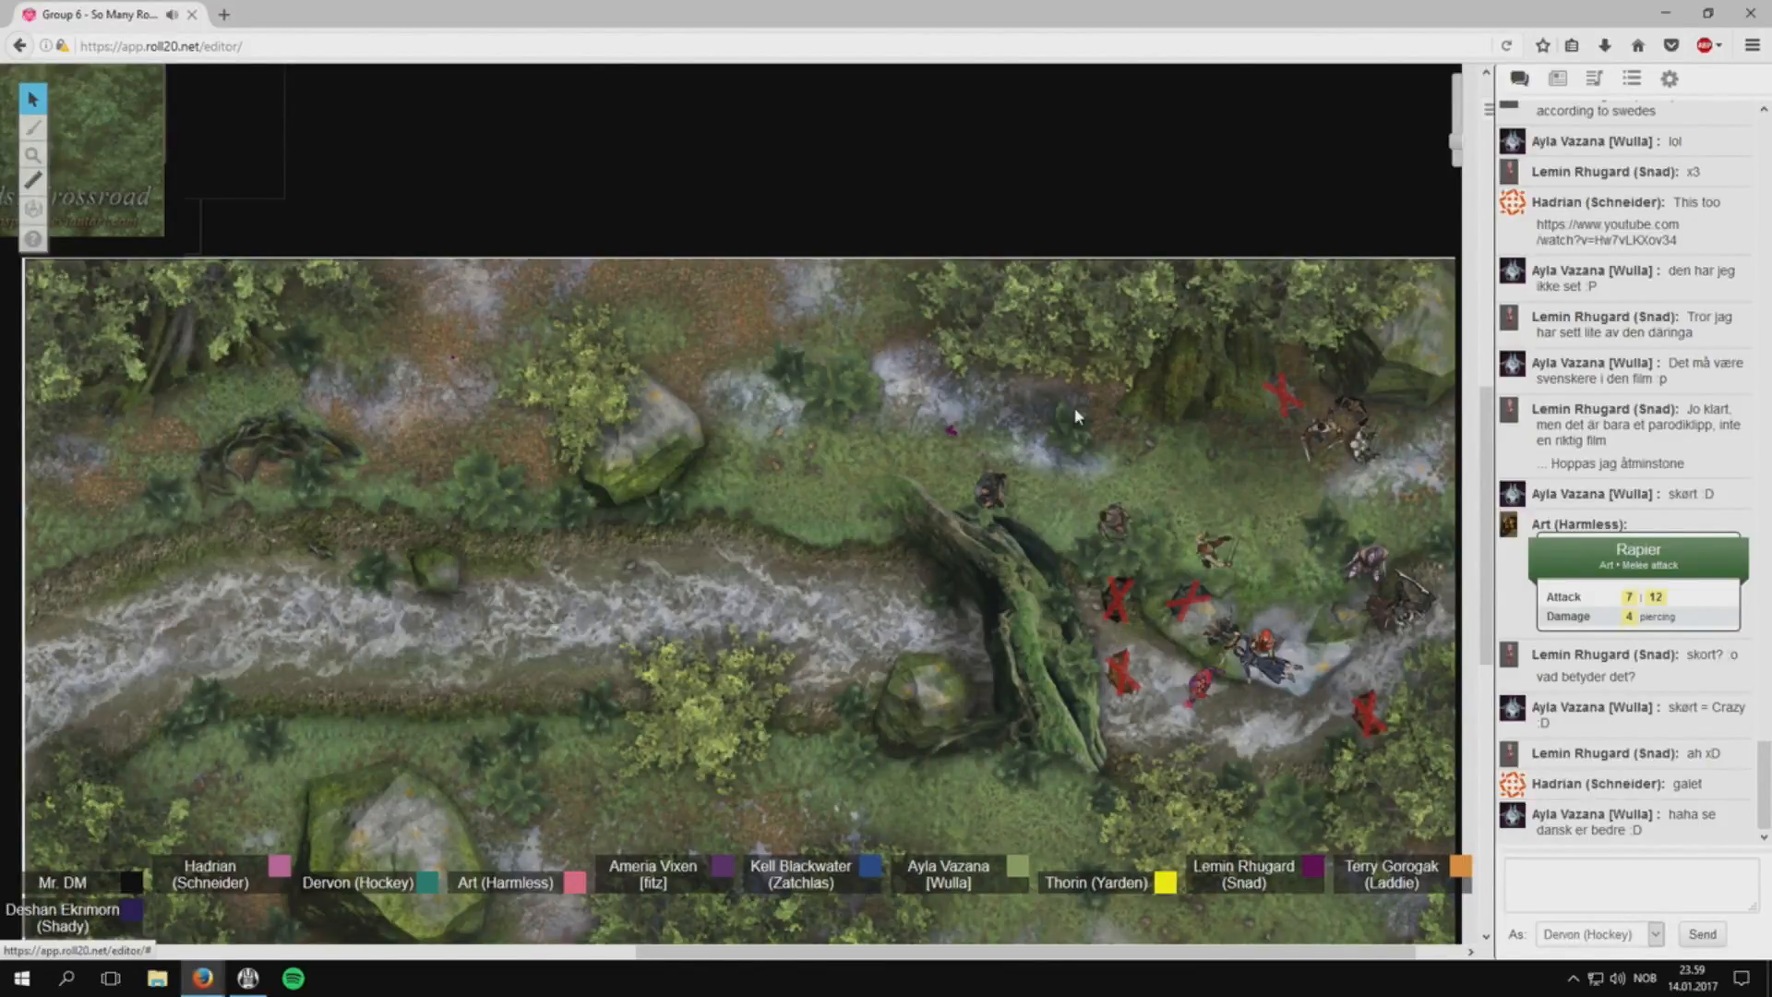
scroll(down, 3)
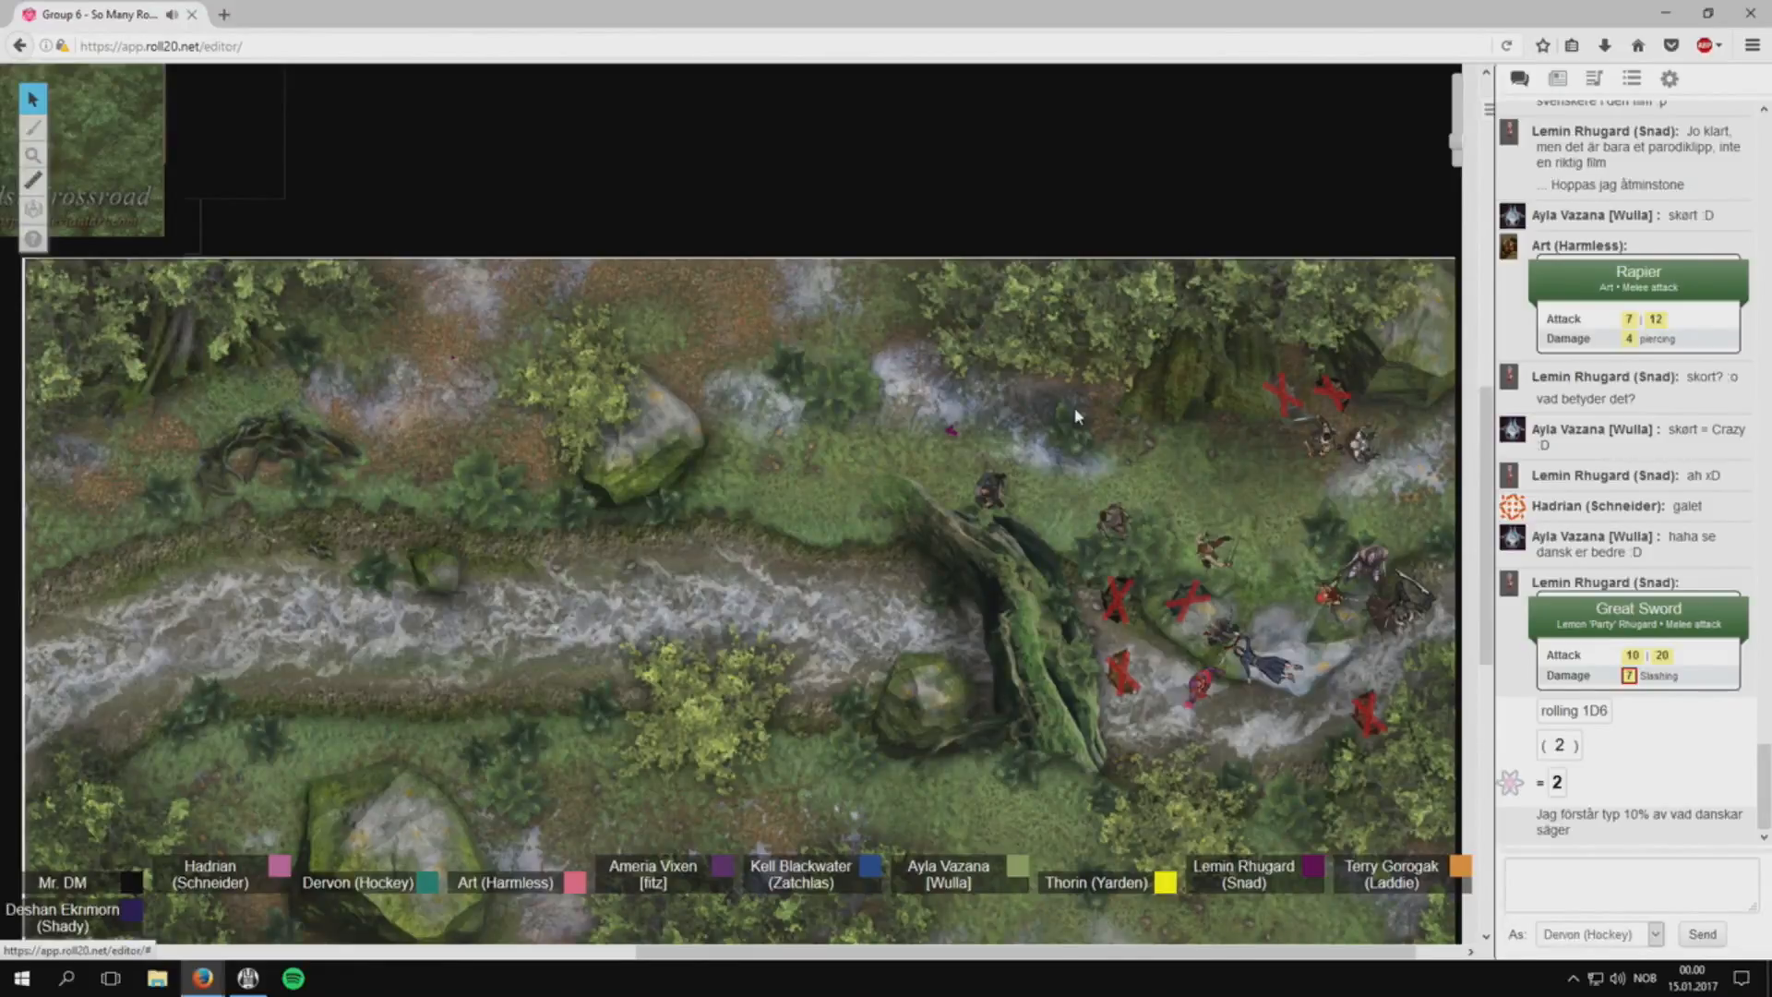
Display the Journal's NPC reveal handout with the dark knight and red-haired elf portraits.
scroll(down, 3)
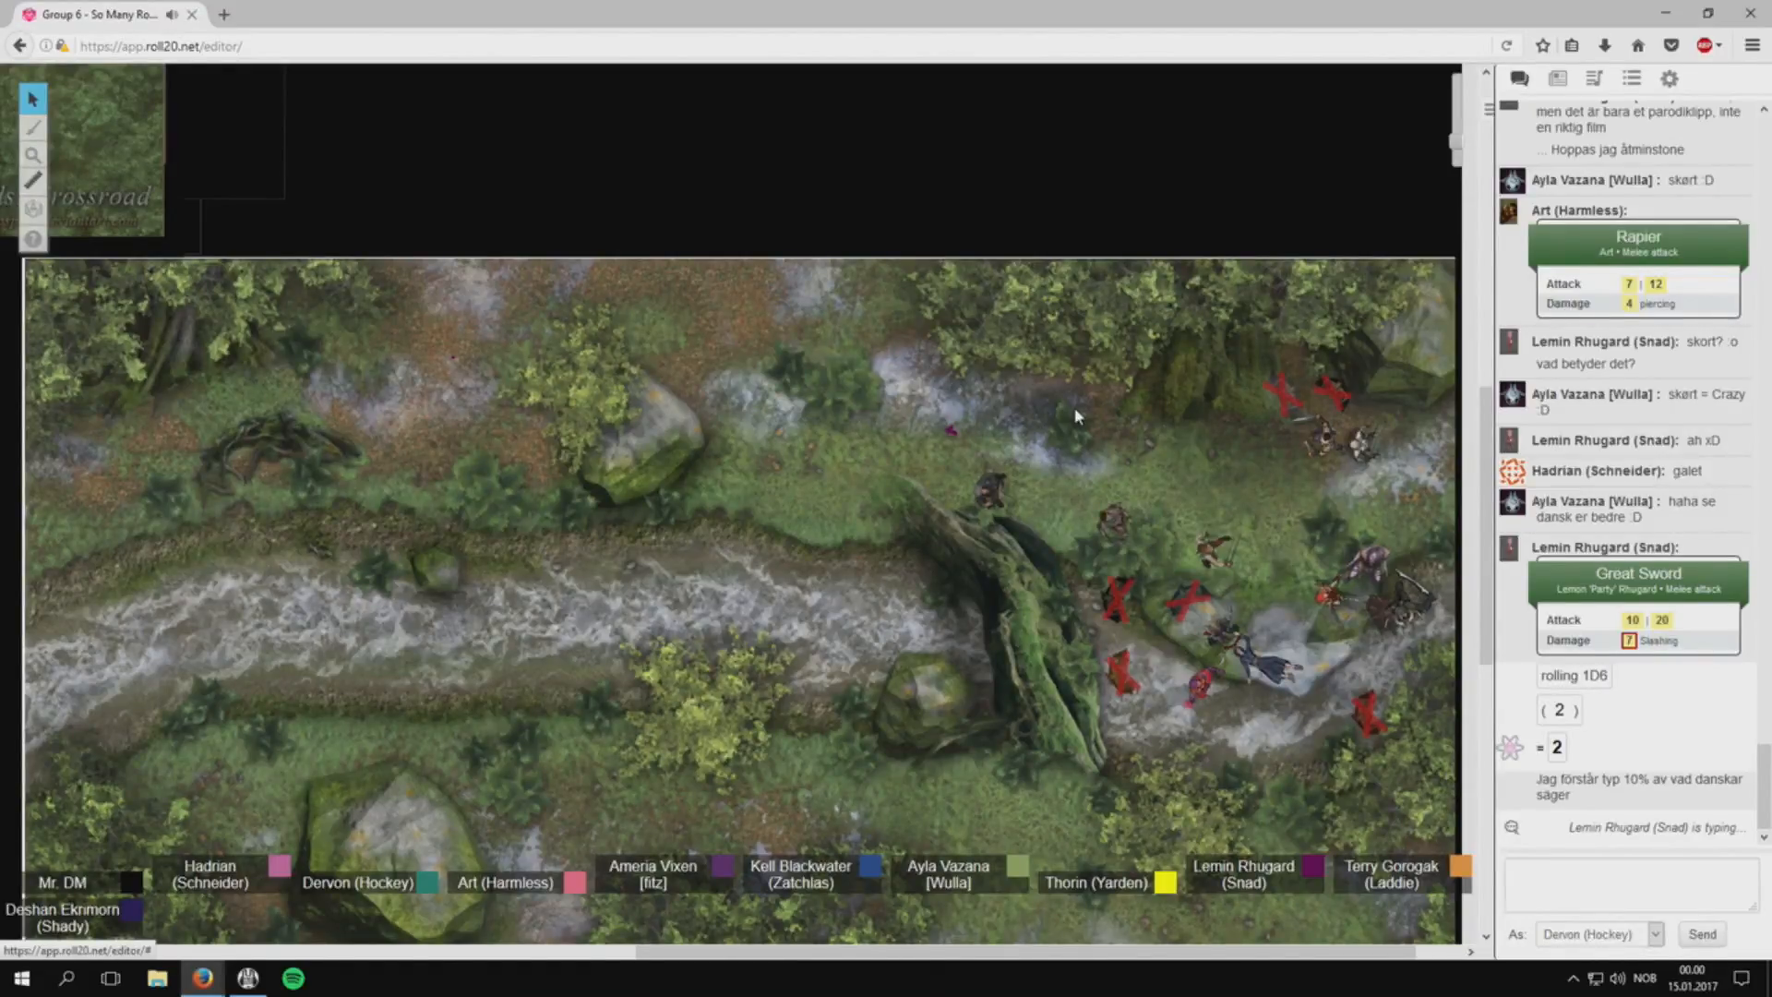
scroll(down, 3)
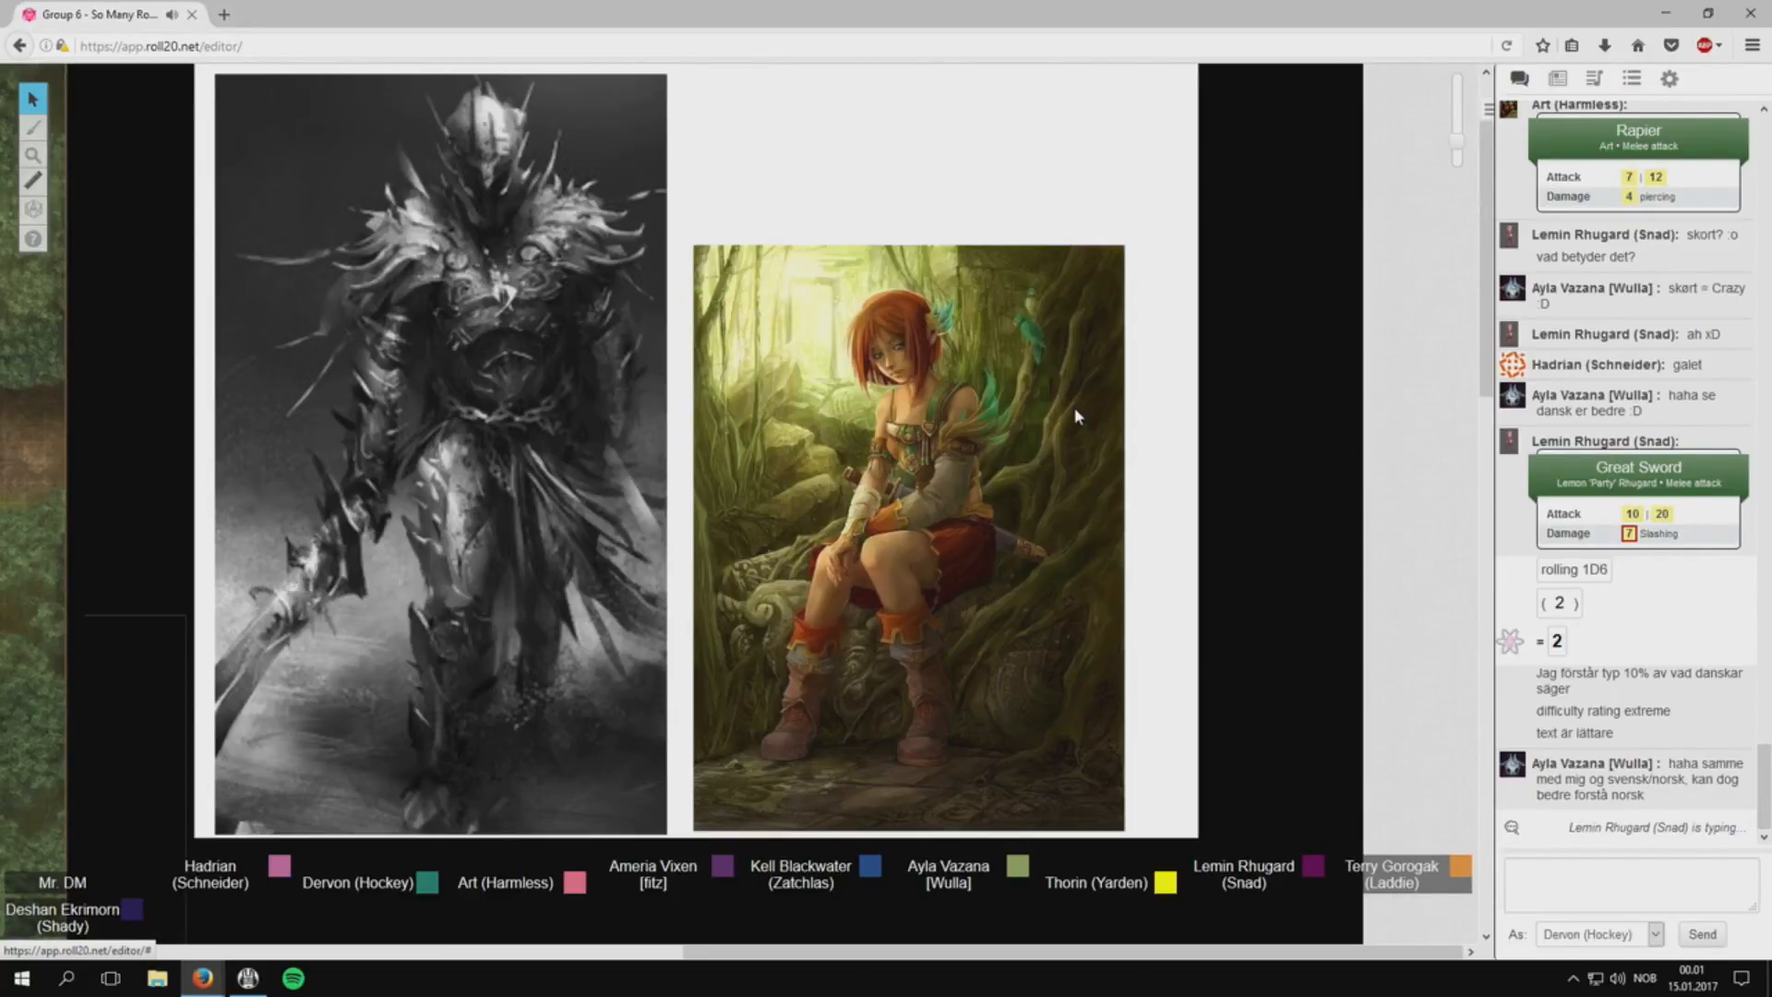
Scroll the handout to show the captions Lord Payne and Almani under the portraits.
scroll(down, 3)
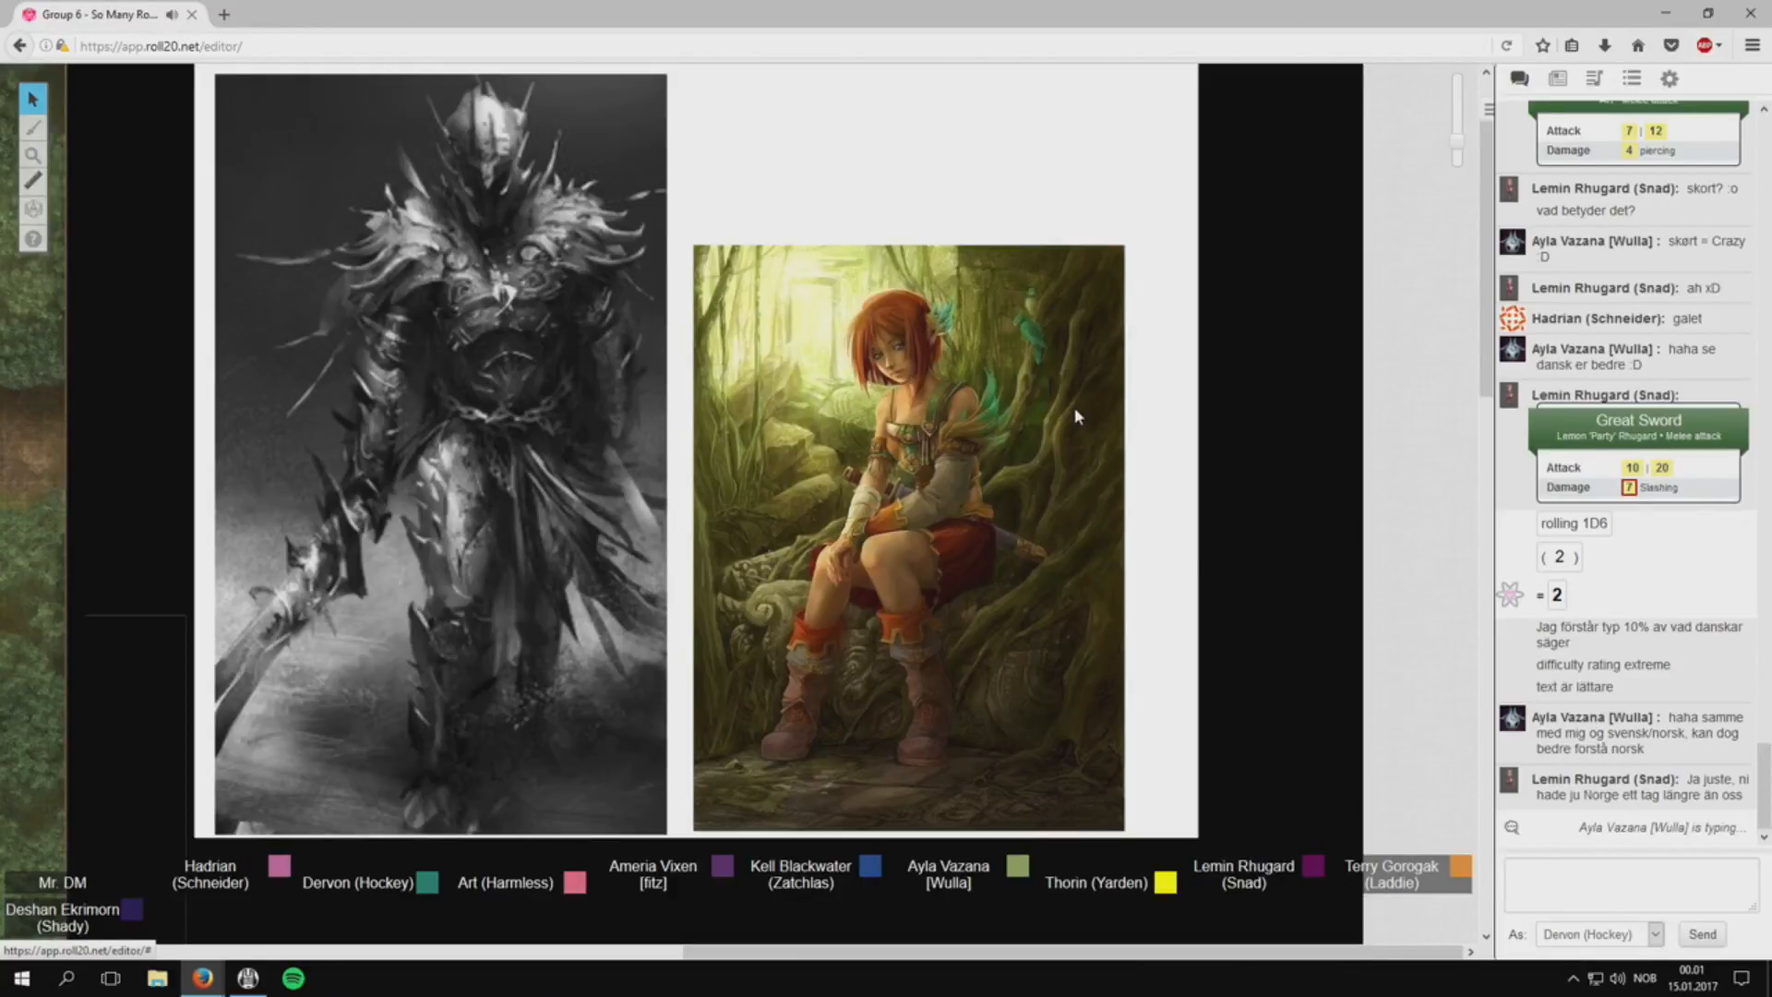
scroll(down, 3)
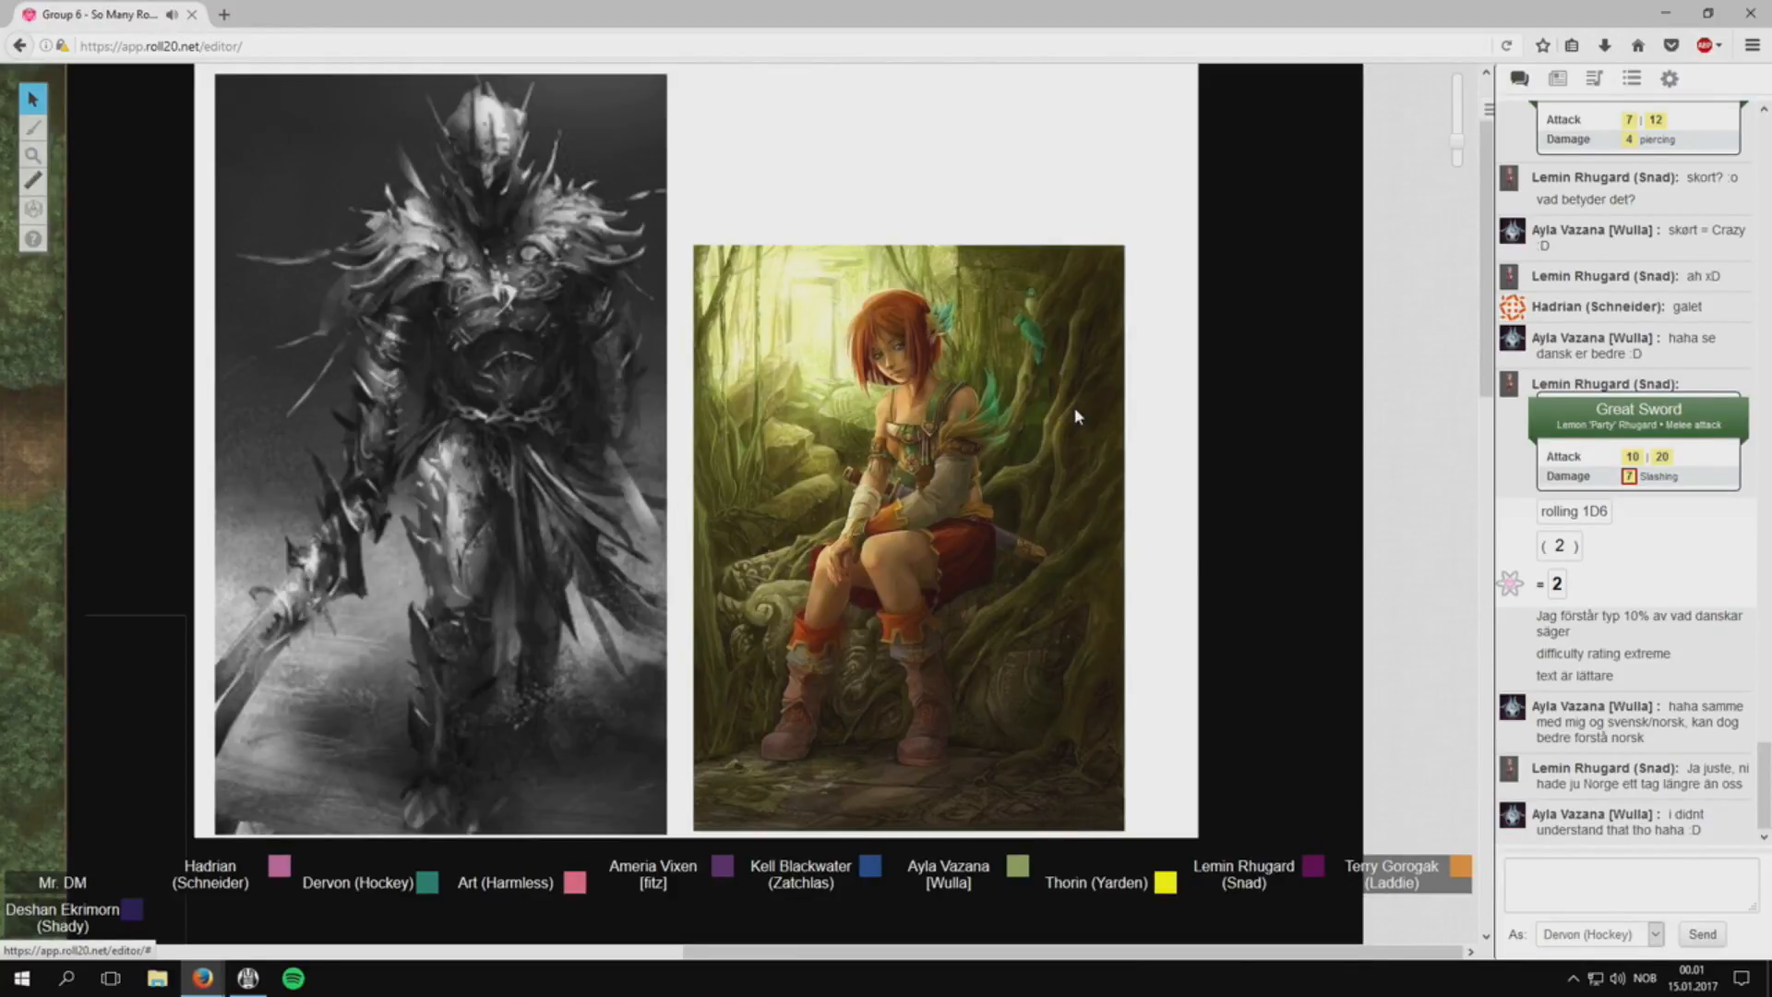
scroll(down, 3)
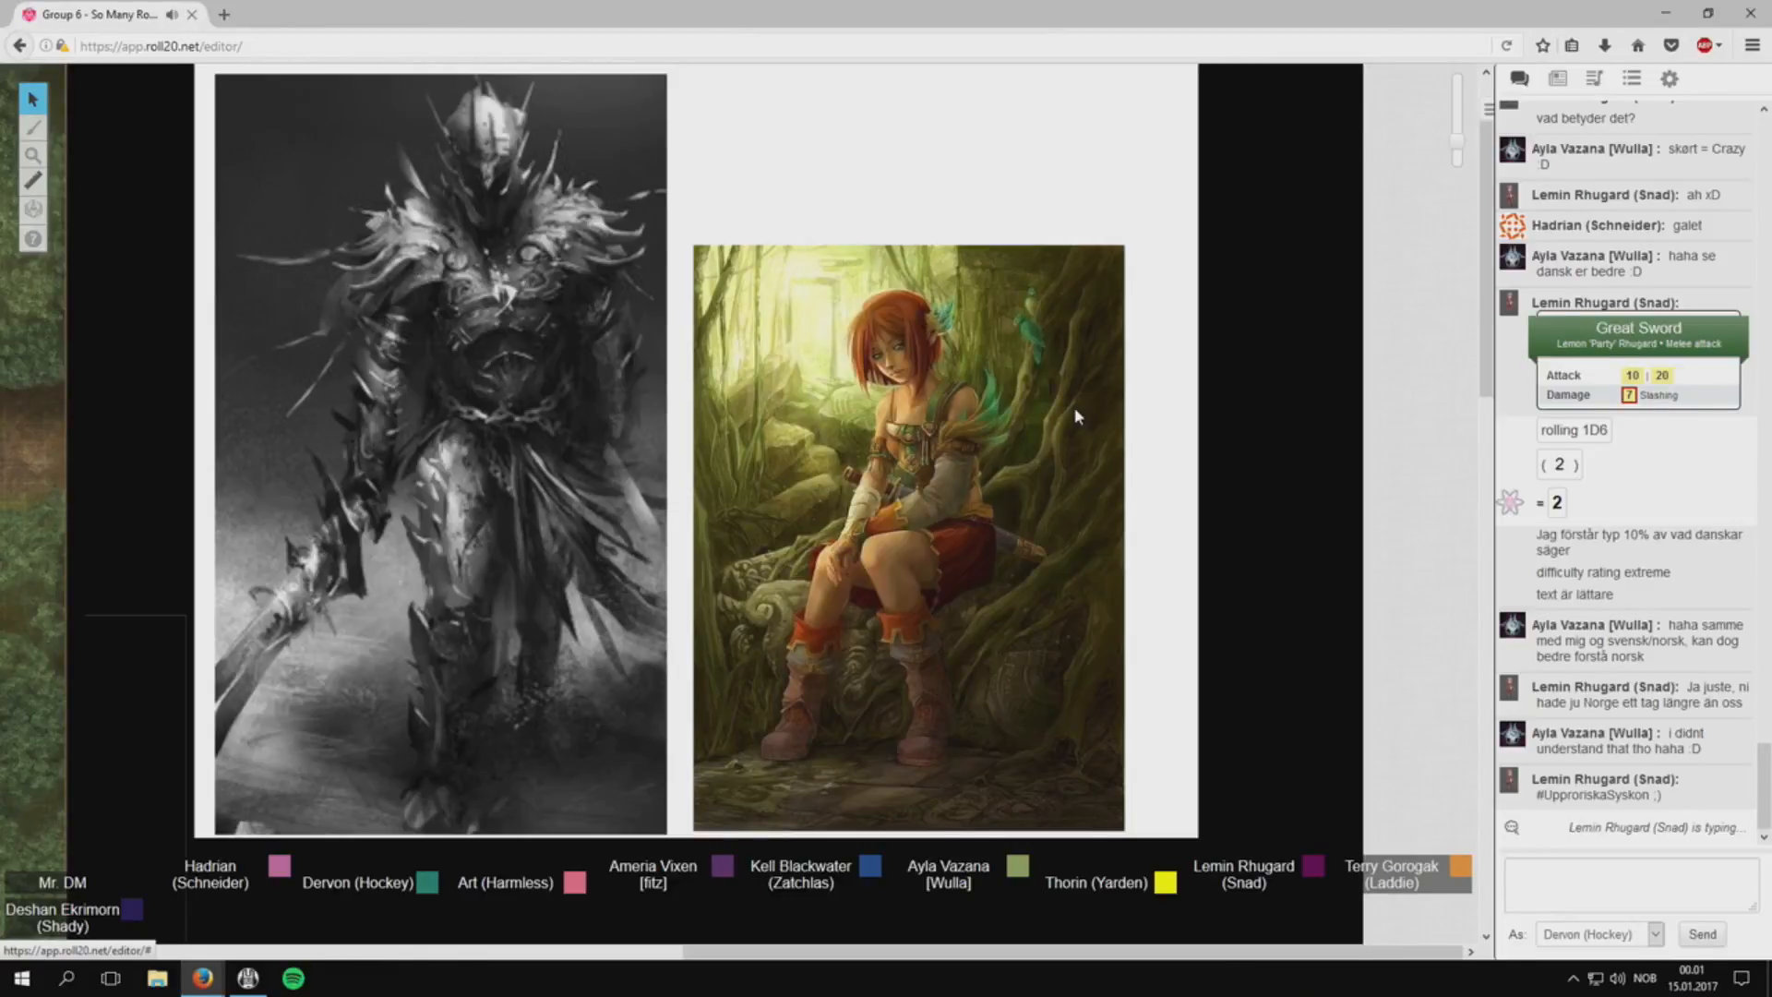
mouse_move(1057, 458)
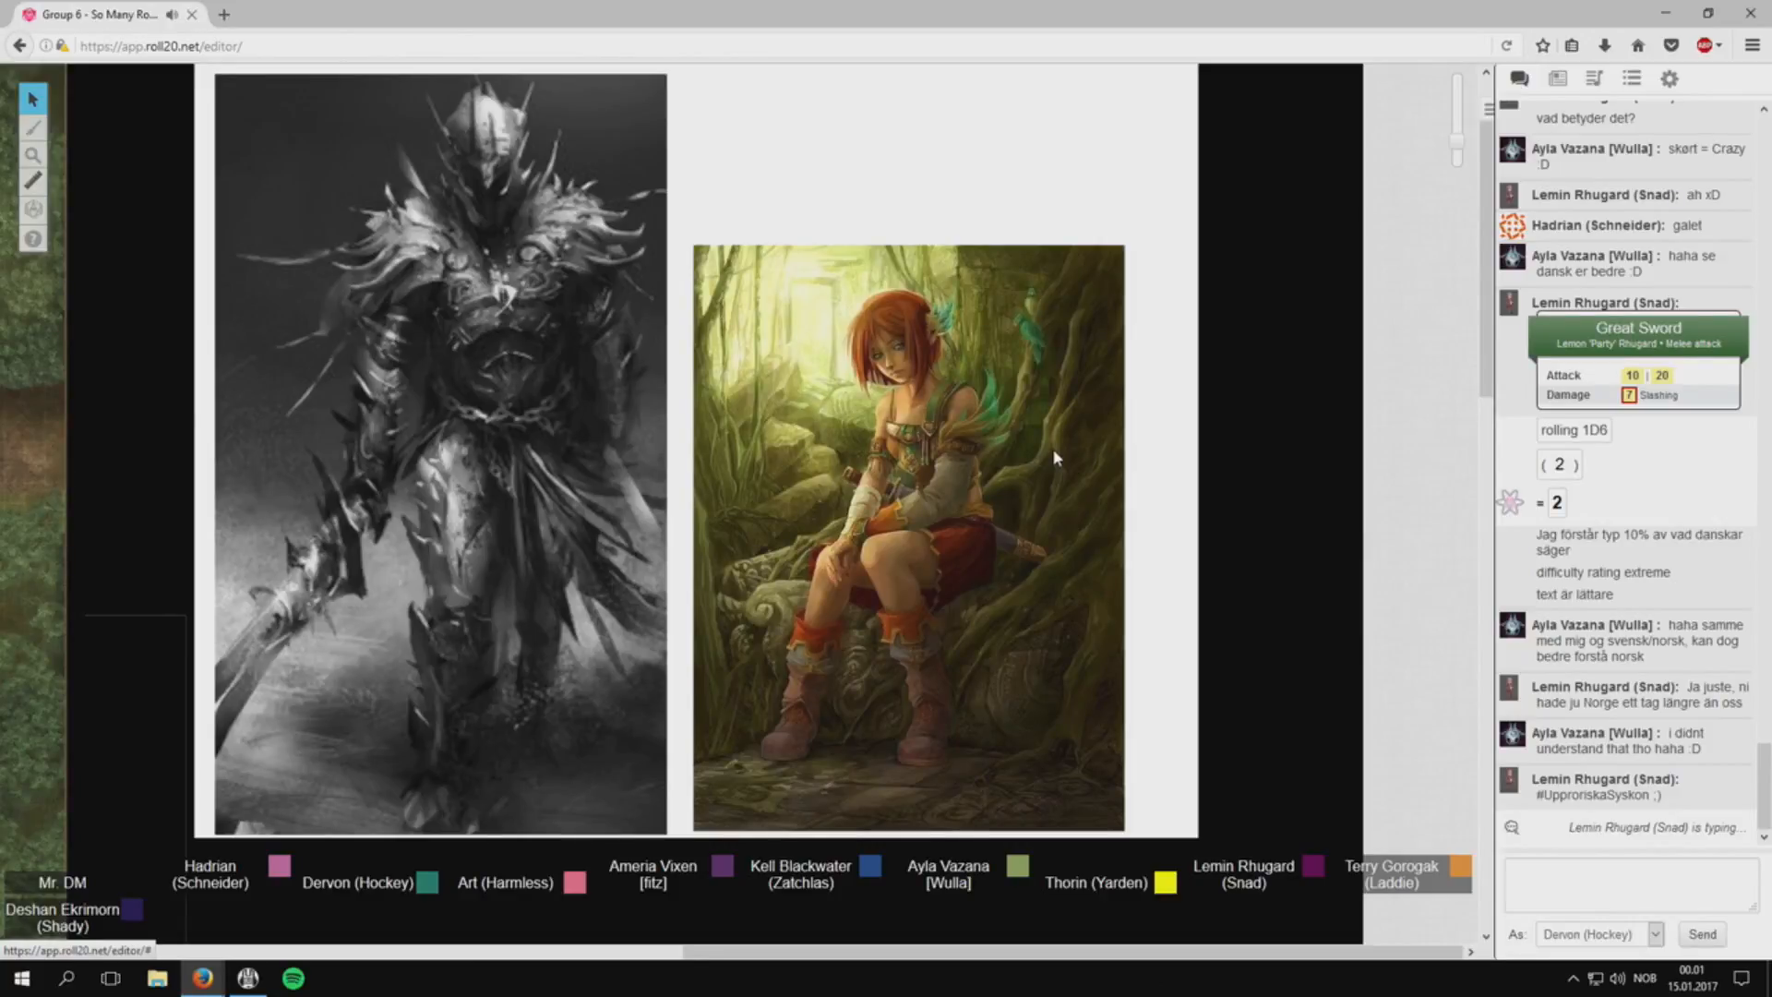
scroll(down, 3)
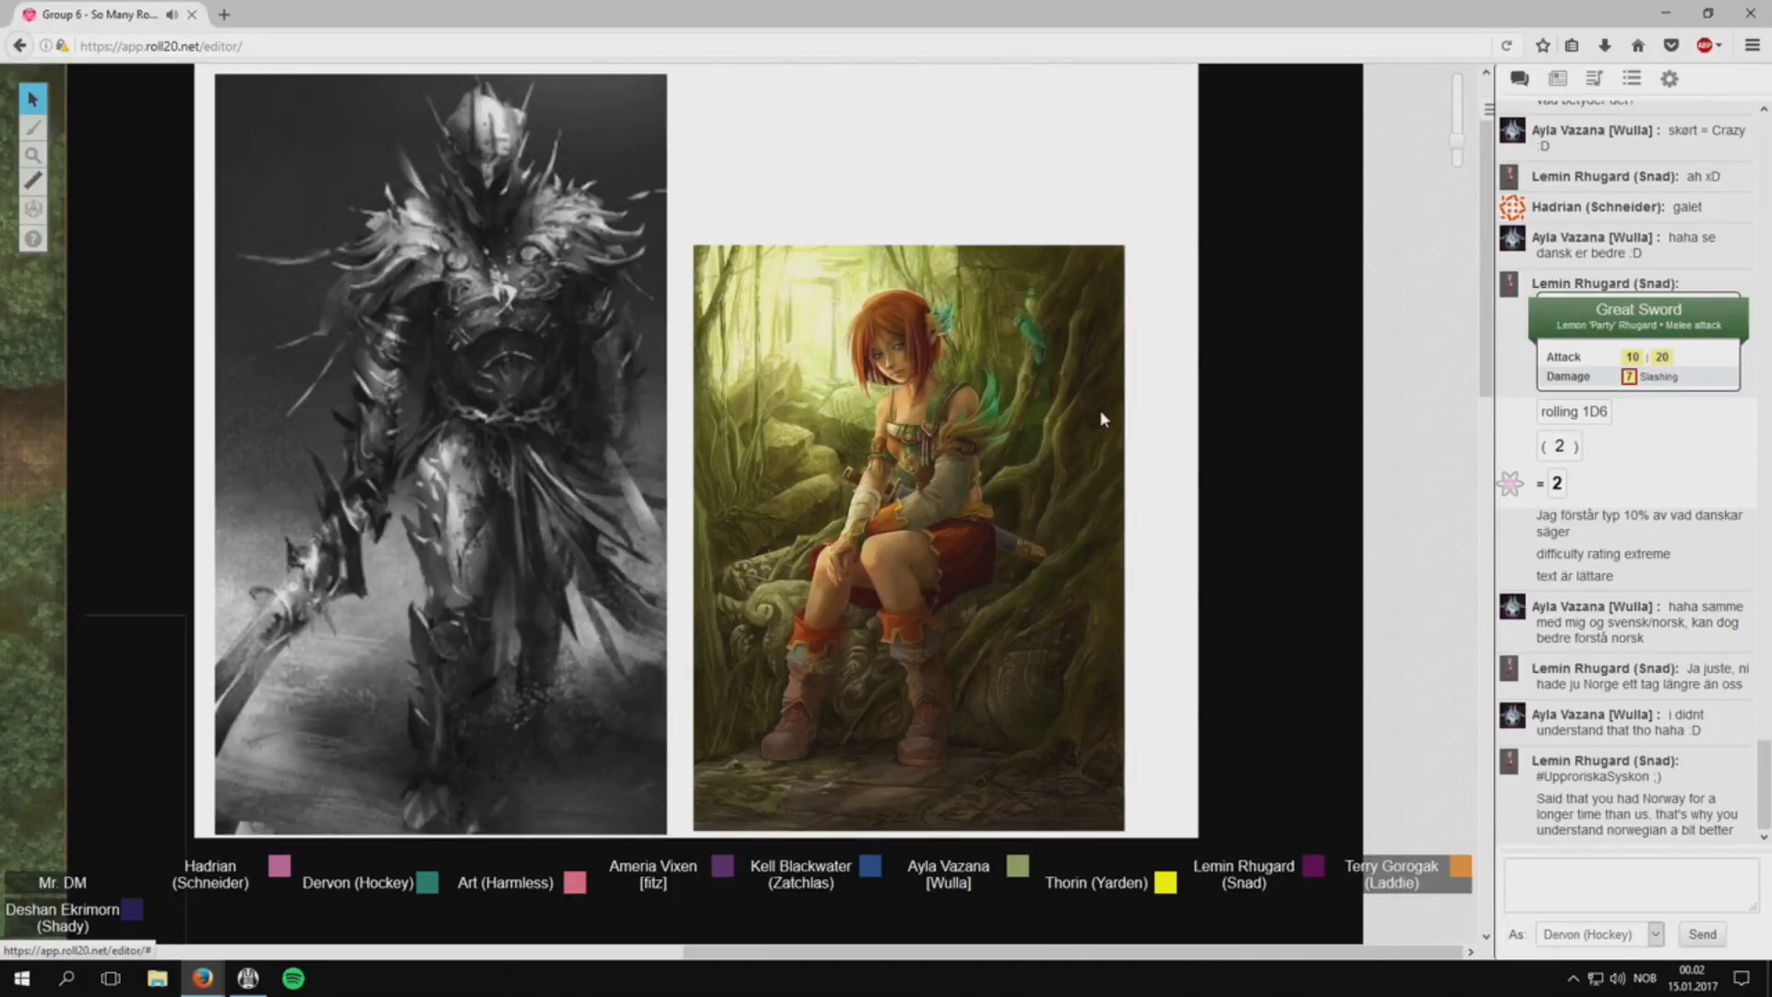
mouse_move(1164, 423)
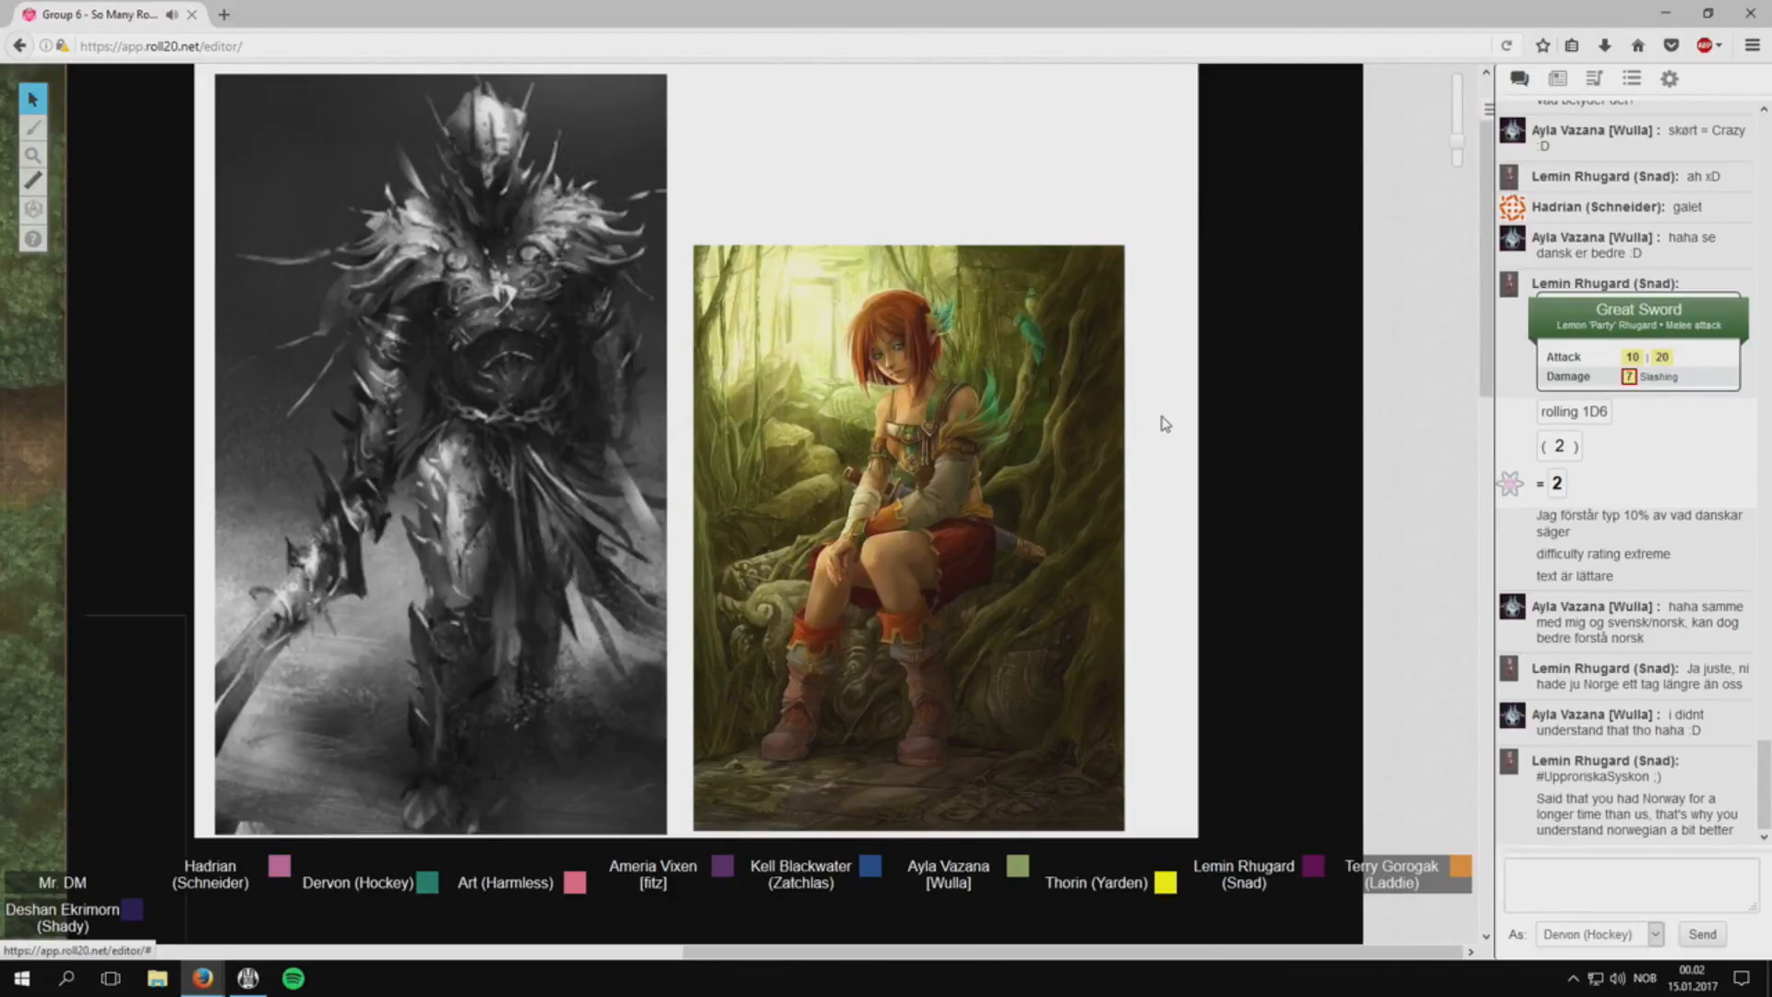
scroll(down, 3)
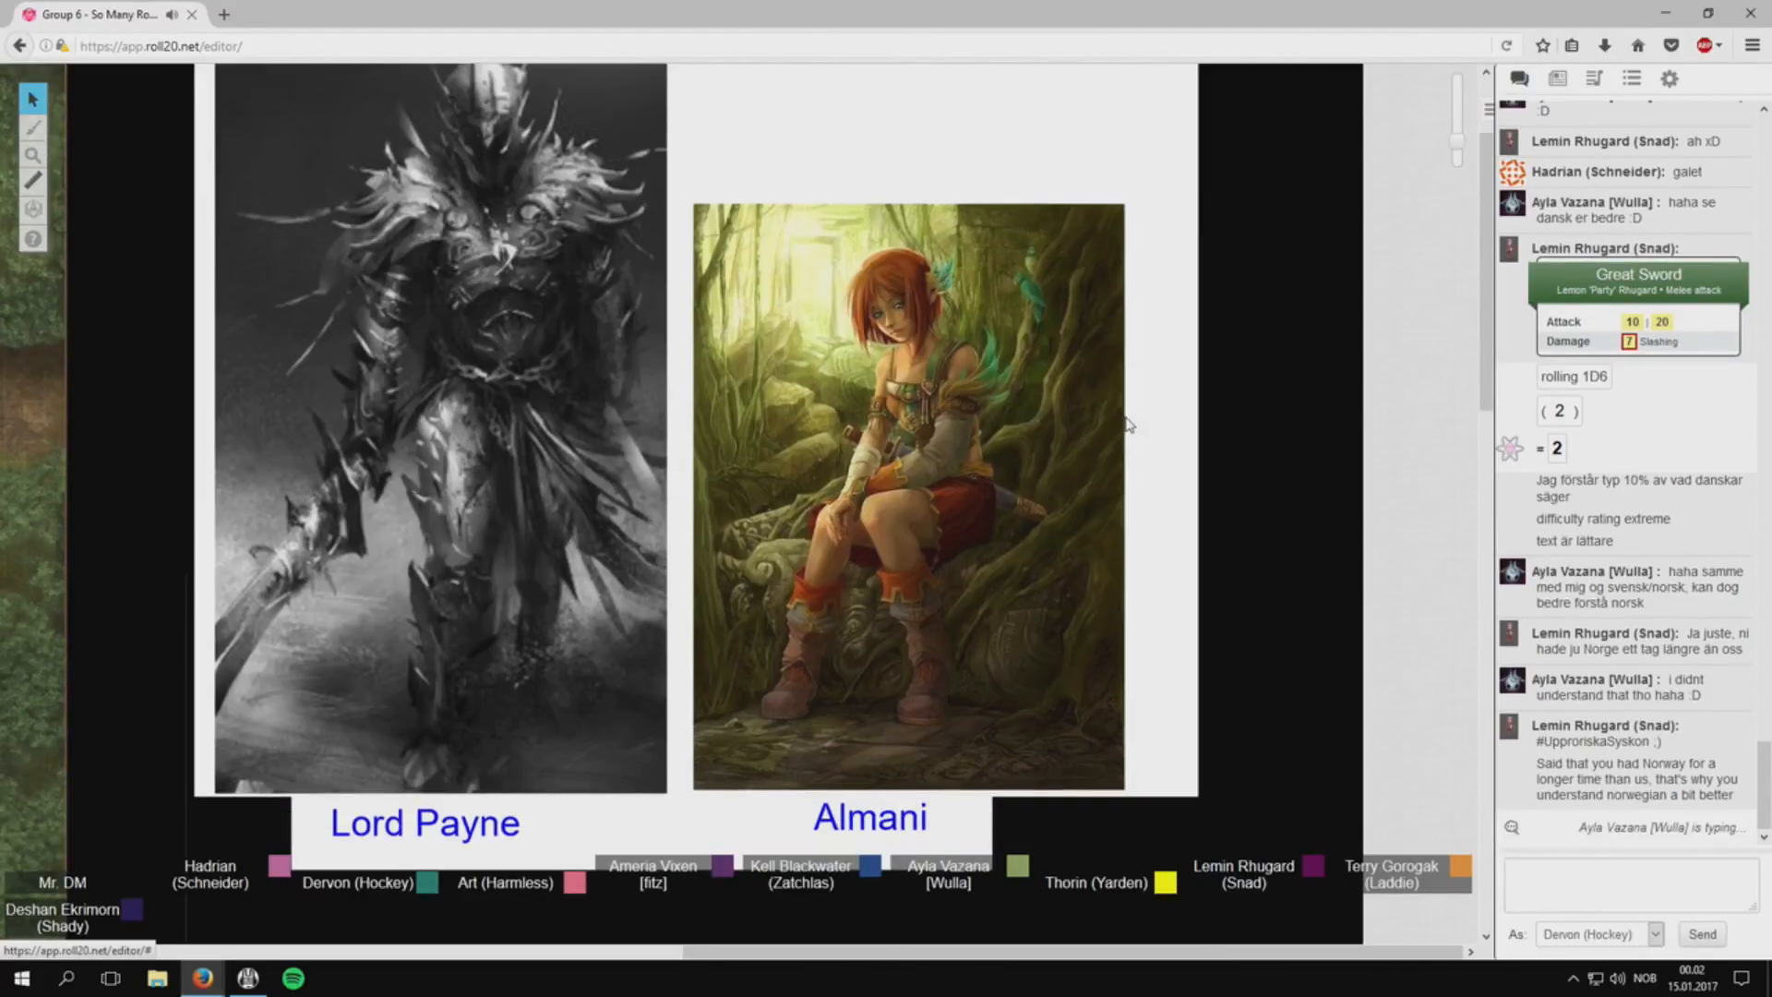
mouse_move(1204, 472)
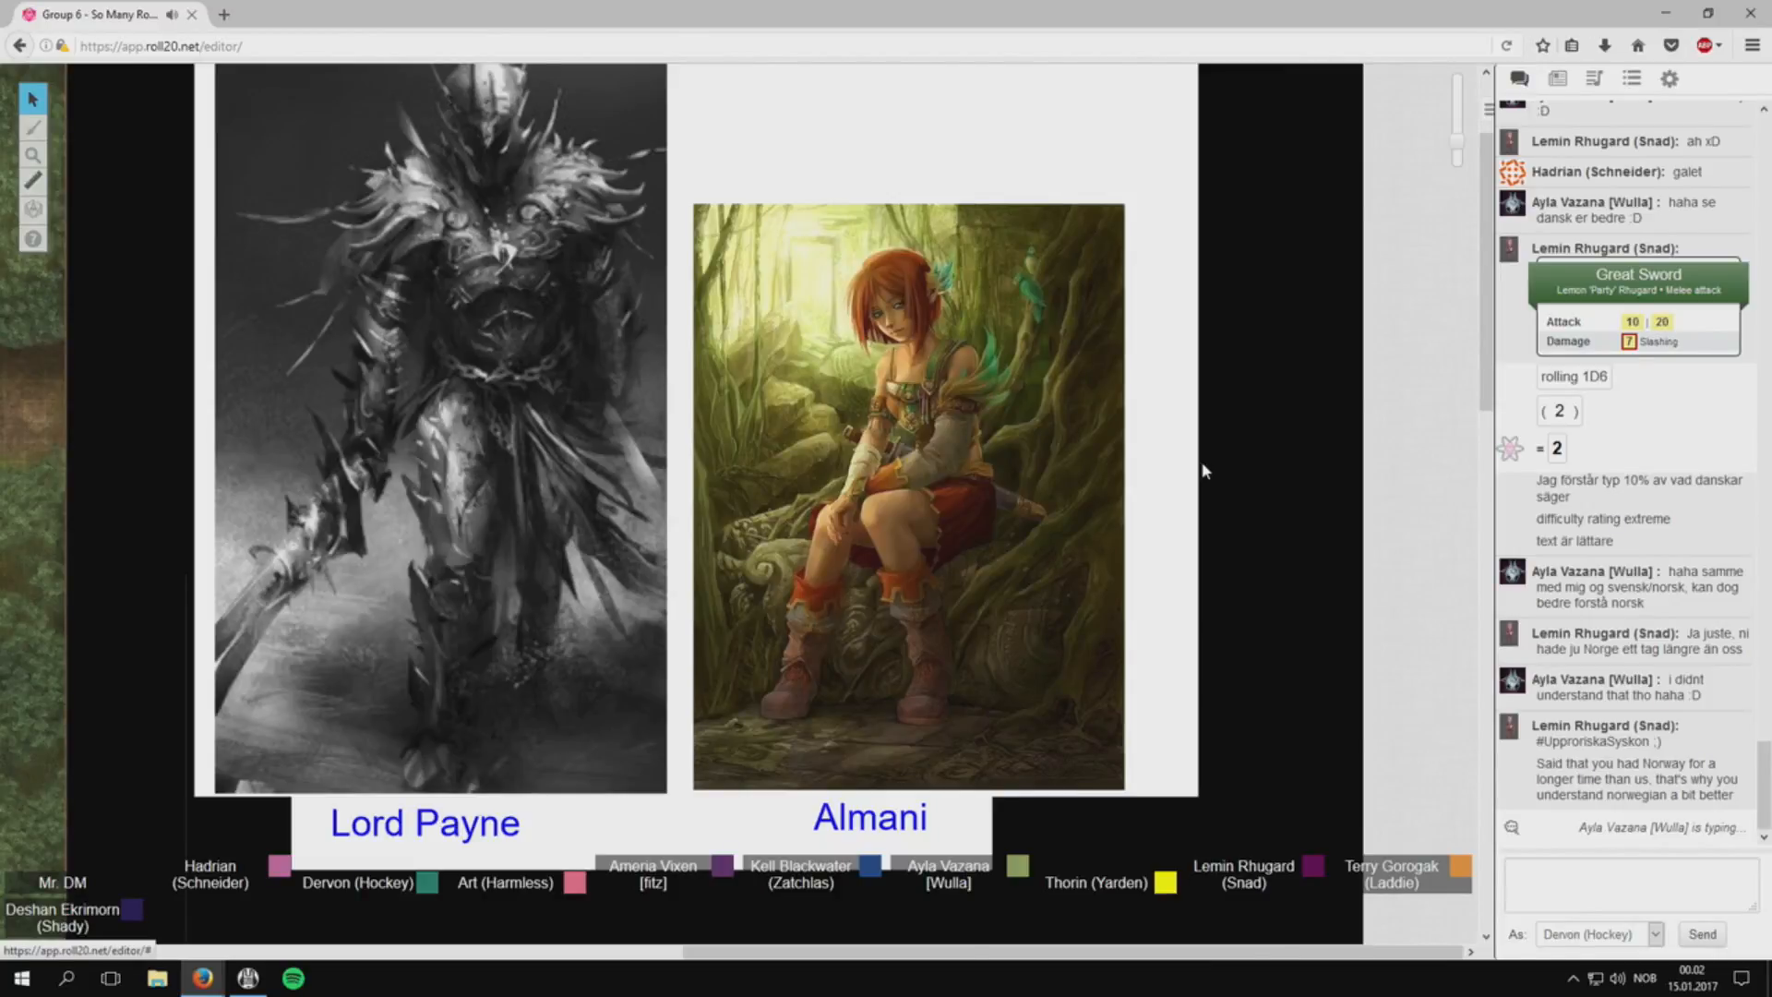
scroll(down, 3)
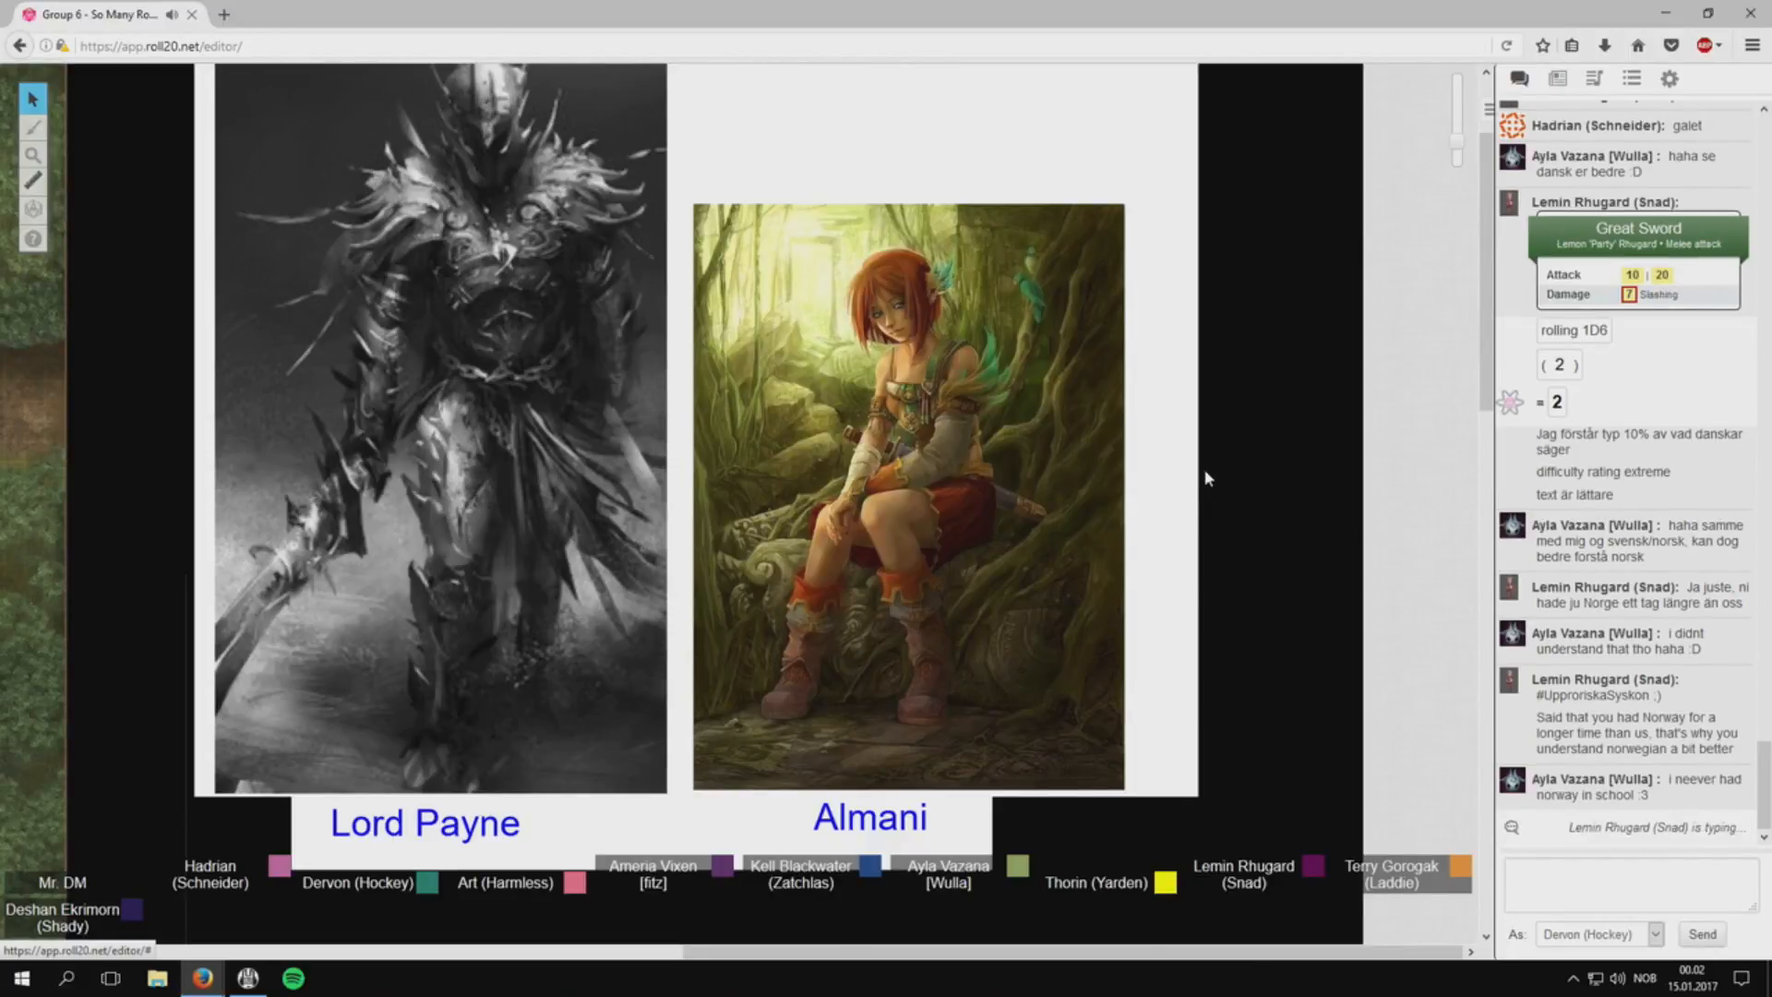
Ask 'yermon Payne?' in the group chat.
click(1631, 882)
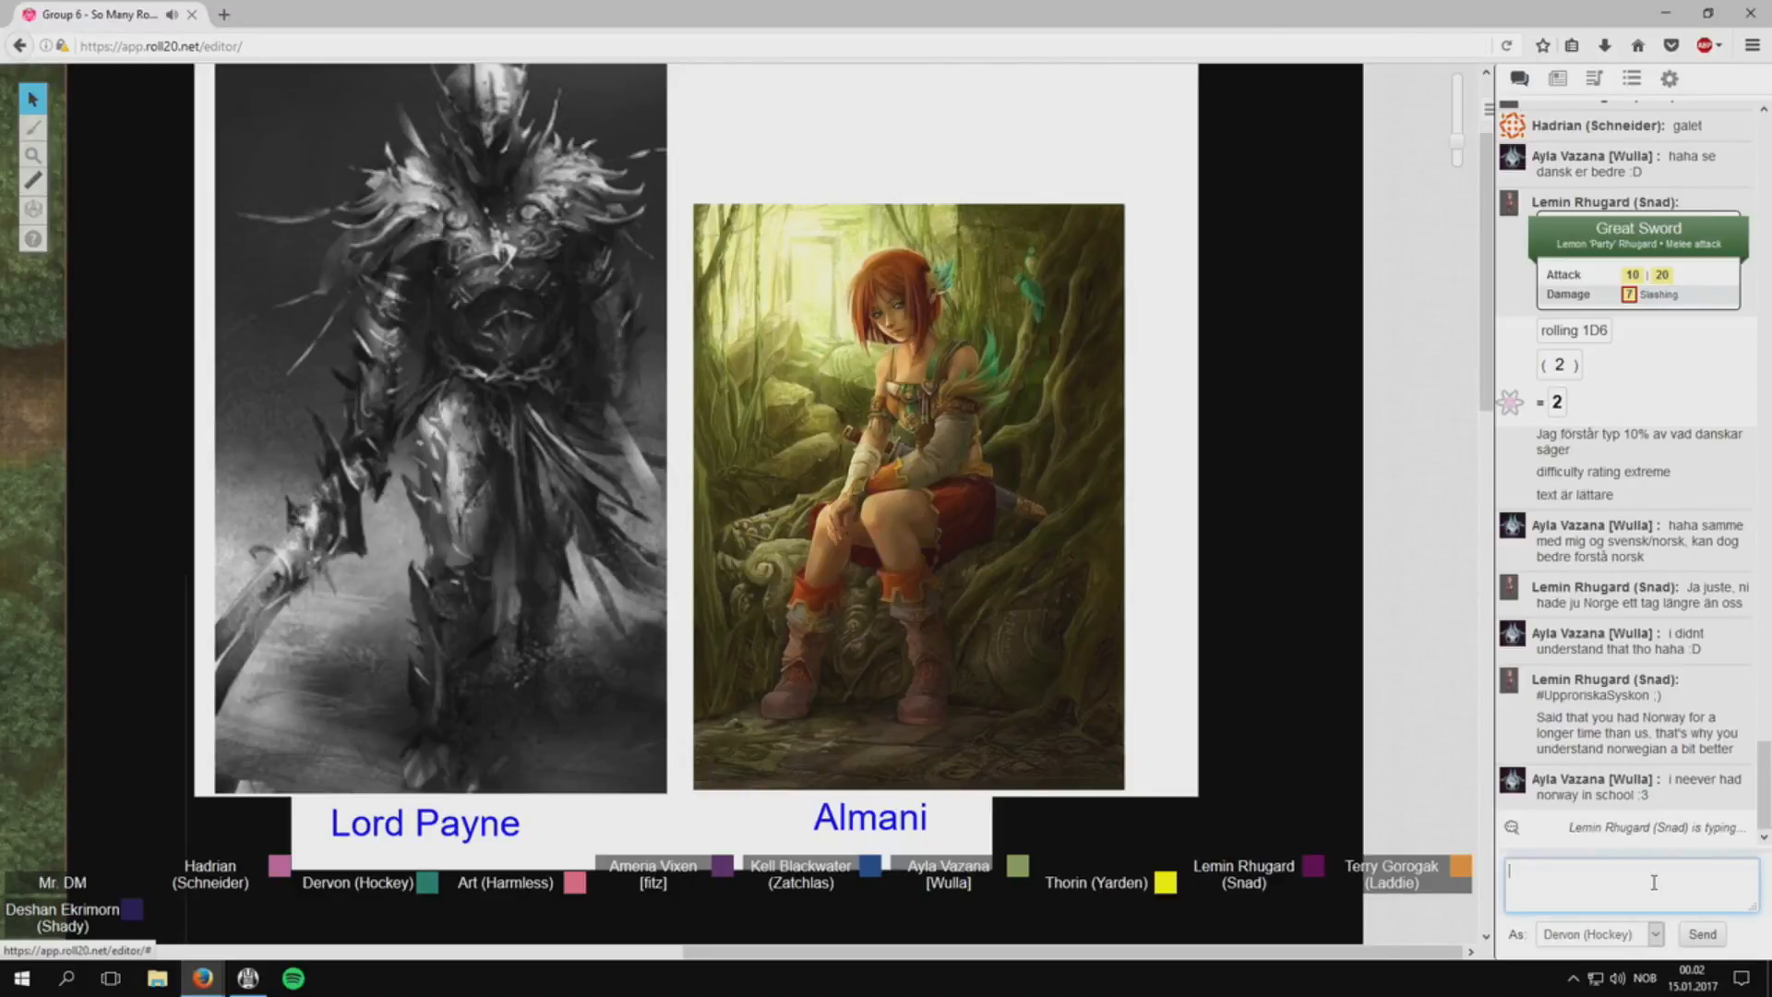
text(vermon)
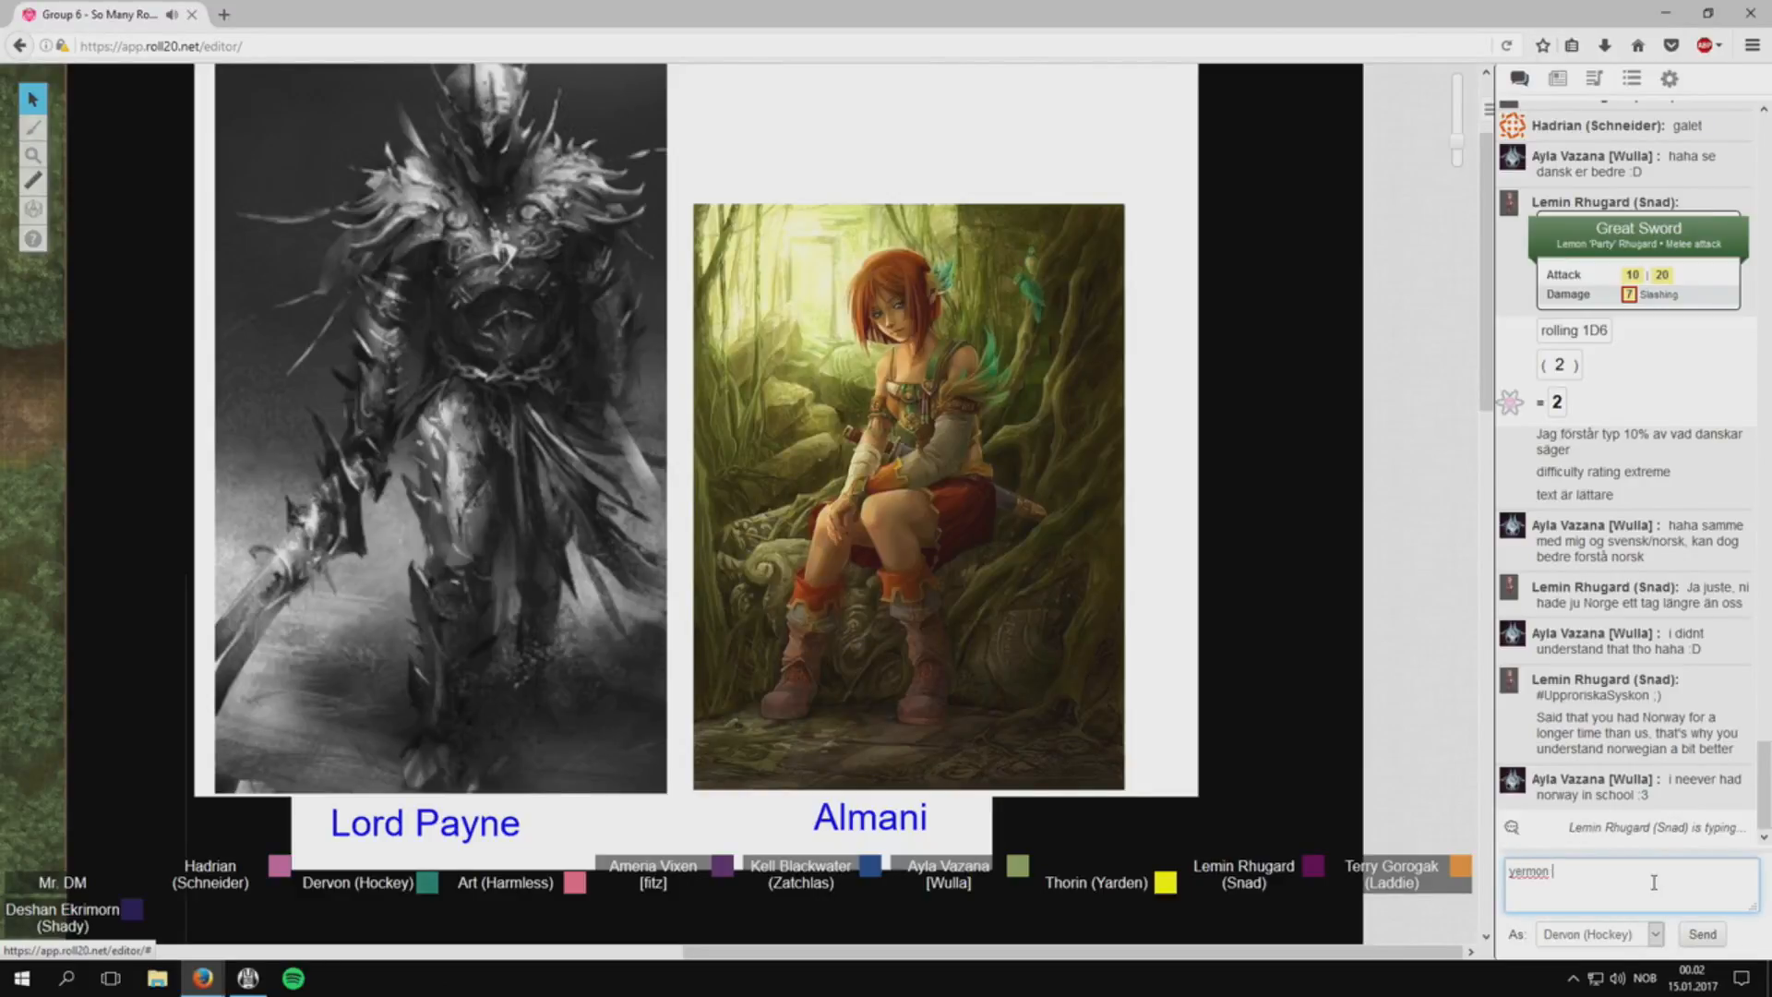
click(1701, 933)
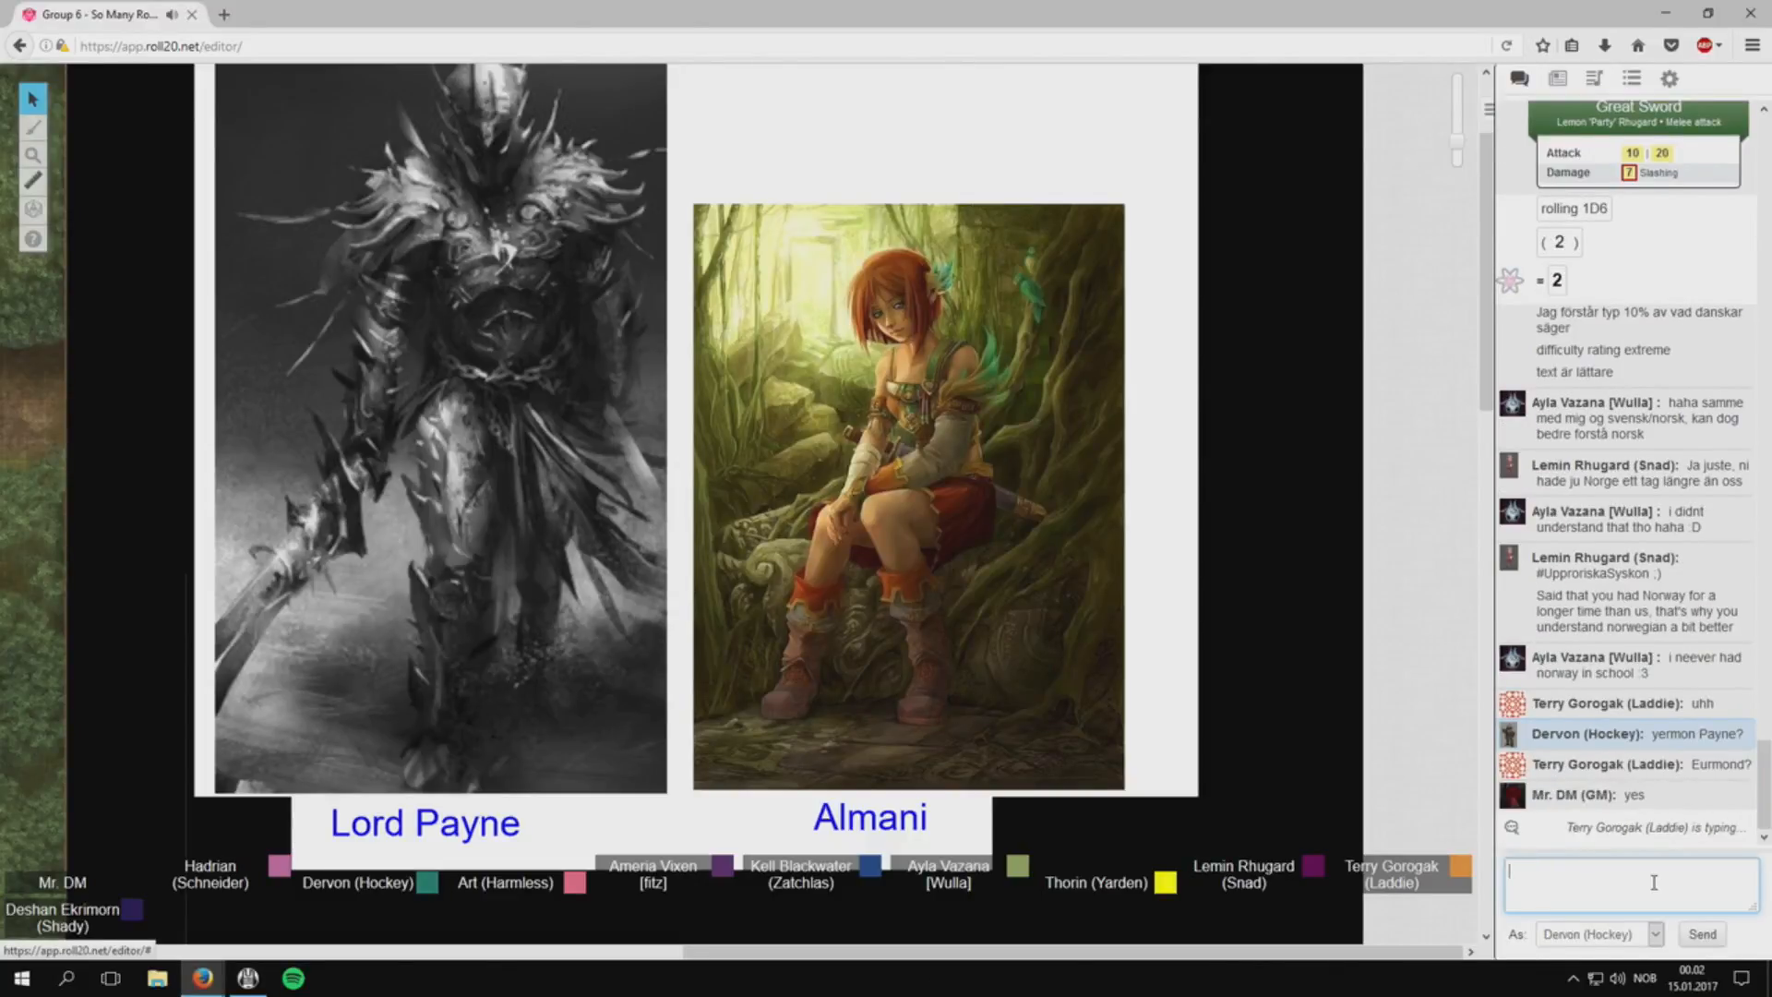
Roll Dervon's History (INT) ability check from the character sheet.
scroll(down, 3)
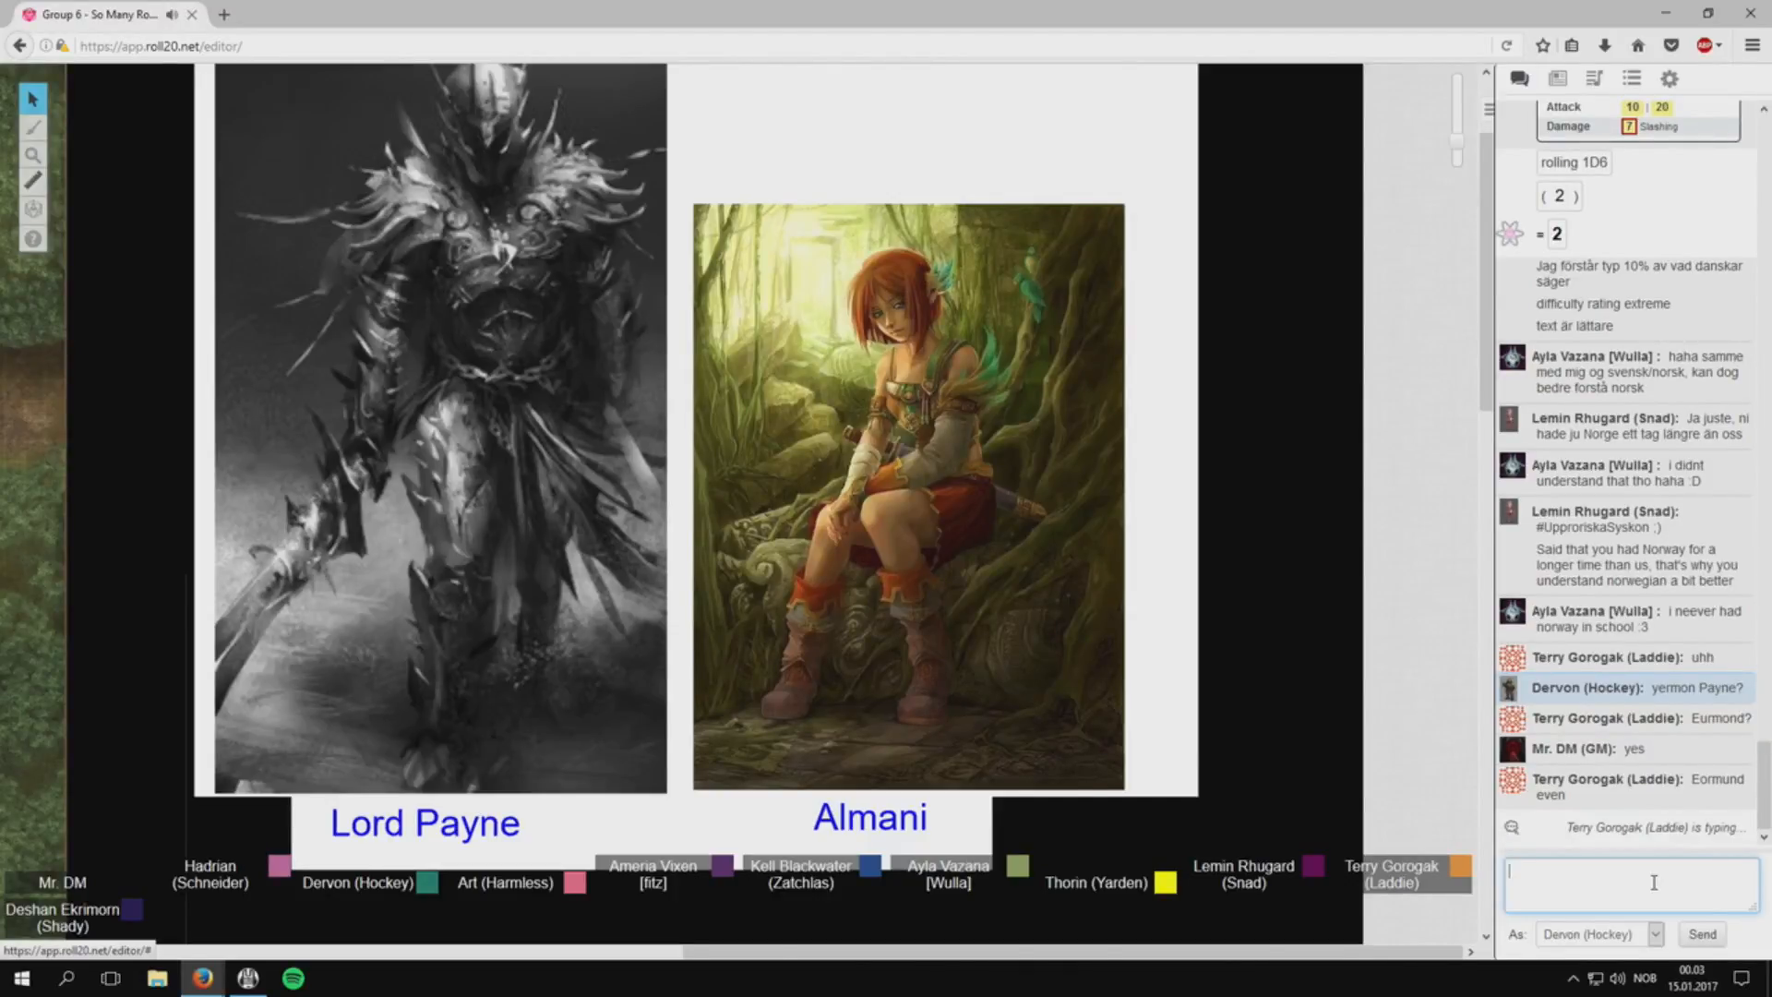
scroll(up, 3)
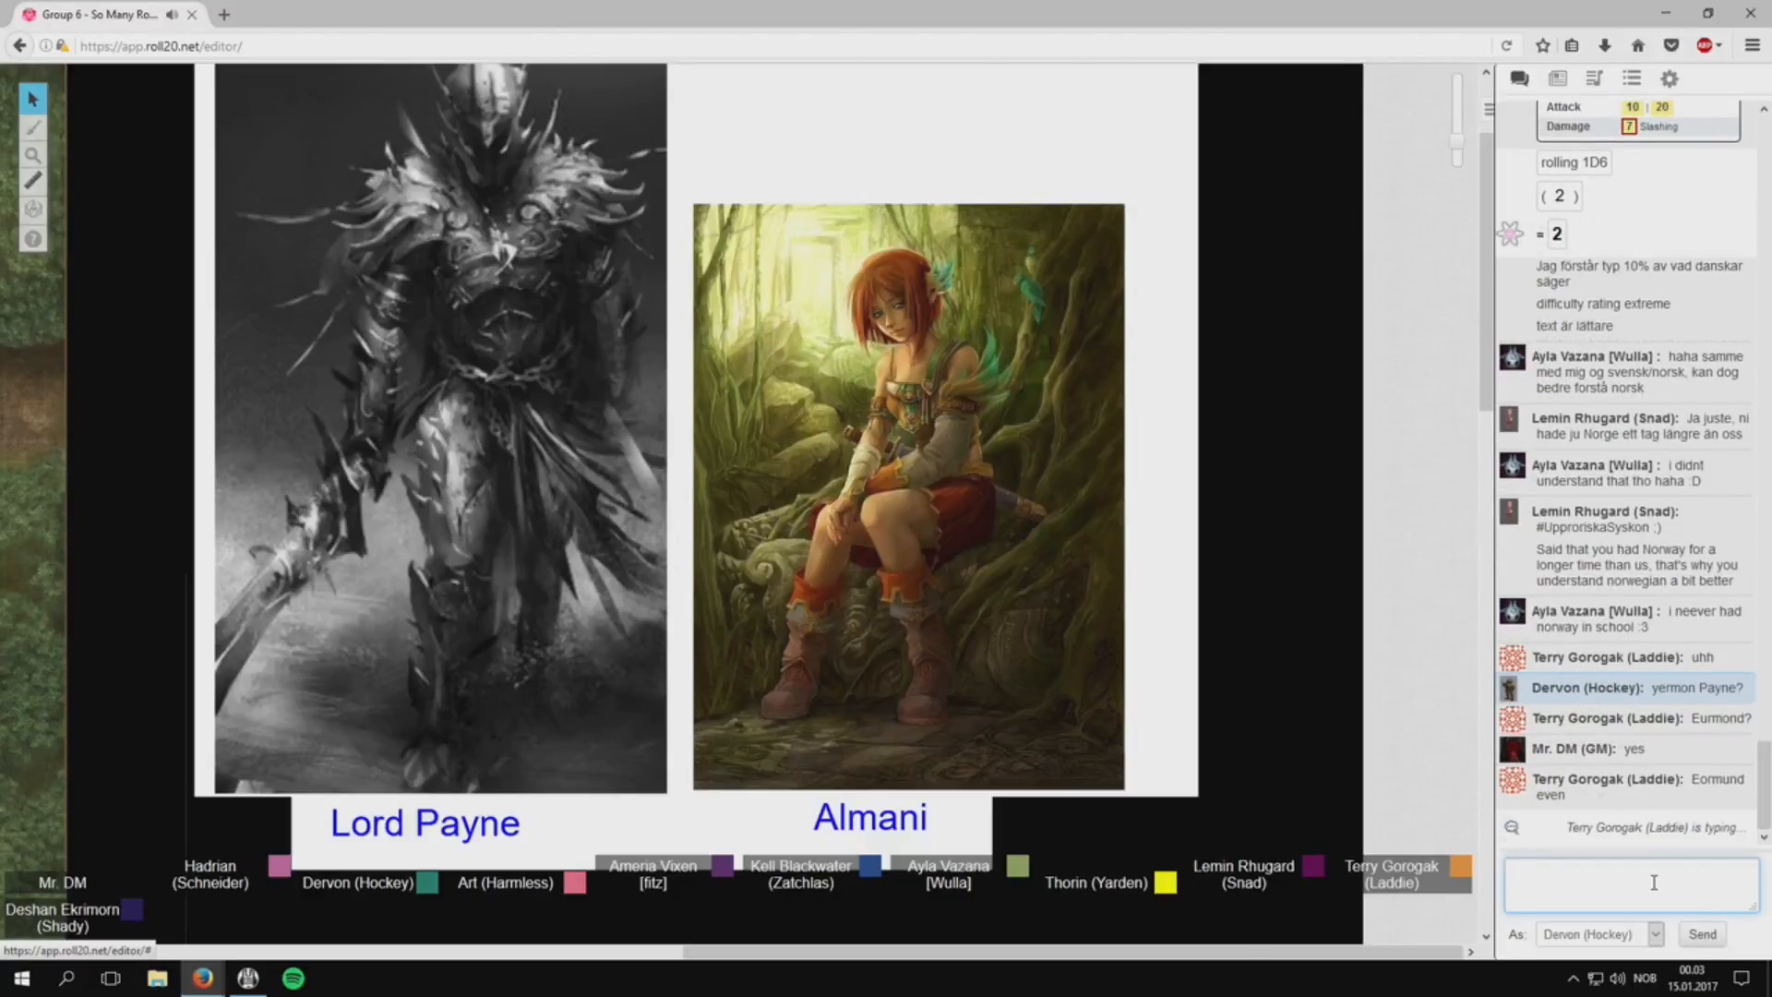
scroll(down, 3)
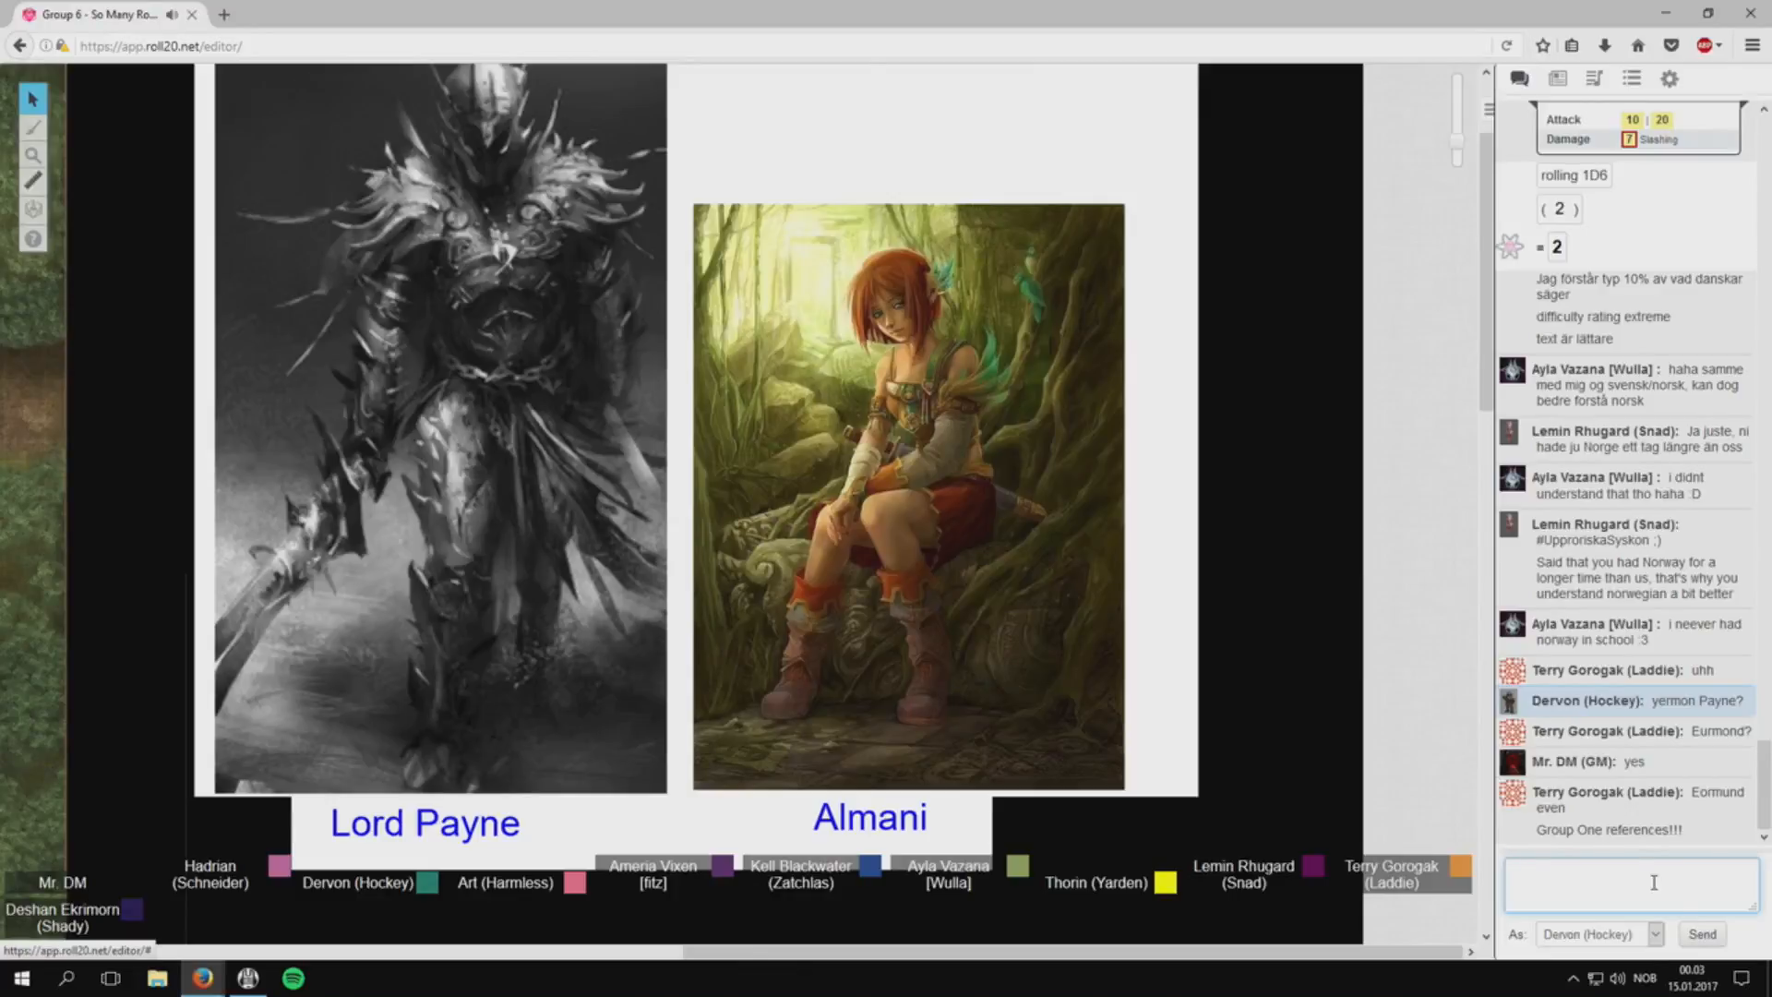
scroll(down, 3)
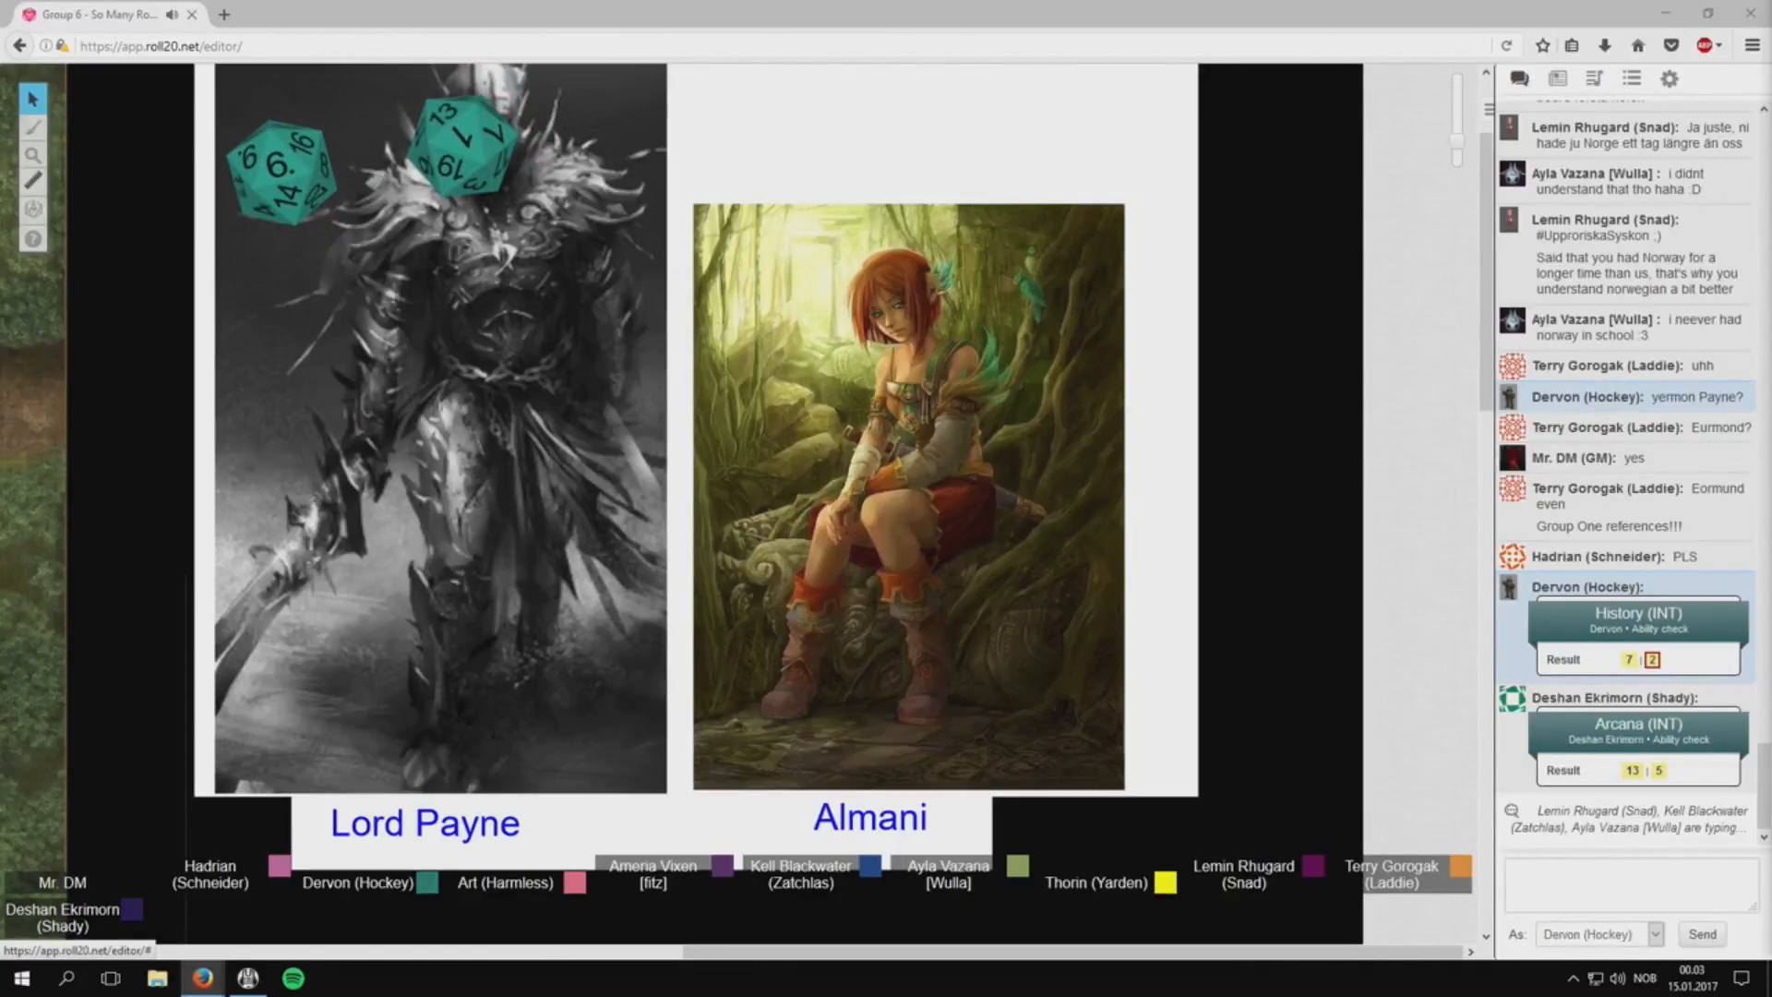
scroll(down, 3)
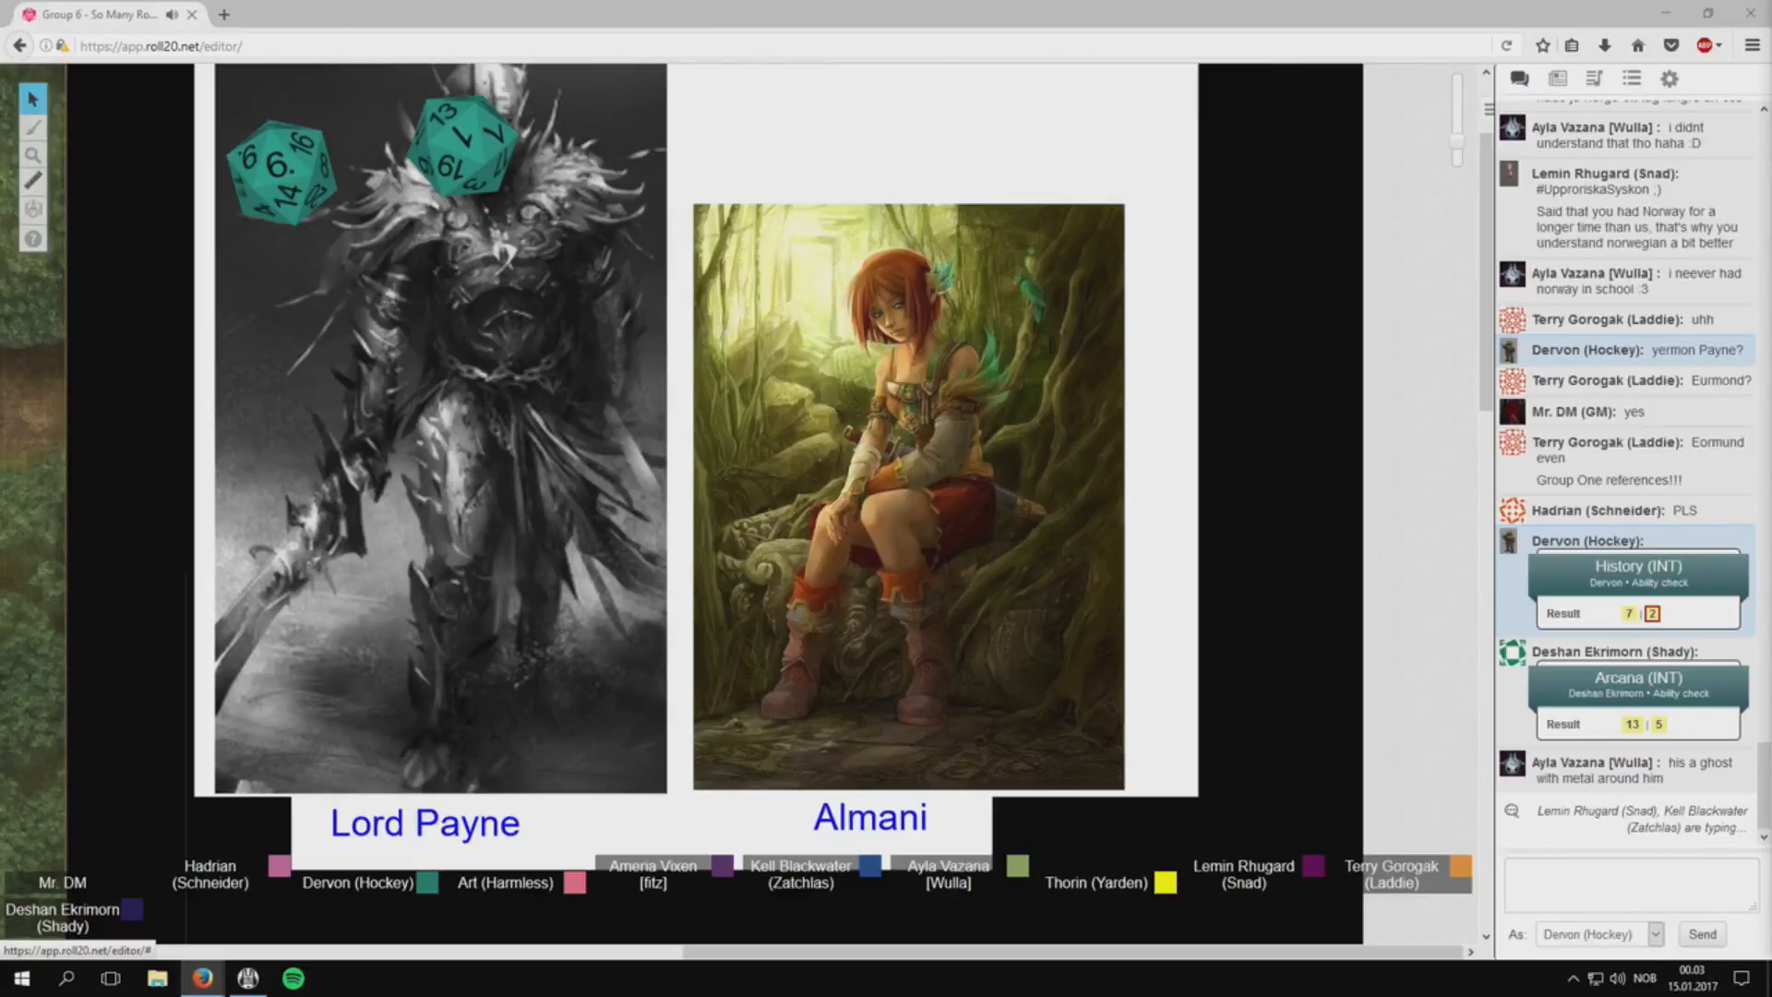
scroll(down, 3)
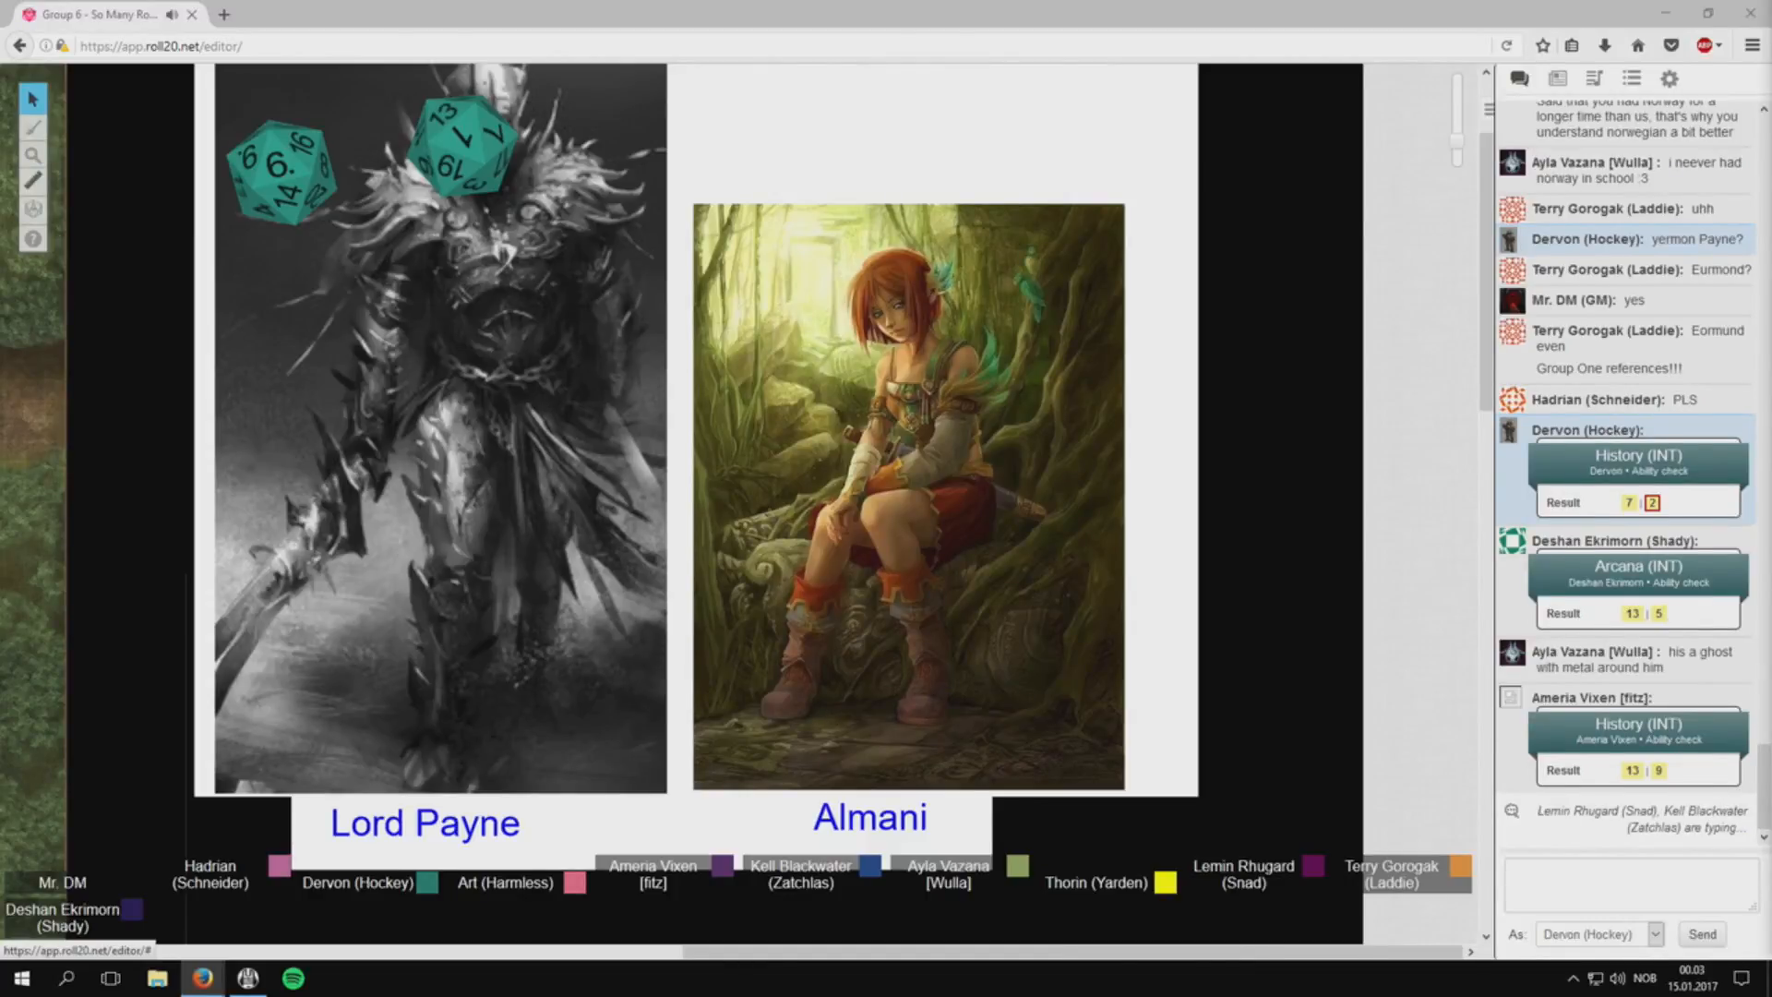
scroll(down, 3)
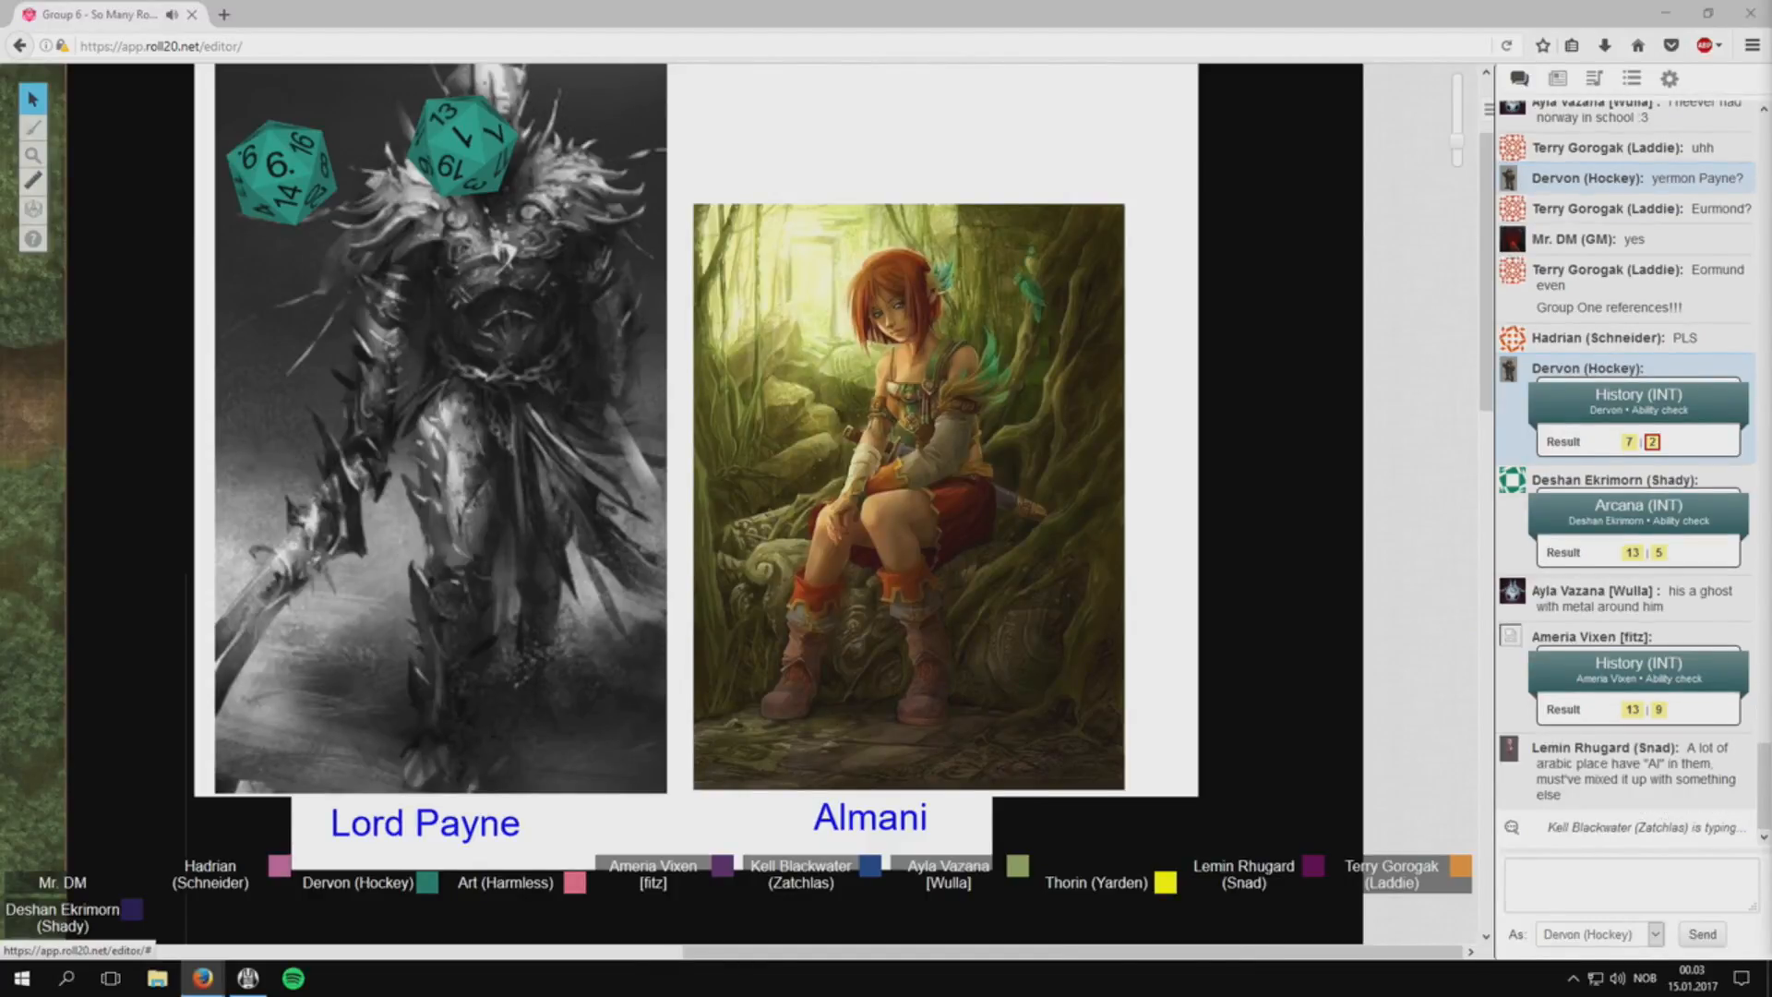
scroll(down, 3)
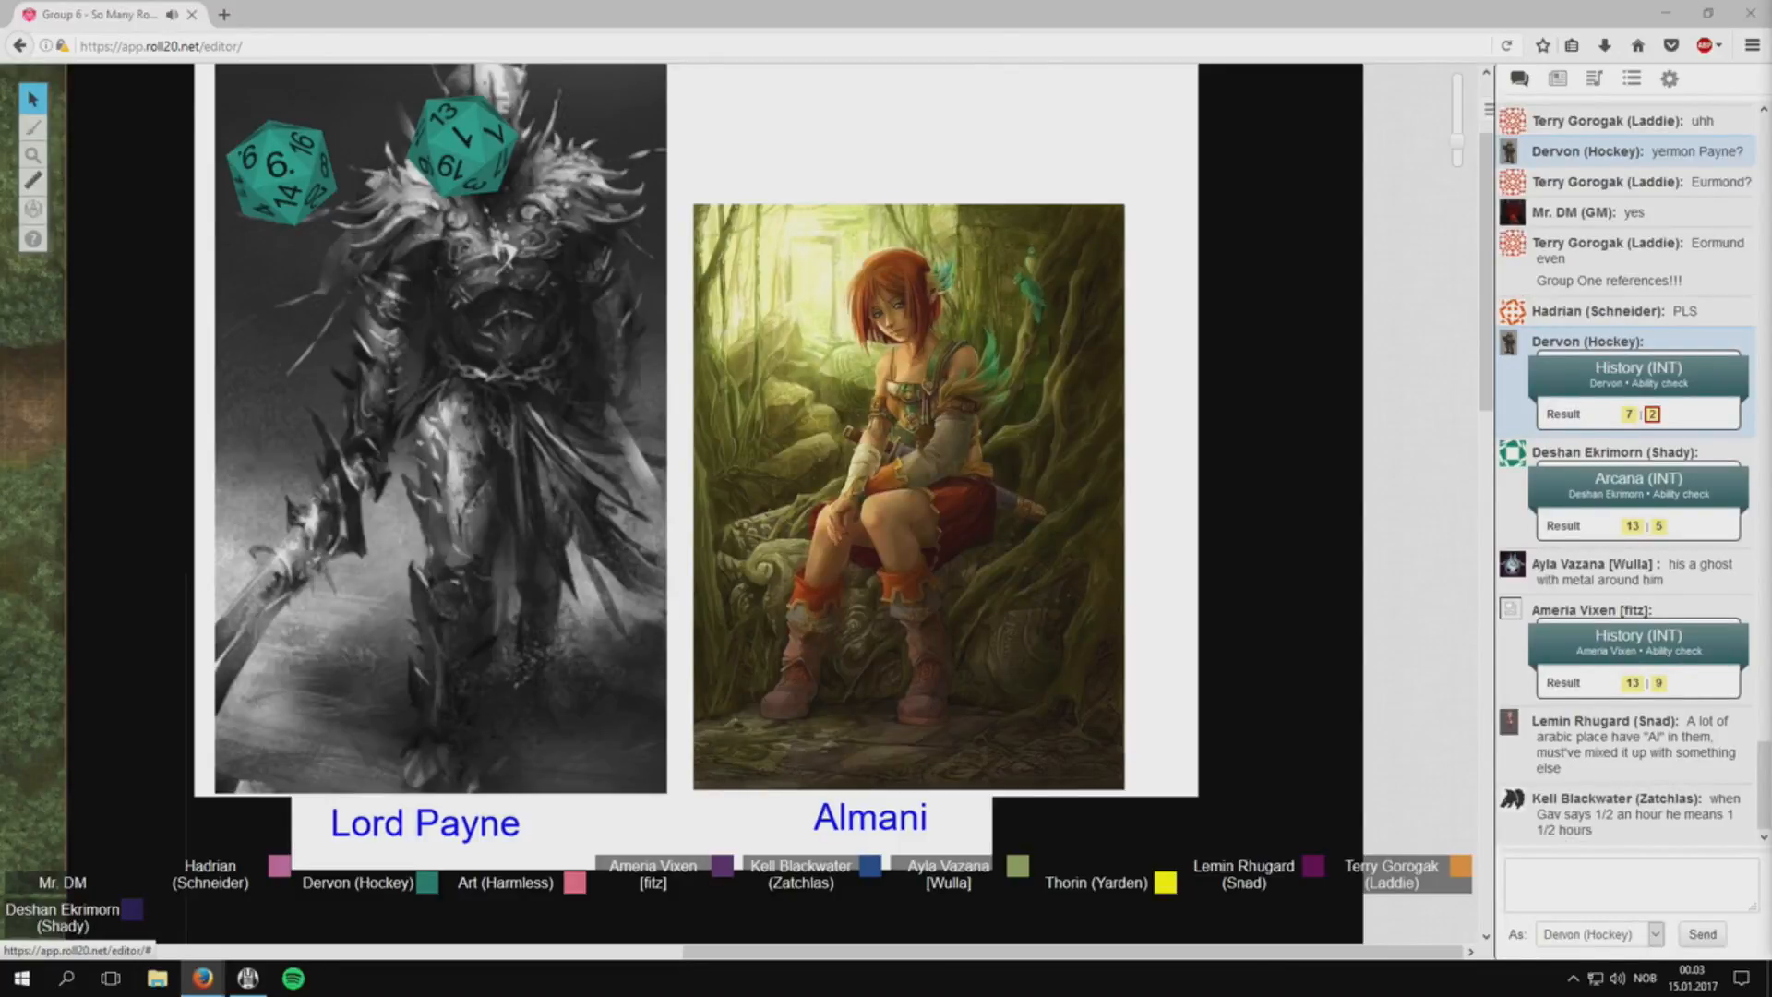
scroll(down, 3)
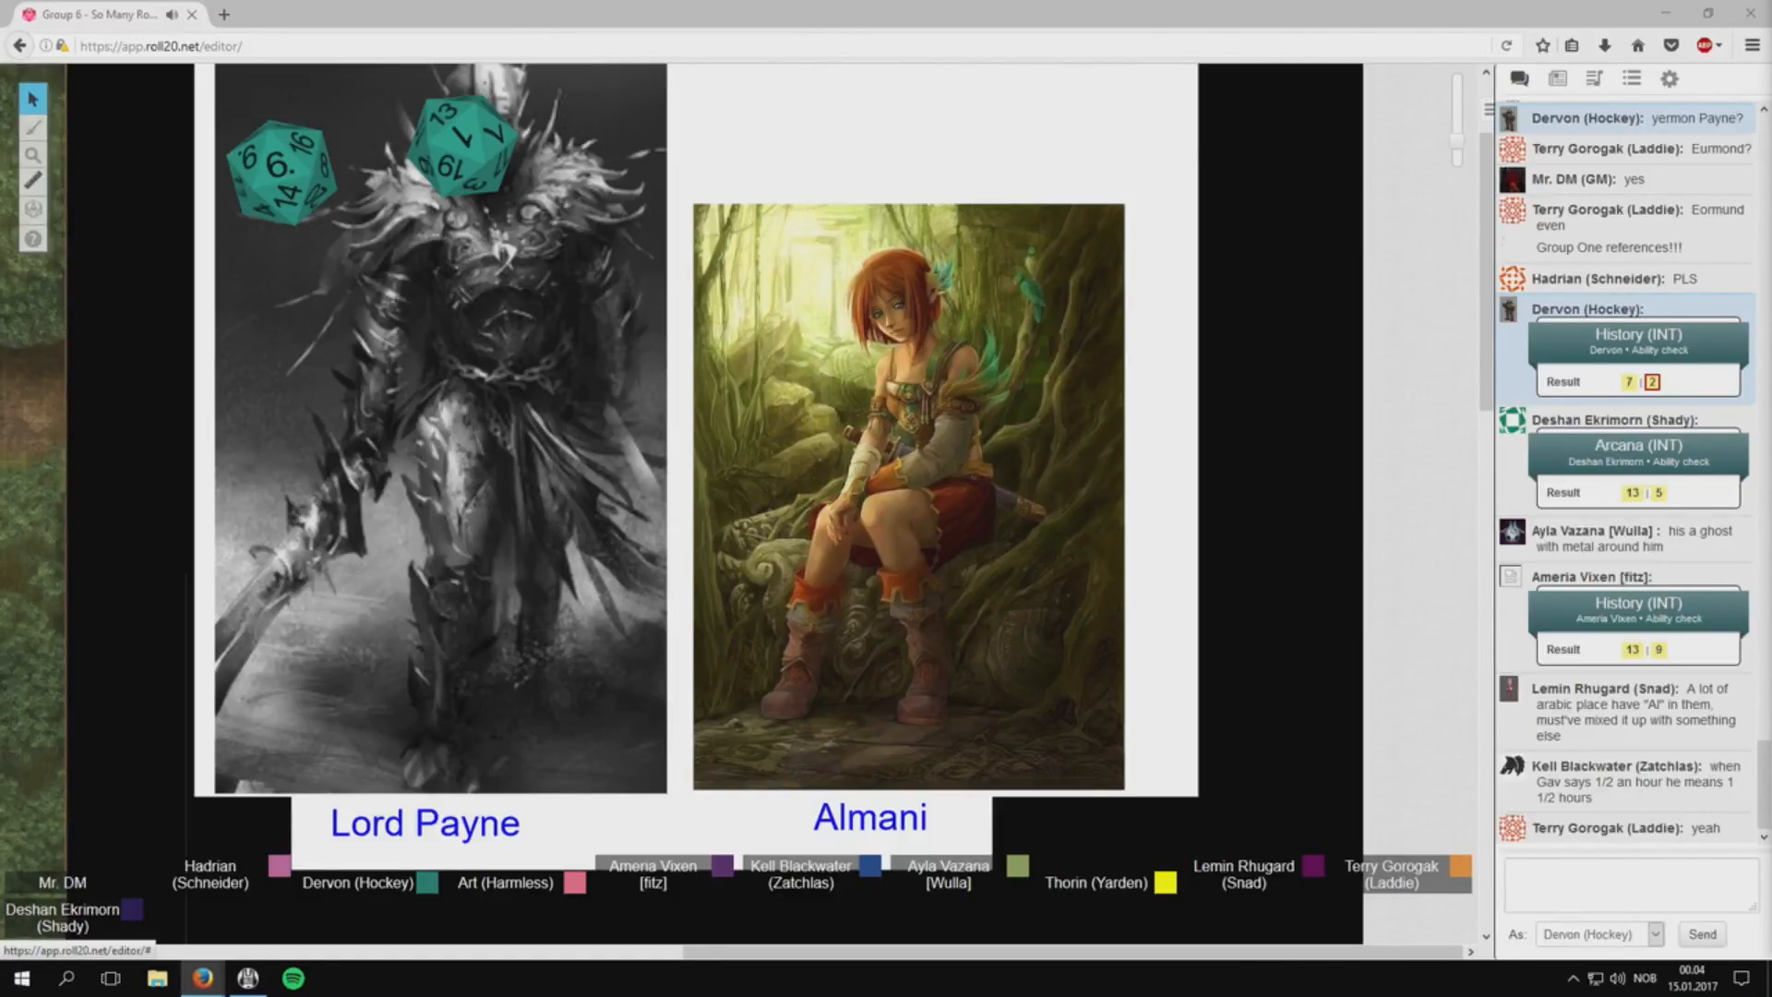
scroll(down, 3)
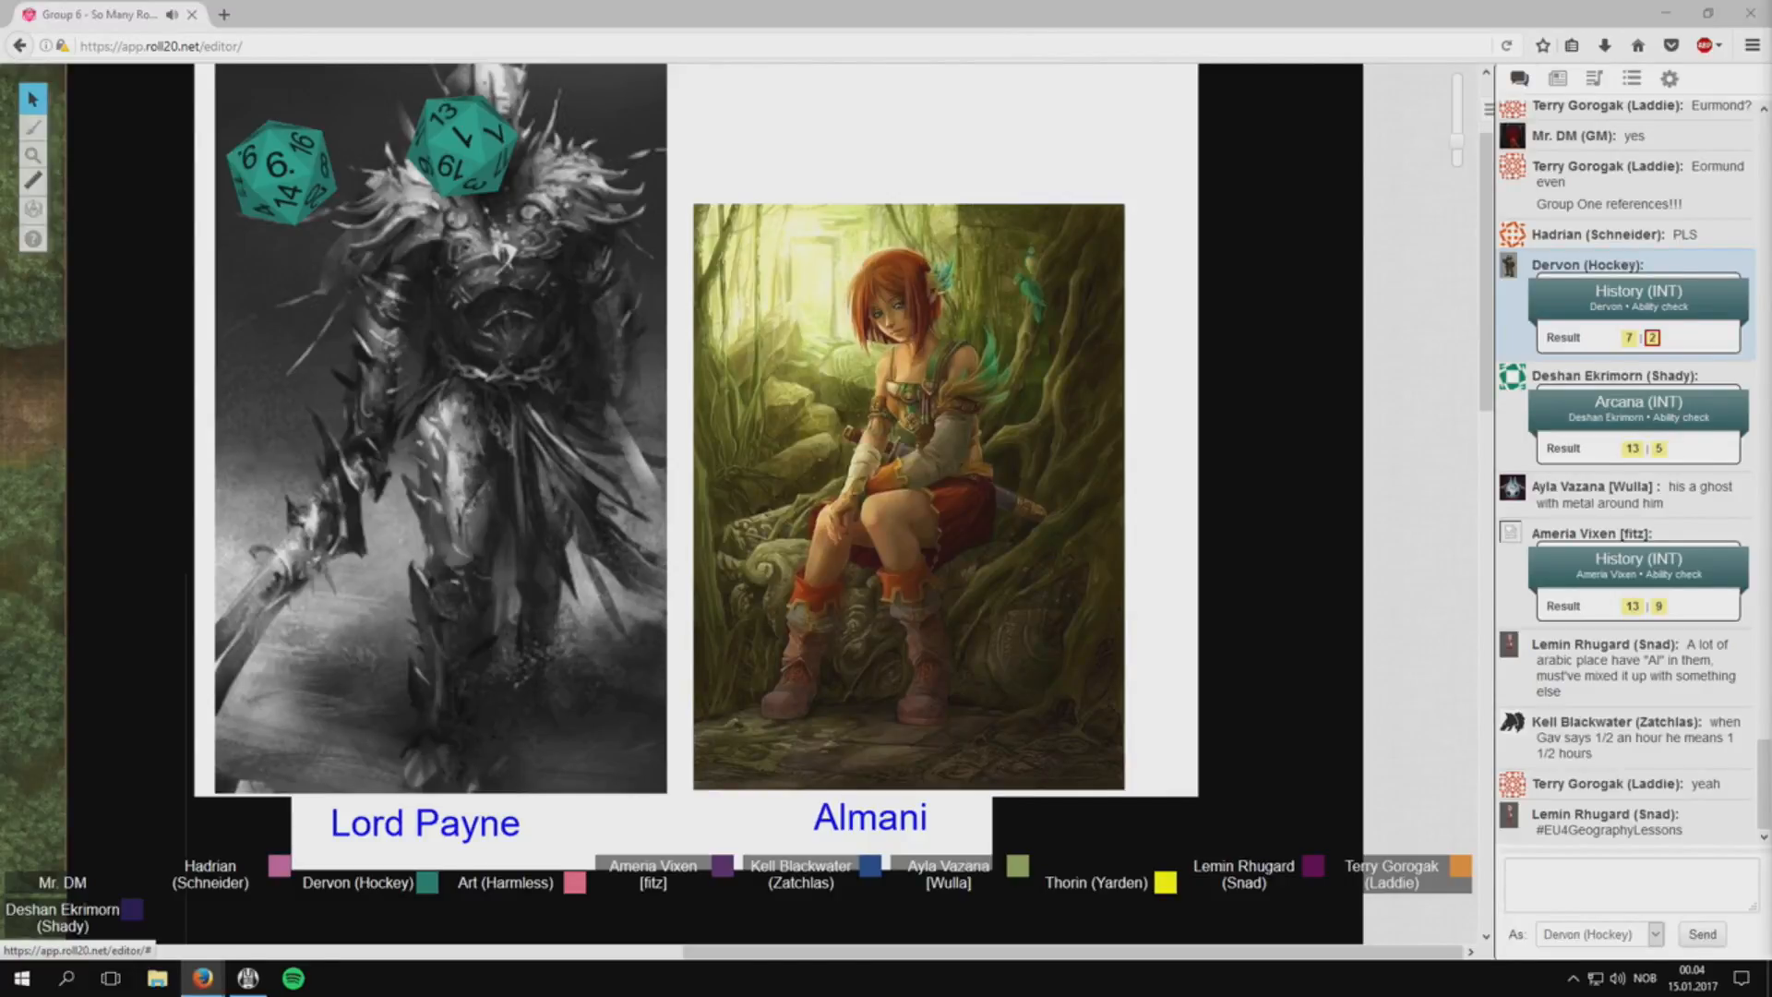
scroll(down, 3)
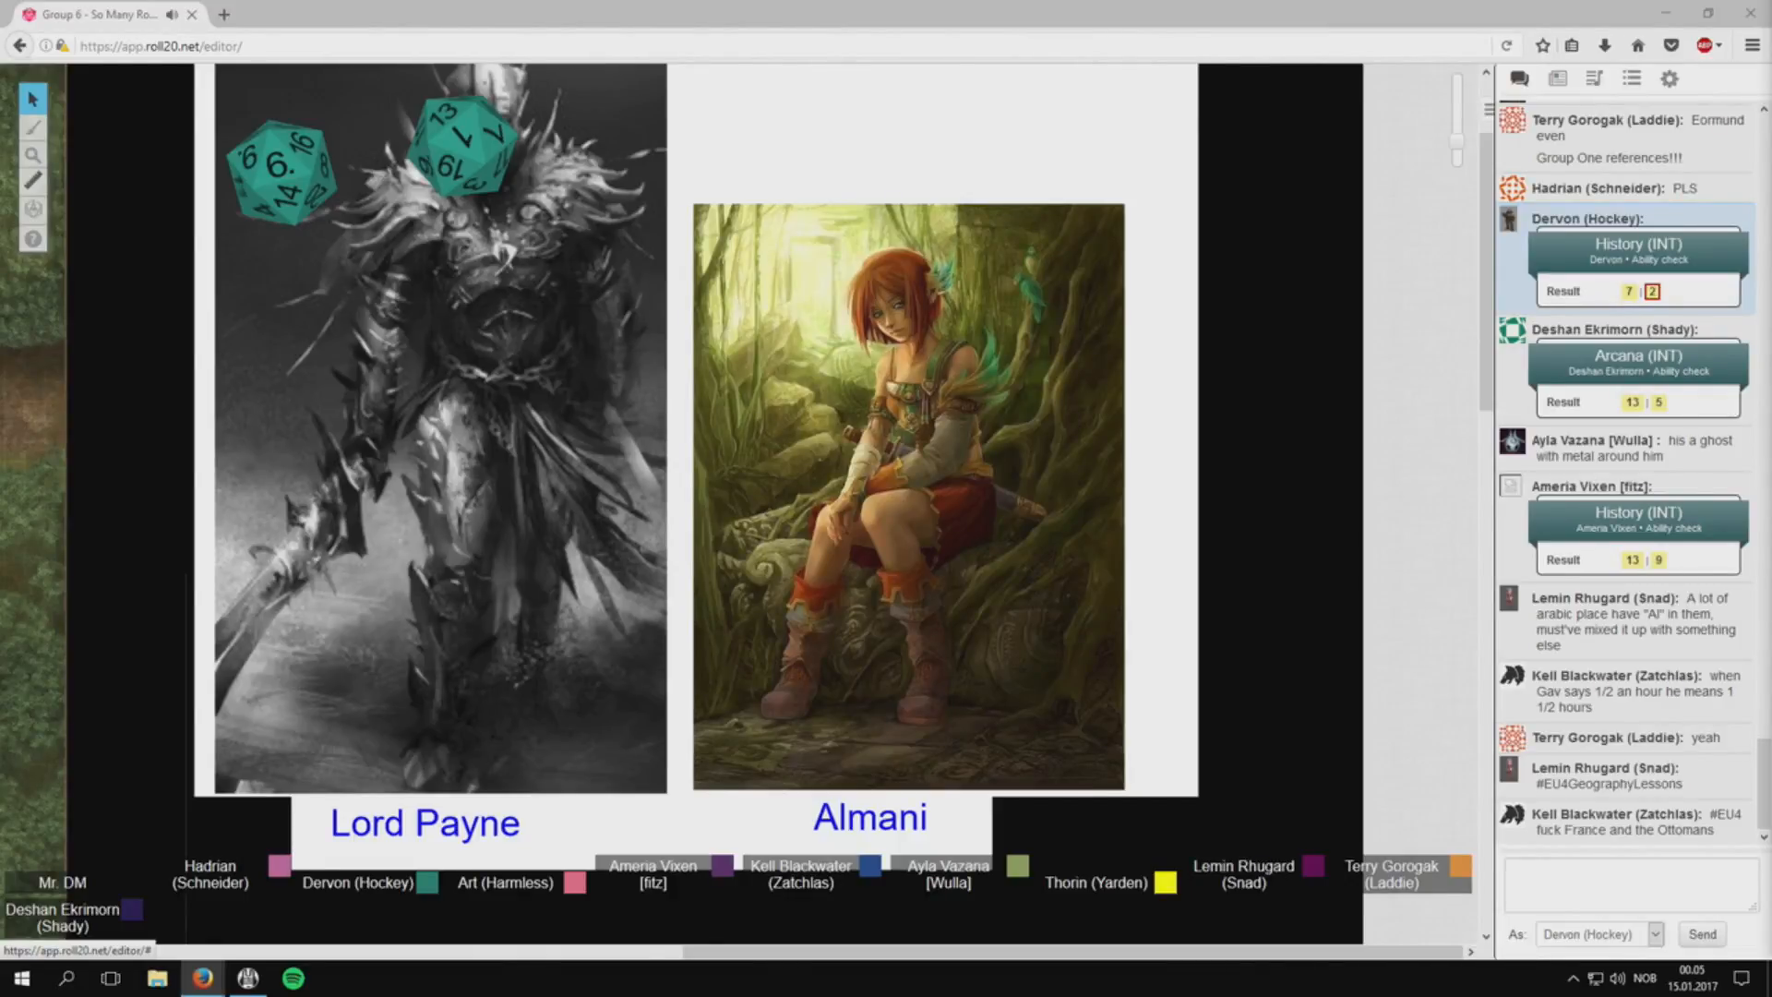
scroll(down, 3)
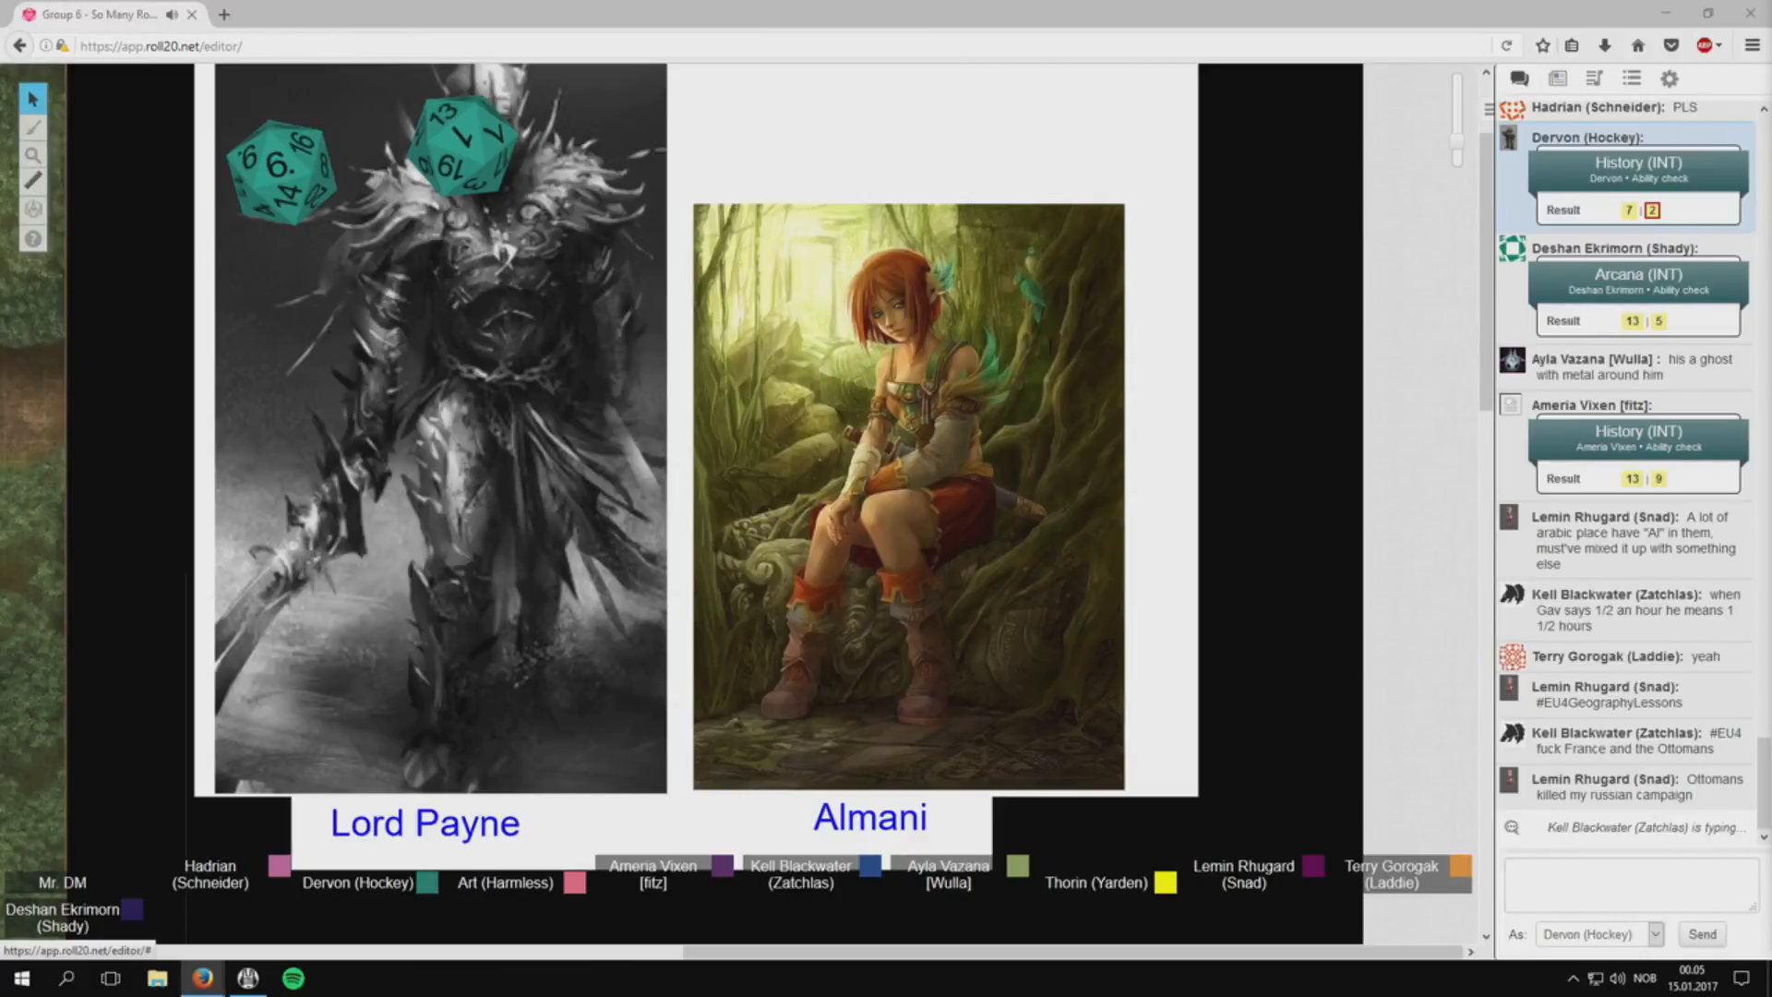
scroll(down, 3)
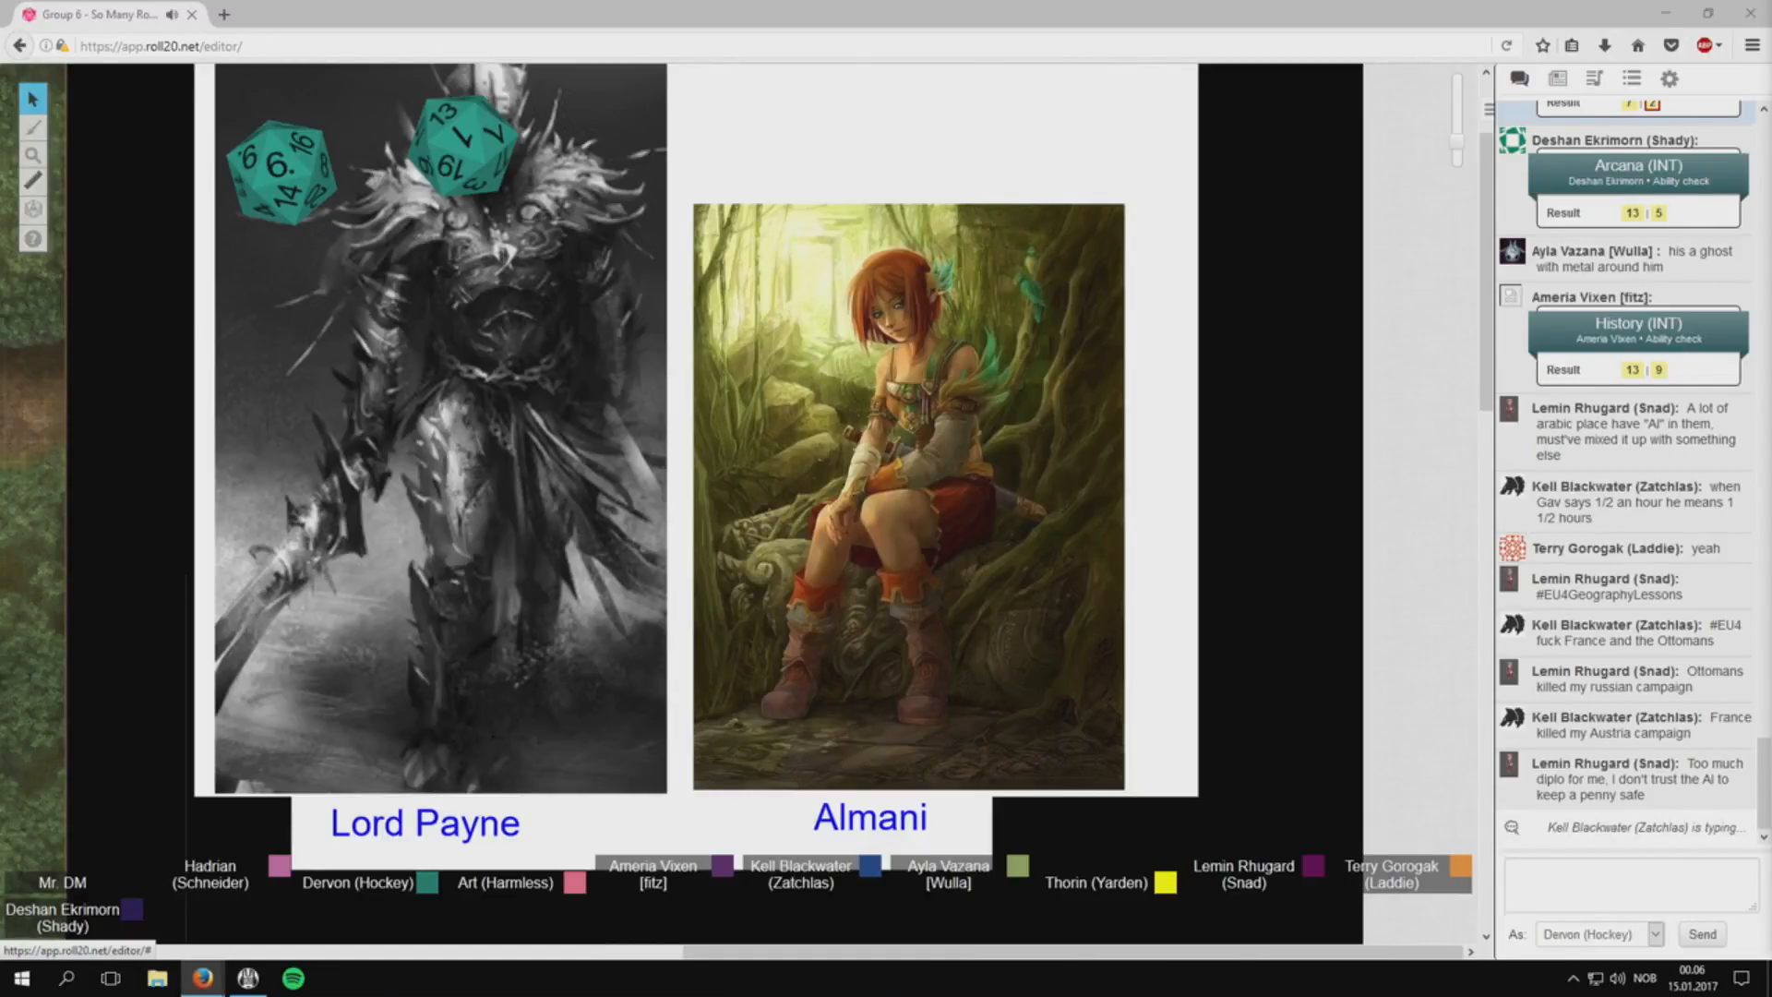
scroll(up, 3)
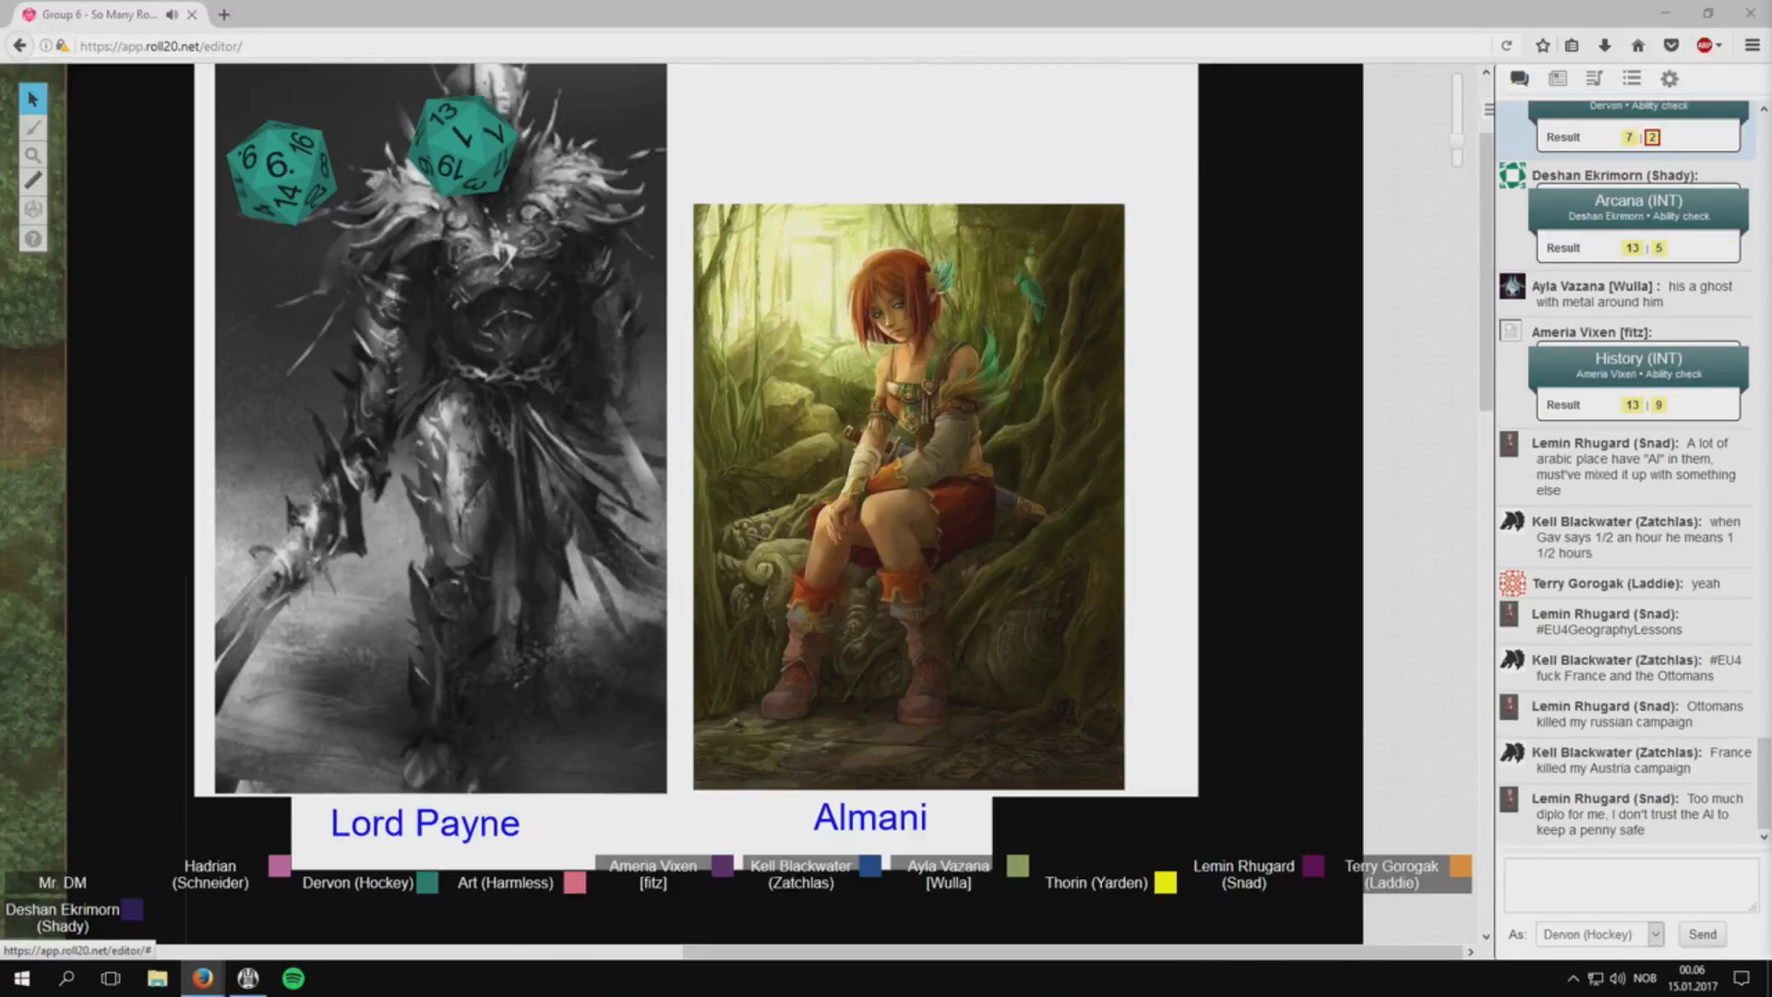
scroll(down, 3)
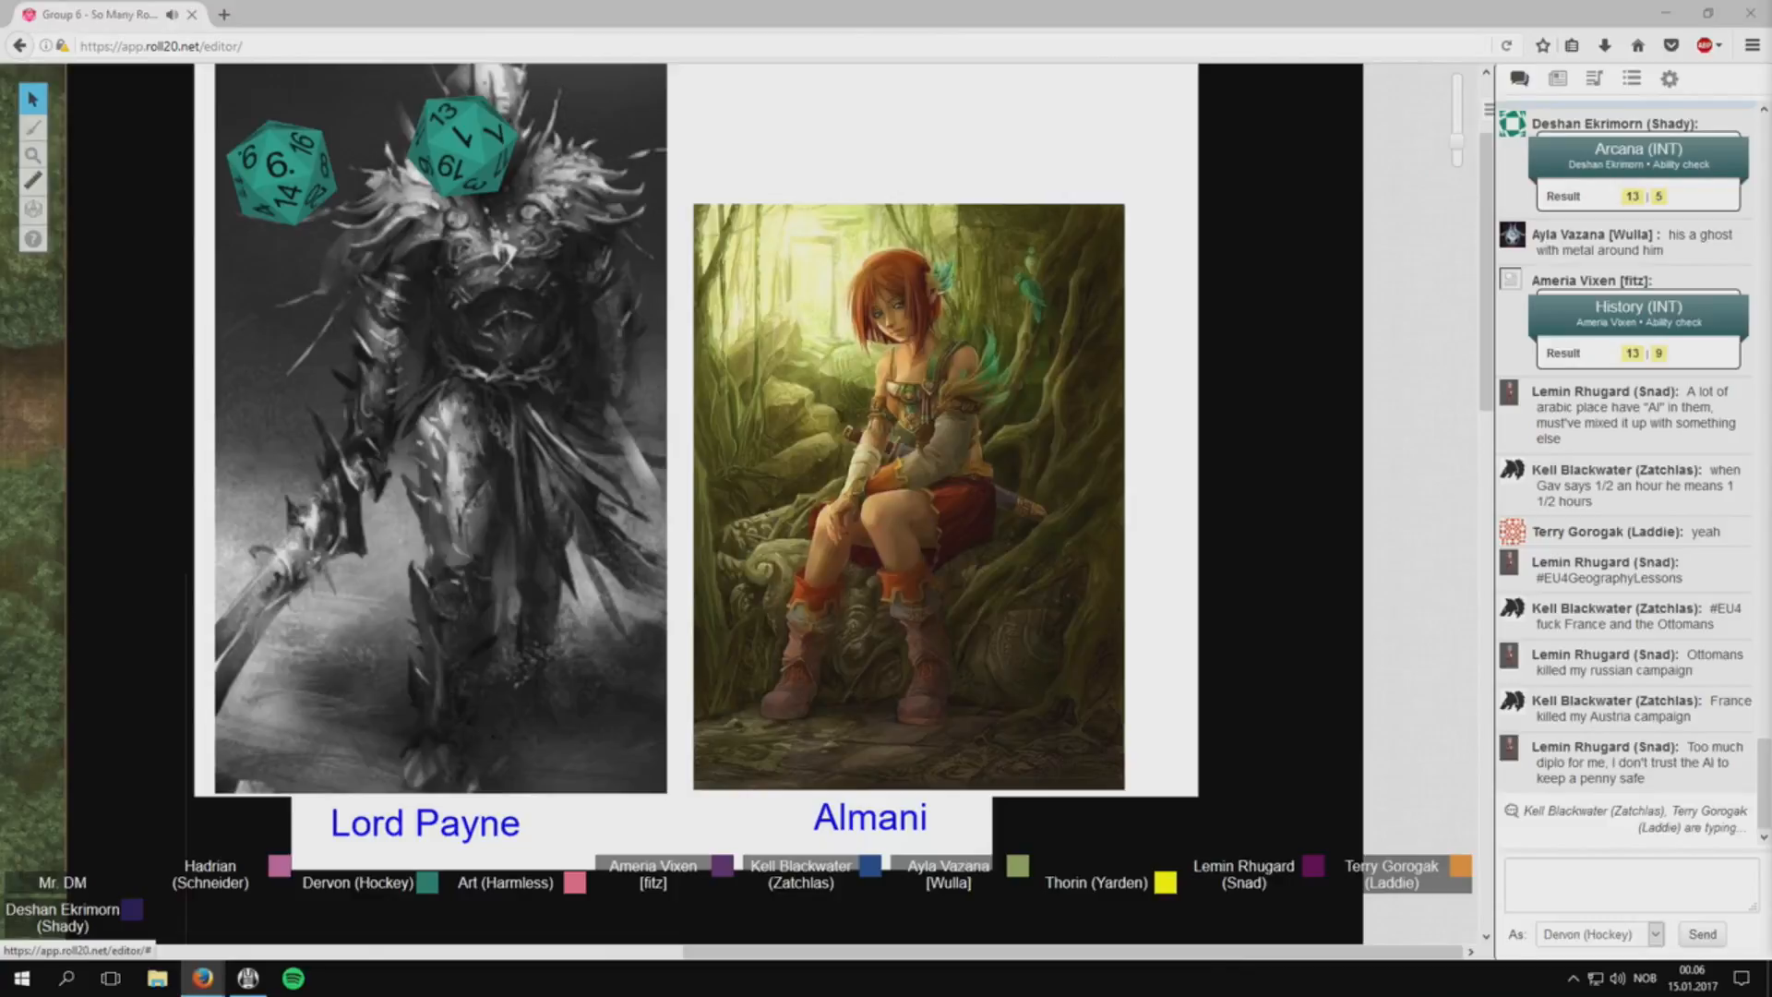
scroll(down, 3)
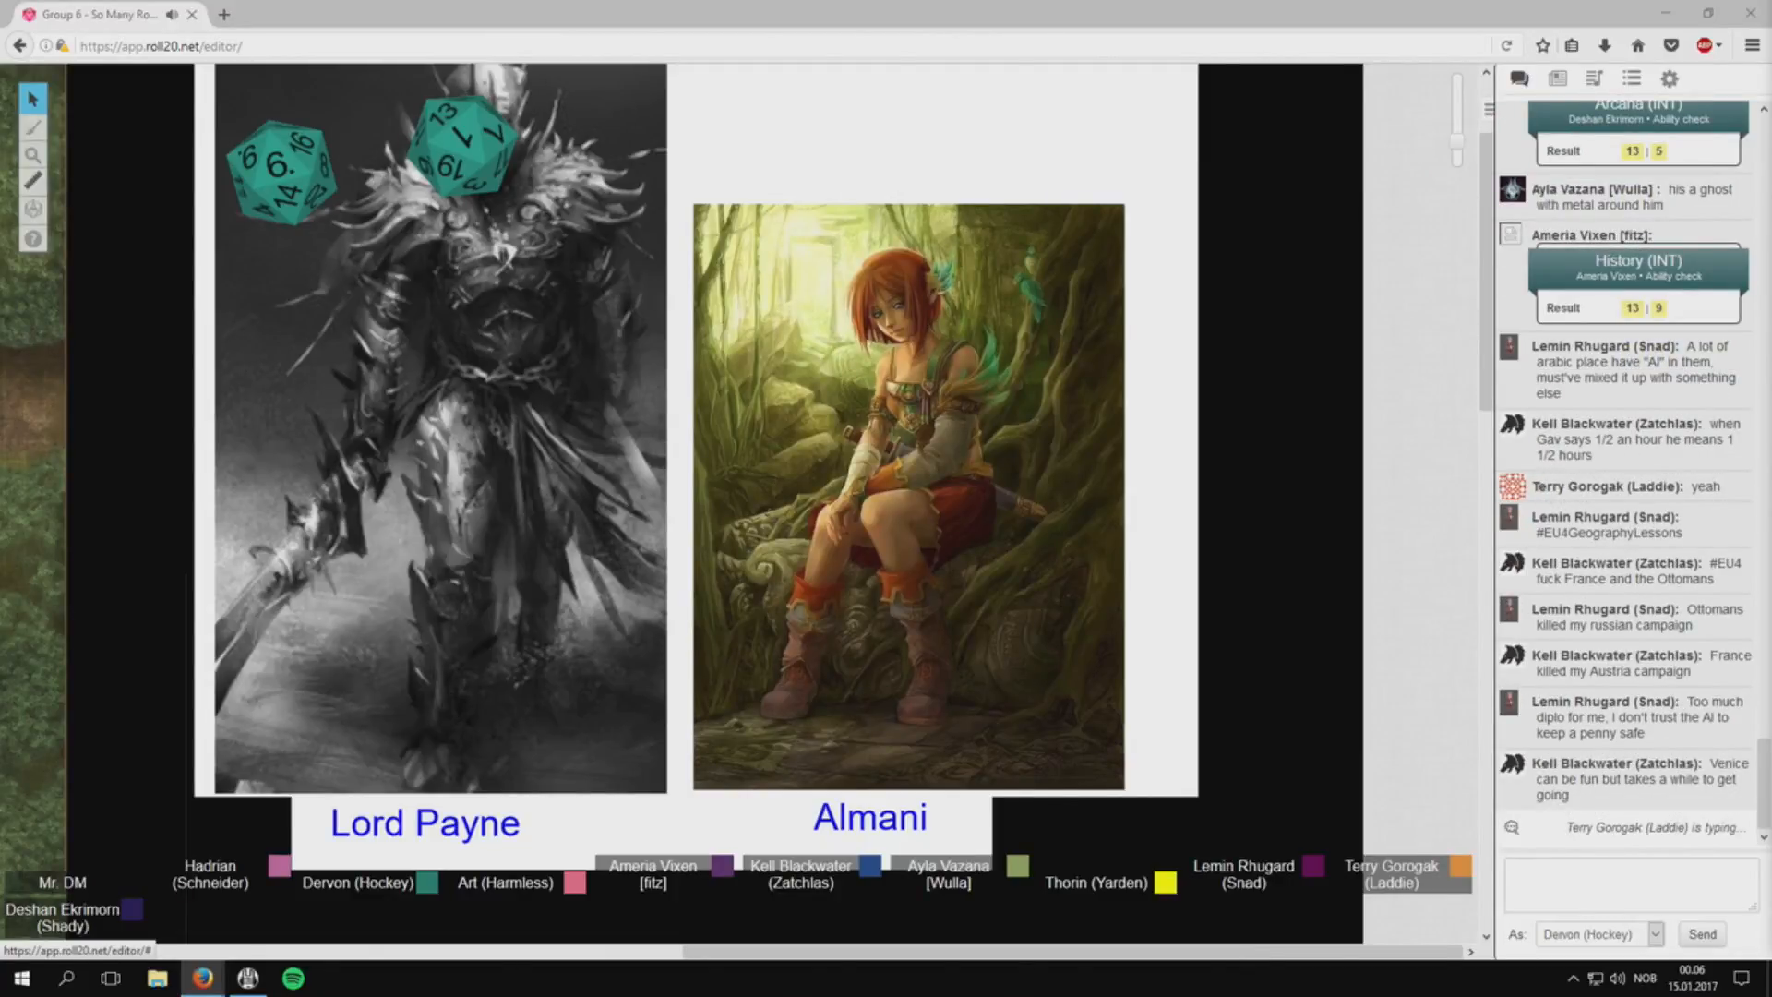
scroll(down, 3)
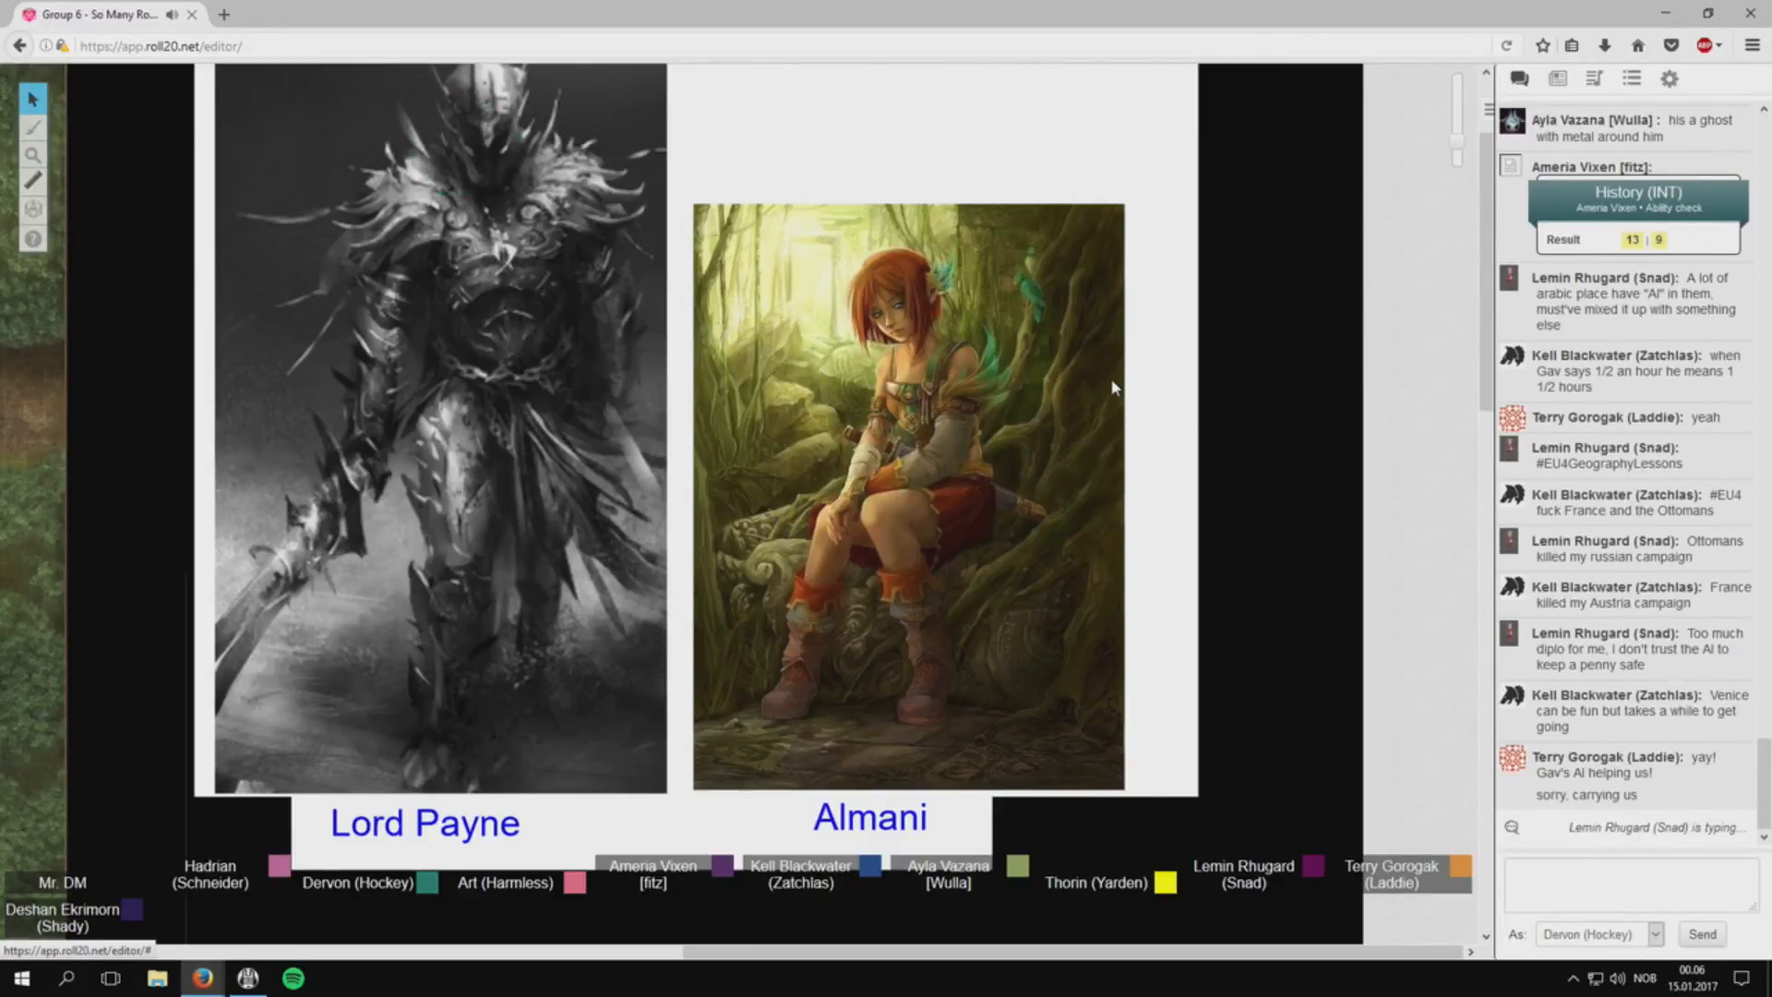
mouse_move(1305, 328)
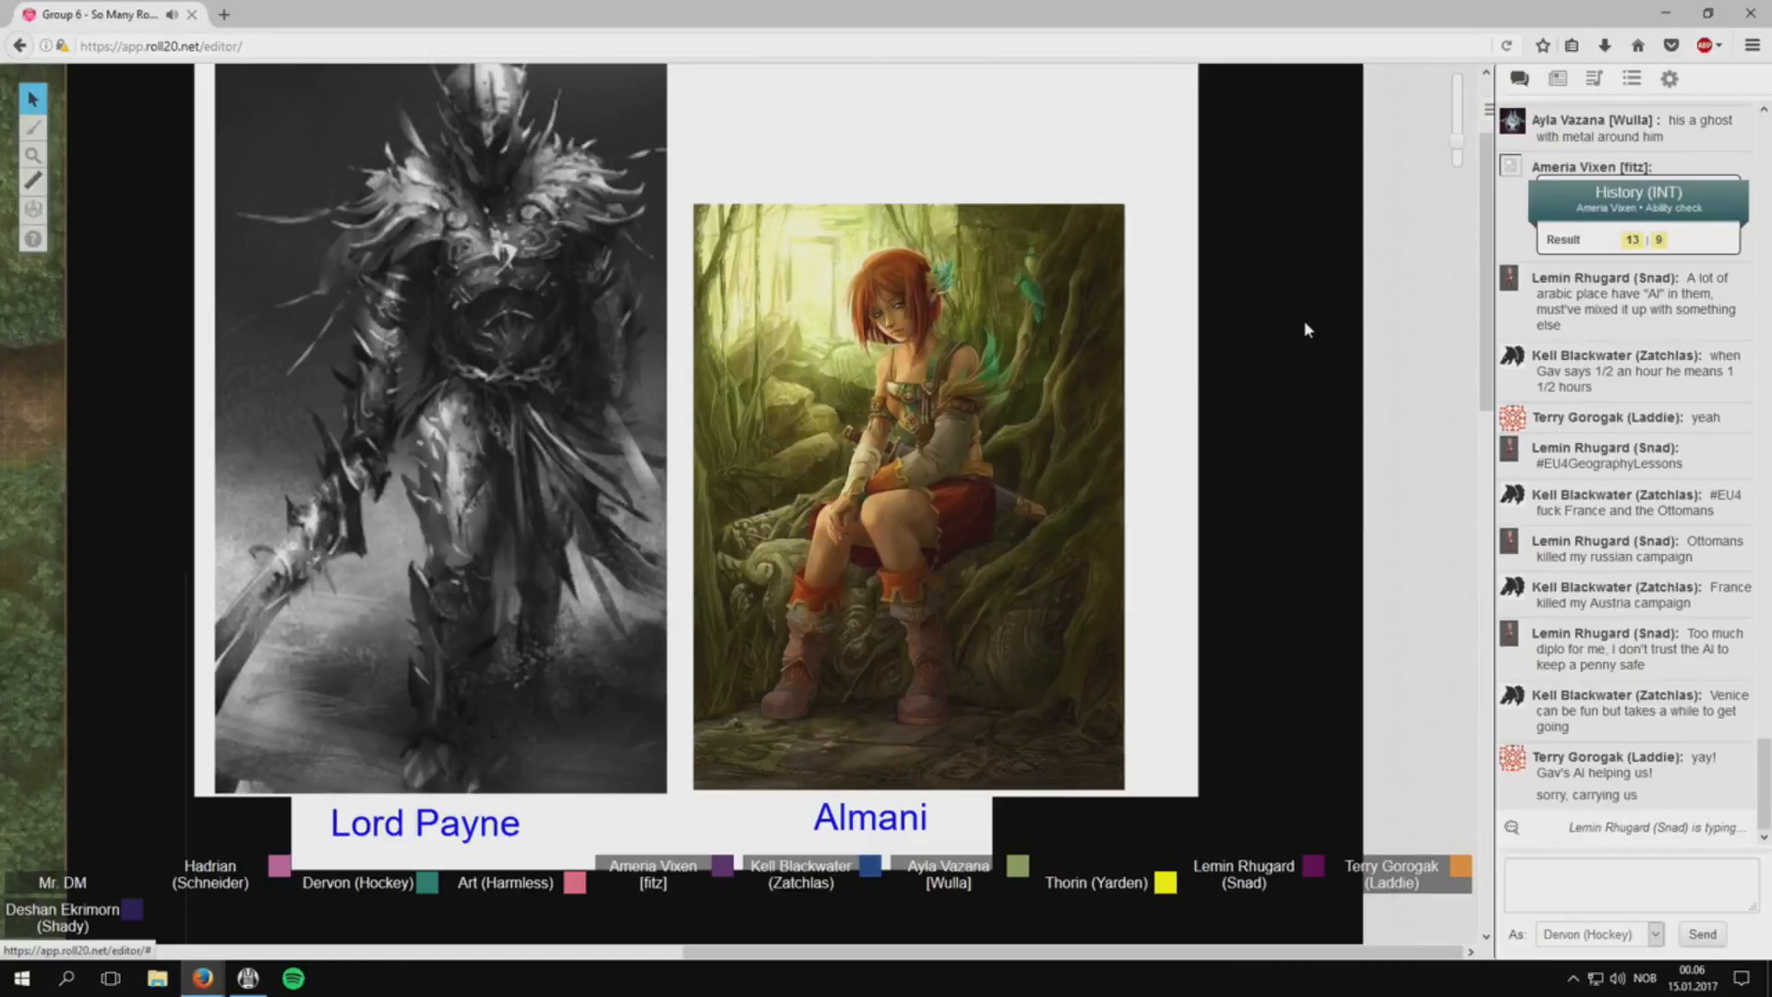
mouse_move(1248, 317)
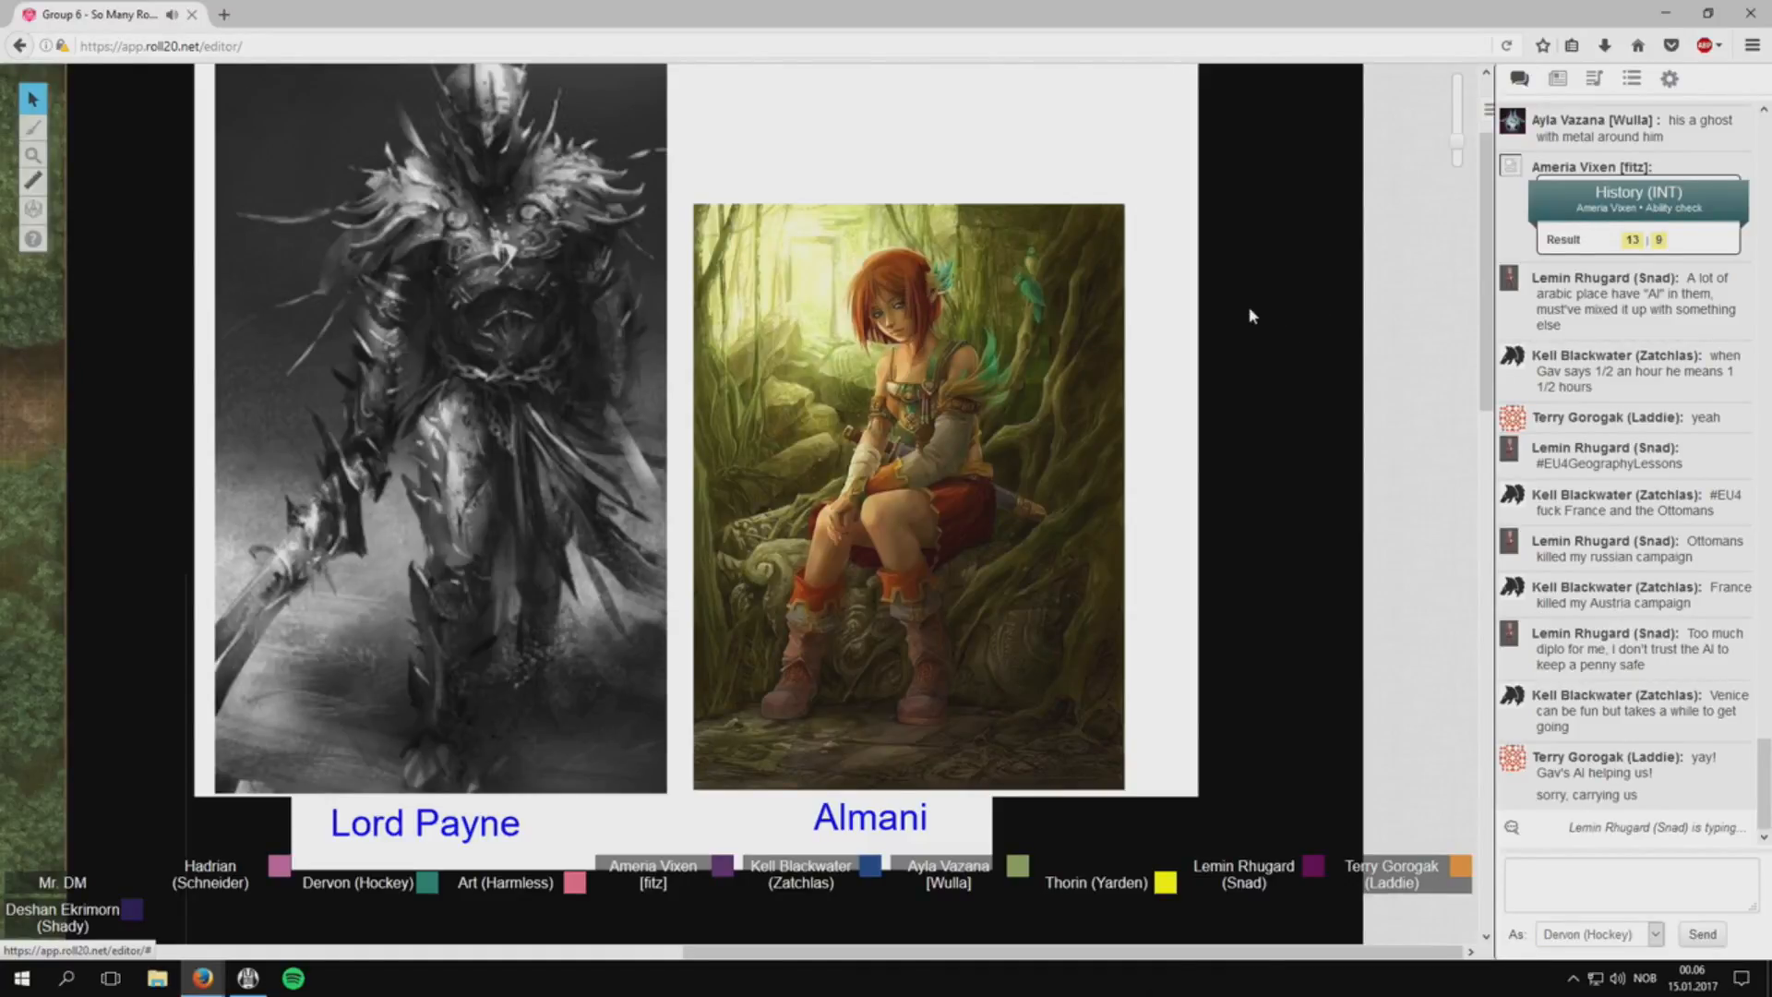
mouse_move(1270, 208)
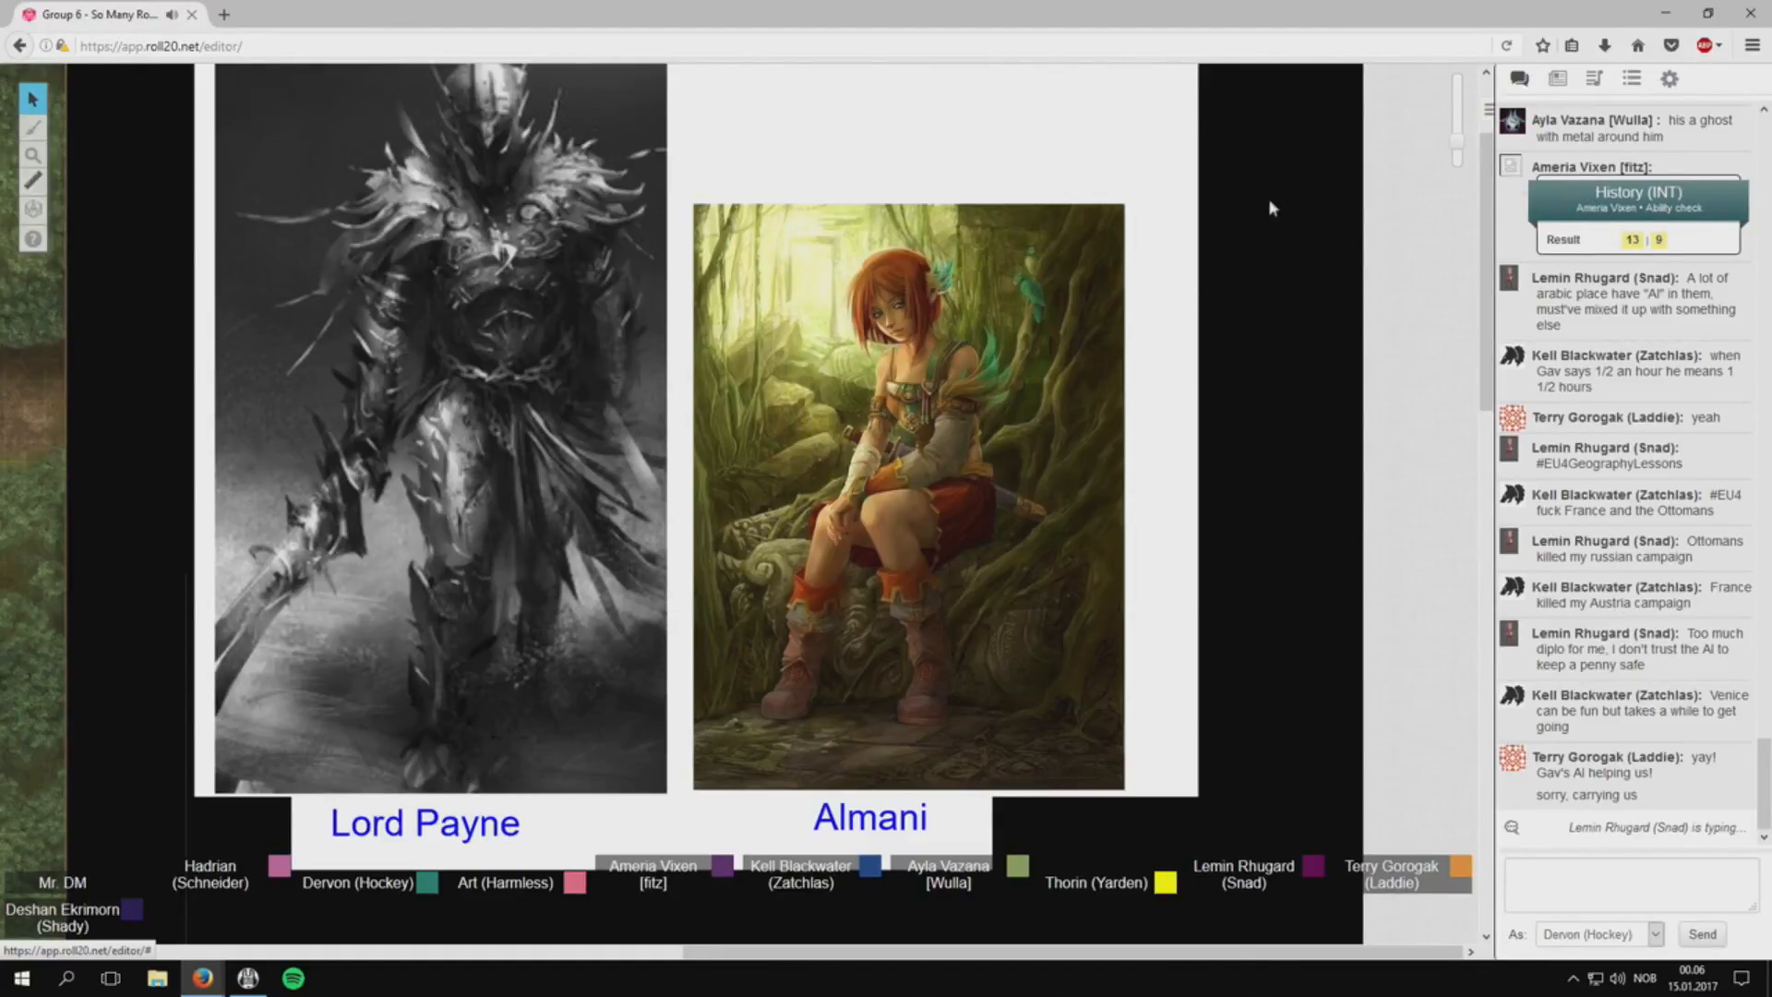
Roll Dervon's Insight (WIS) check and scroll the chat down to its result.
scroll(down, 3)
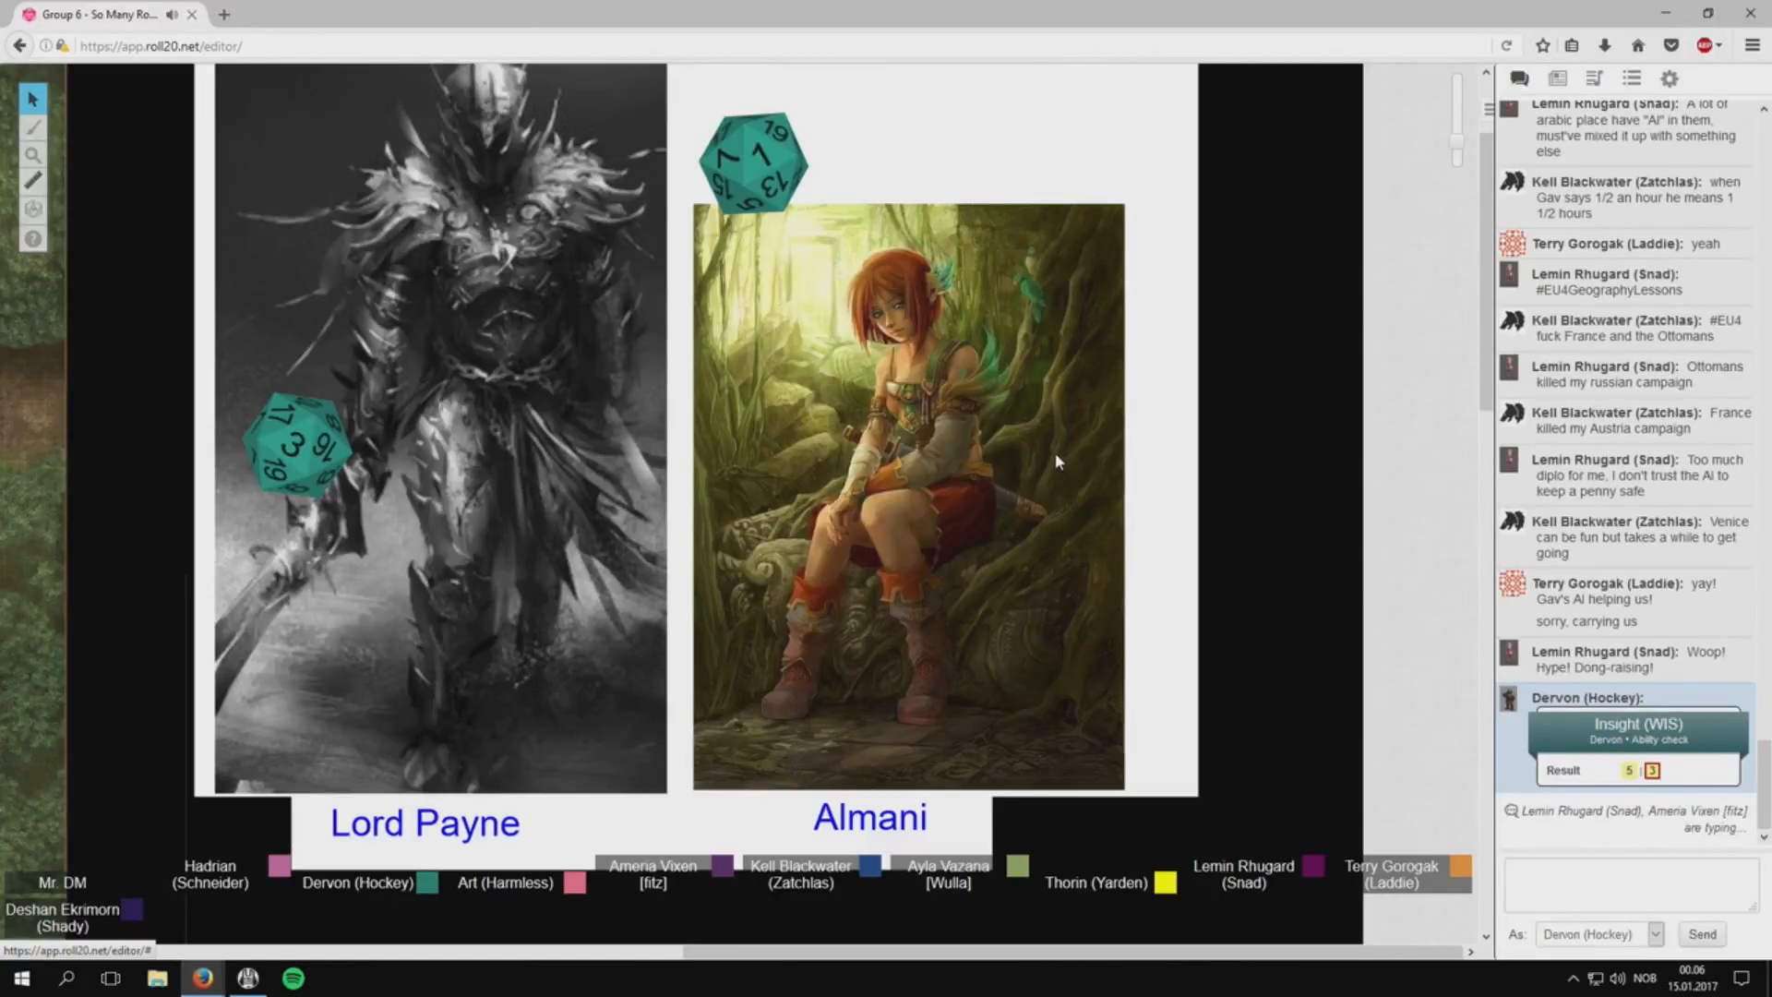
mouse_move(1048, 454)
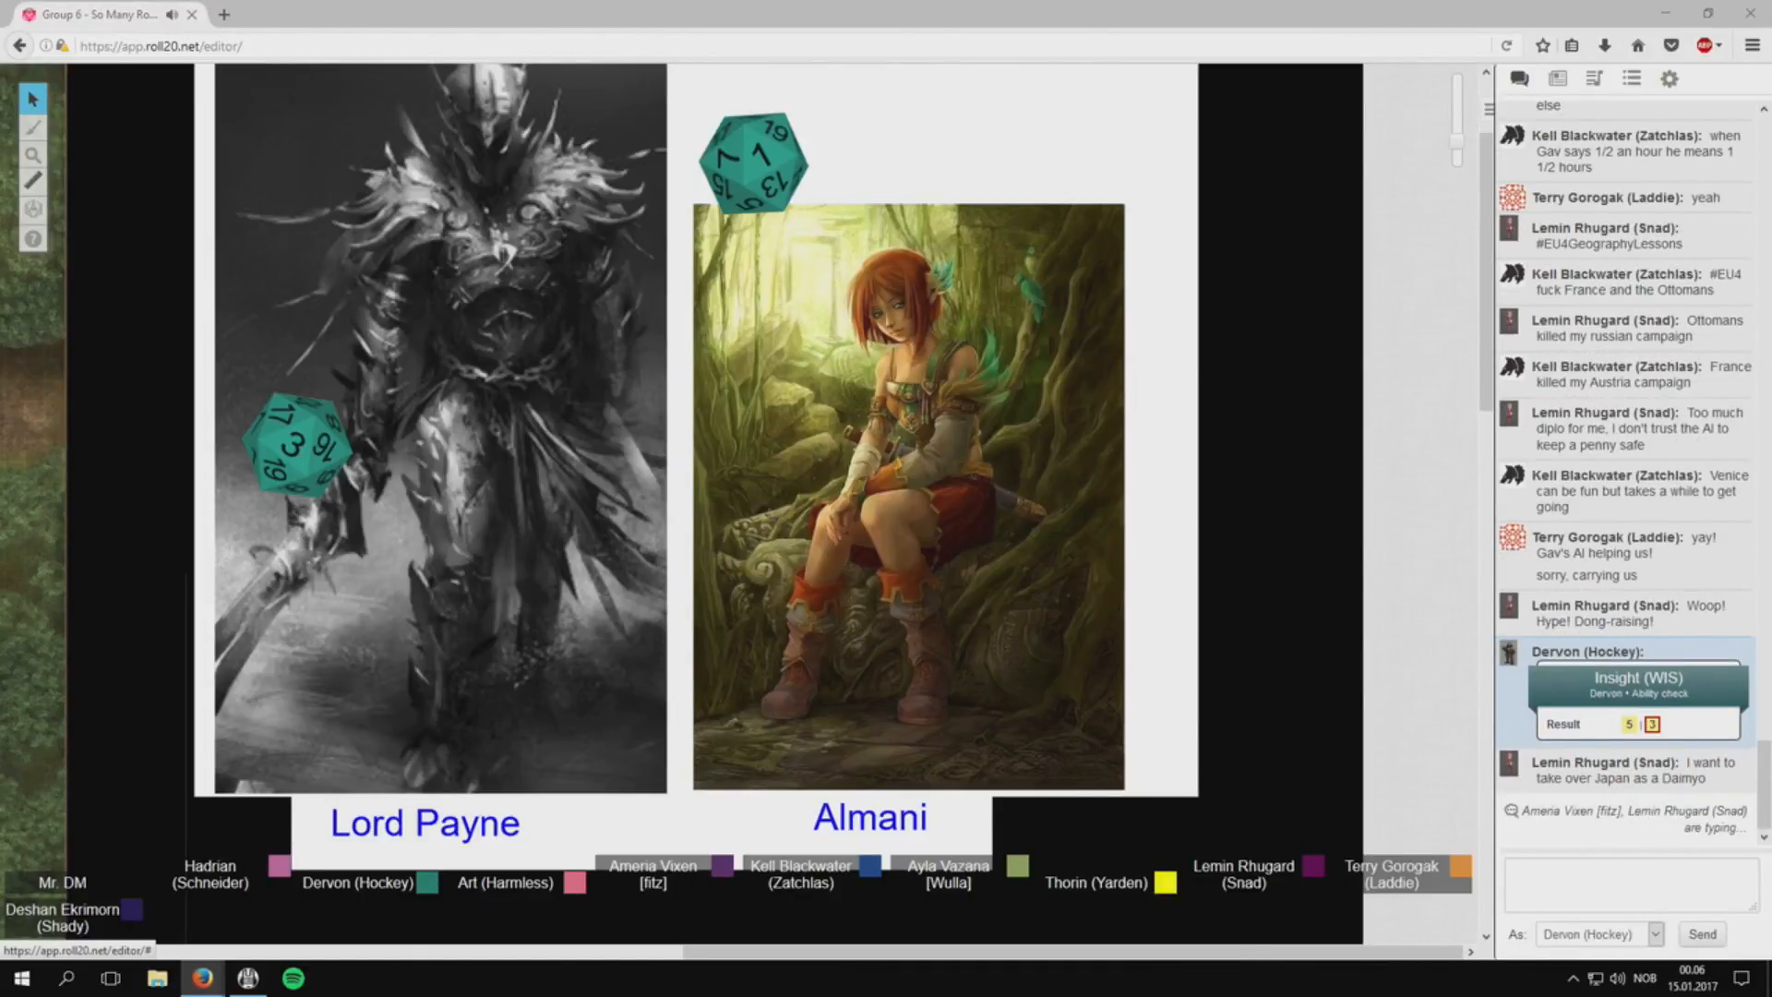
scroll(down, 3)
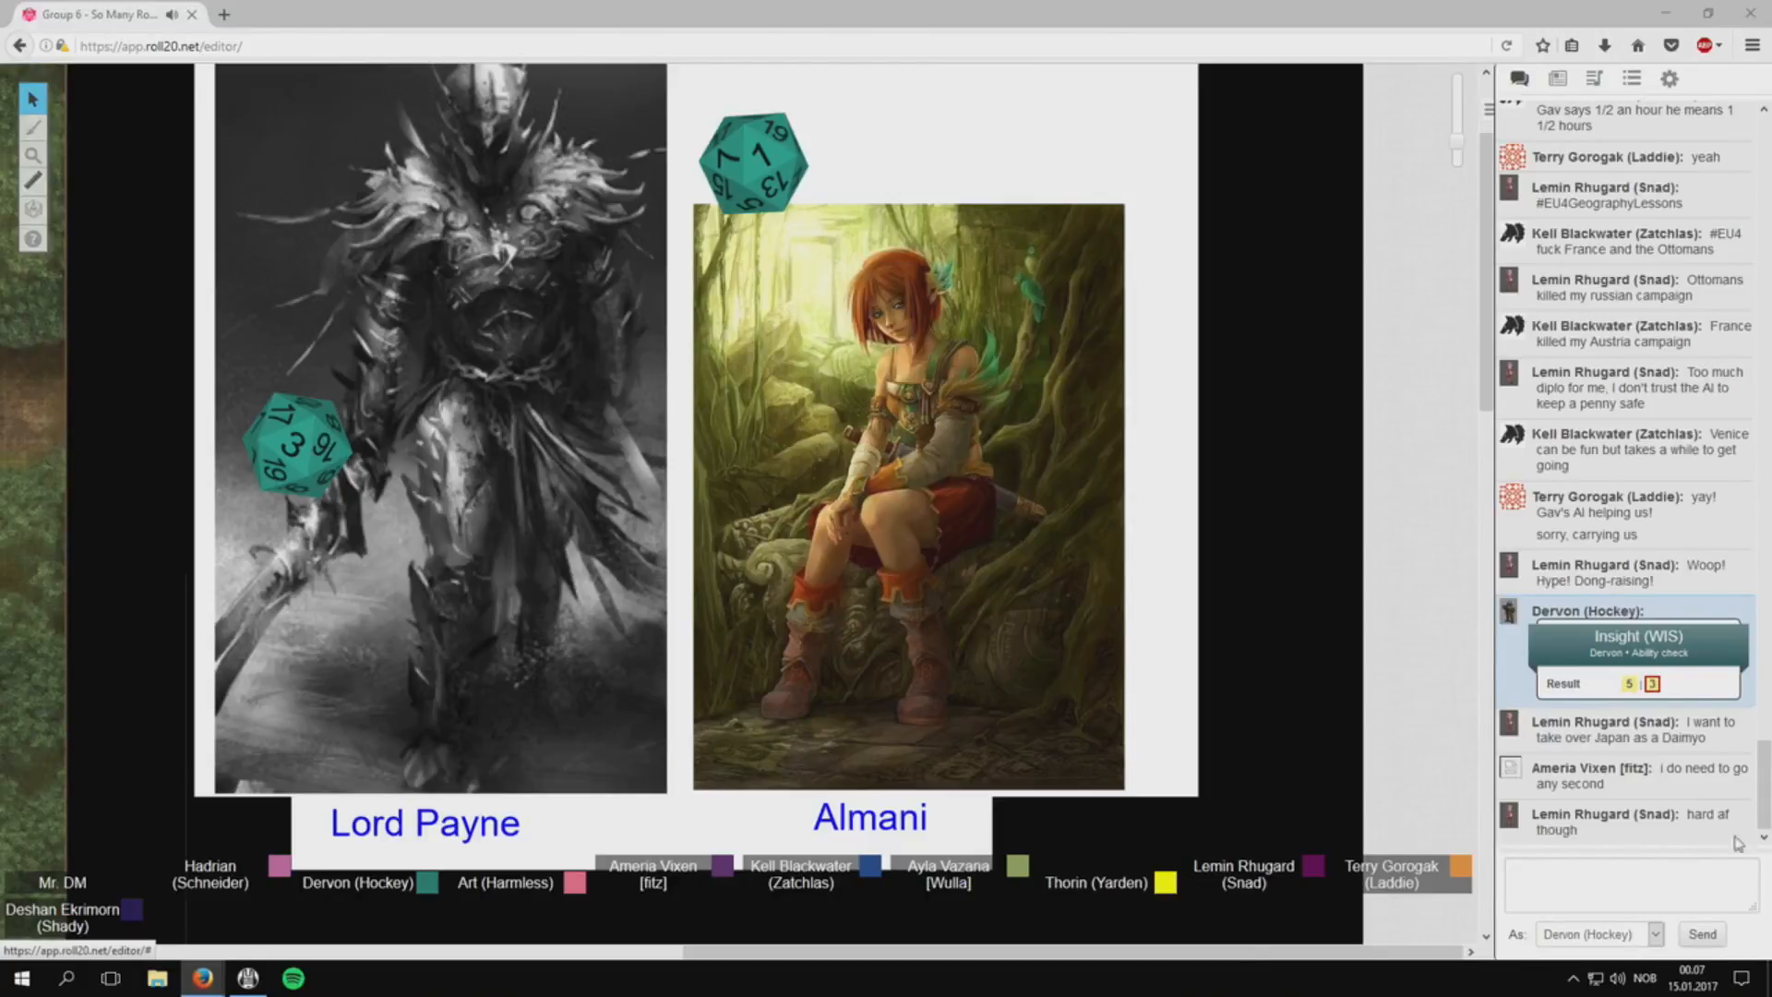
click(1627, 886)
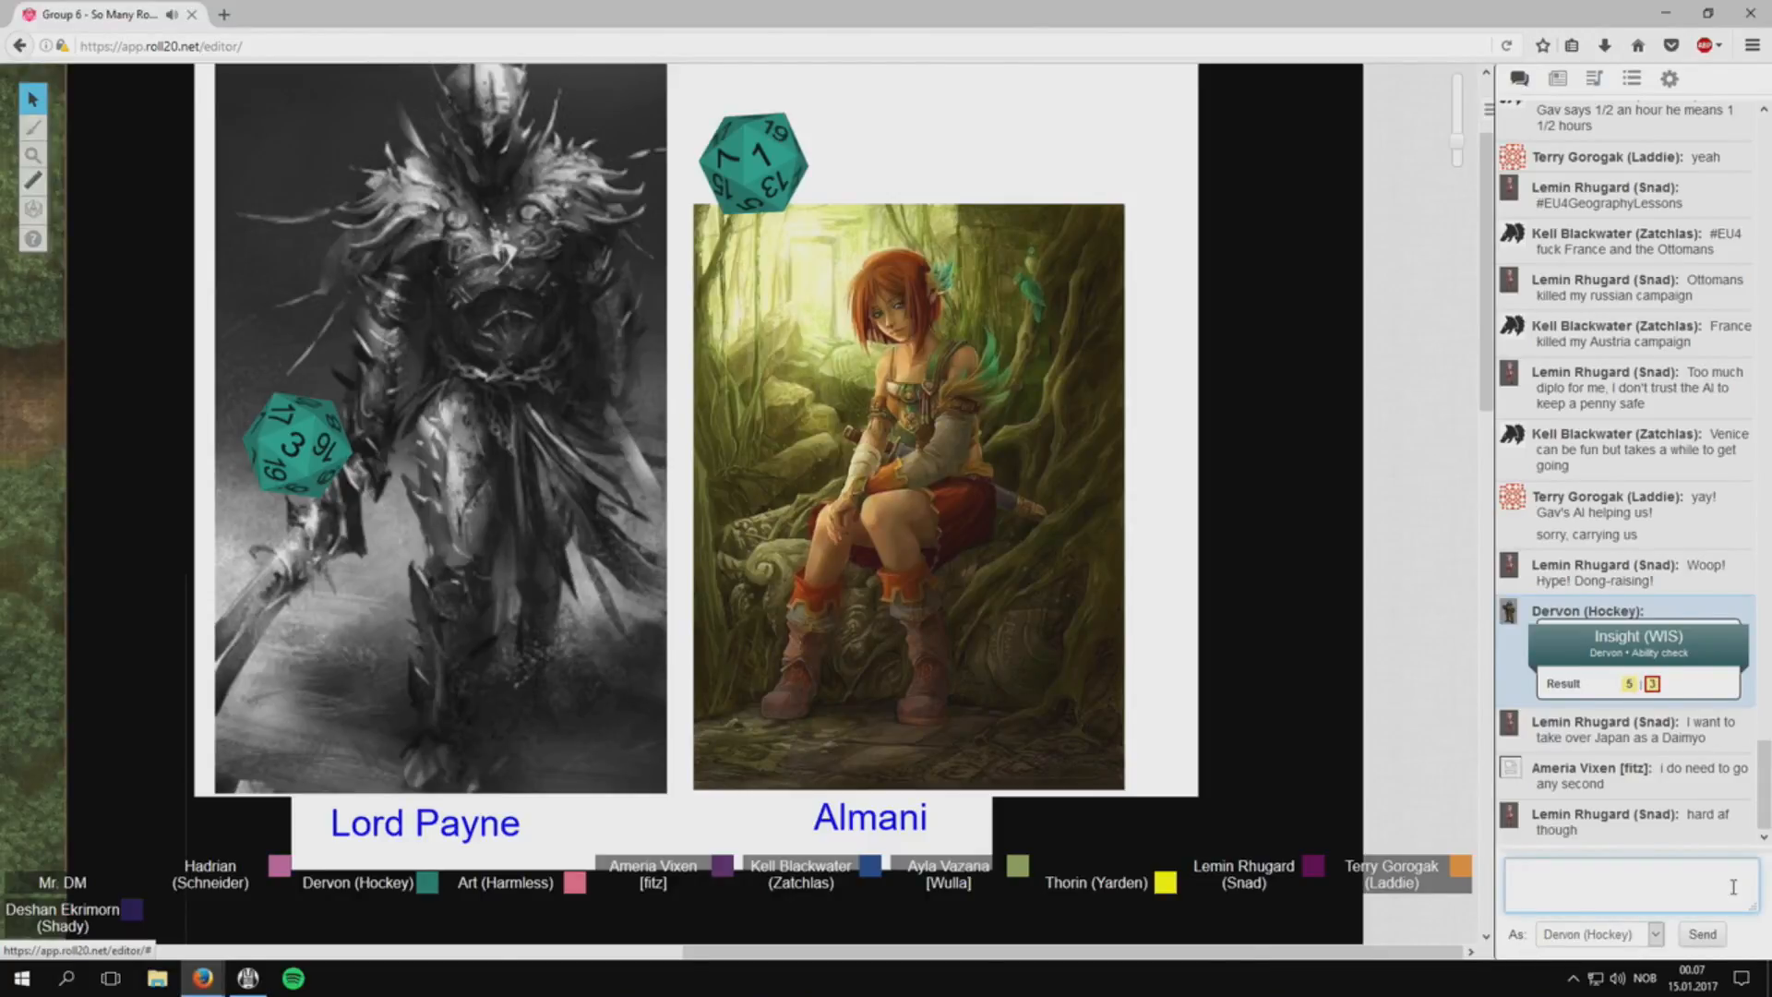
text(Ermon)
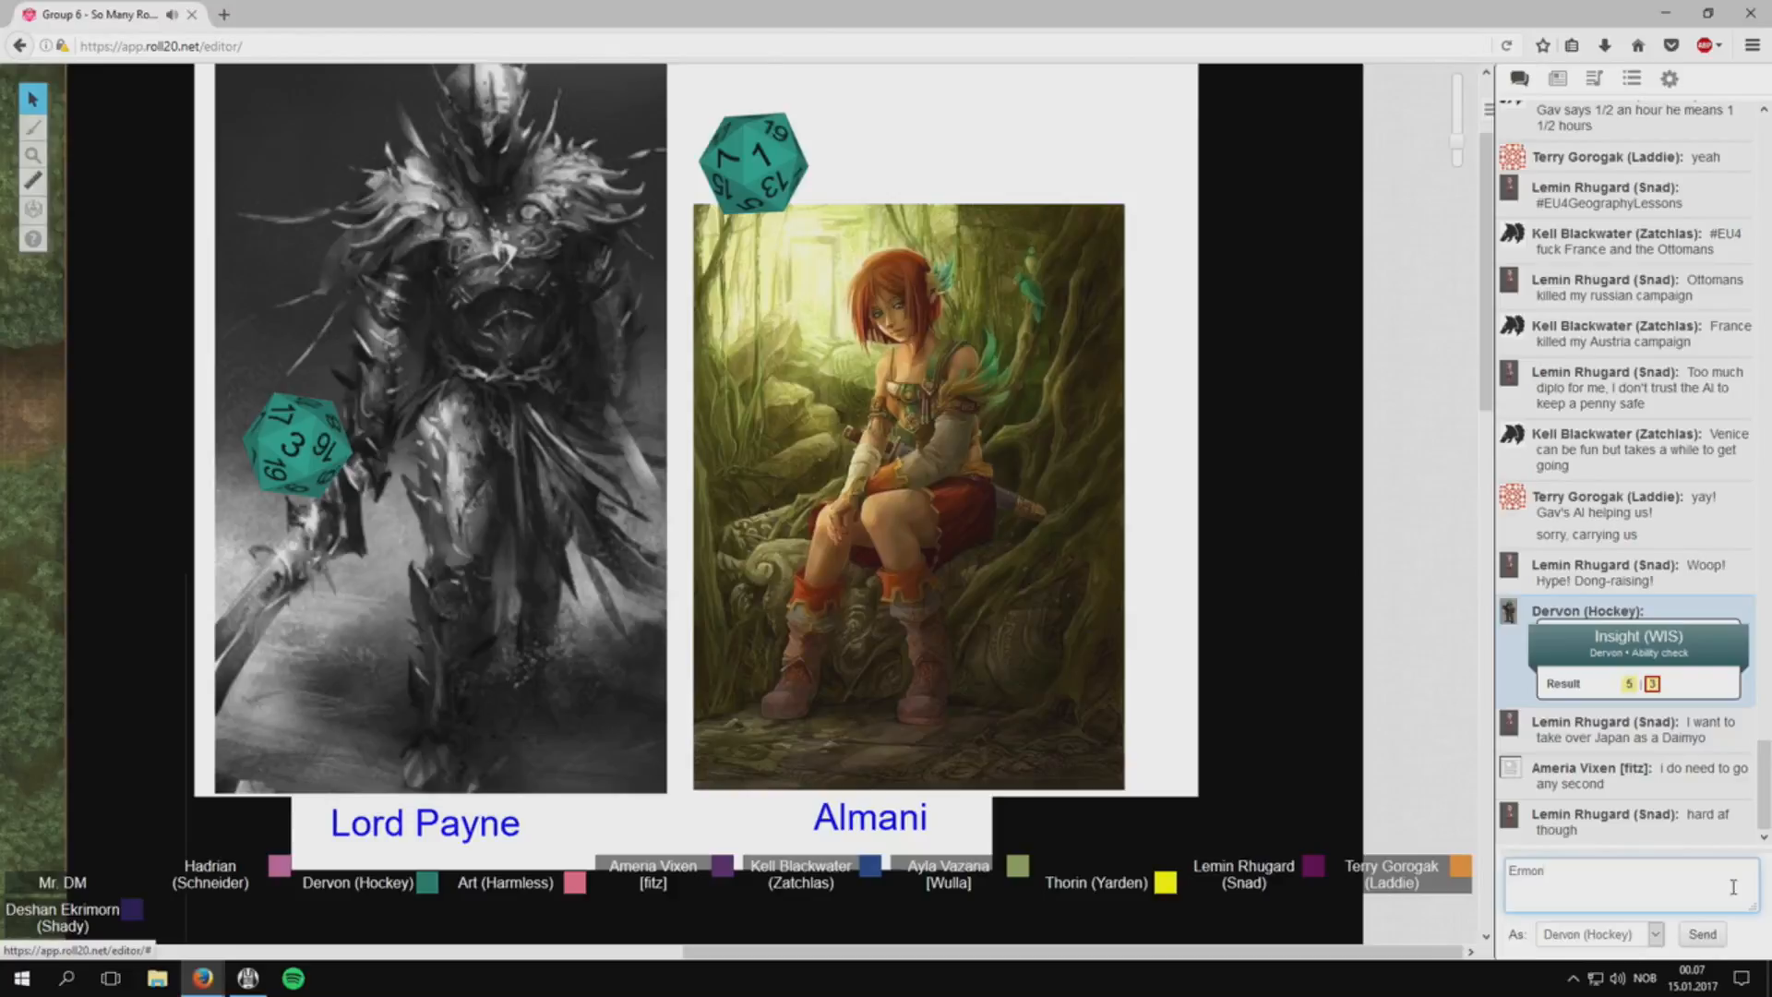
key(Backspace)
text(und P)
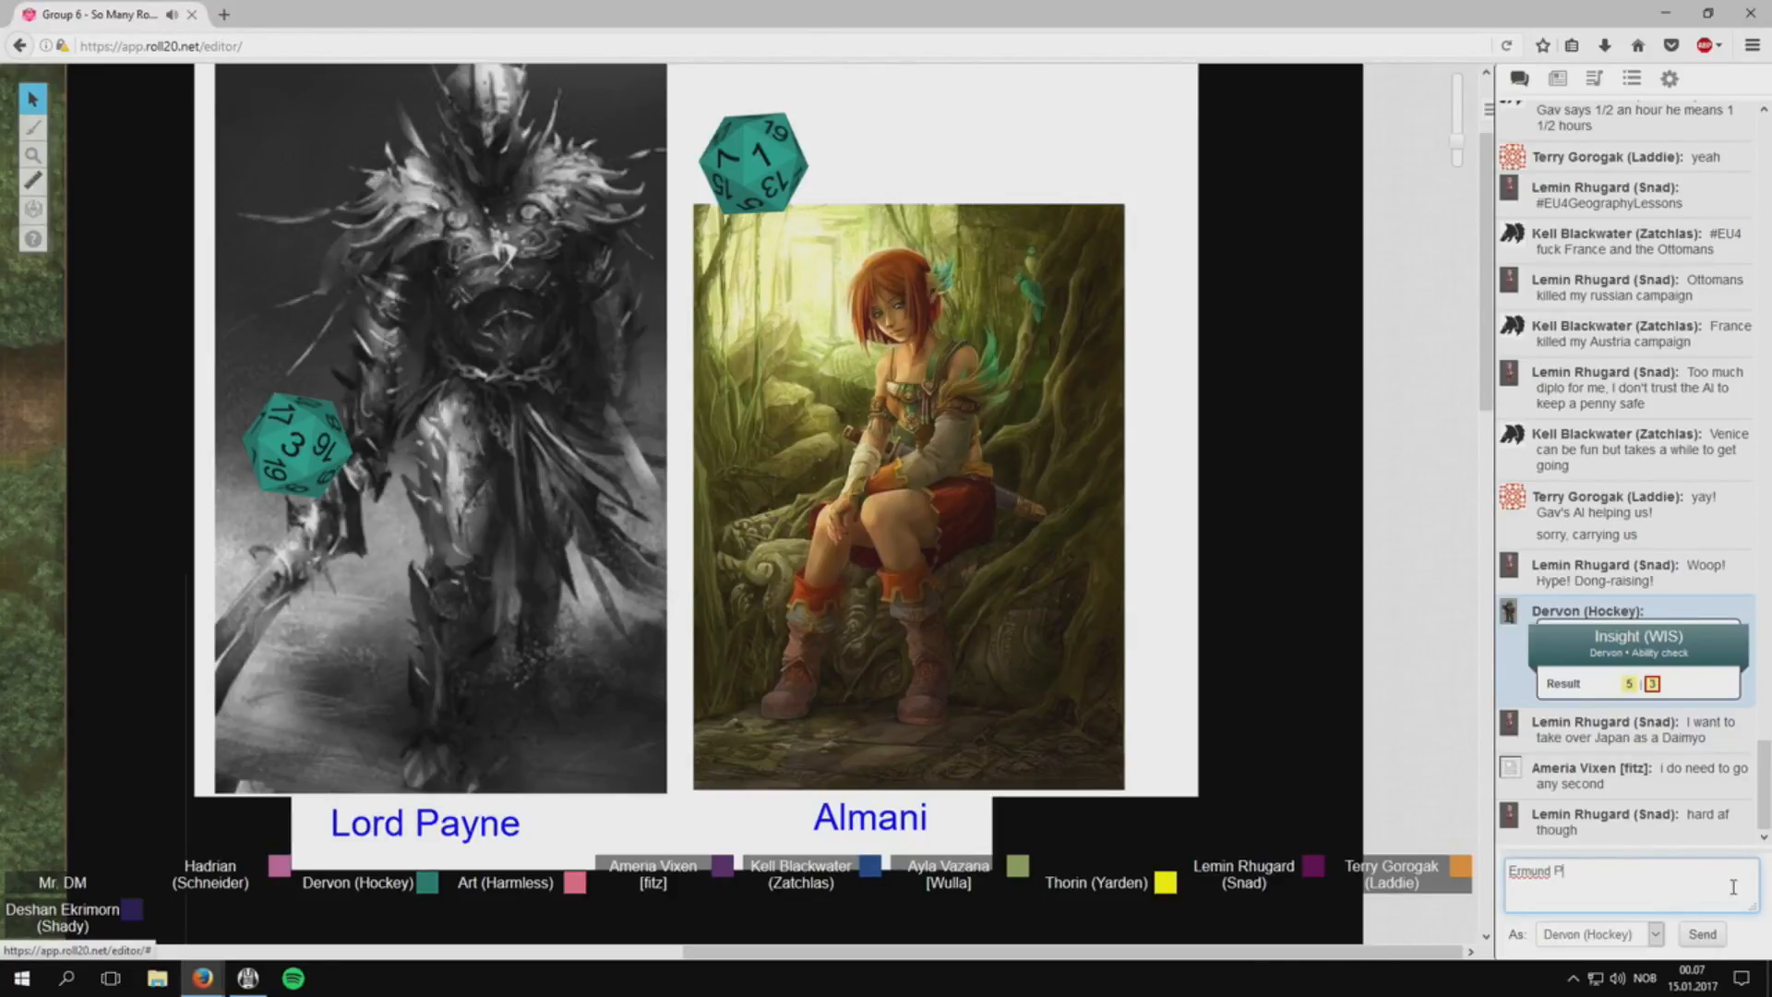
text(ayne)
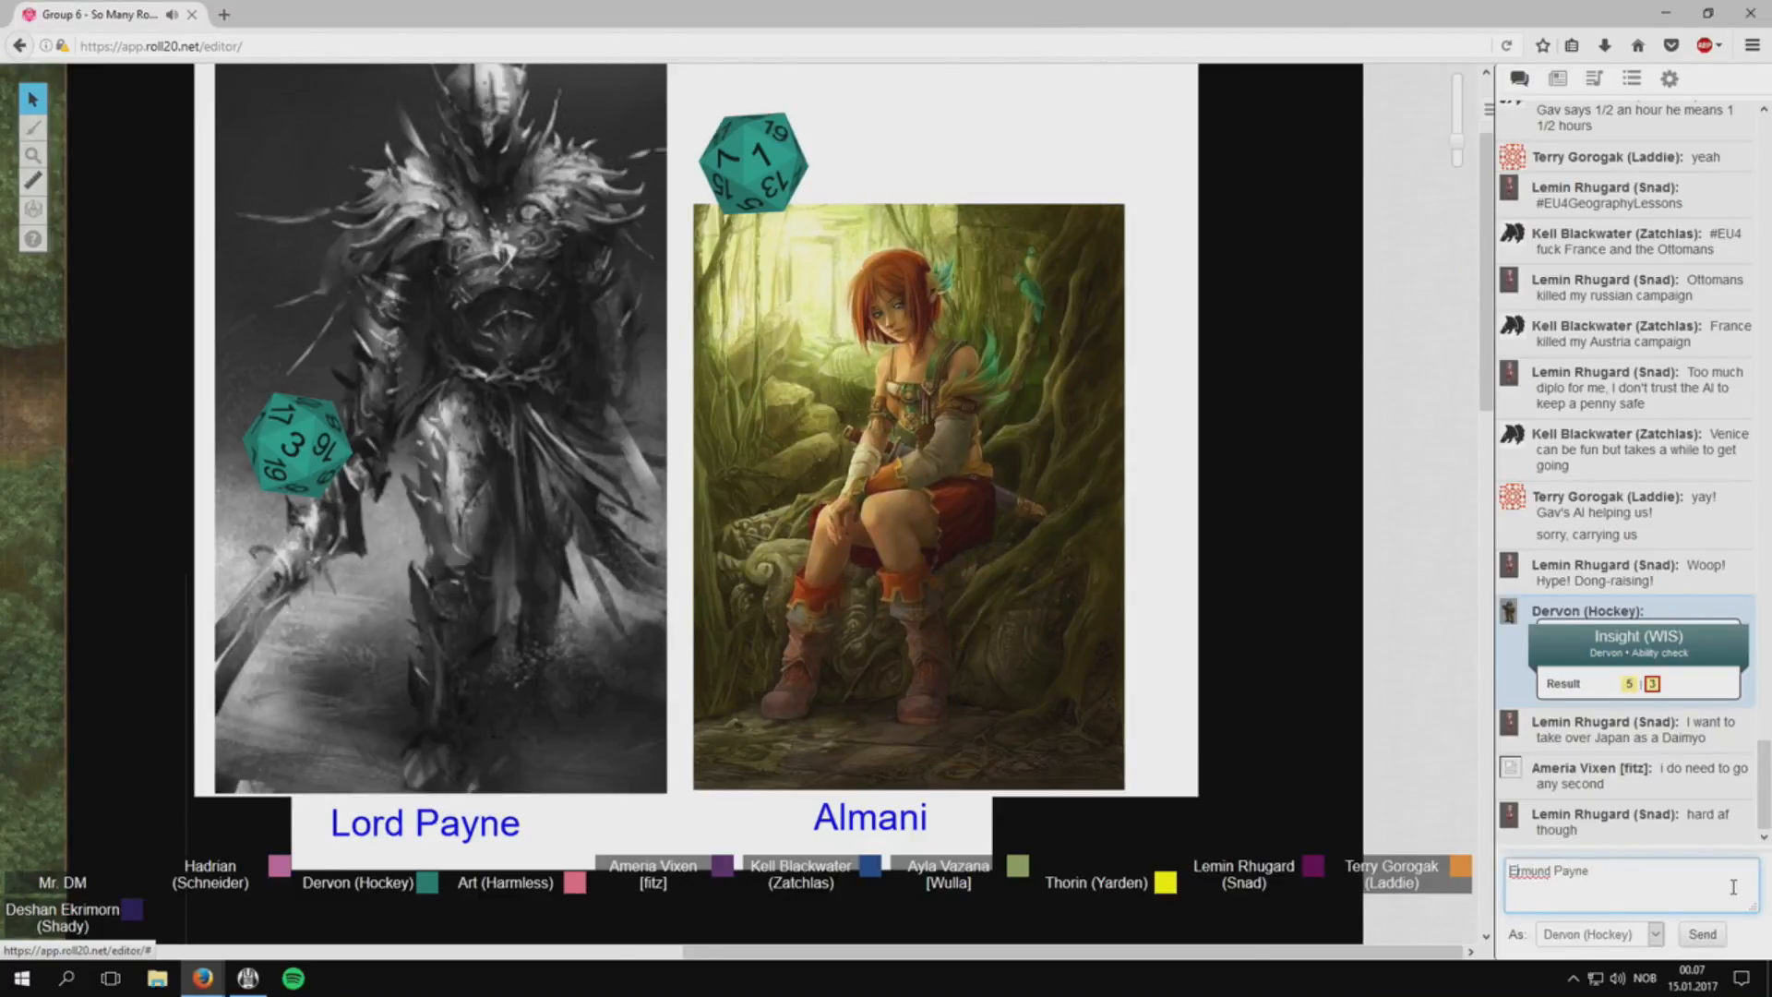
click(1701, 933)
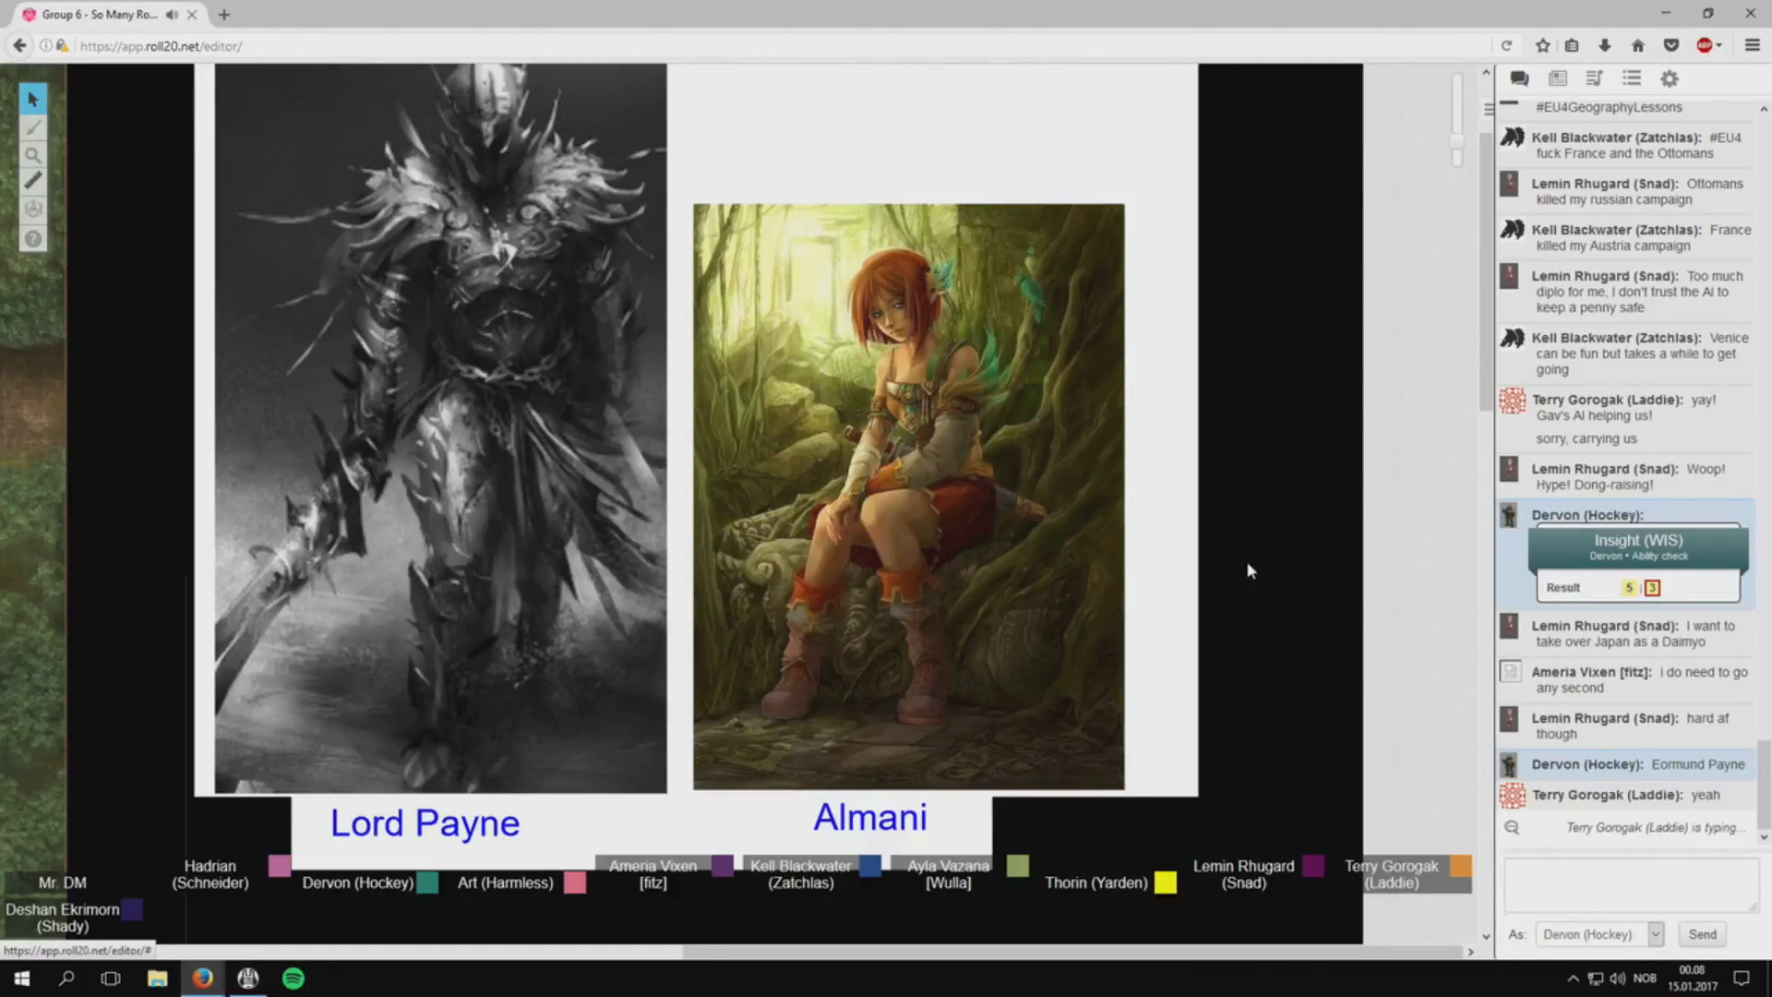
Reply 'yeah finally found it as well' in the group chat.
scroll(down, 3)
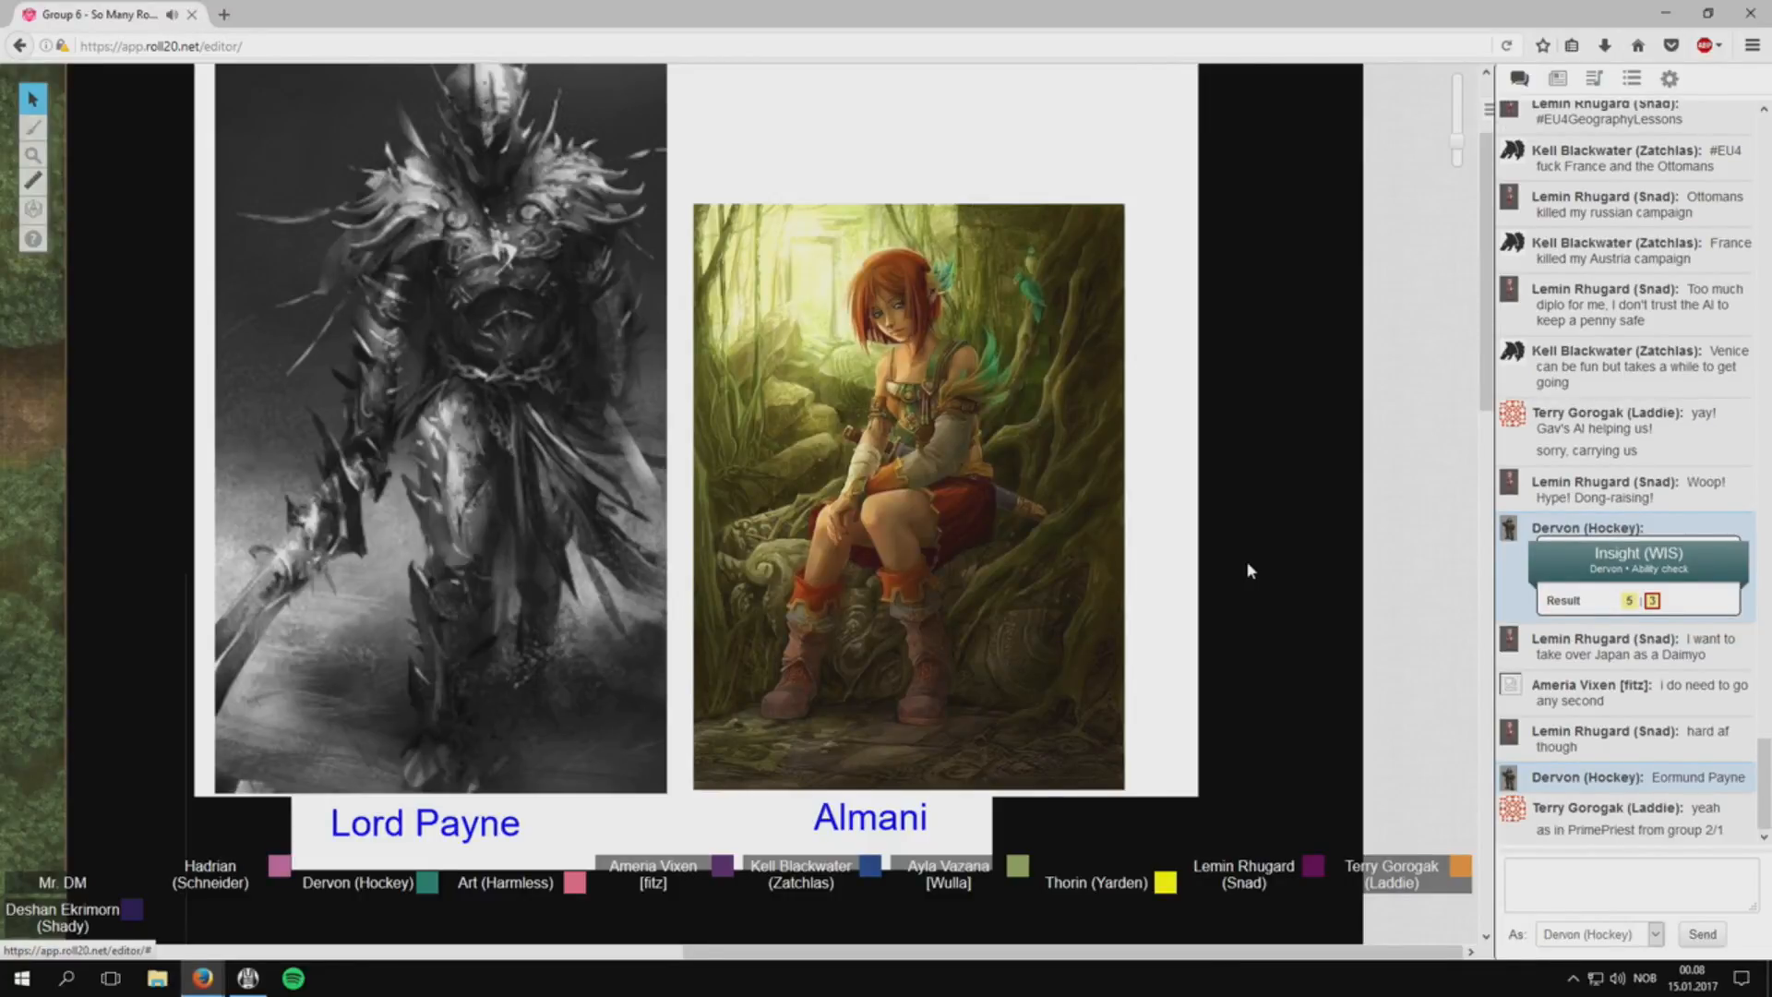
click(1627, 884)
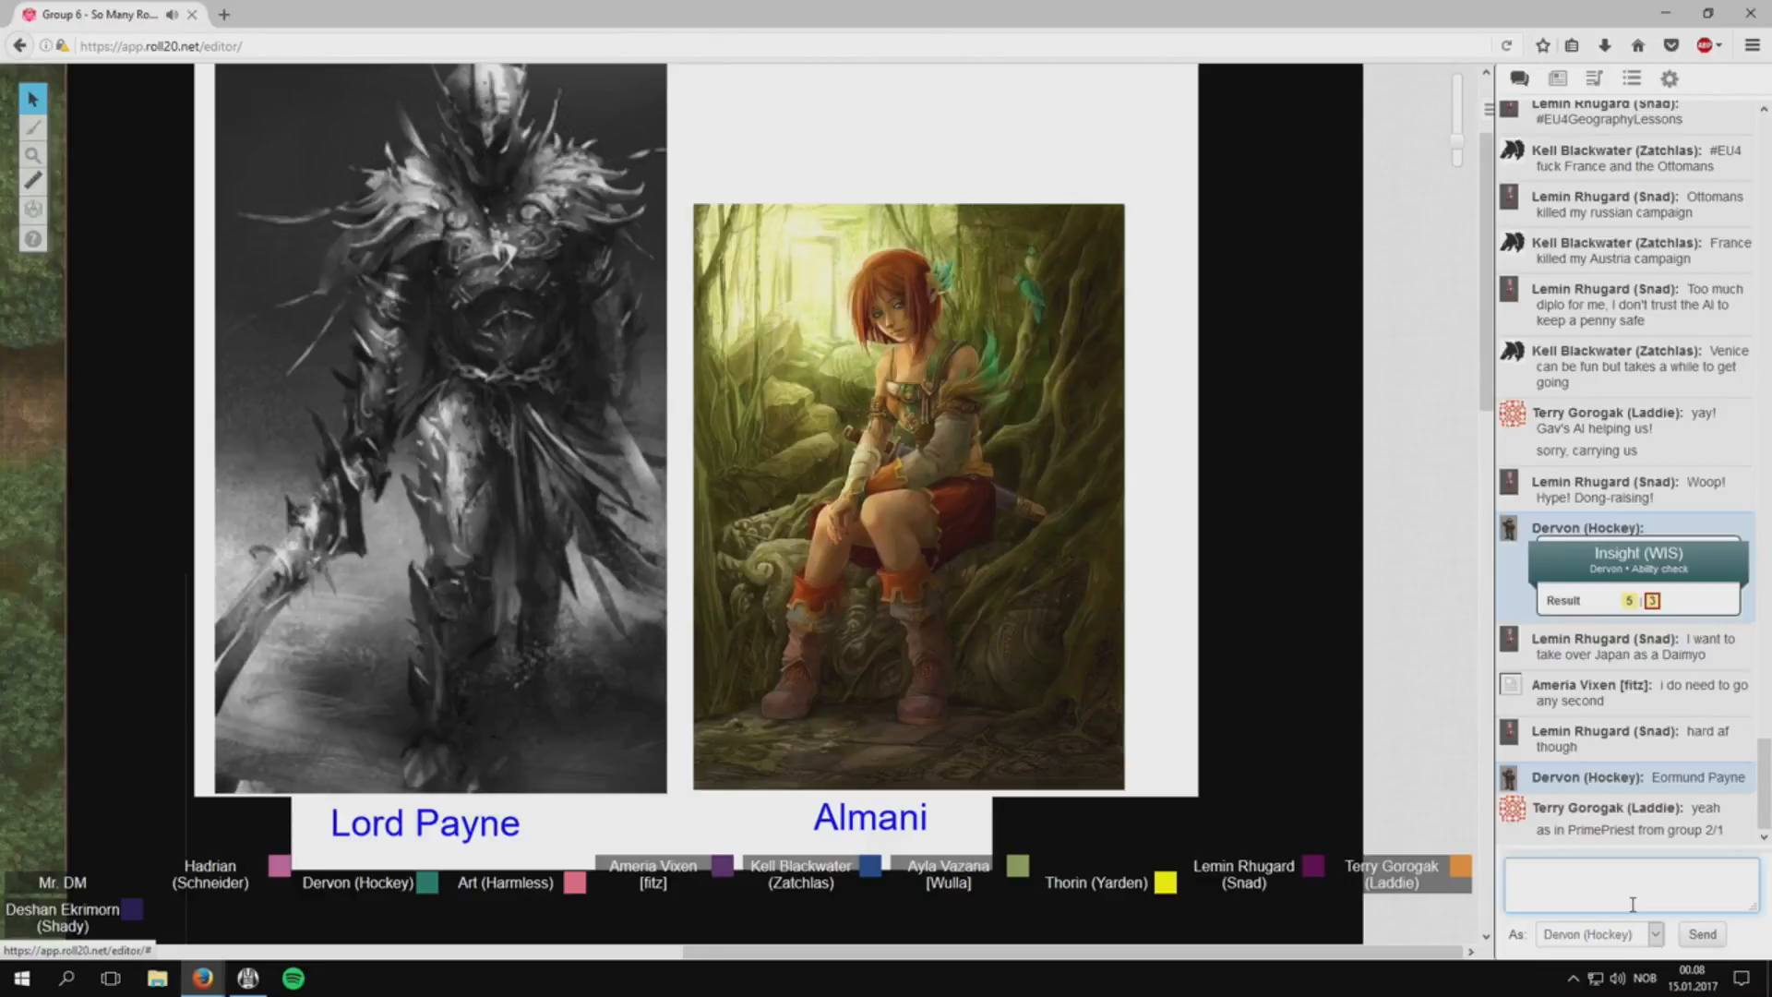
text(yeah)
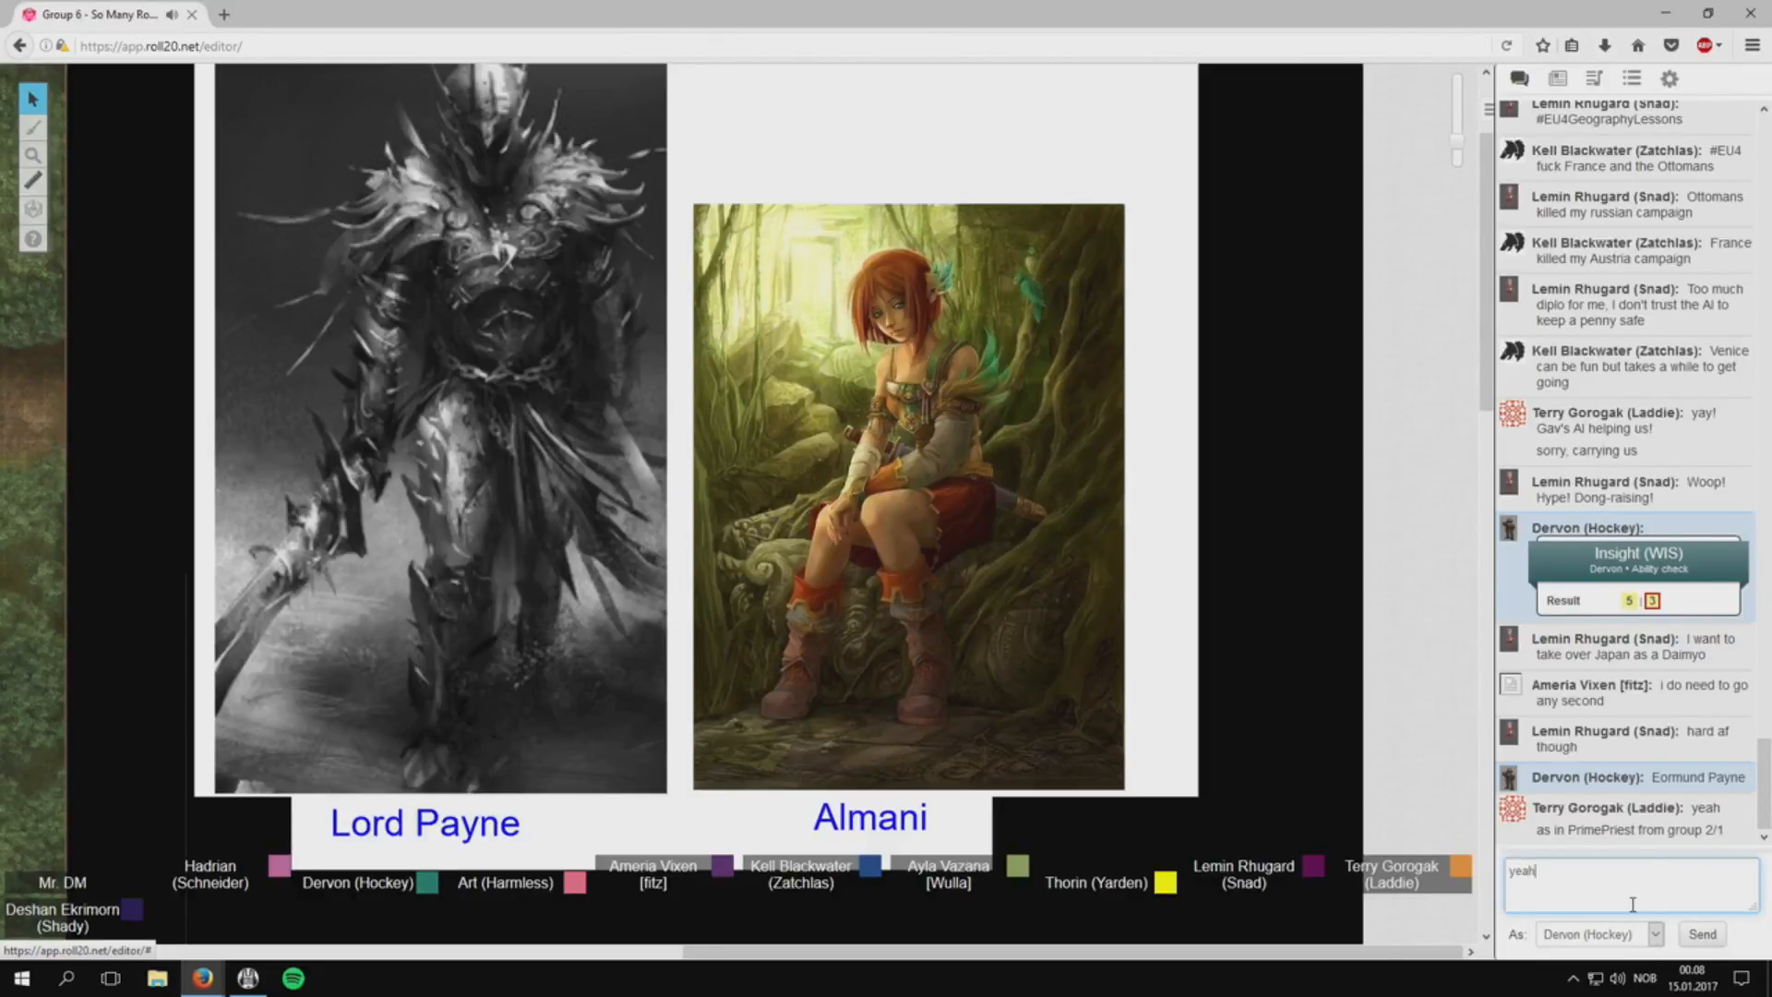
text(finally f)
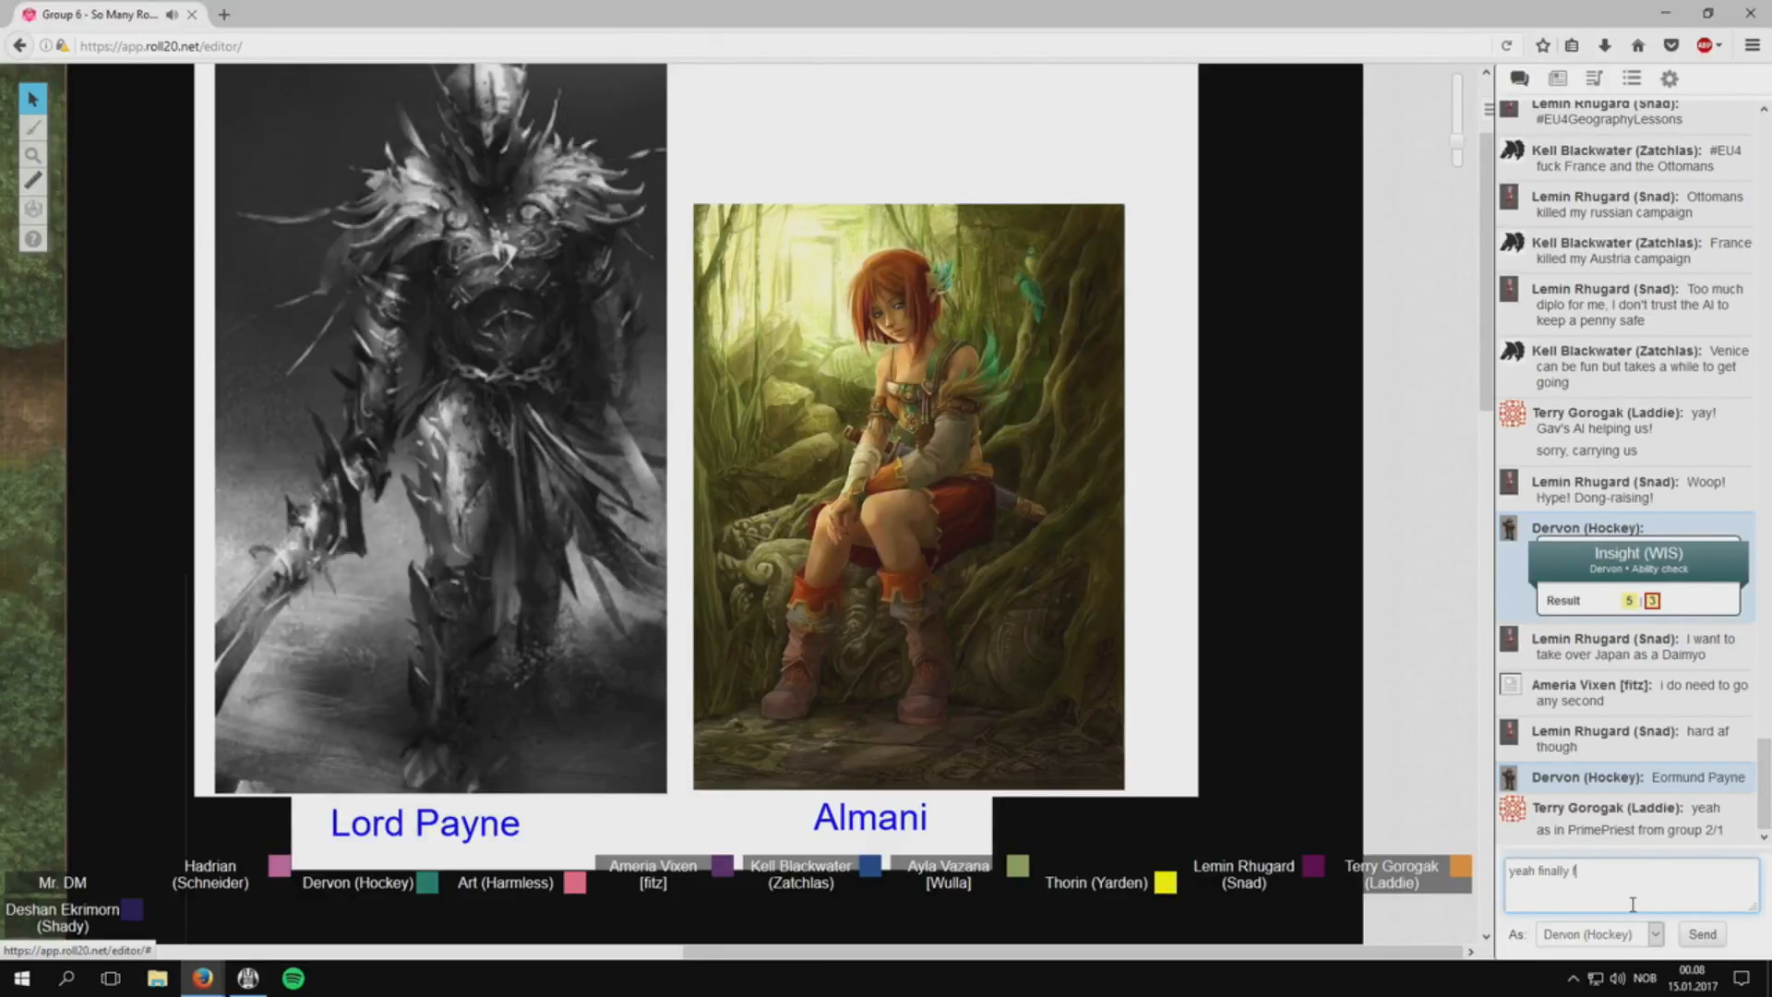
text(ound it)
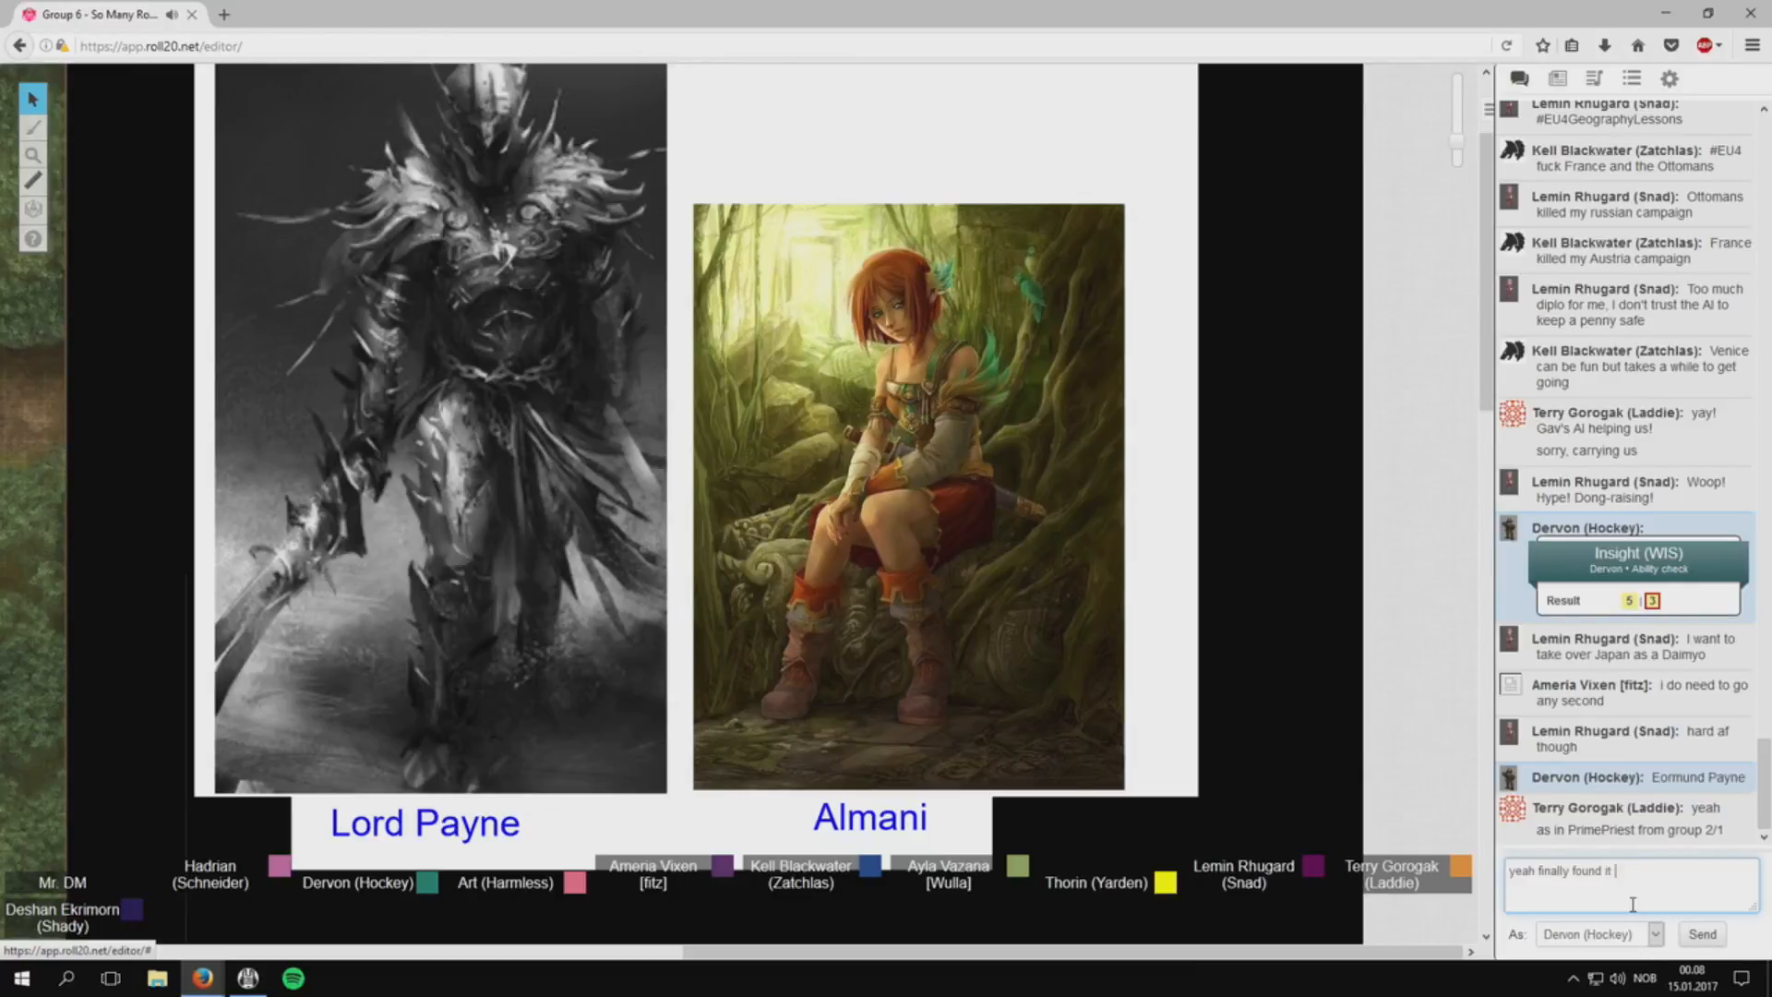
click(1701, 933)
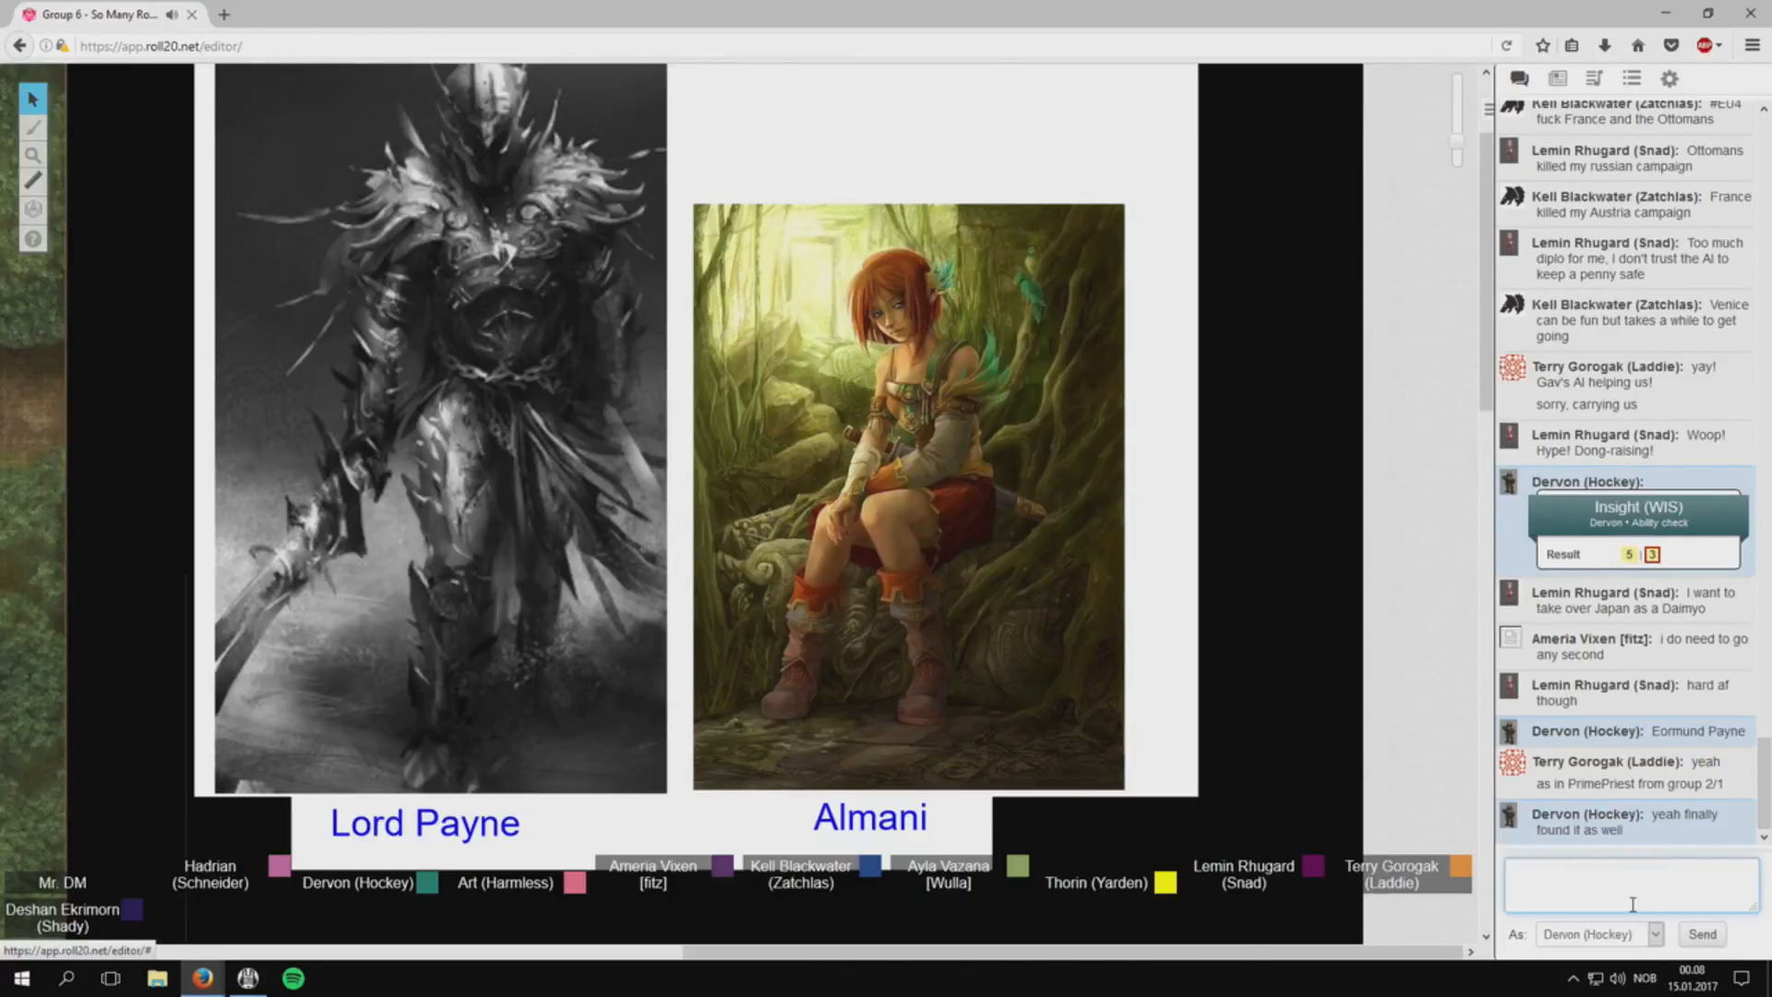
mouse_move(1203, 731)
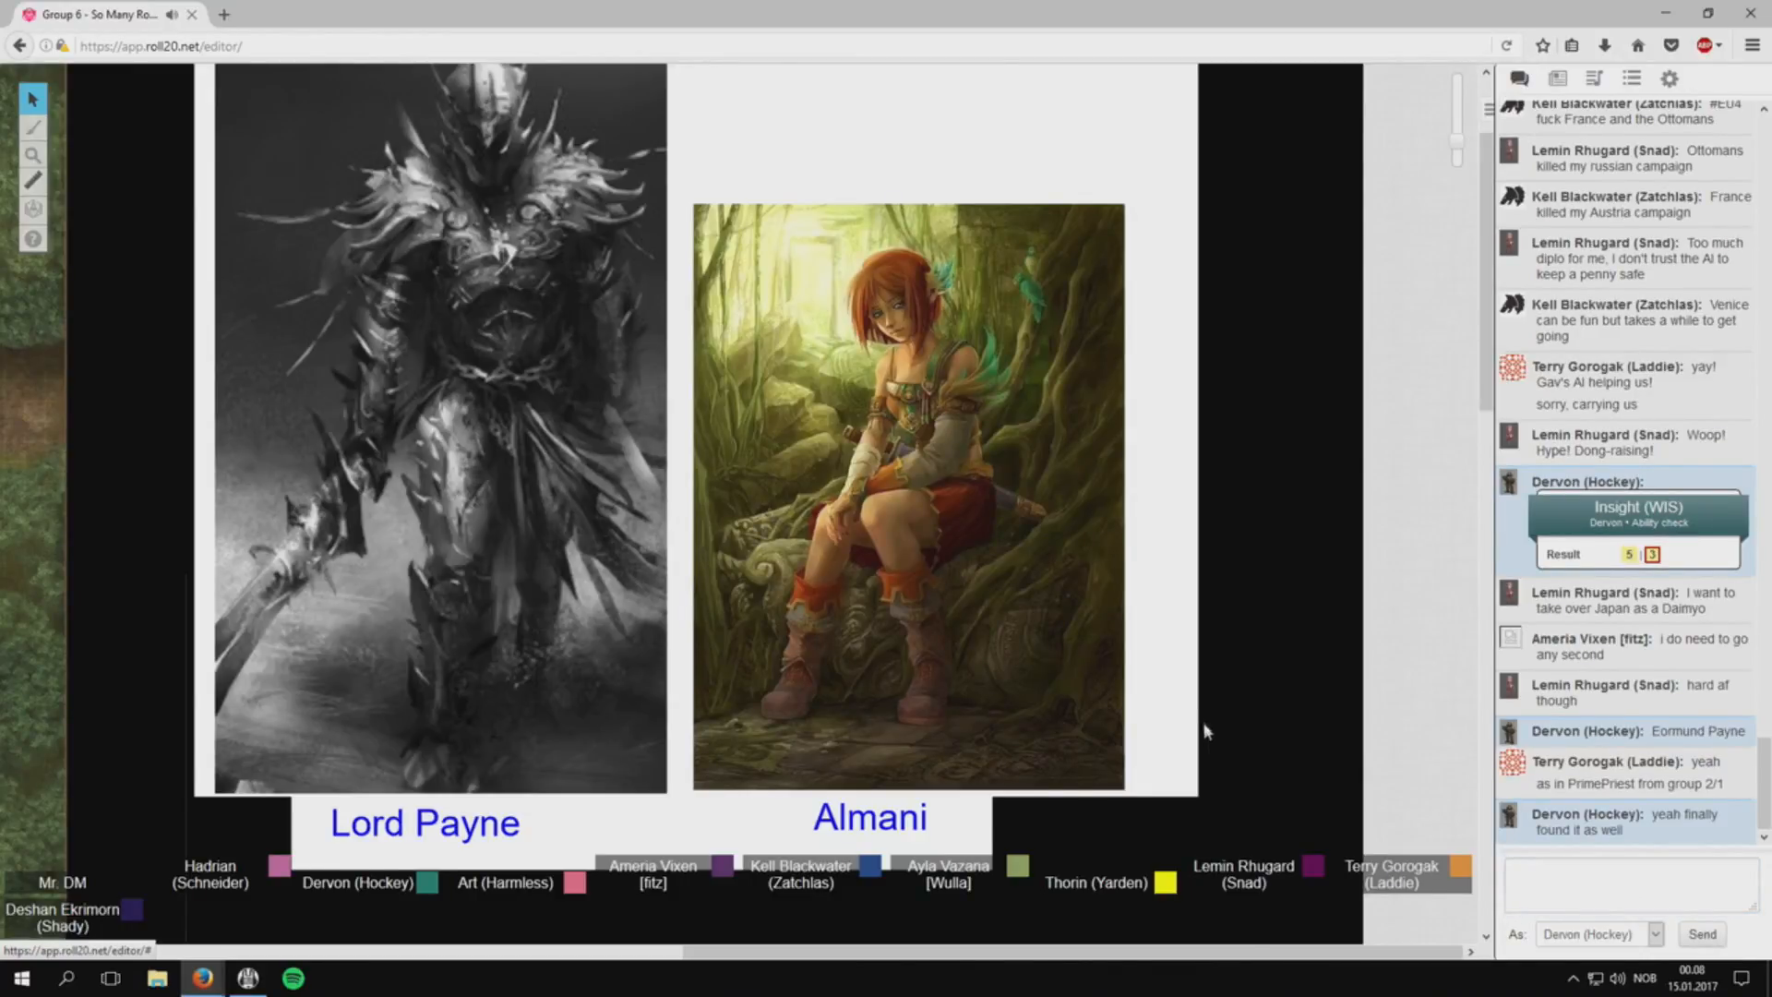
scroll(down, 3)
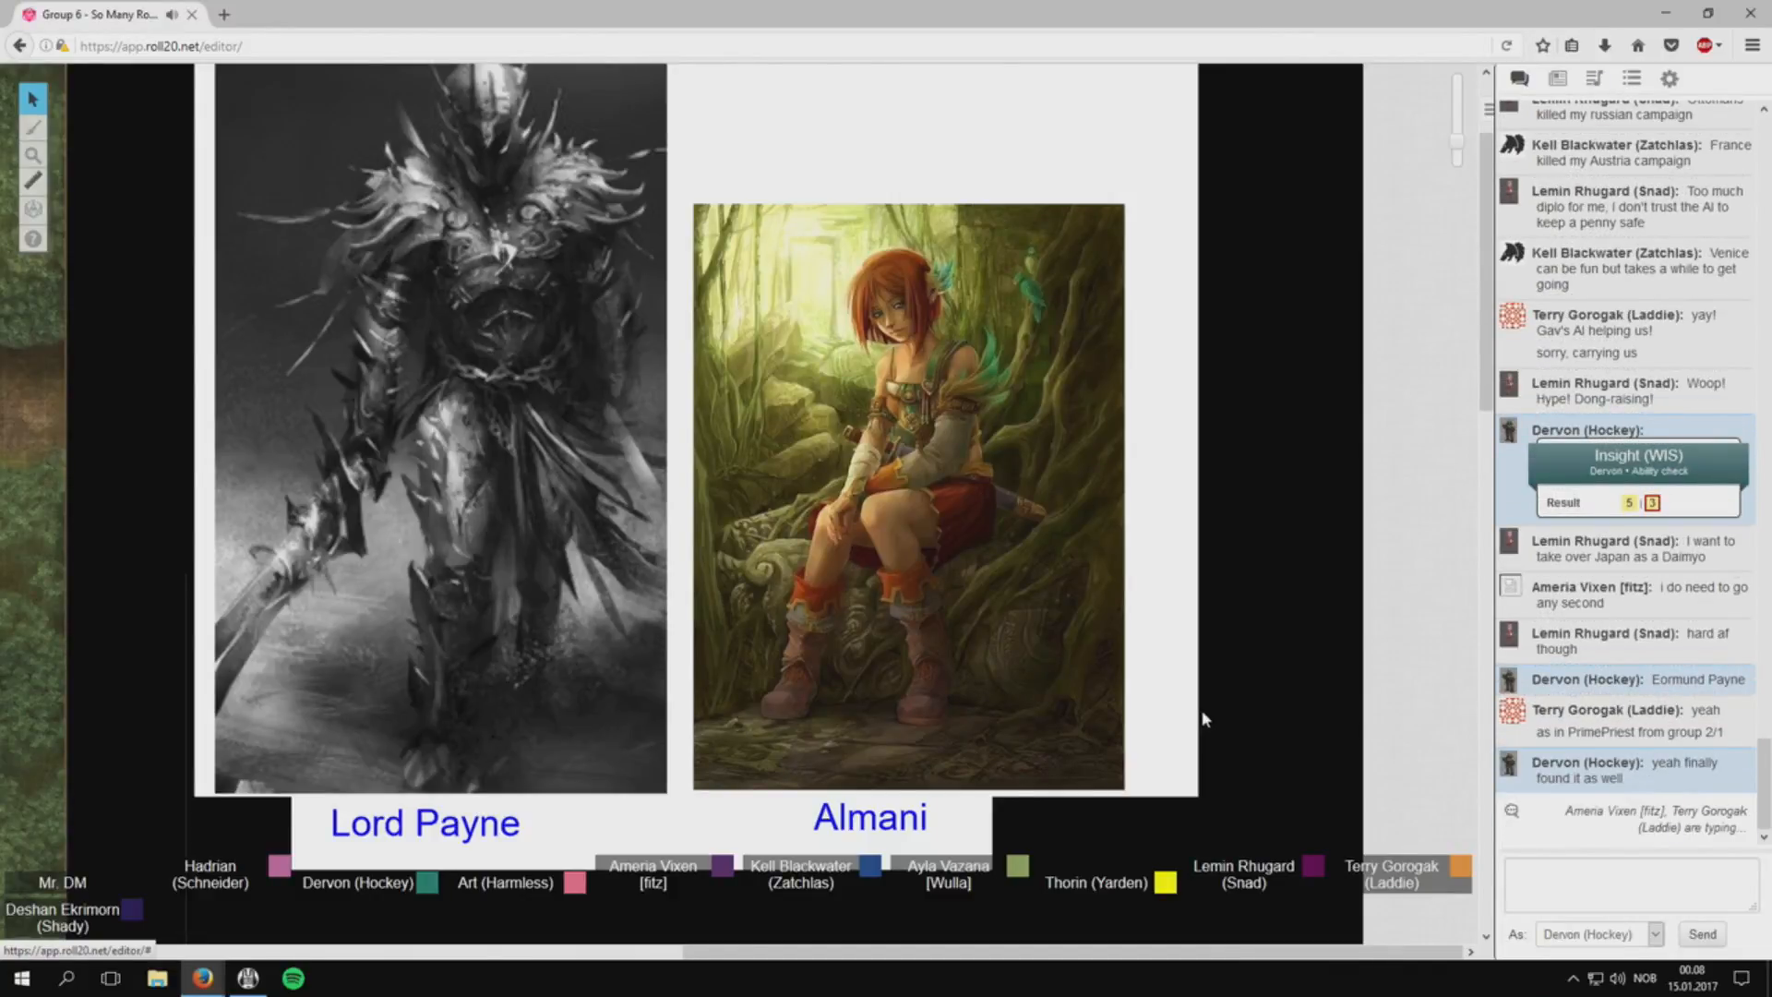
scroll(down, 3)
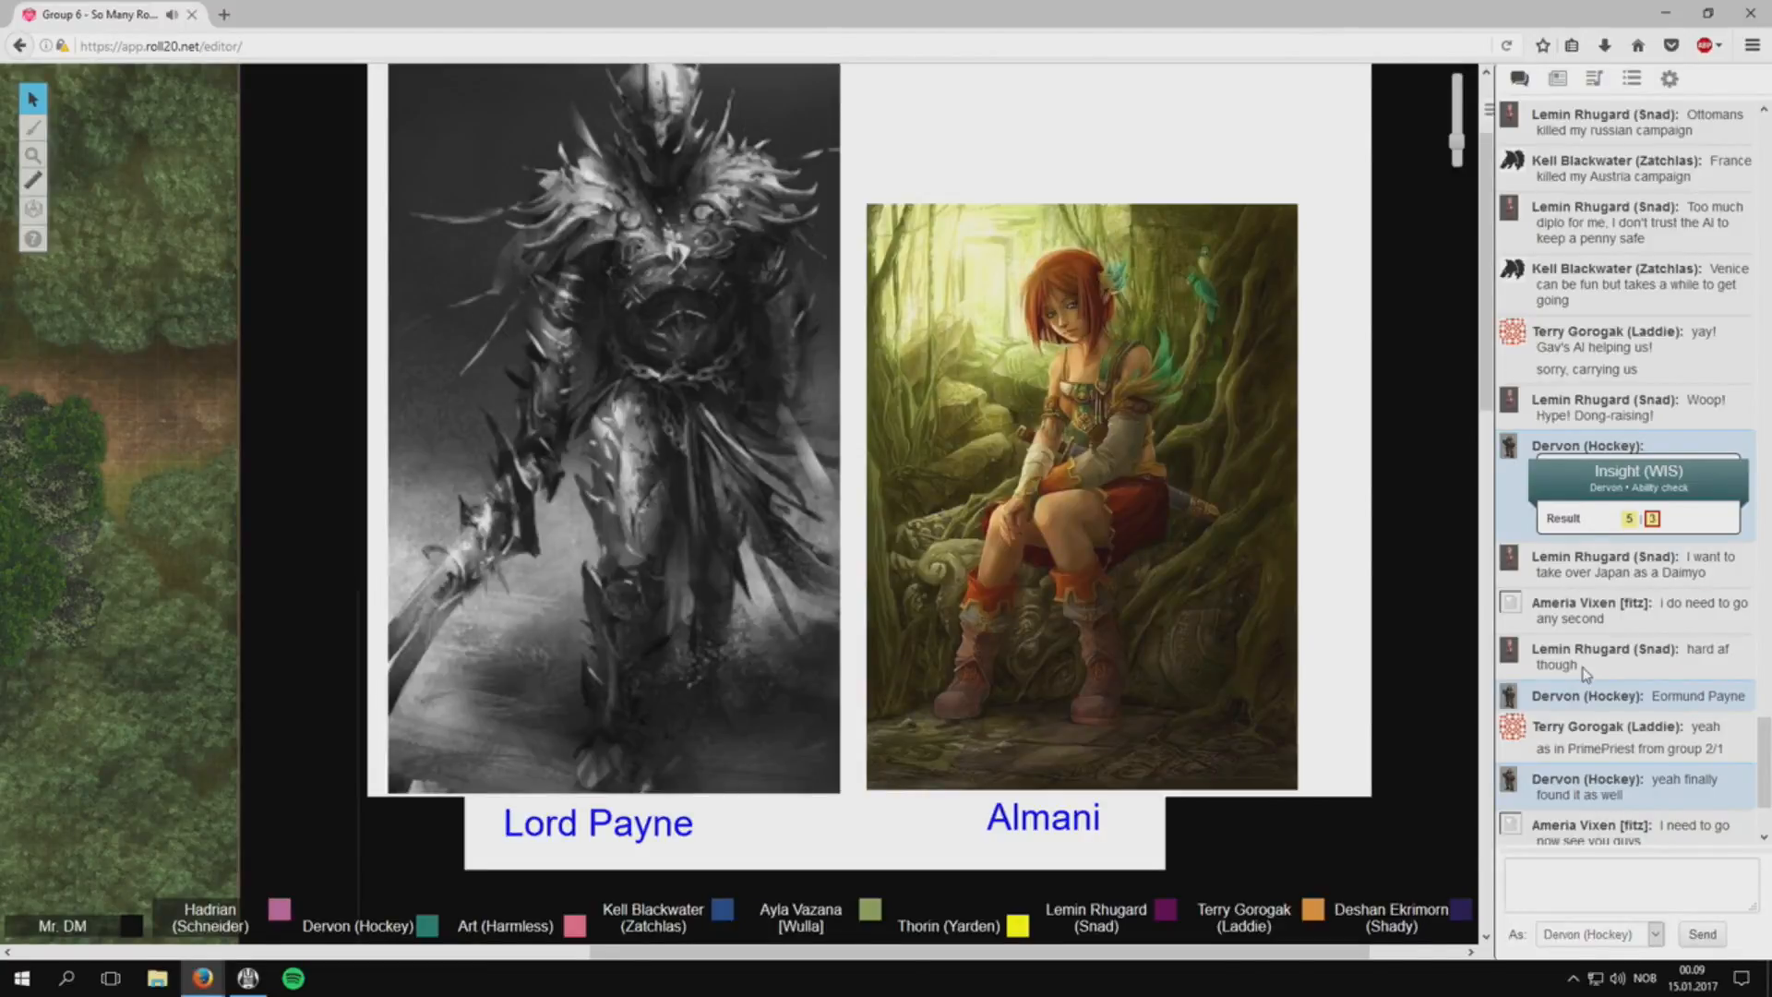
scroll(down, 3)
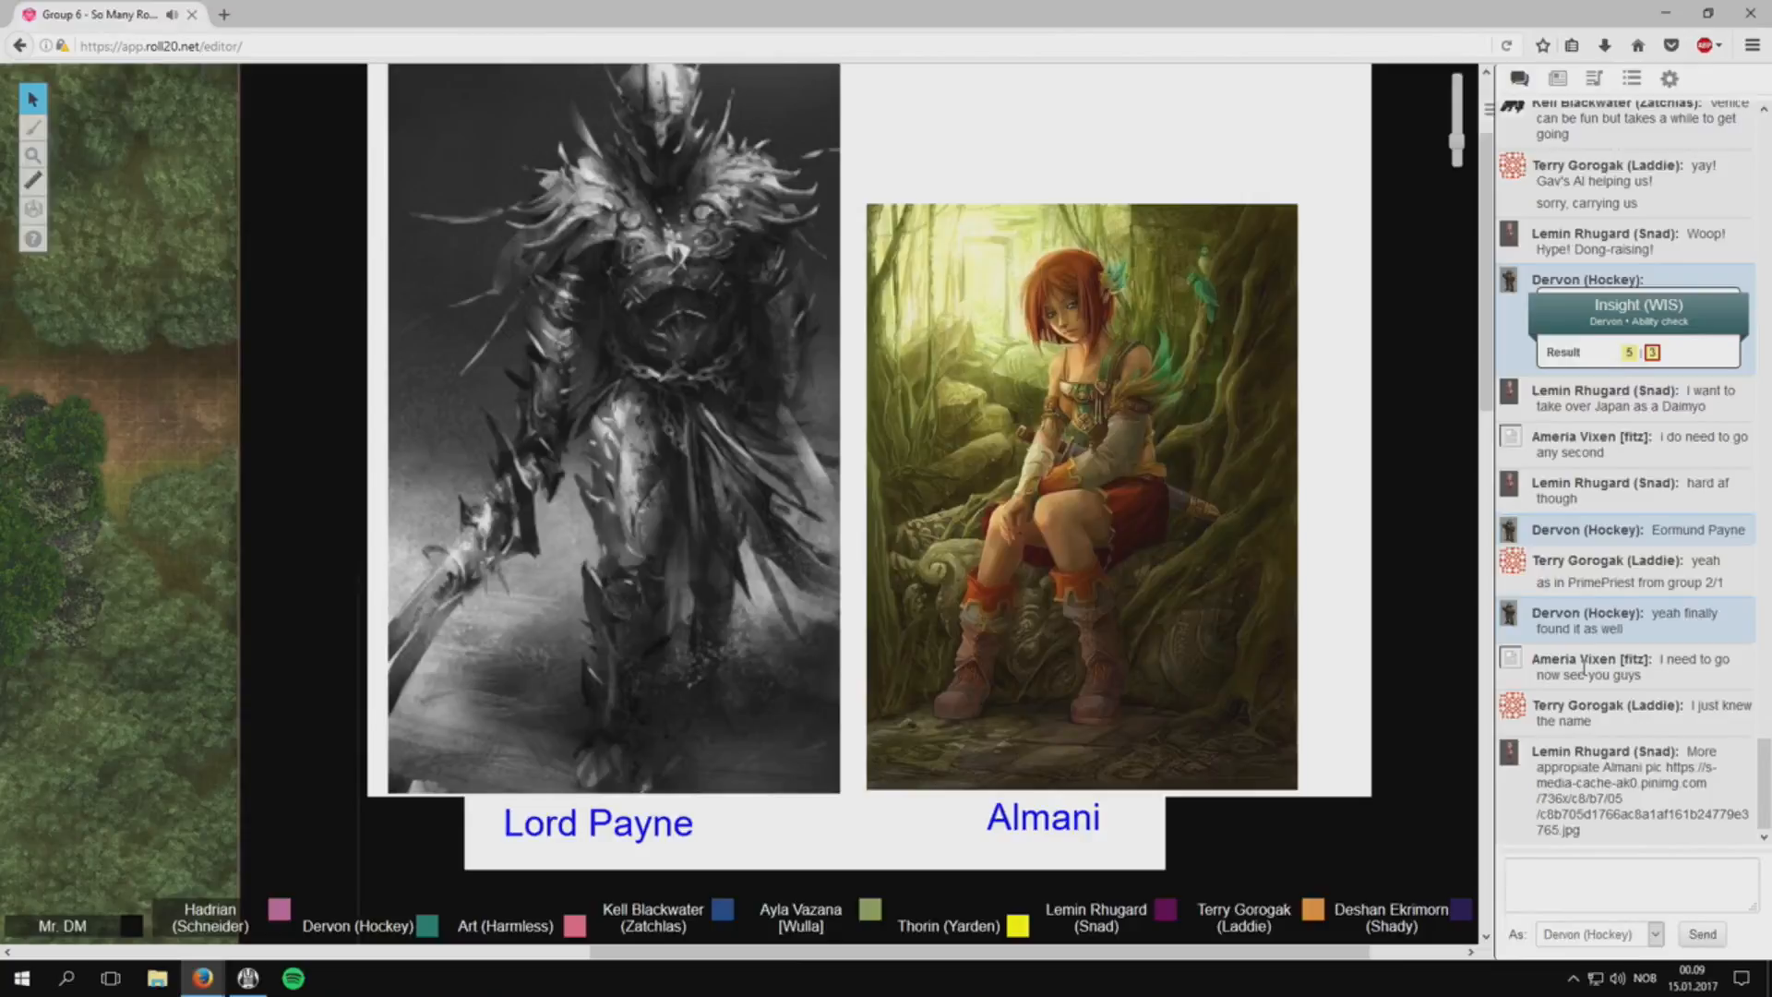
mouse_move(1001, 670)
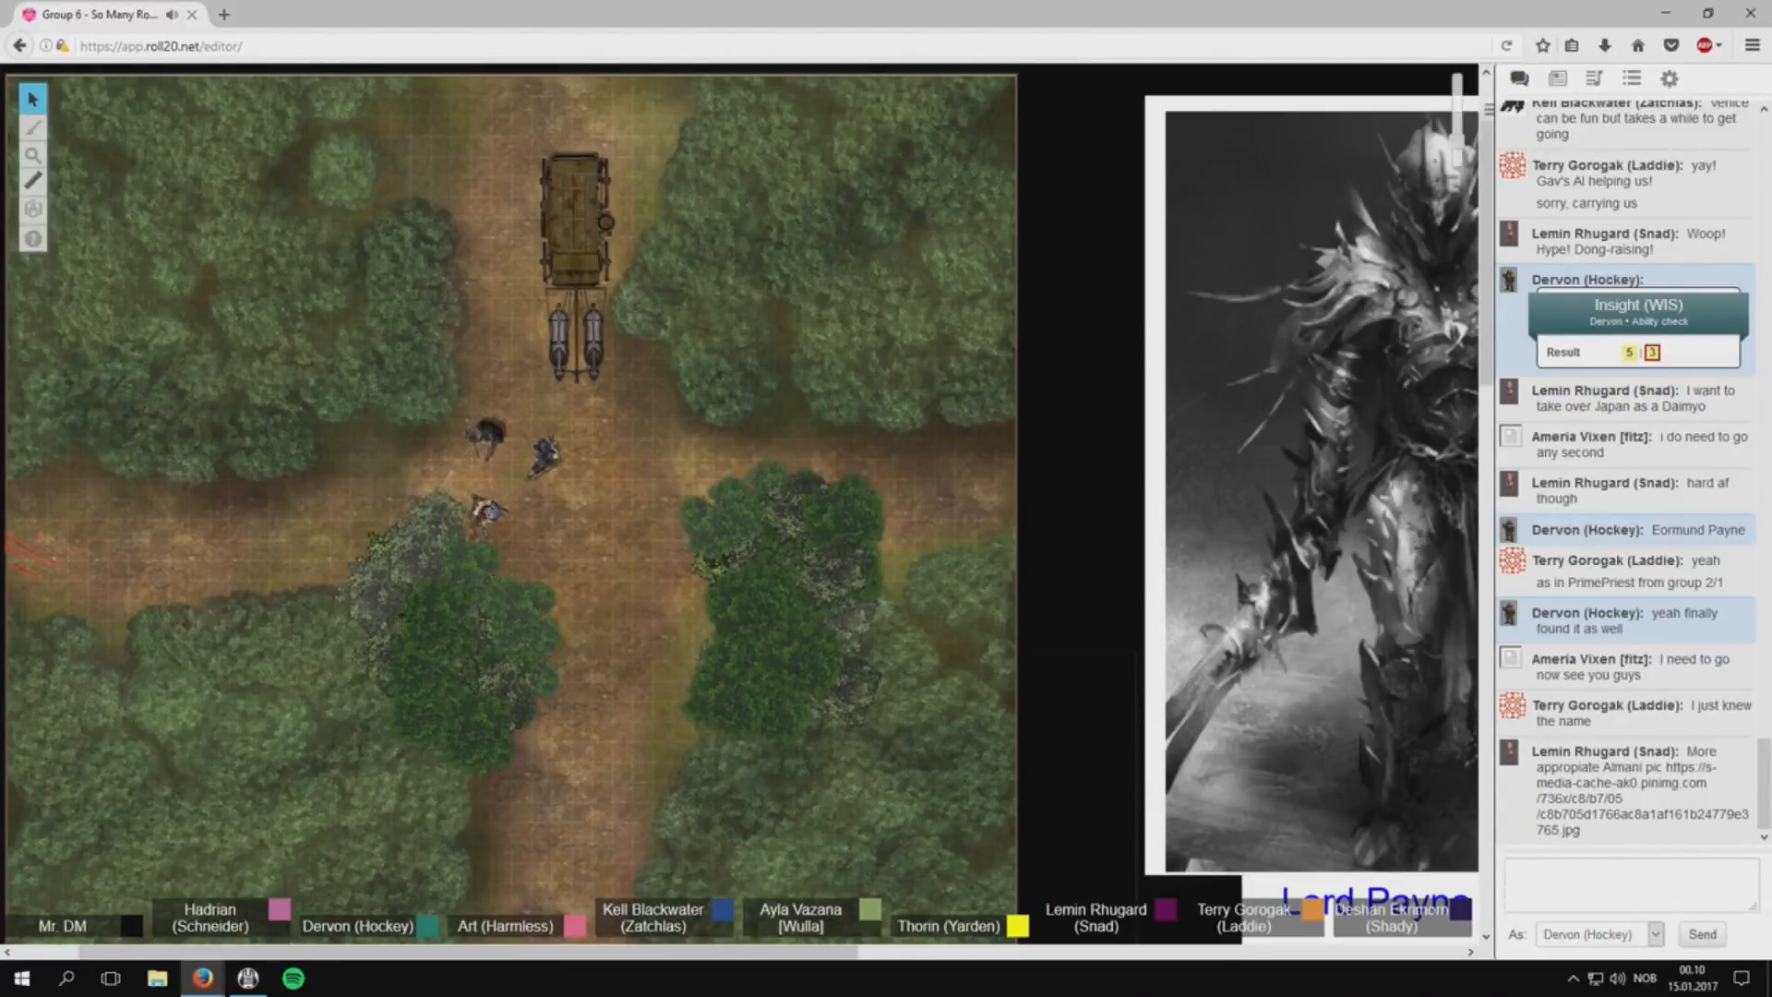
mouse_move(814, 506)
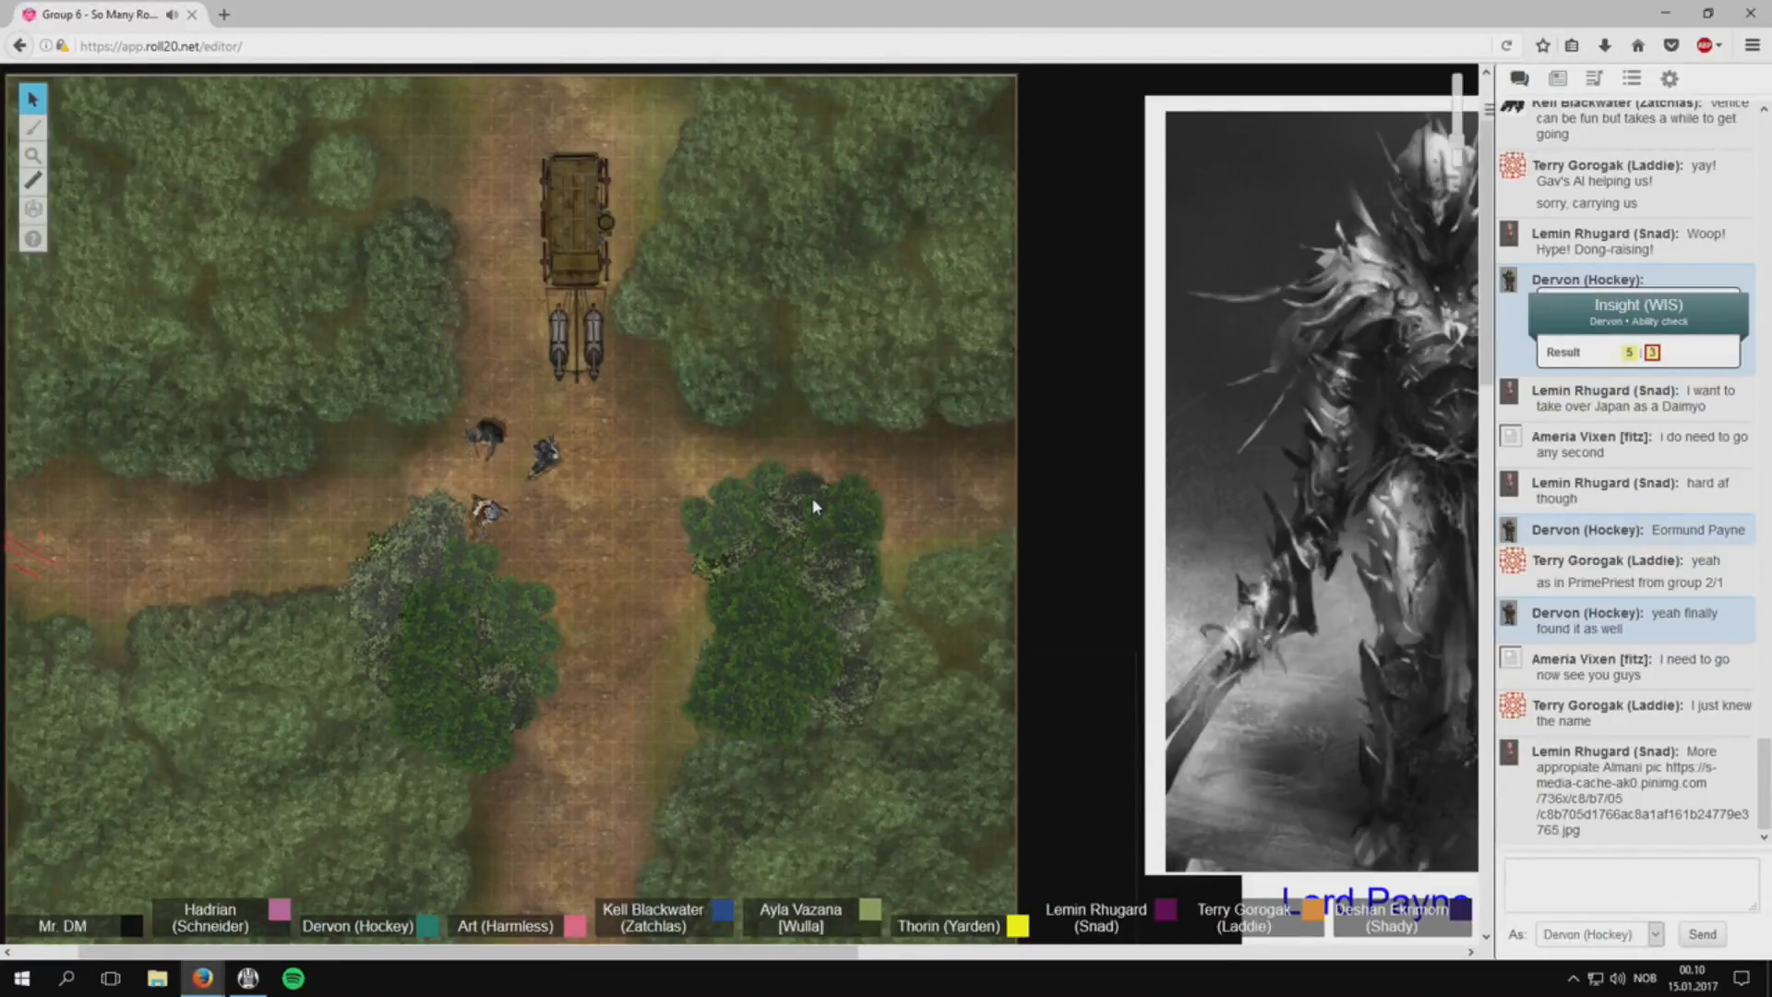